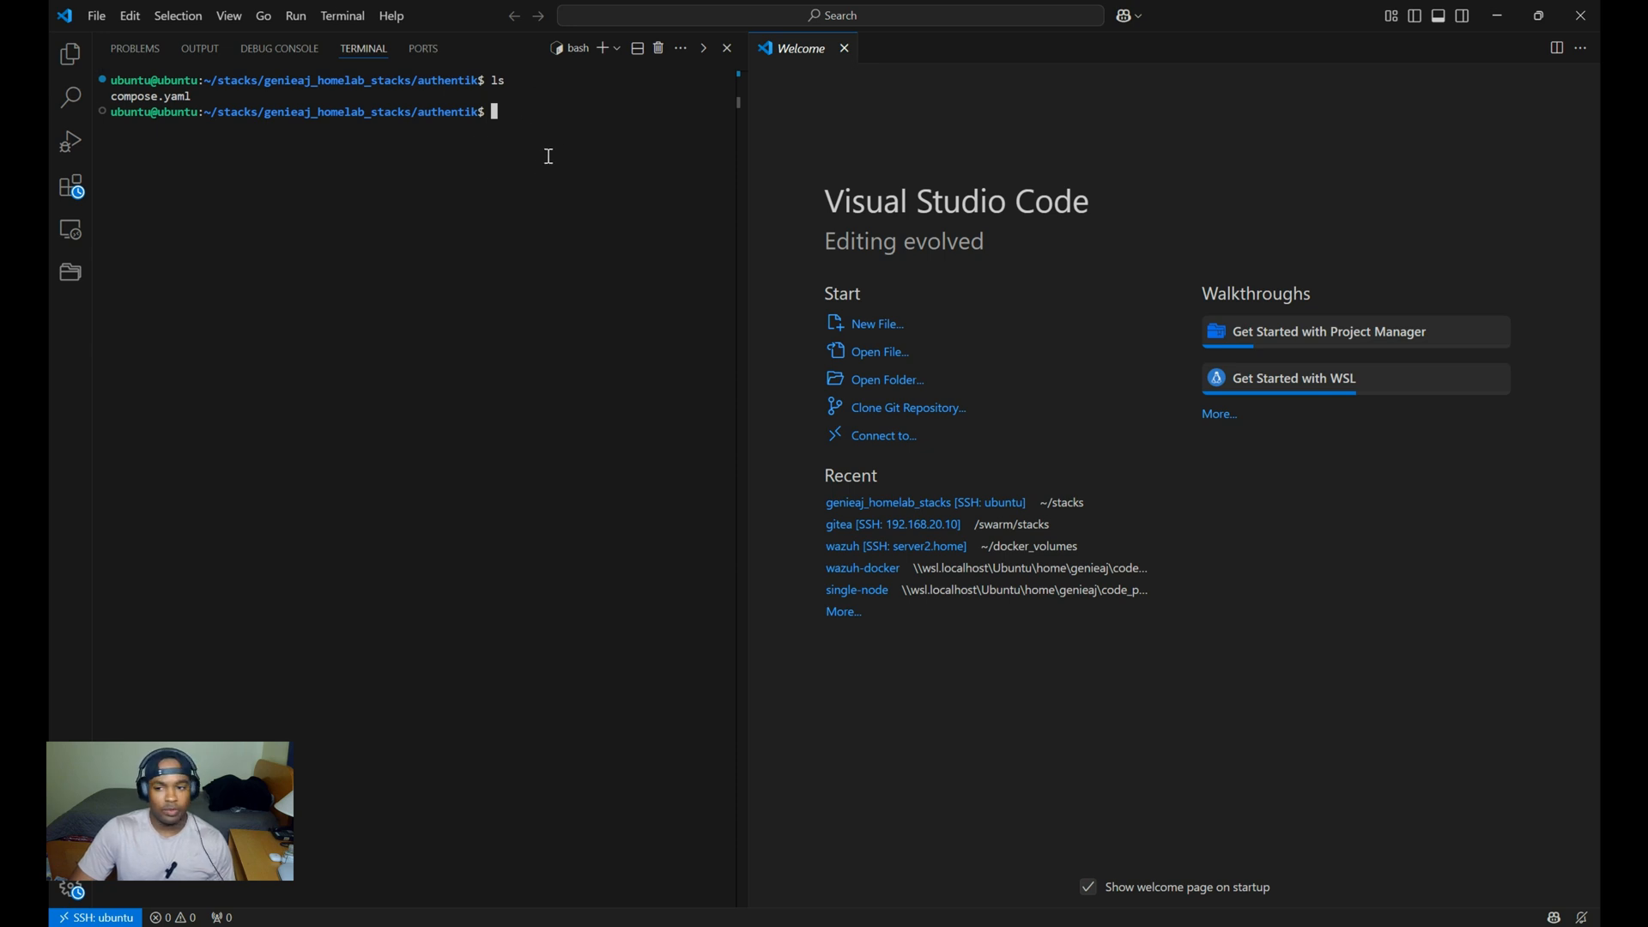
mouse_move(533, 208)
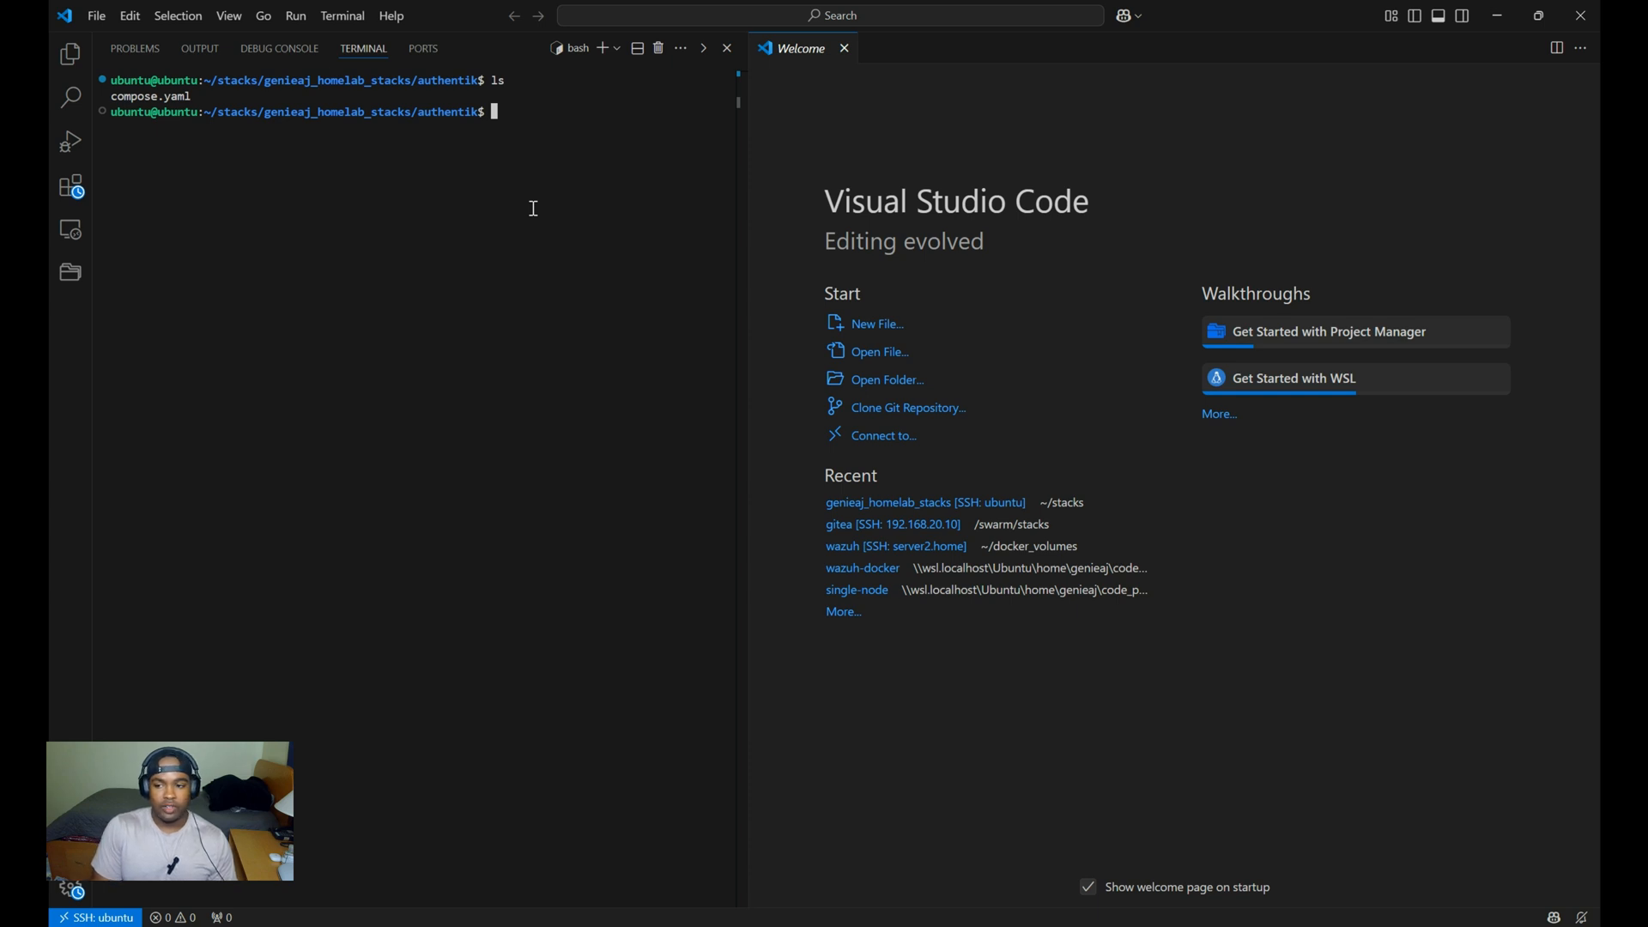
Open the authentik compose.yaml in an editor tab with `code compose.yaml`.
type("c")
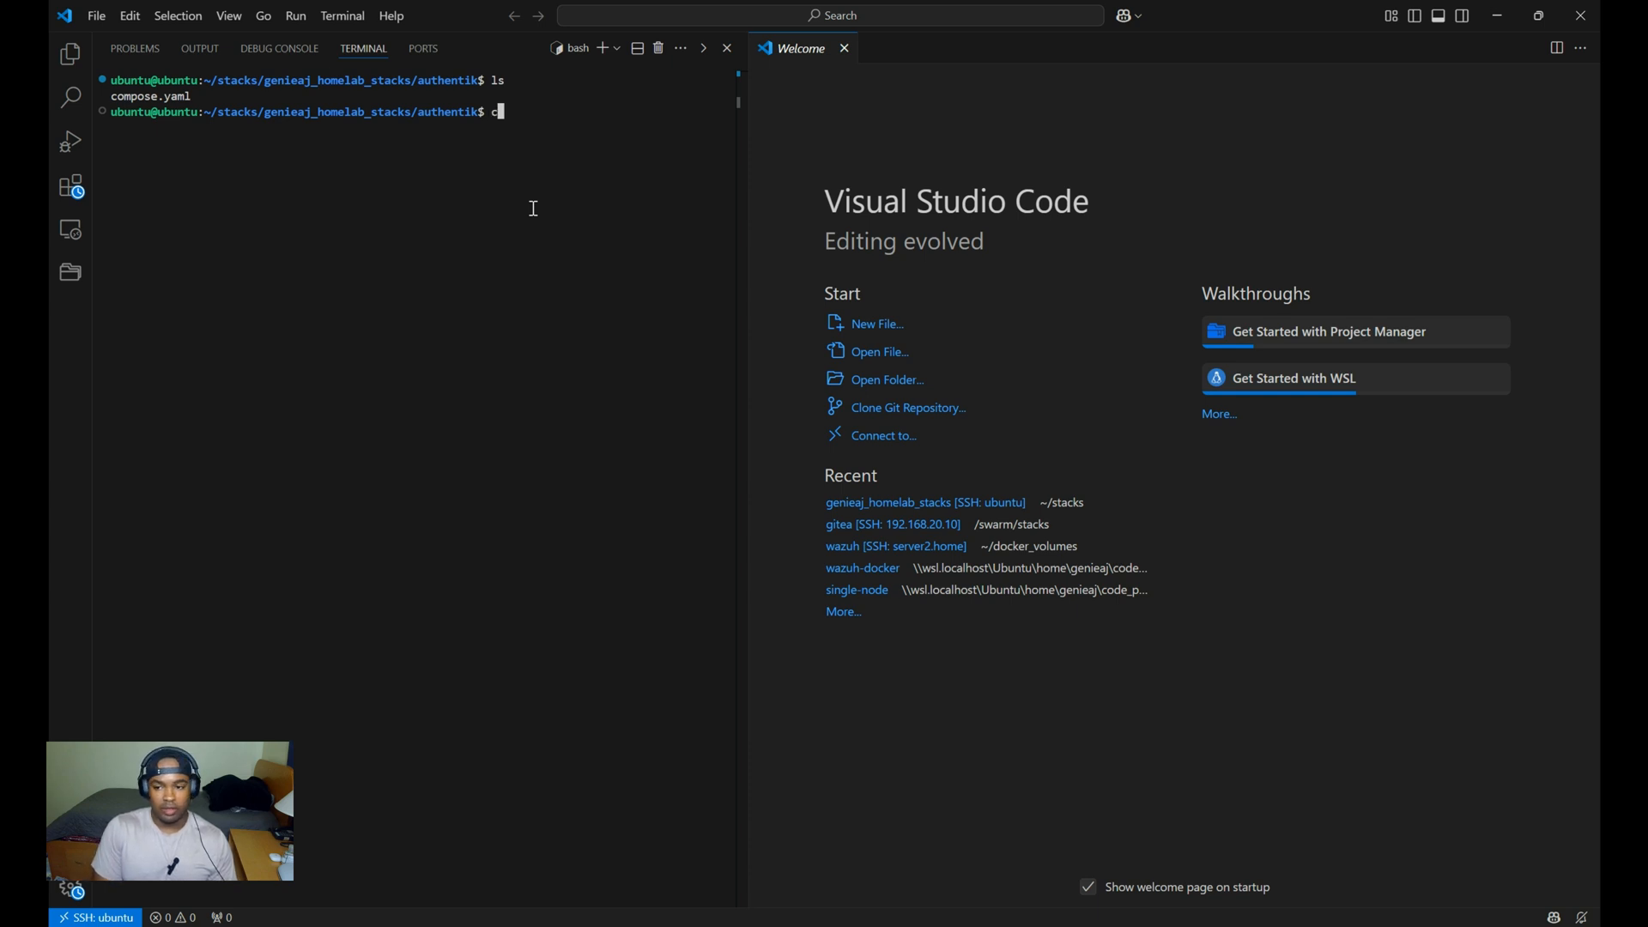
type("ode compose.yaml")
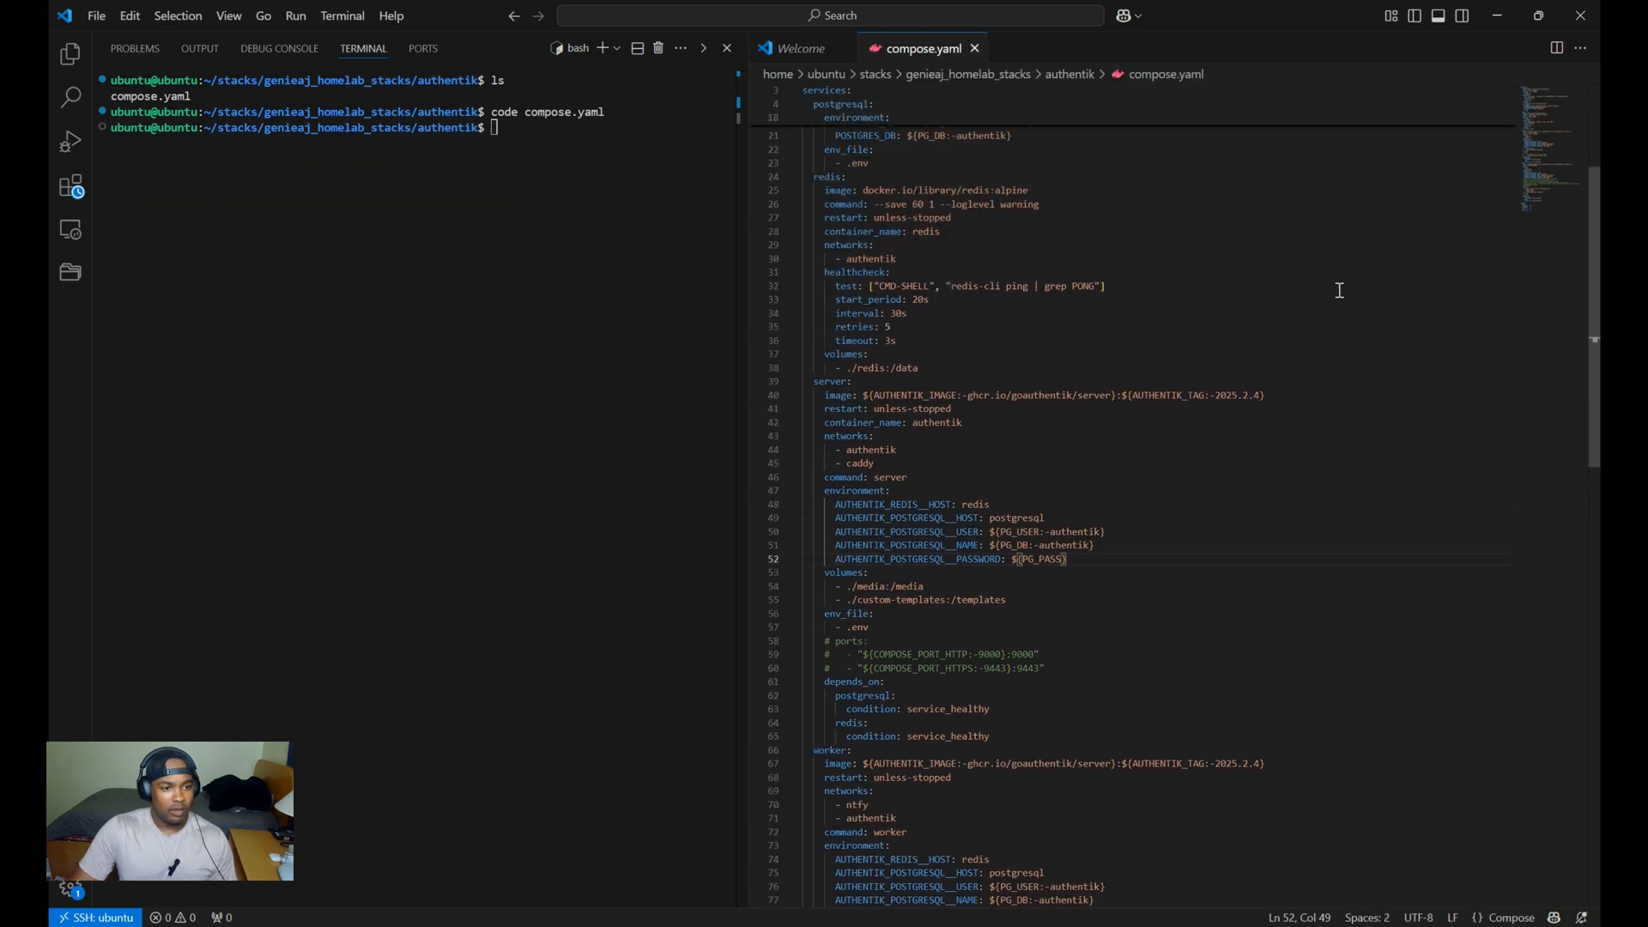
scroll("up", 3)
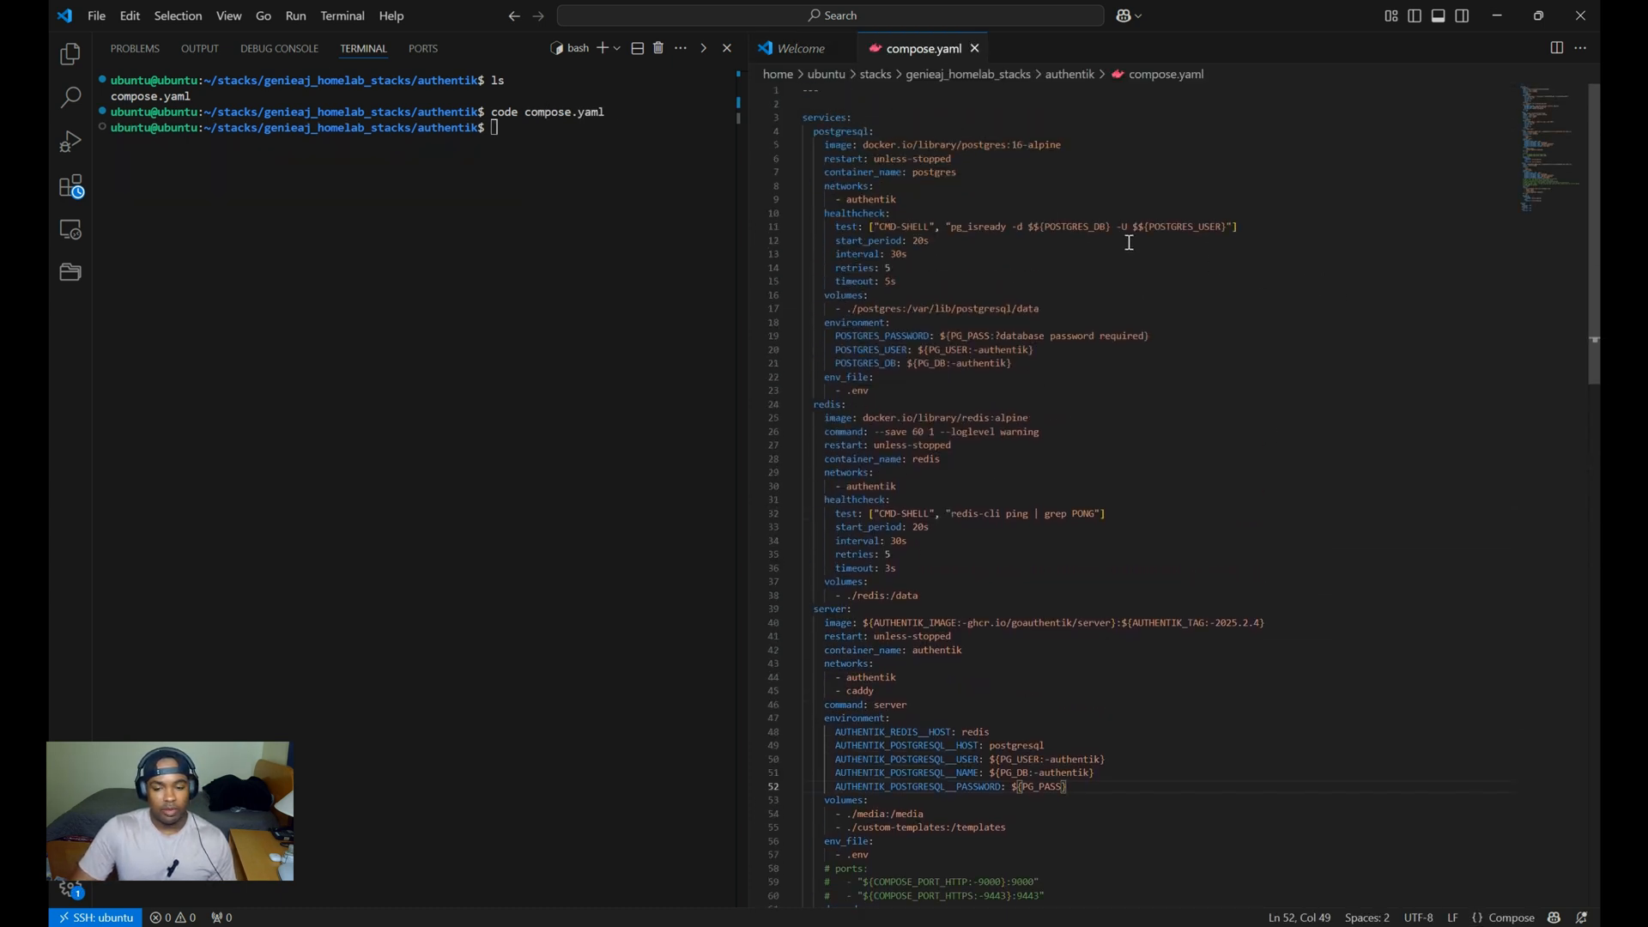
mouse_move(857, 214)
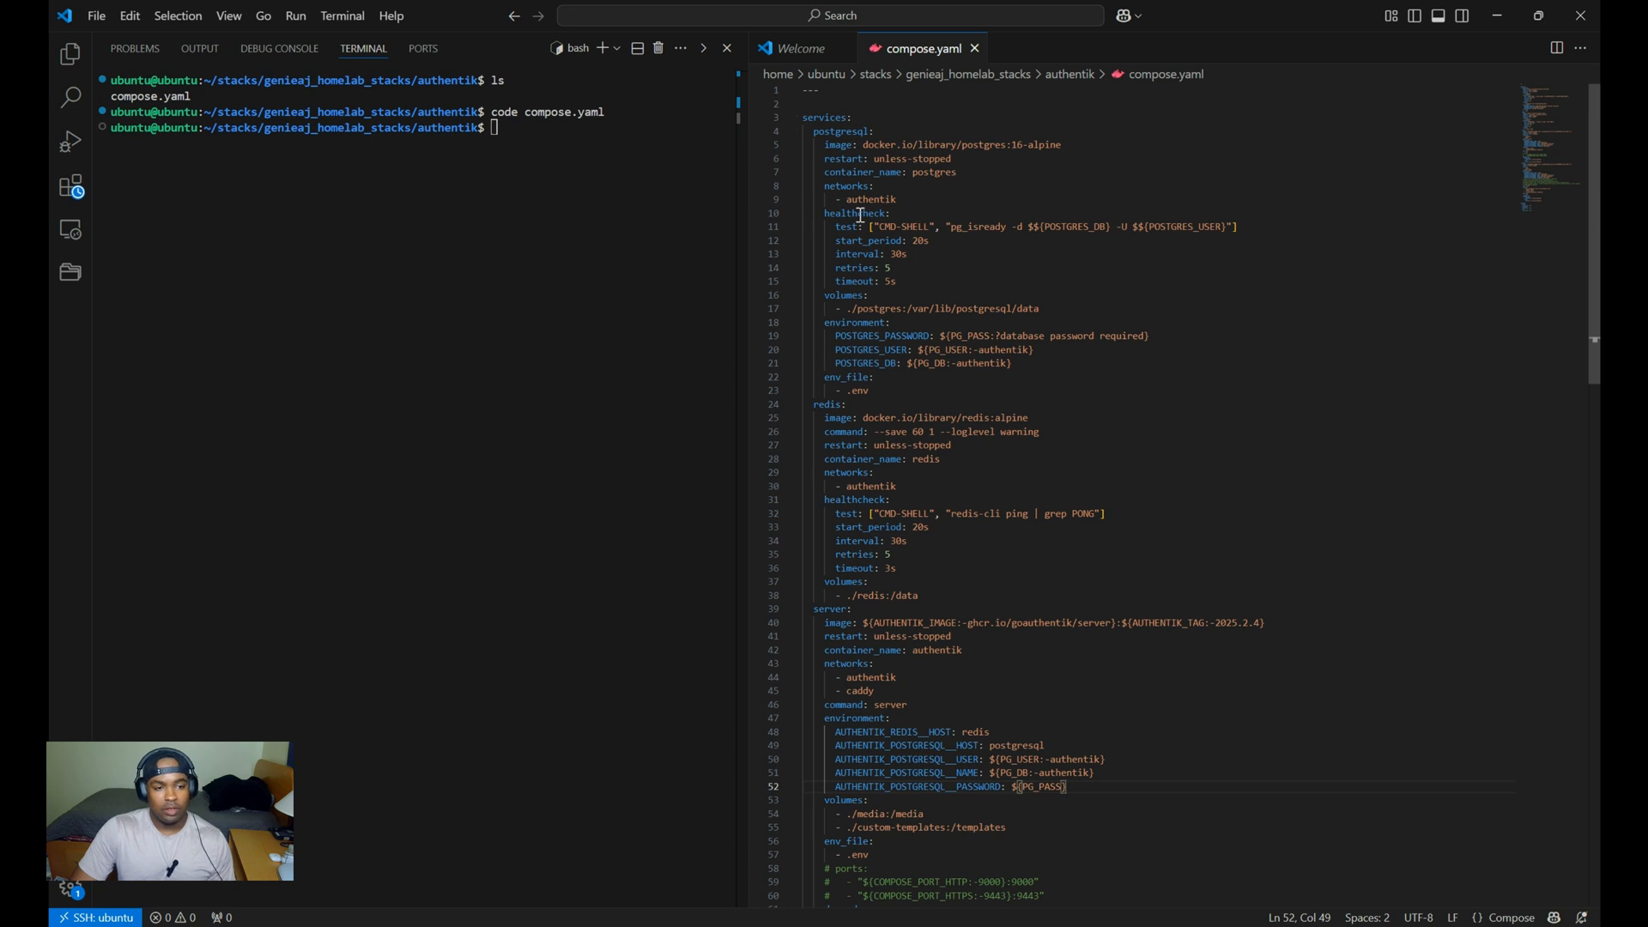
mouse_move(896, 226)
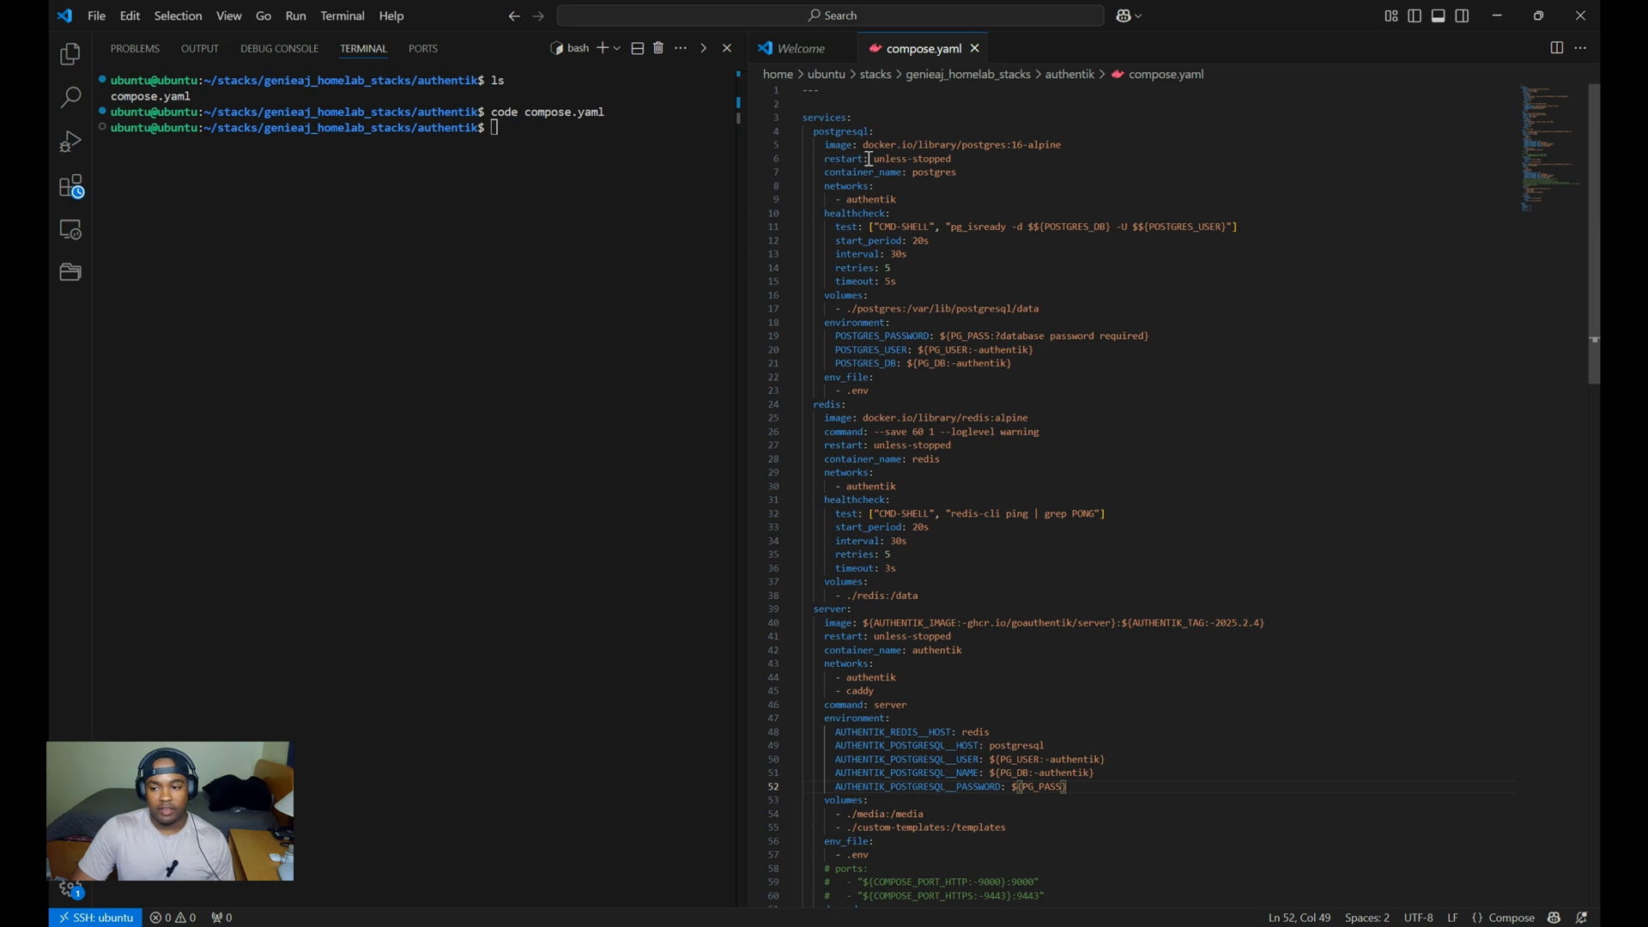
mouse_move(936, 178)
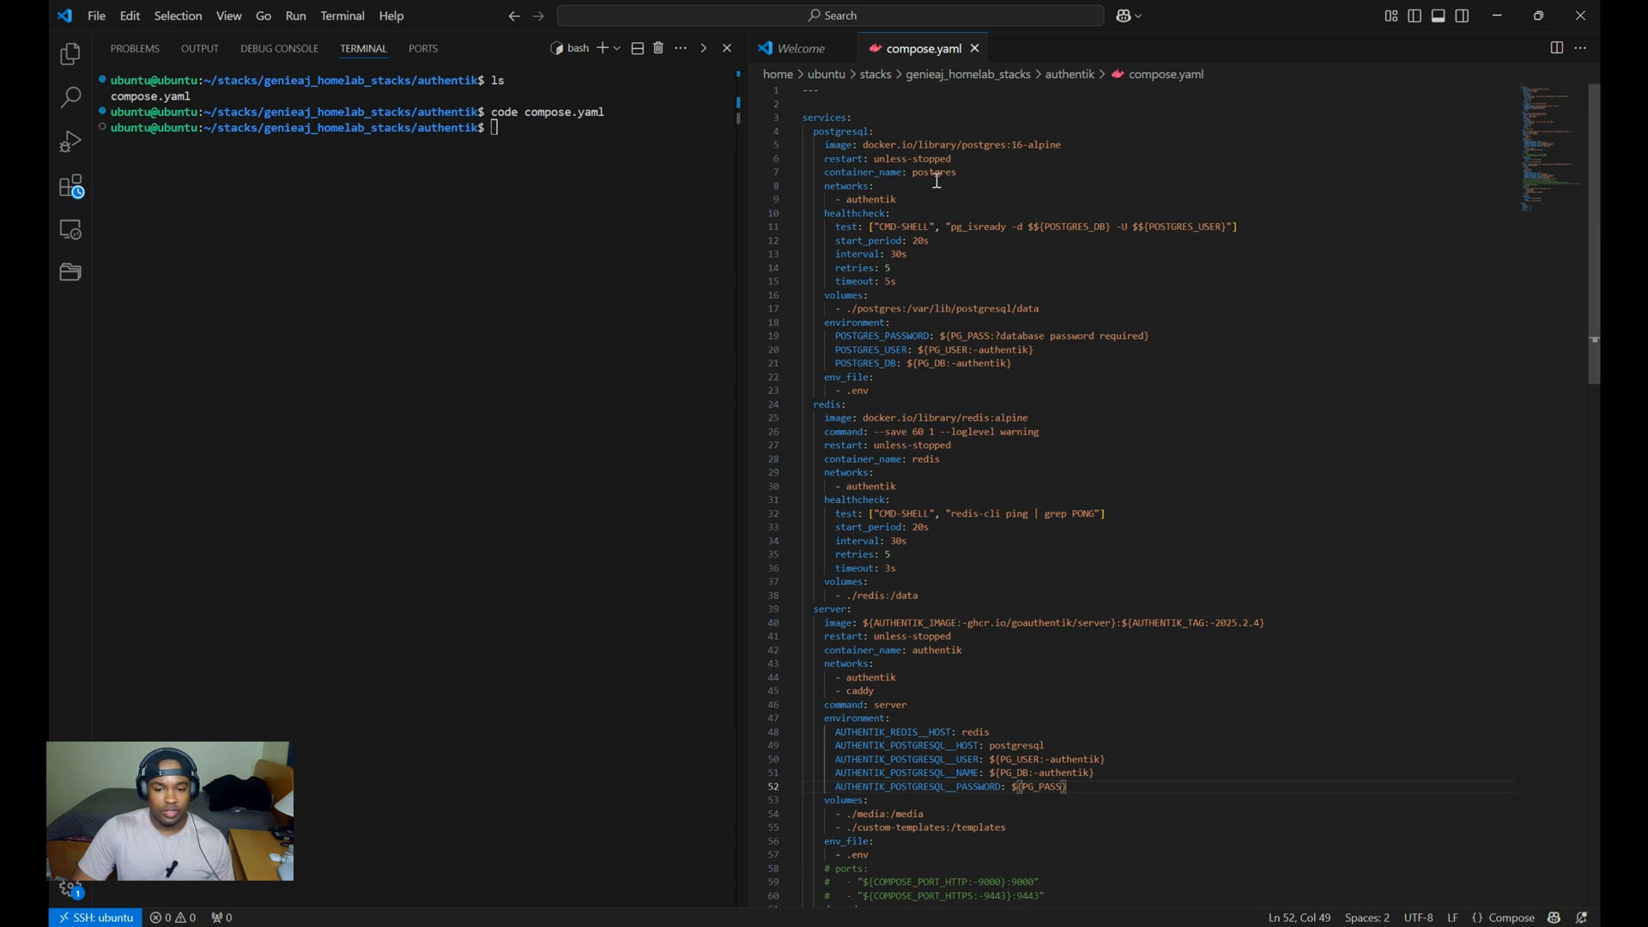
mouse_move(889, 183)
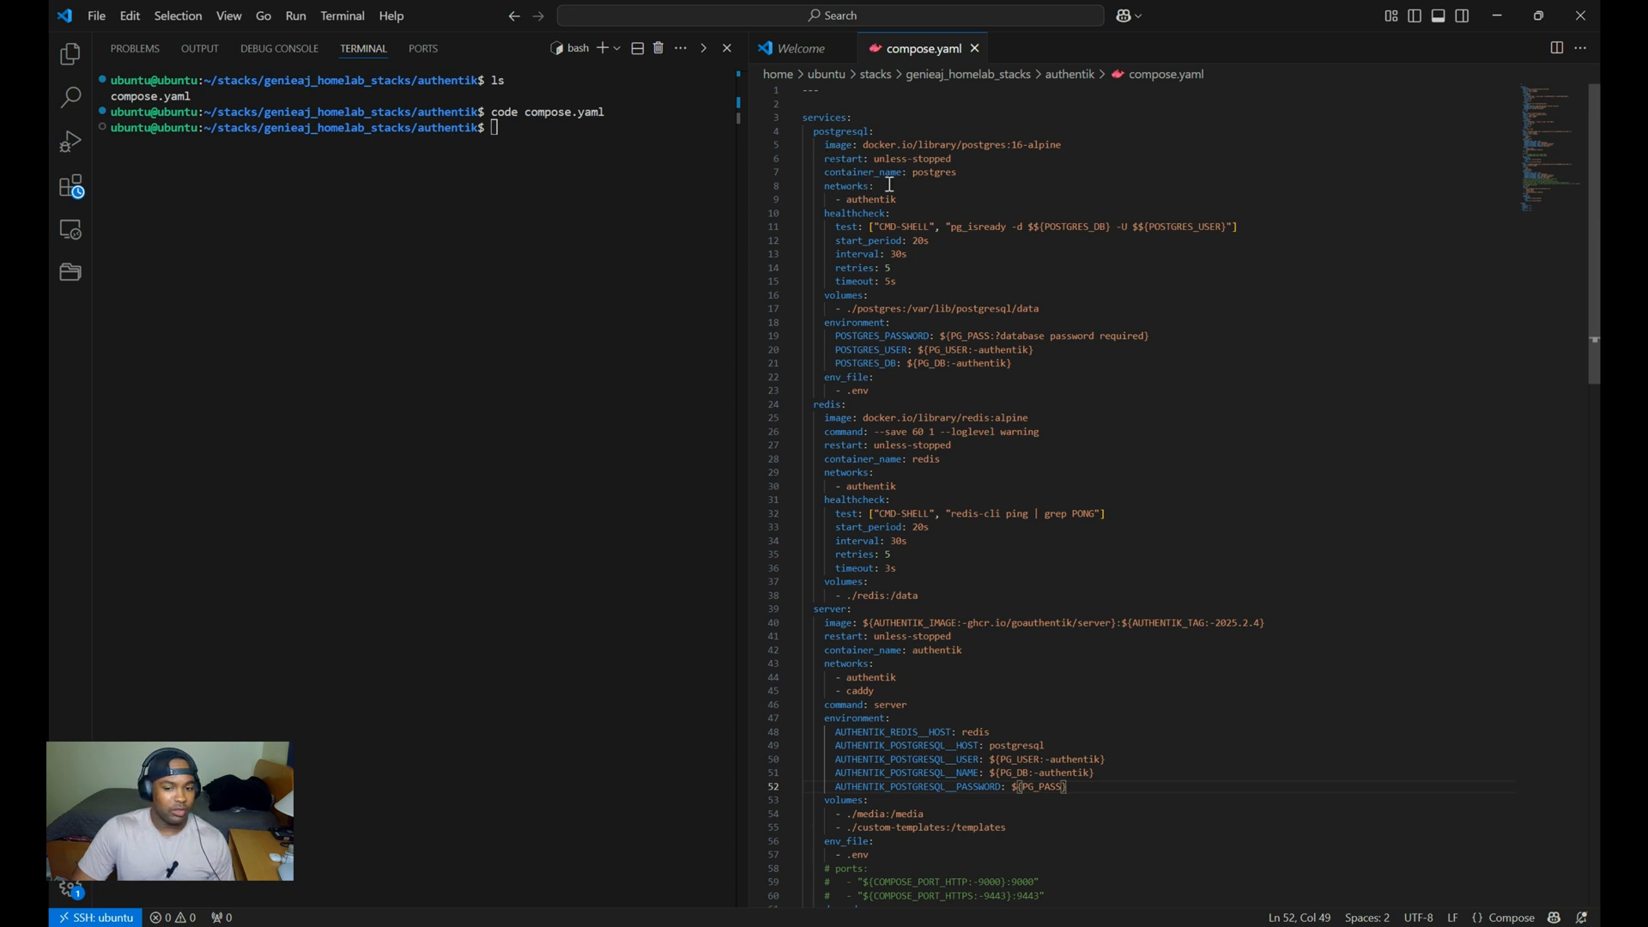
scroll("down", 3)
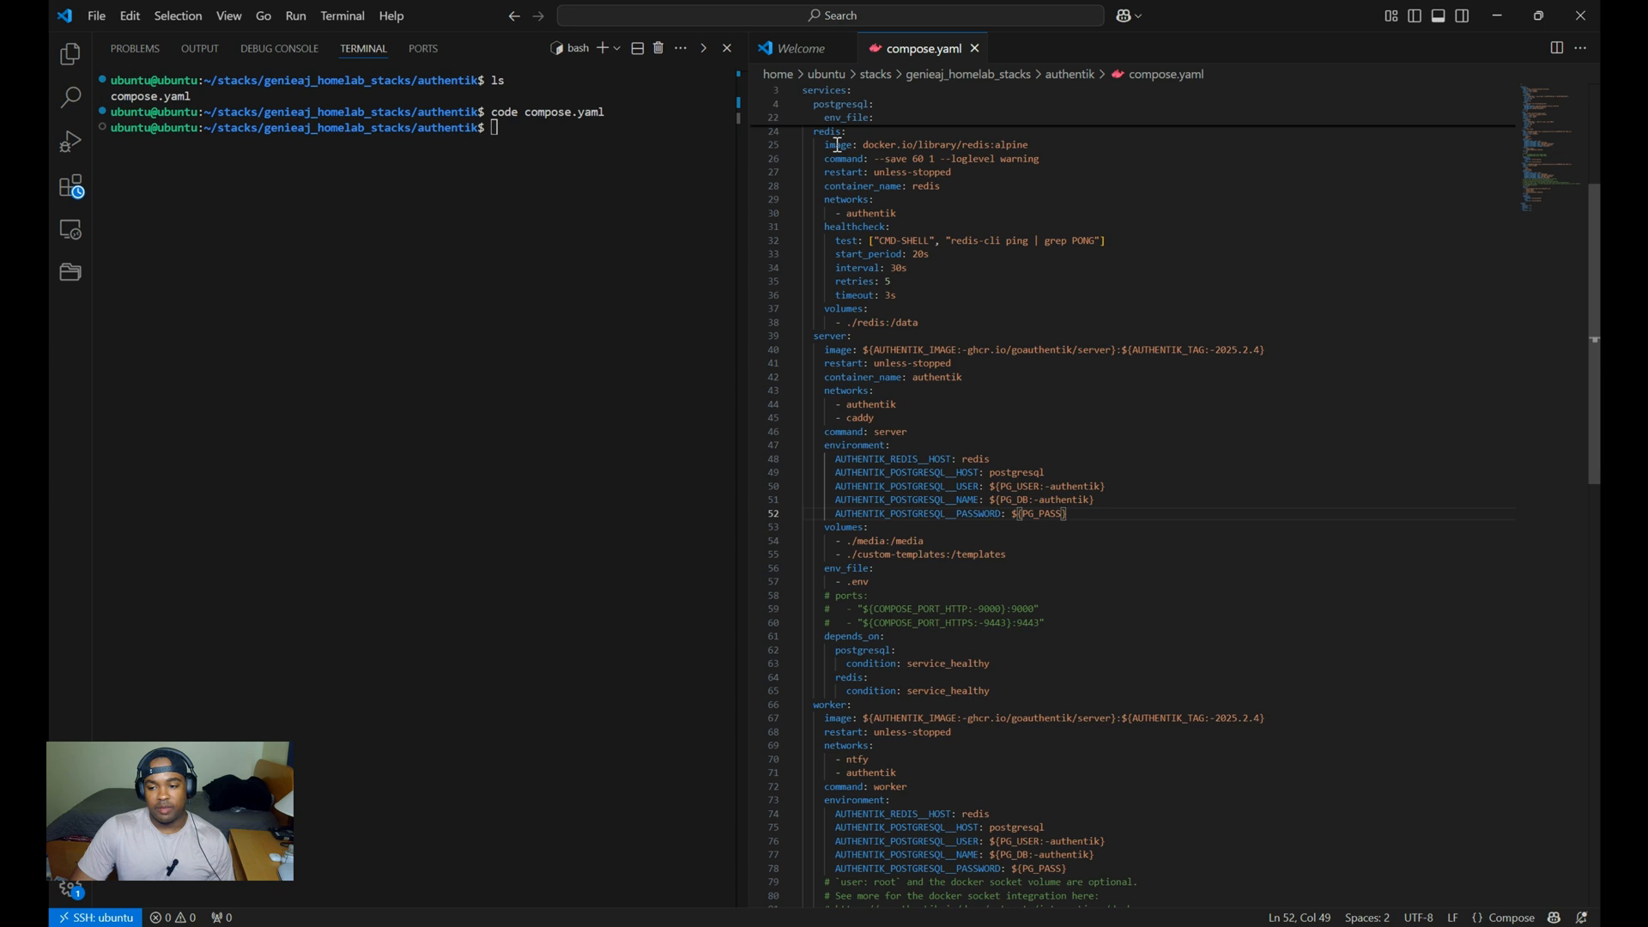
mouse_move(938, 140)
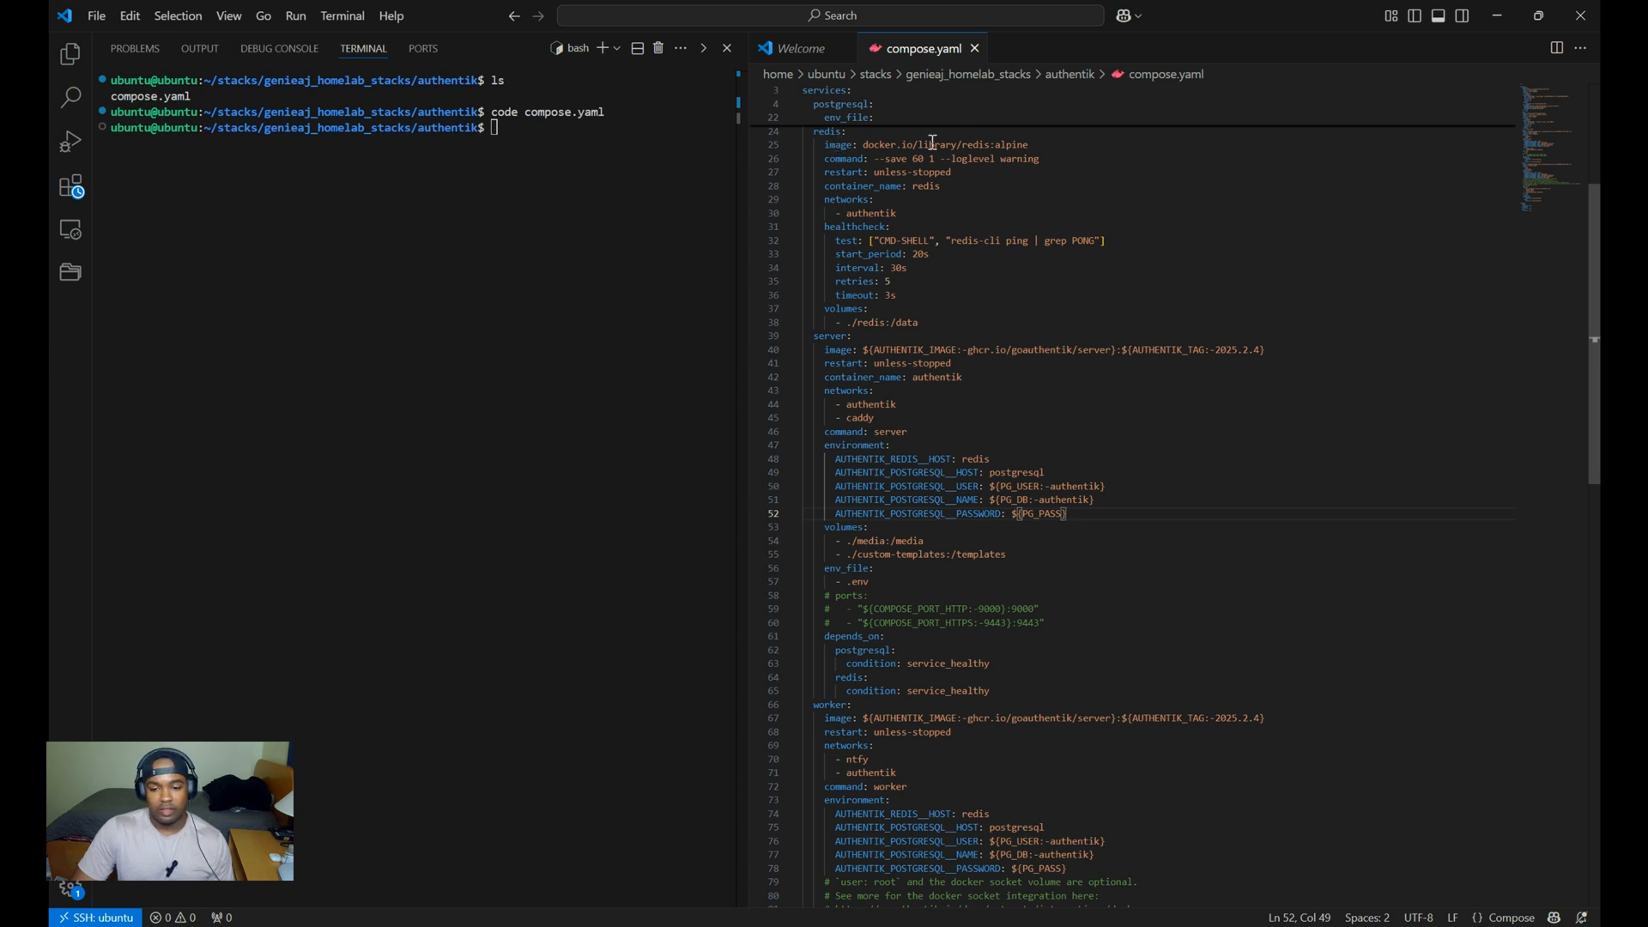
mouse_move(907, 158)
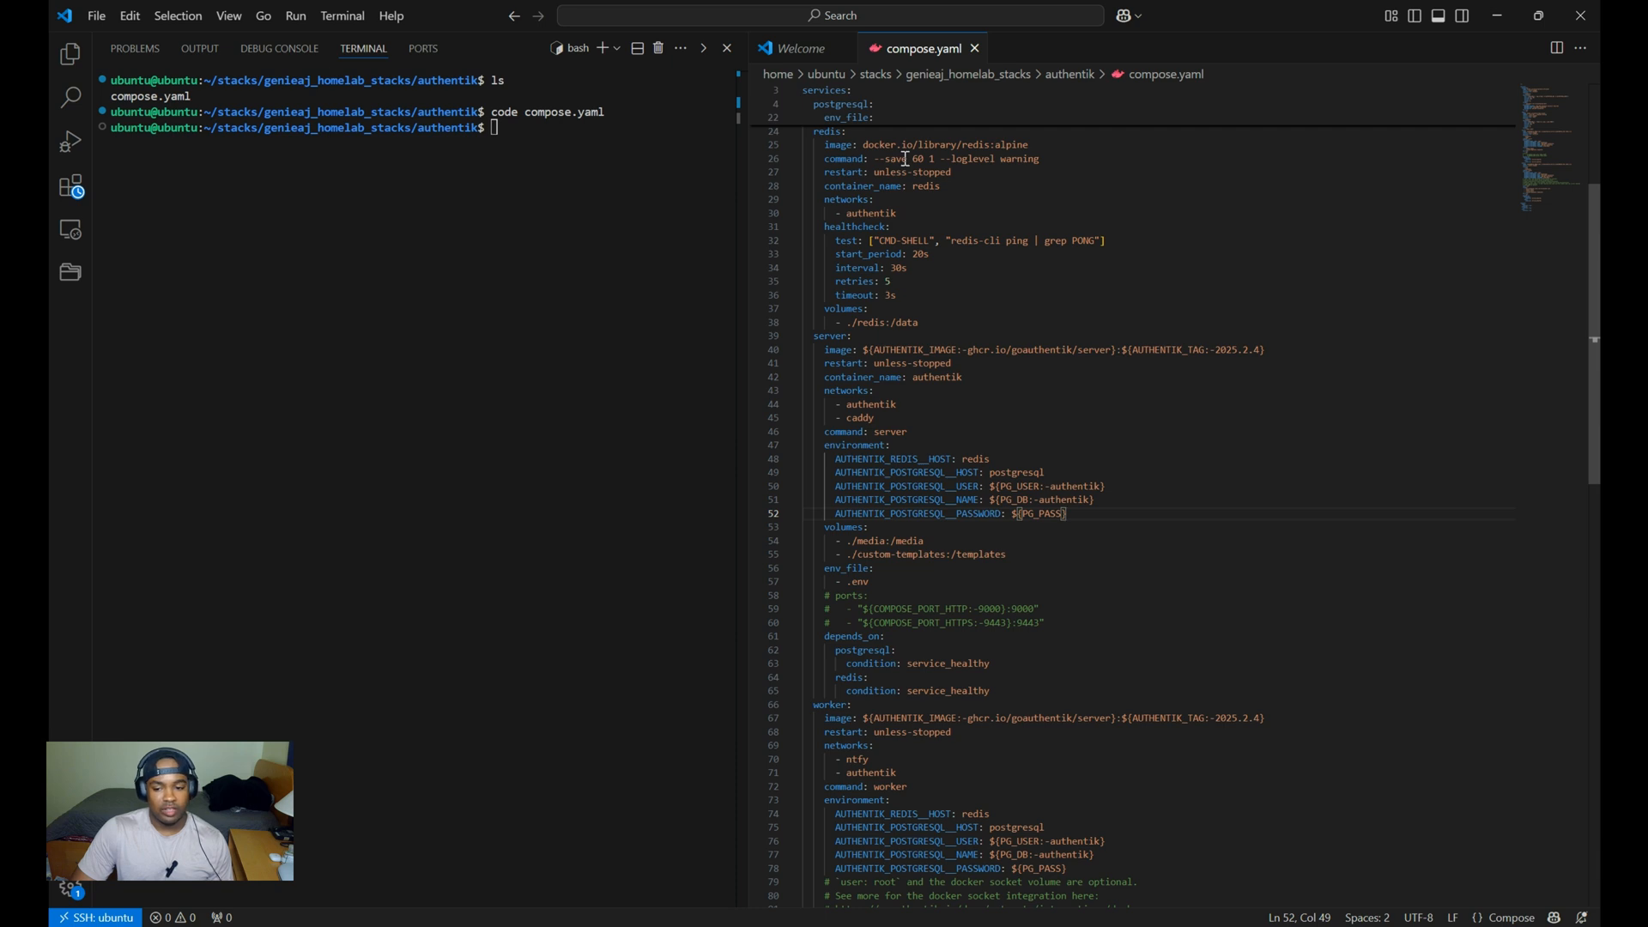
scroll("down", 3)
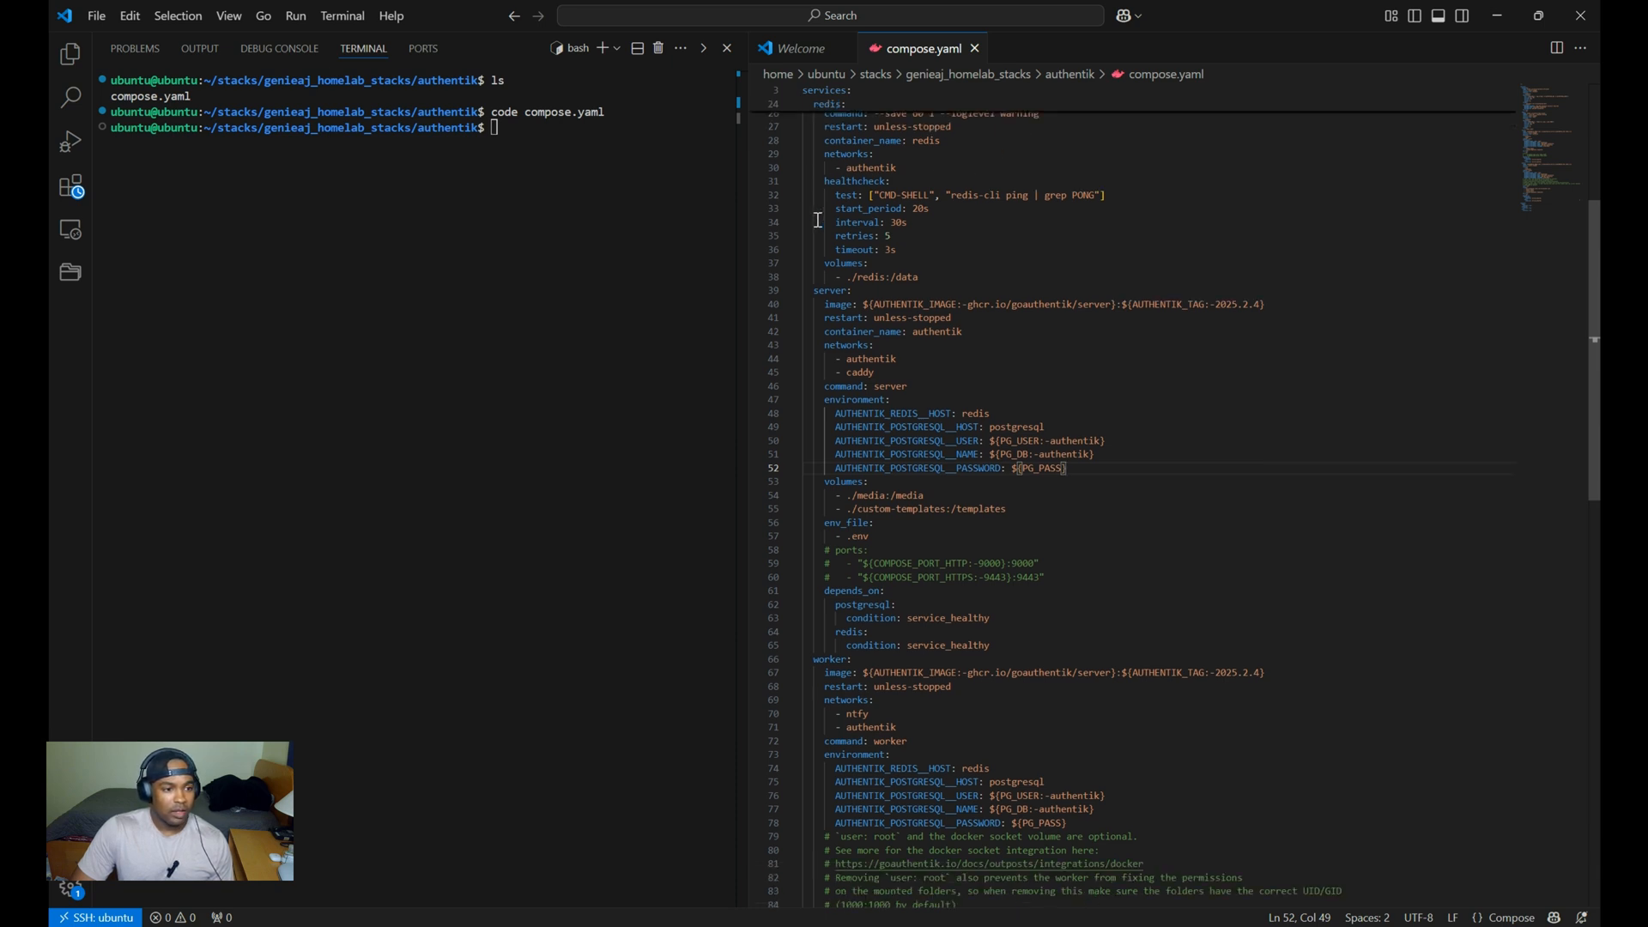
scroll("down", 3)
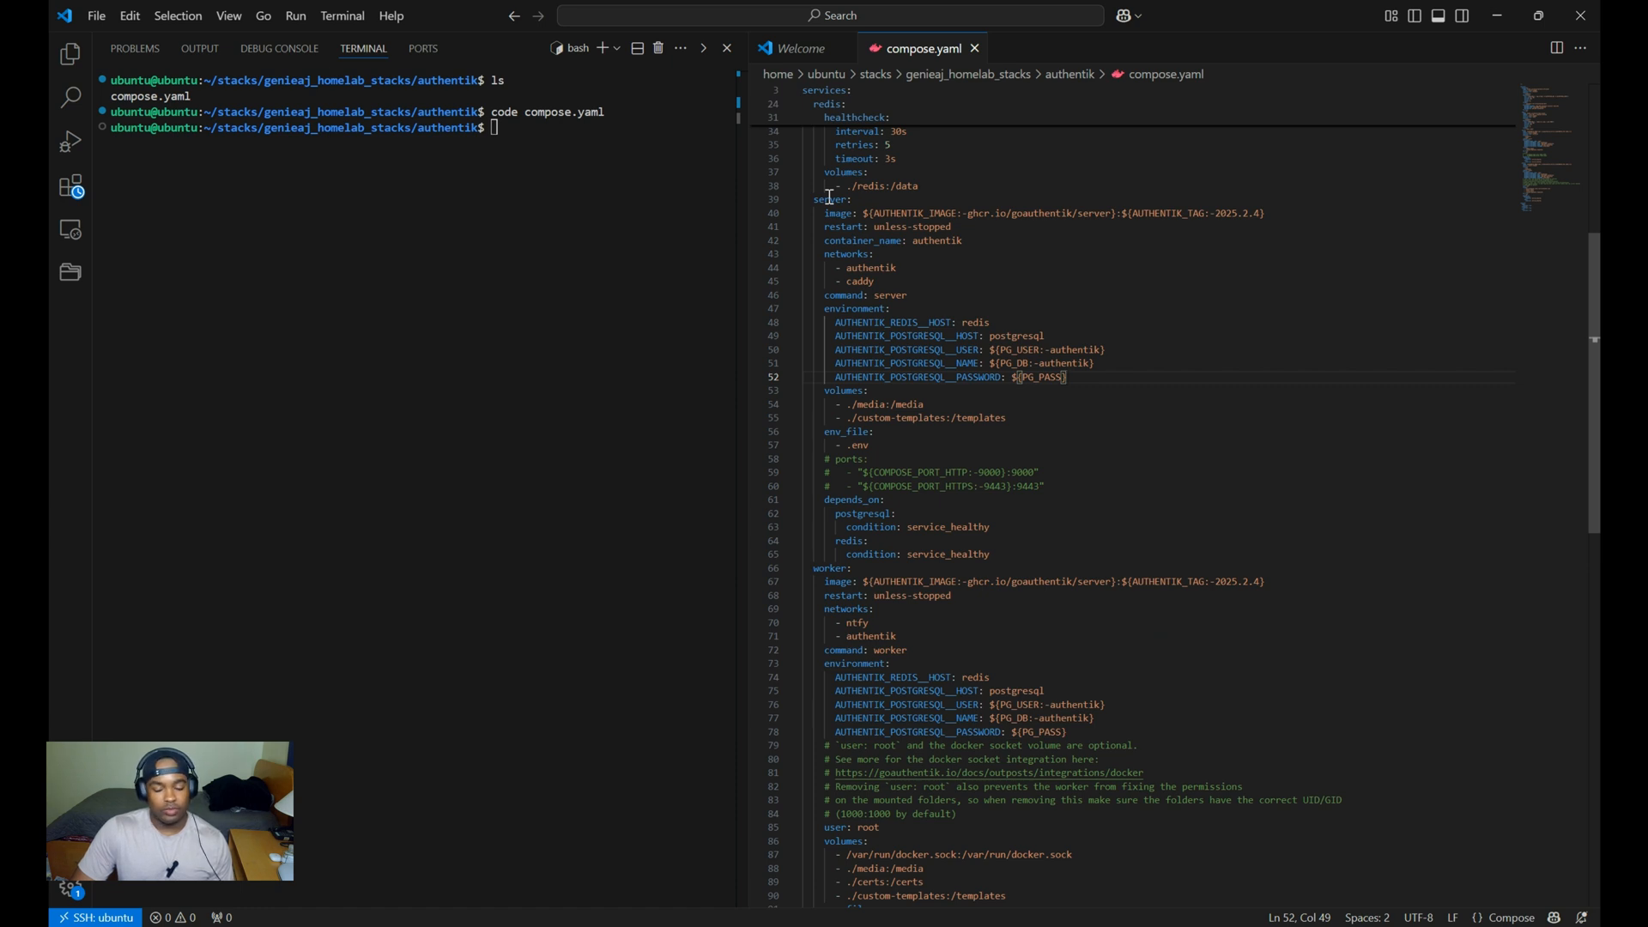
mouse_move(854, 239)
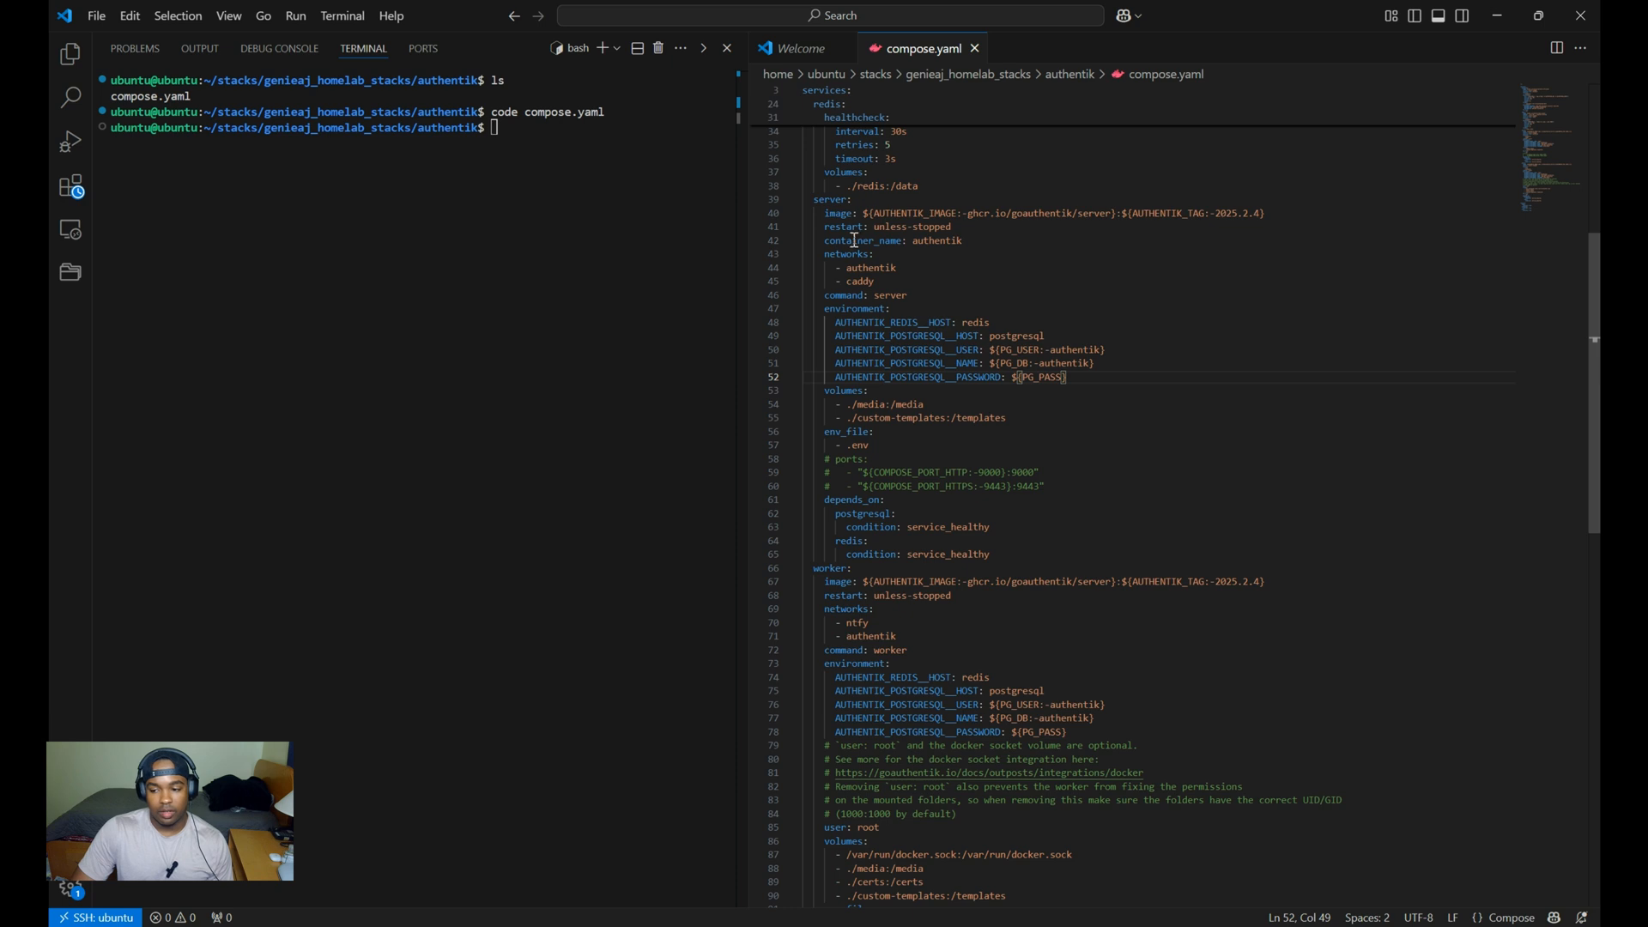
mouse_move(860, 239)
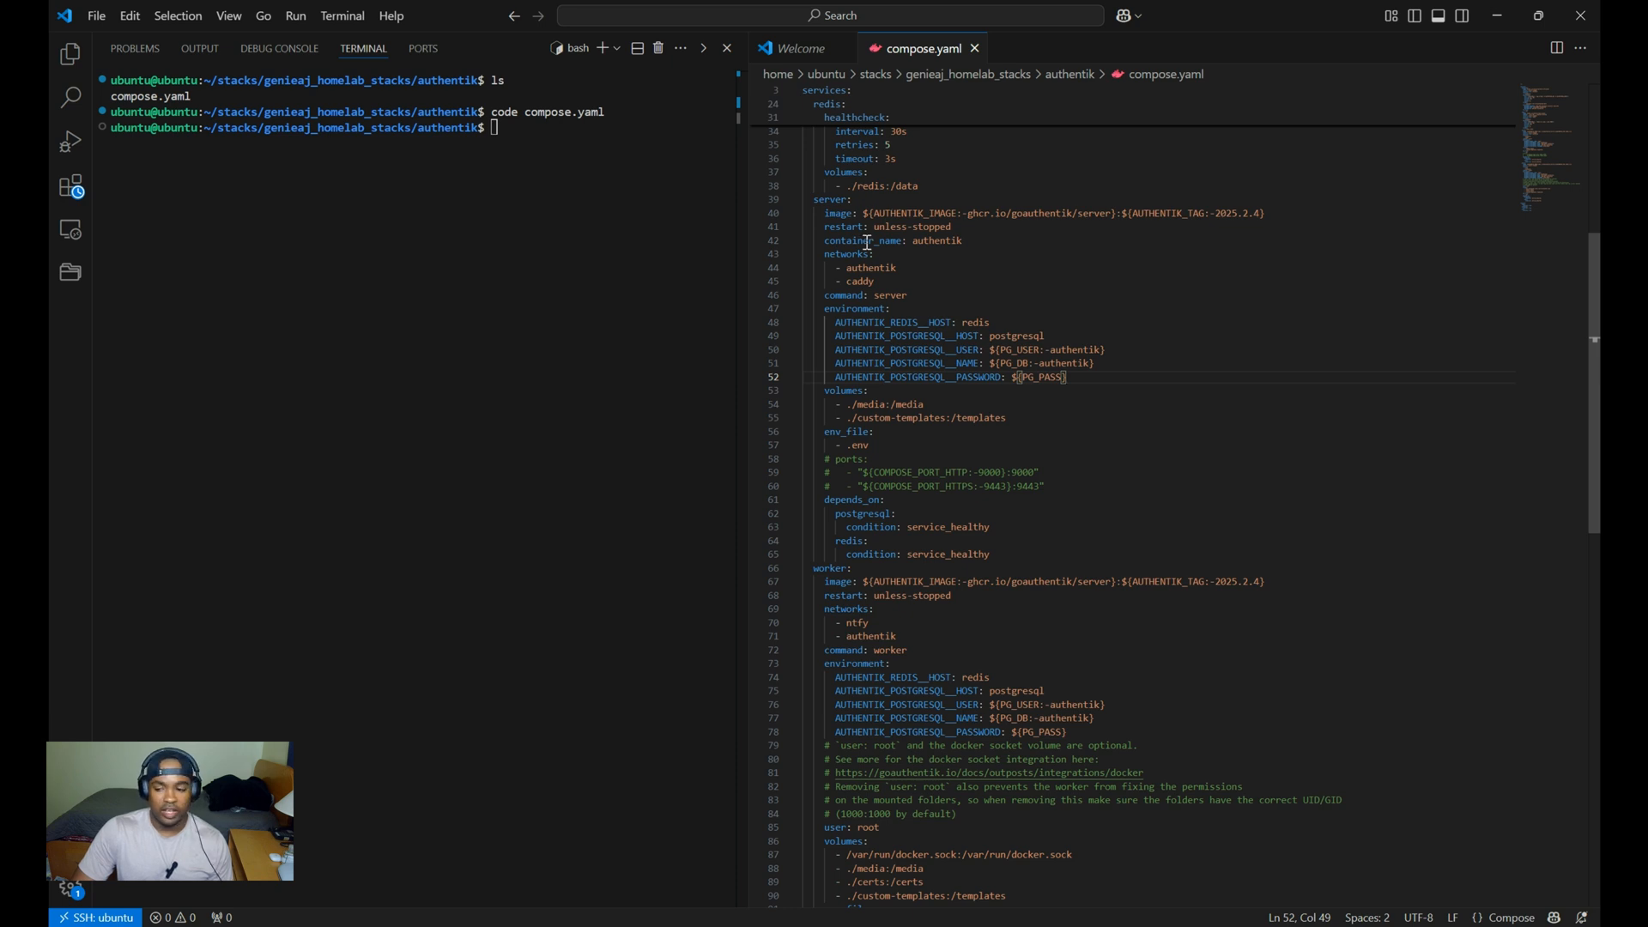
mouse_move(938, 199)
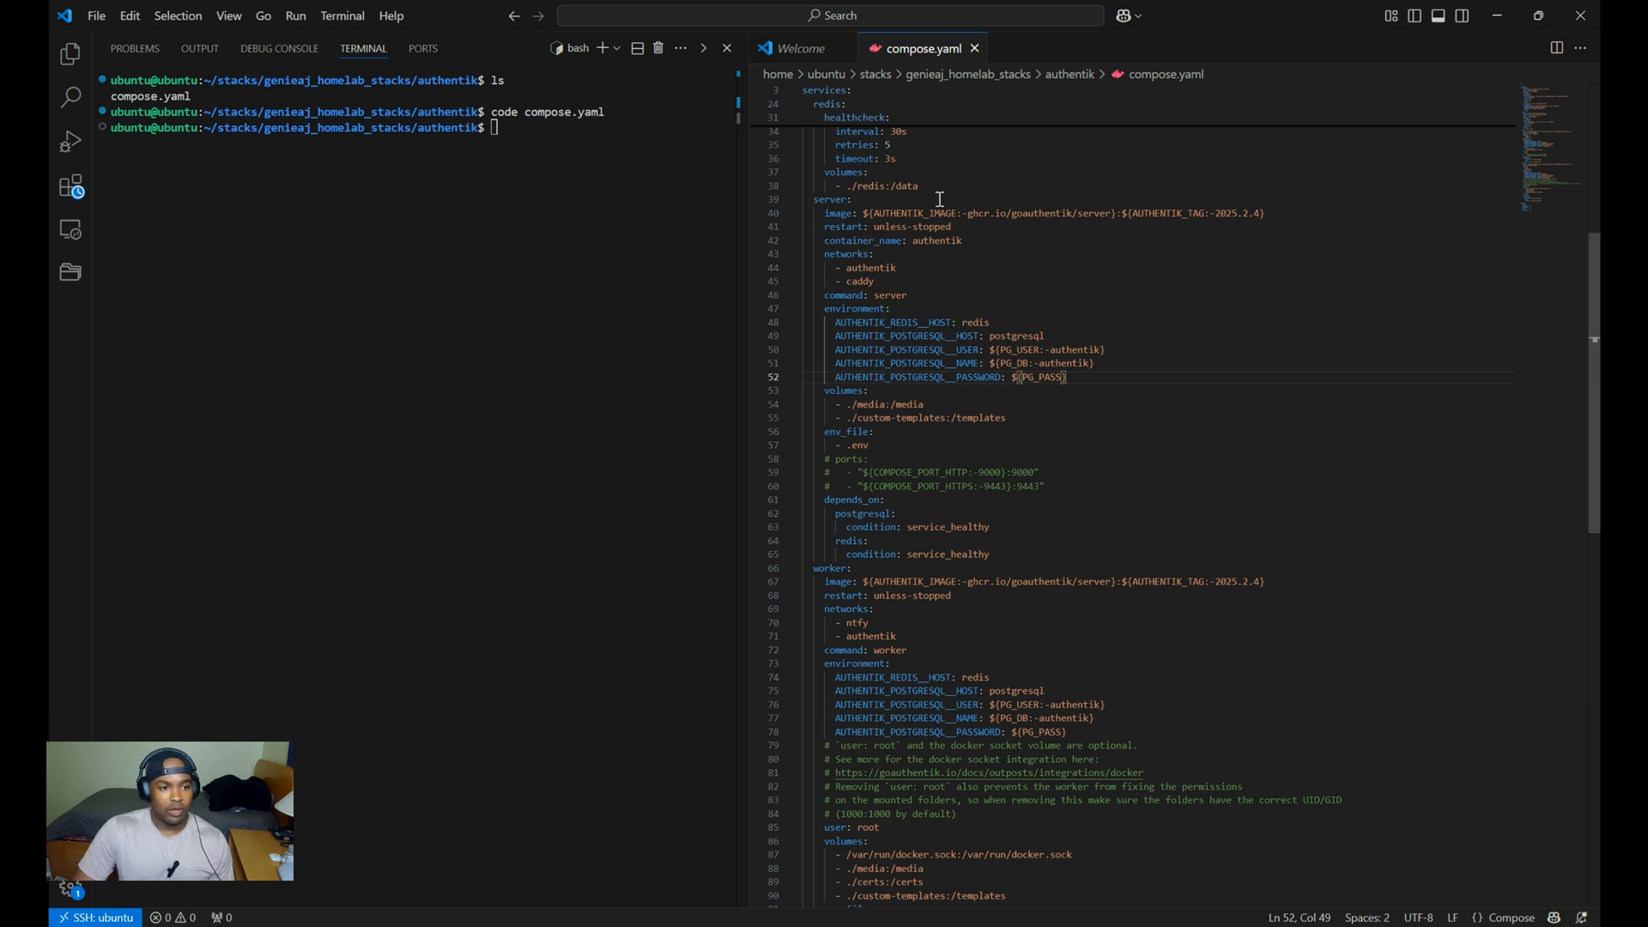
scroll("down", 3)
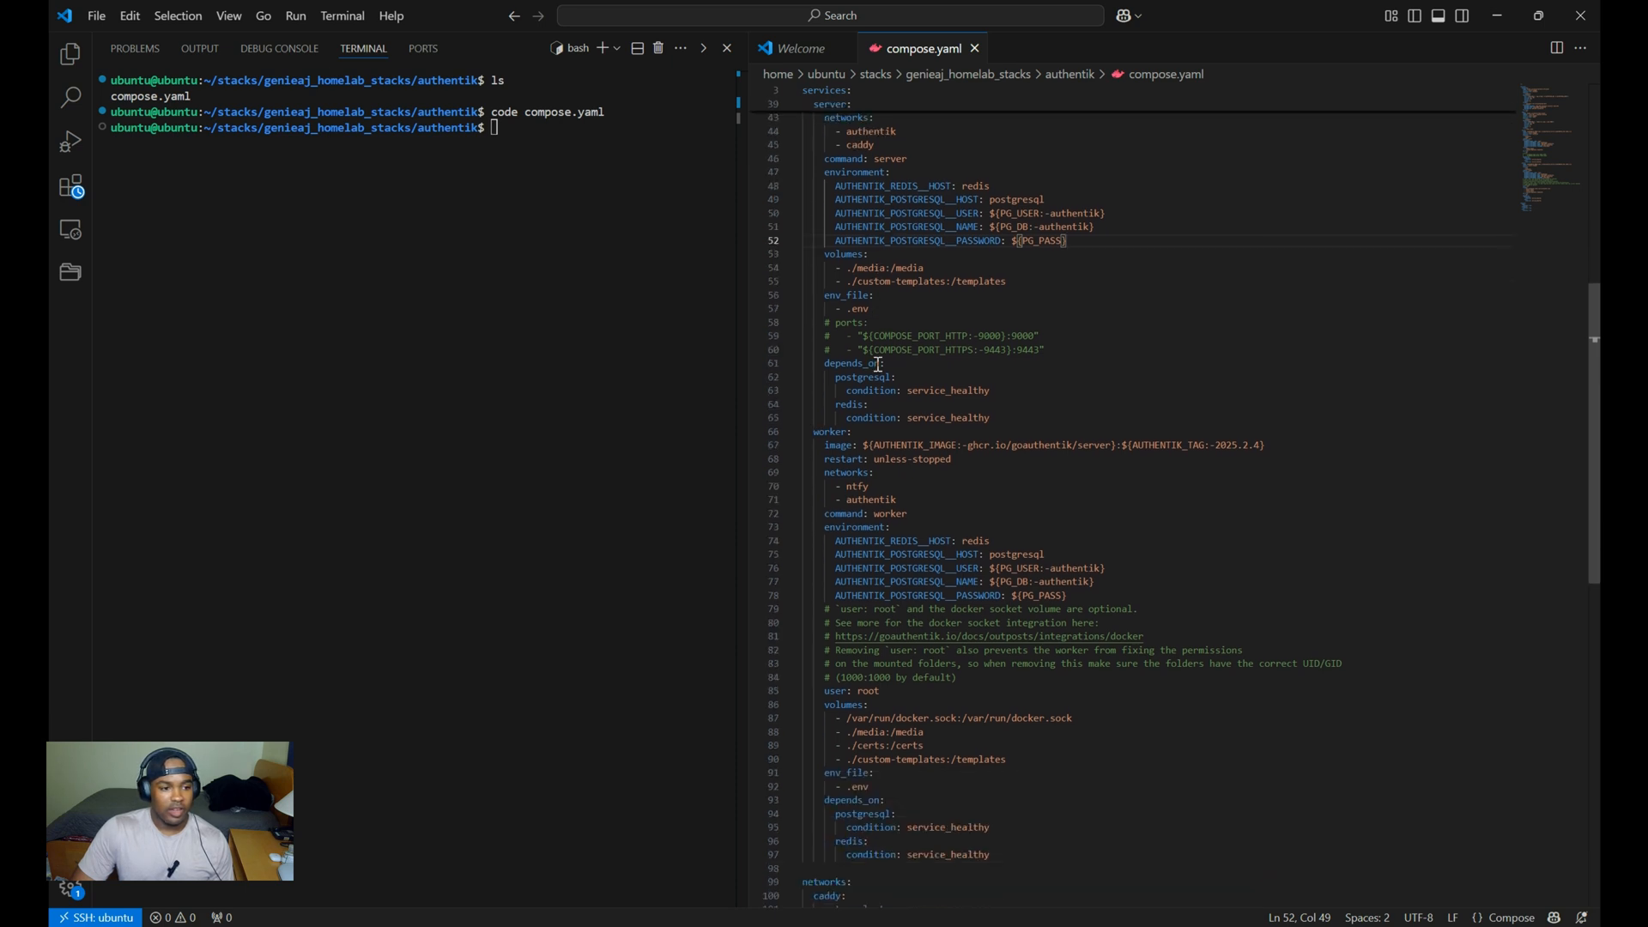
scroll("down", 3)
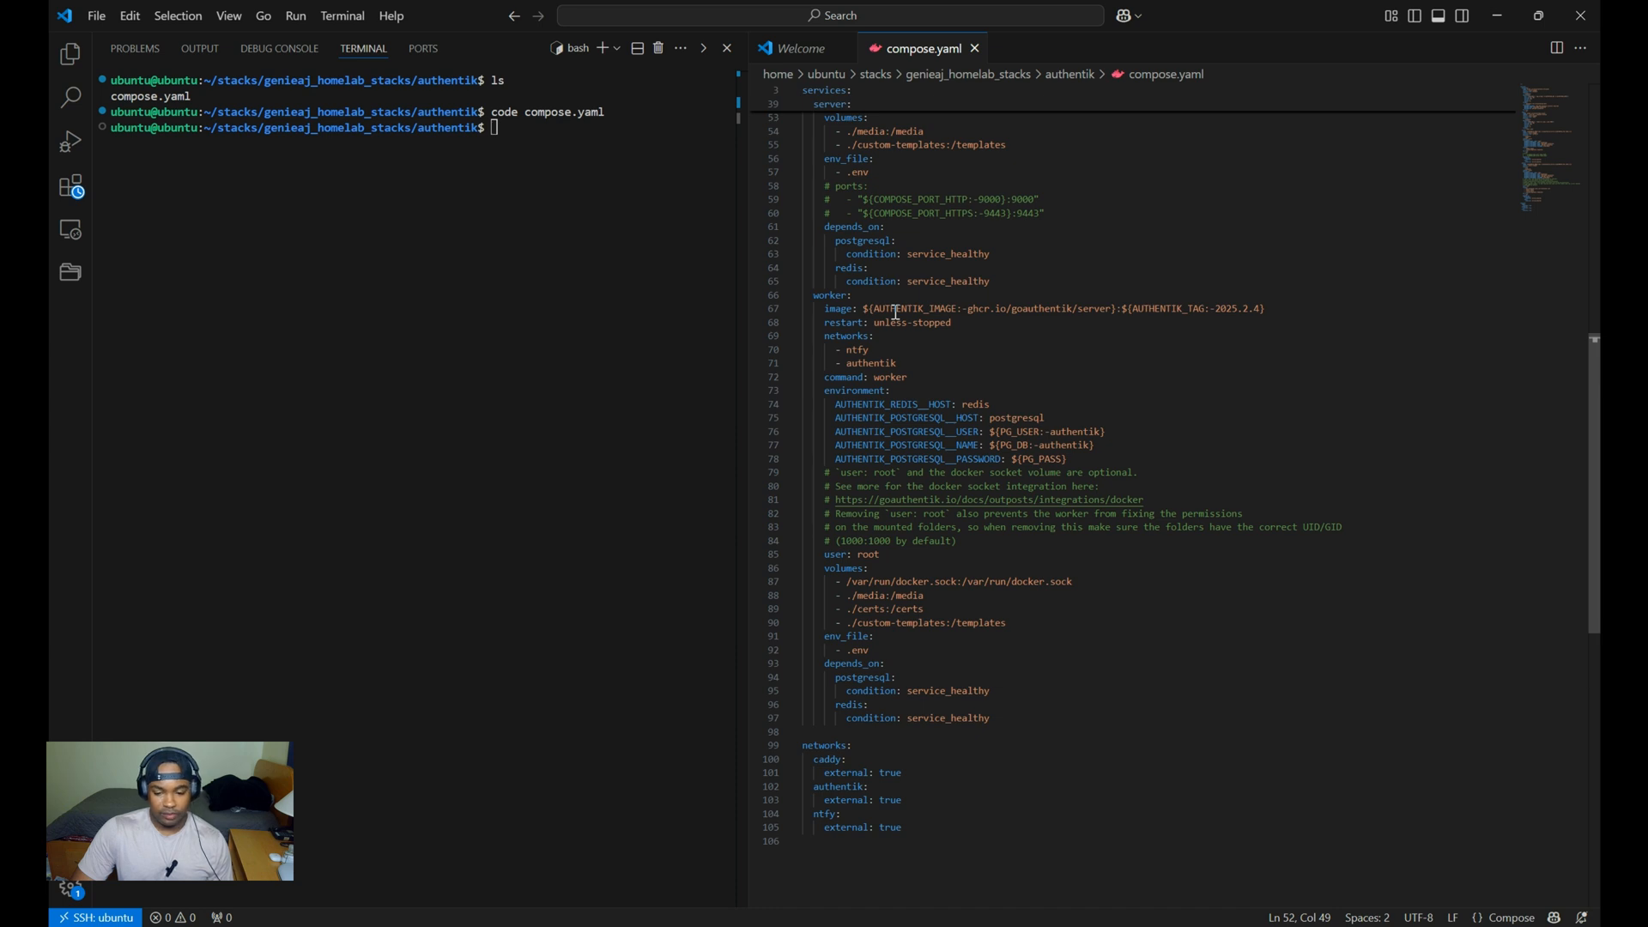
Look over the compose.yaml service definitions, then close the file.
scroll("up", 3)
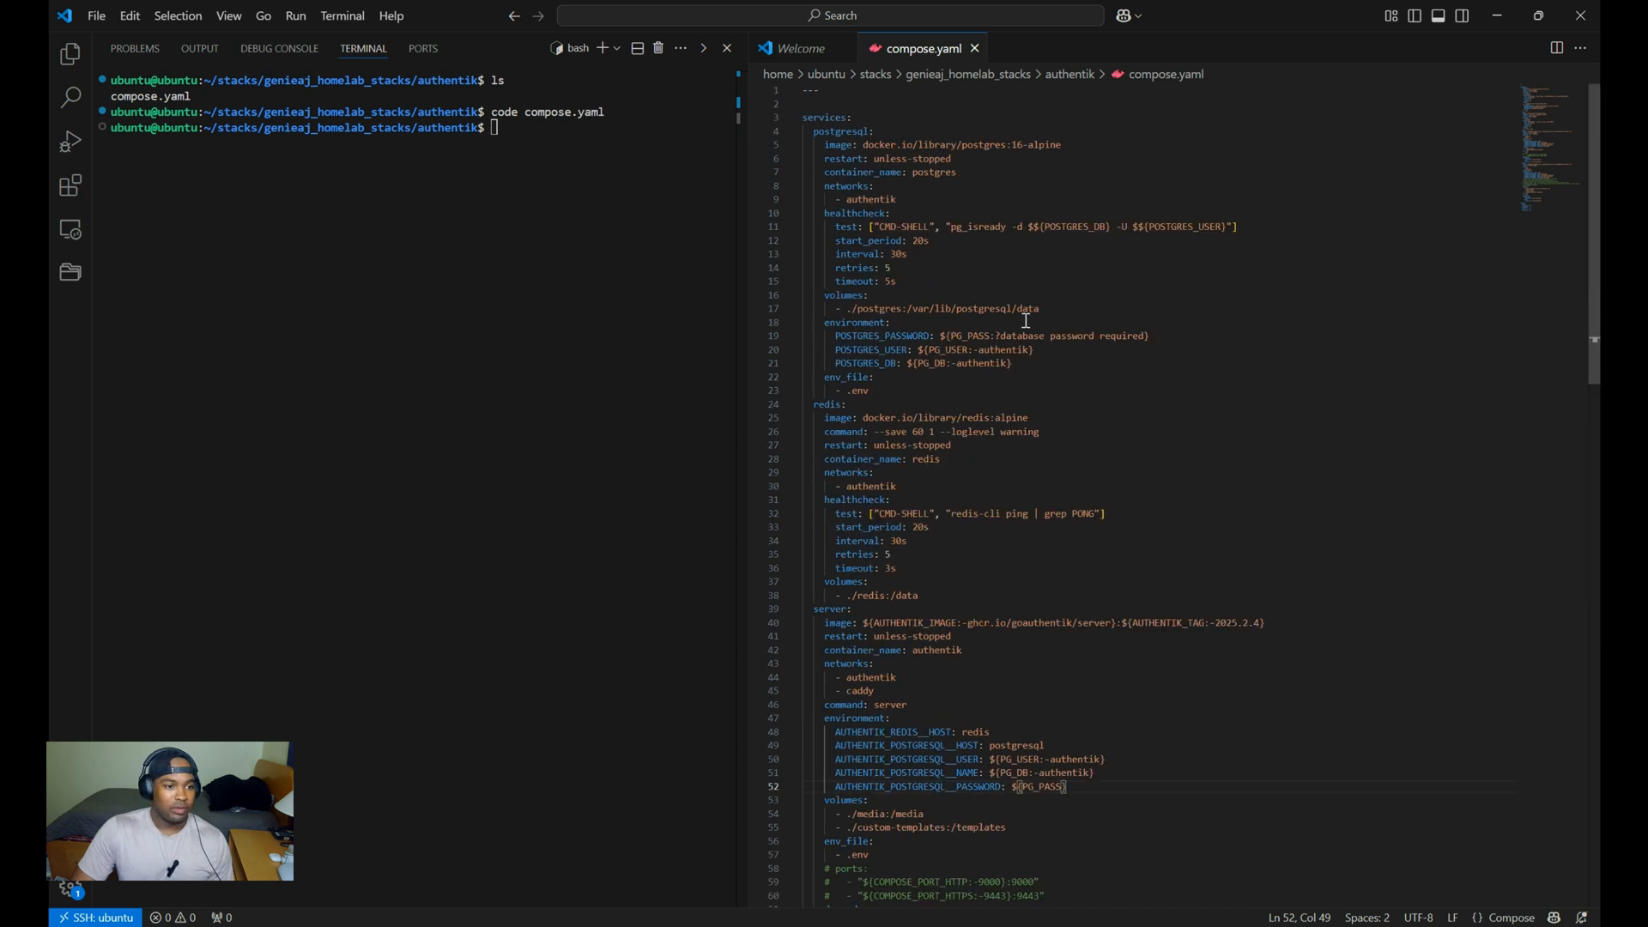
mouse_move(861, 215)
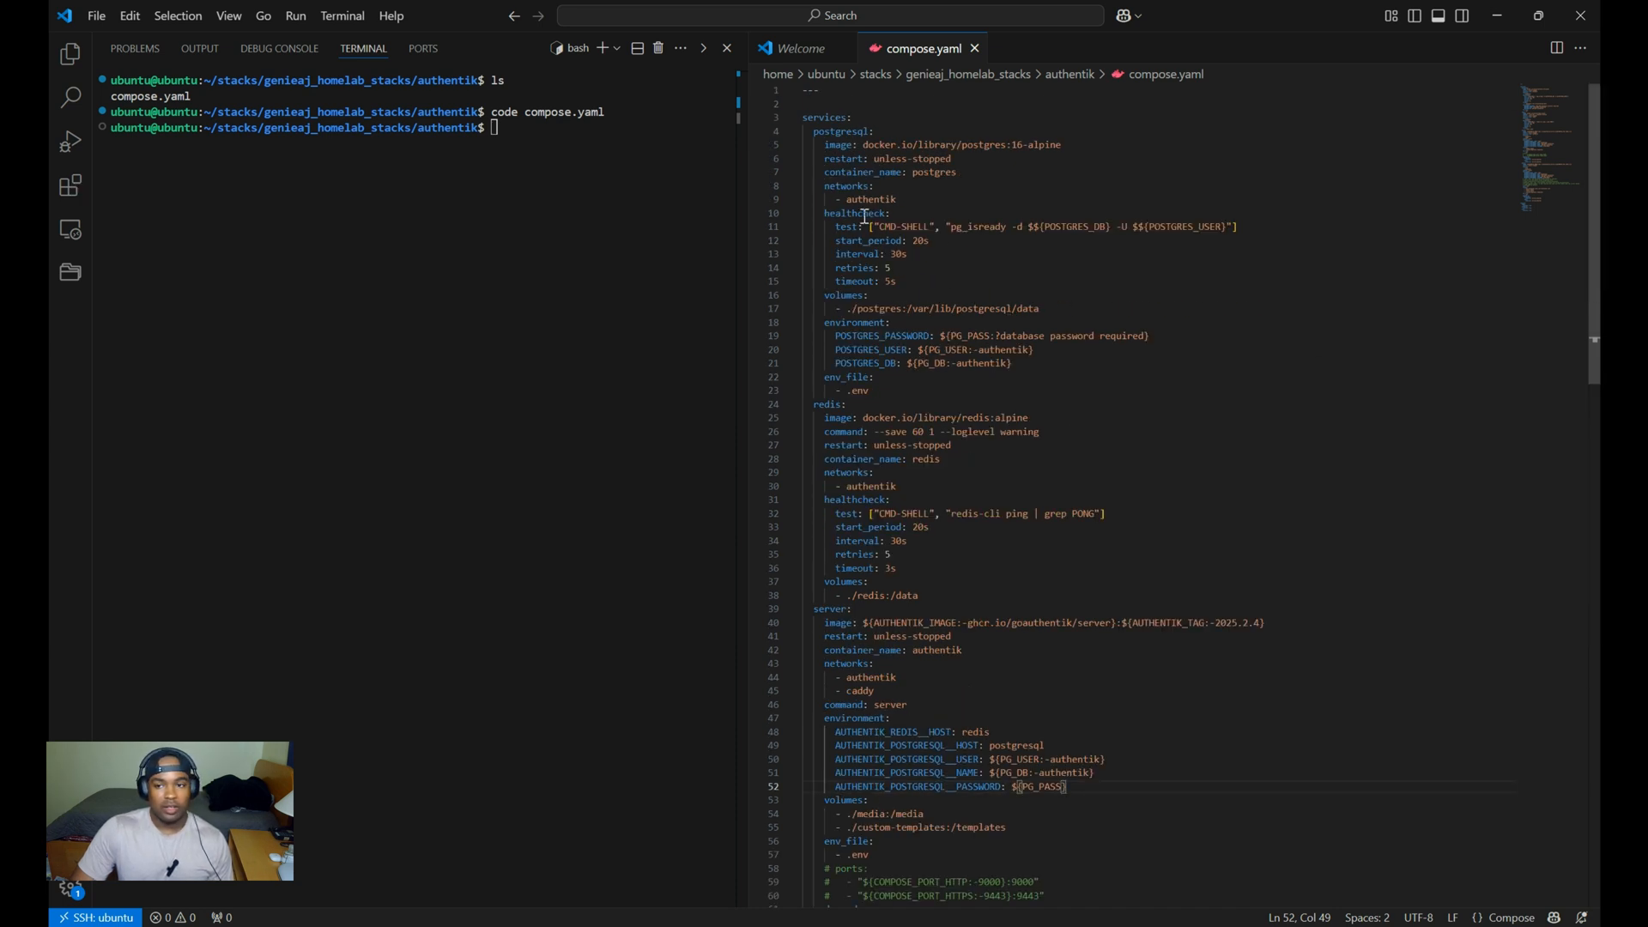
mouse_move(896, 201)
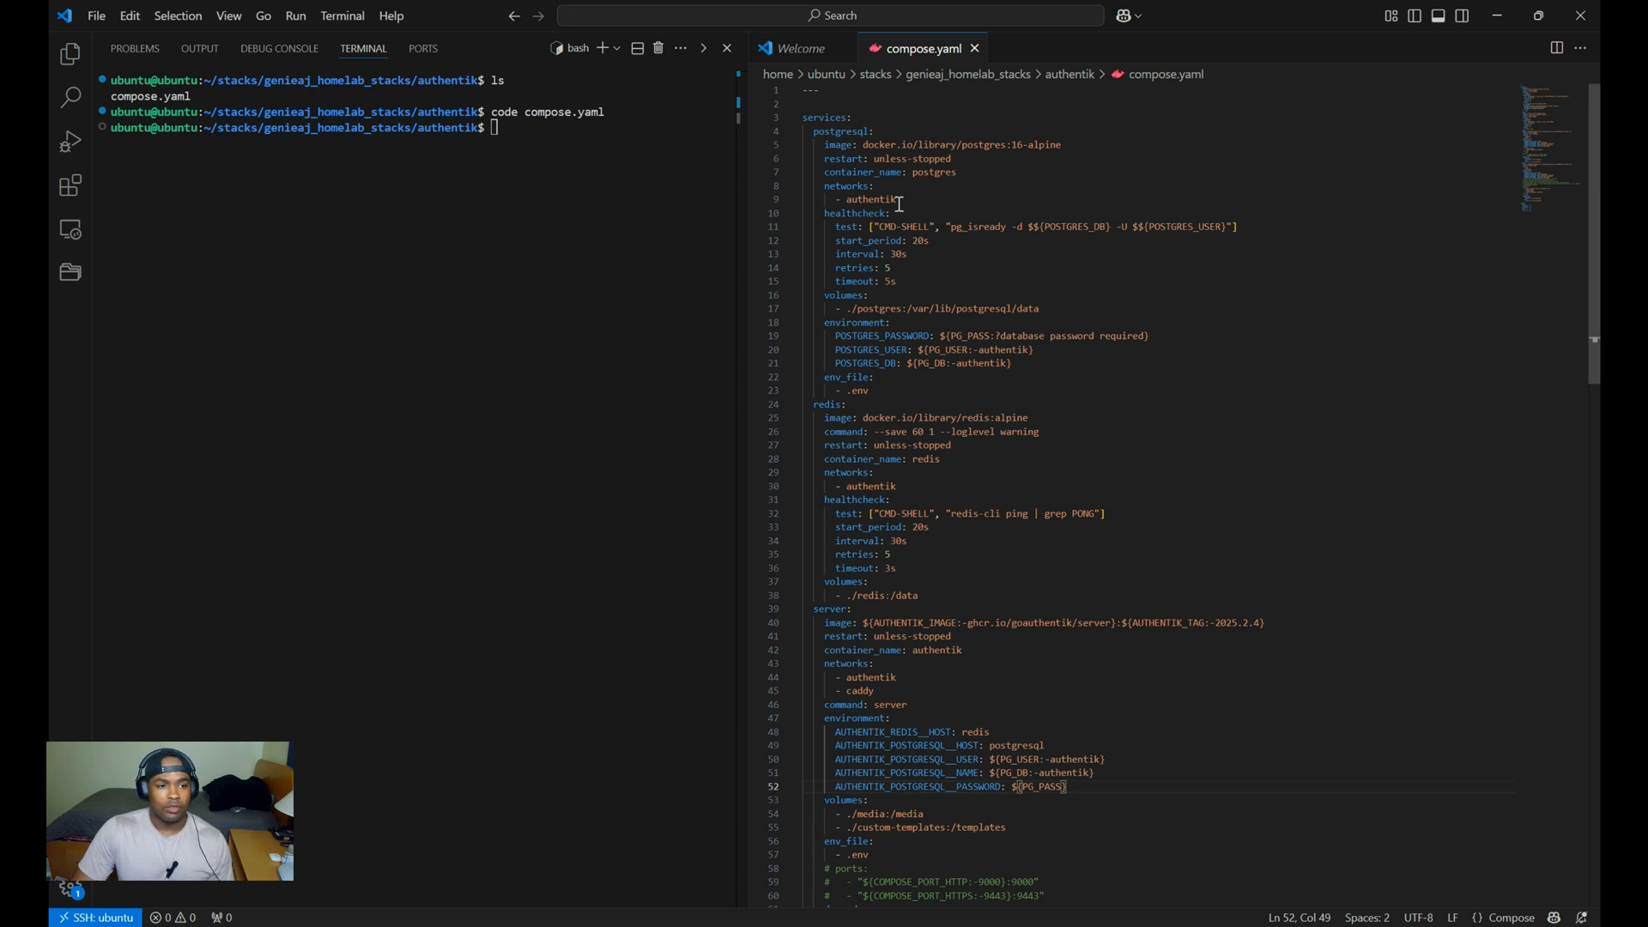
mouse_move(922, 401)
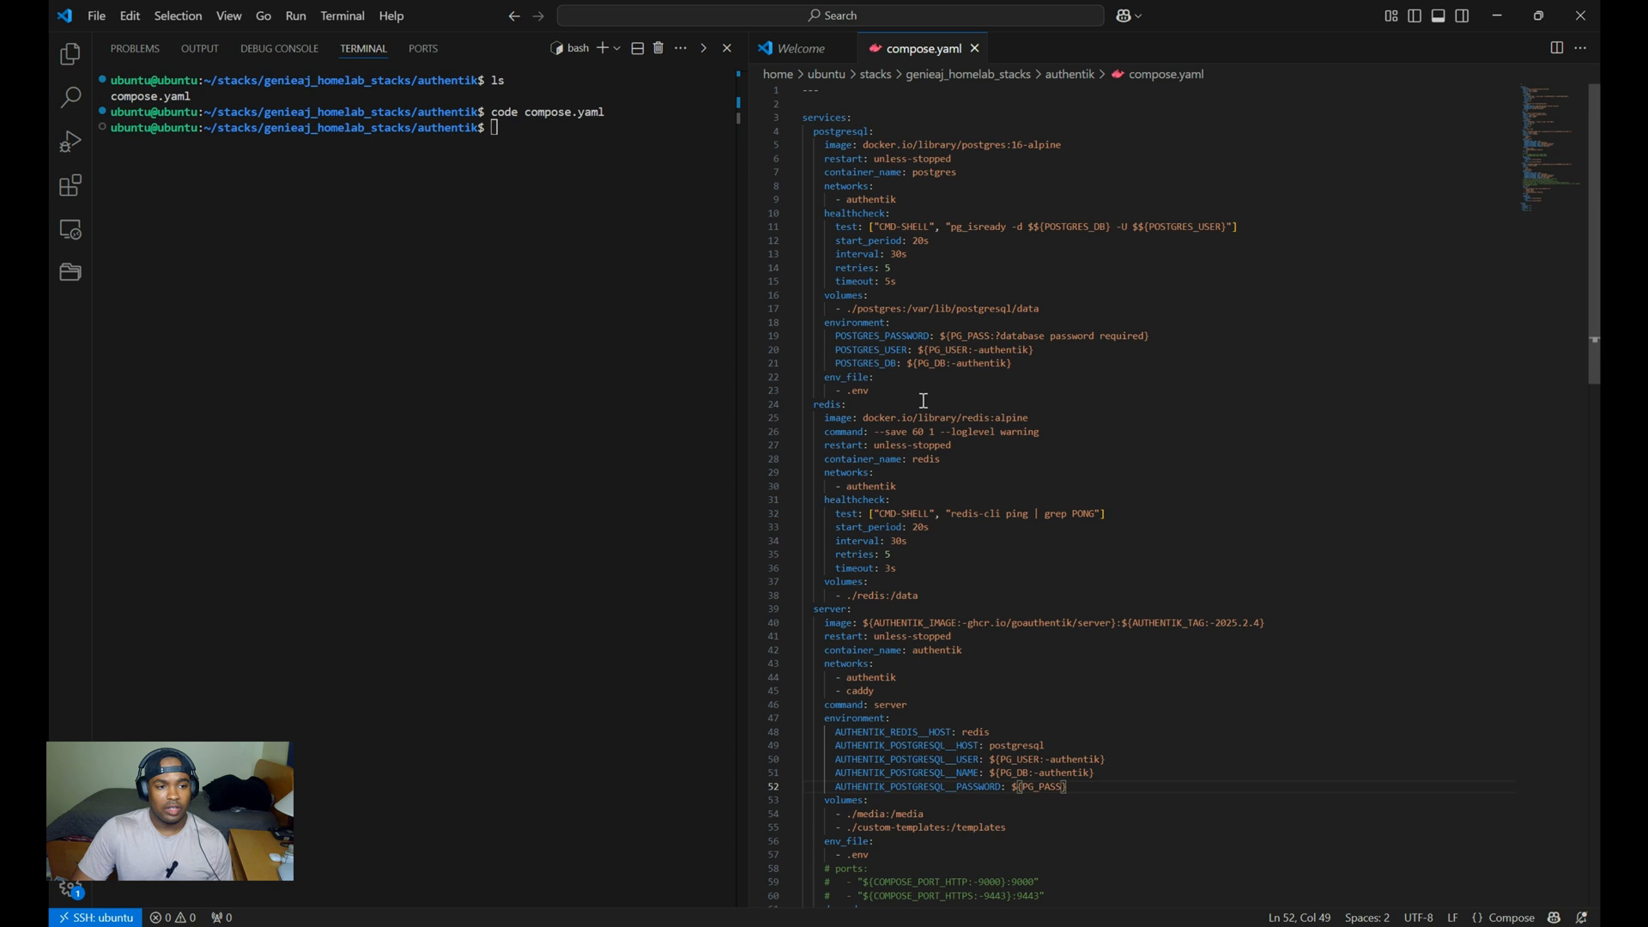
scroll("down", 3)
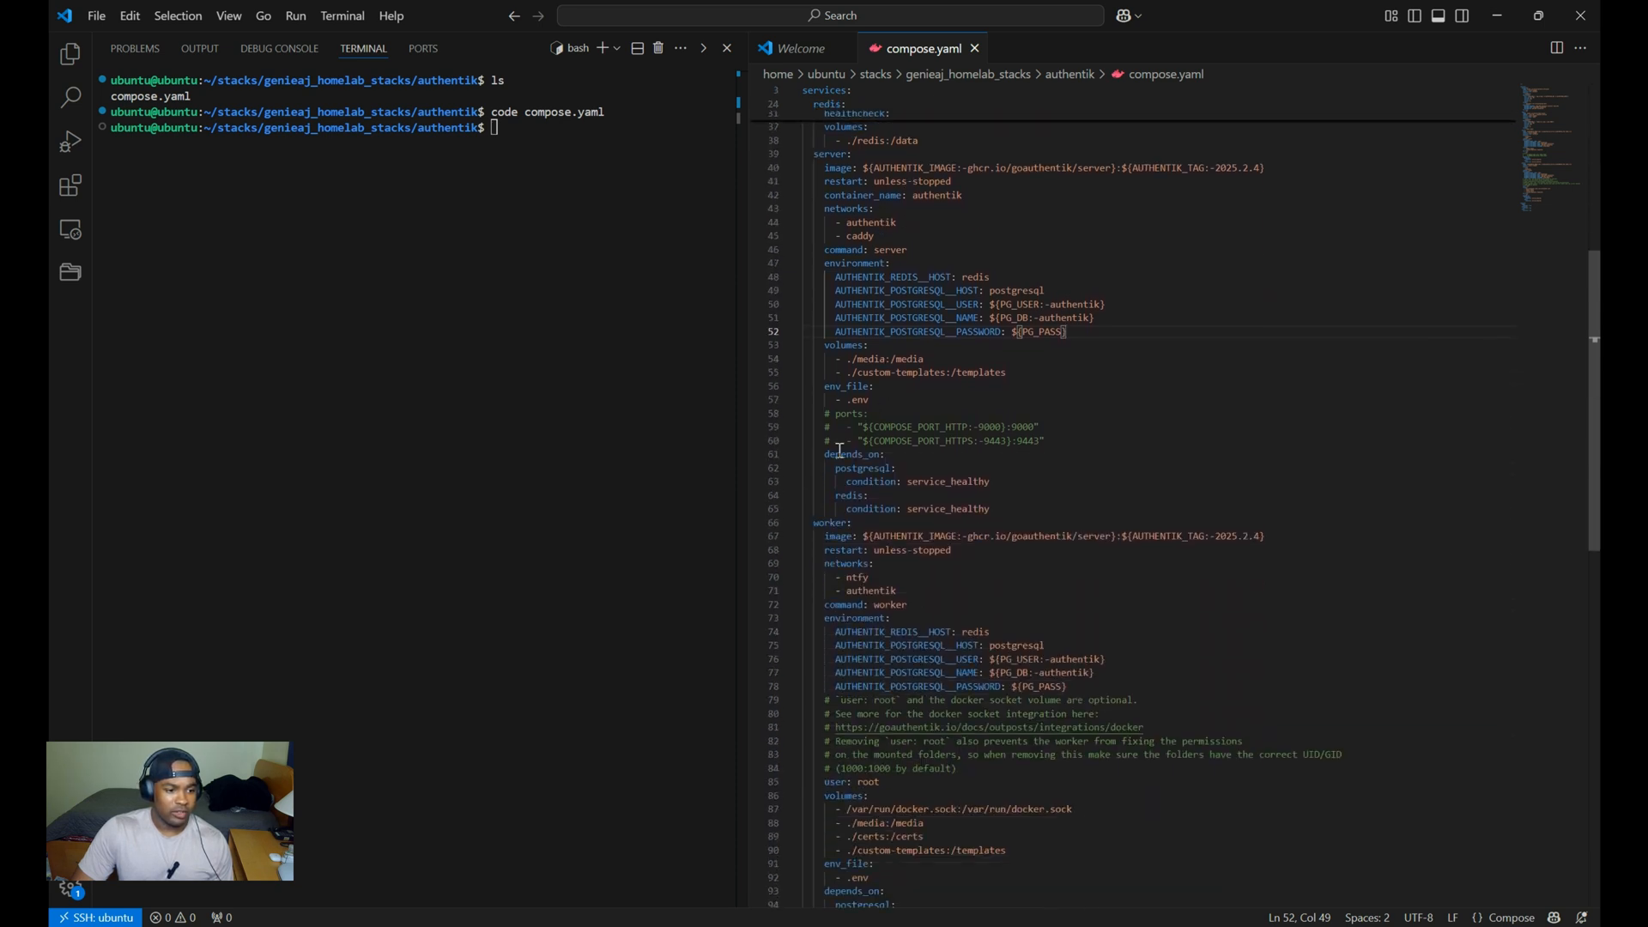
scroll("up", 3)
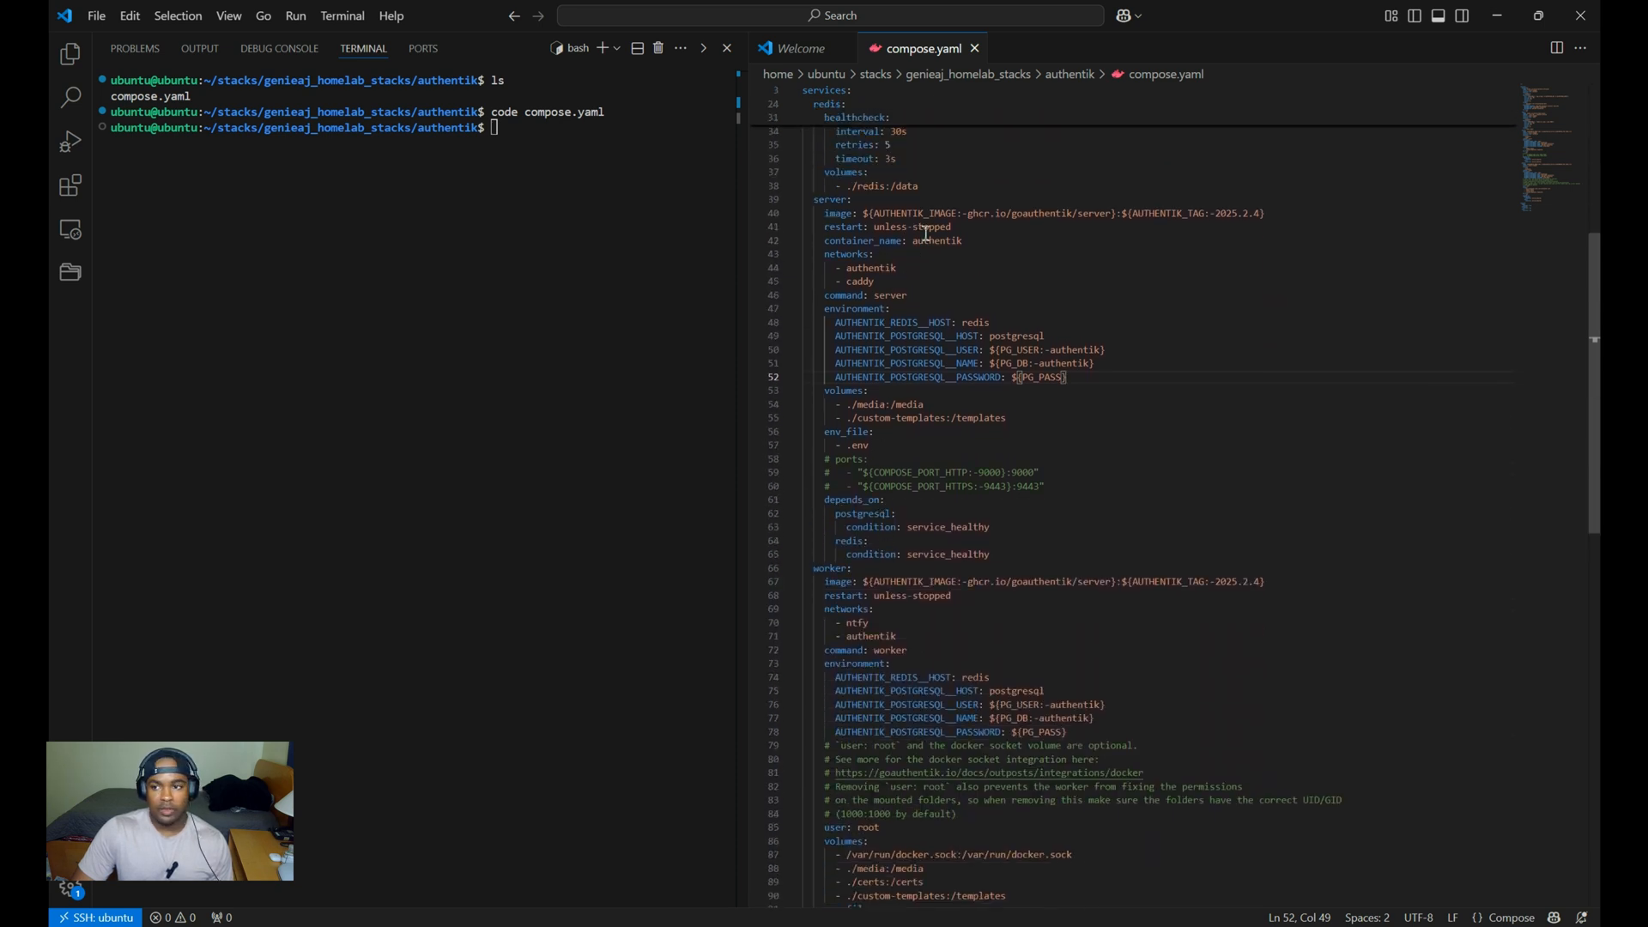
mouse_move(901, 225)
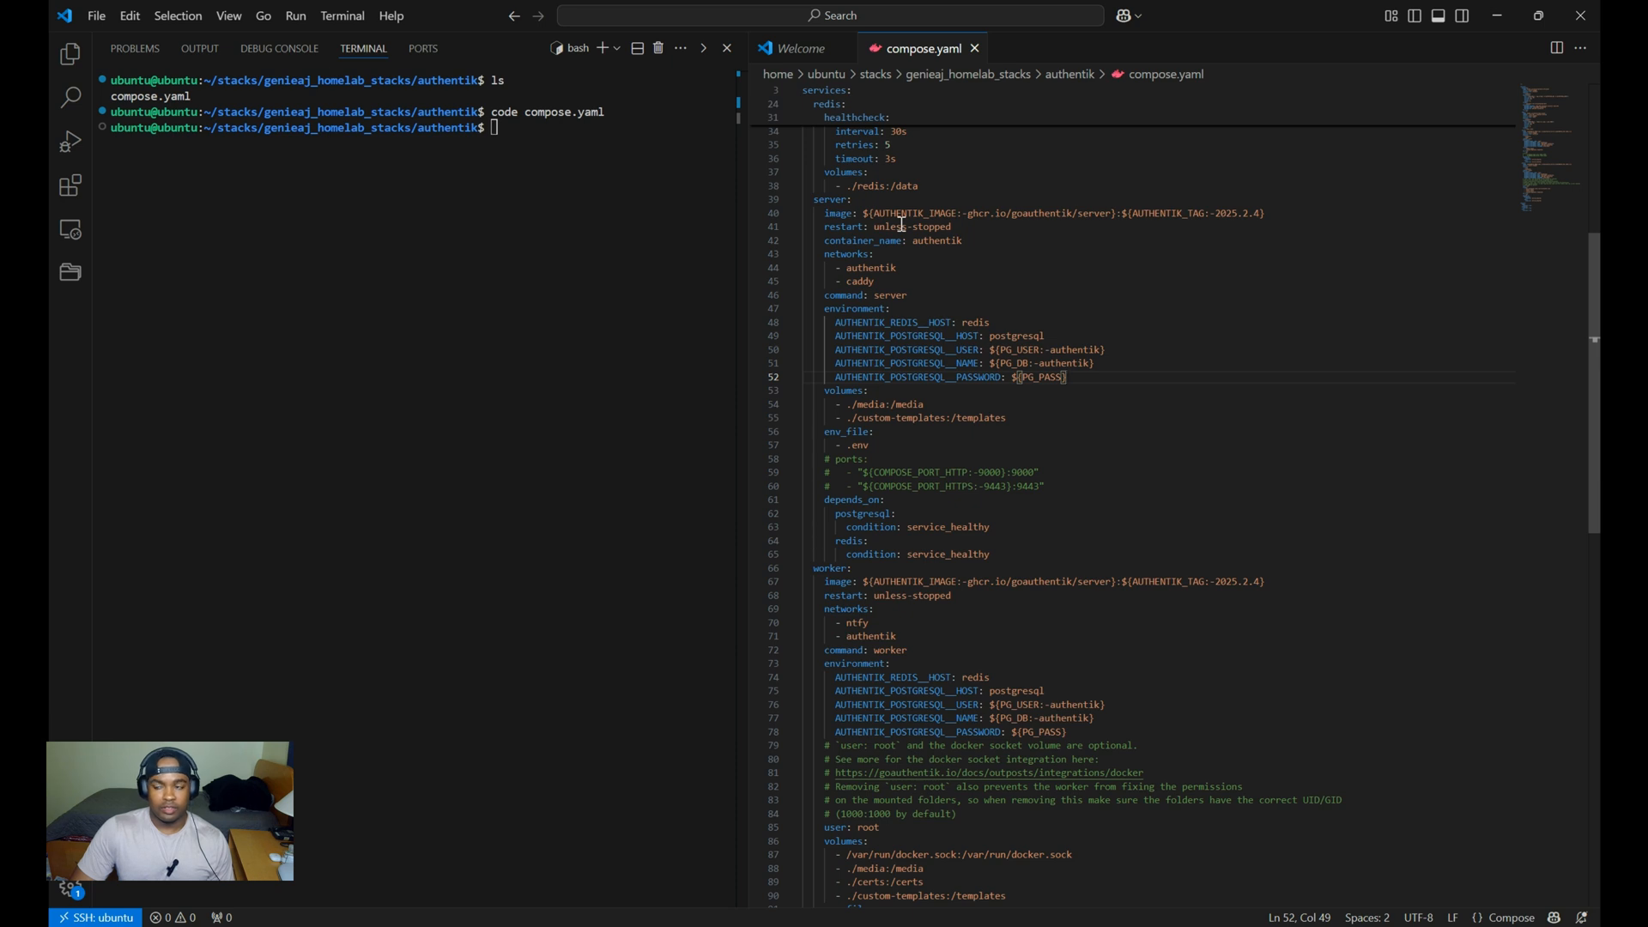
mouse_move(964, 230)
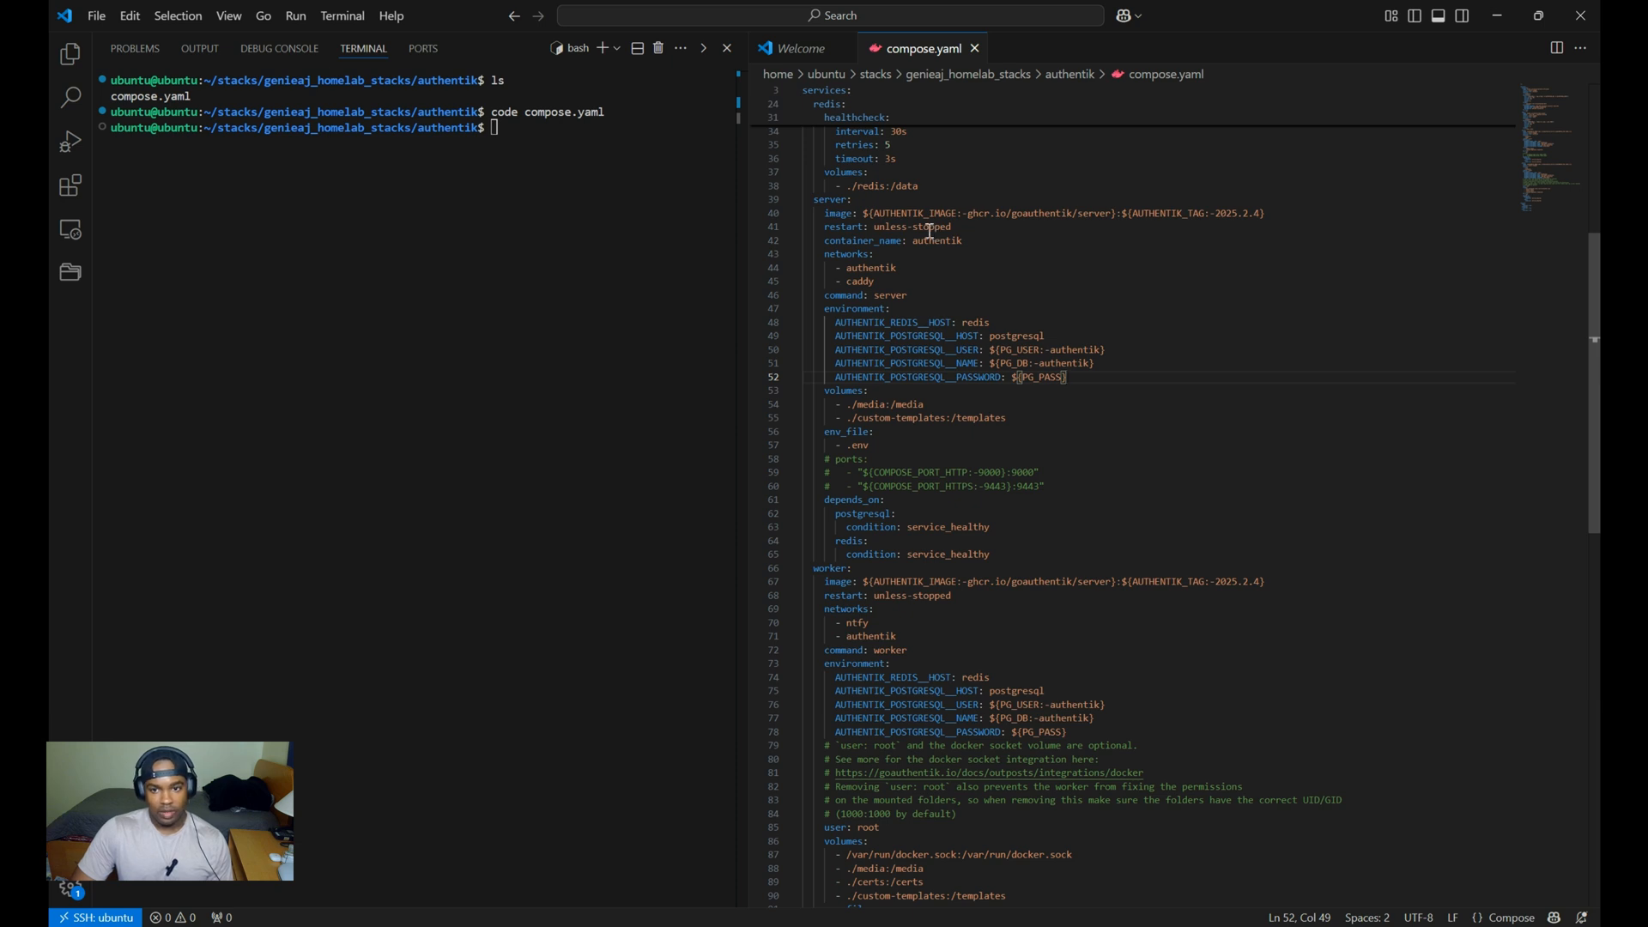
mouse_move(881, 305)
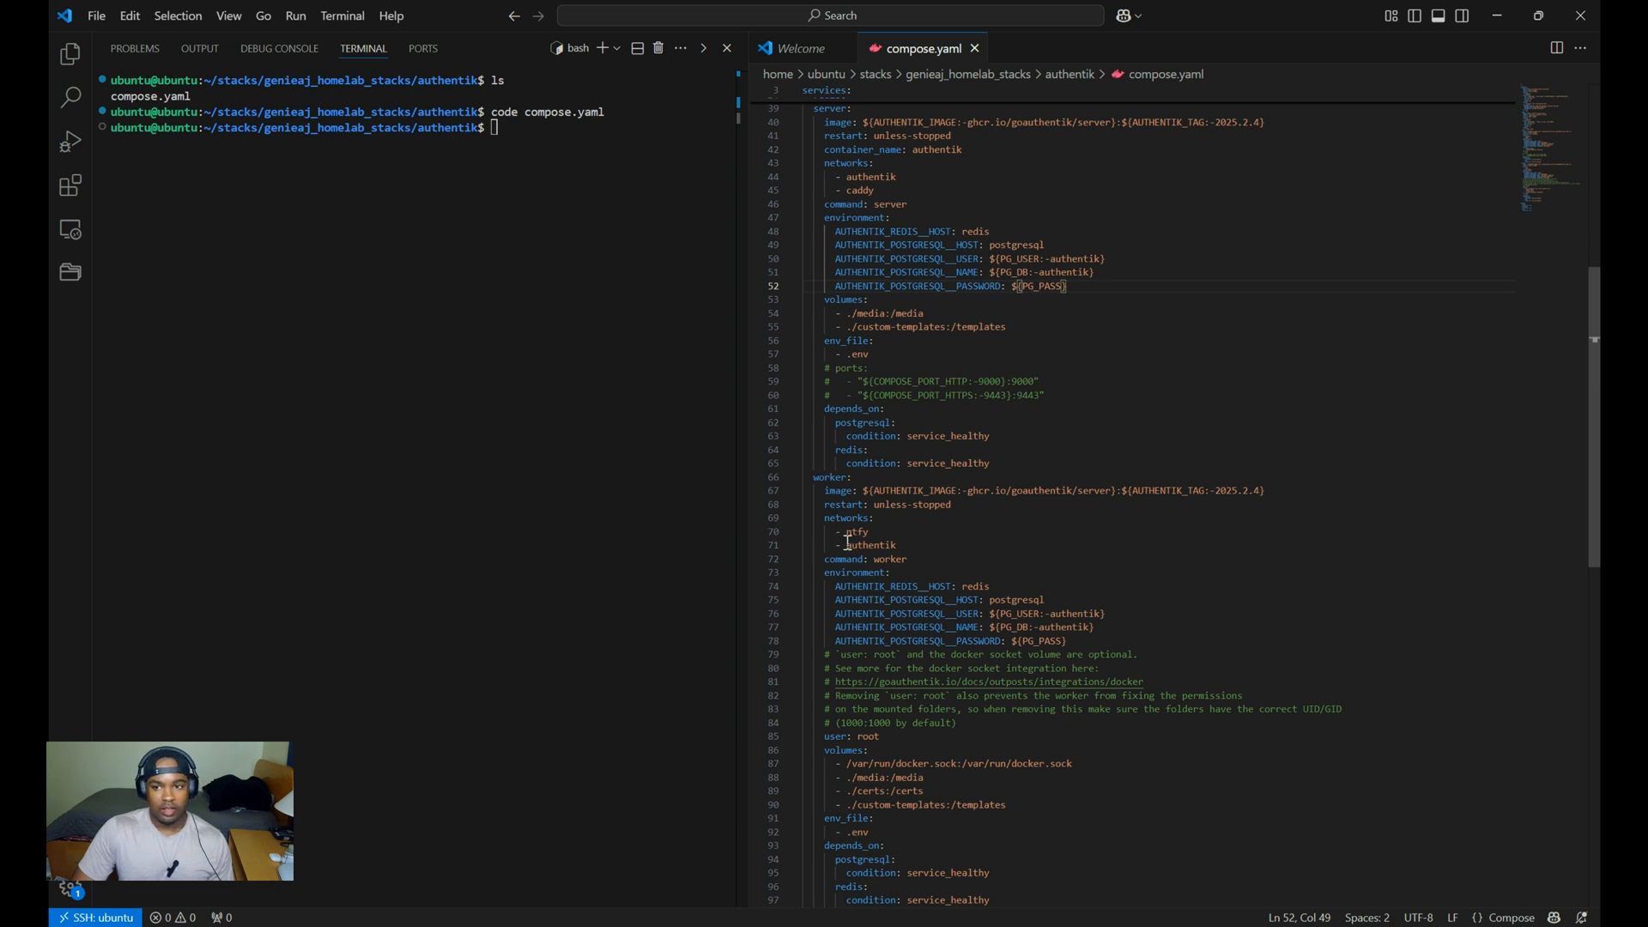
mouse_move(871, 533)
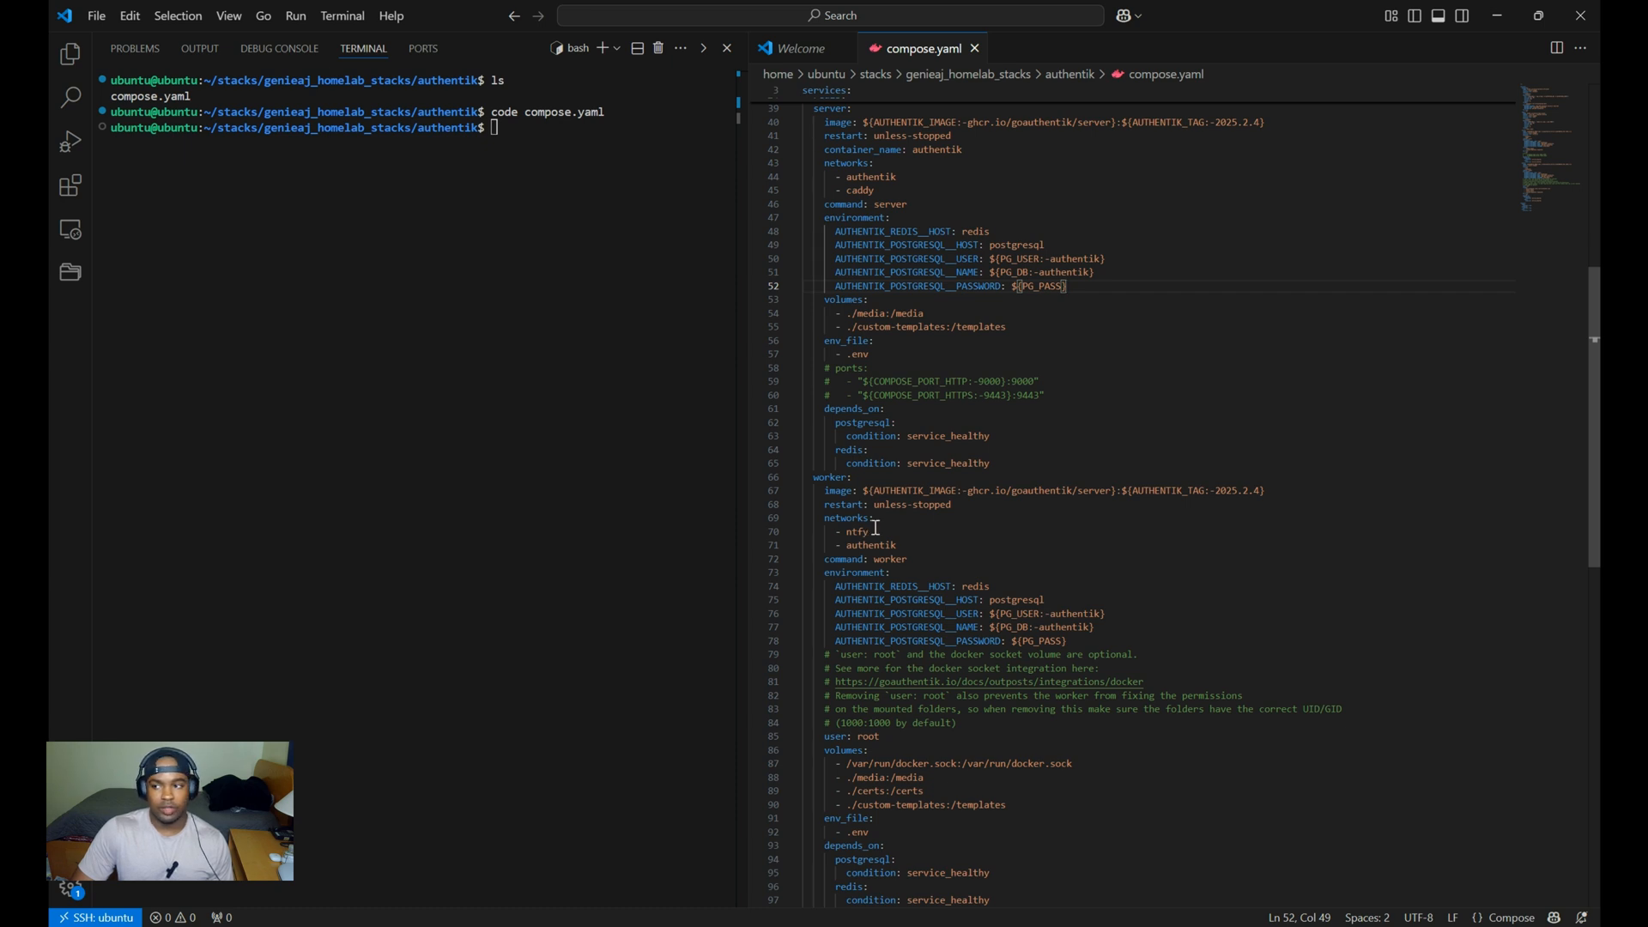
mouse_move(1012, 445)
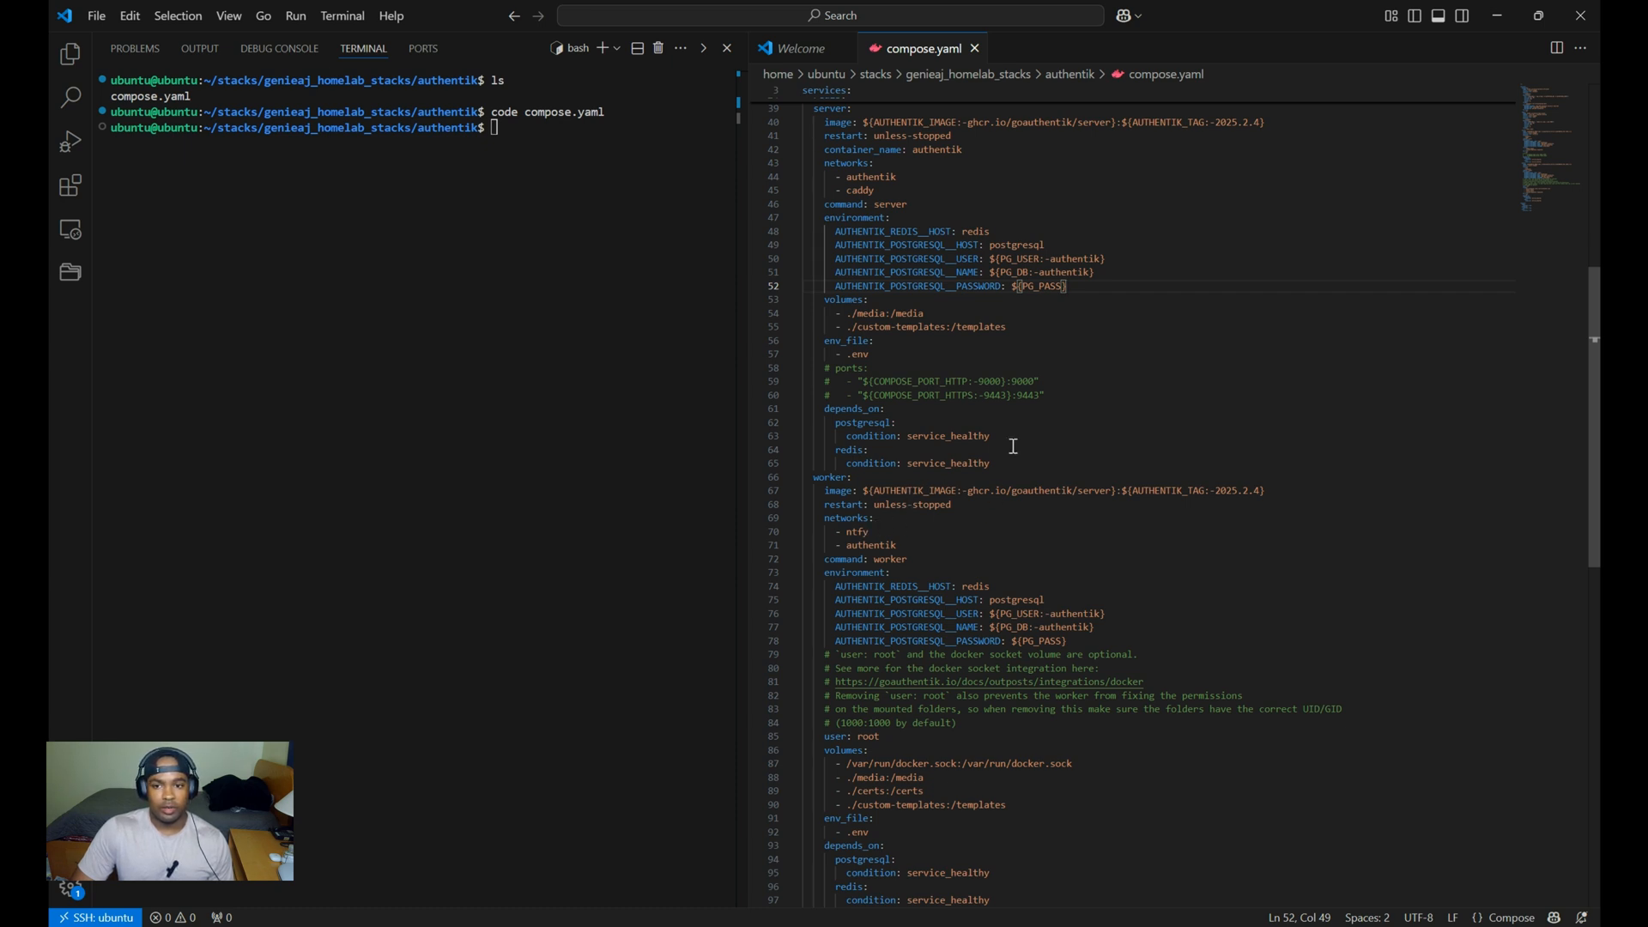
mouse_move(841, 533)
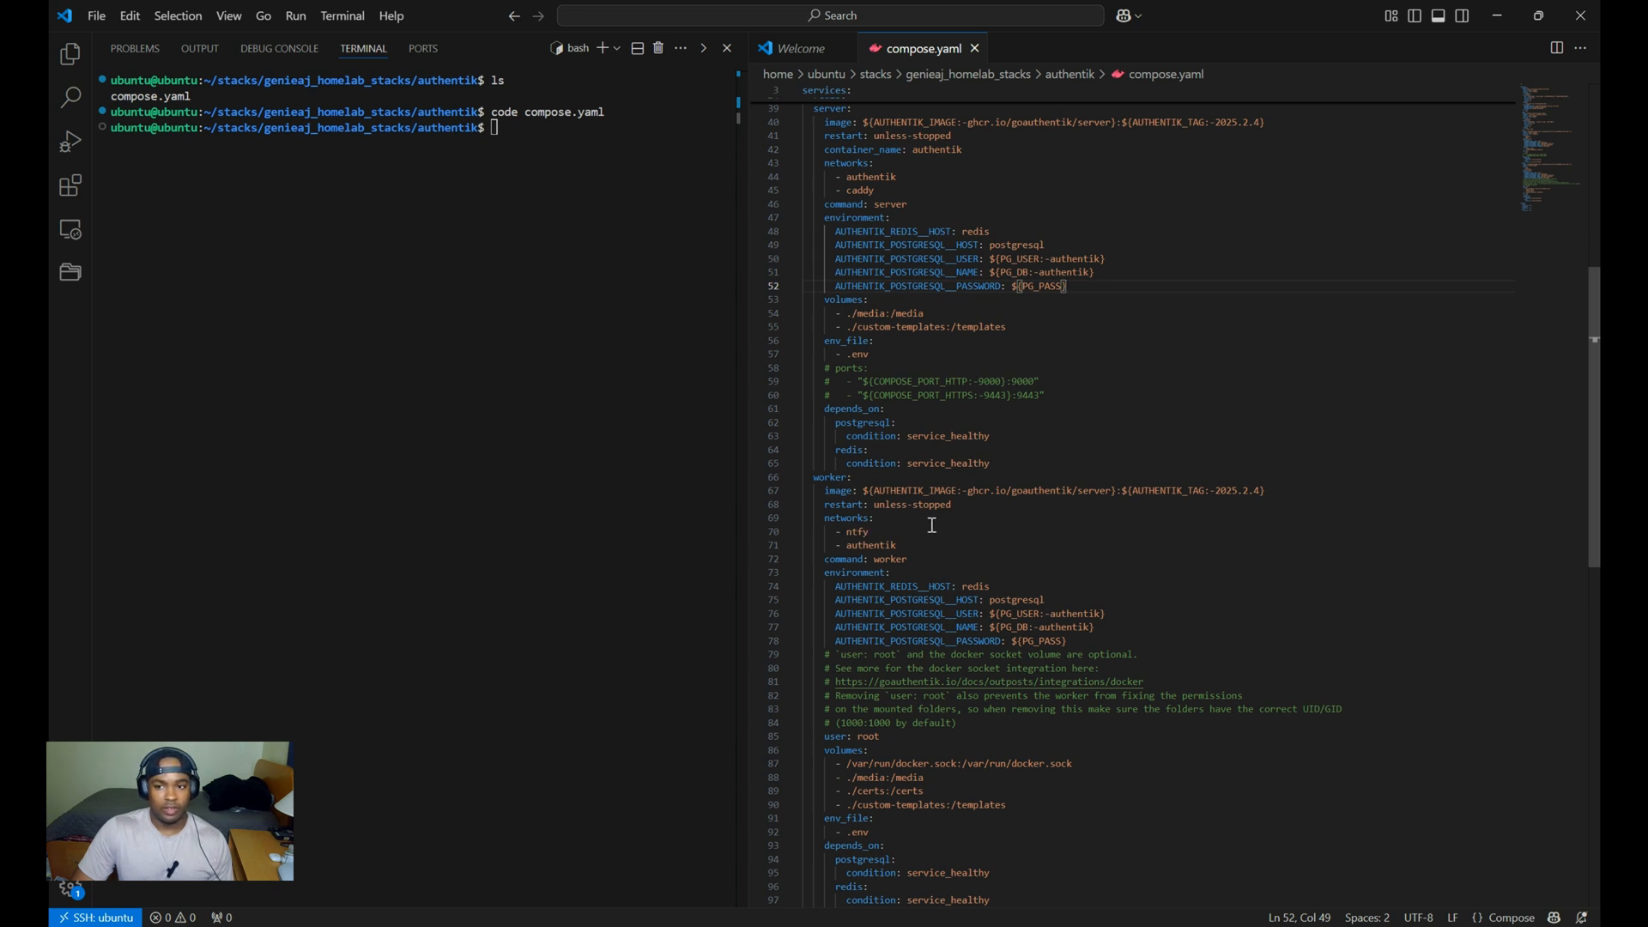
mouse_move(838, 535)
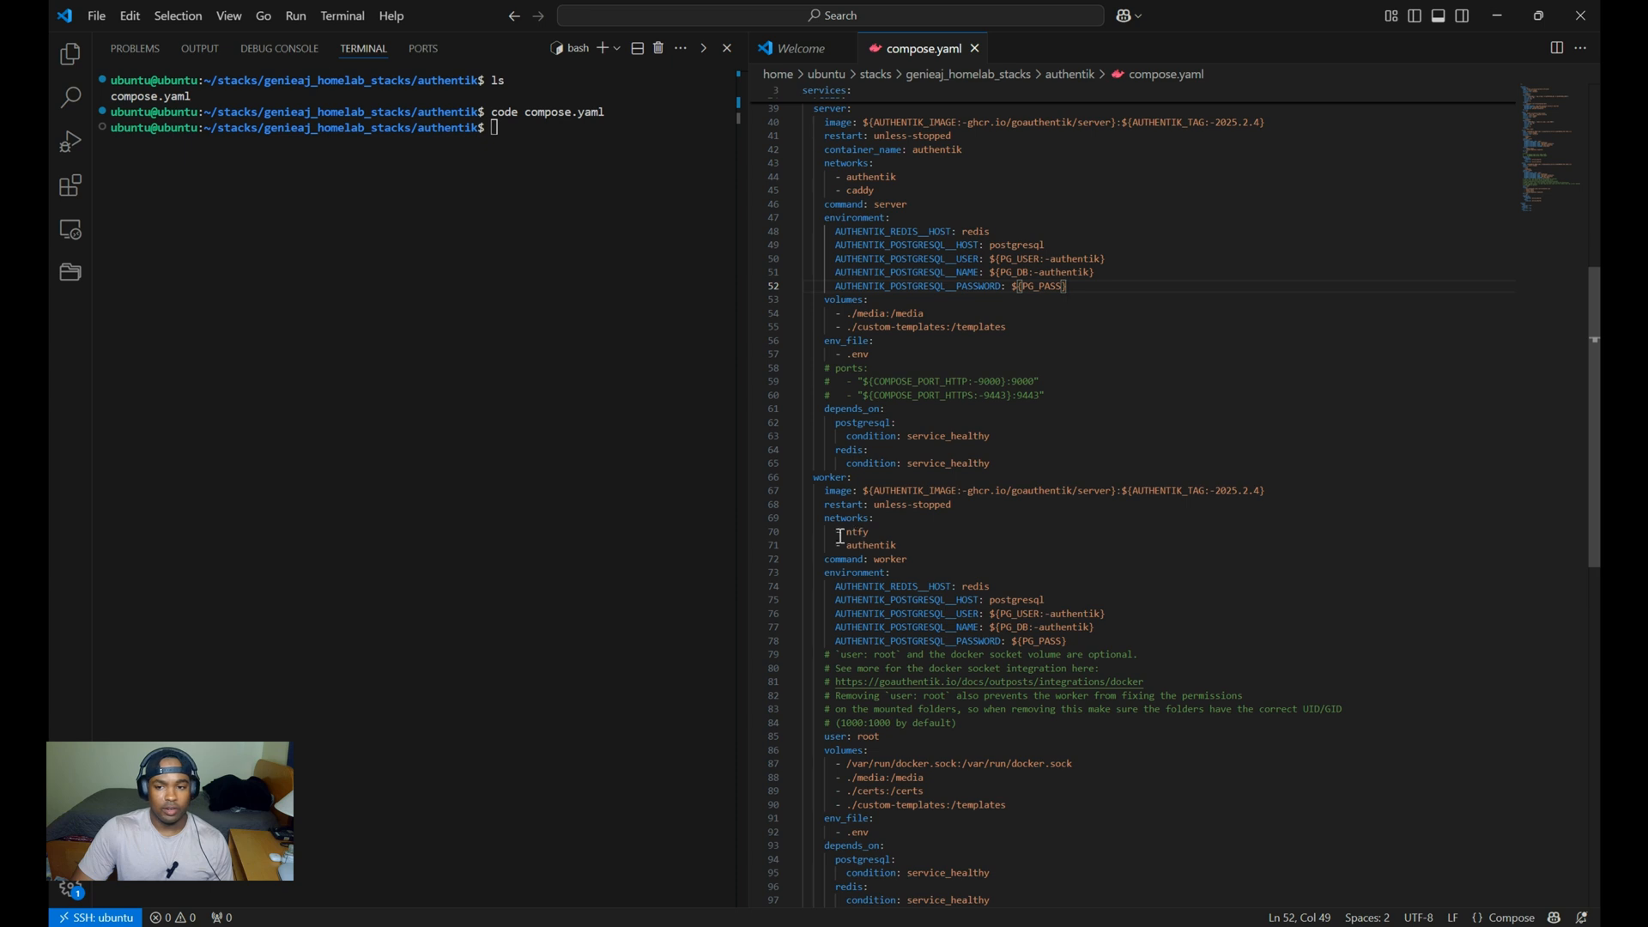
left_click(973, 48)
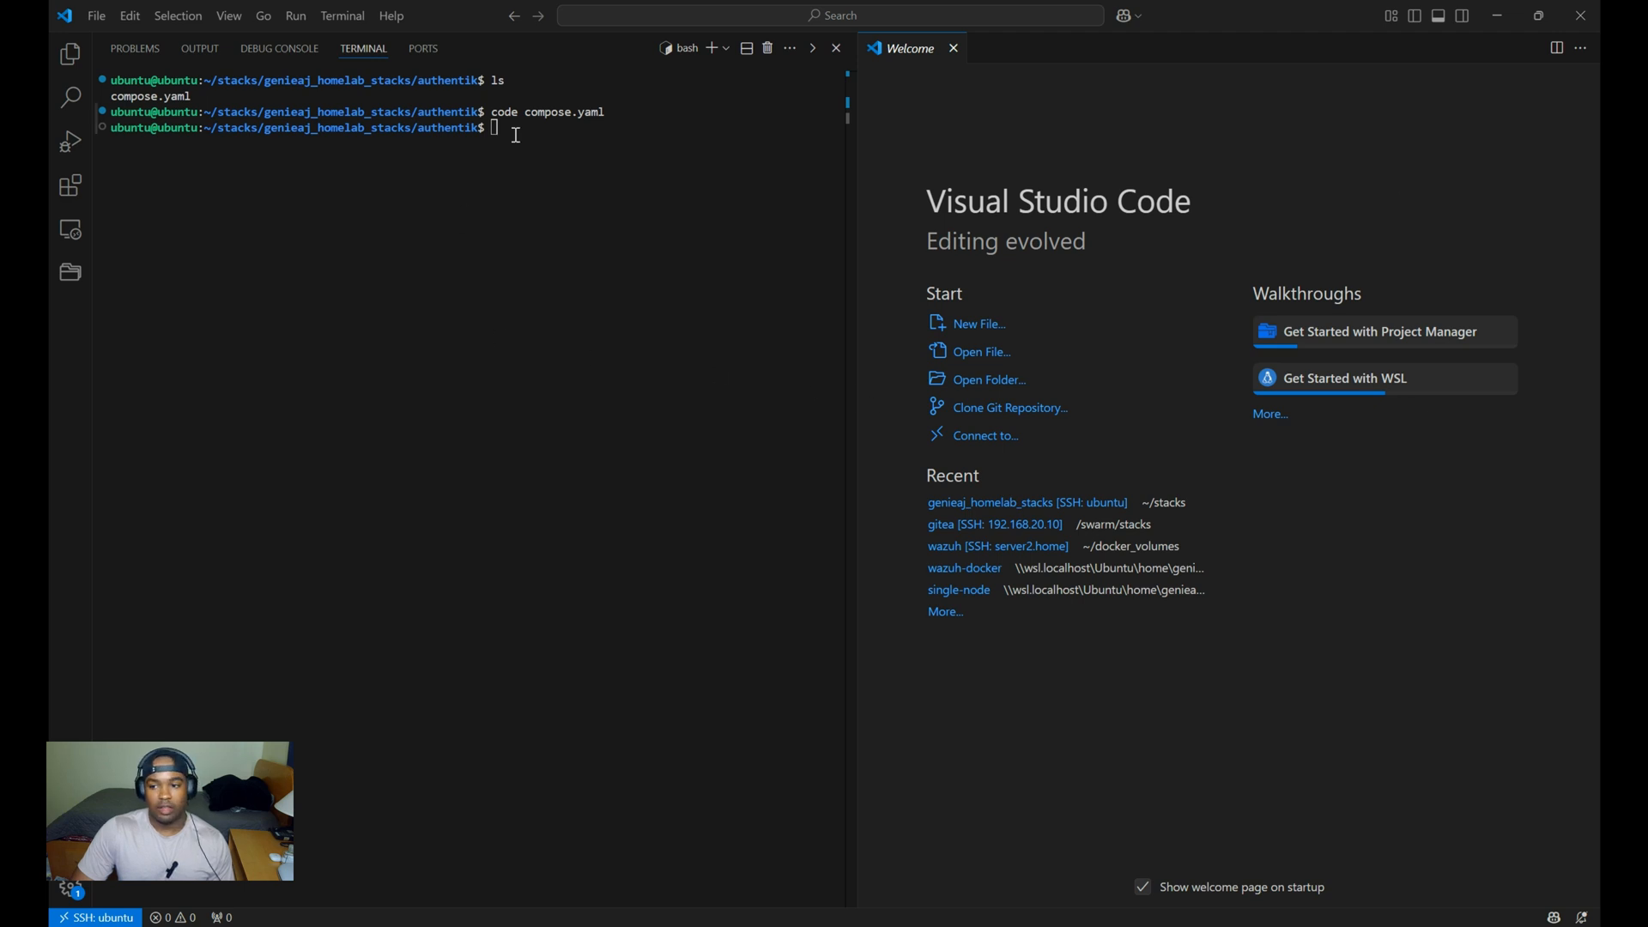
Append generated PG_PASS and AUTHENTIK_SECRET_KEY to .env, then list files with ls -a.
type("echo \"PG_PASS=$(openssl rand -base64 36 | tr -d '\\n')\" >> .env")
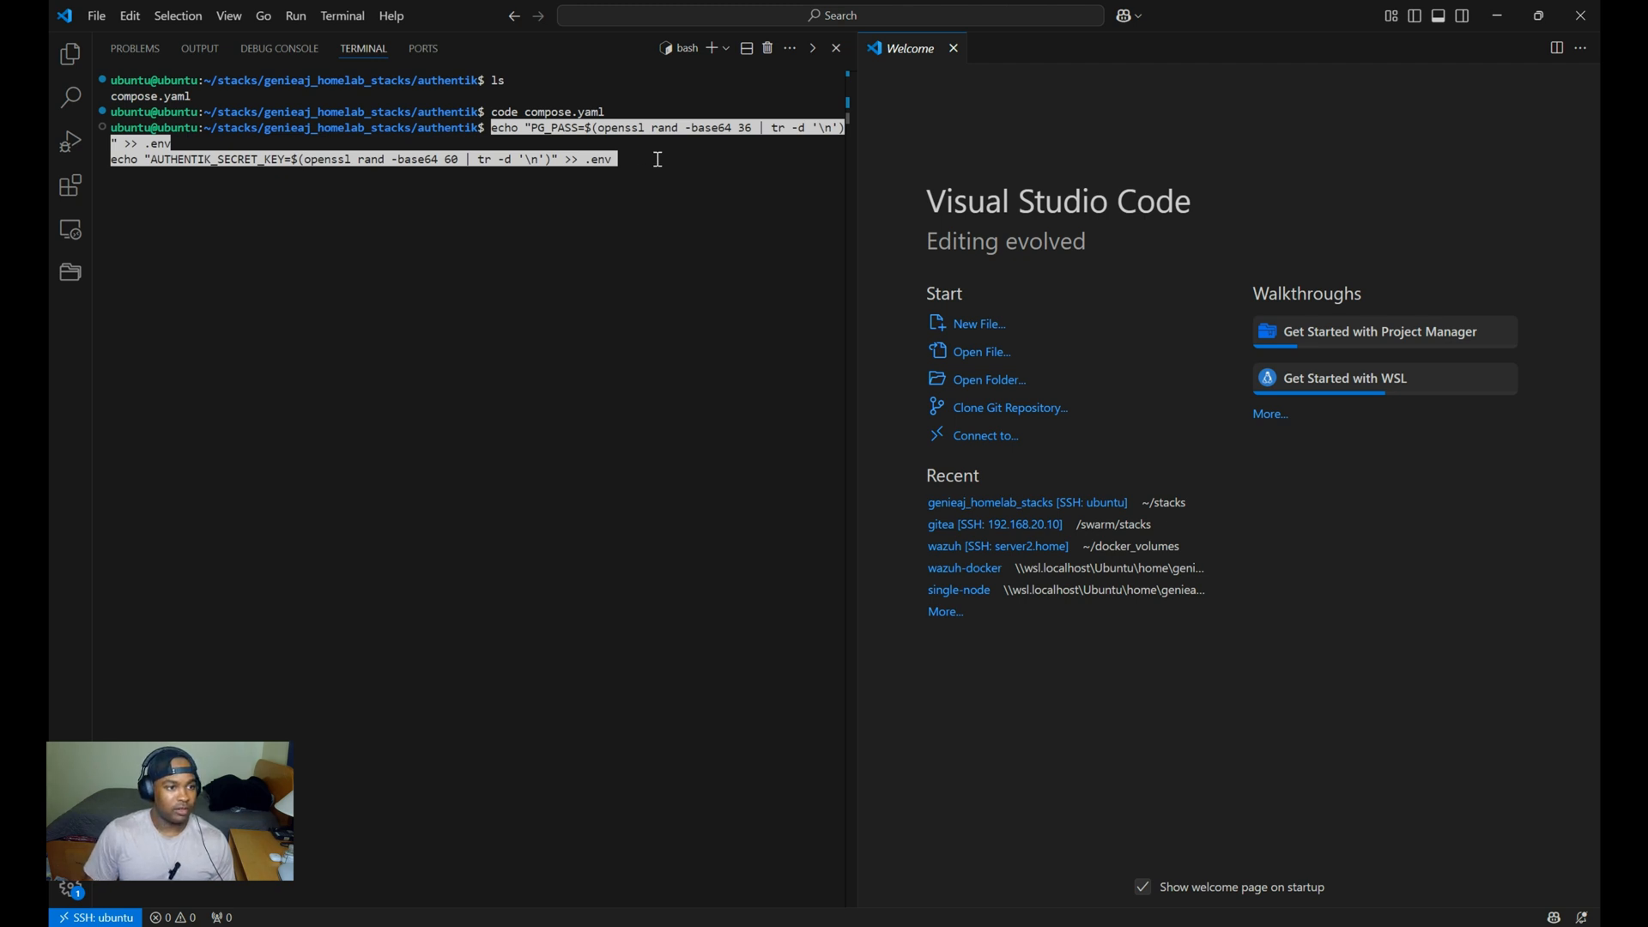
key("Return")
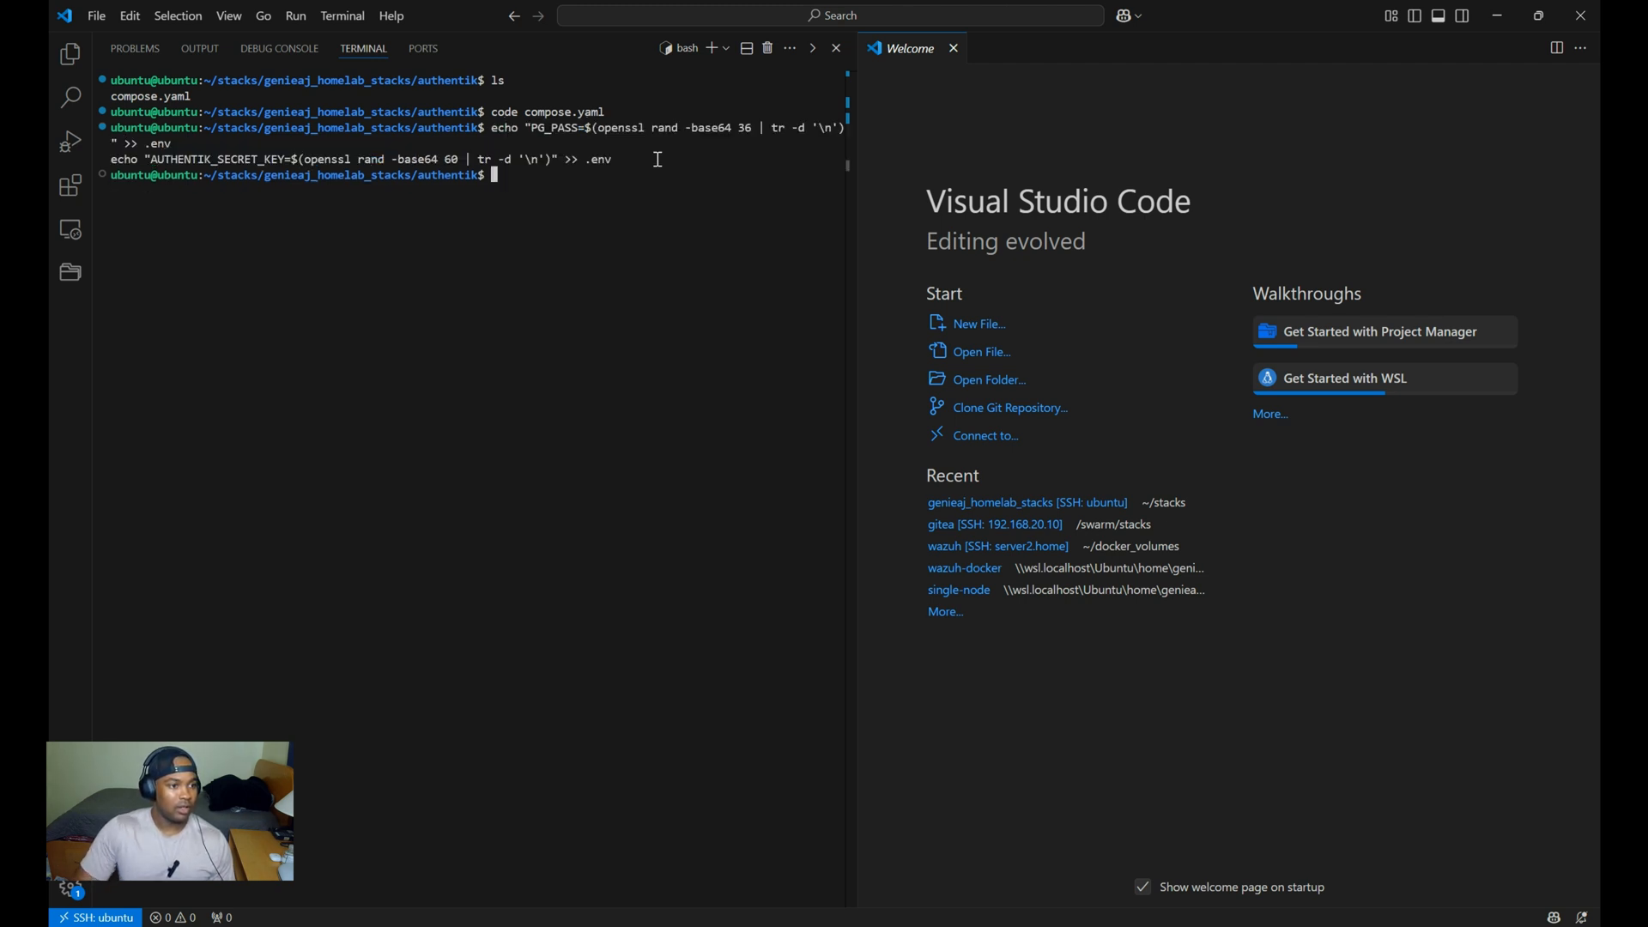
type("ls -")
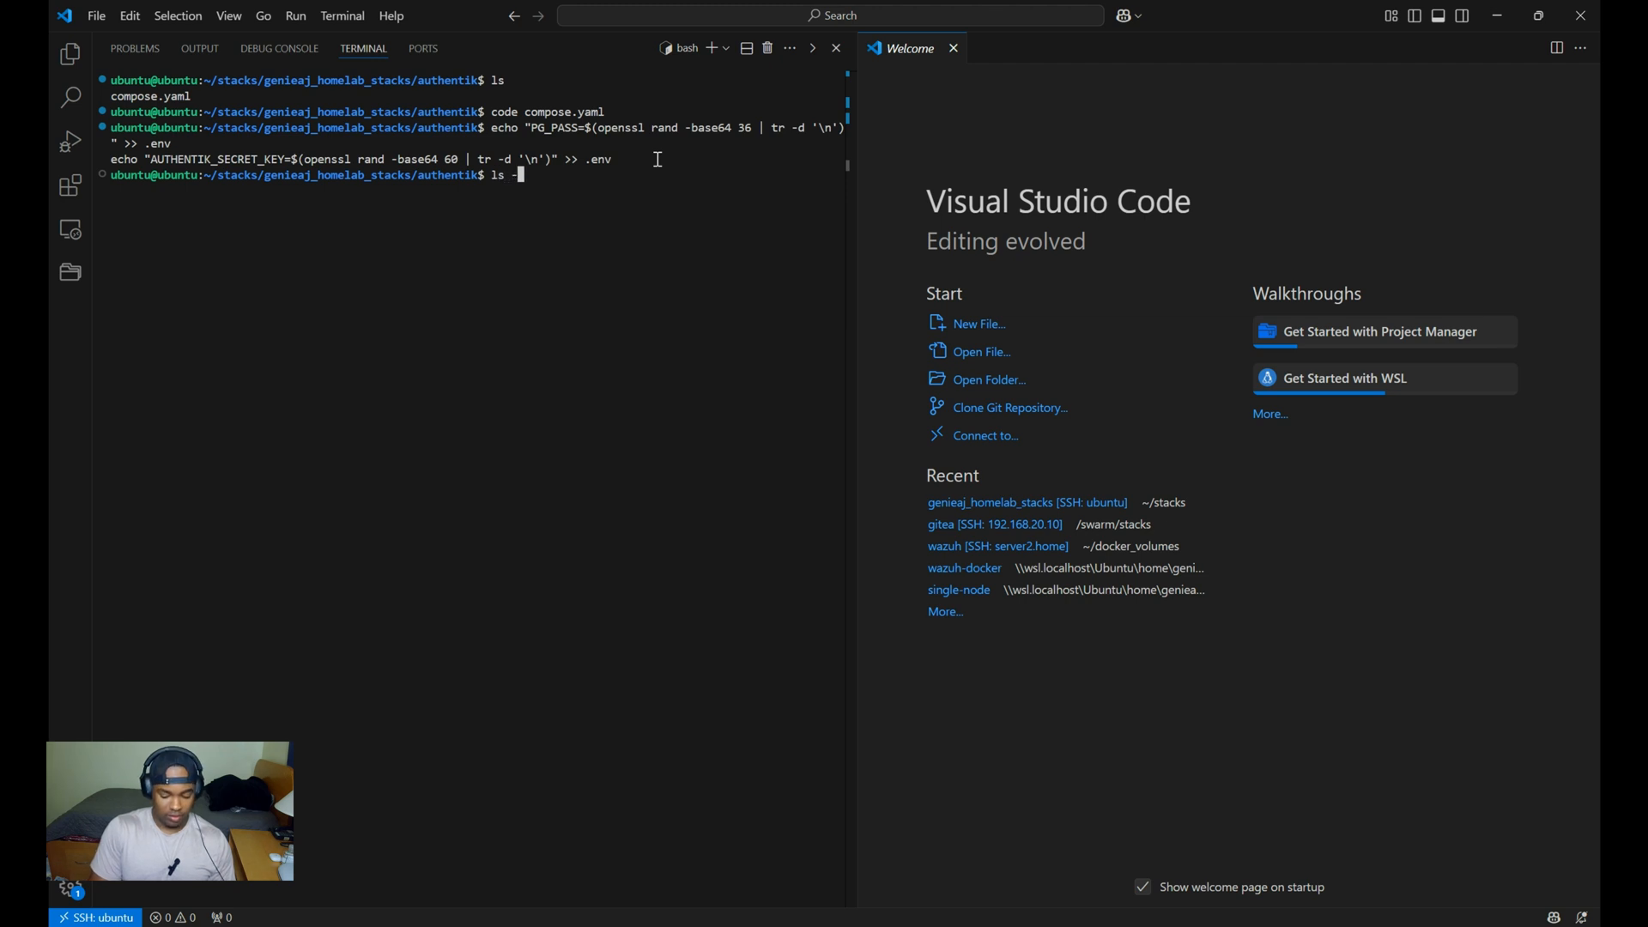
key("Return")
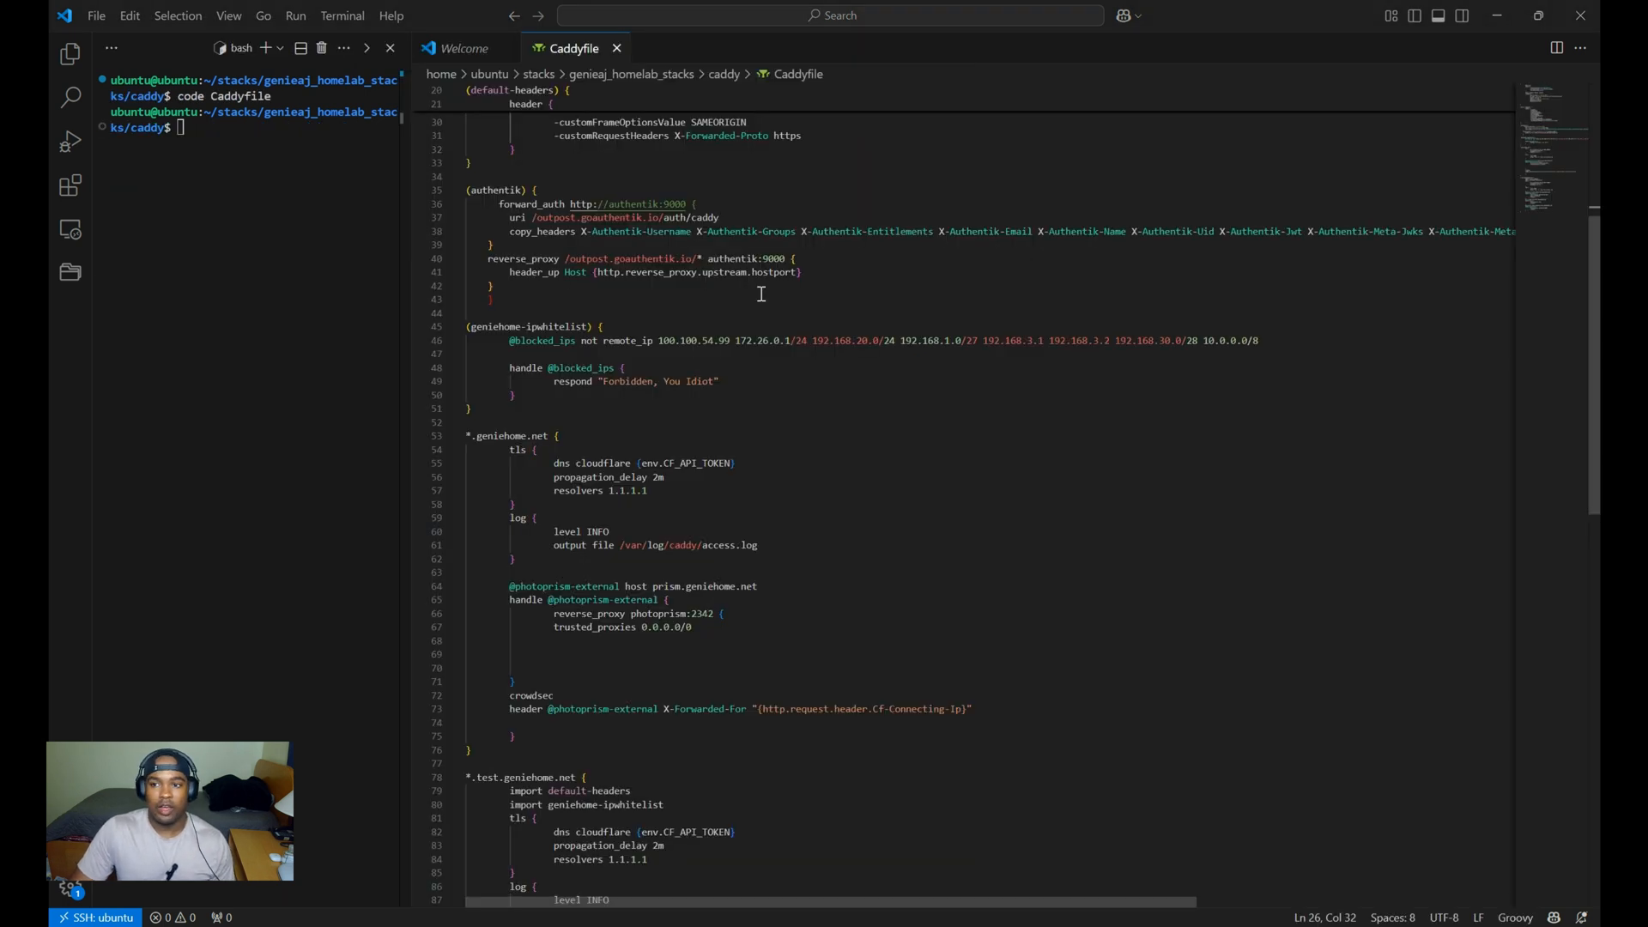
mouse_move(854, 214)
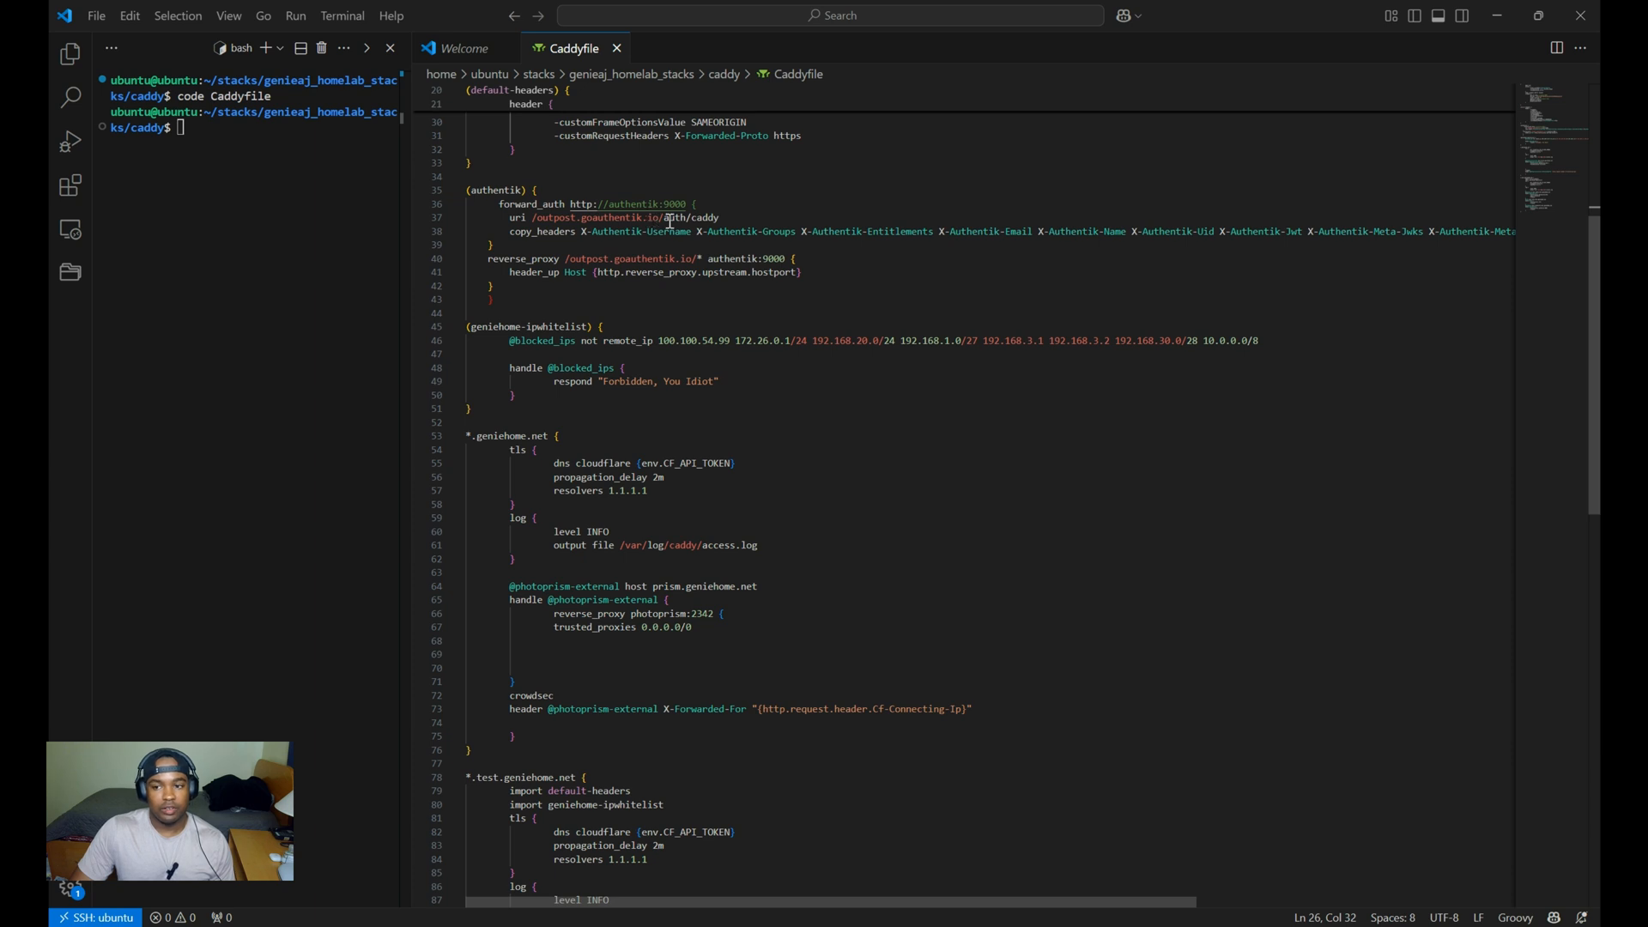
mouse_move(825, 233)
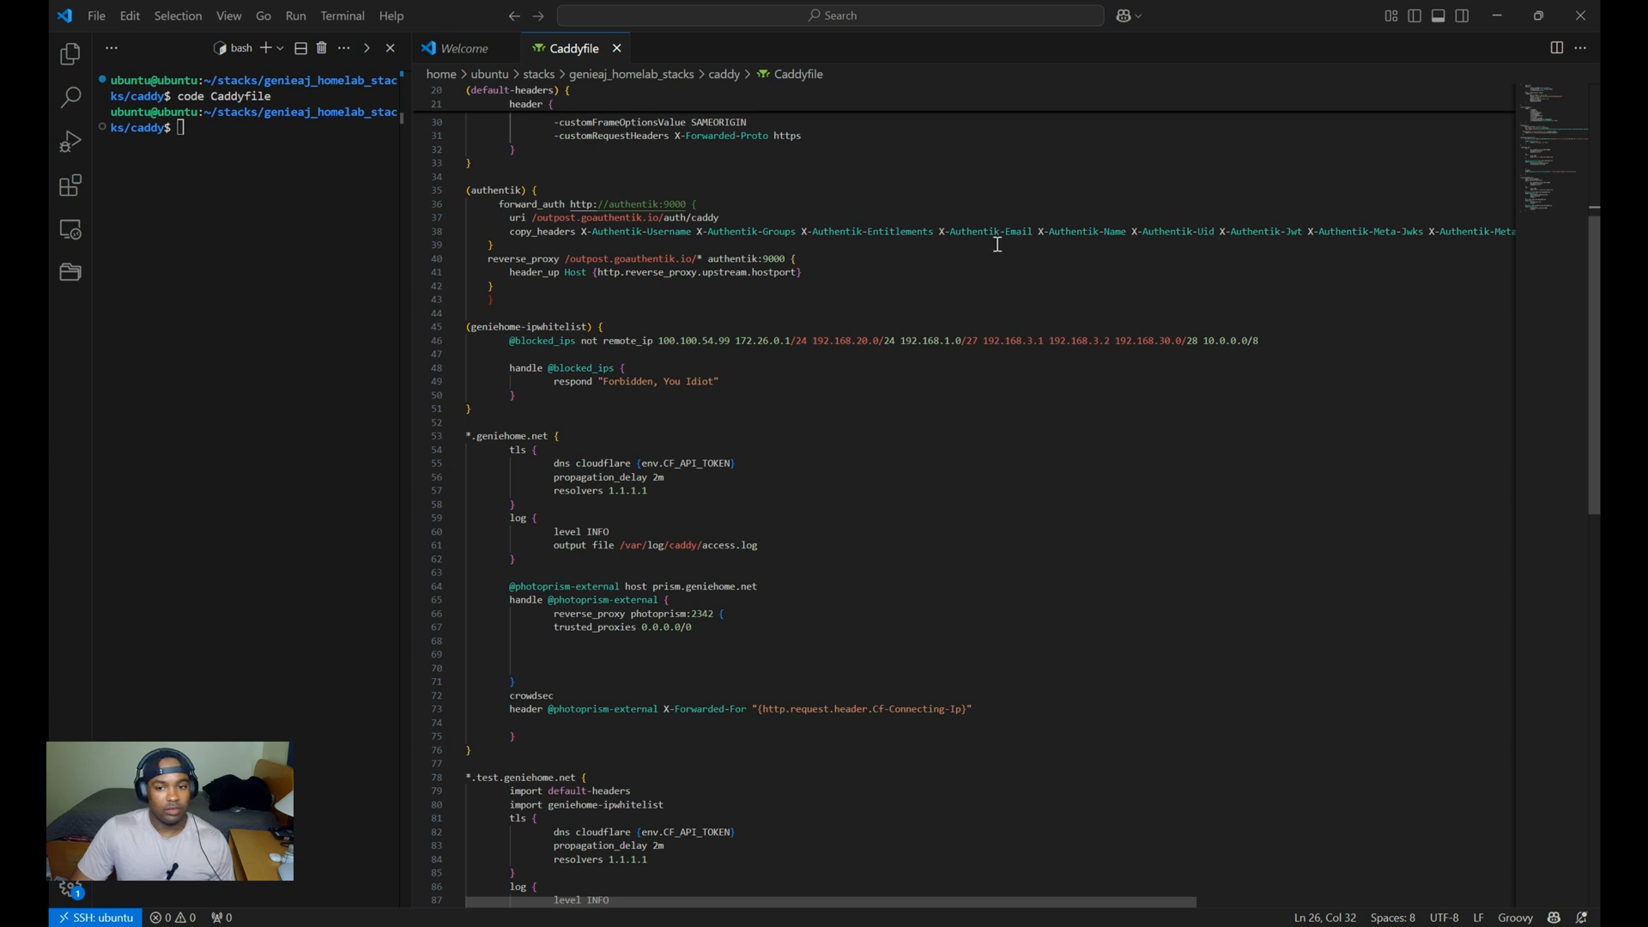
mouse_move(1162, 244)
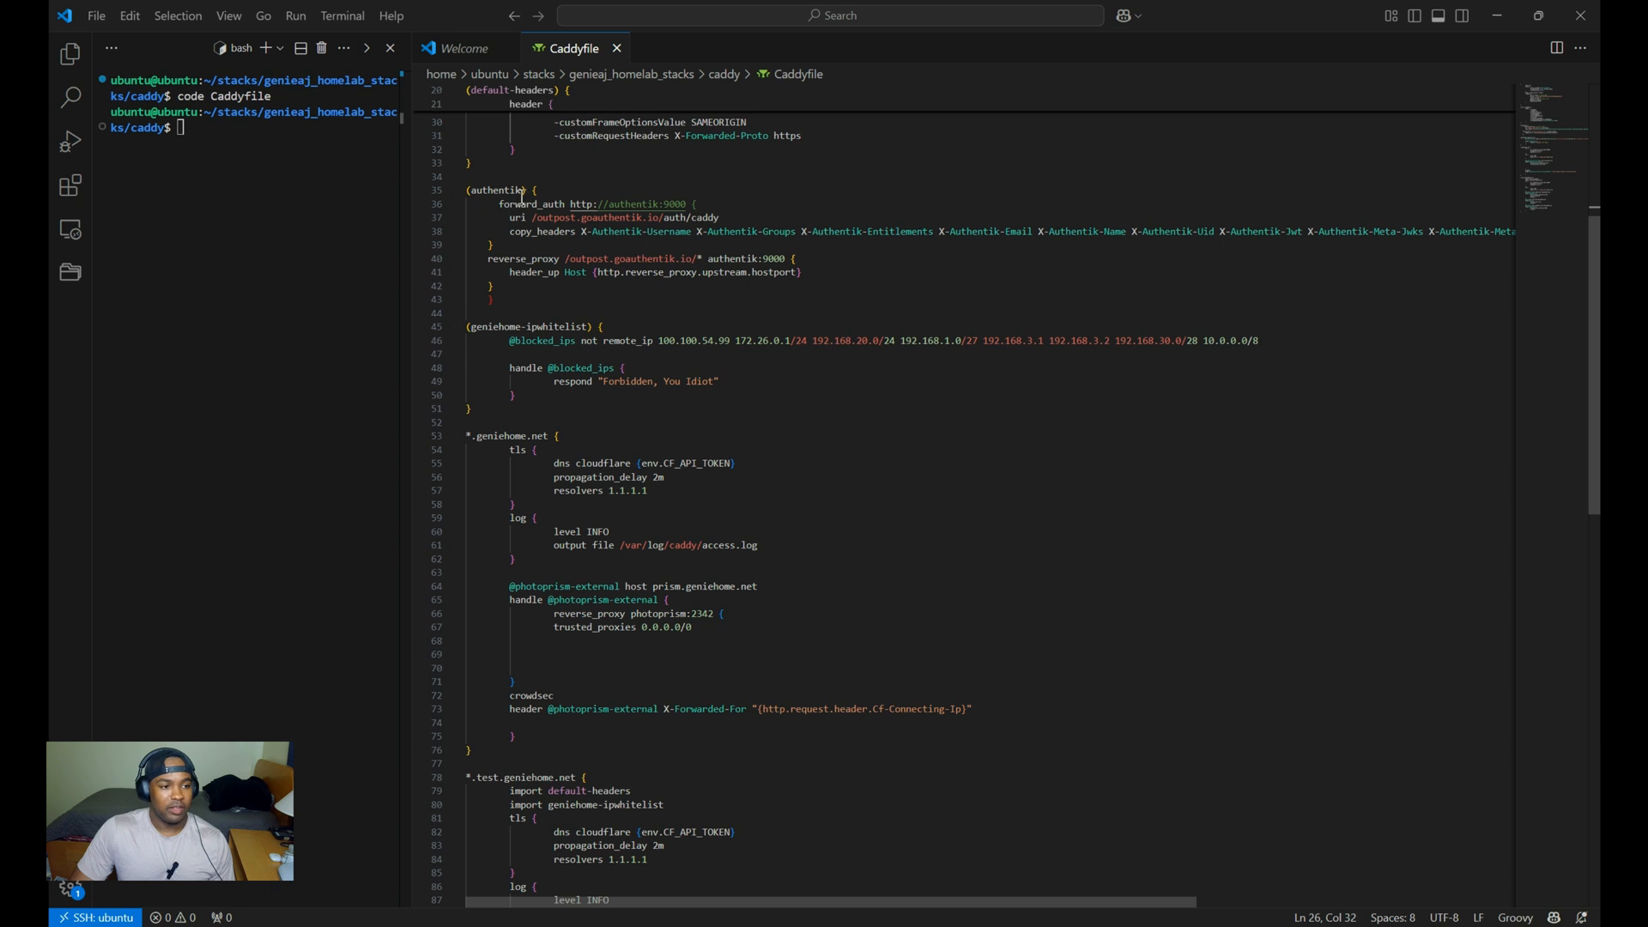
mouse_move(450, 220)
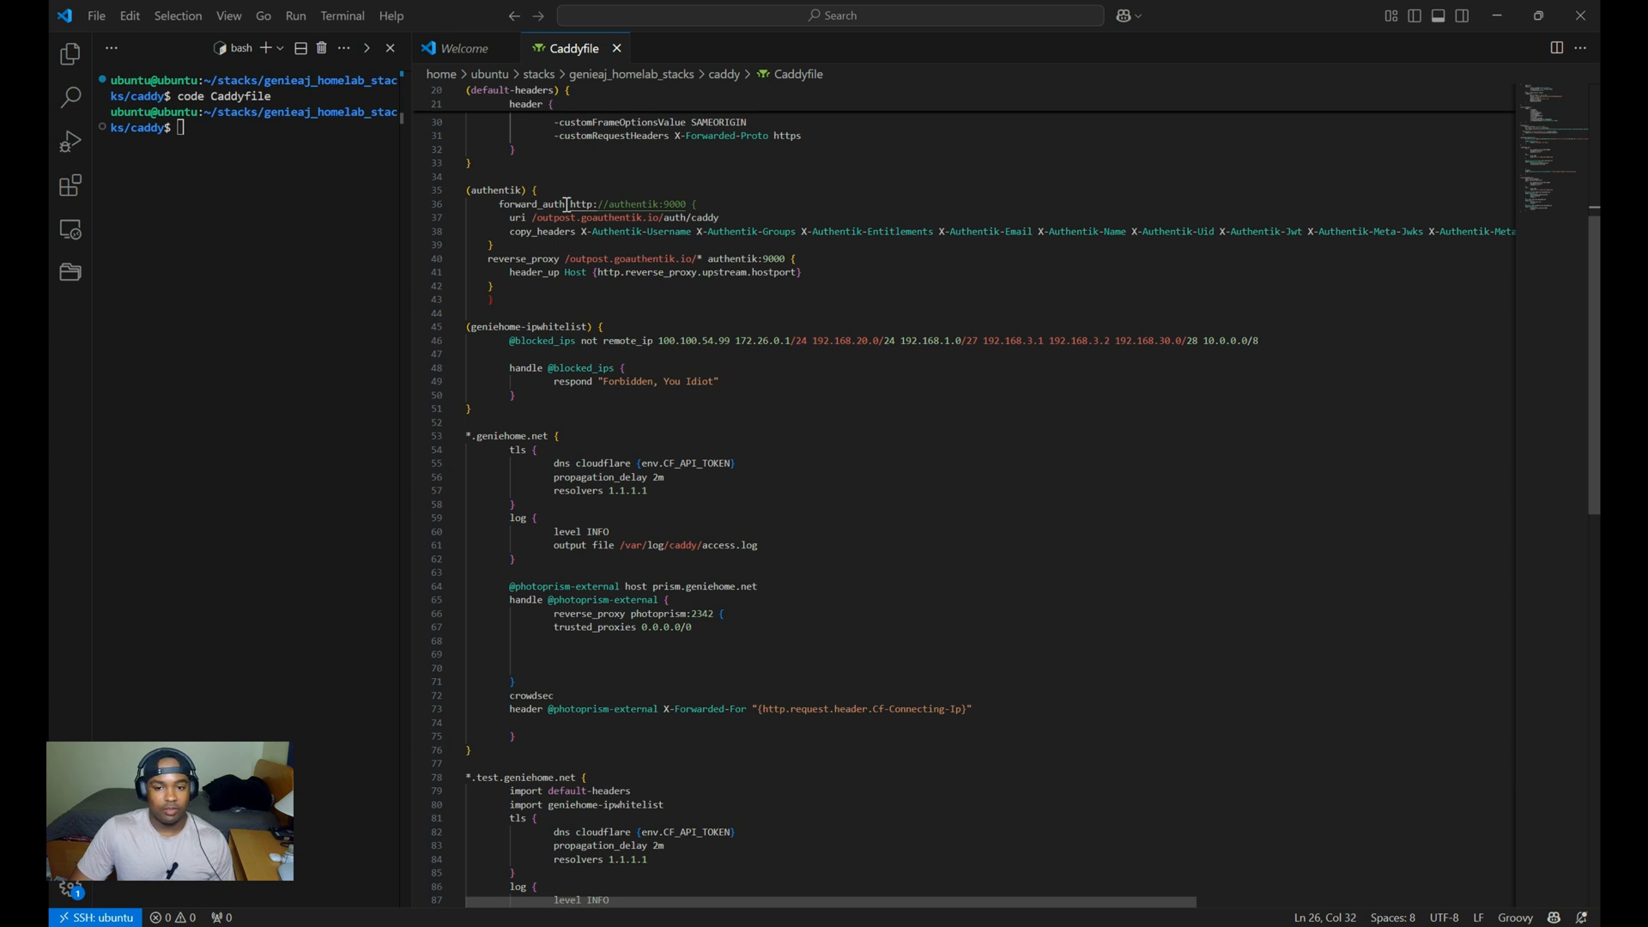
mouse_move(551, 272)
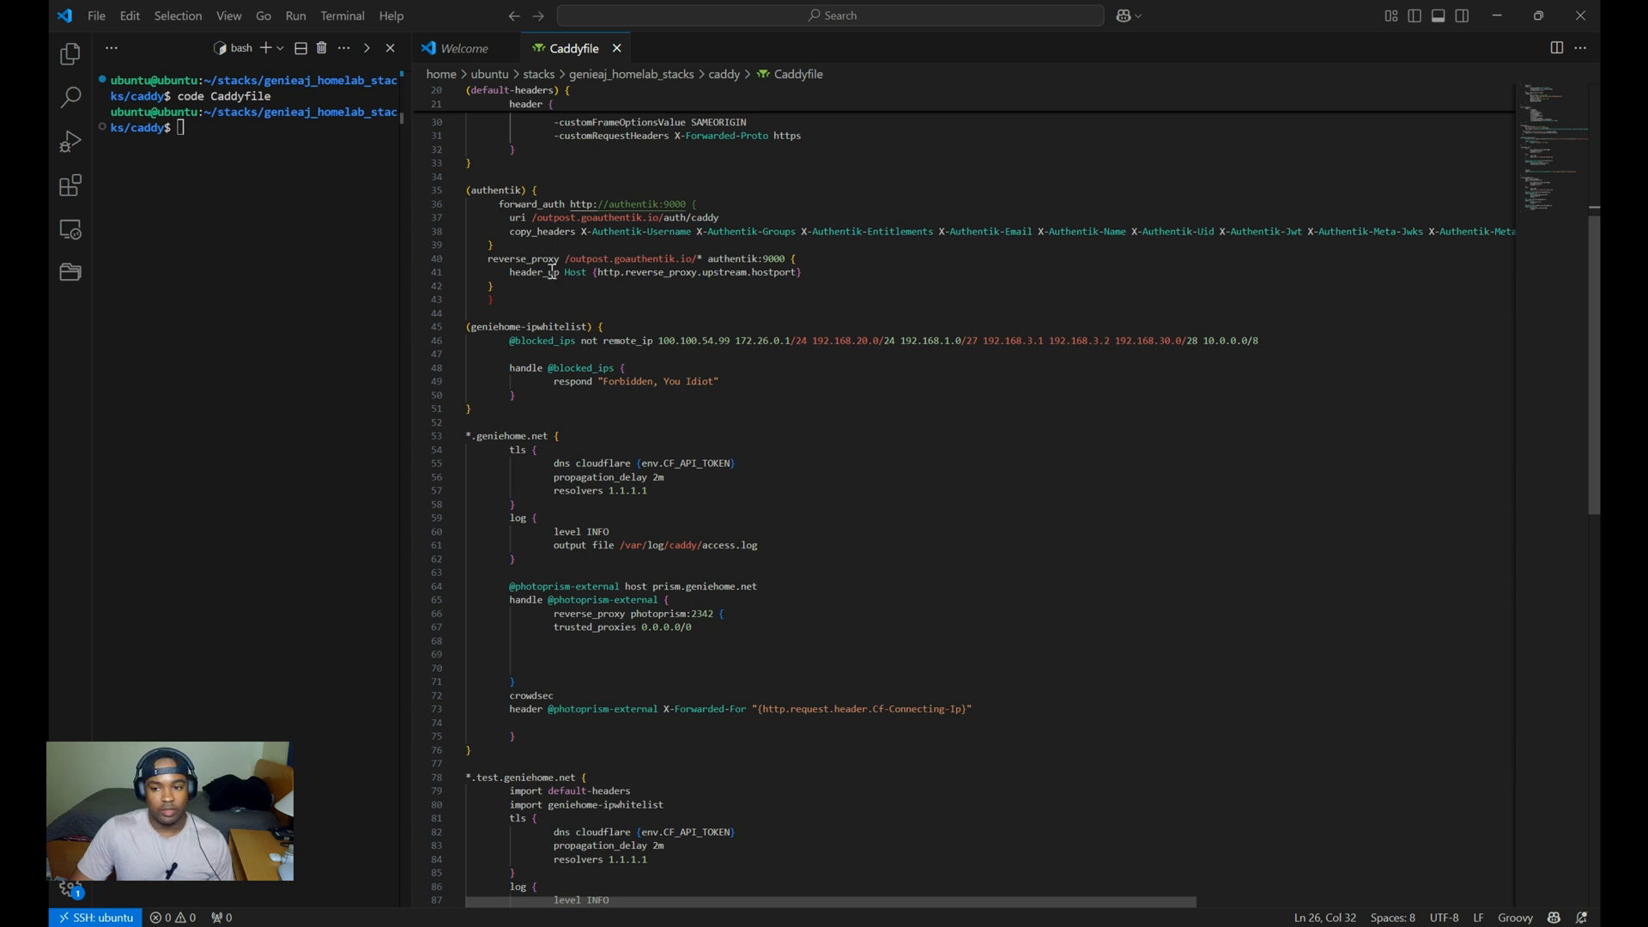
mouse_move(517, 366)
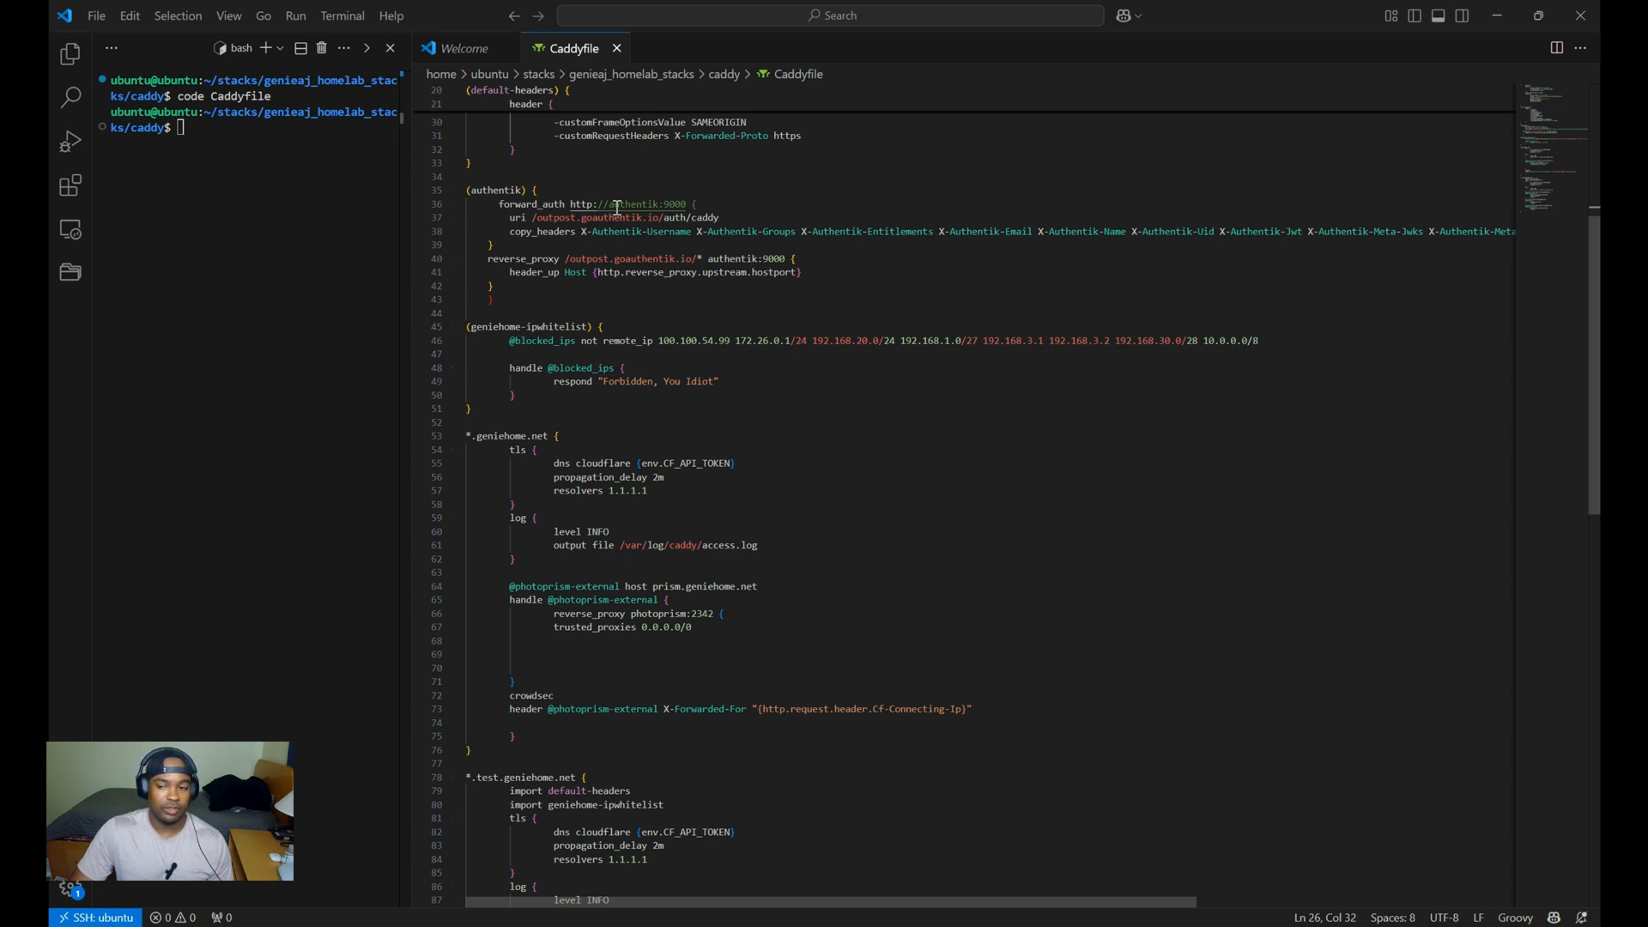
mouse_move(472, 244)
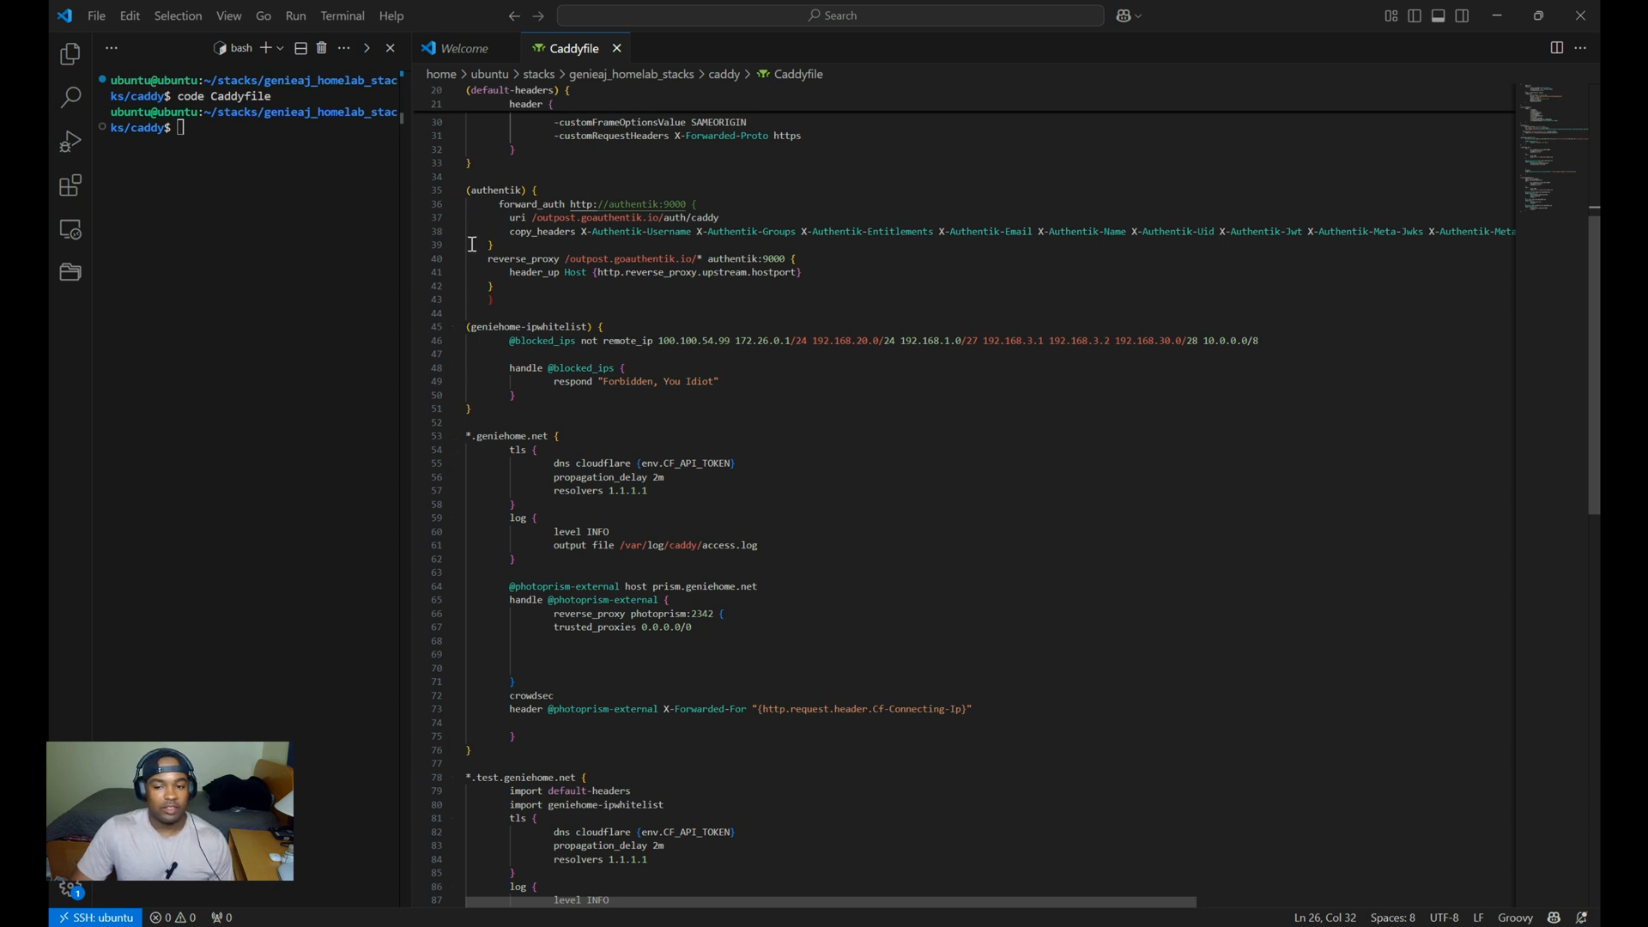
Scroll past the (authentik) forward_auth snippet to the *.test.geniehome.net site block.
scroll("down", 3)
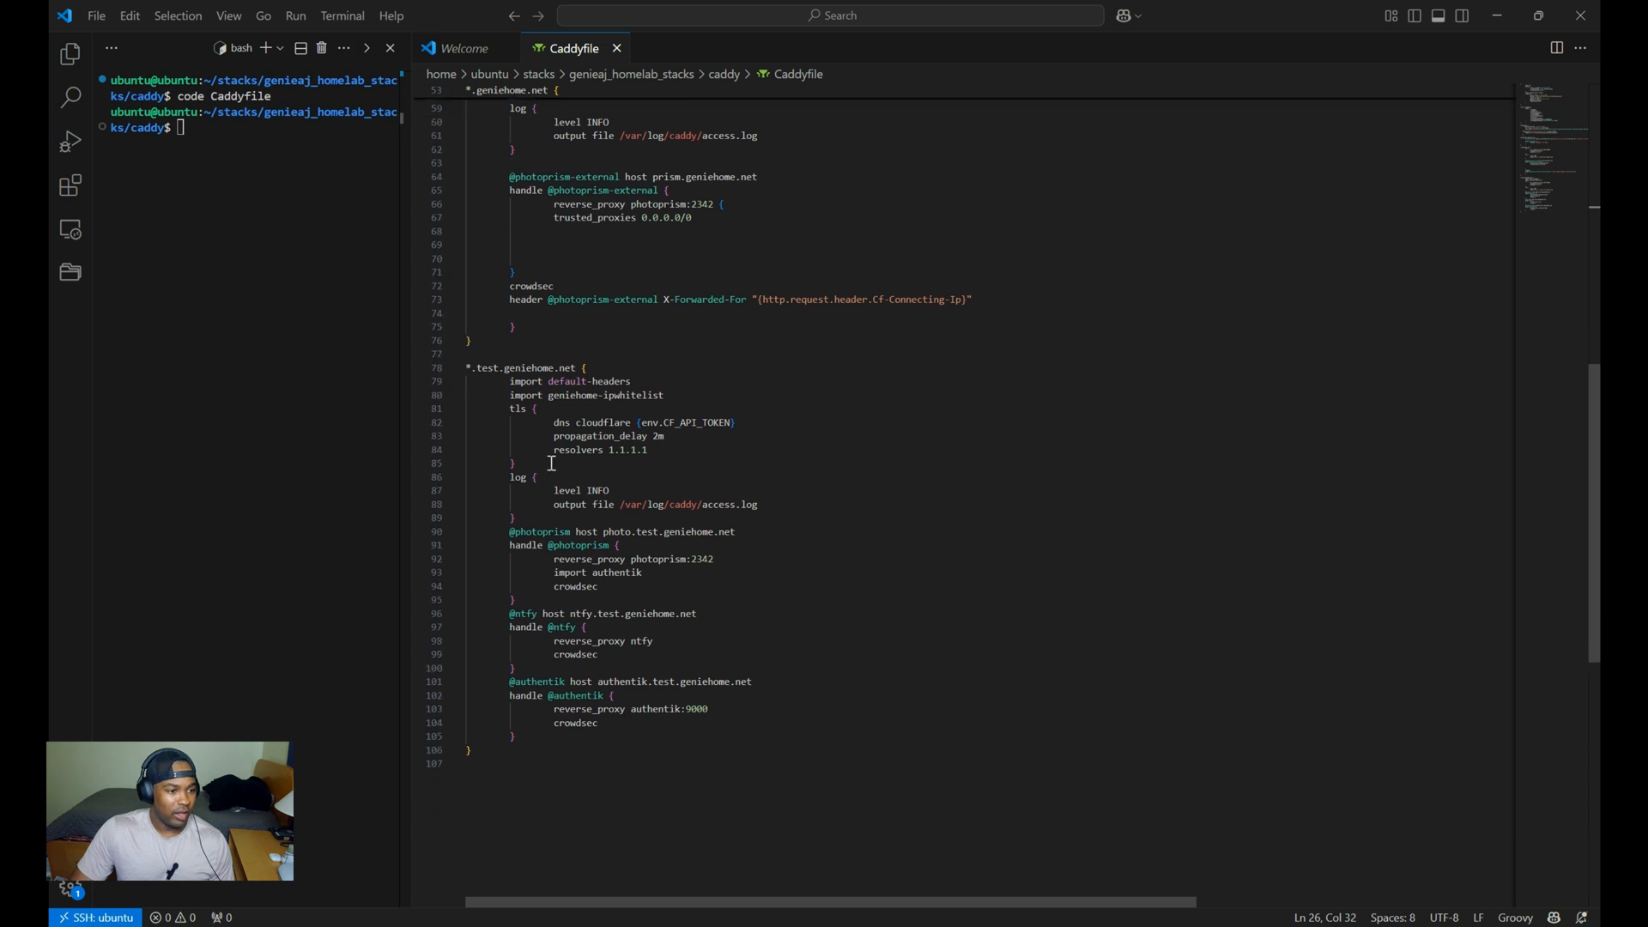
mouse_move(543, 655)
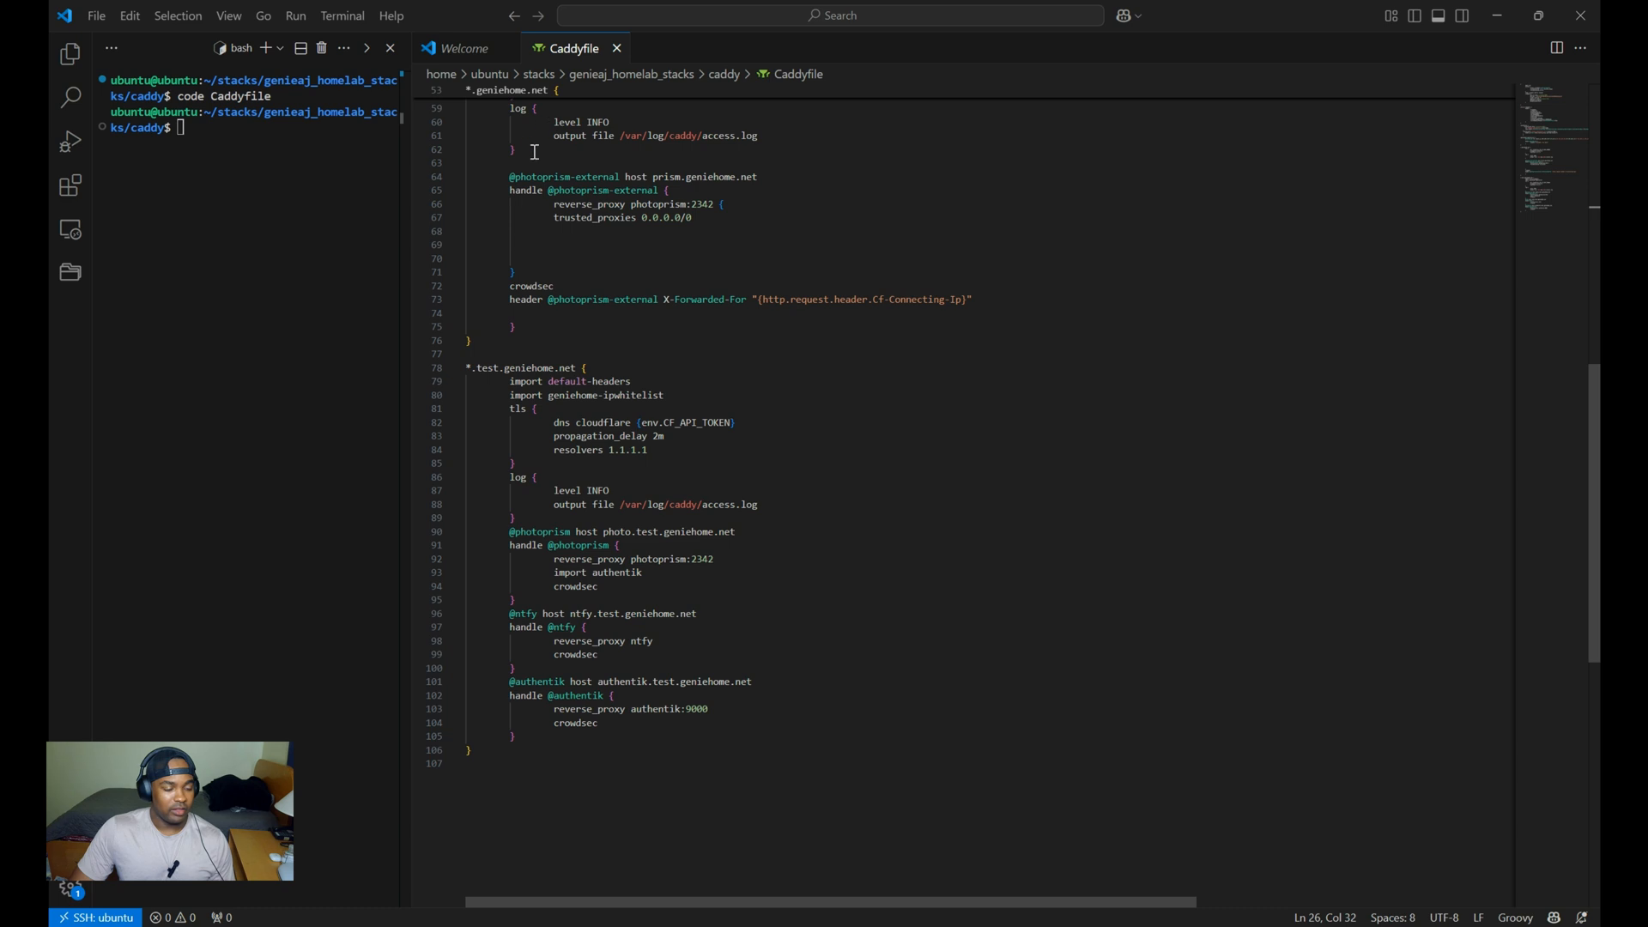
mouse_move(719, 594)
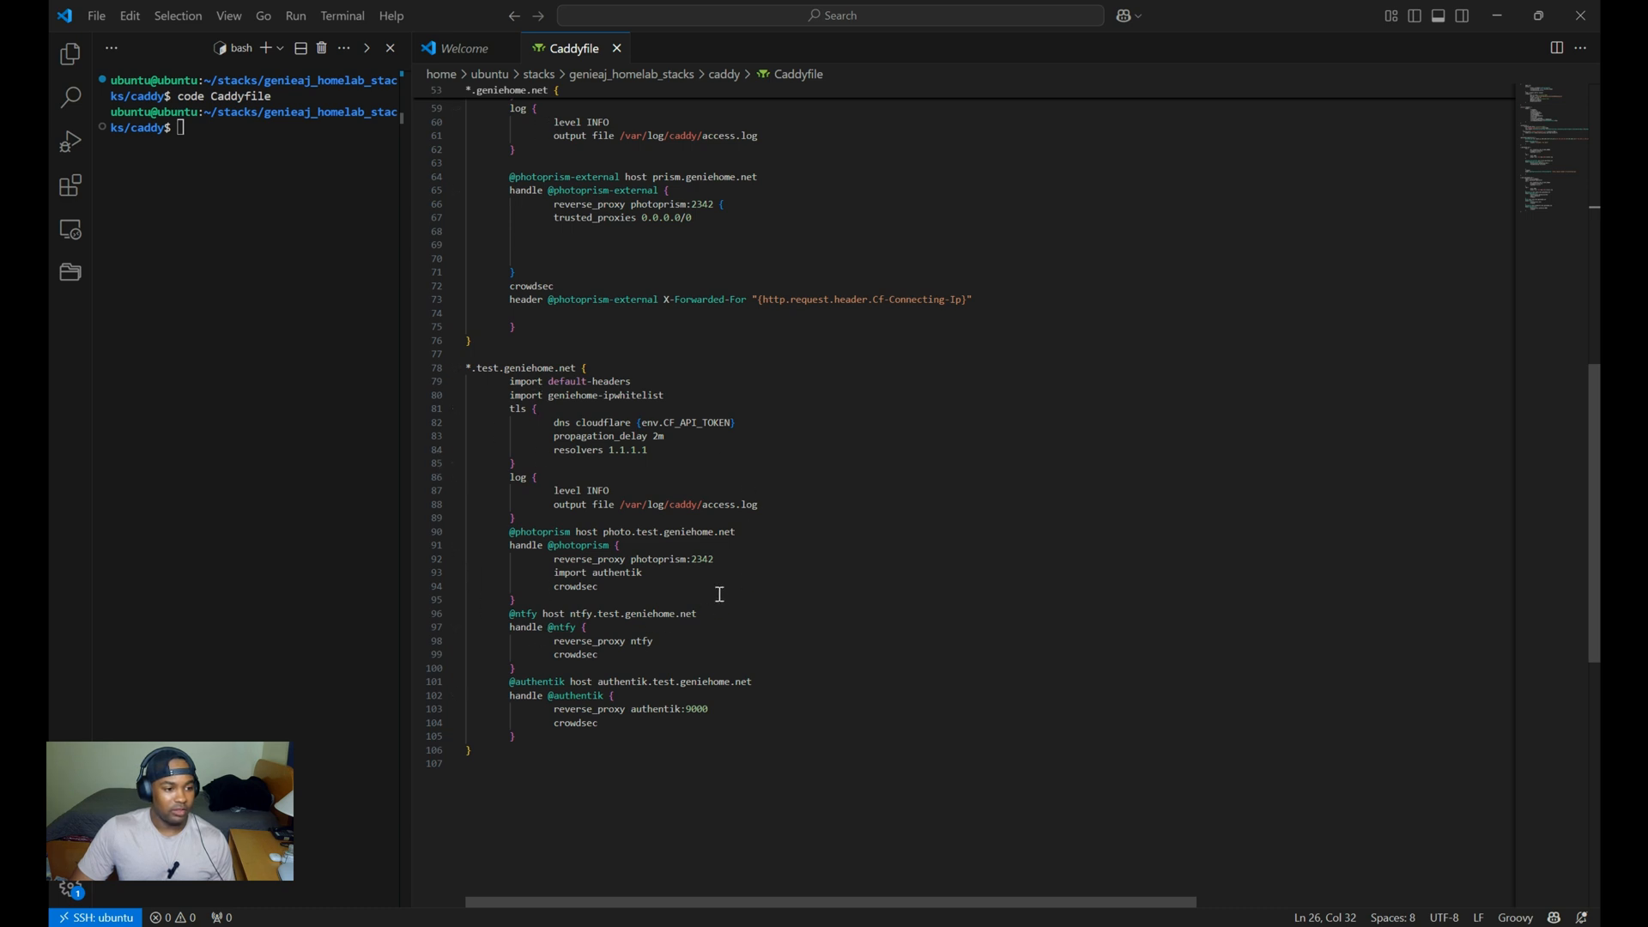
mouse_move(638, 642)
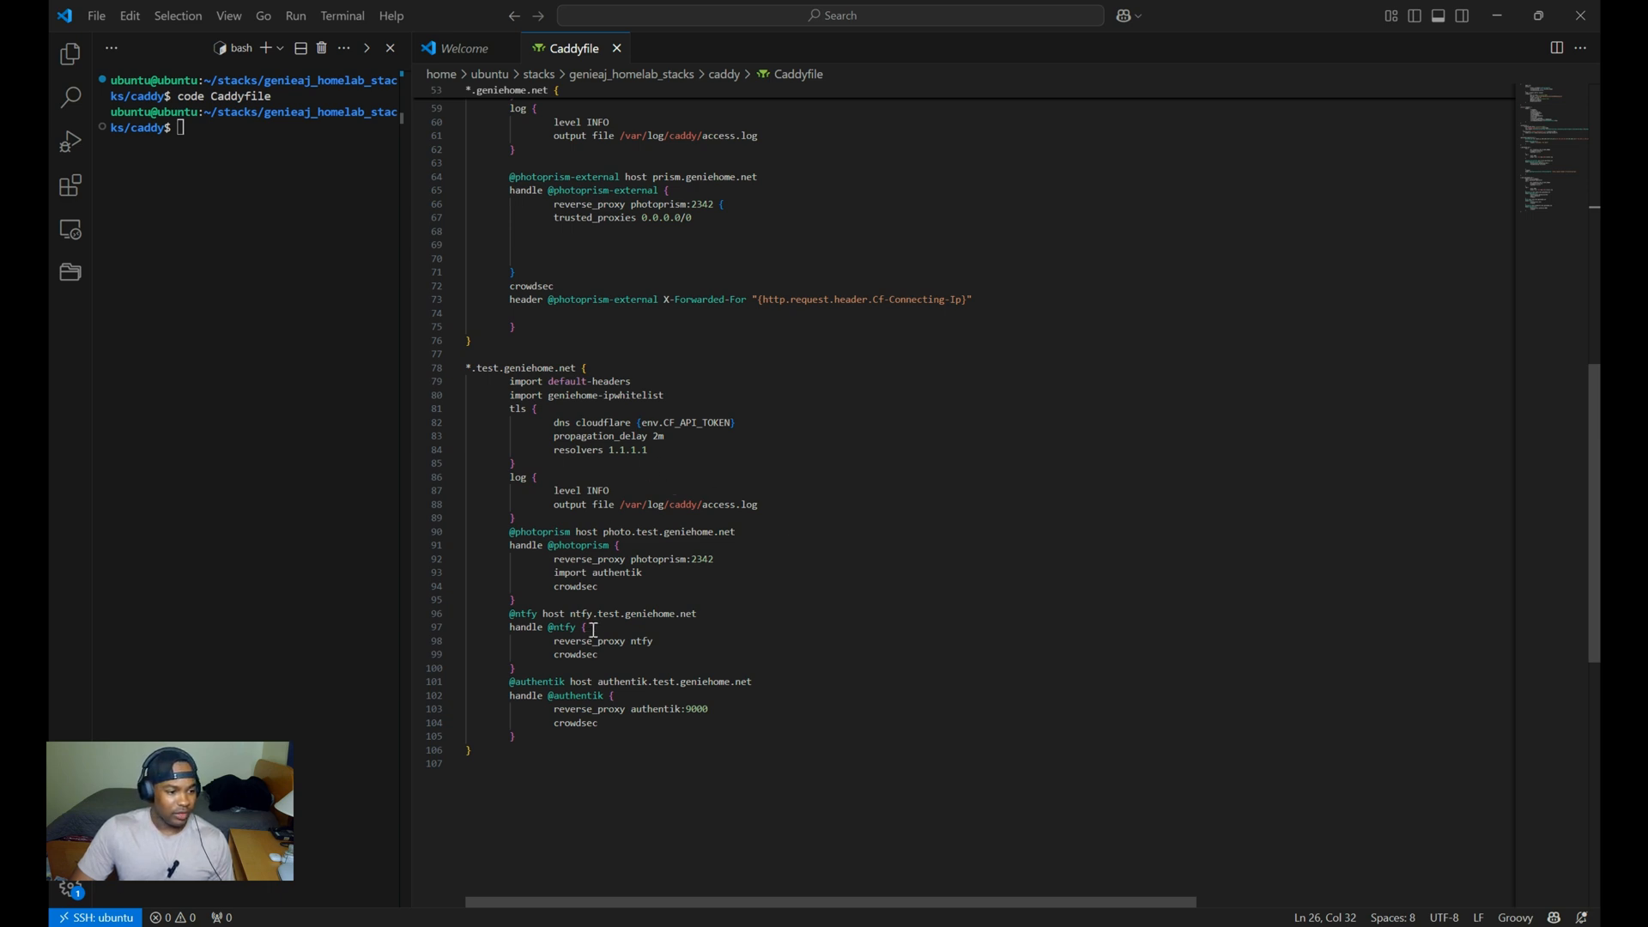
mouse_move(575, 722)
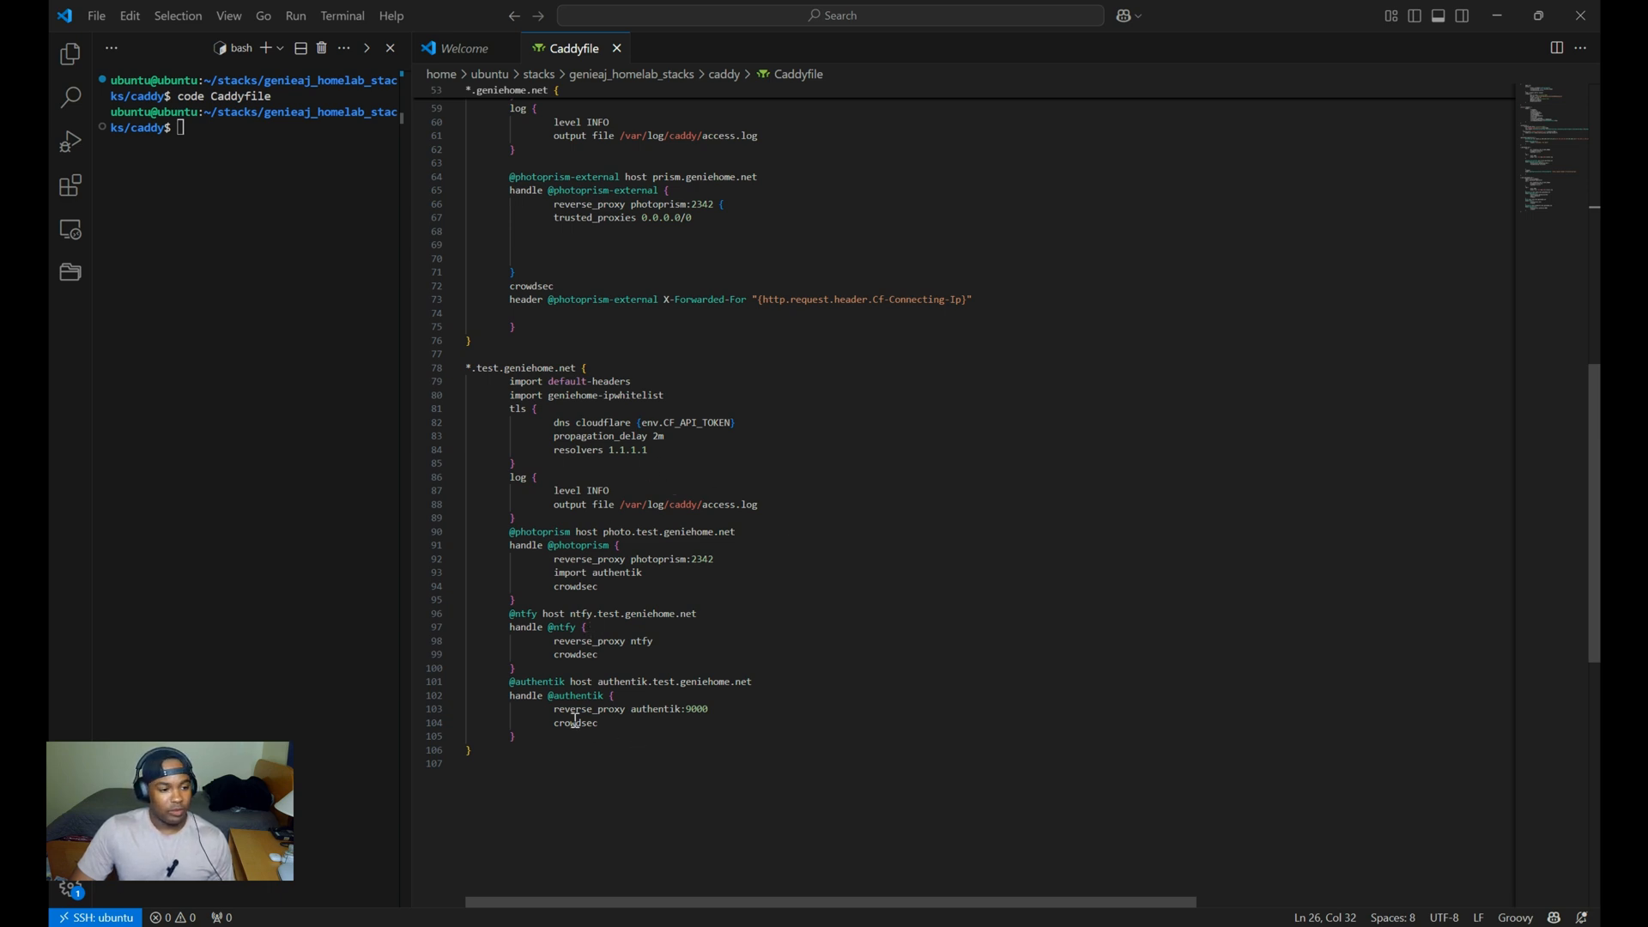
mouse_move(721, 684)
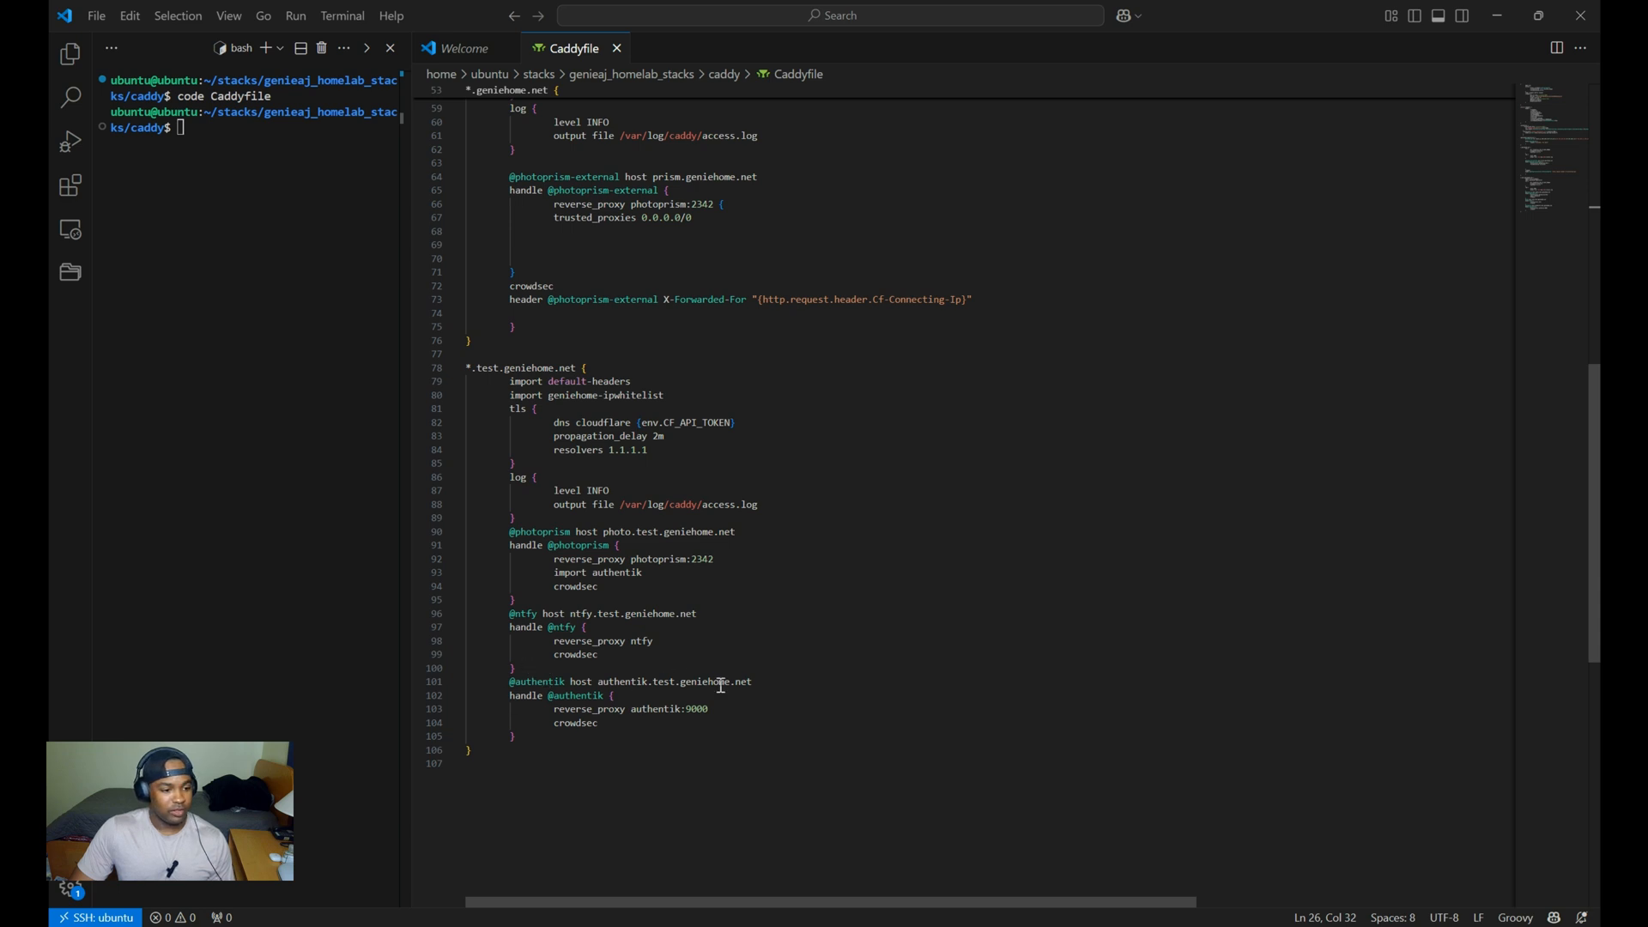
mouse_move(567, 708)
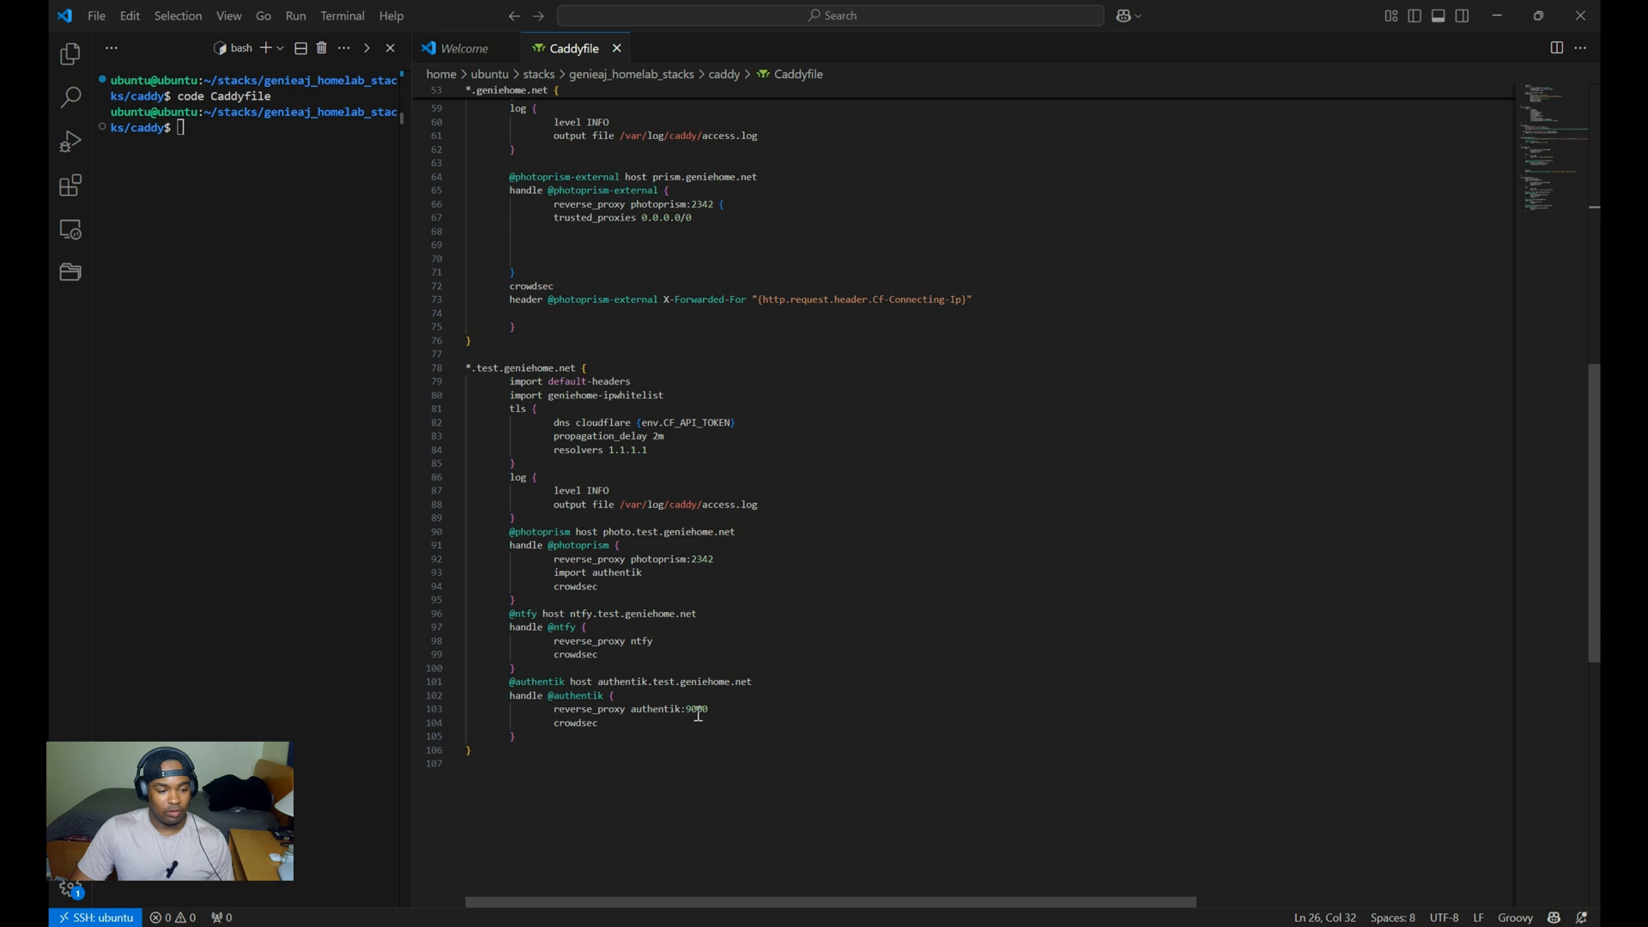
mouse_move(746, 653)
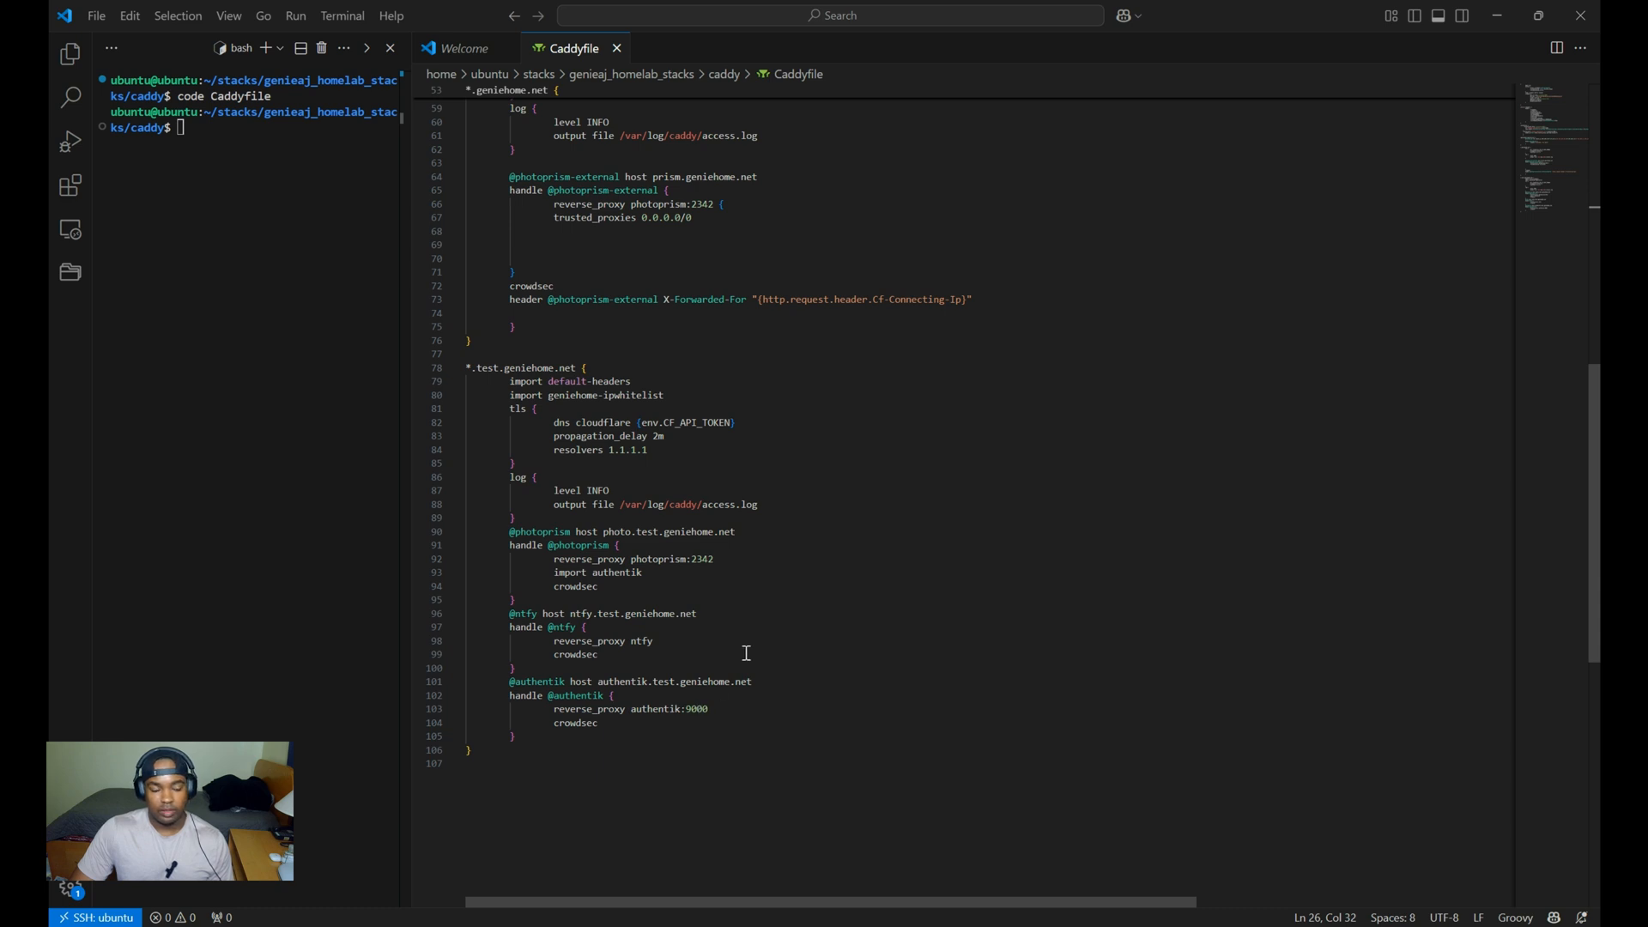
mouse_move(919, 387)
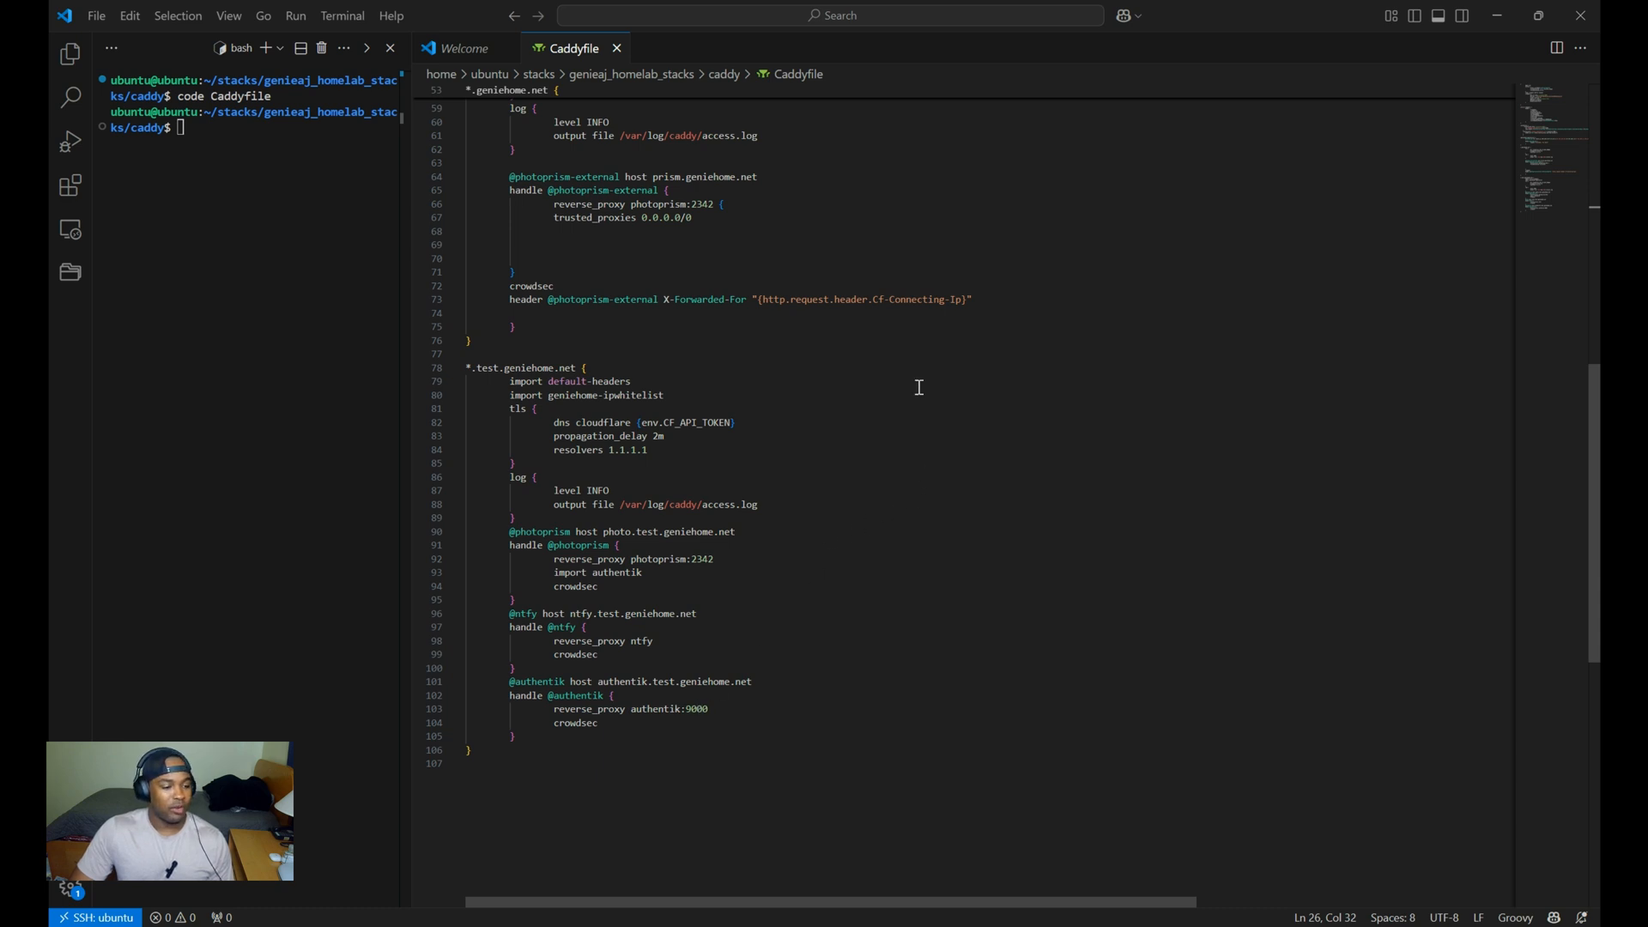
mouse_move(811, 404)
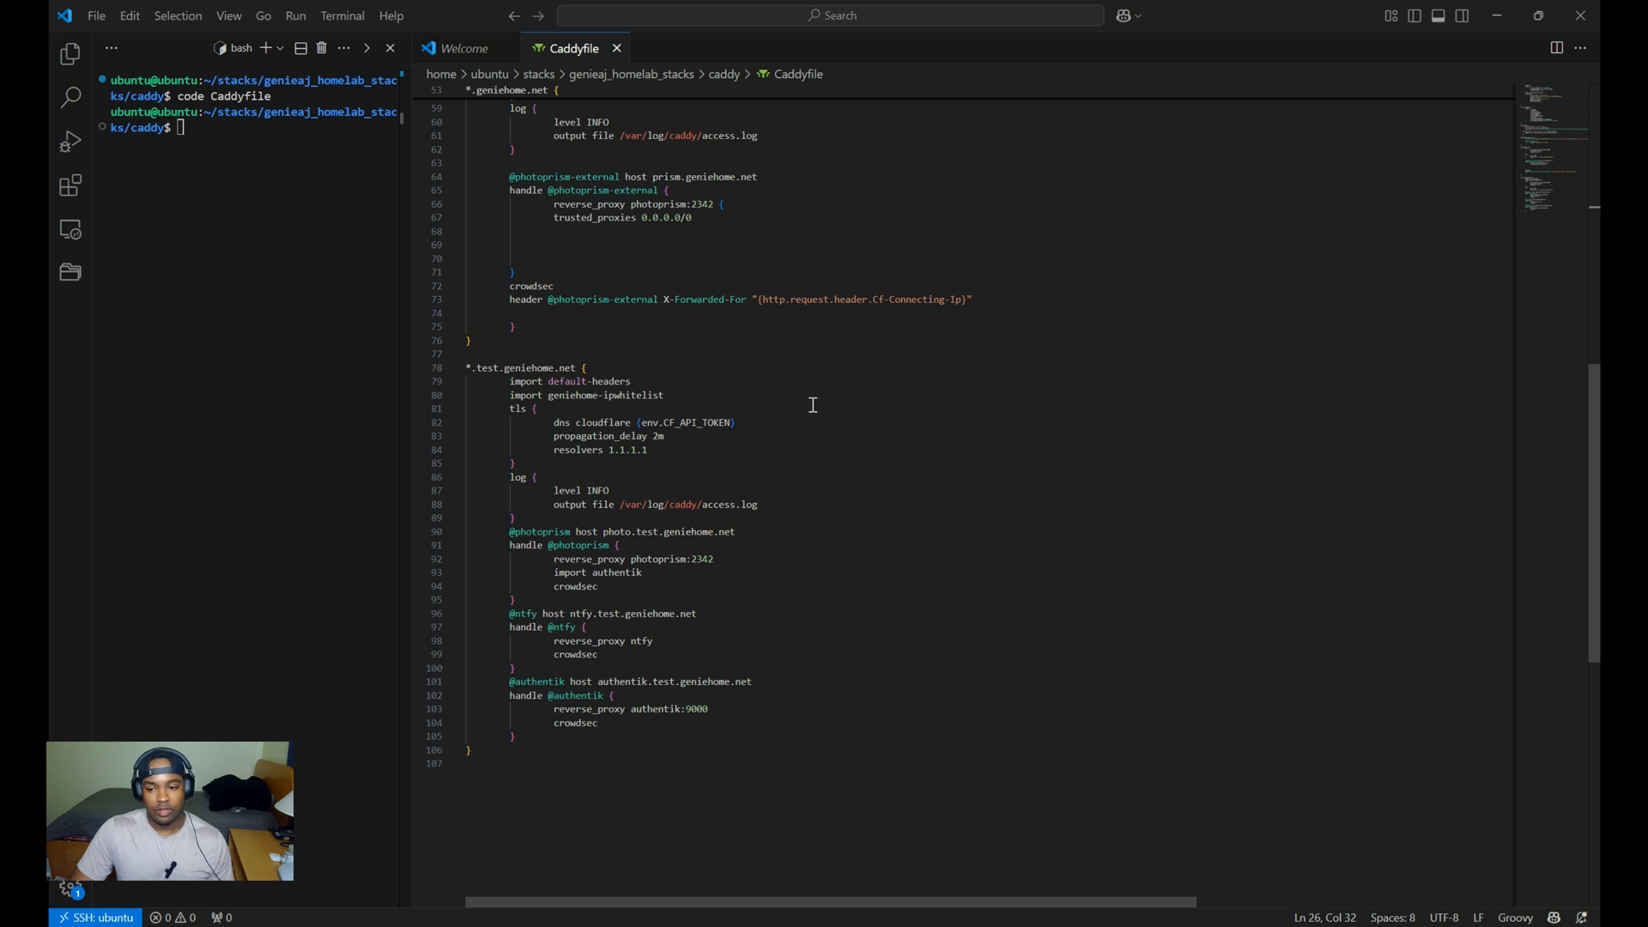
mouse_move(804, 404)
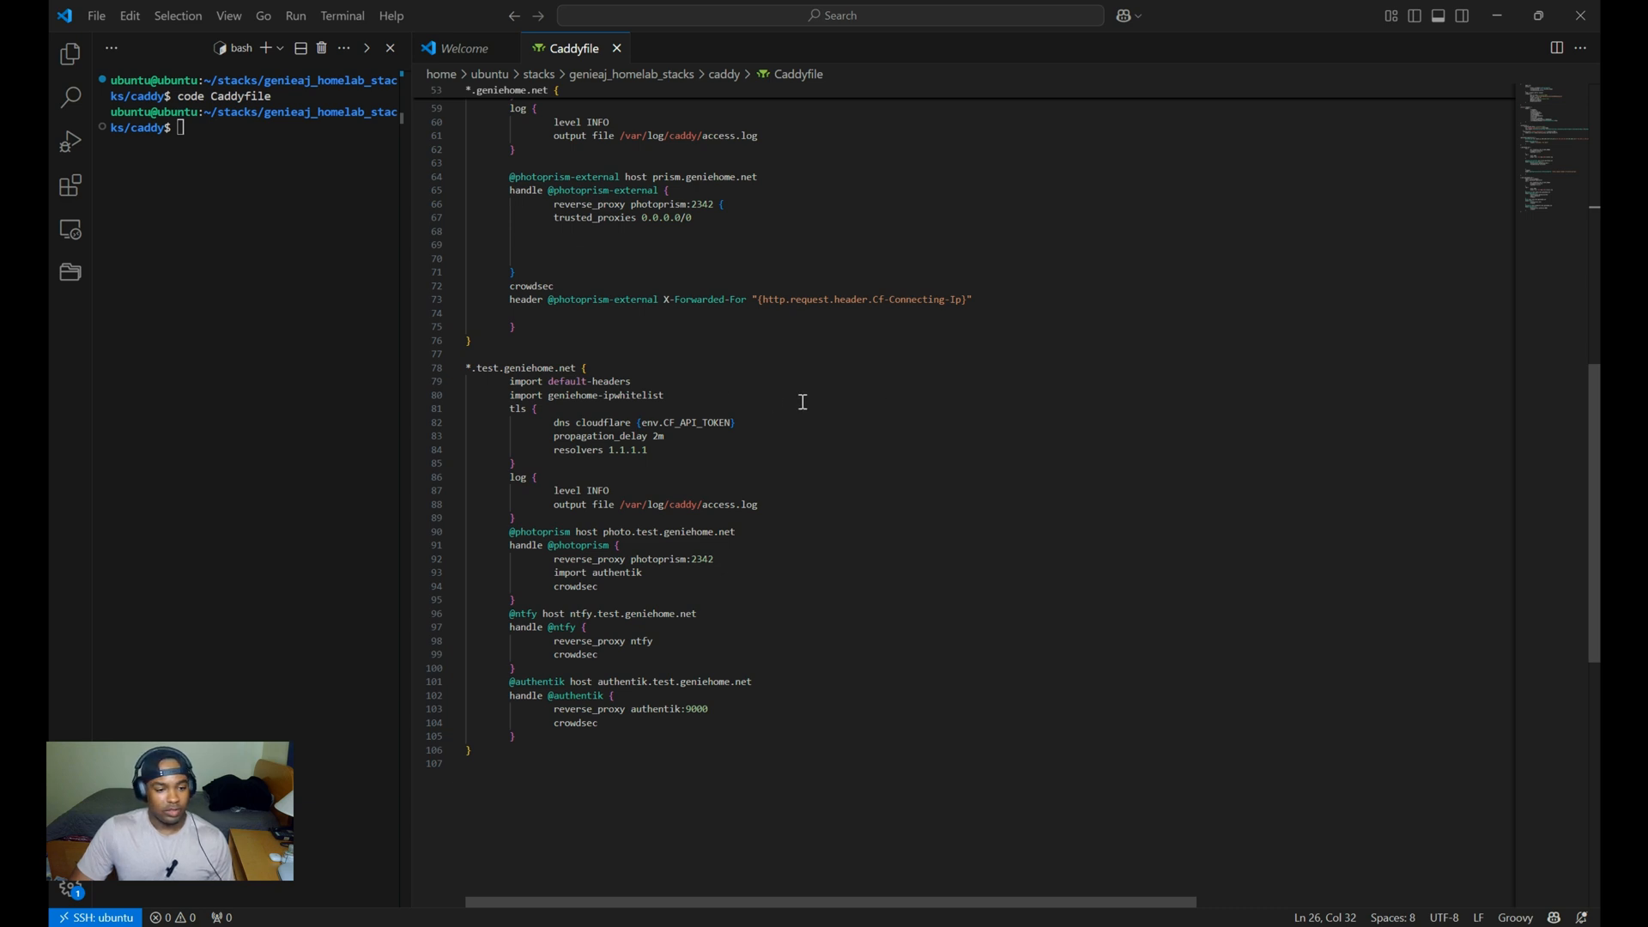
mouse_move(668, 687)
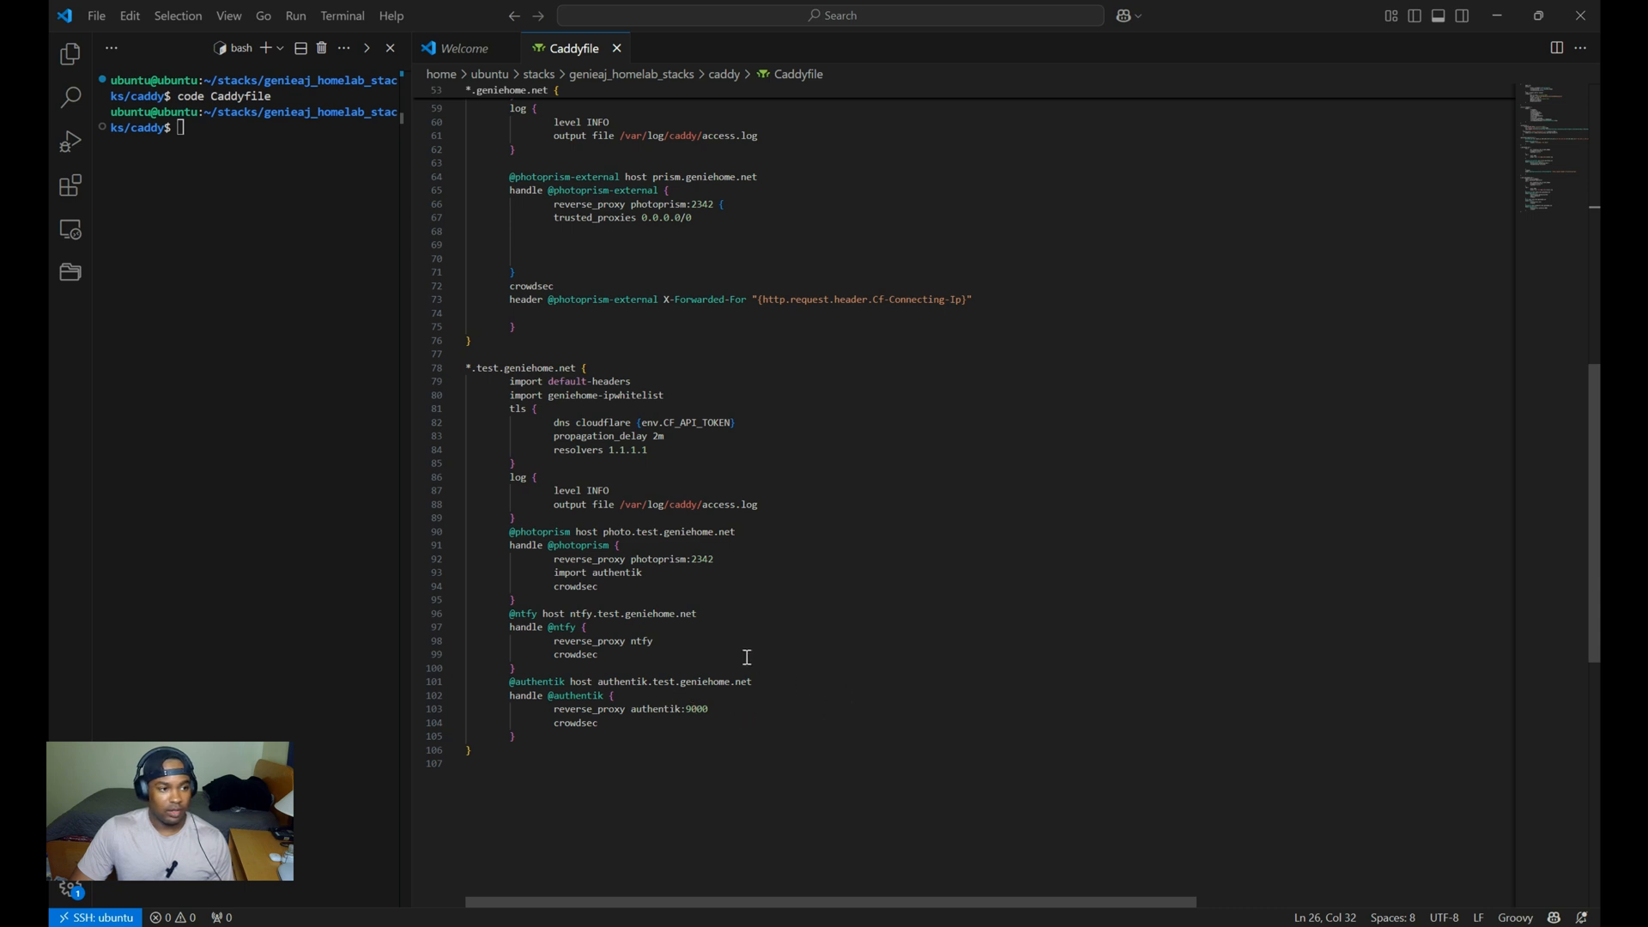
Run sudo docker compose up with the admin password, then list the created folders.
left_click(617, 48)
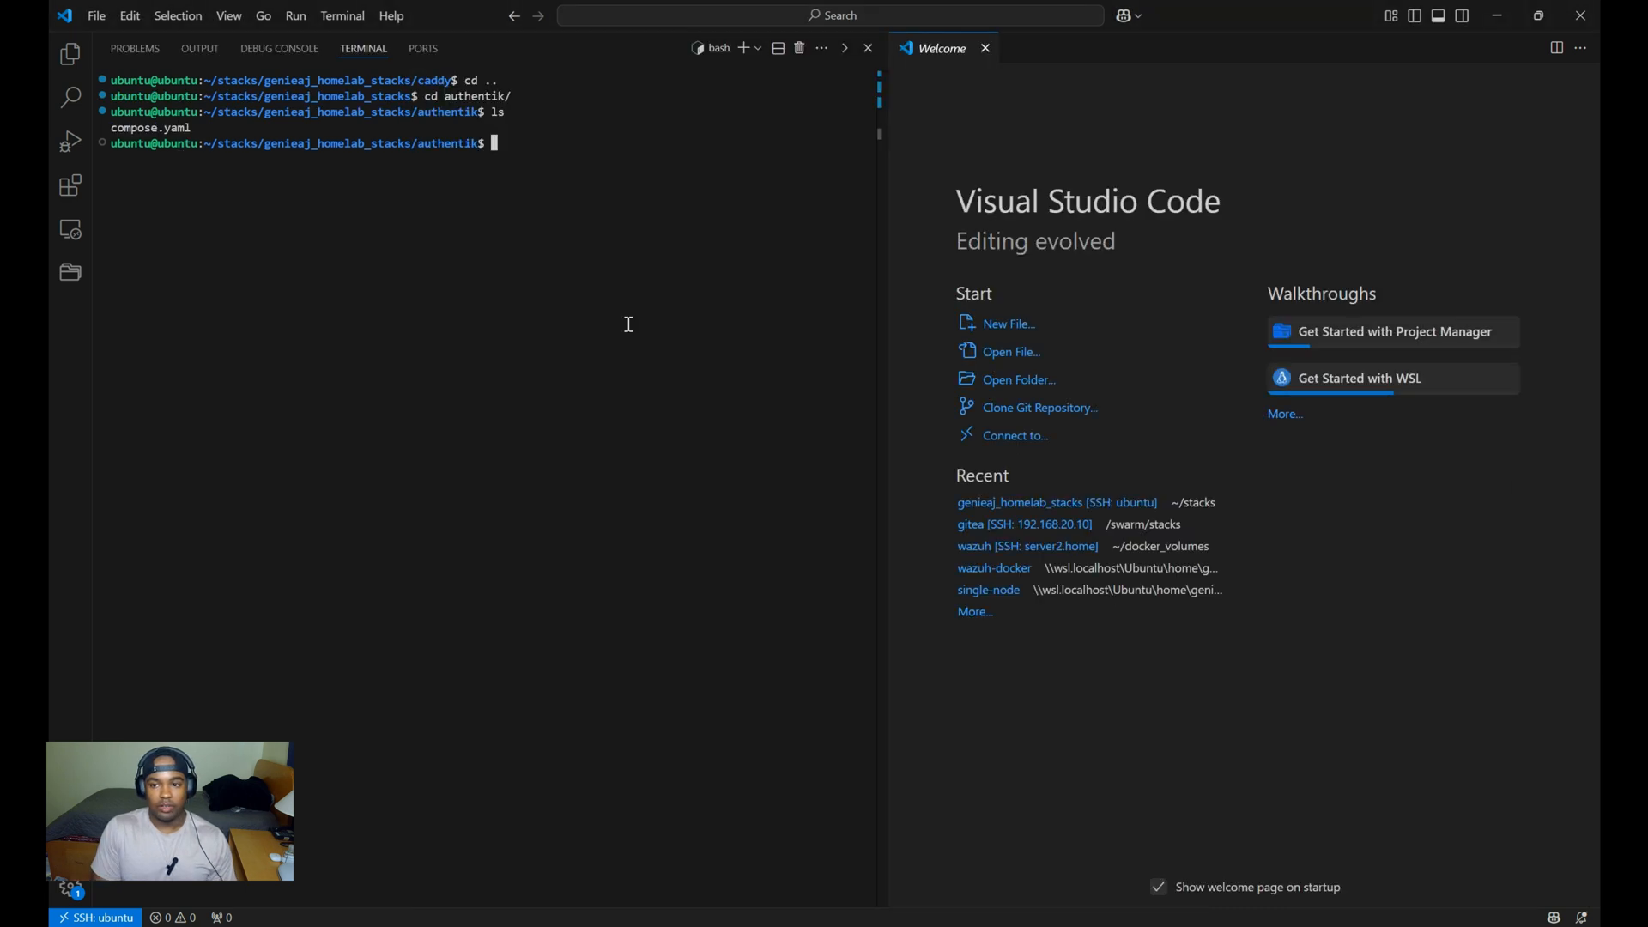
type("sudo")
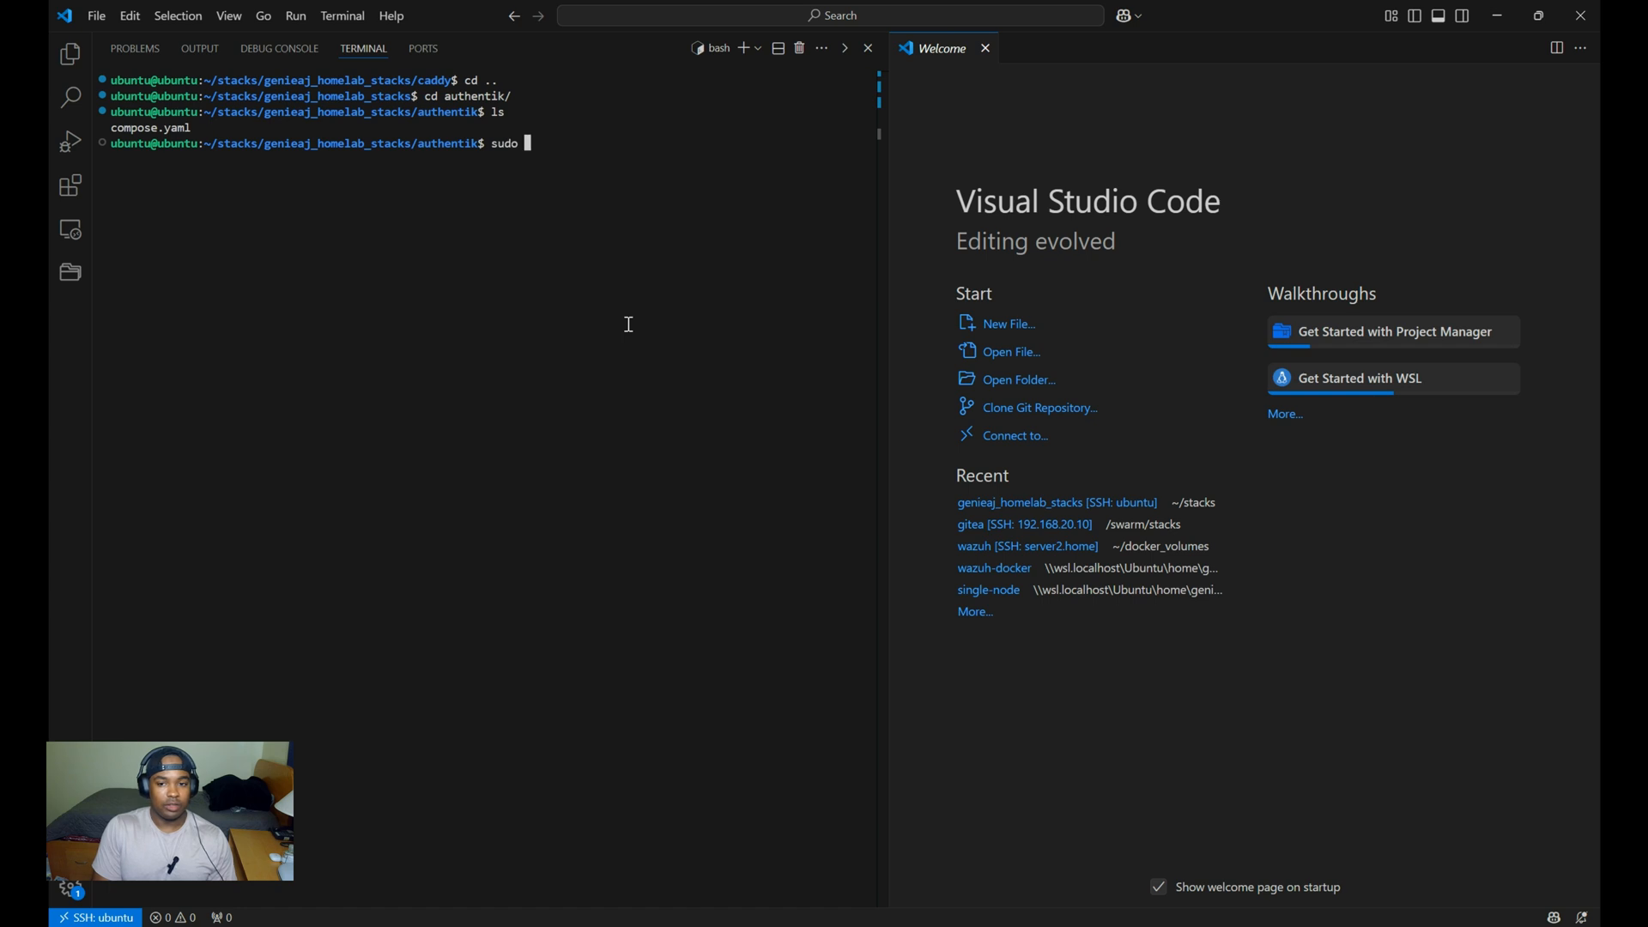
type("docker compose up")
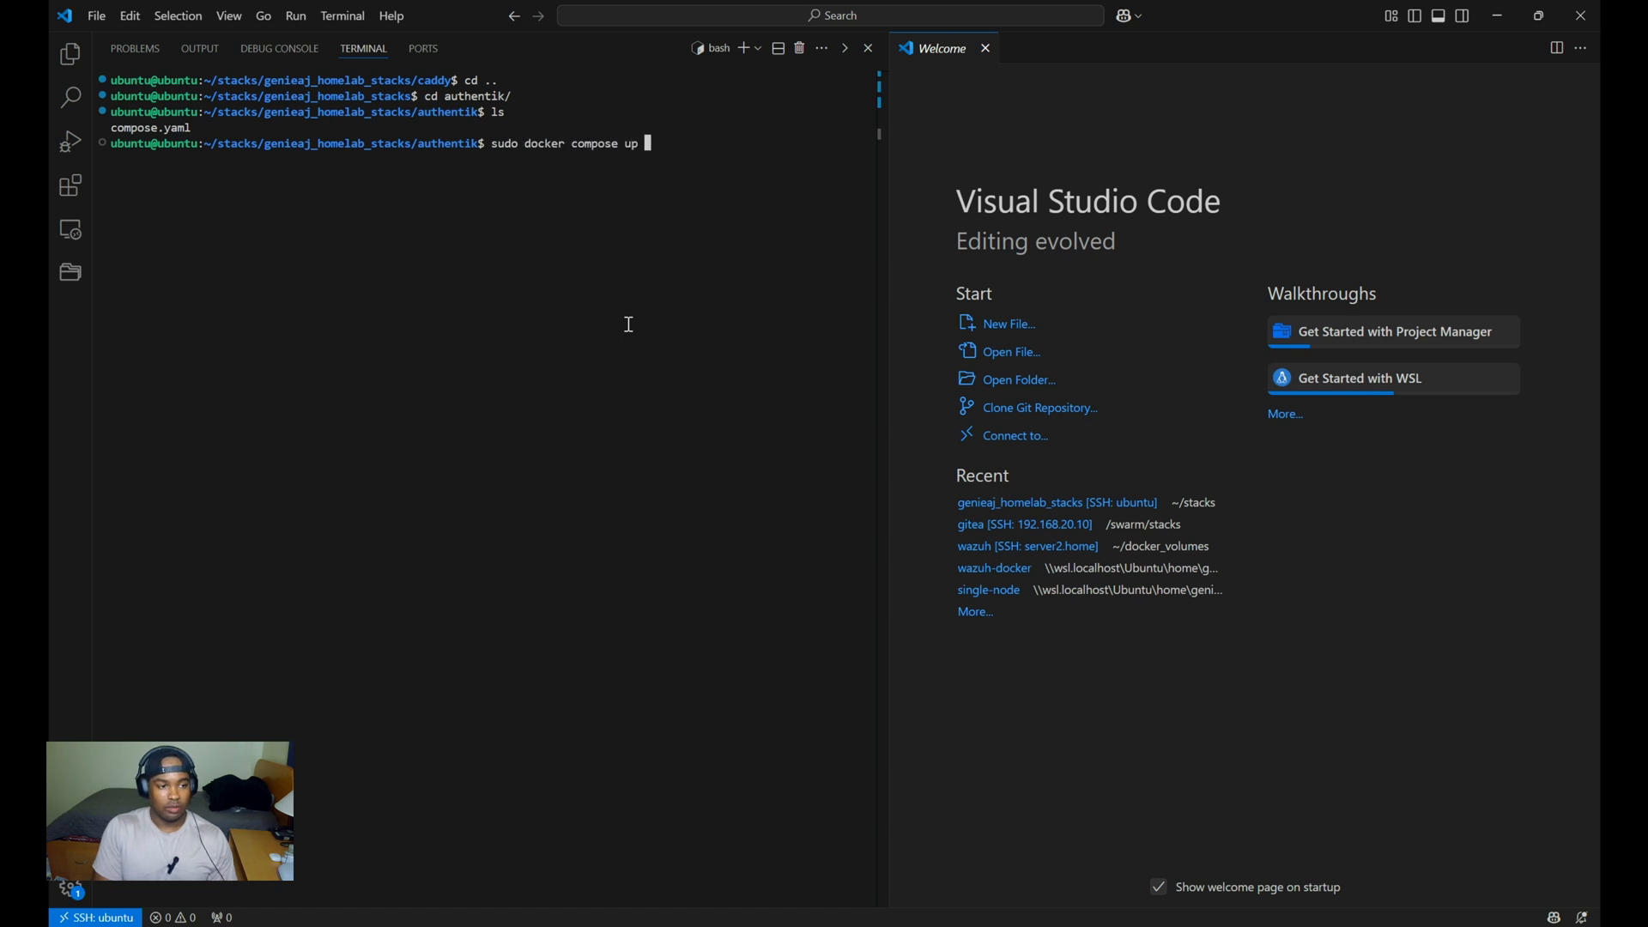
key("Return")
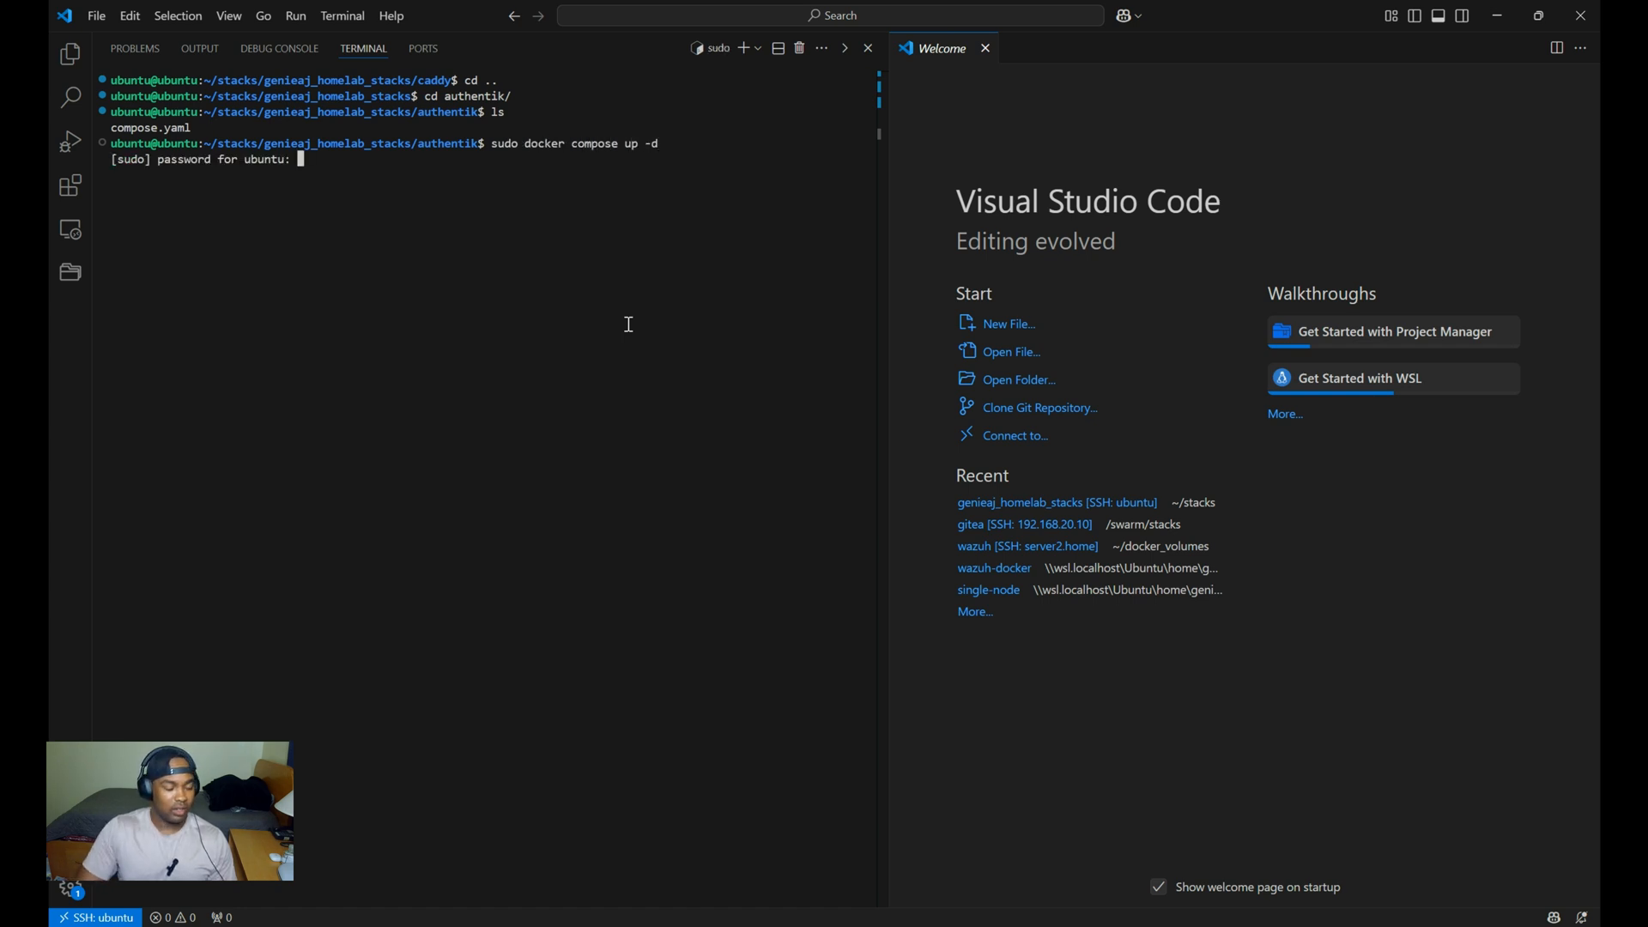
key("Return")
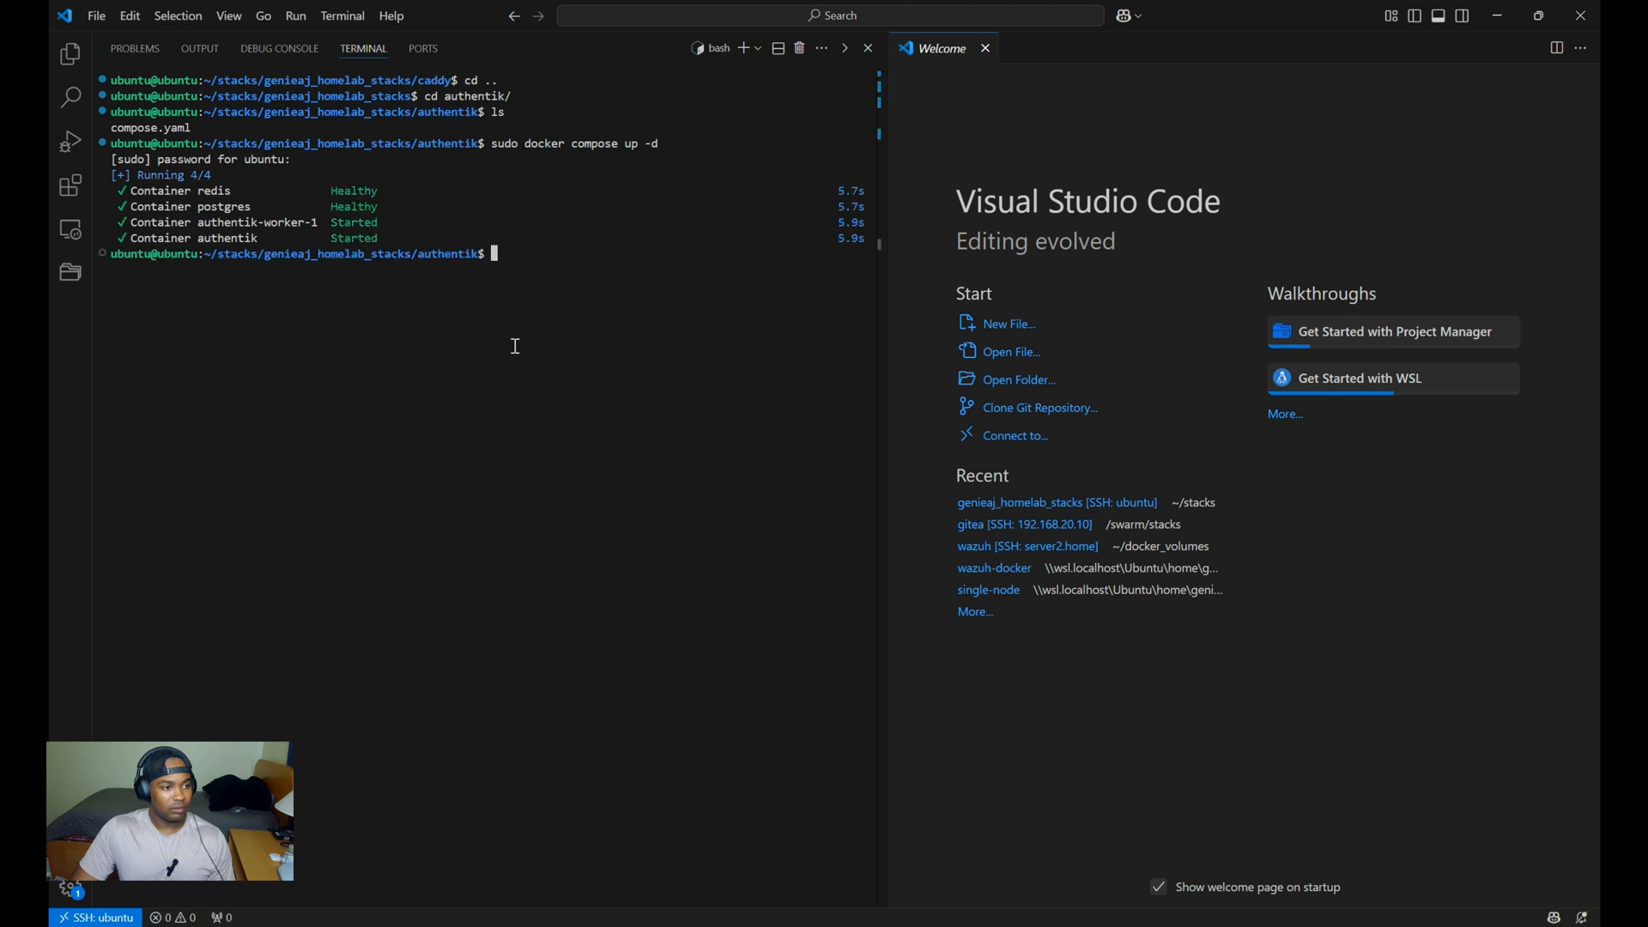
type("ls")
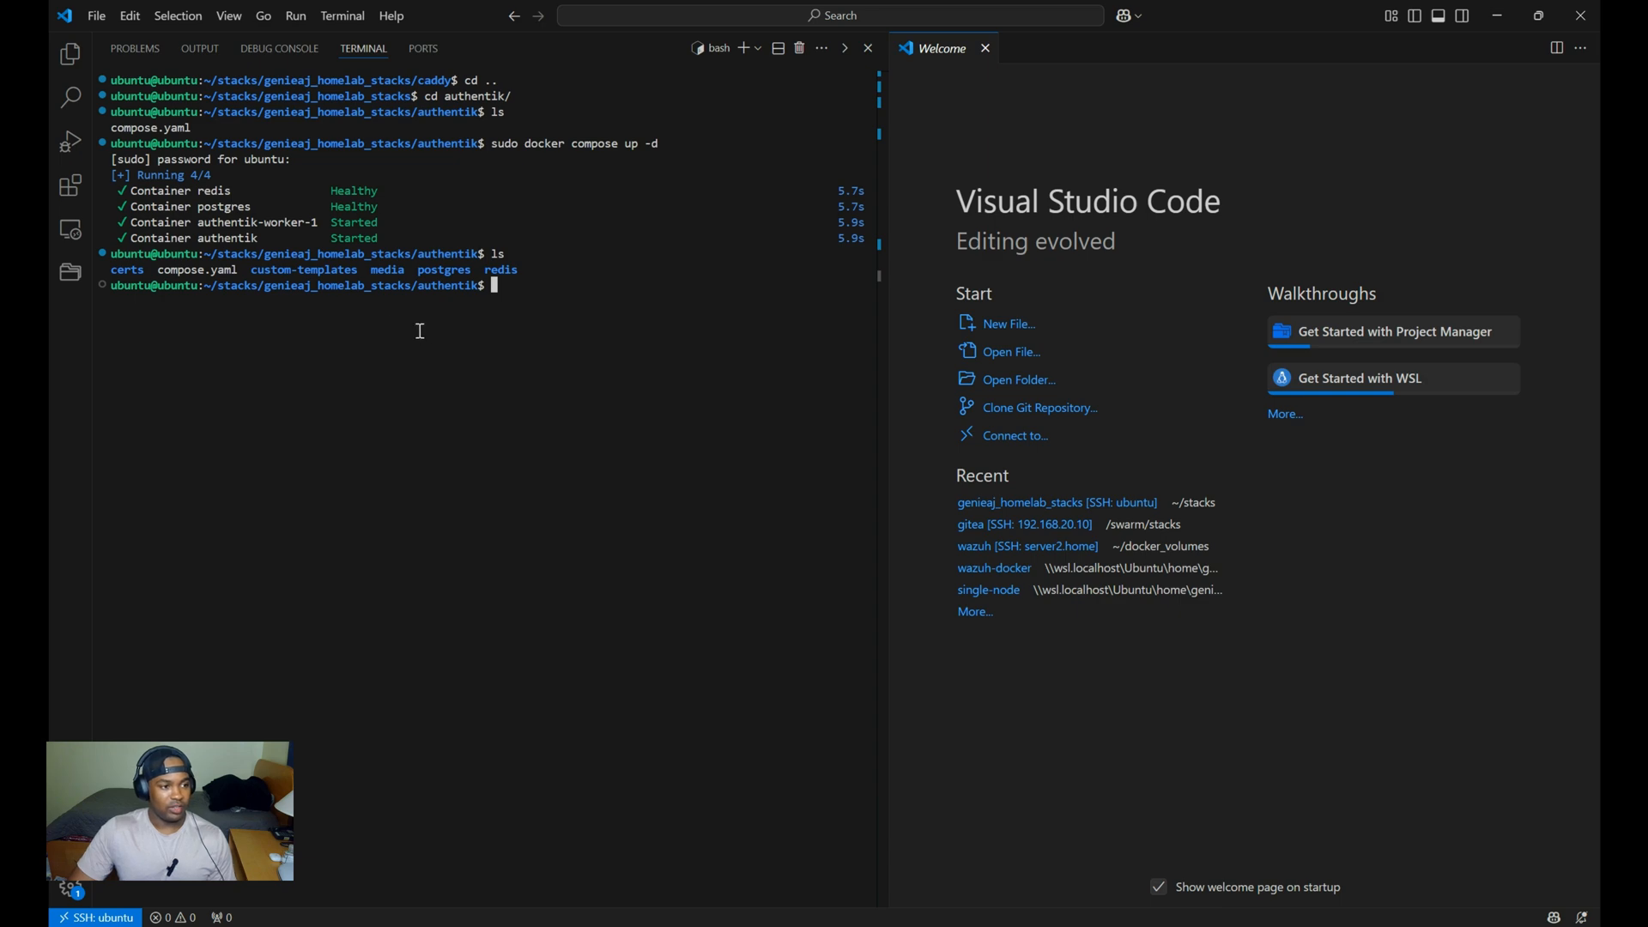
mouse_move(375, 291)
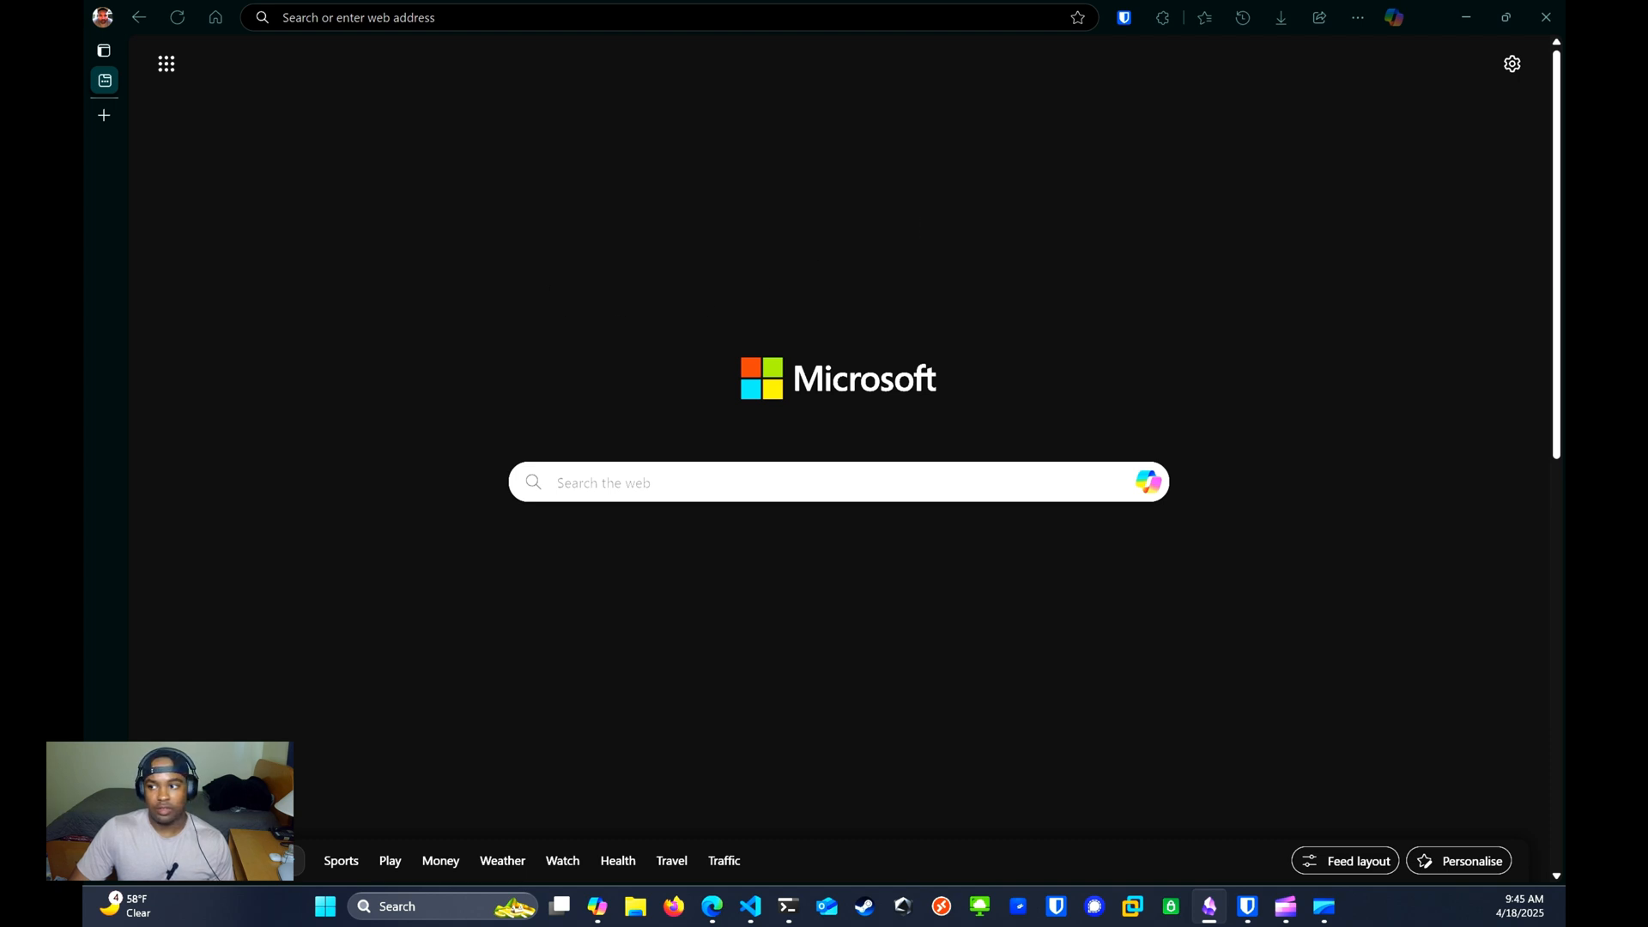
mouse_move(635, 11)
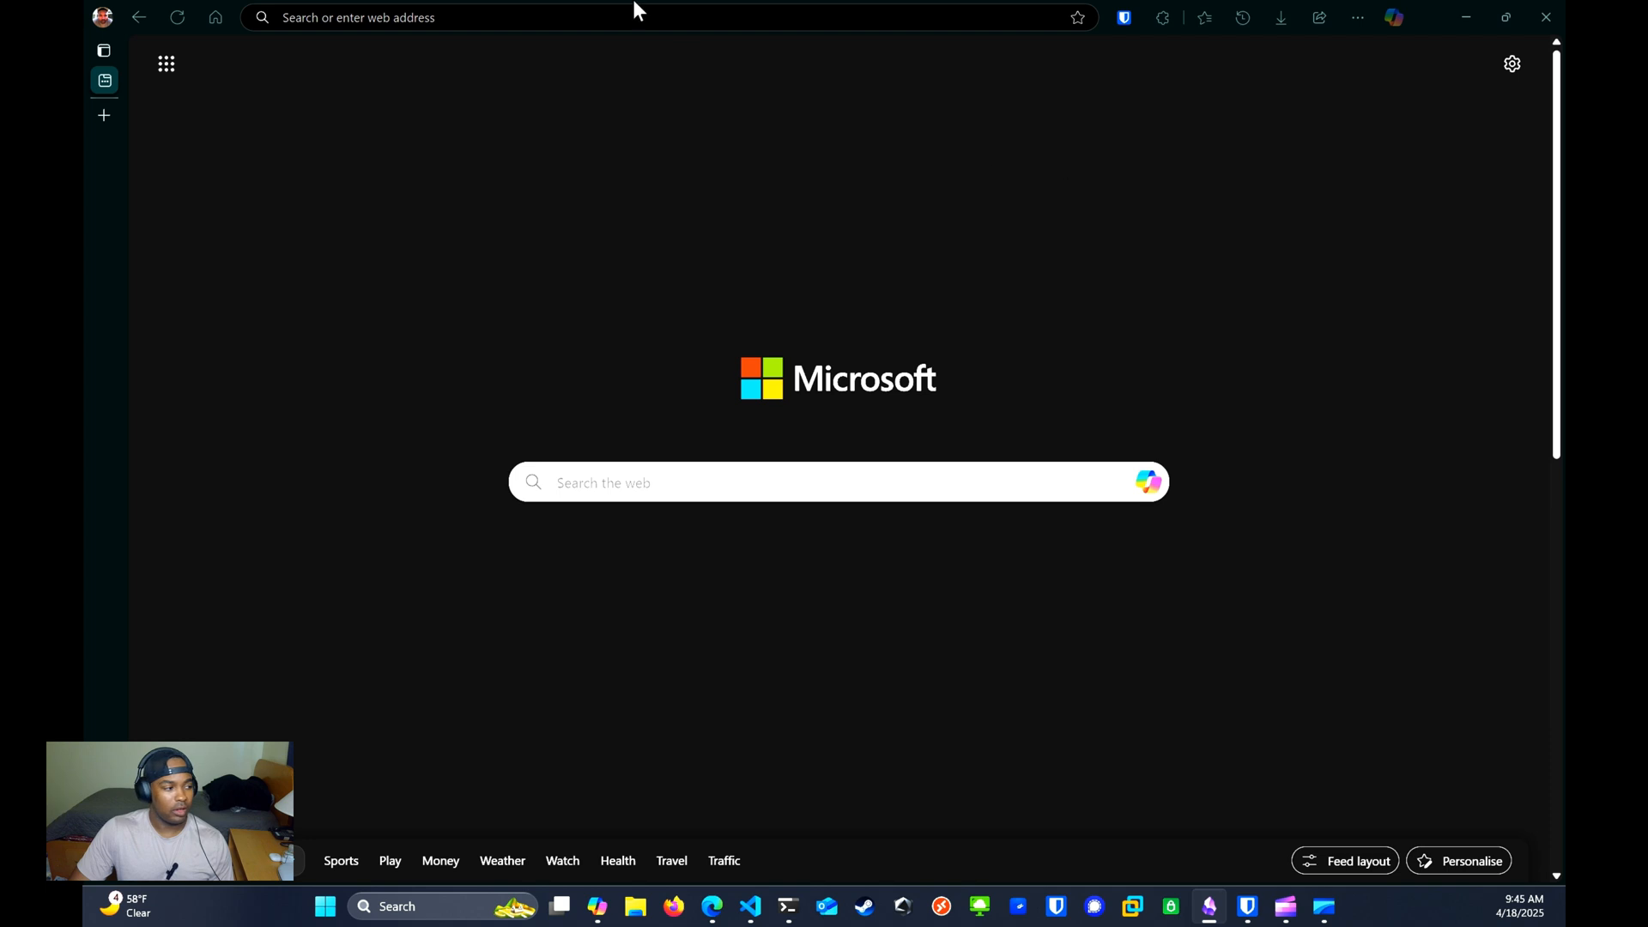
Load /if/flow/initial-setup/ and submit akadmin's email and password.
type("https://authentik.test.geniehome.net/if/flow/initial-setup/")
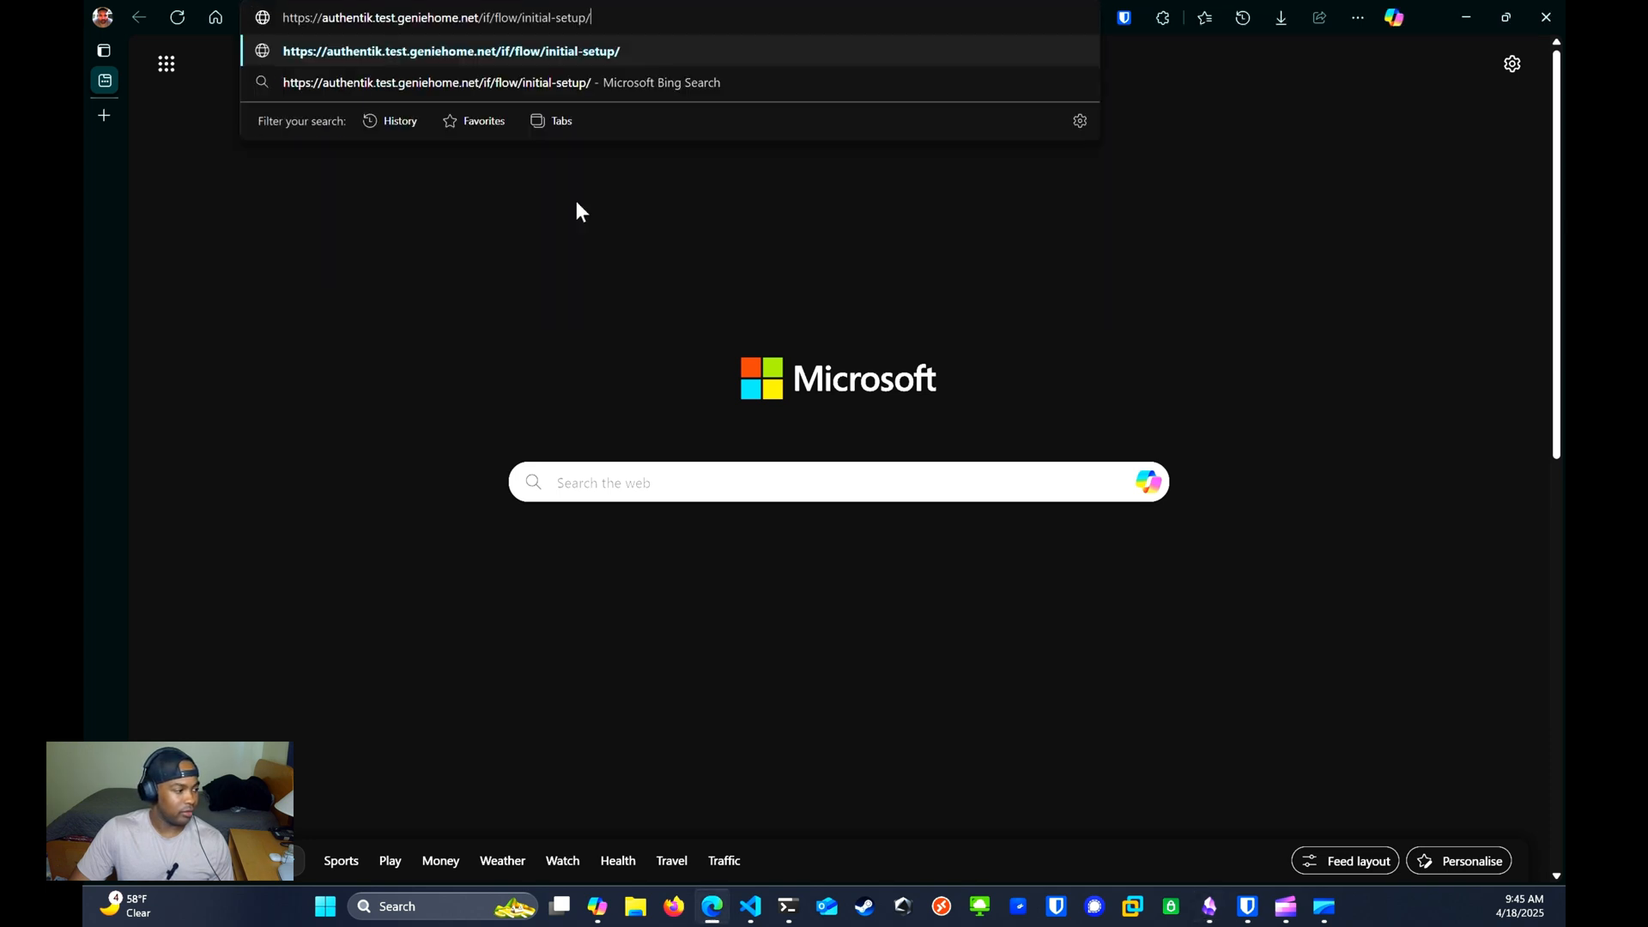
key("Return")
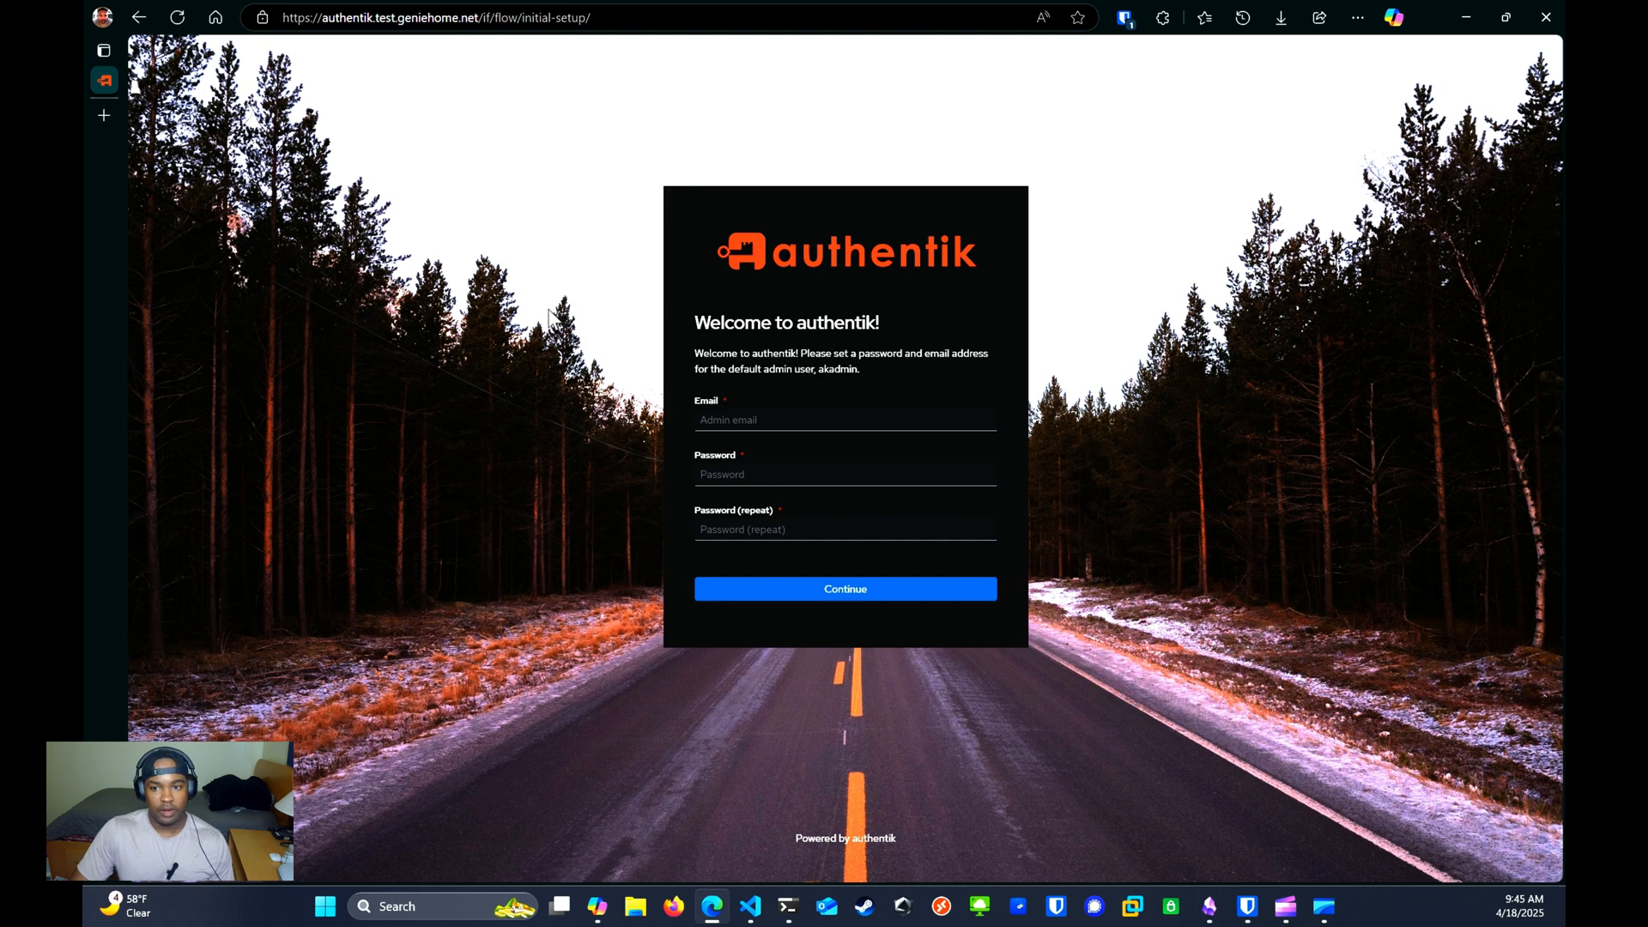
mouse_move(487, 342)
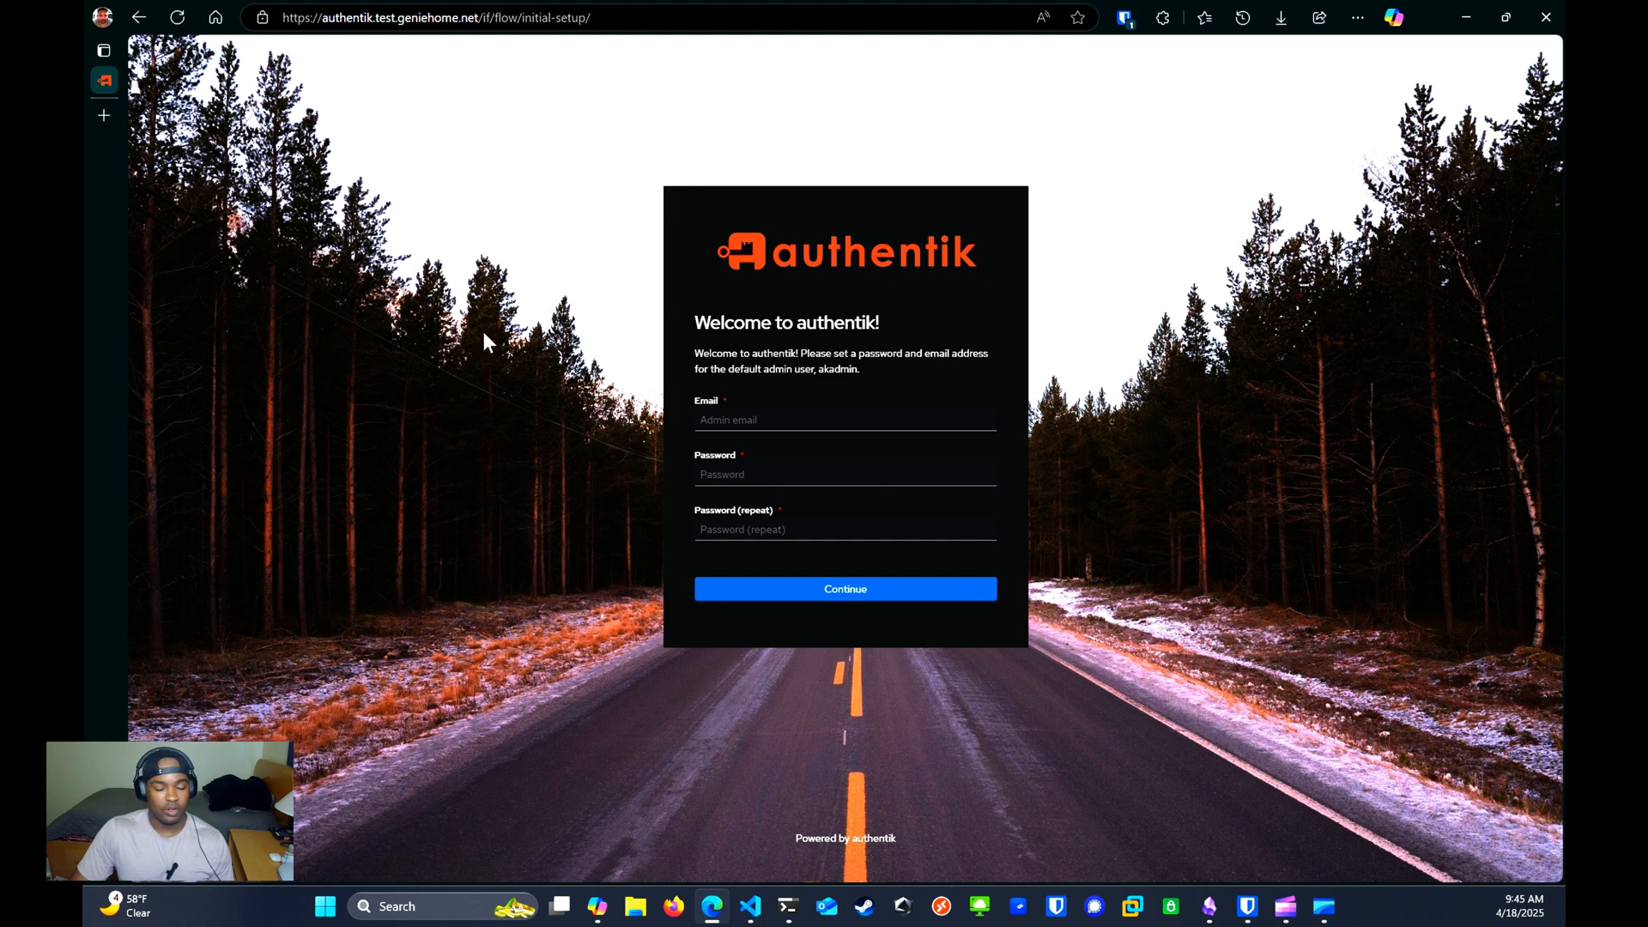
mouse_move(848, 388)
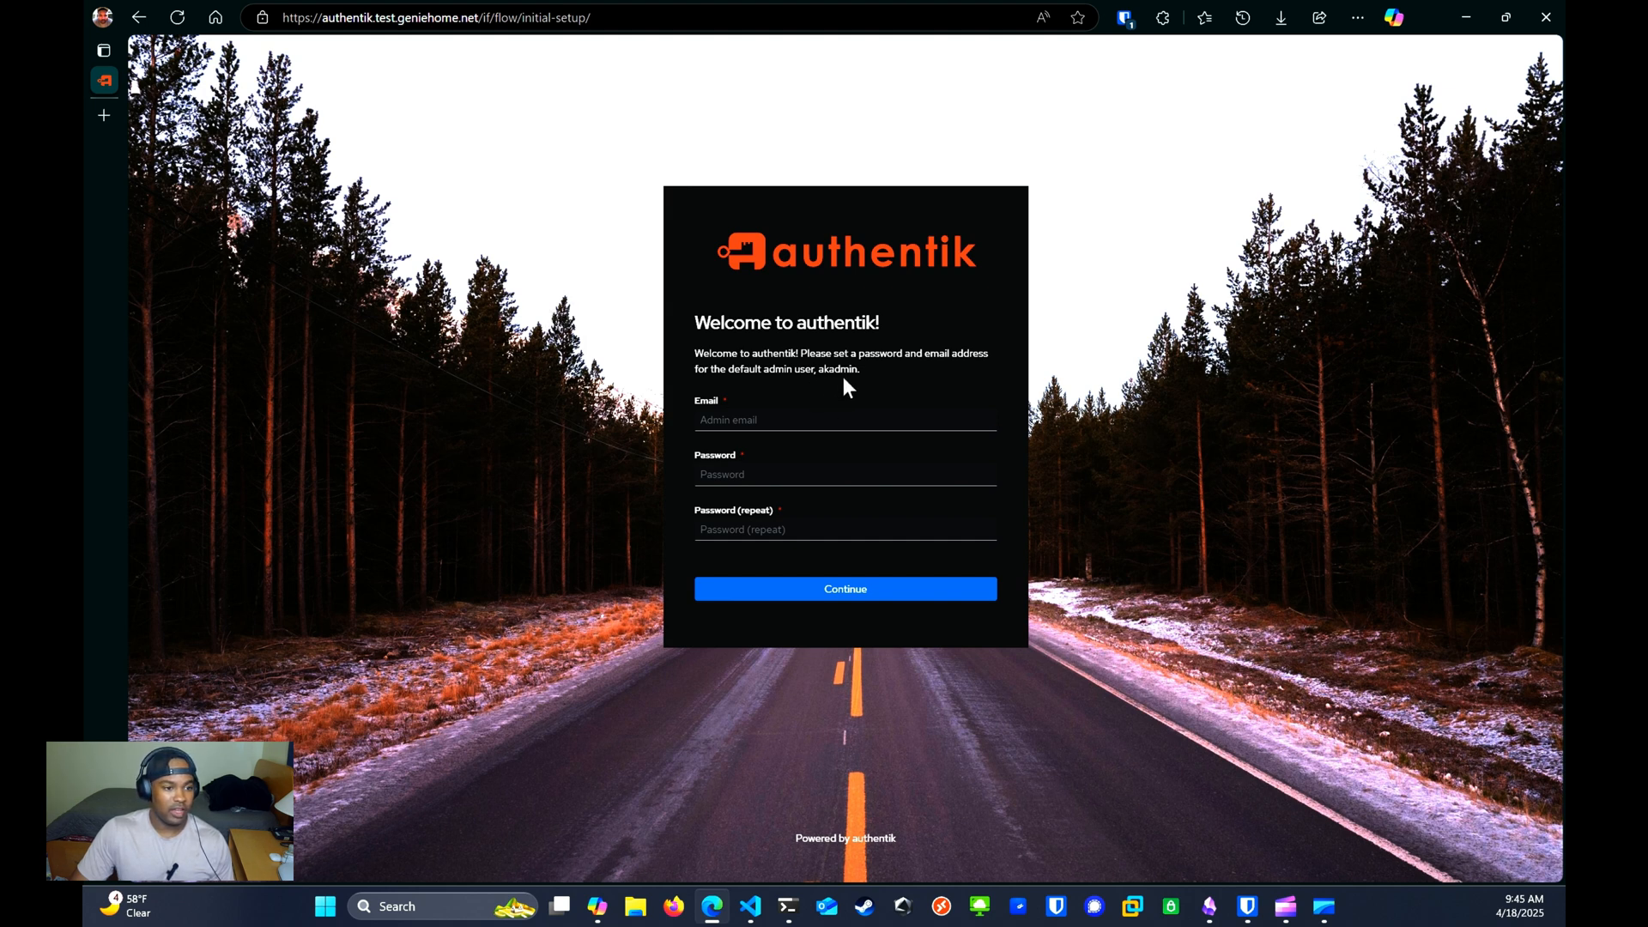
left_click(845, 419)
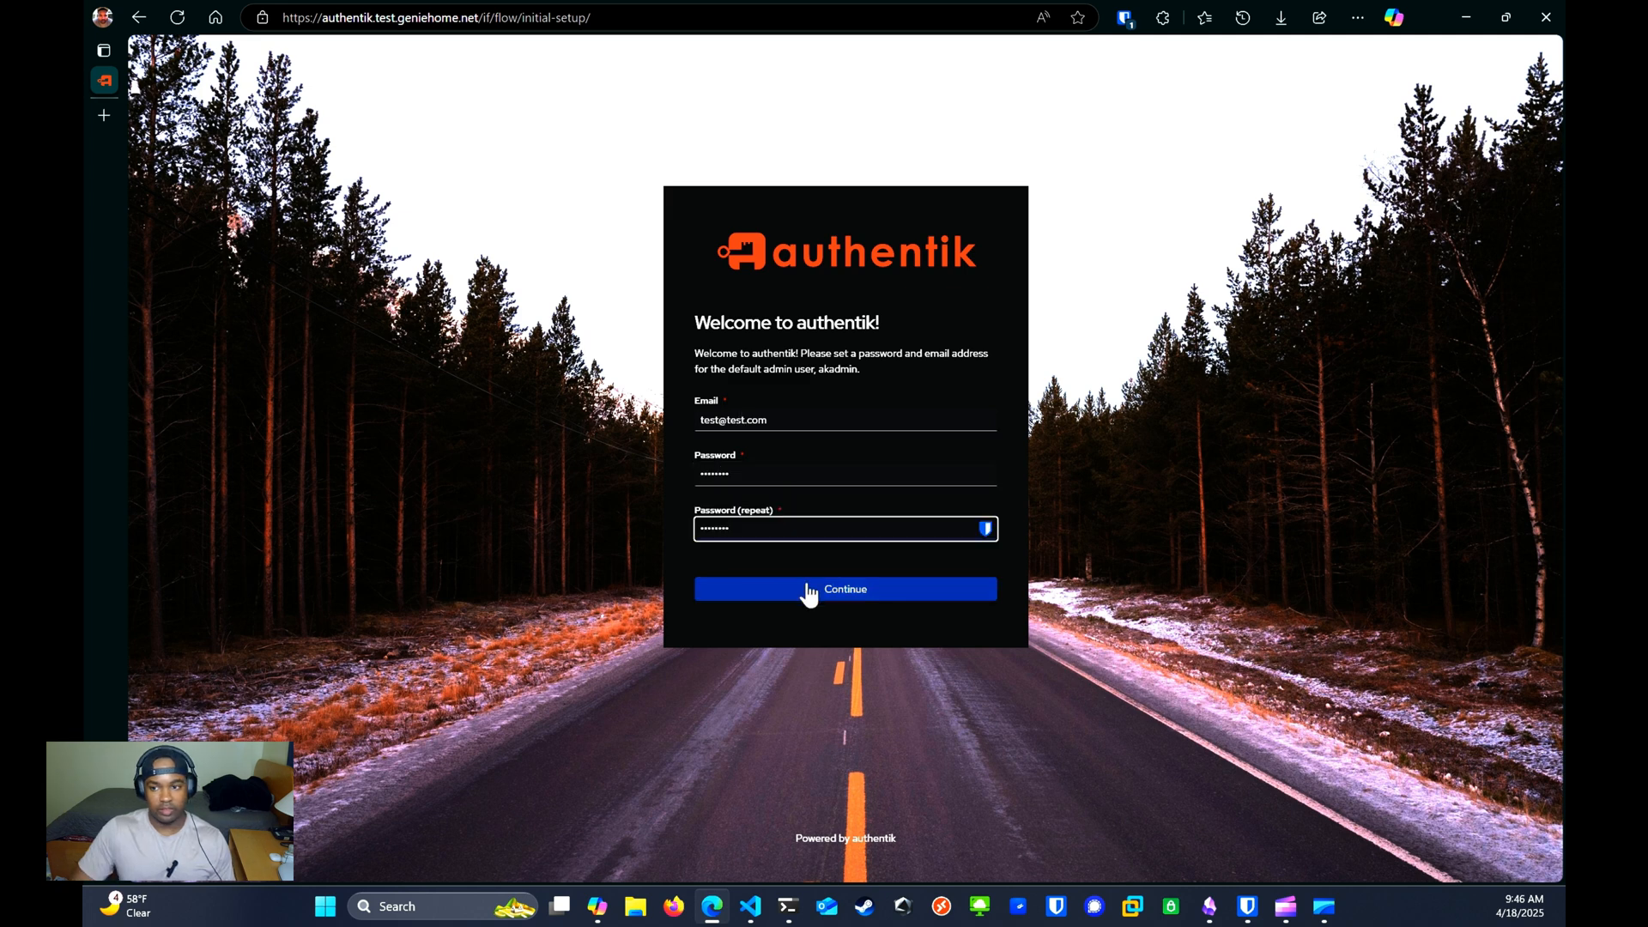
left_click(844, 588)
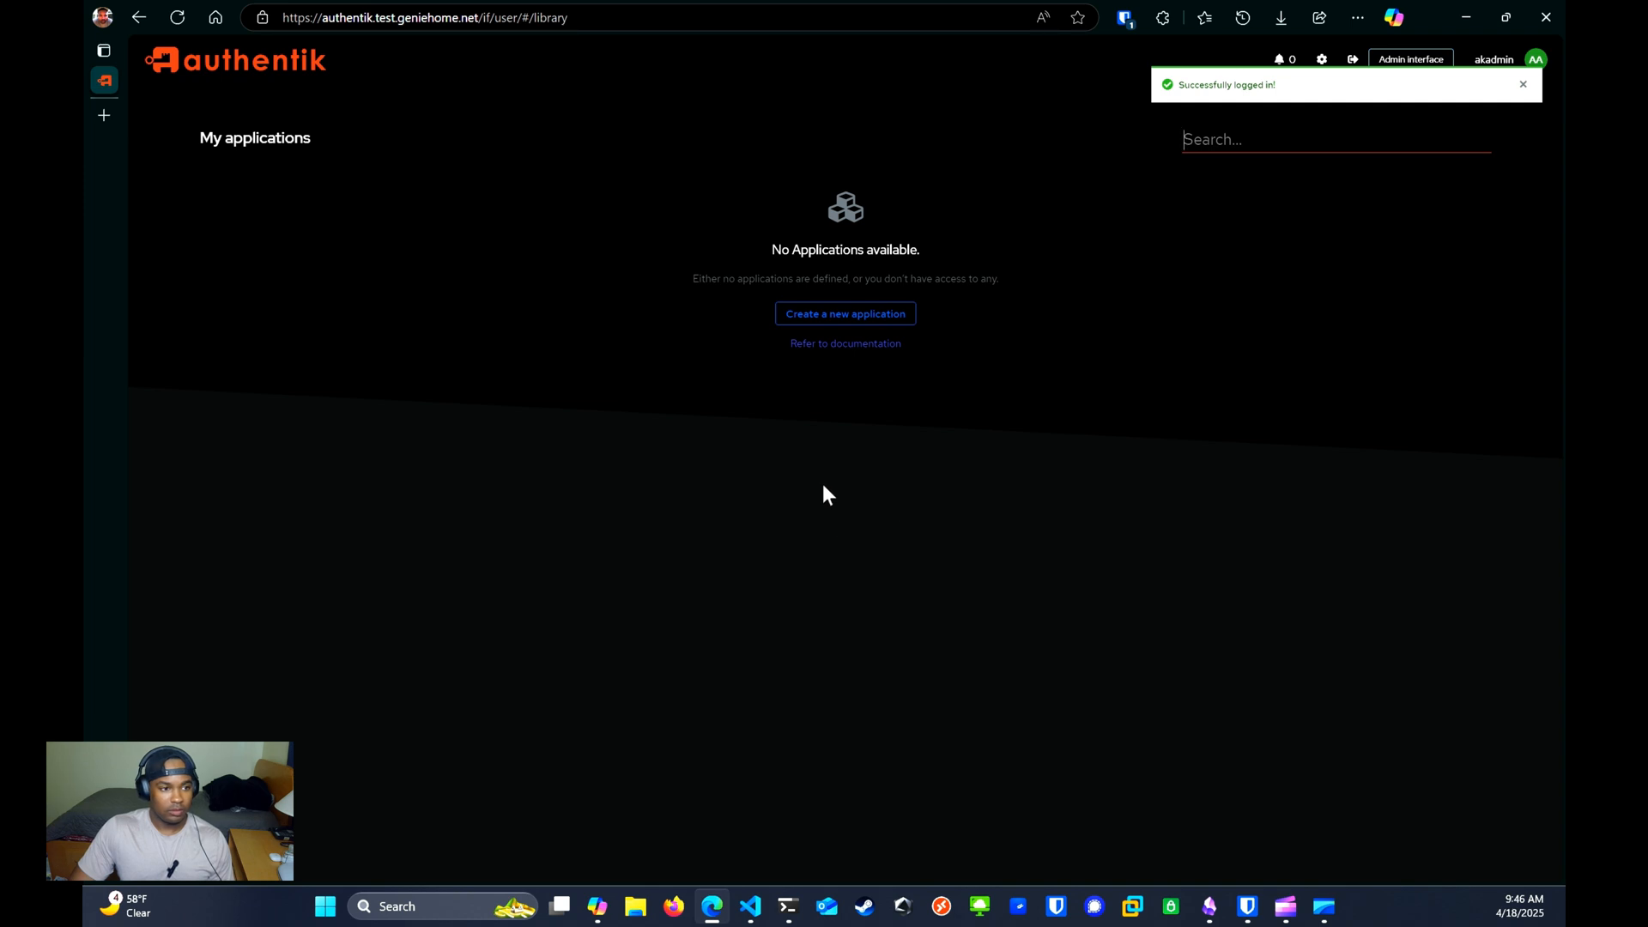
mouse_move(1028, 410)
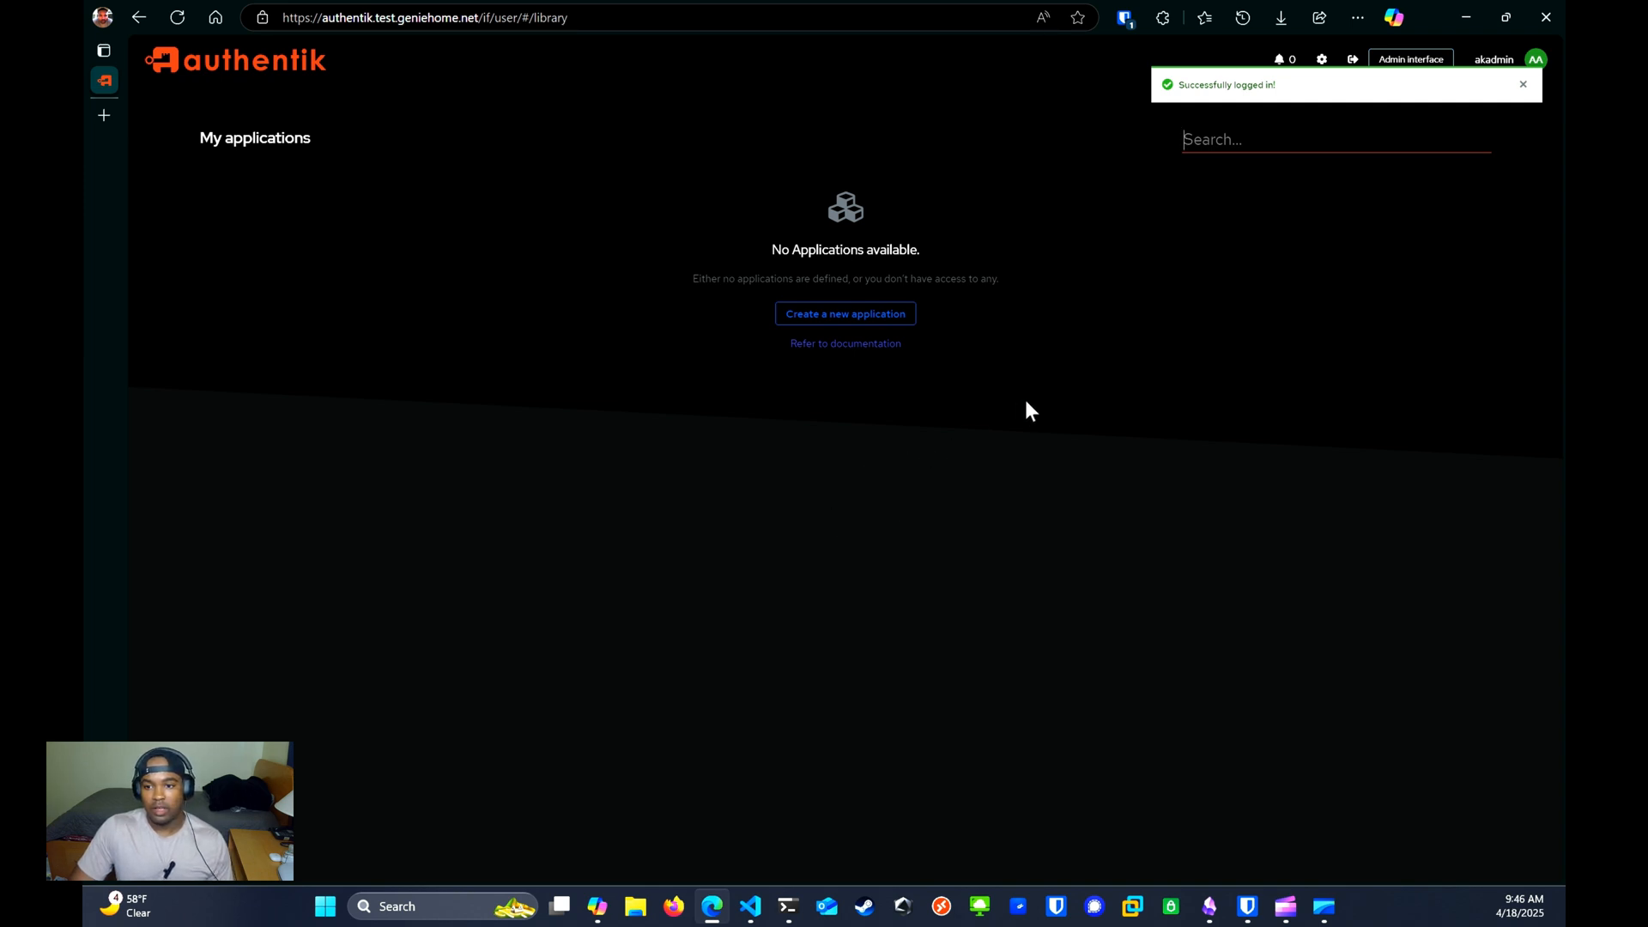
mouse_move(1321, 59)
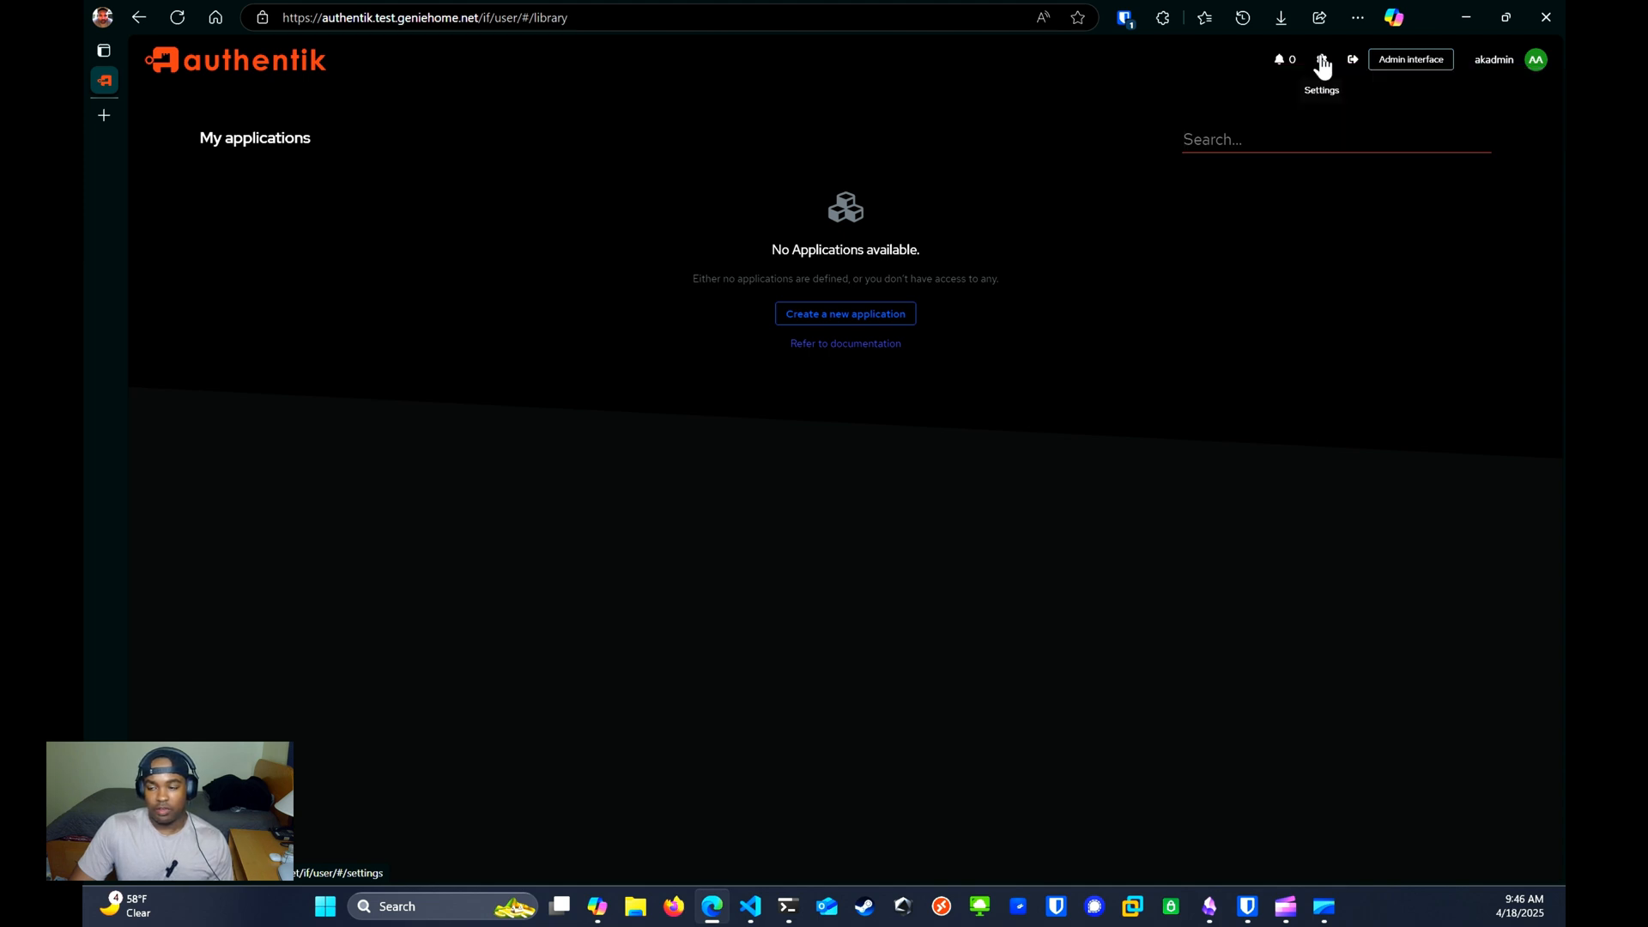
Open akadmin's User details settings from the top-bar gear icon.
left_click(1321, 60)
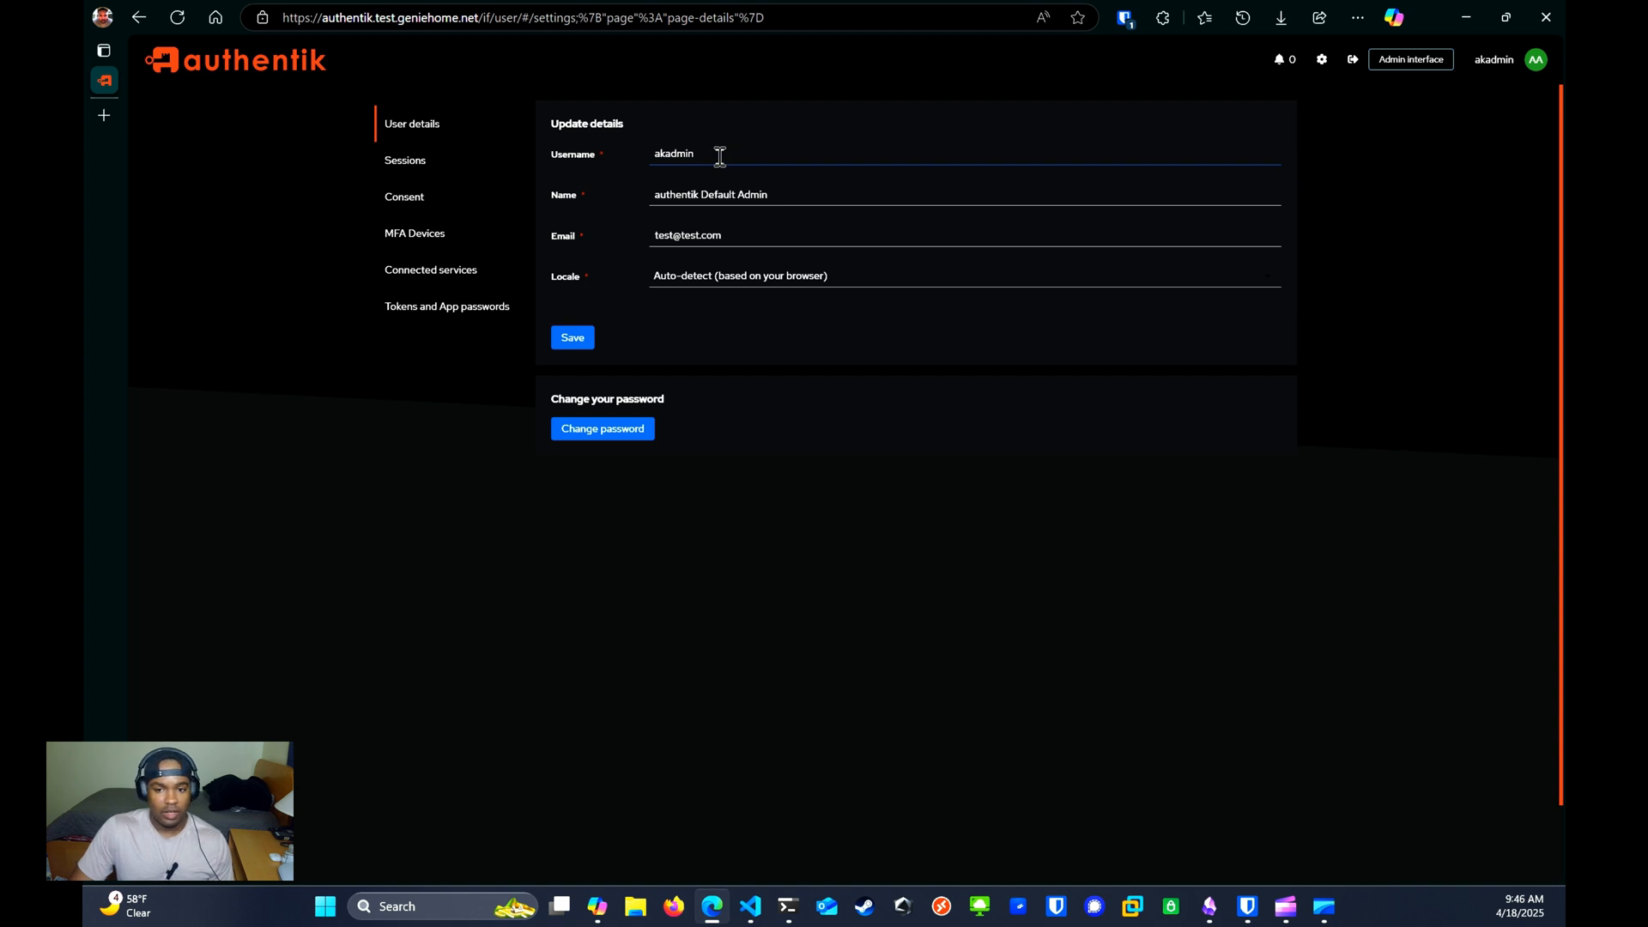
mouse_move(745, 492)
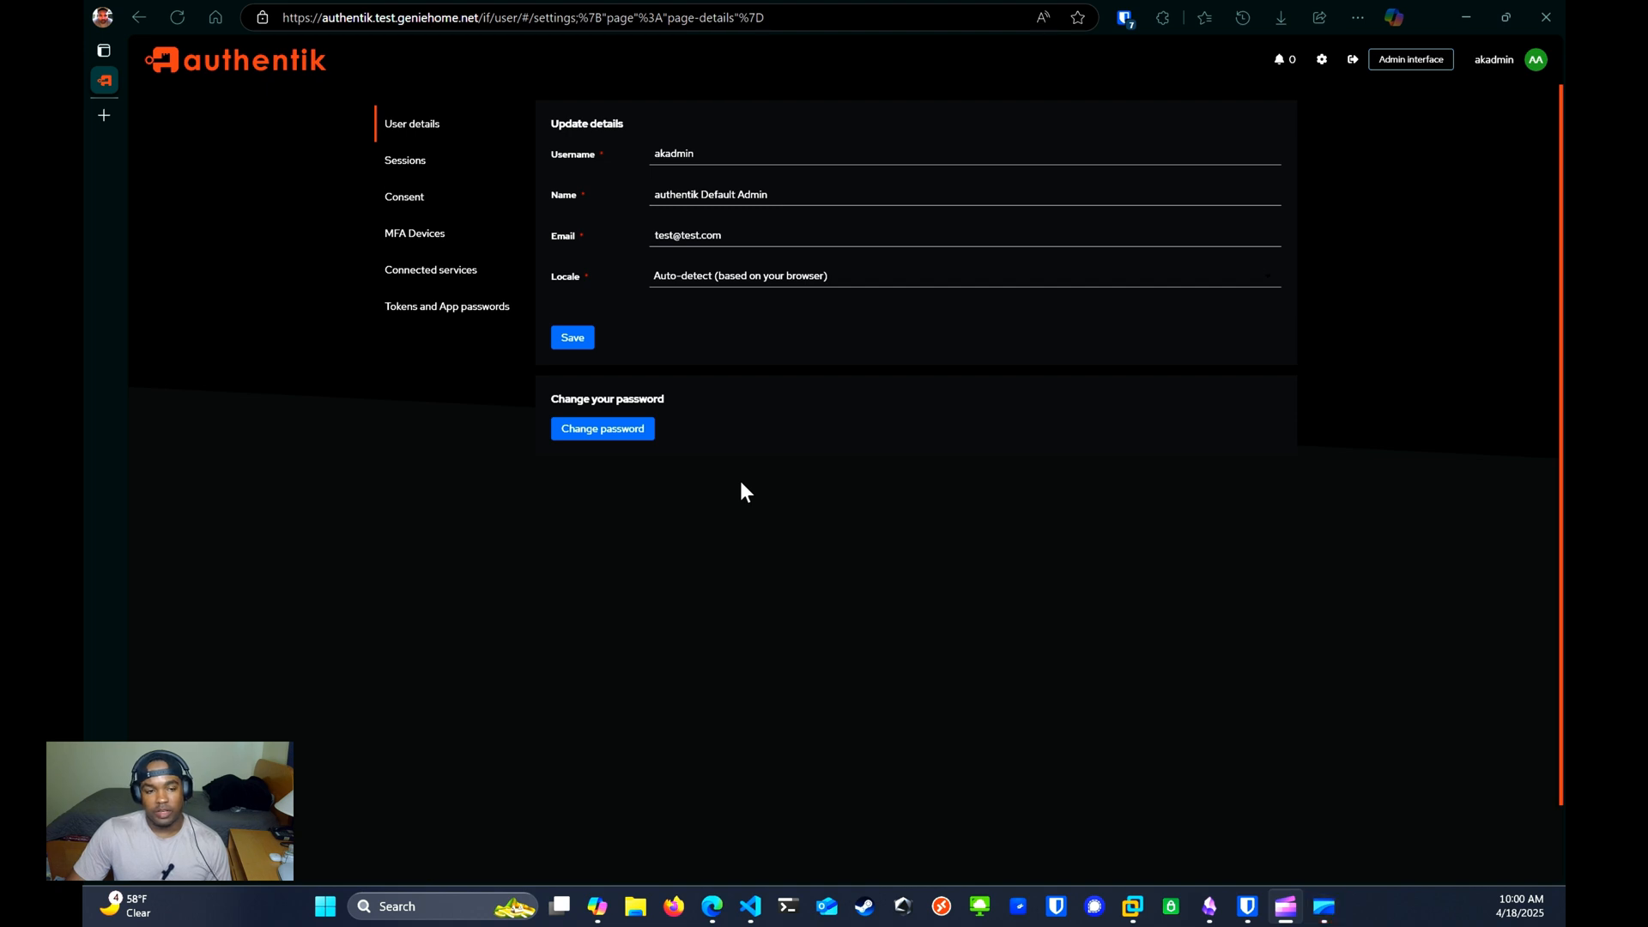
mouse_move(752, 471)
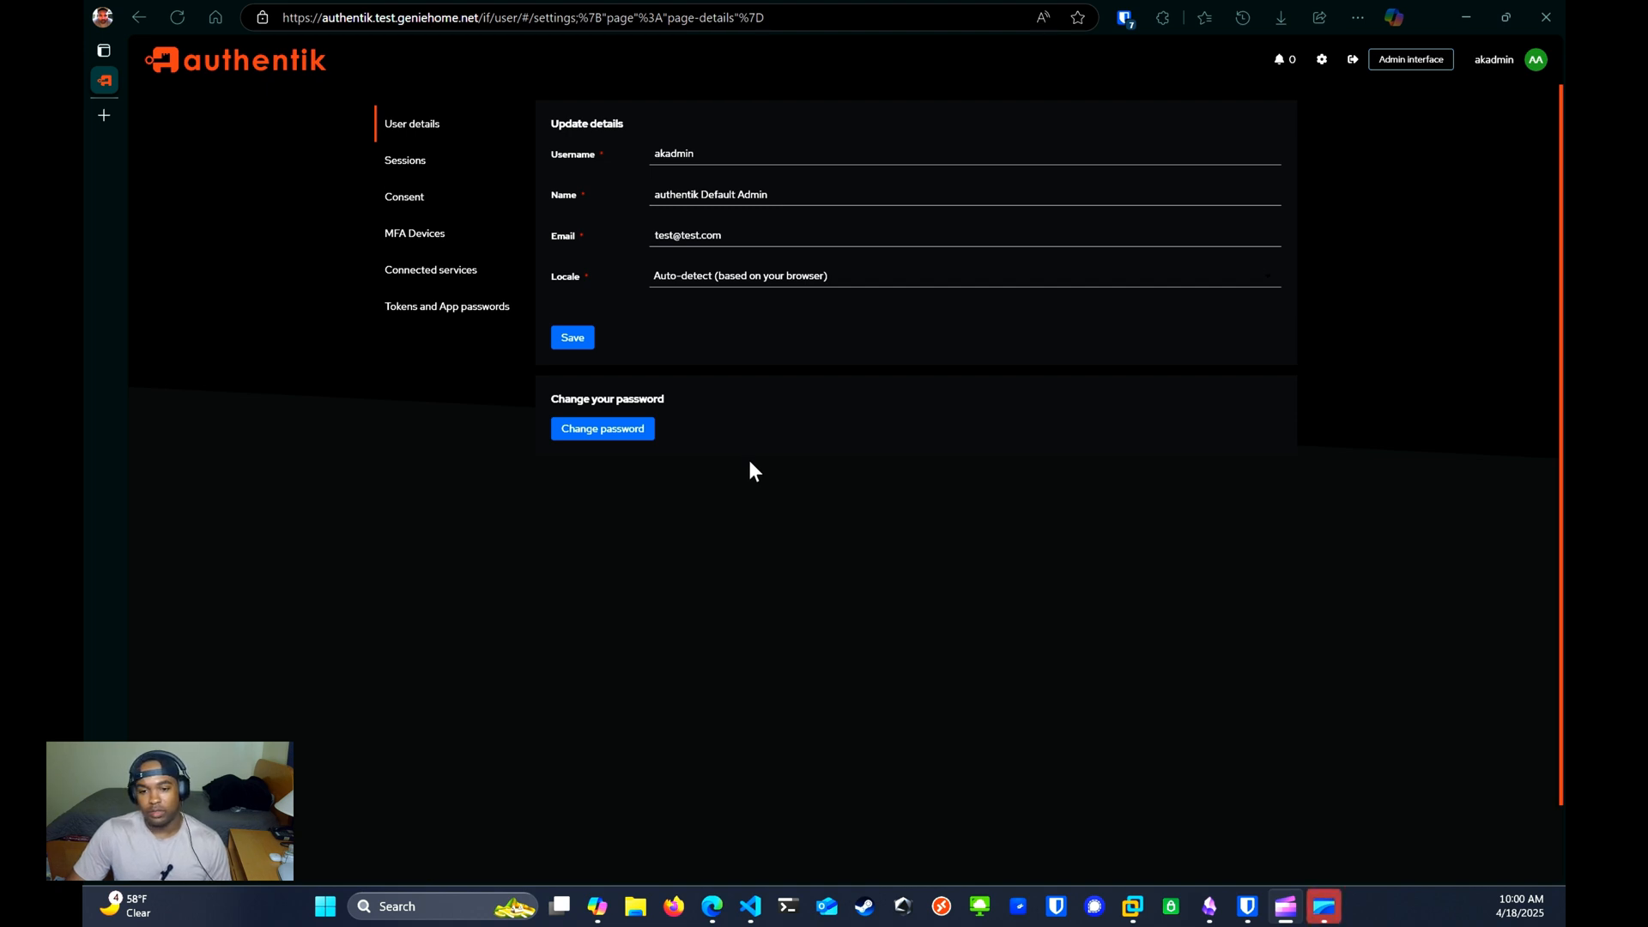
mouse_move(777, 364)
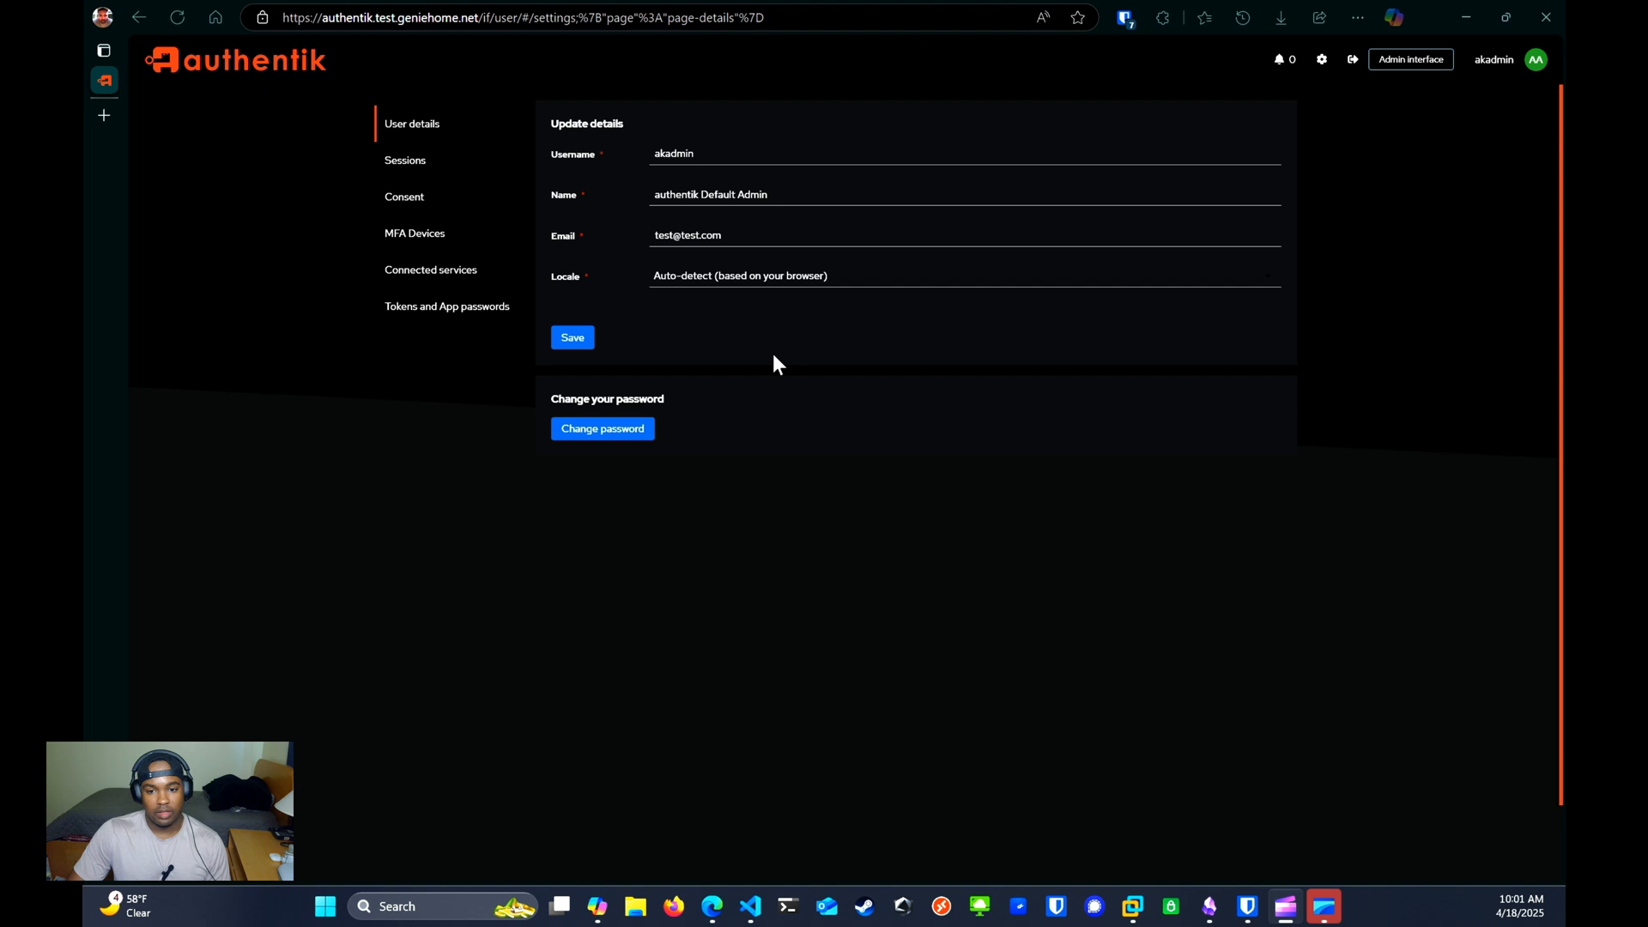
Enroll a WebAuthn device, saving the passkey to Bitwarden's authentik login.
left_click(414, 233)
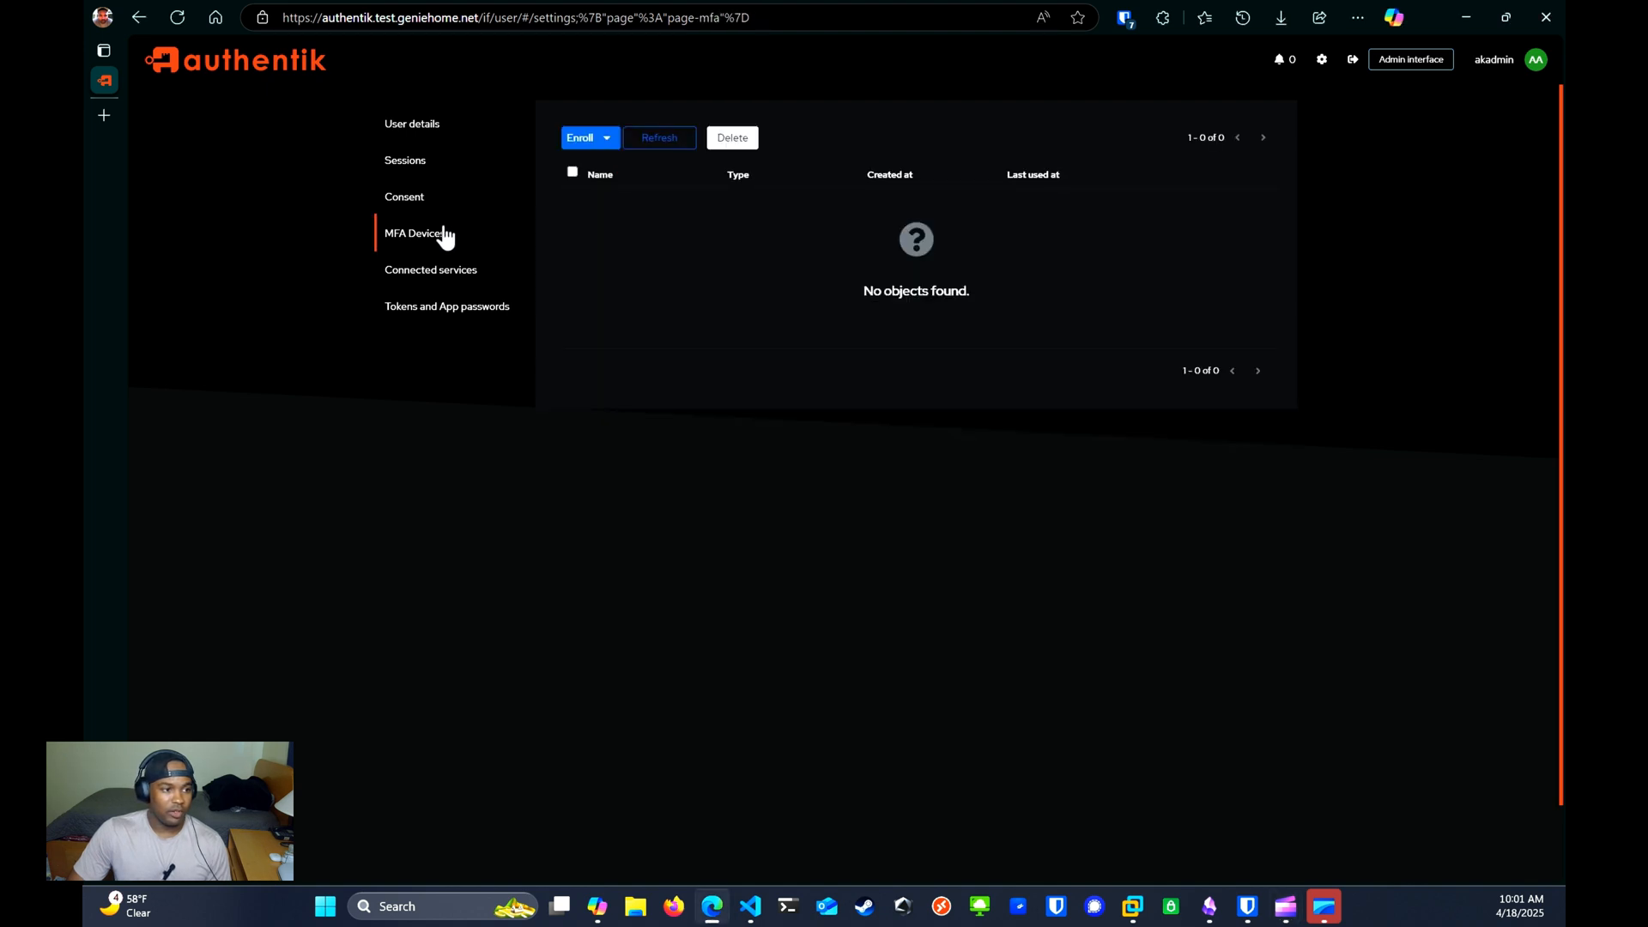
left_click(585, 138)
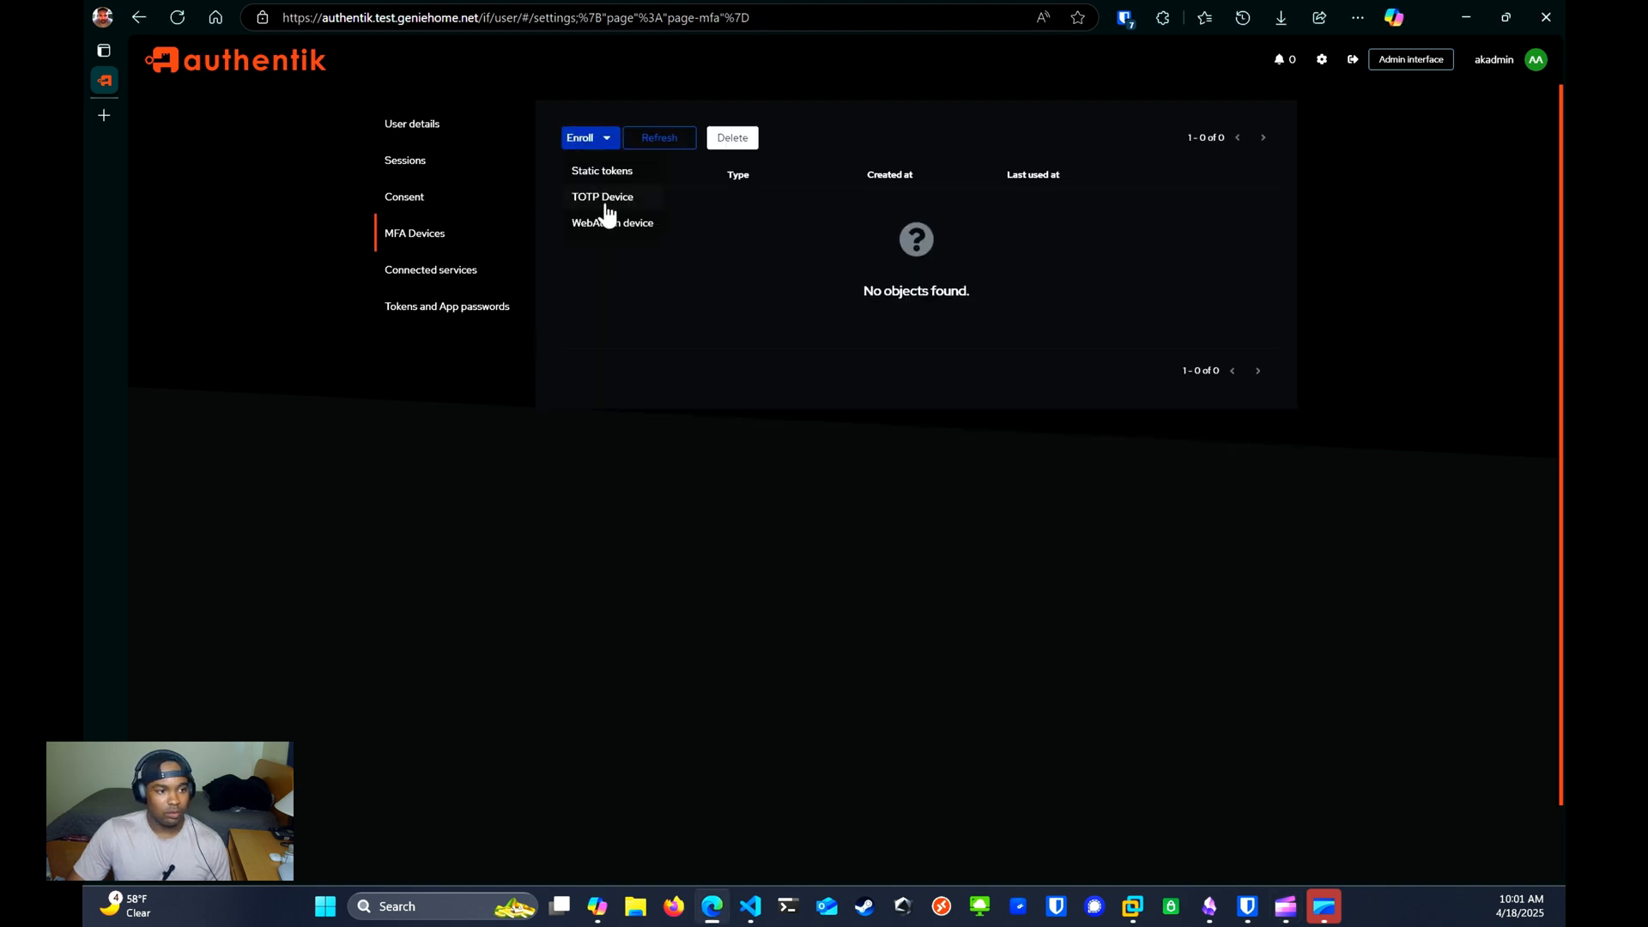
left_click(612, 221)
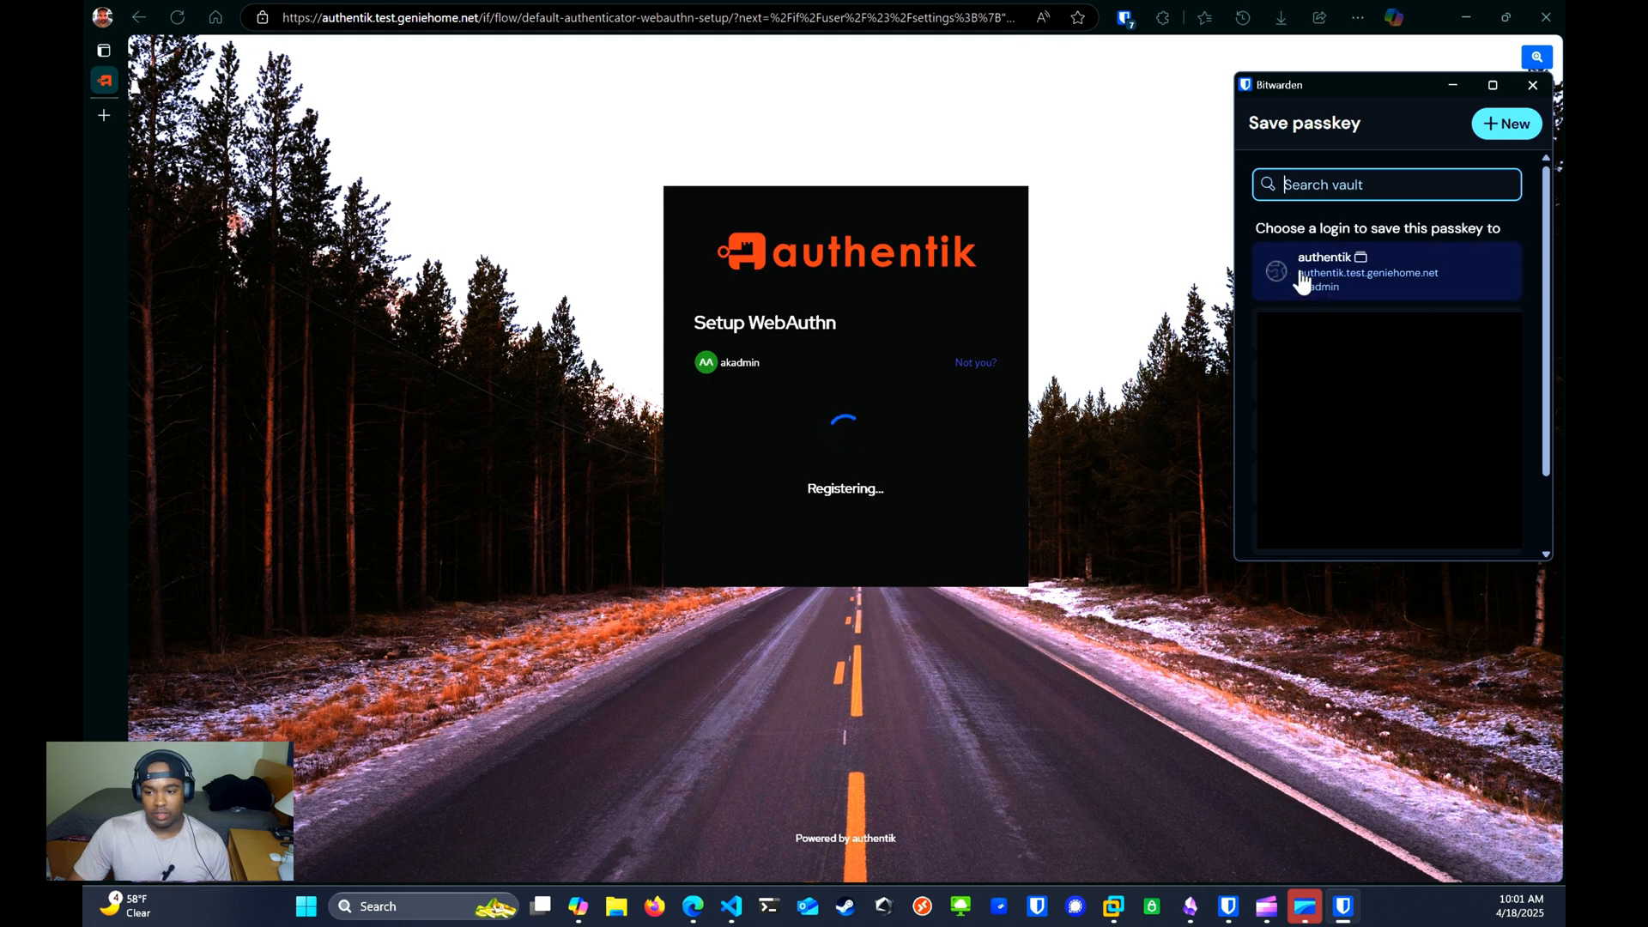
left_click(1385, 272)
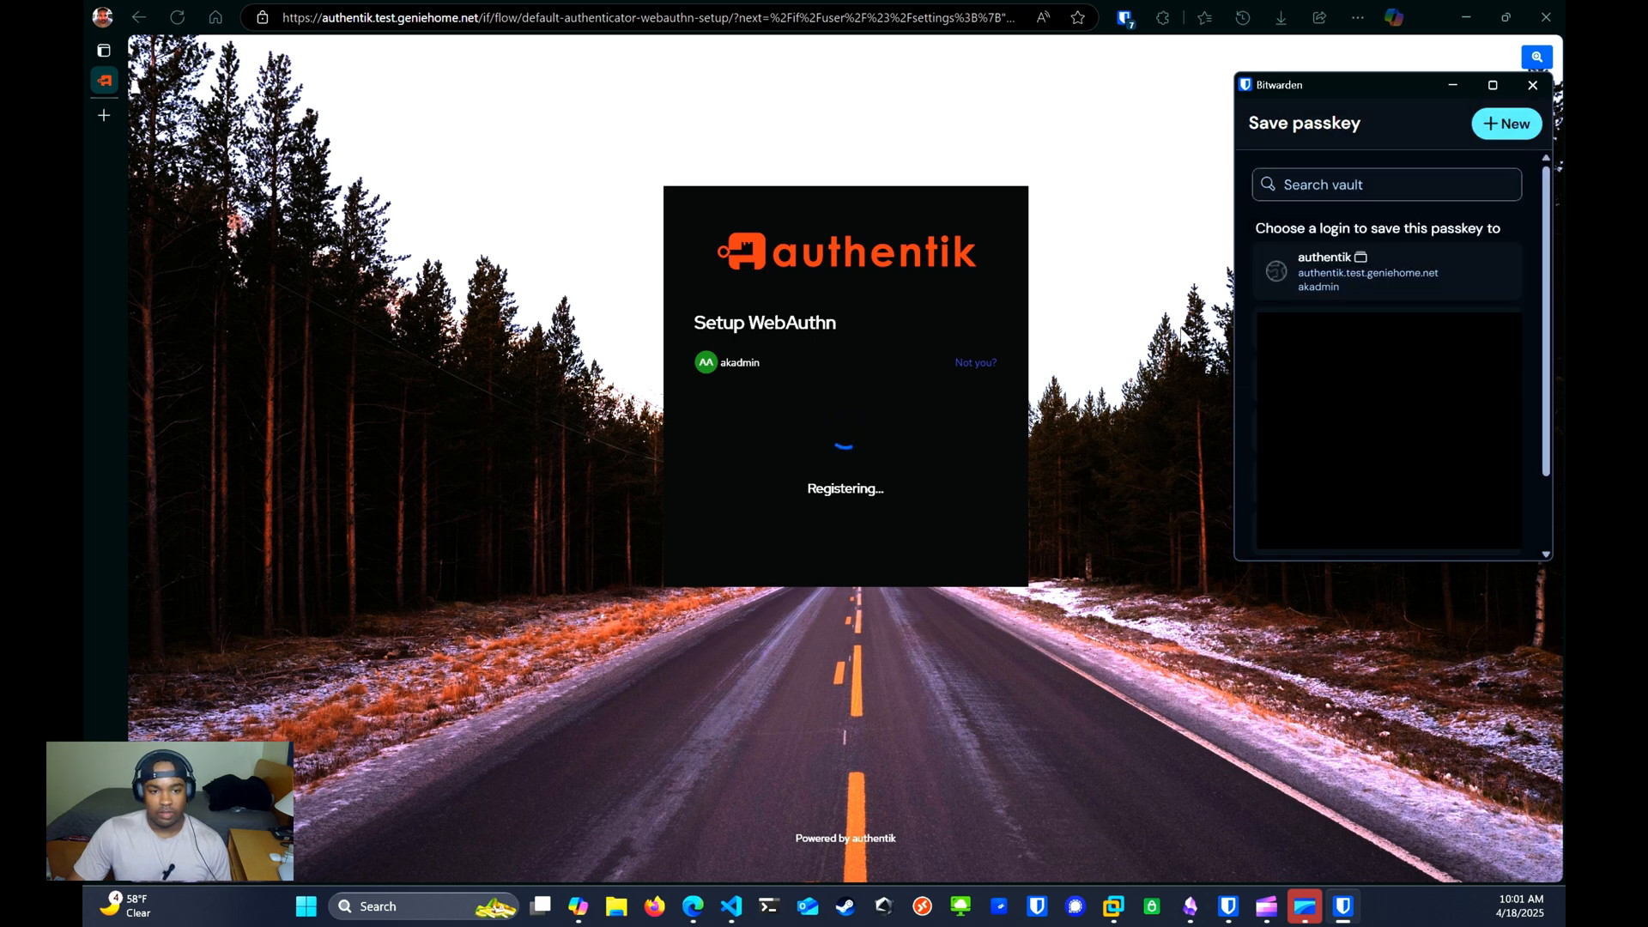
left_click(1386, 271)
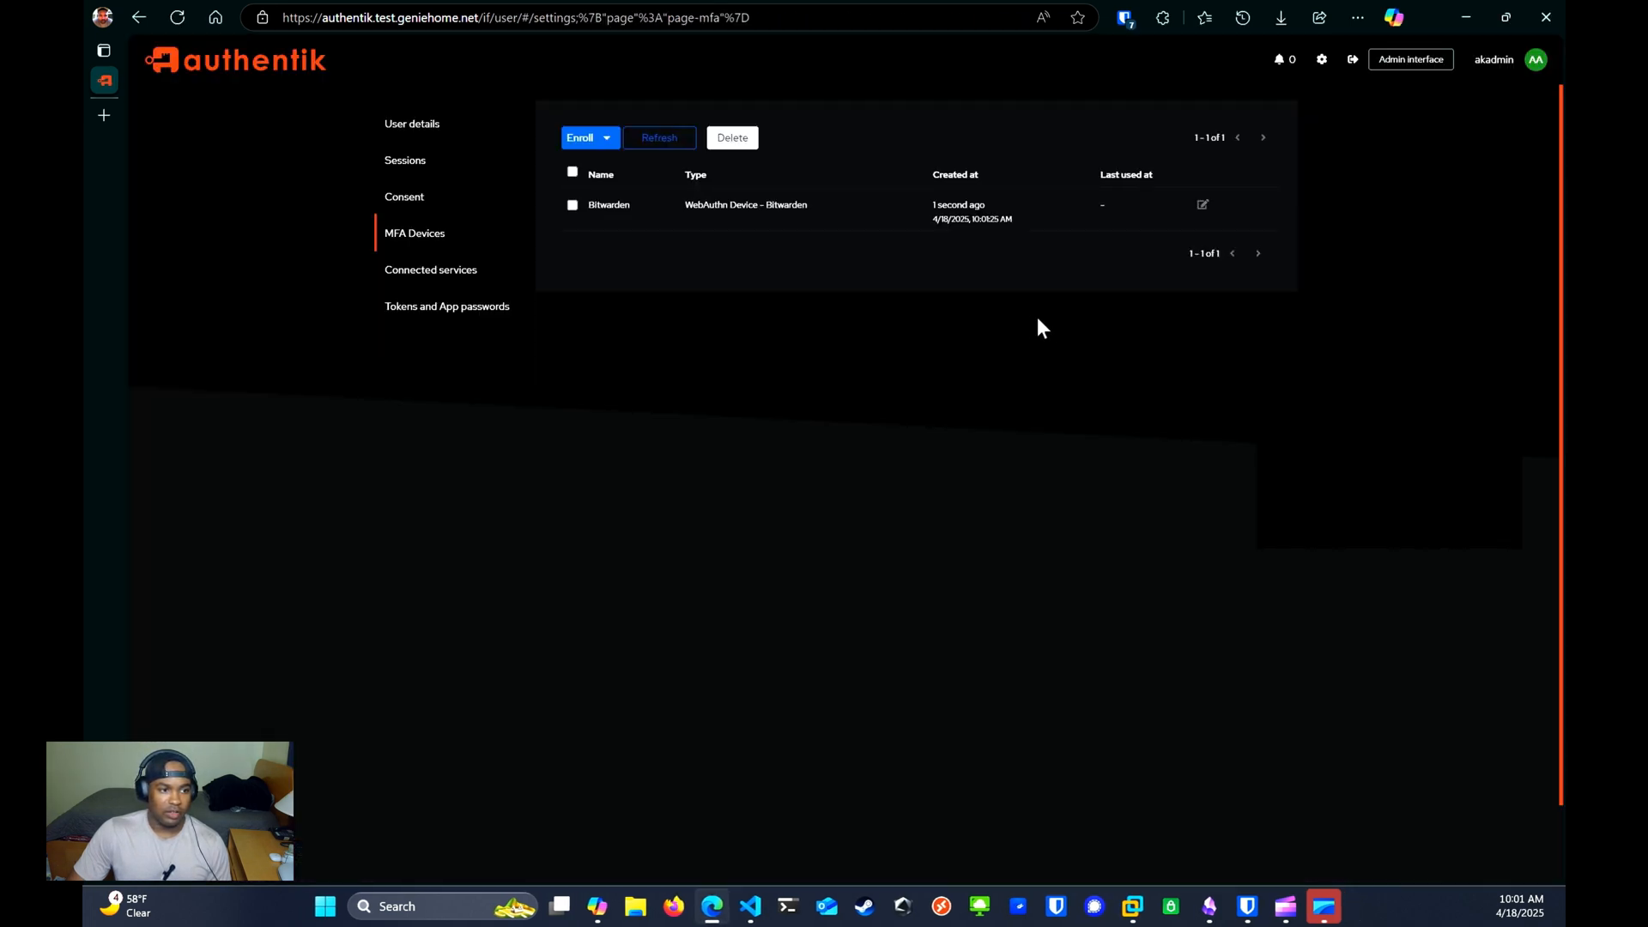
mouse_move(1009, 309)
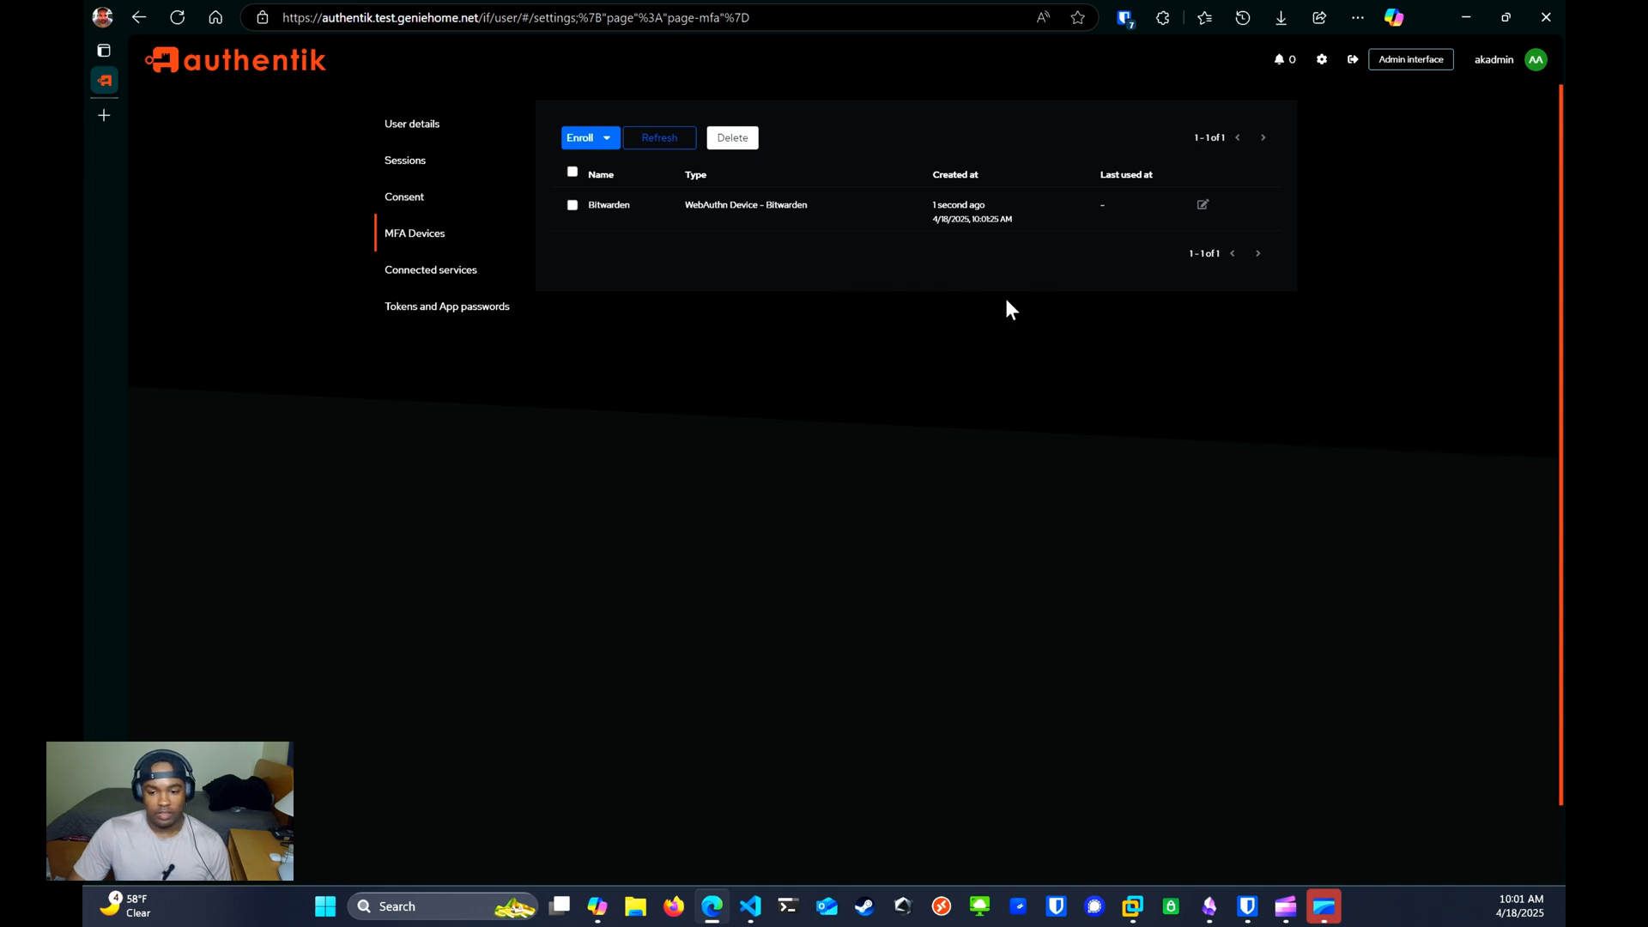
mouse_move(576, 250)
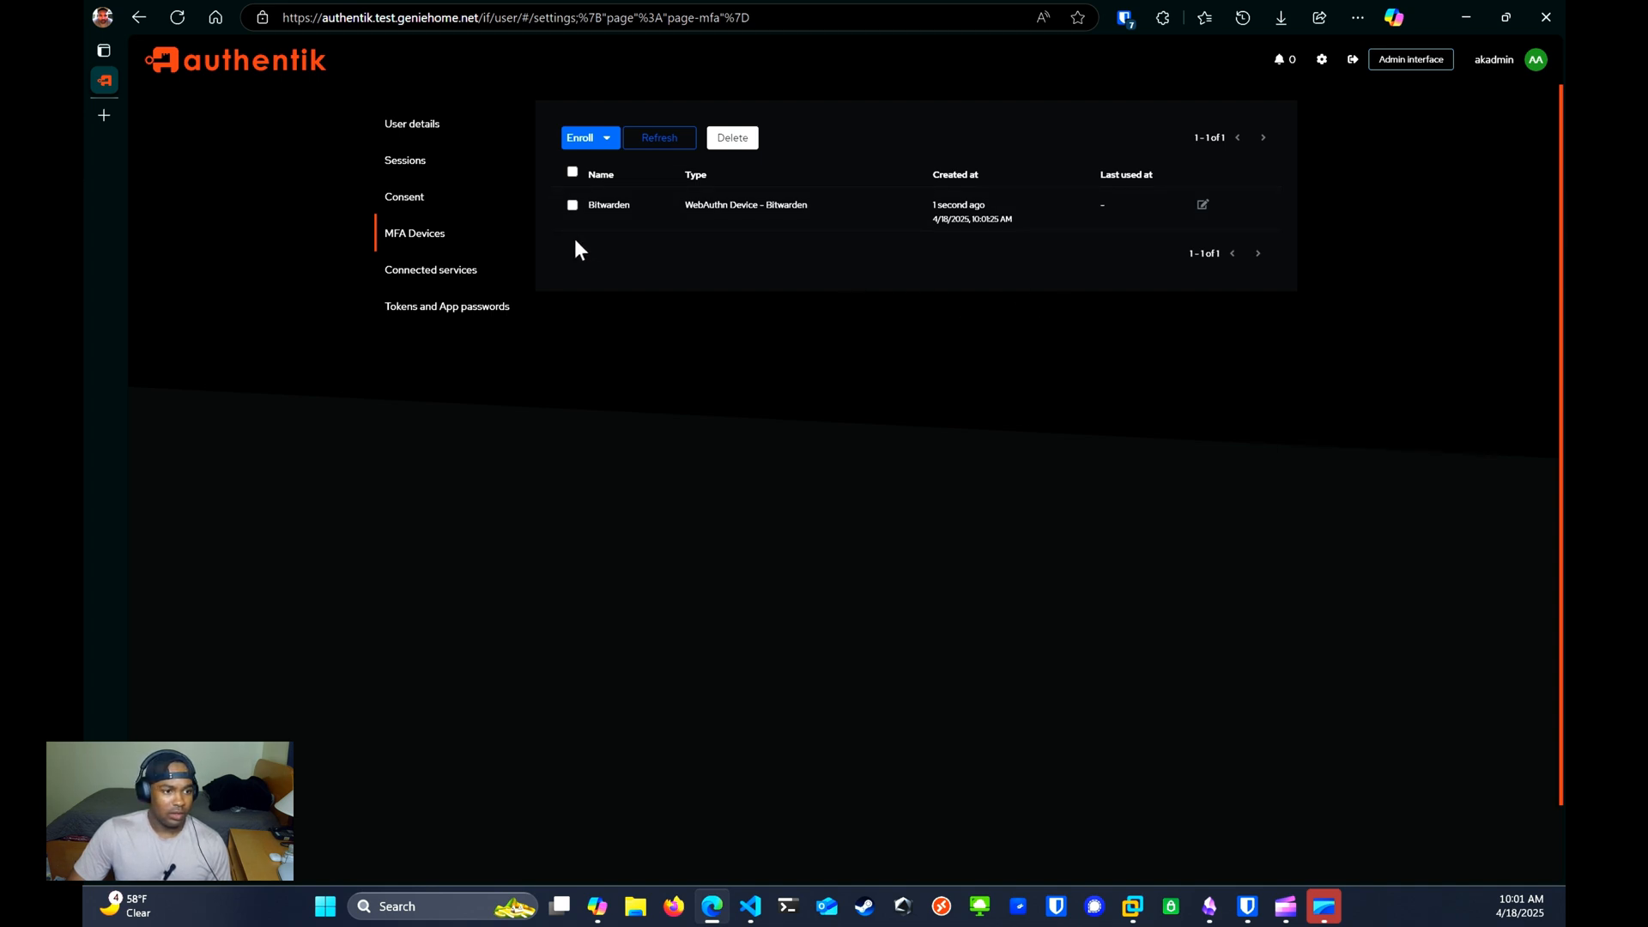
mouse_move(750, 215)
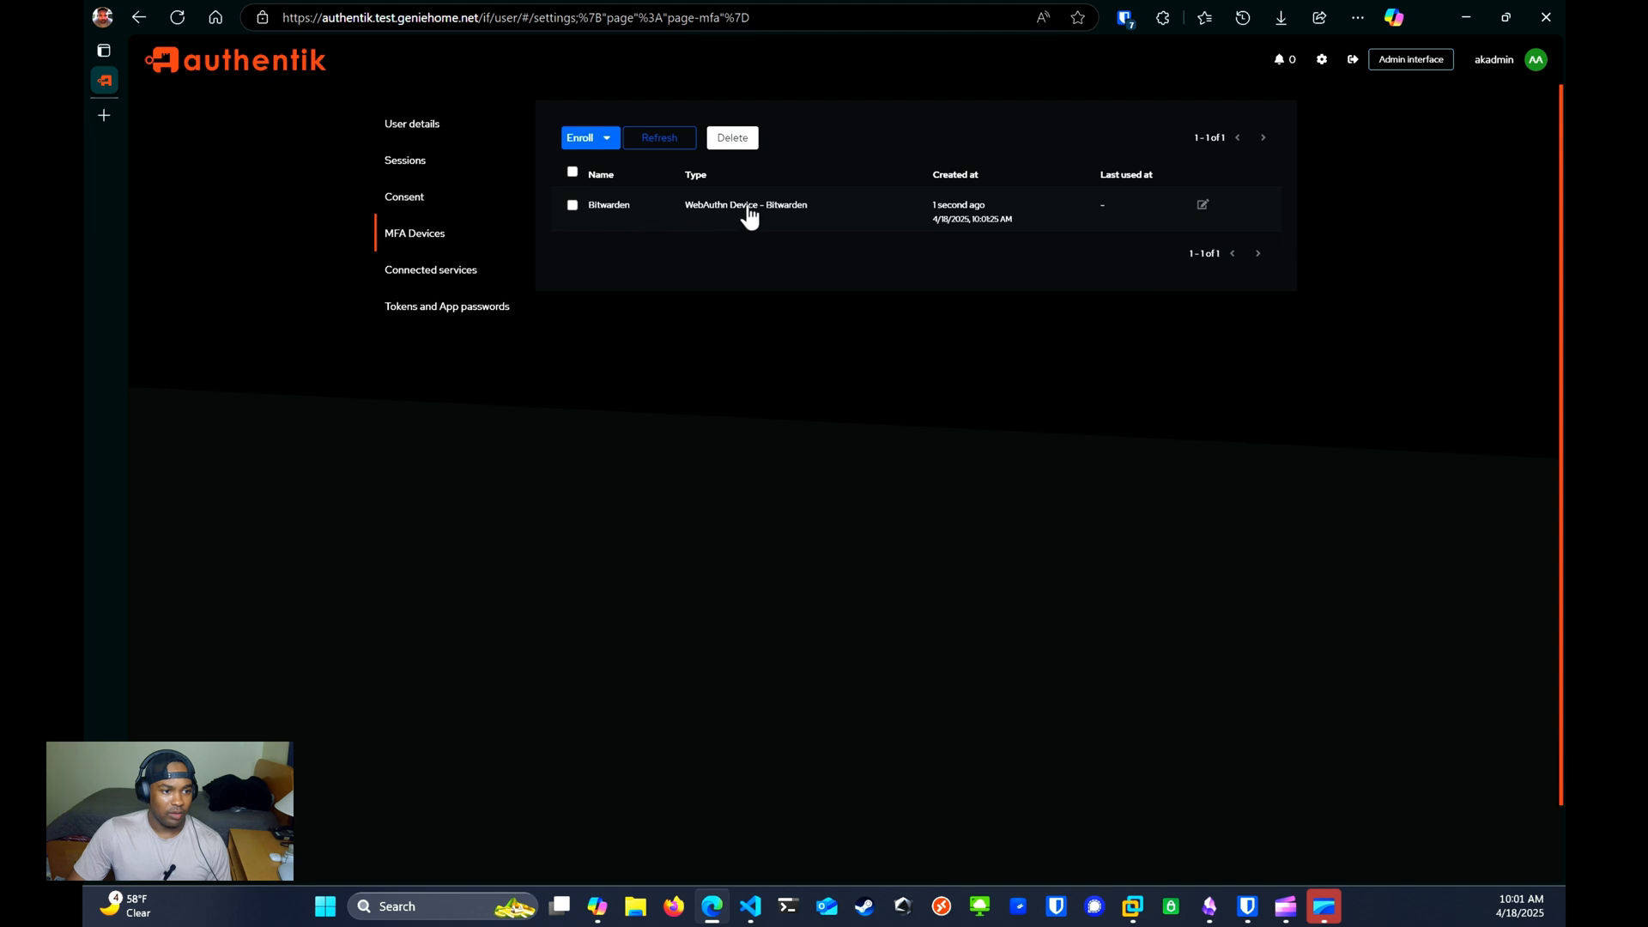
mouse_move(819, 263)
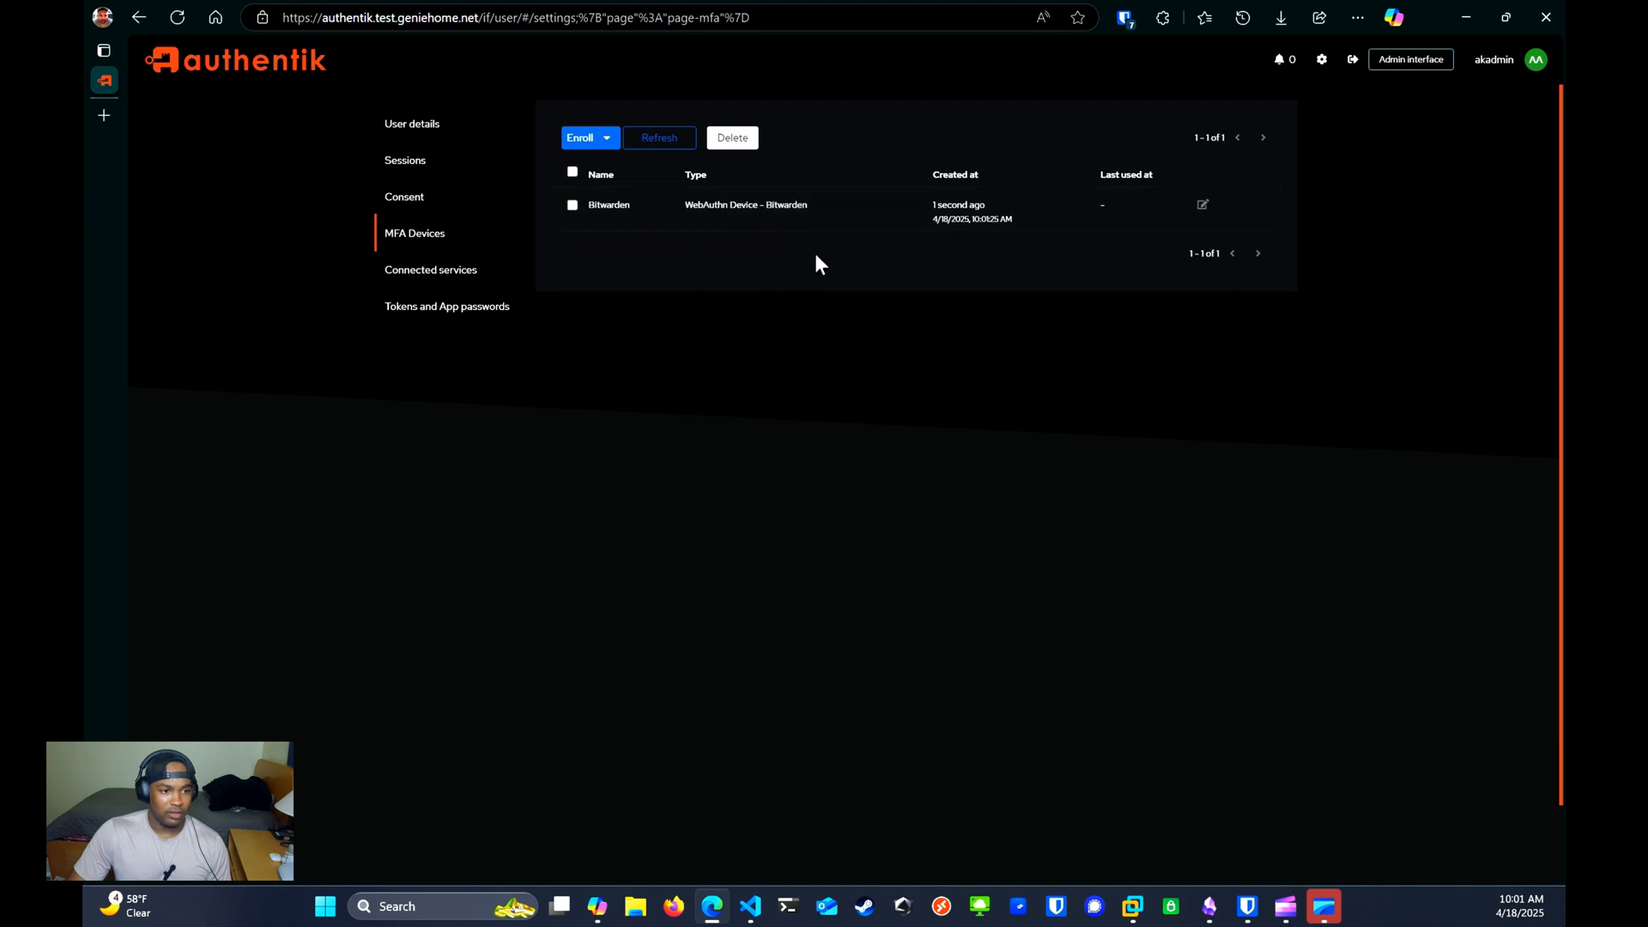
mouse_move(1043, 287)
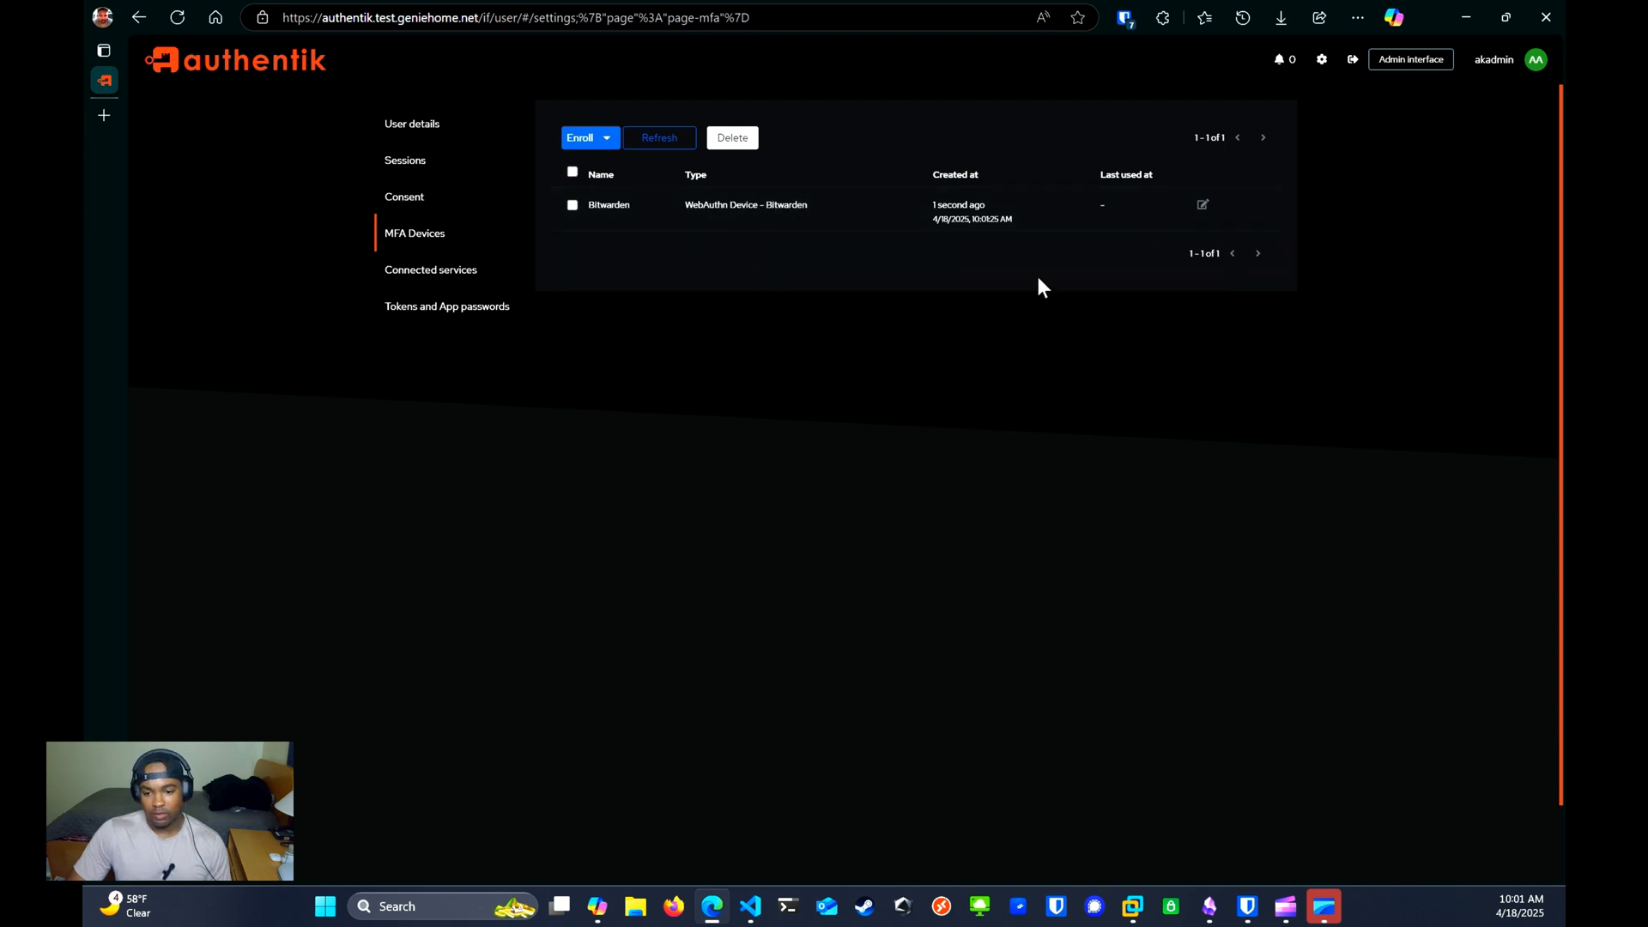
mouse_move(919, 294)
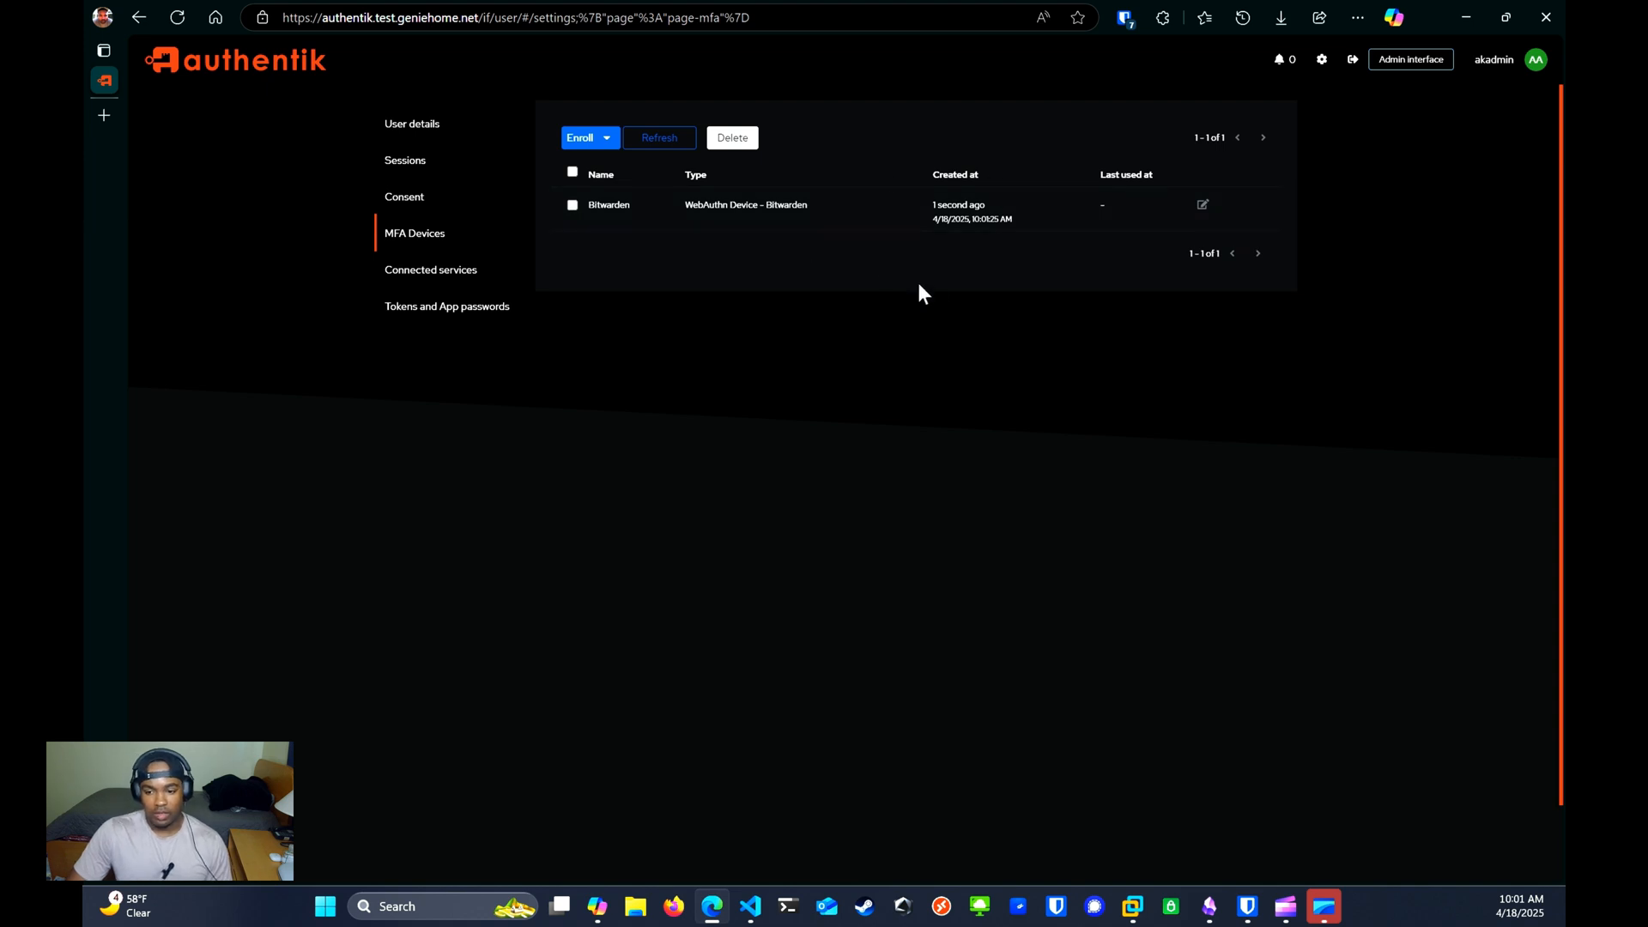
mouse_move(1353, 59)
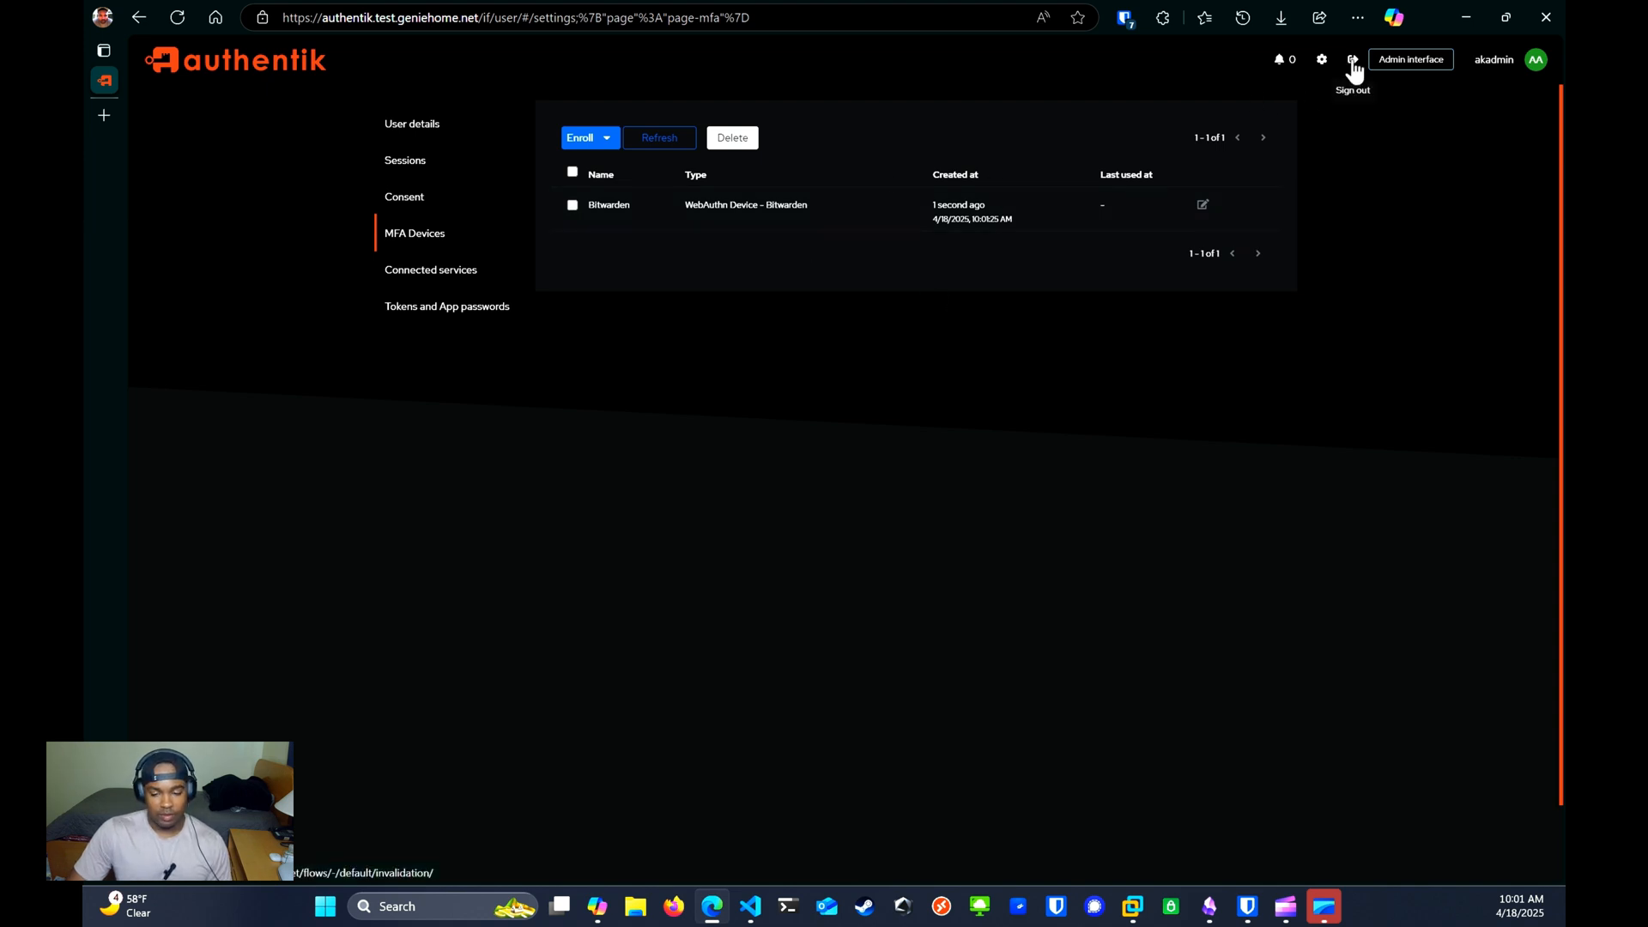
Sign out, then log back in as akadmin with password and the Bitwarden passkey.
left_click(1353, 89)
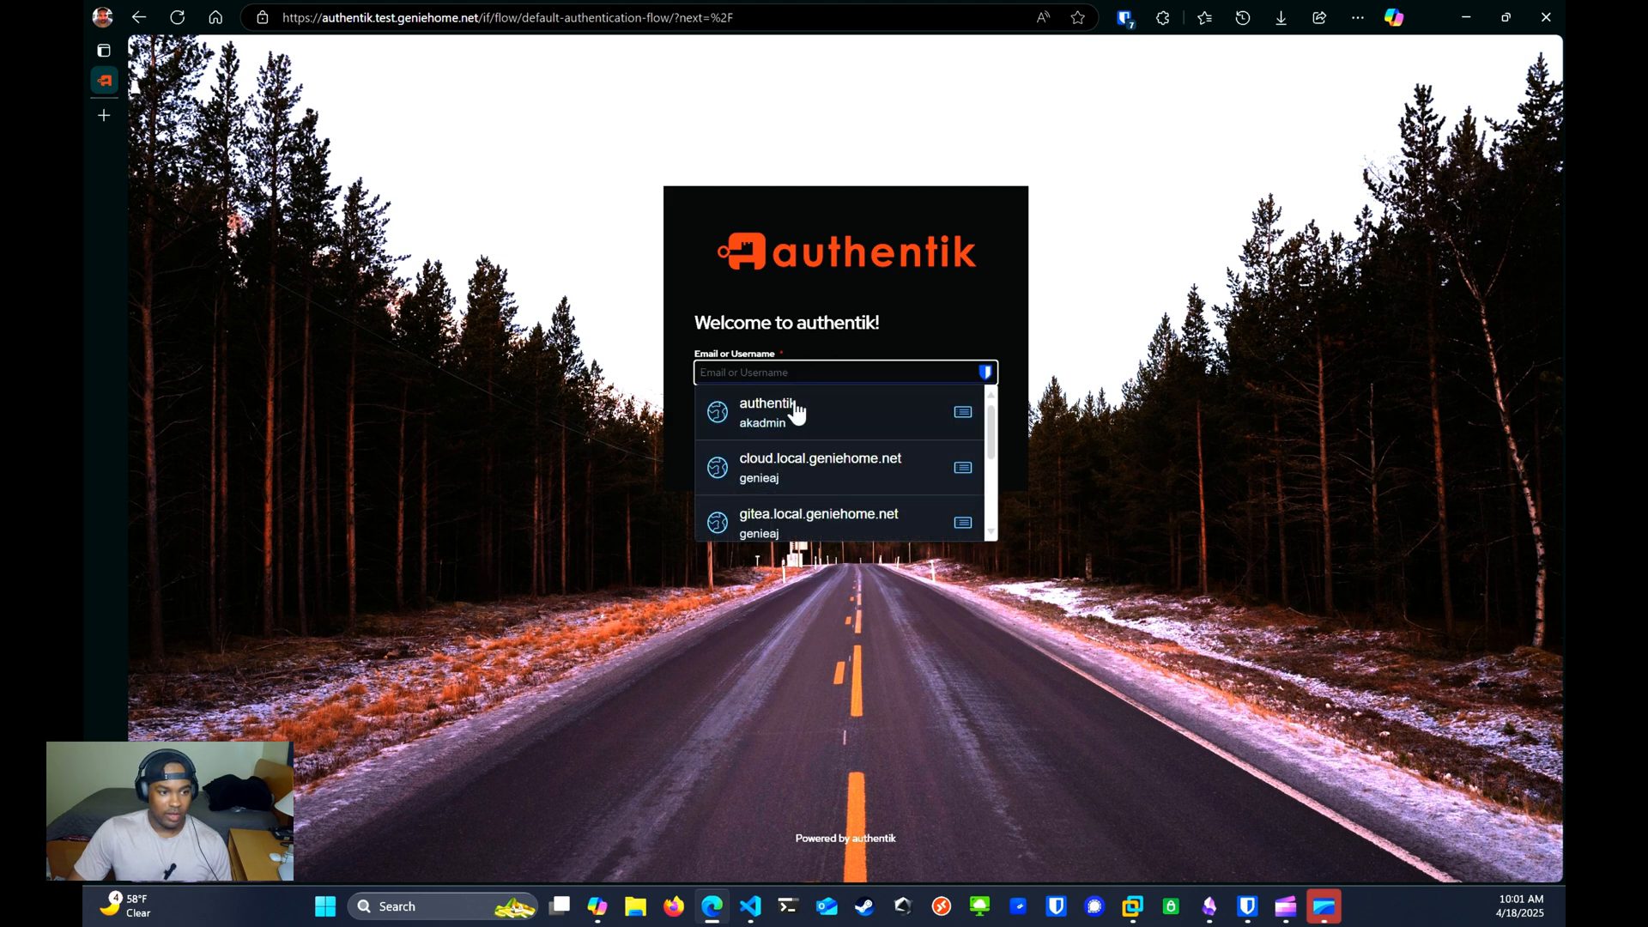
left_click(837, 412)
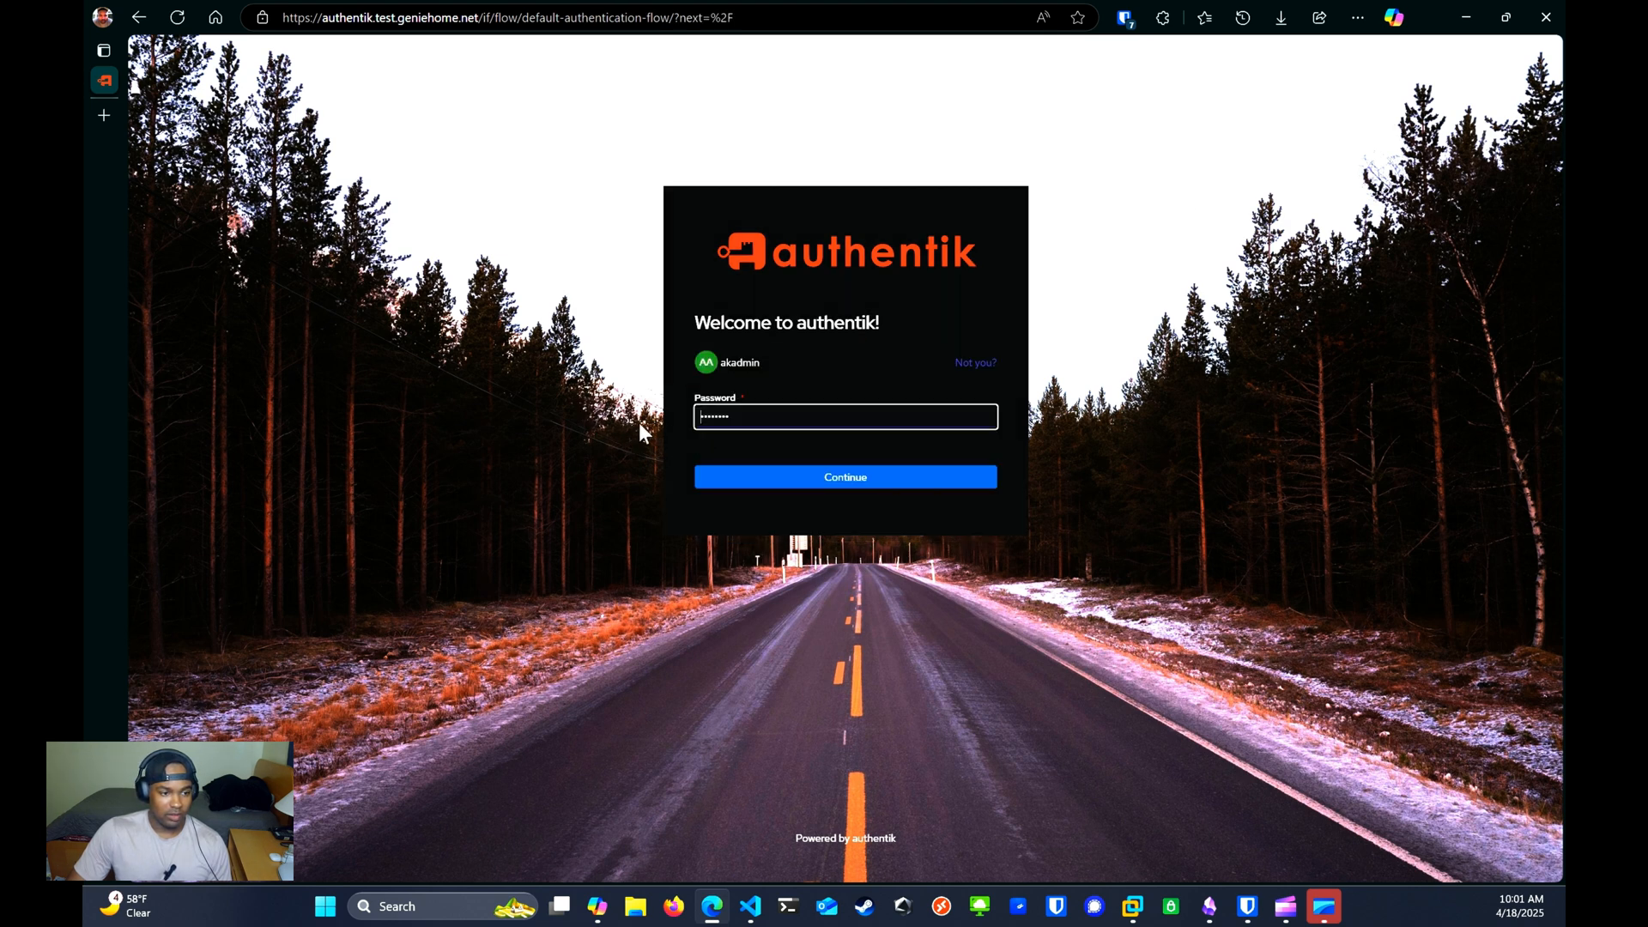
left_click(844, 476)
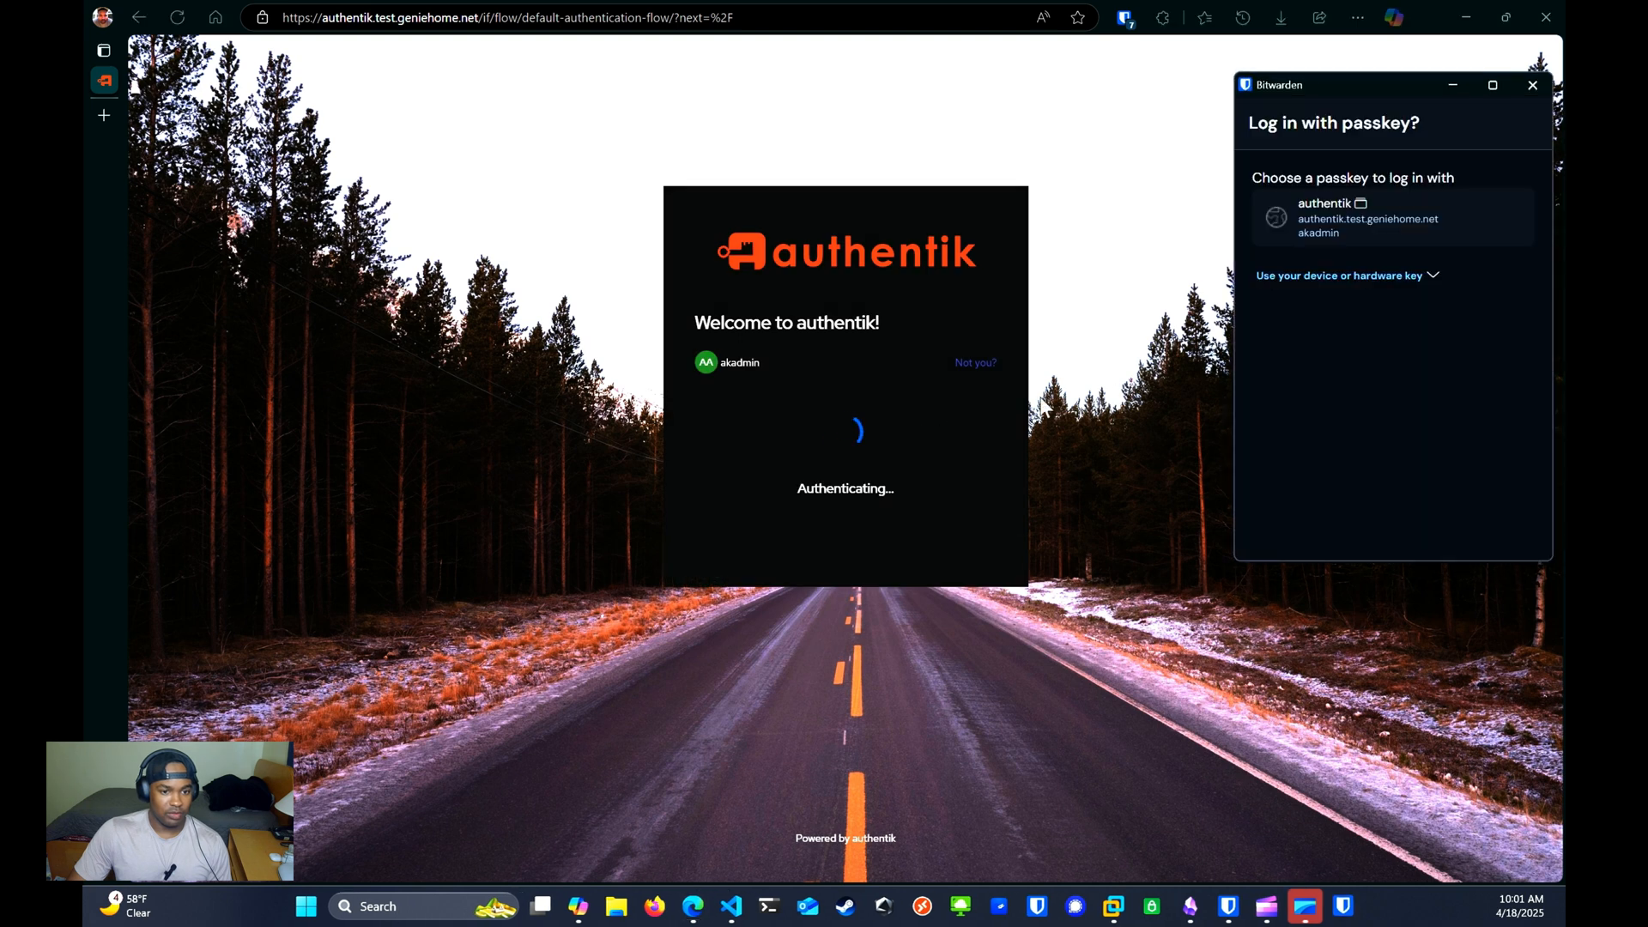
mouse_move(1380, 218)
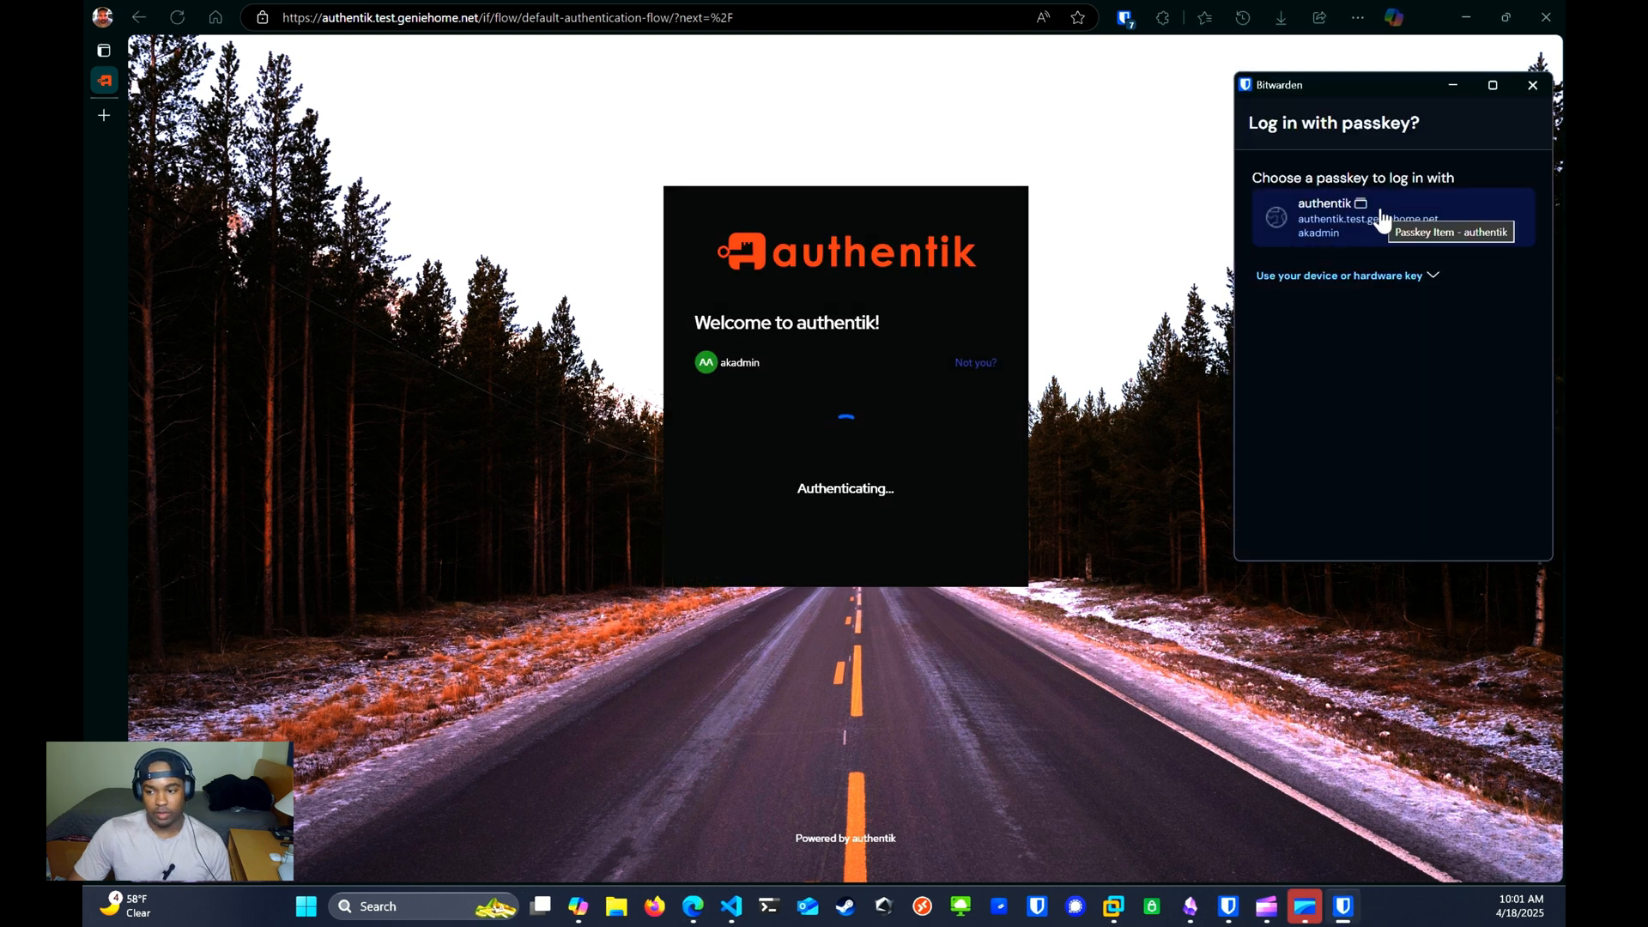
left_click(1387, 217)
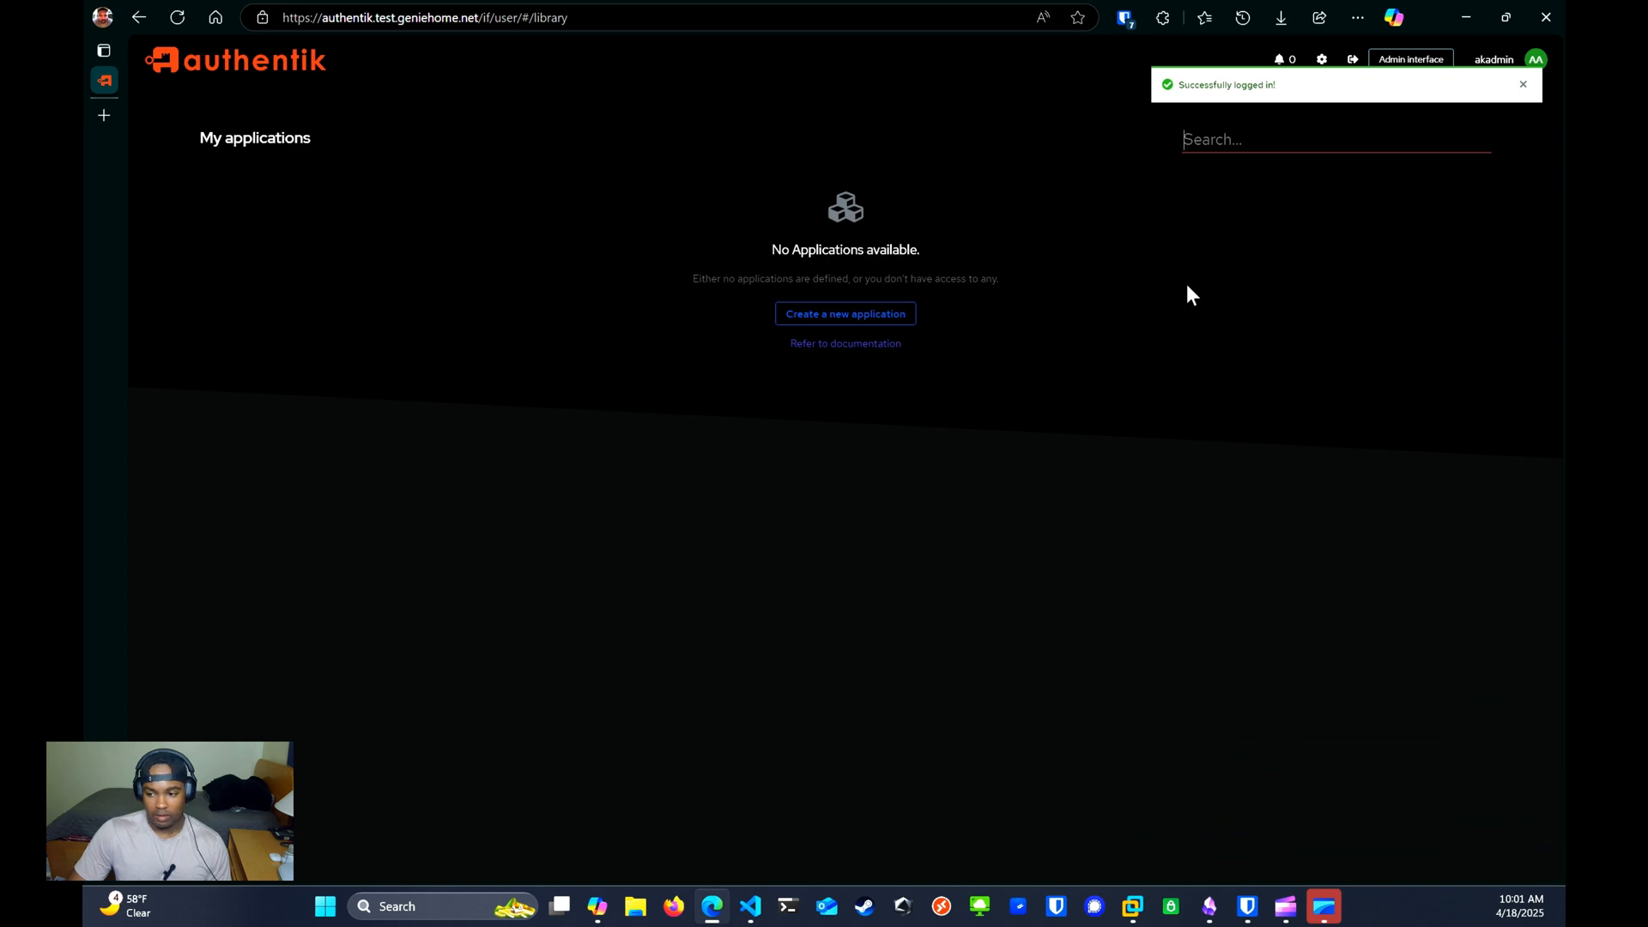
mouse_move(1235, 384)
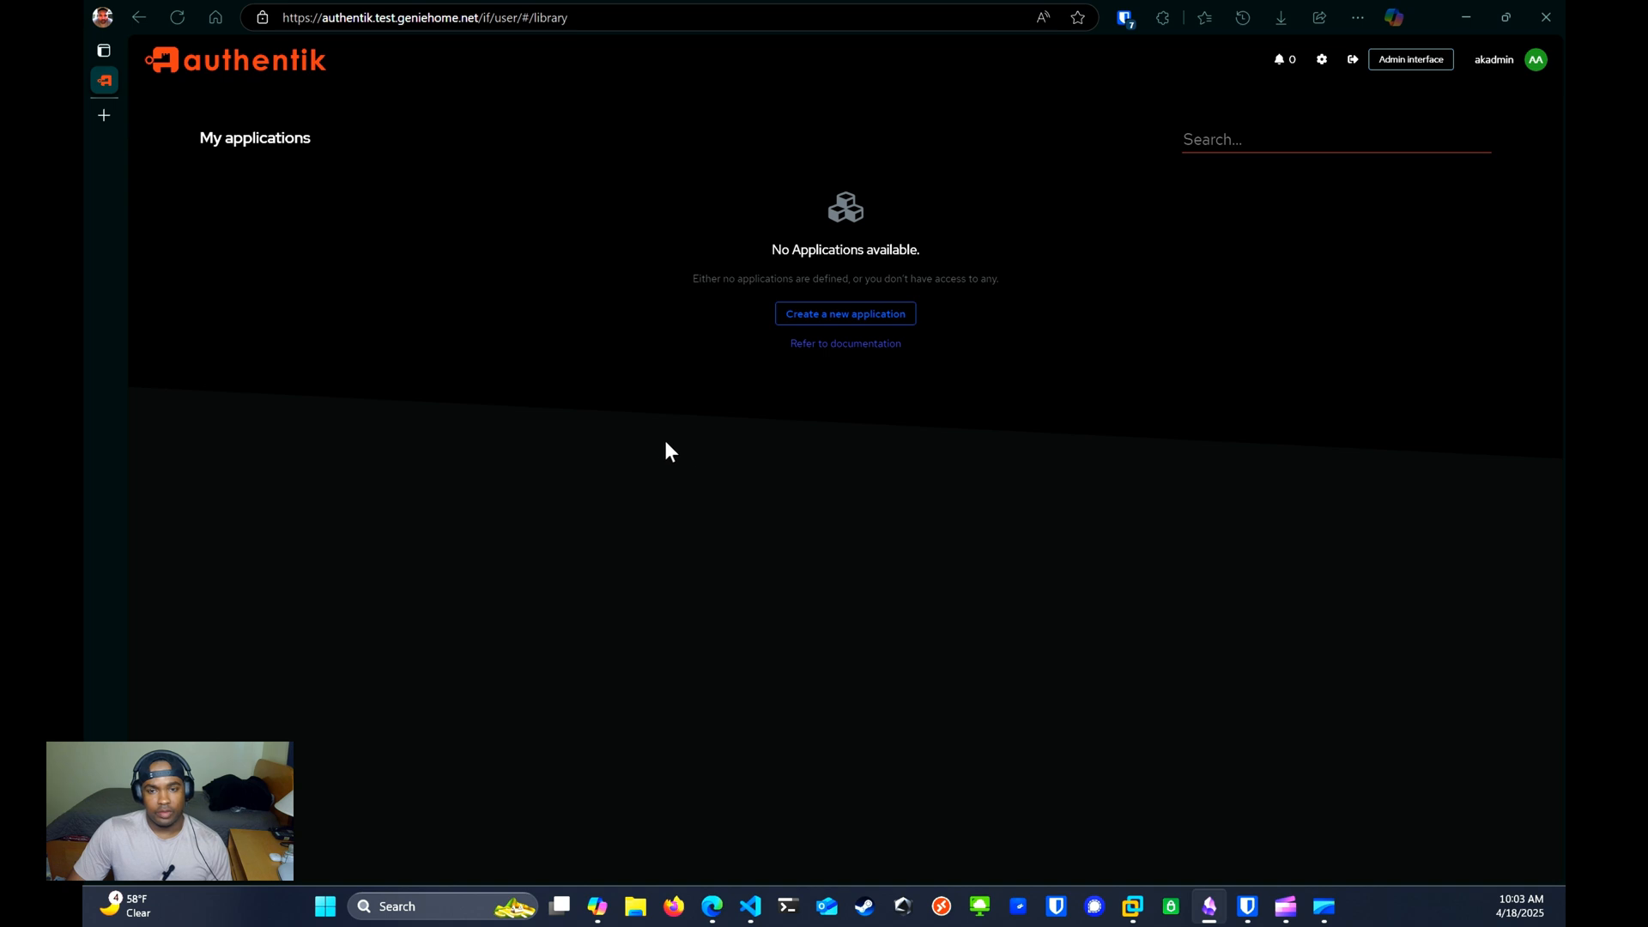
mouse_move(822, 460)
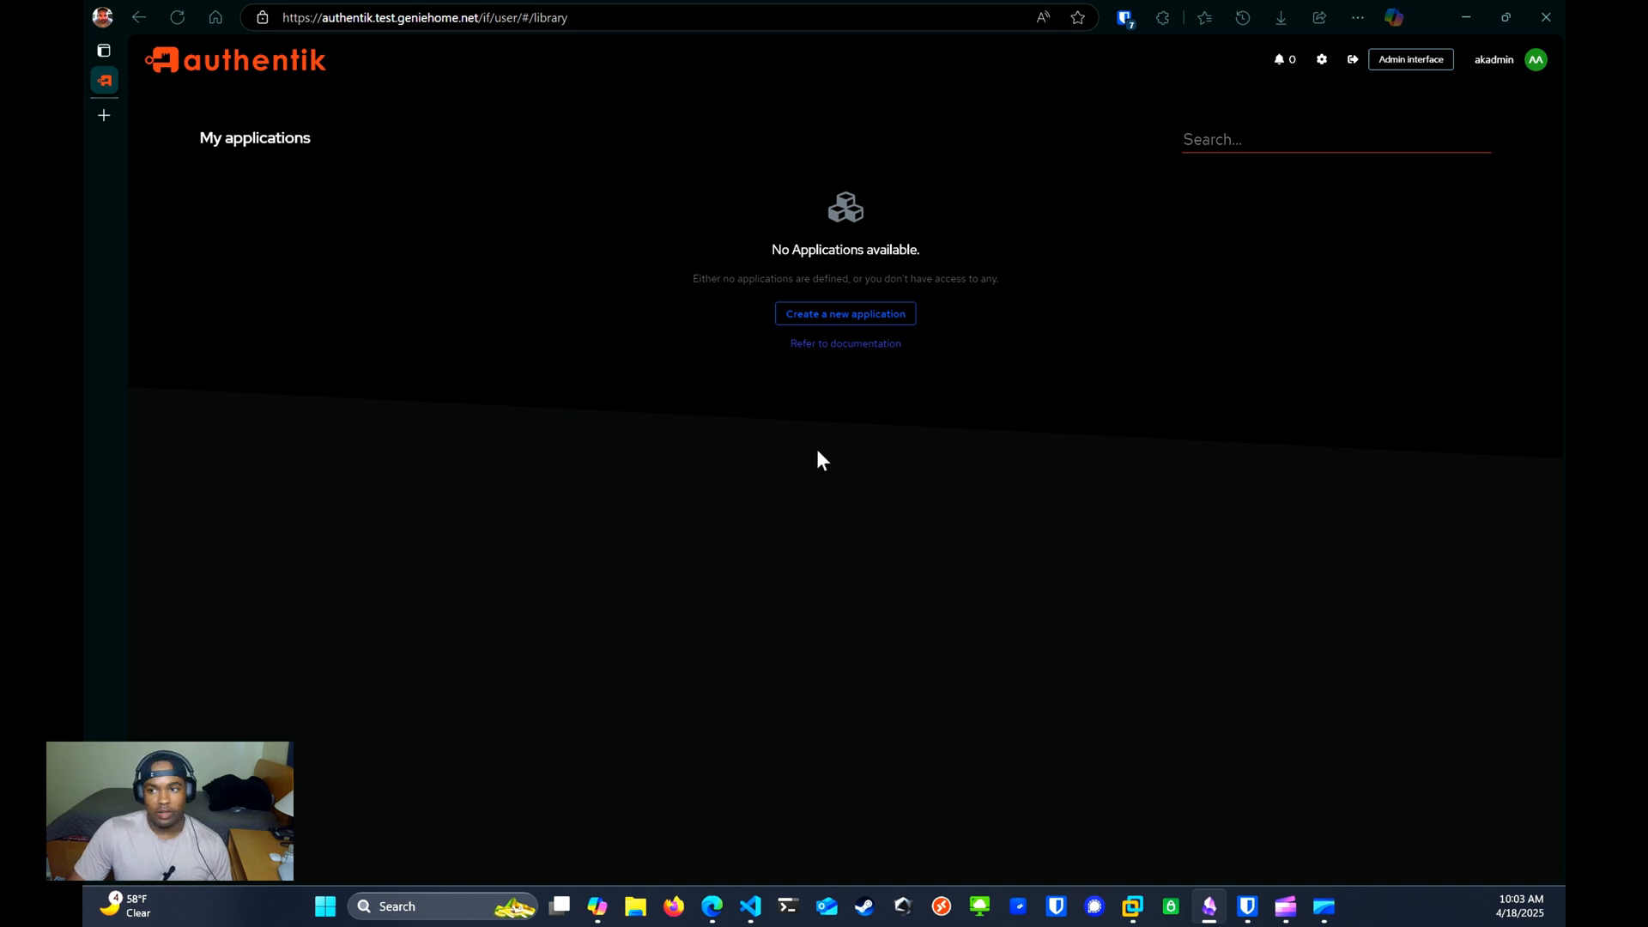
mouse_move(675, 232)
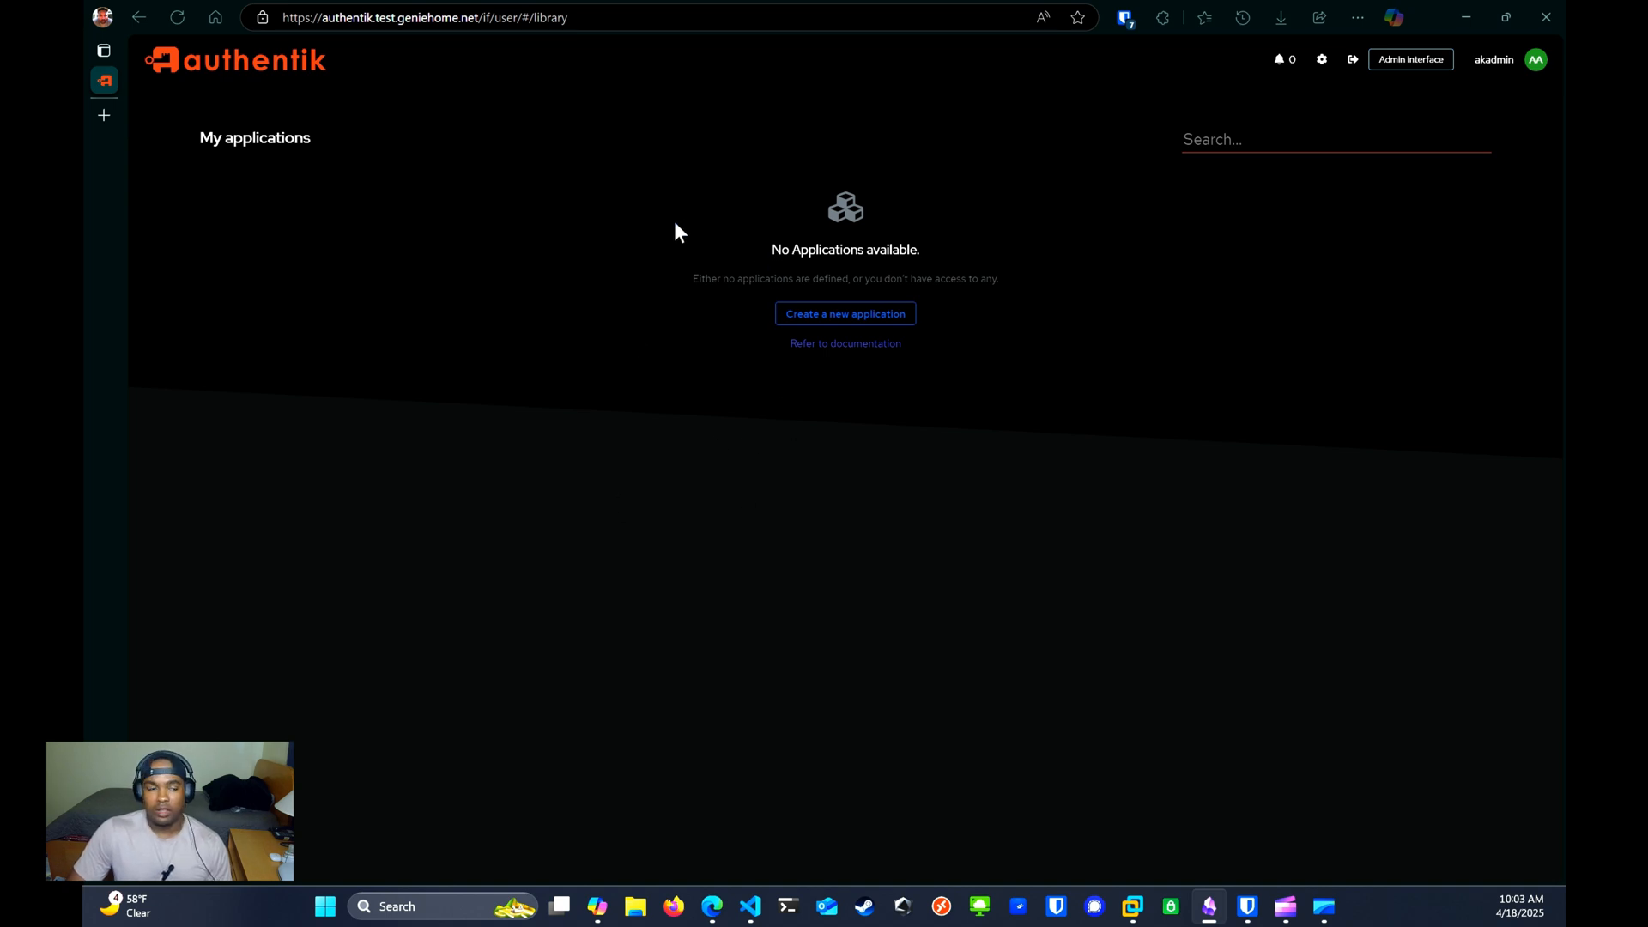
mouse_move(151, 179)
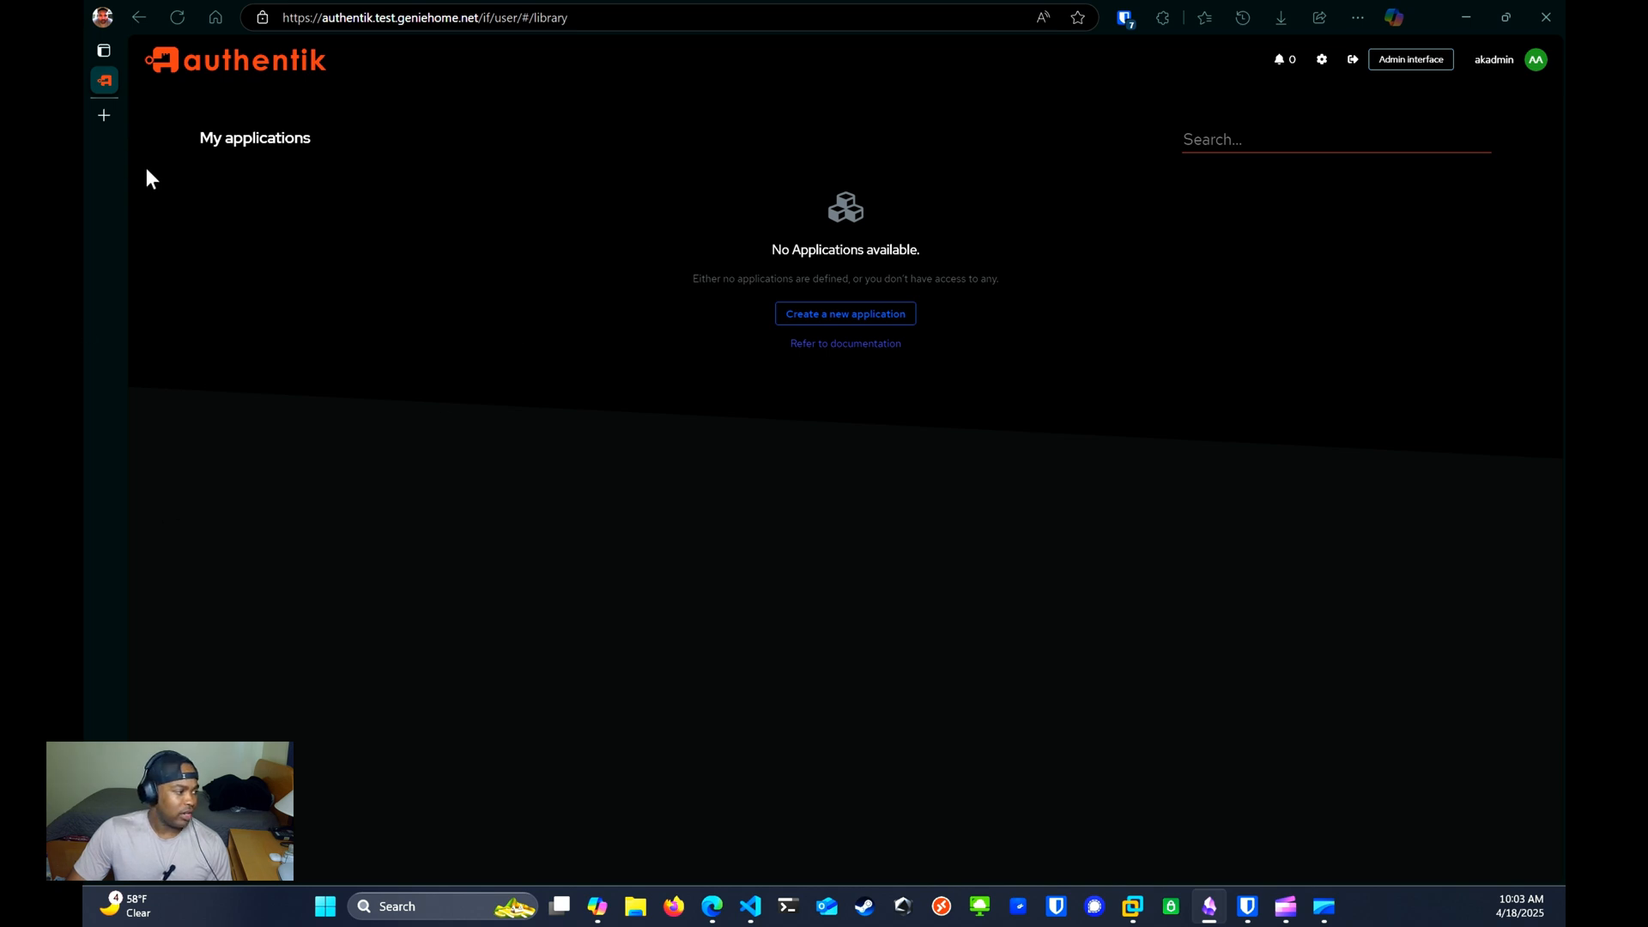
left_click(421, 18)
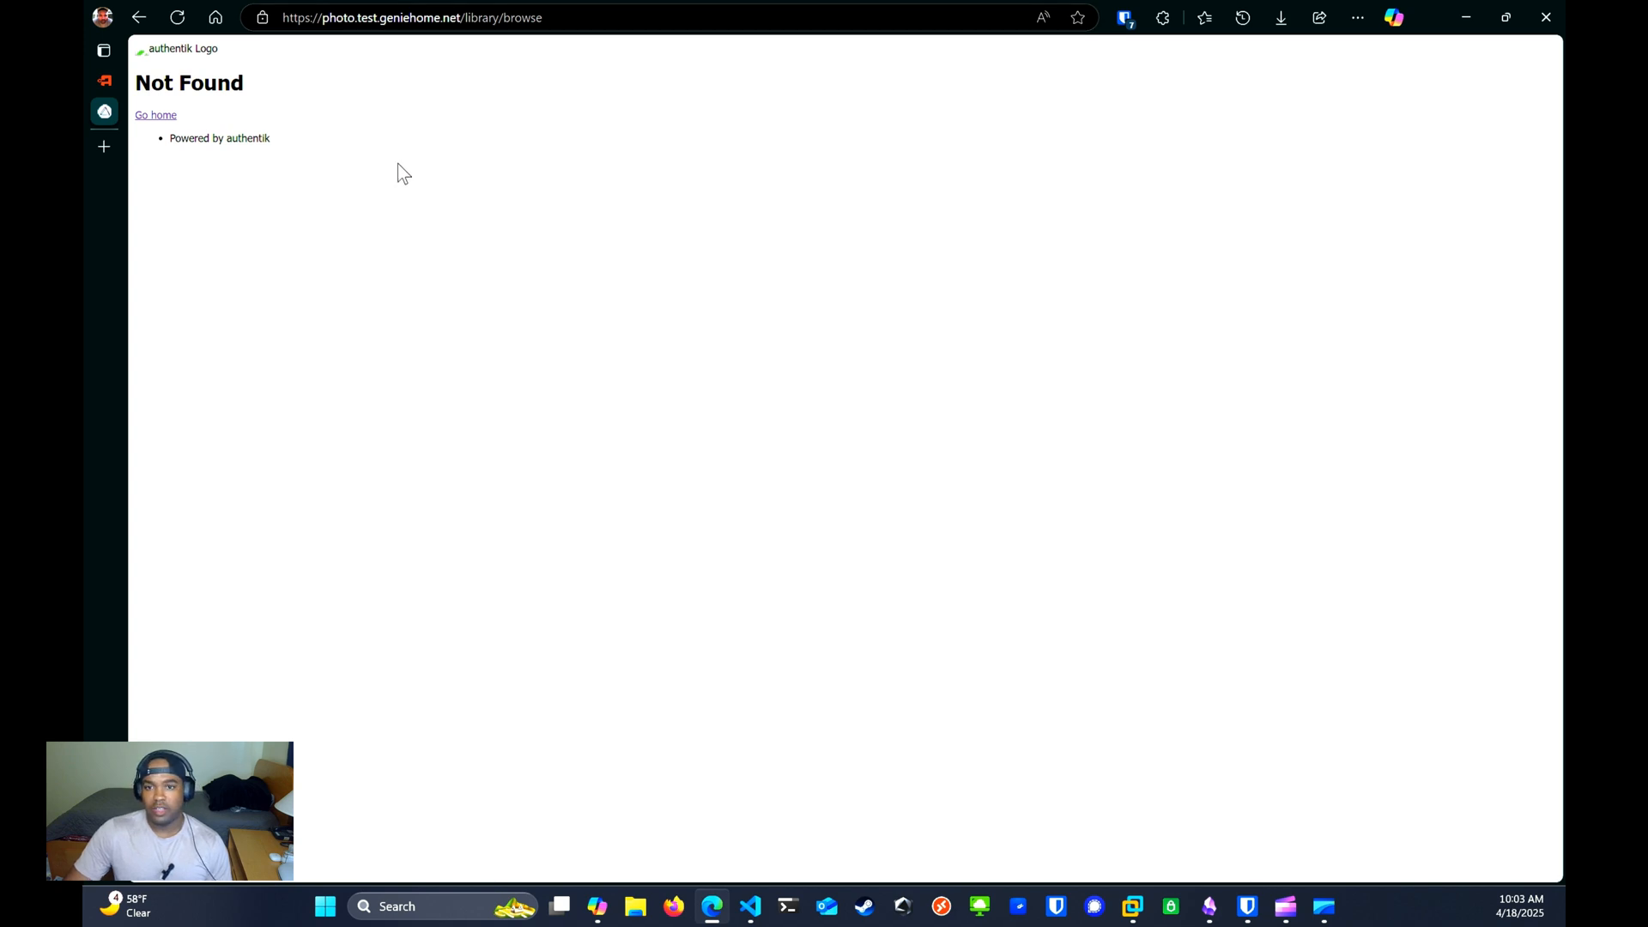
mouse_move(249, 262)
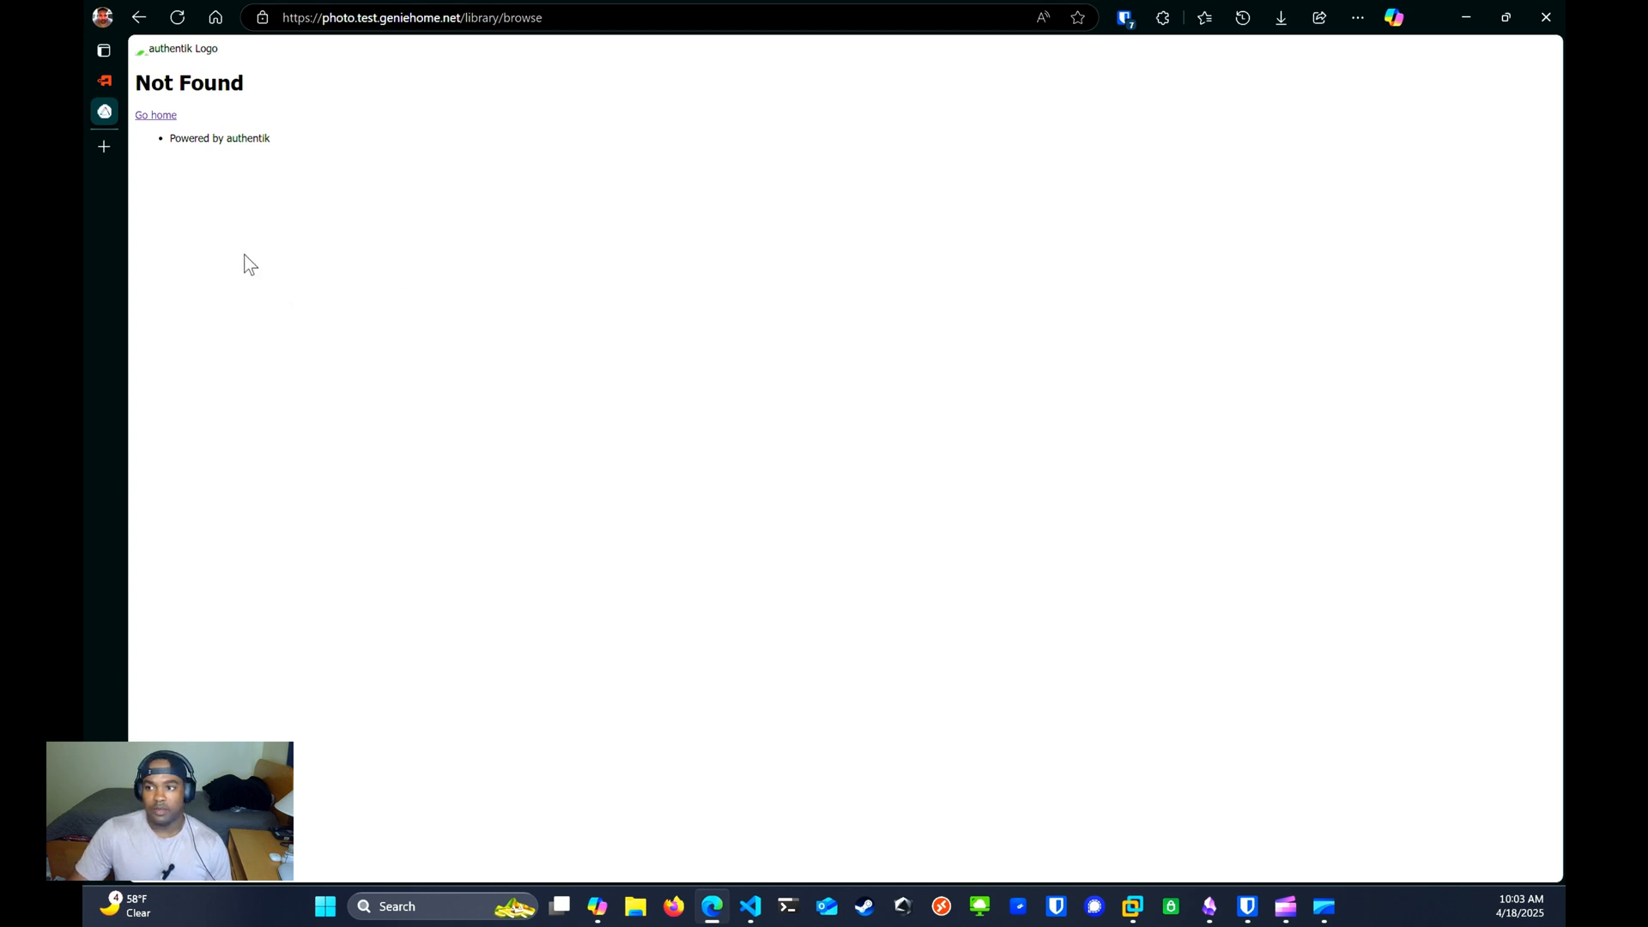
mouse_move(529, 193)
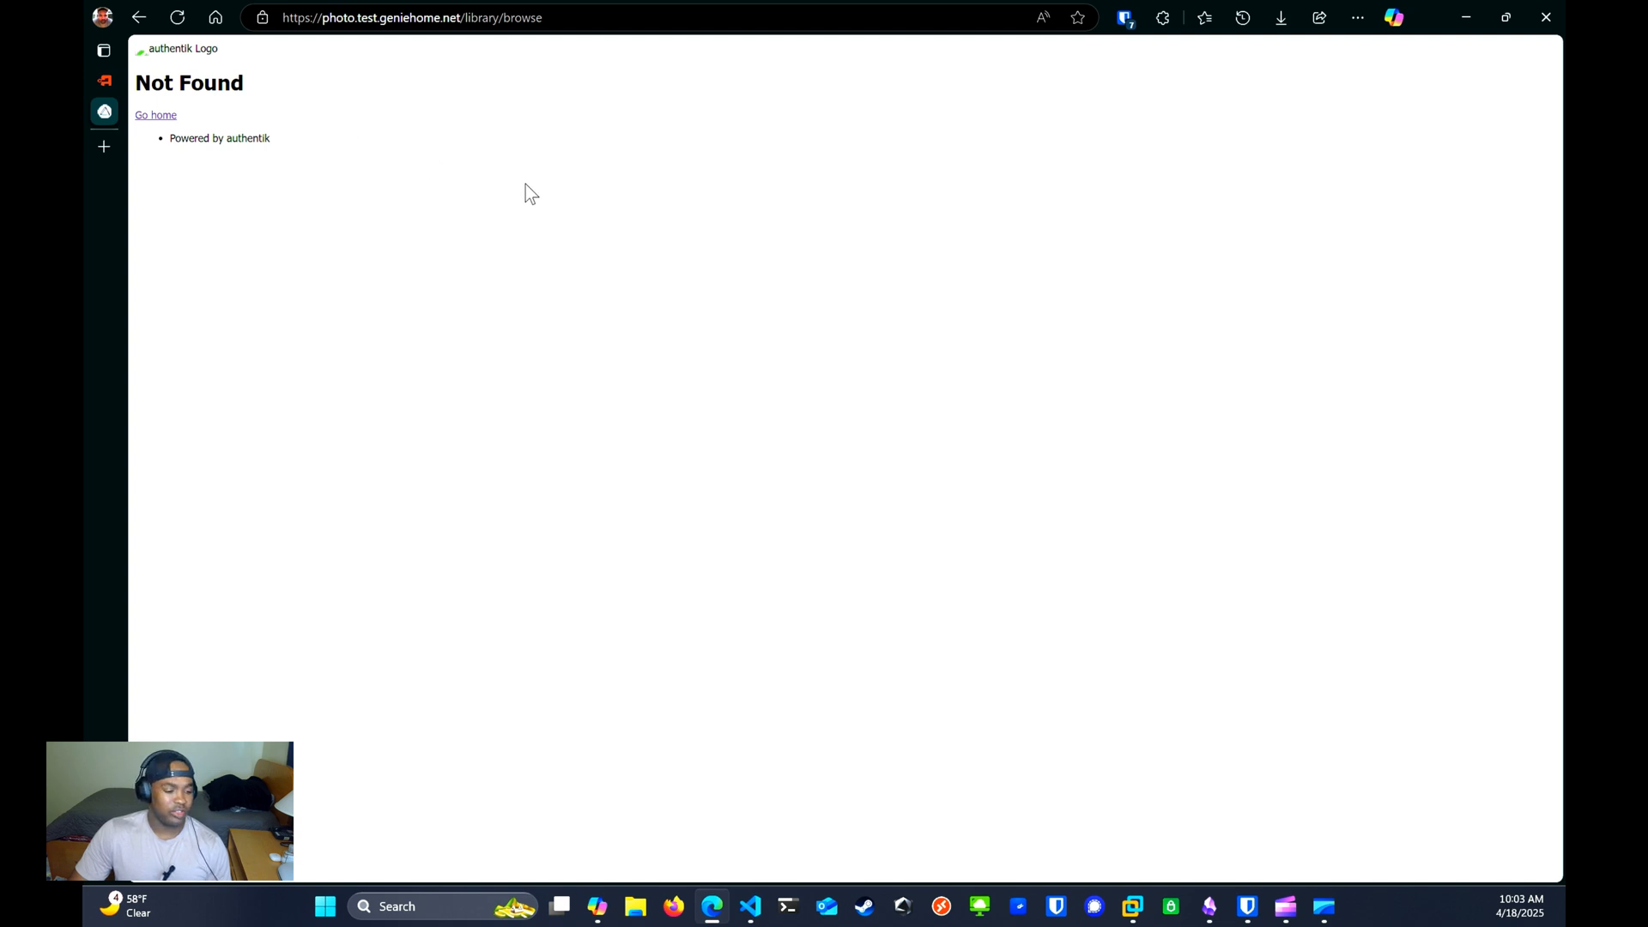
mouse_move(656, 162)
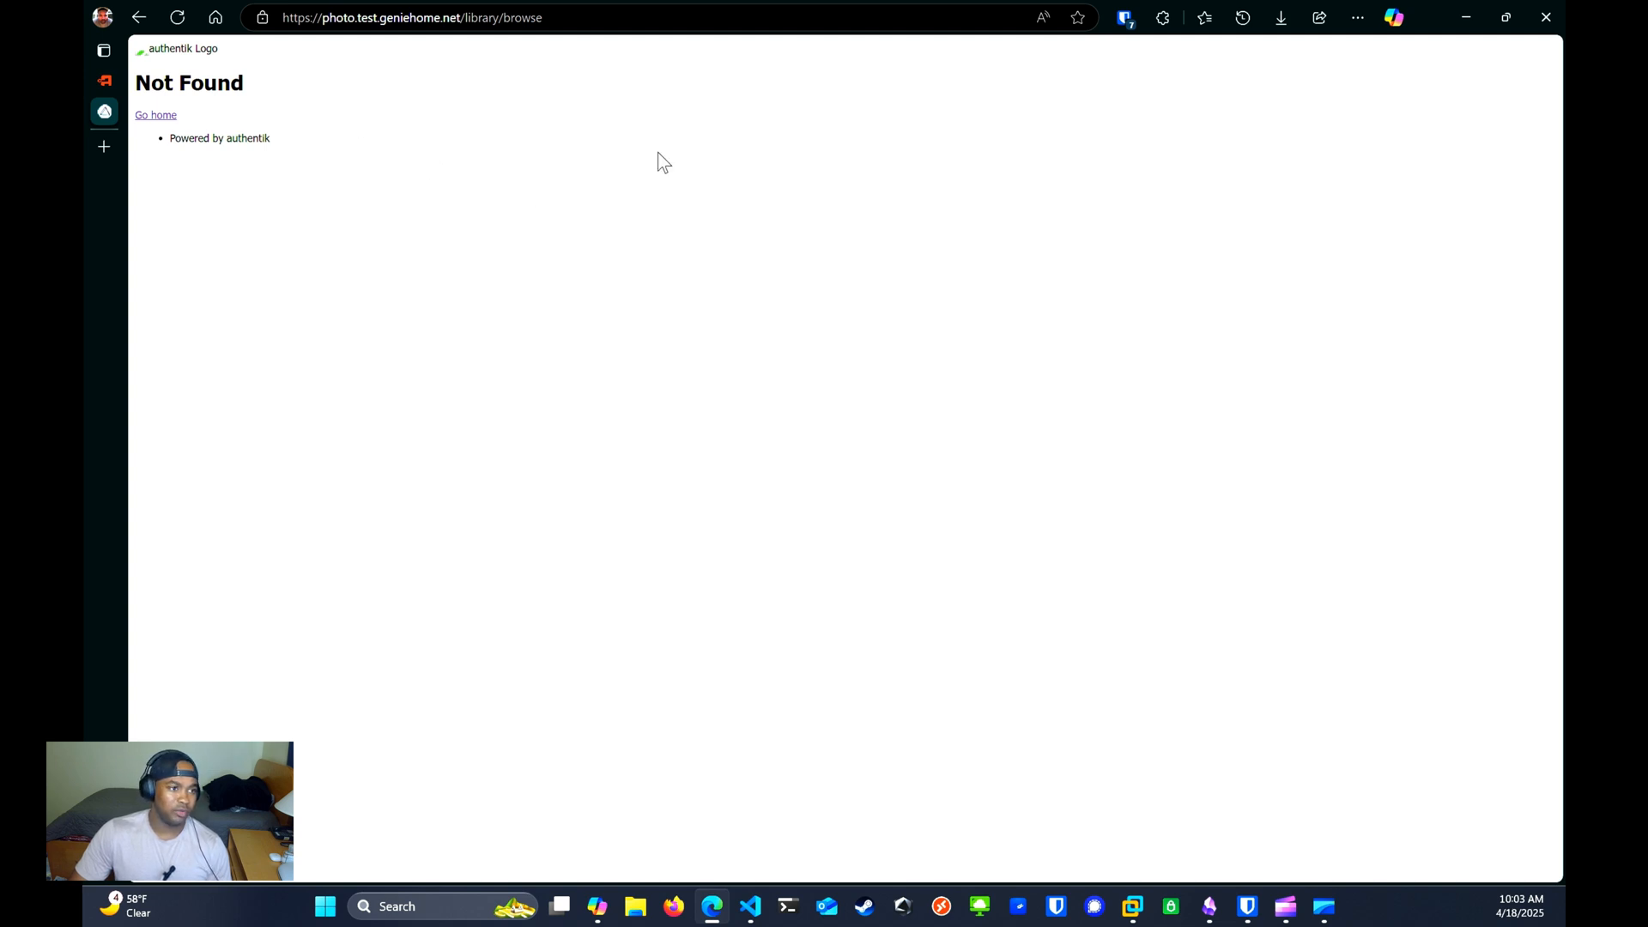
mouse_move(389, 120)
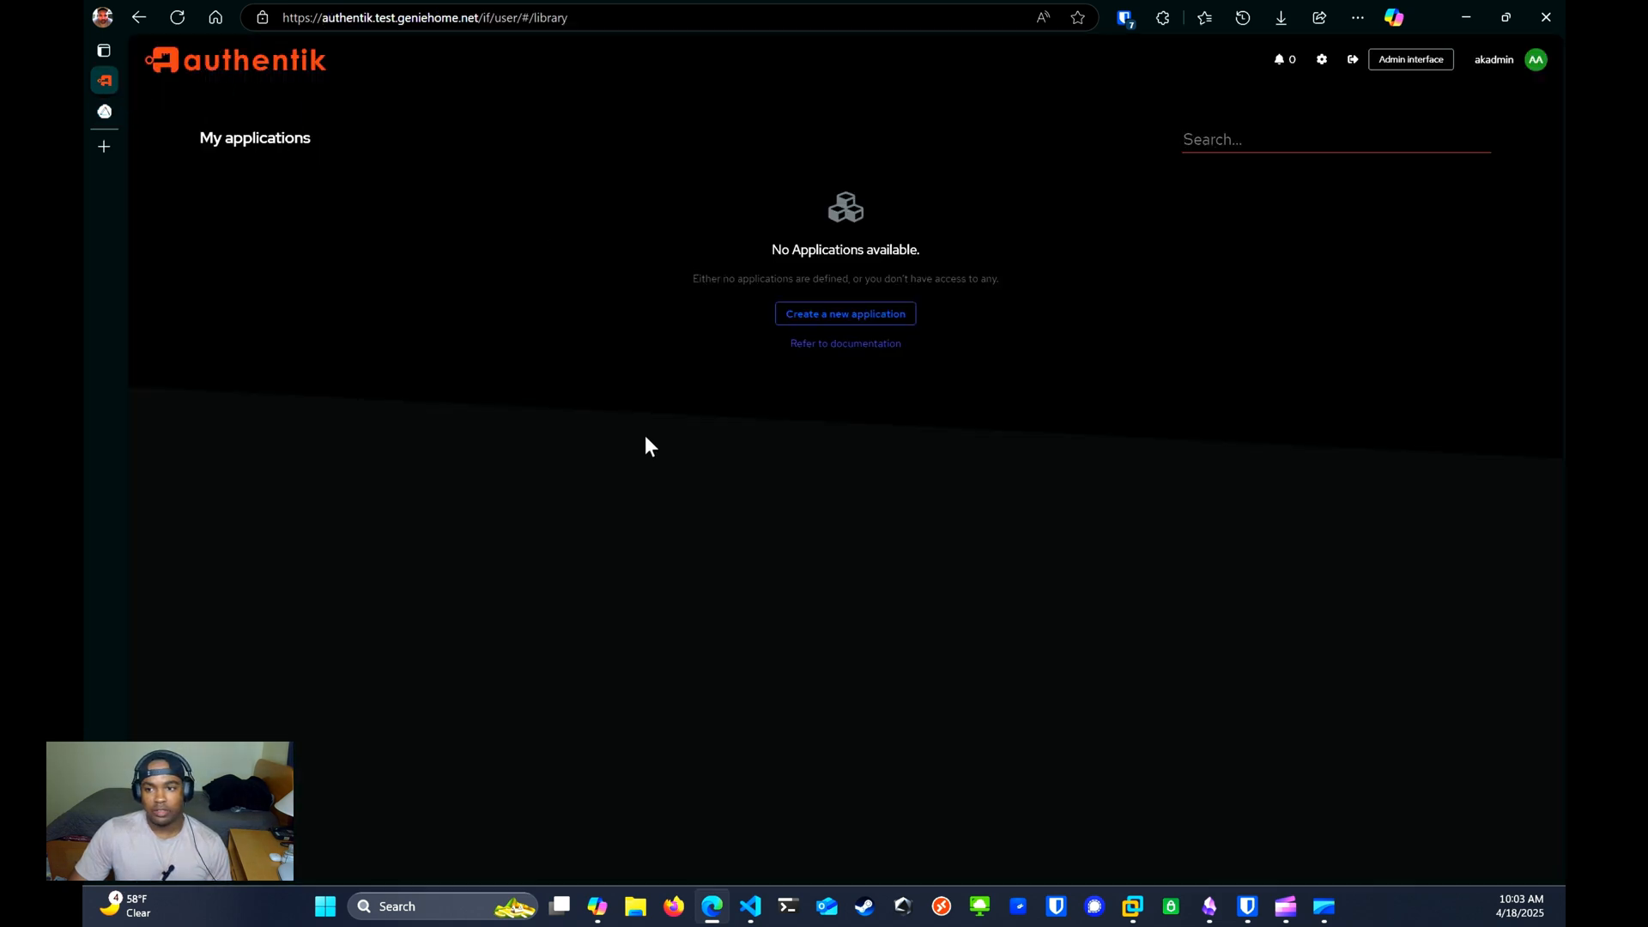
mouse_move(646, 453)
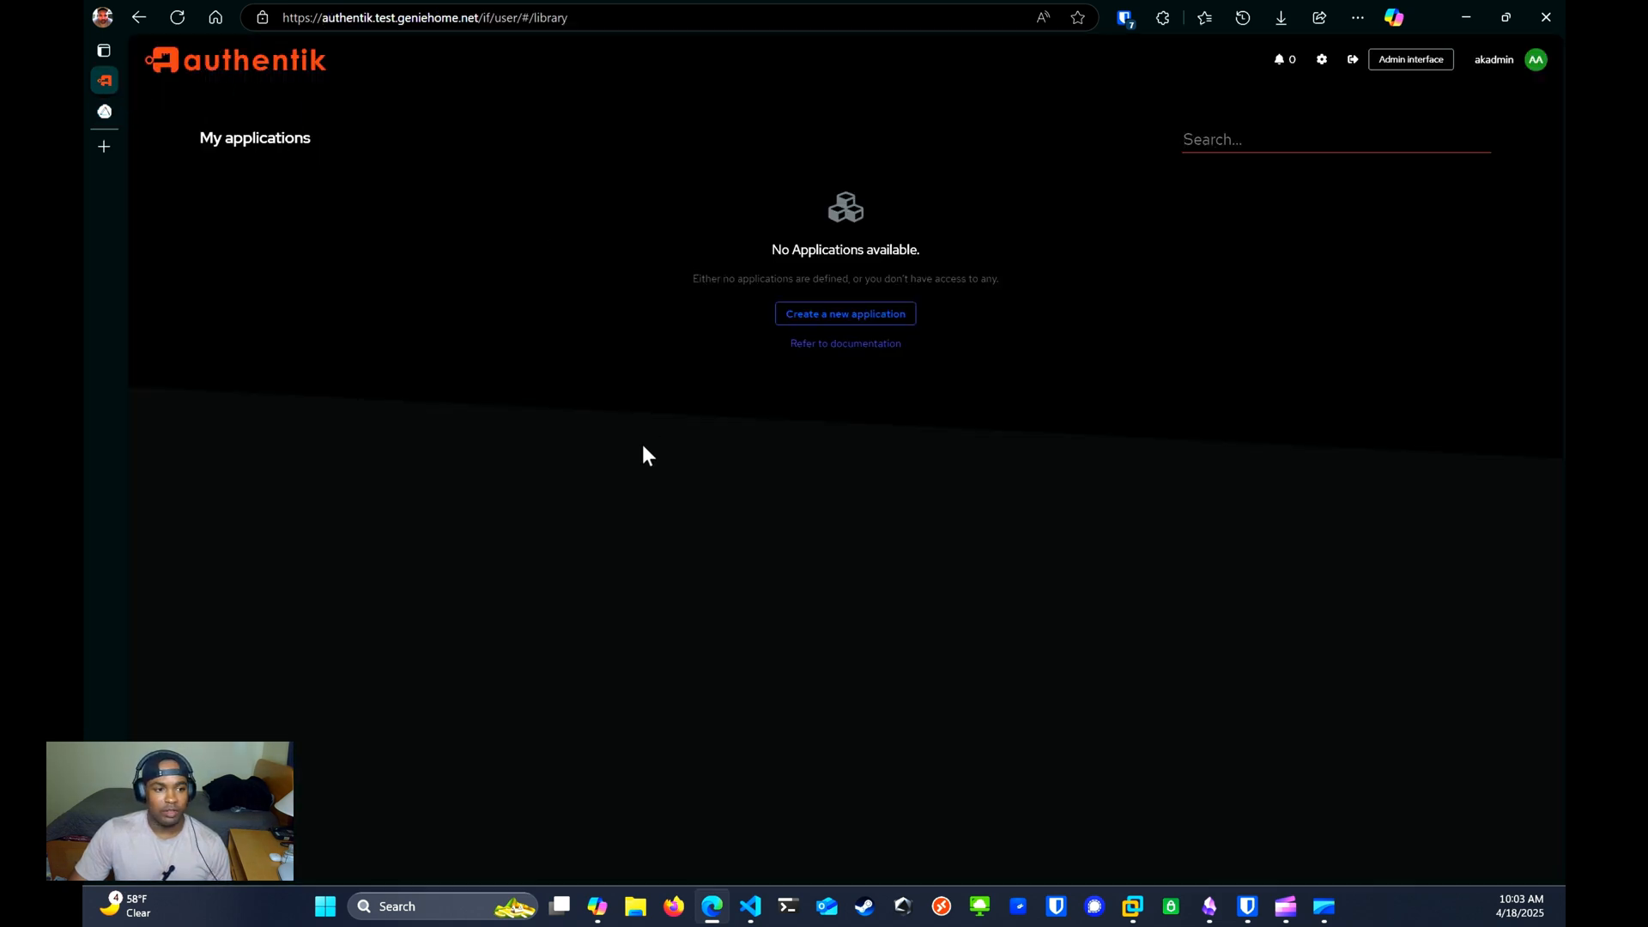
mouse_move(646, 383)
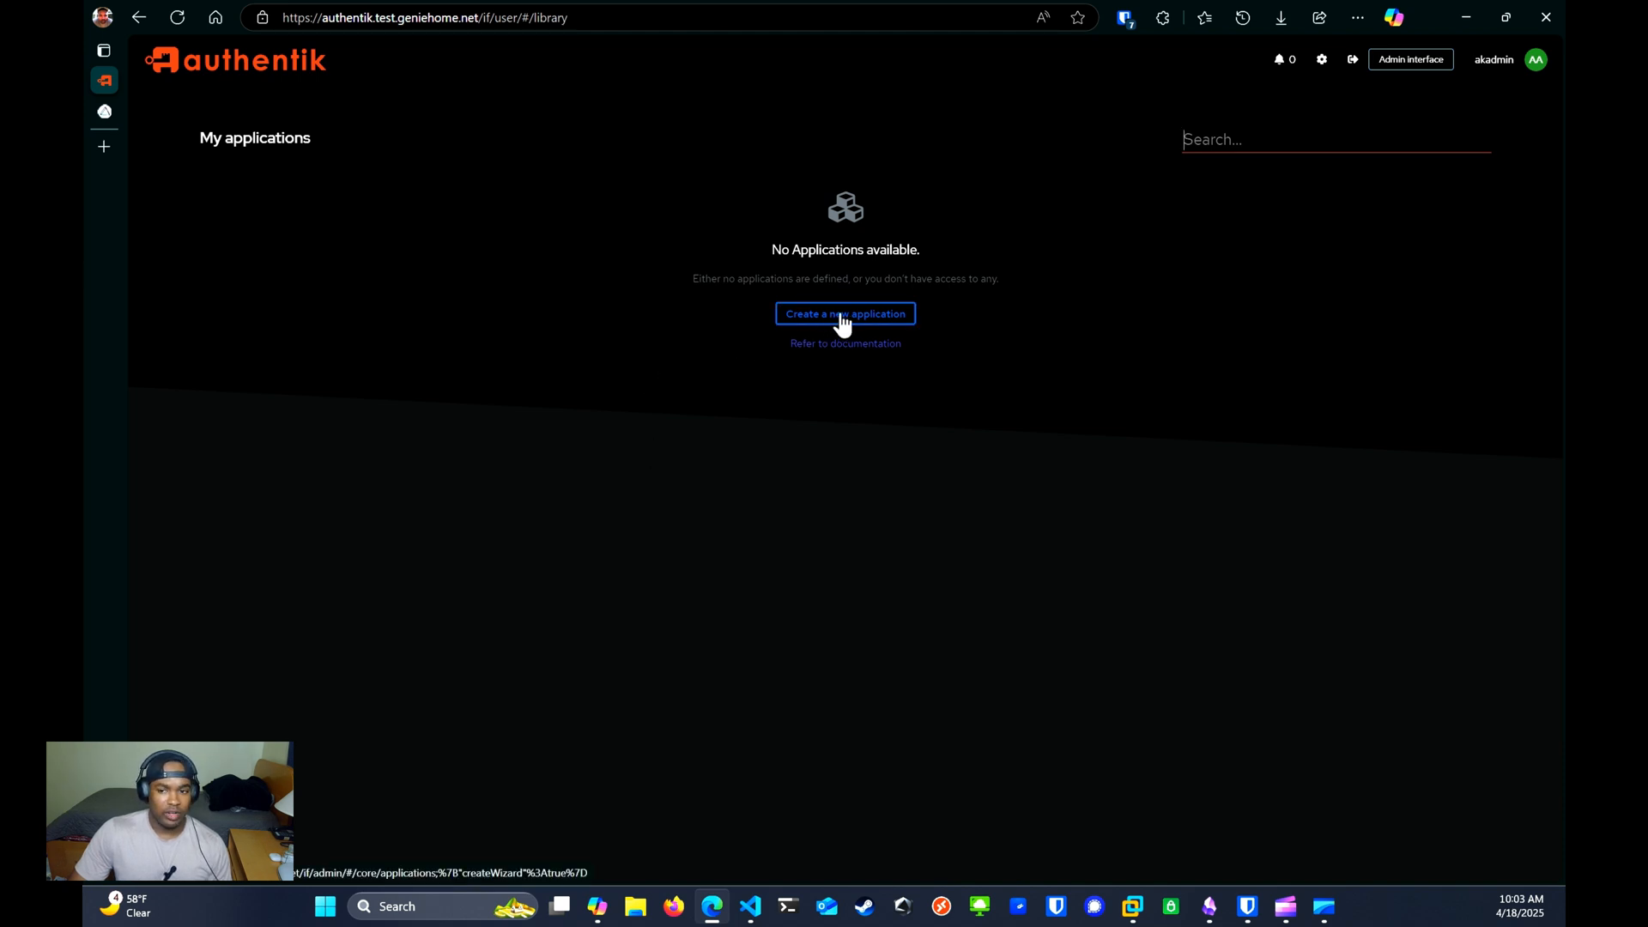
Create application 'photoprism' with slug photoprism and continue to provider types.
left_click(845, 314)
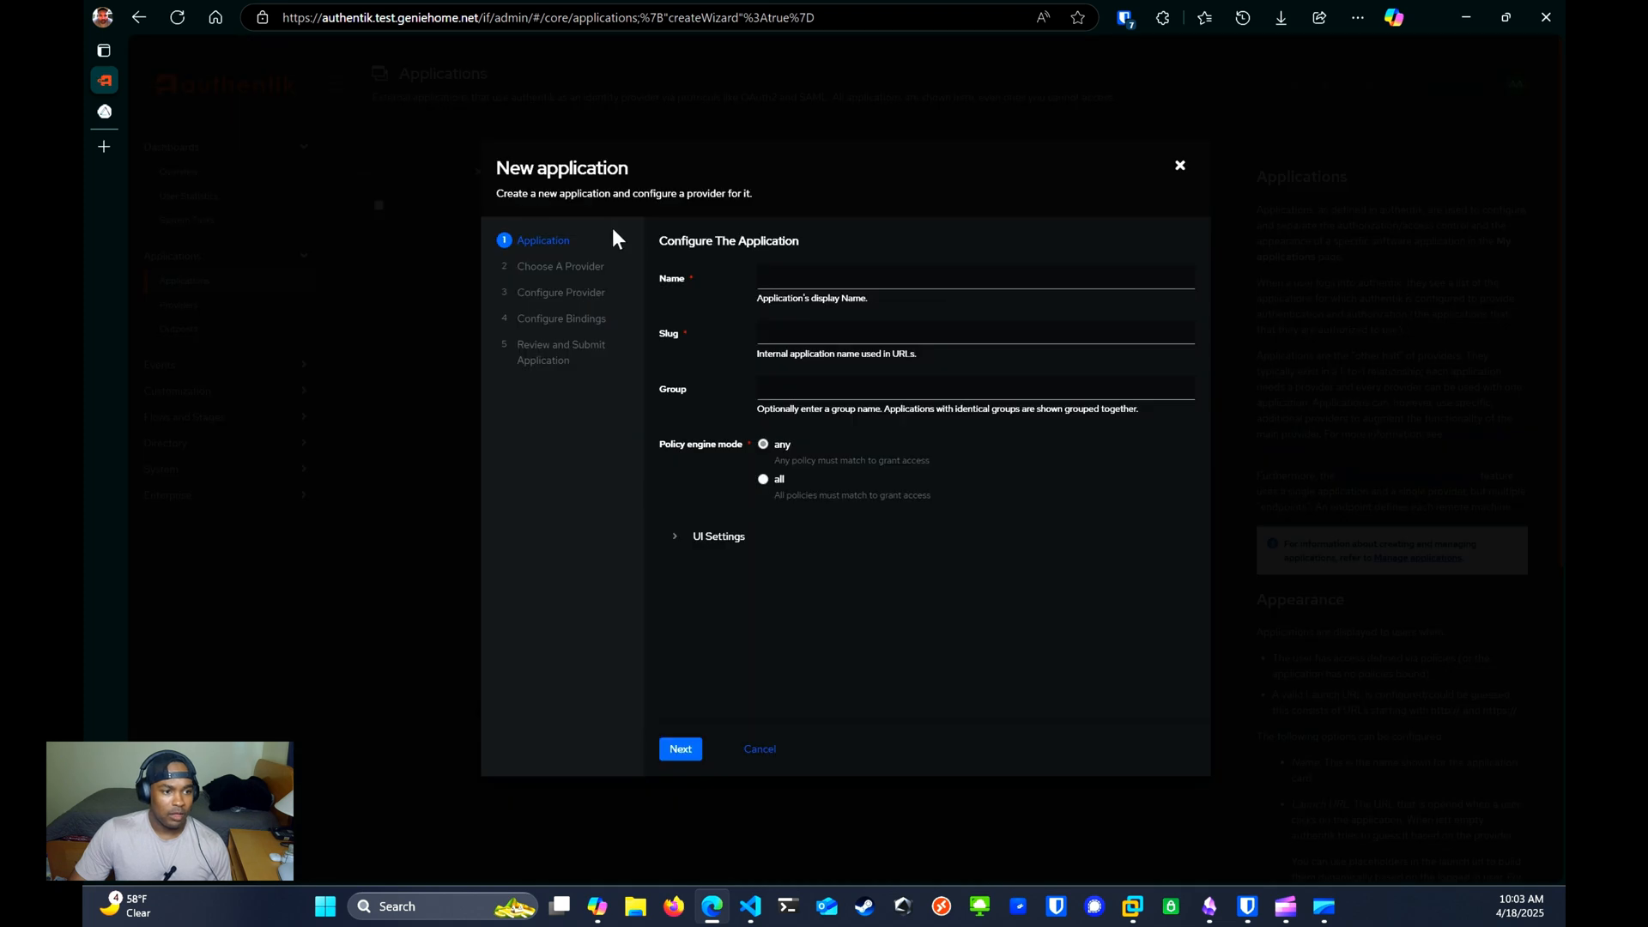
left_click(974, 276)
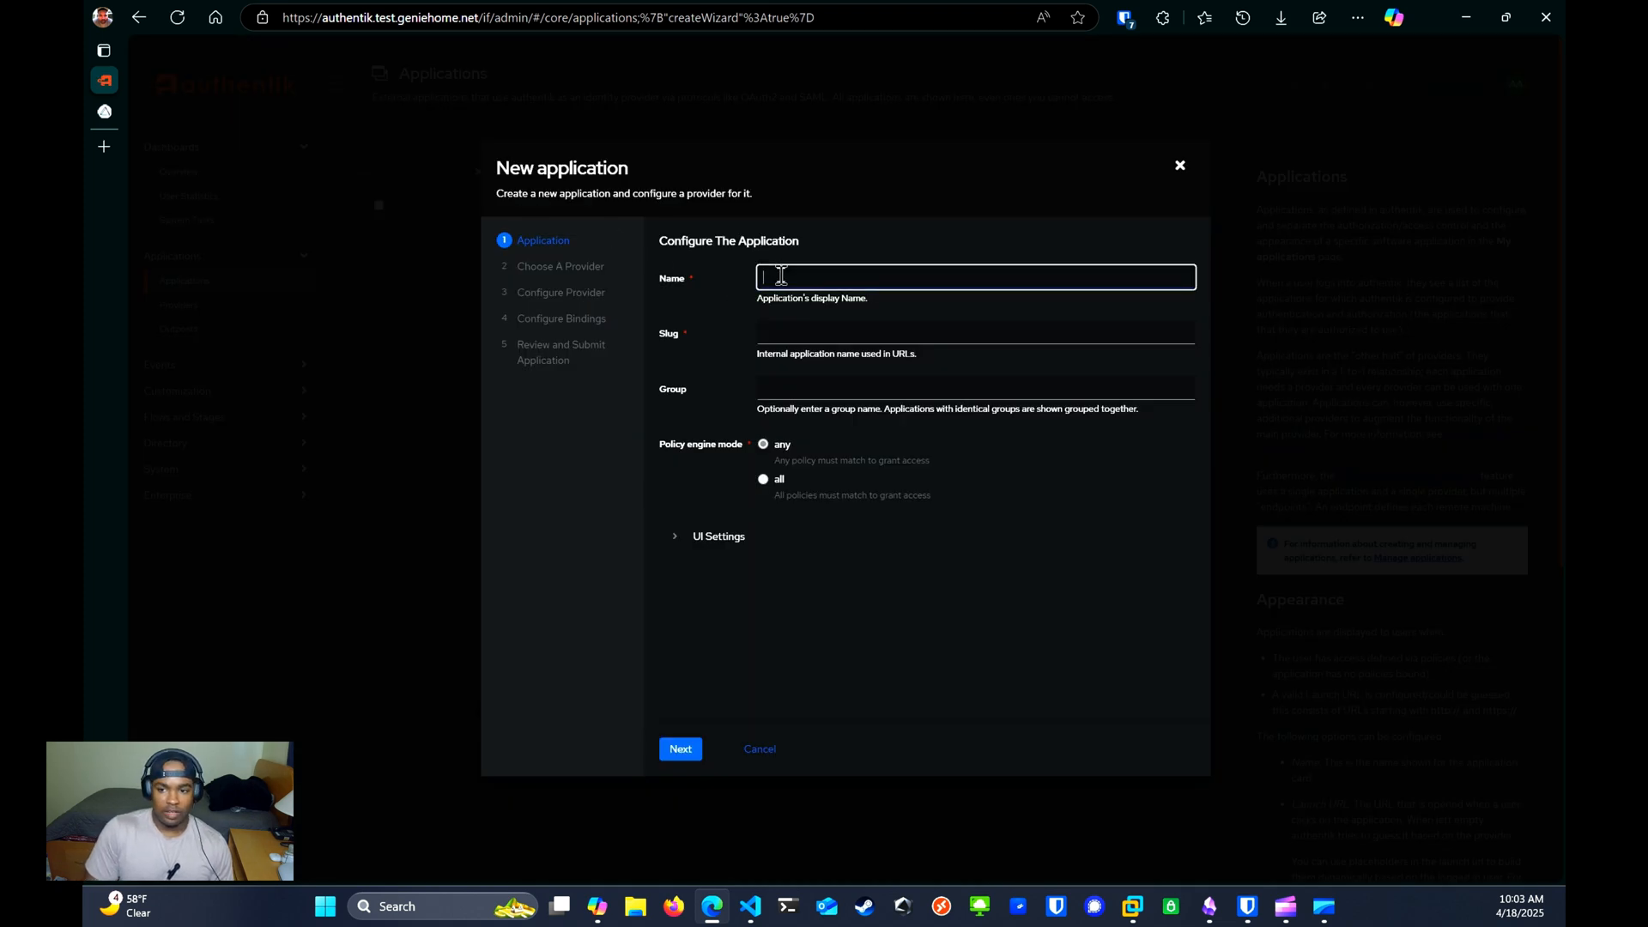
type("photo")
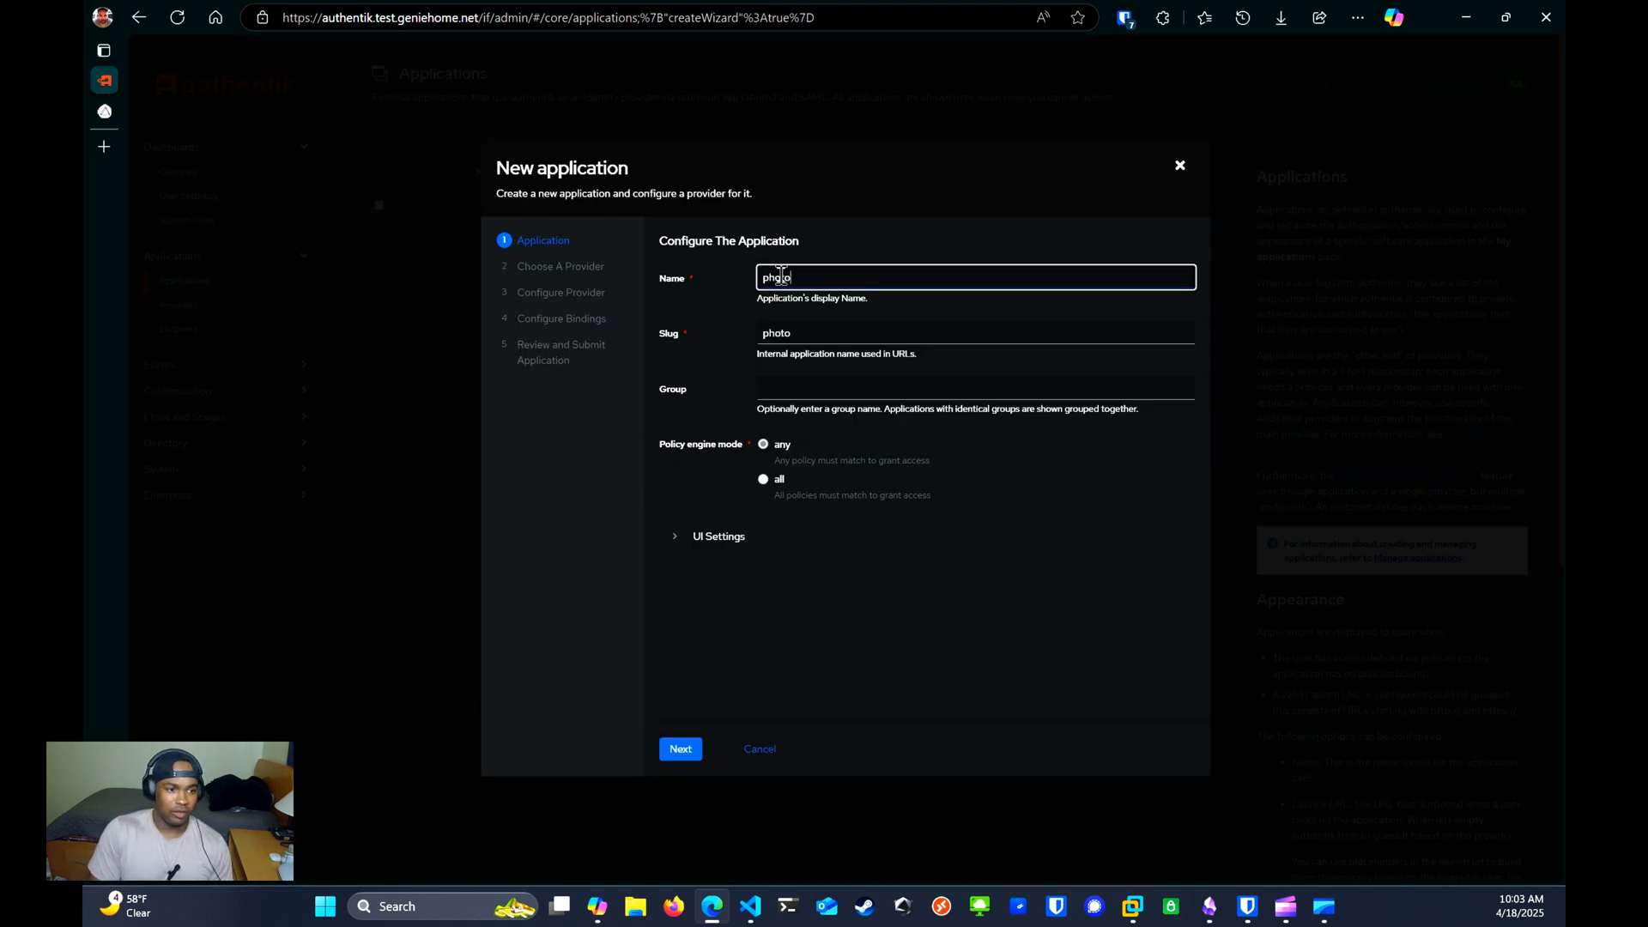
type("prism")
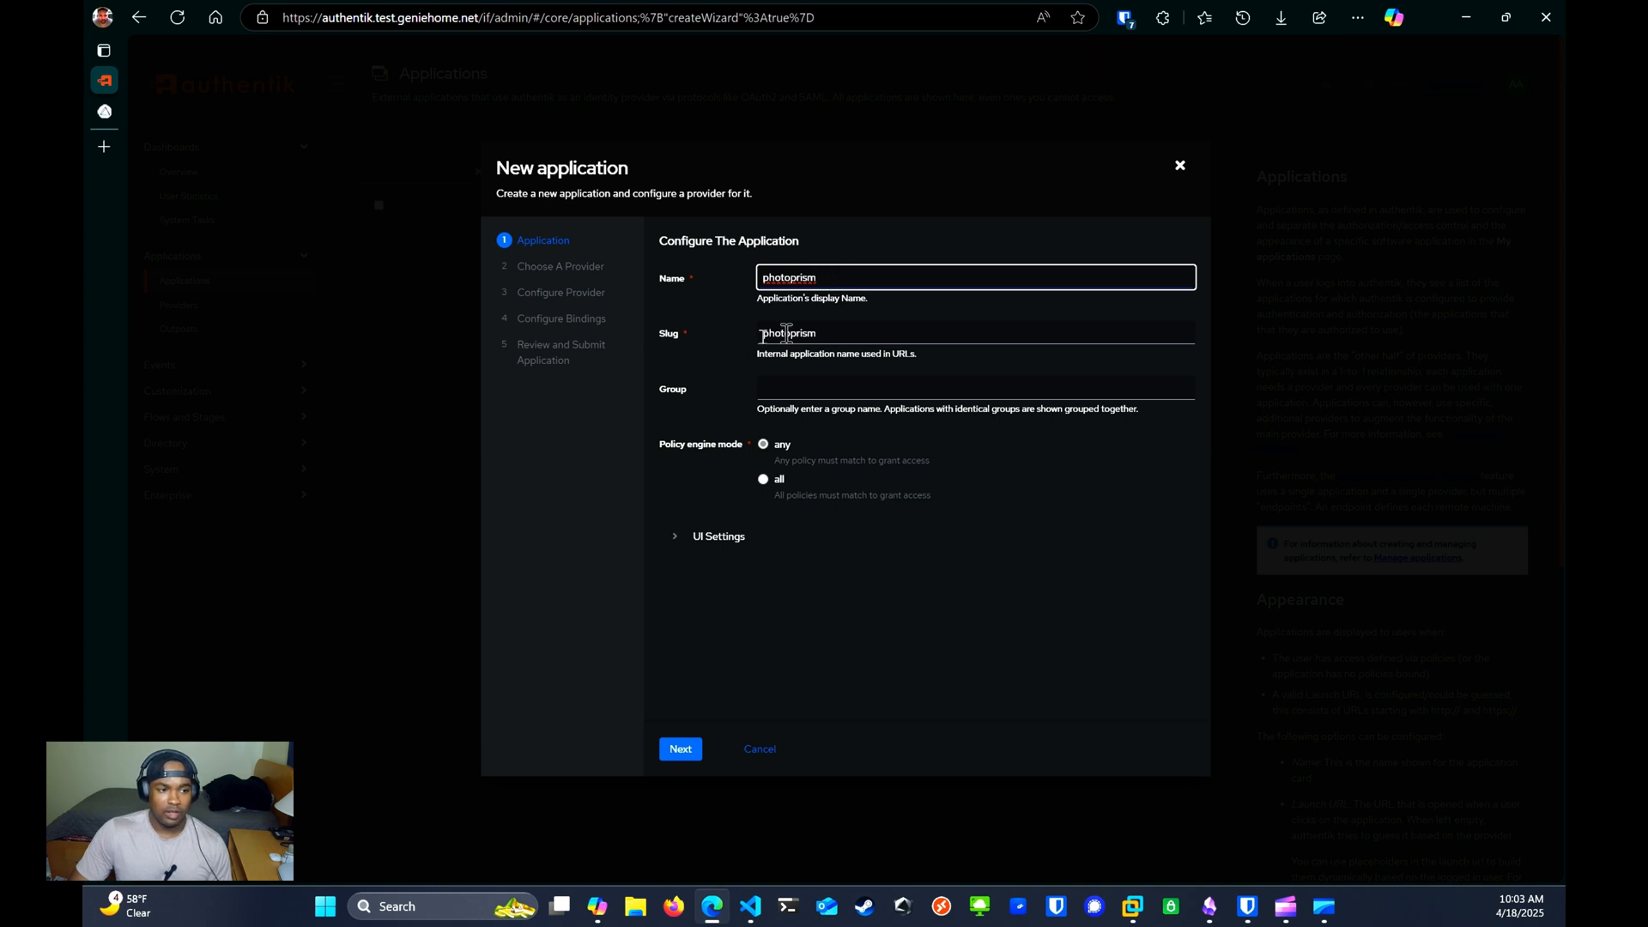
left_click(841, 333)
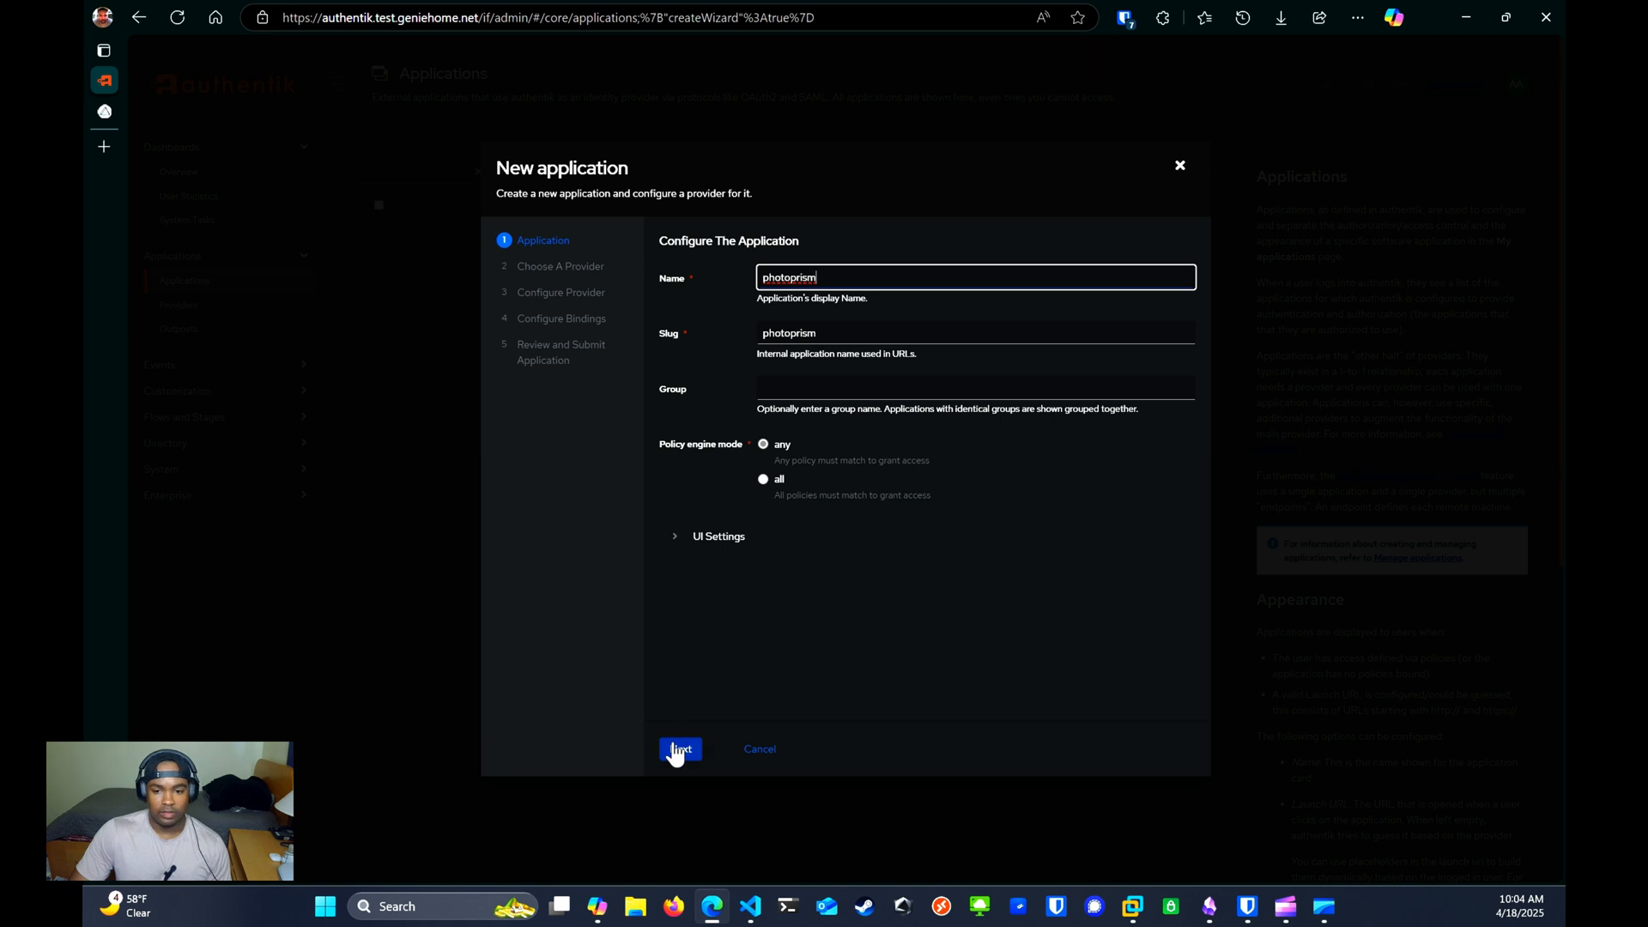
left_click(678, 749)
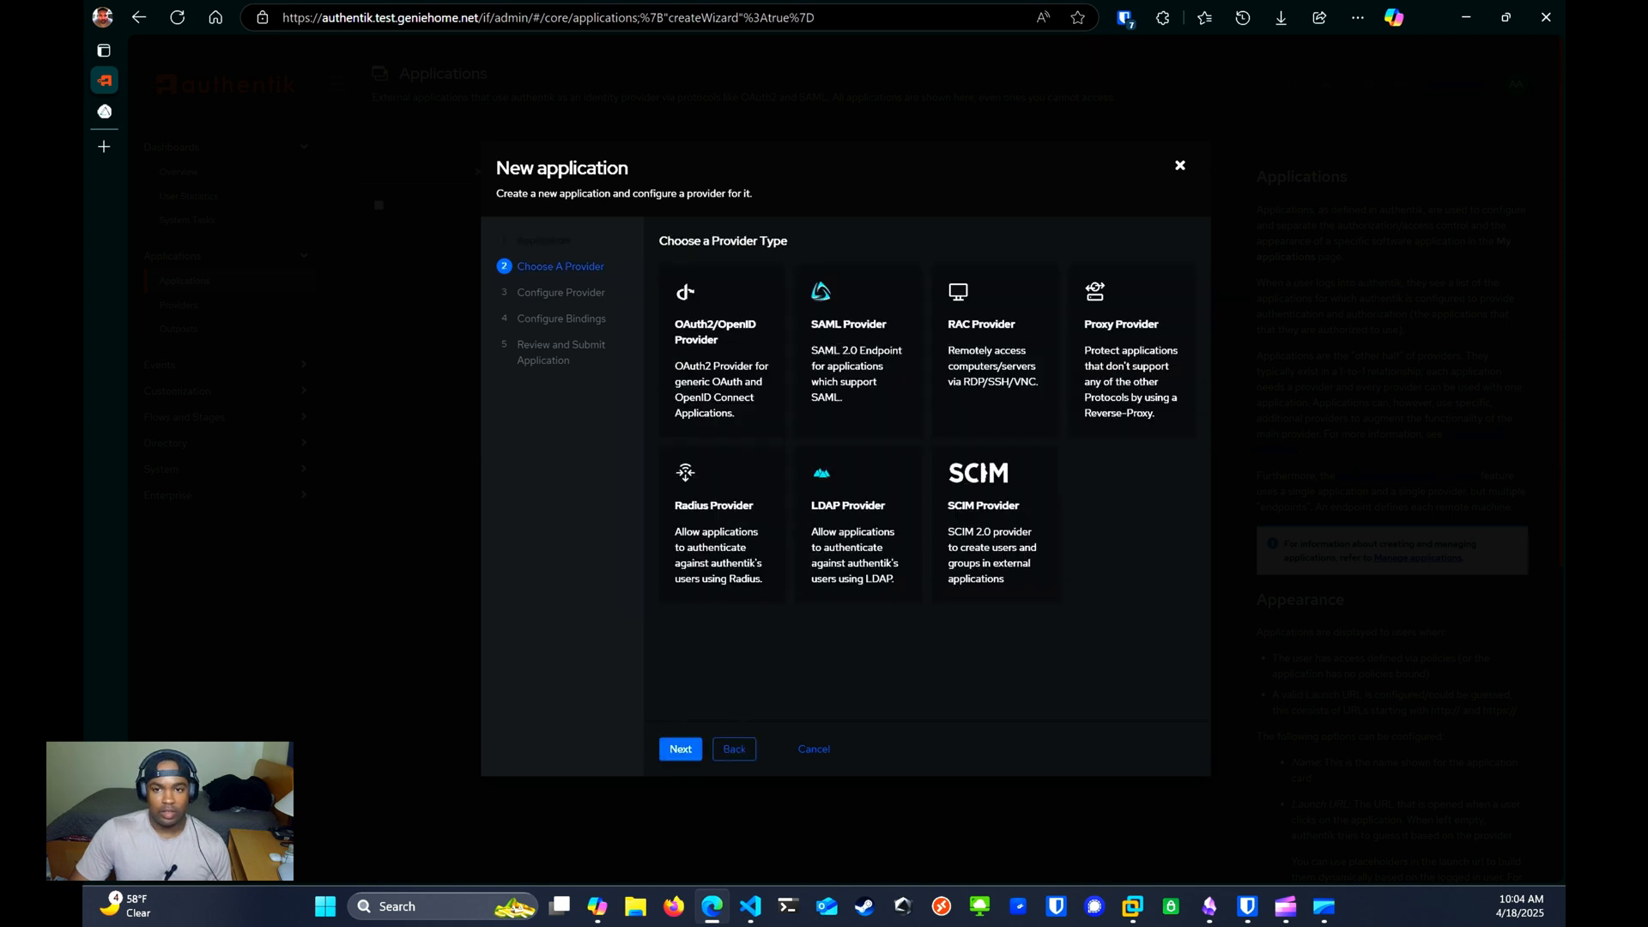
mouse_move(619, 366)
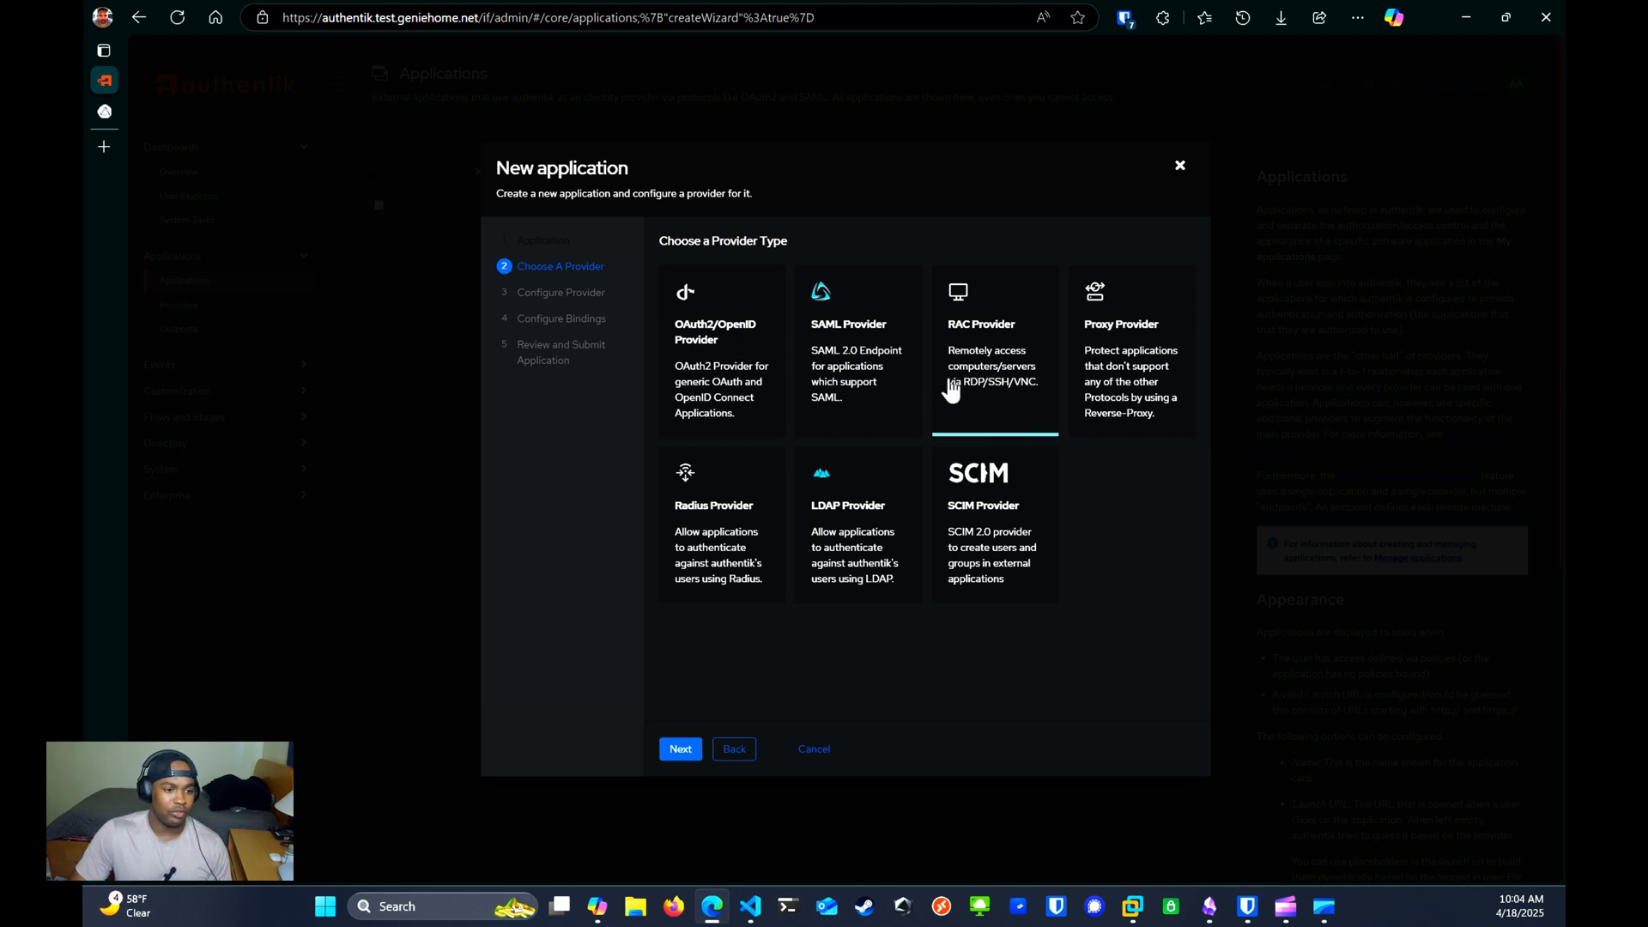
mouse_move(1113, 454)
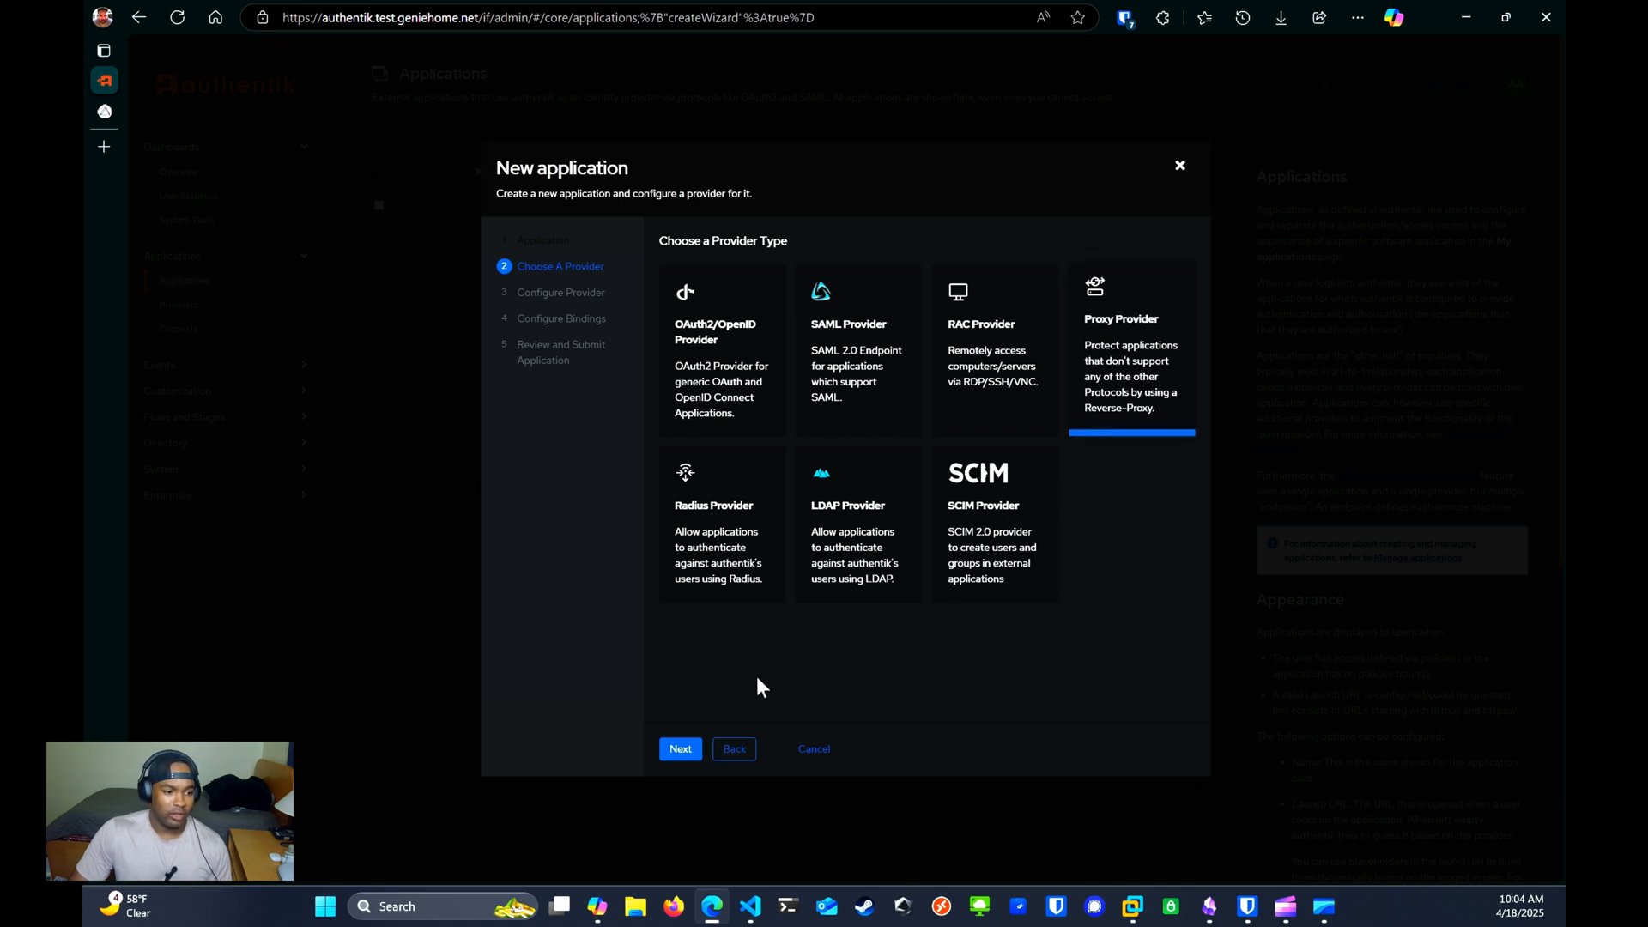
left_click(680, 749)
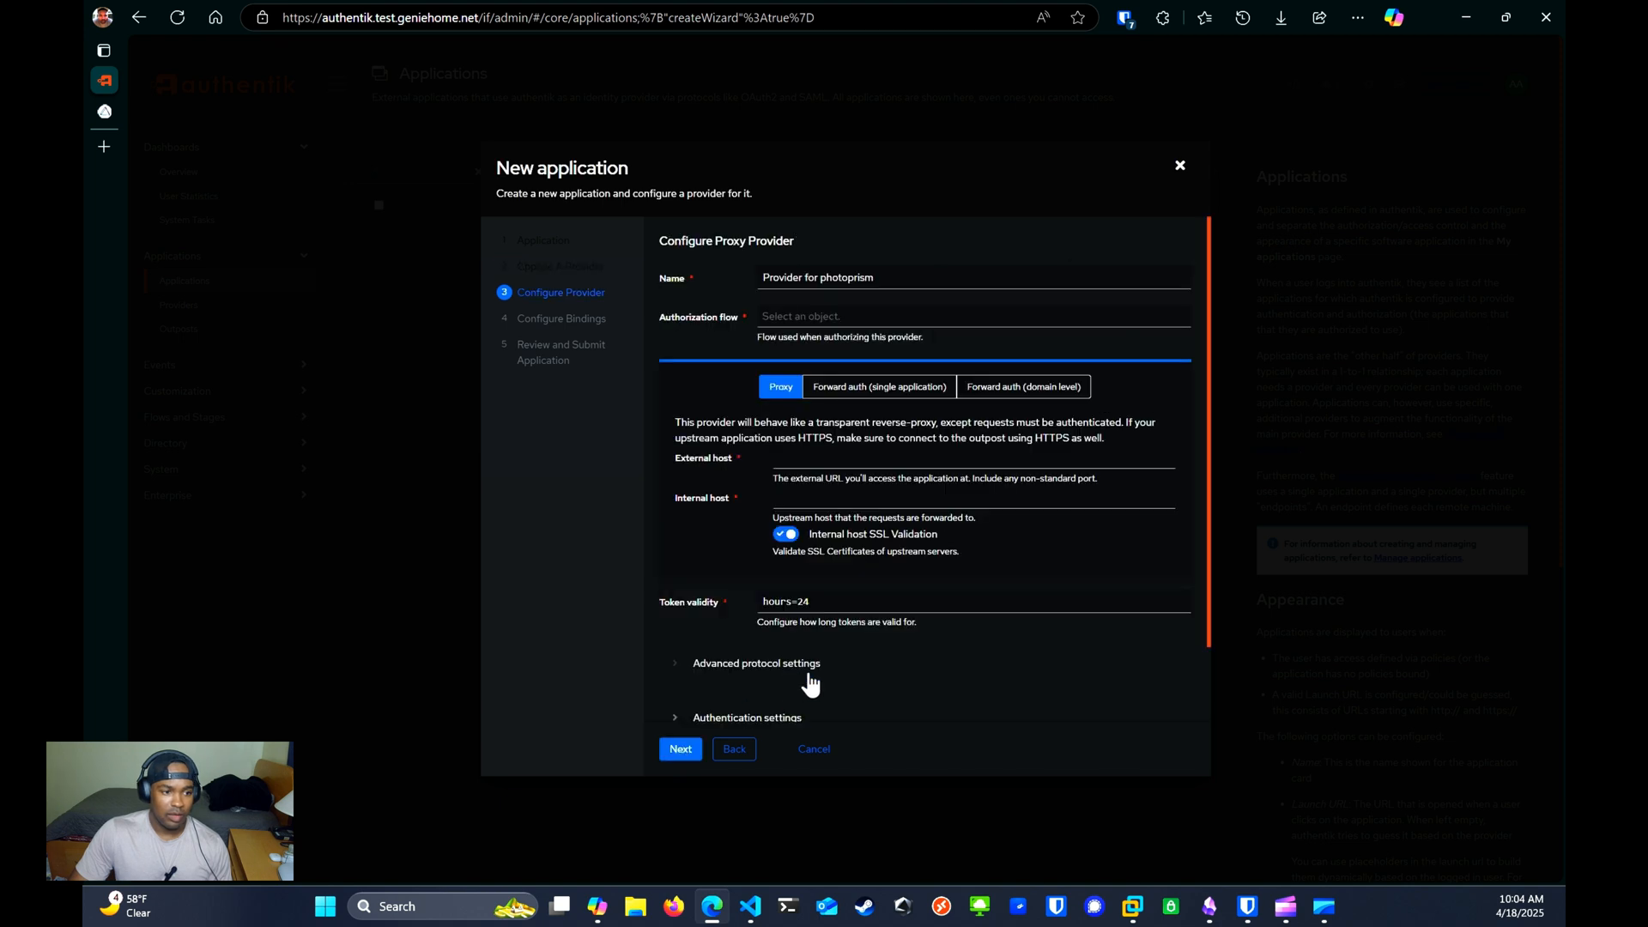
mouse_move(786, 529)
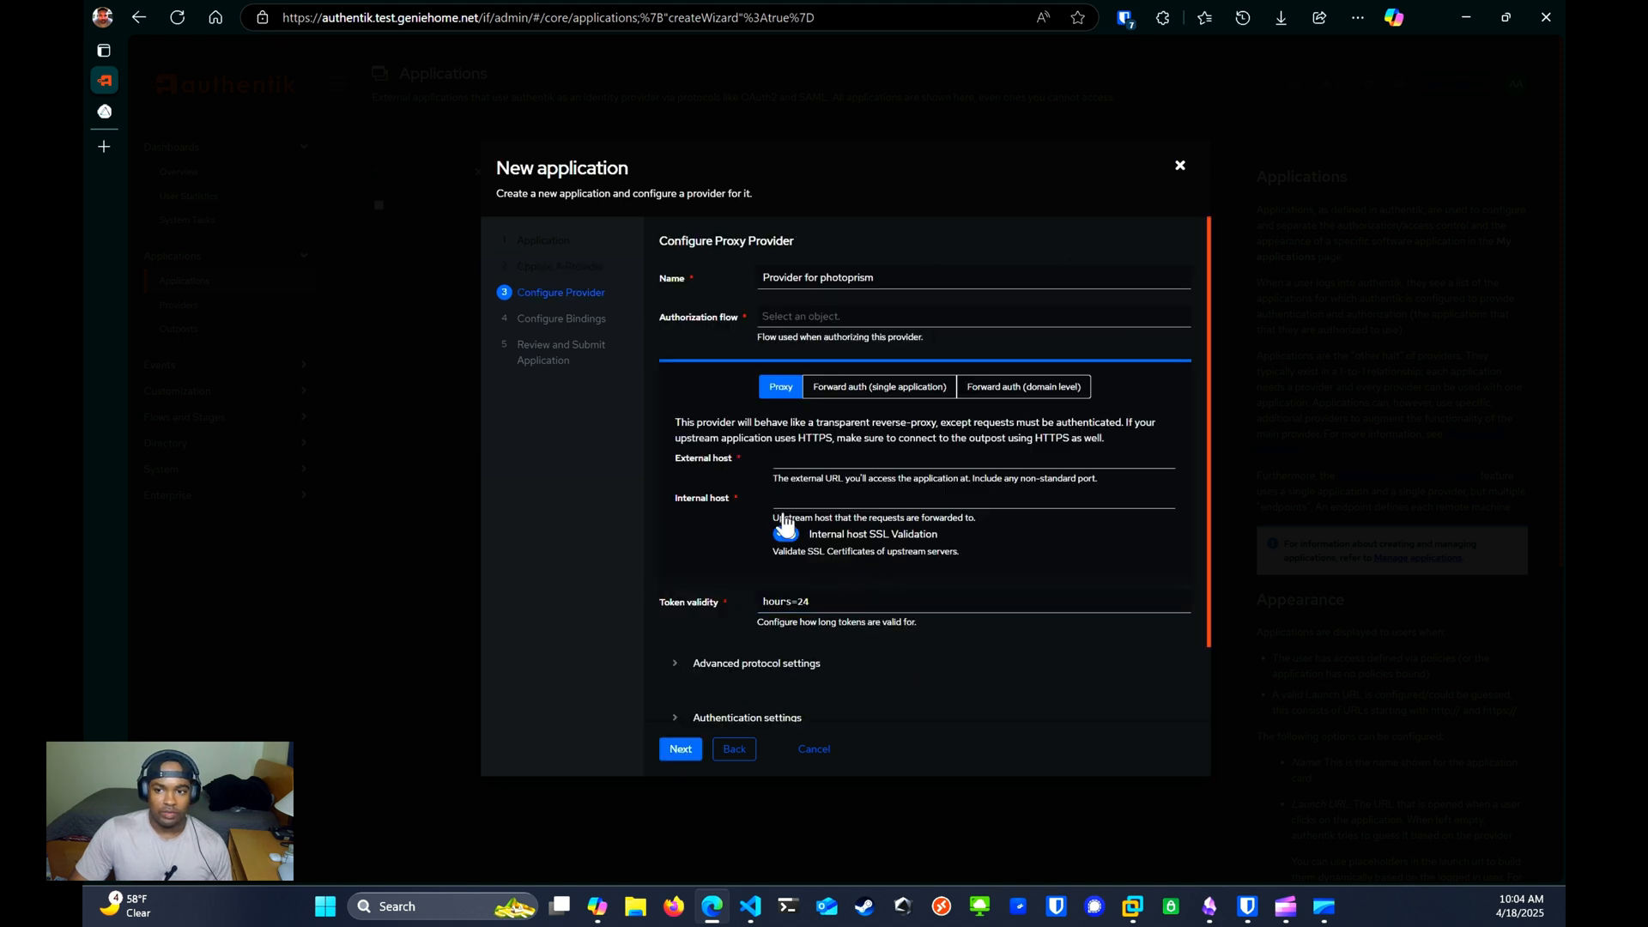
left_click(785, 534)
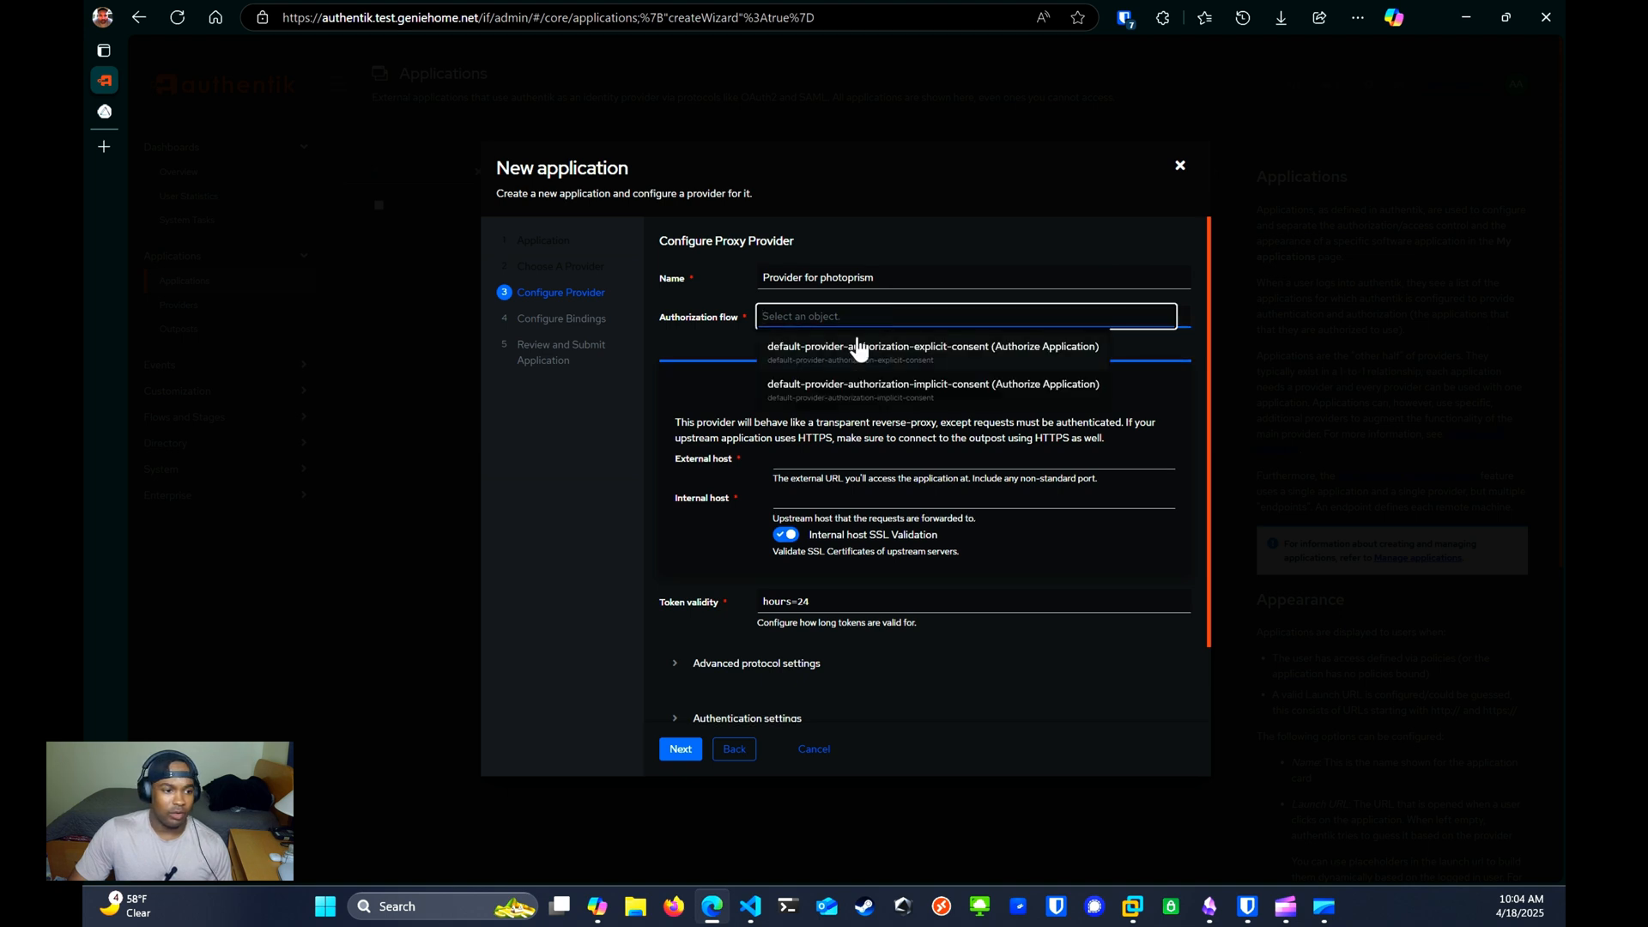
mouse_move(783, 363)
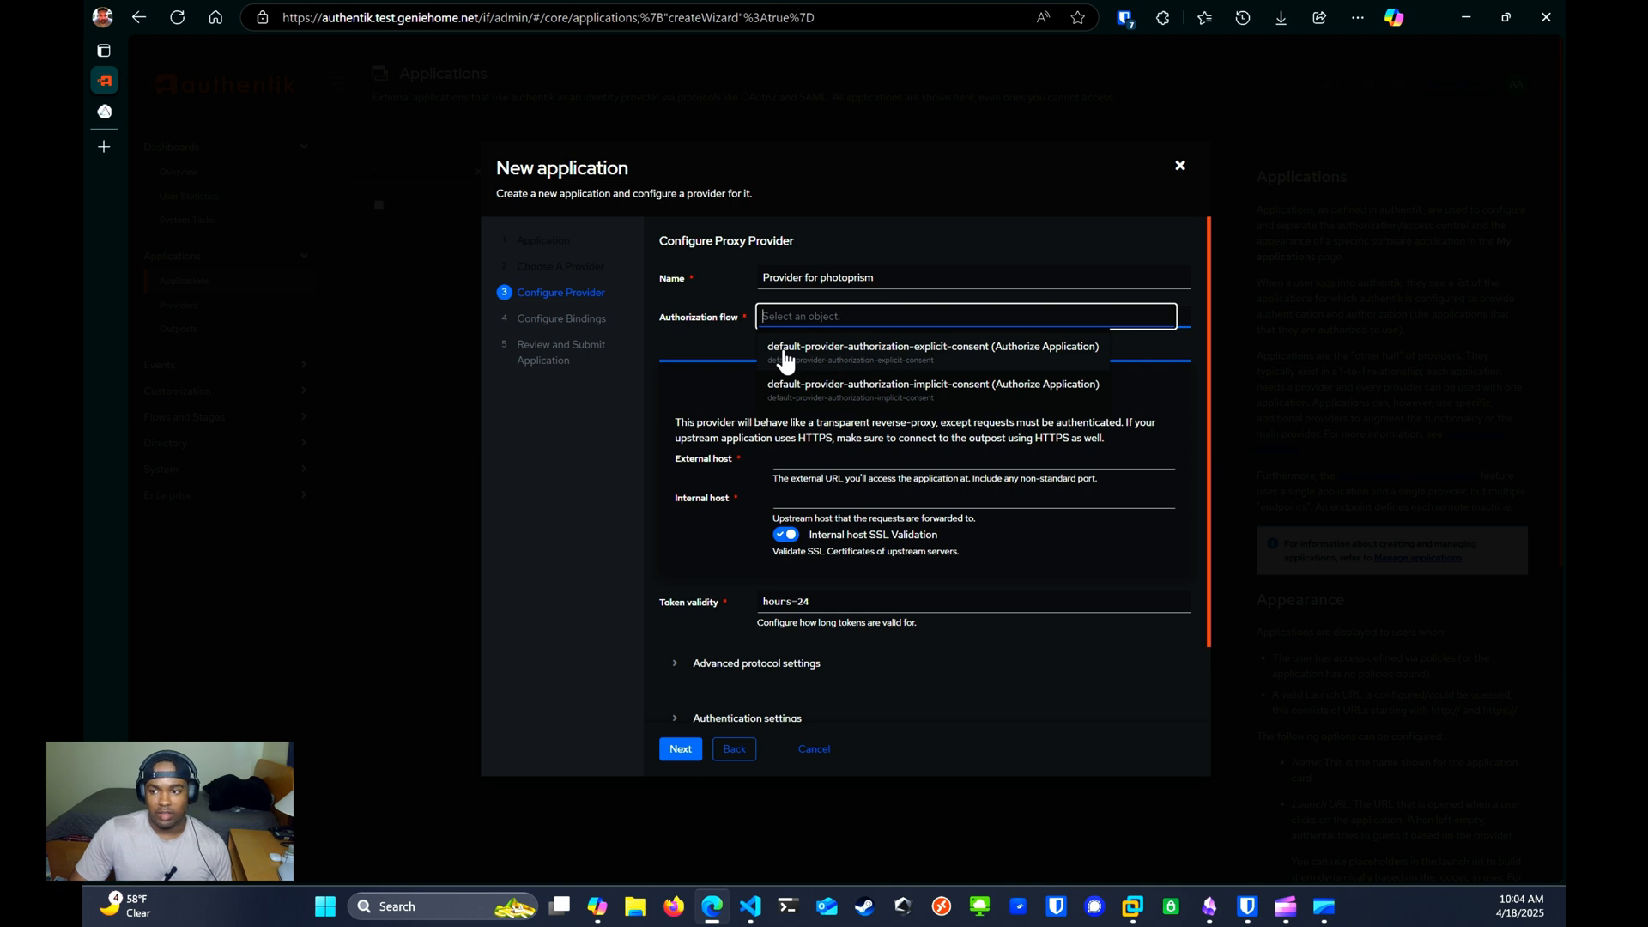
mouse_move(821, 360)
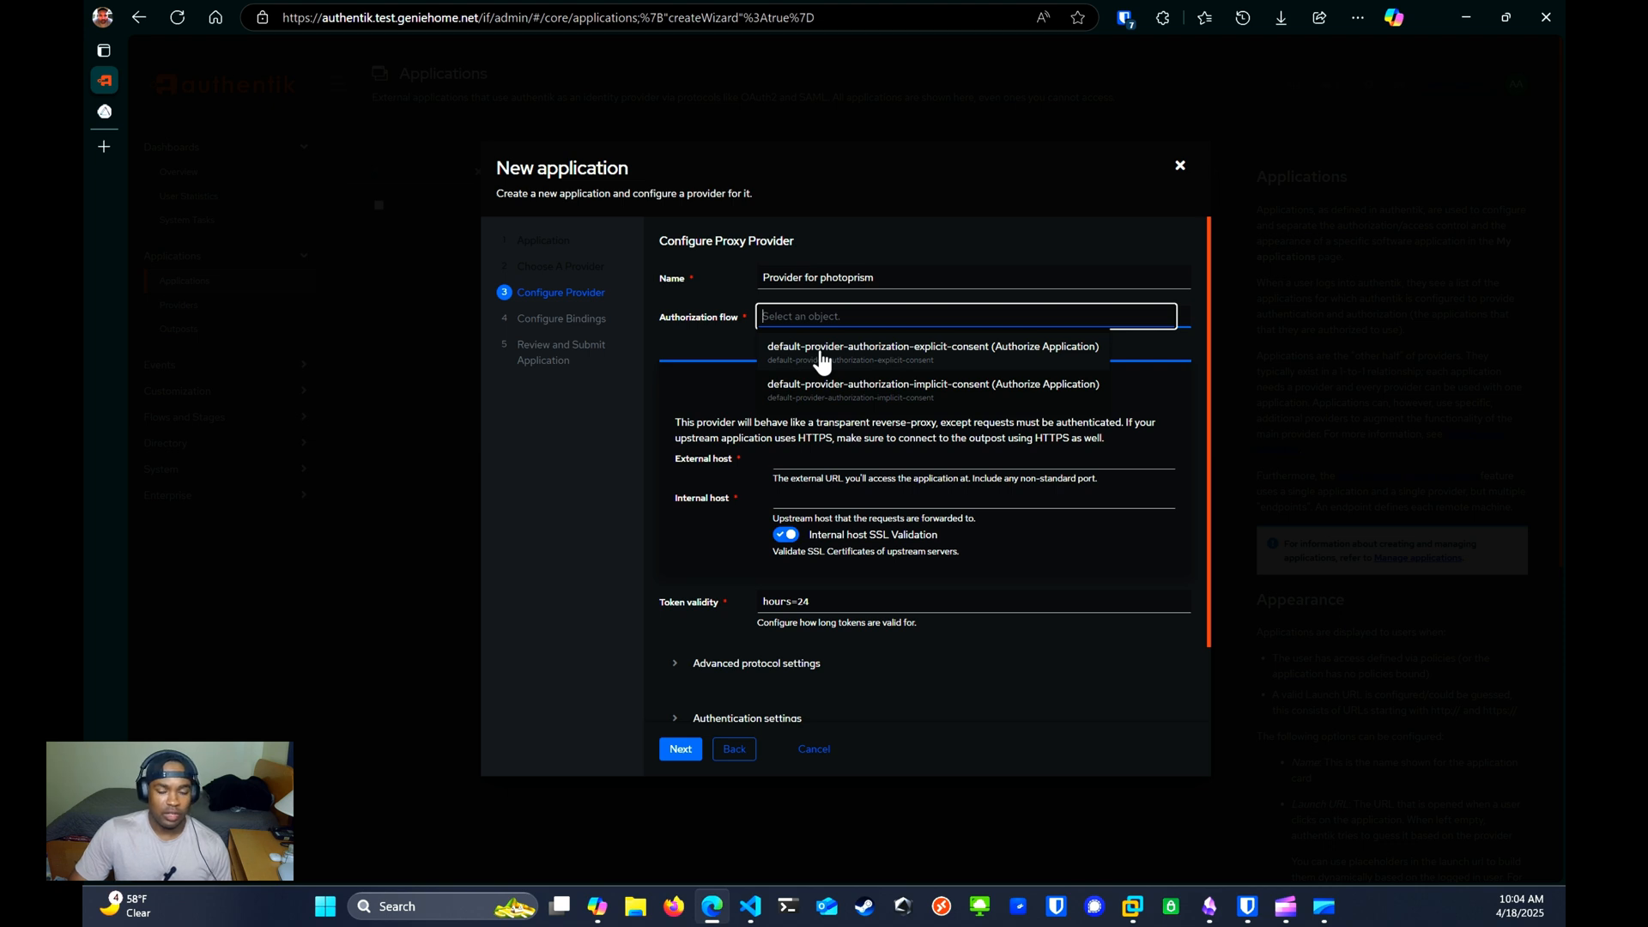
mouse_move(843, 347)
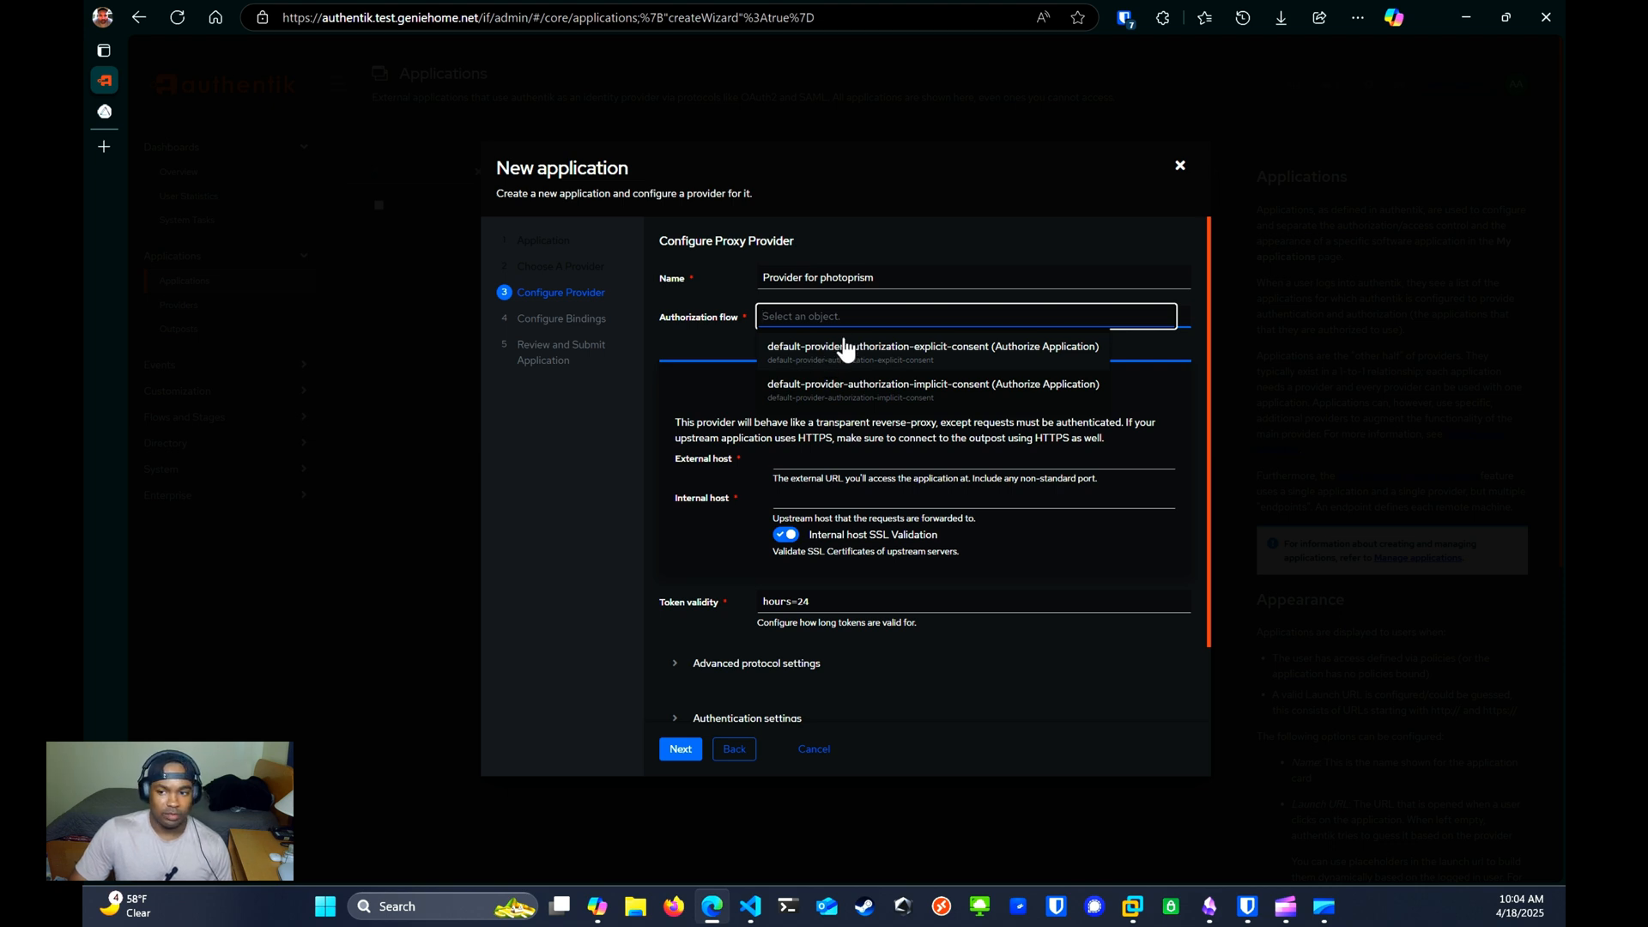
left_click(931, 346)
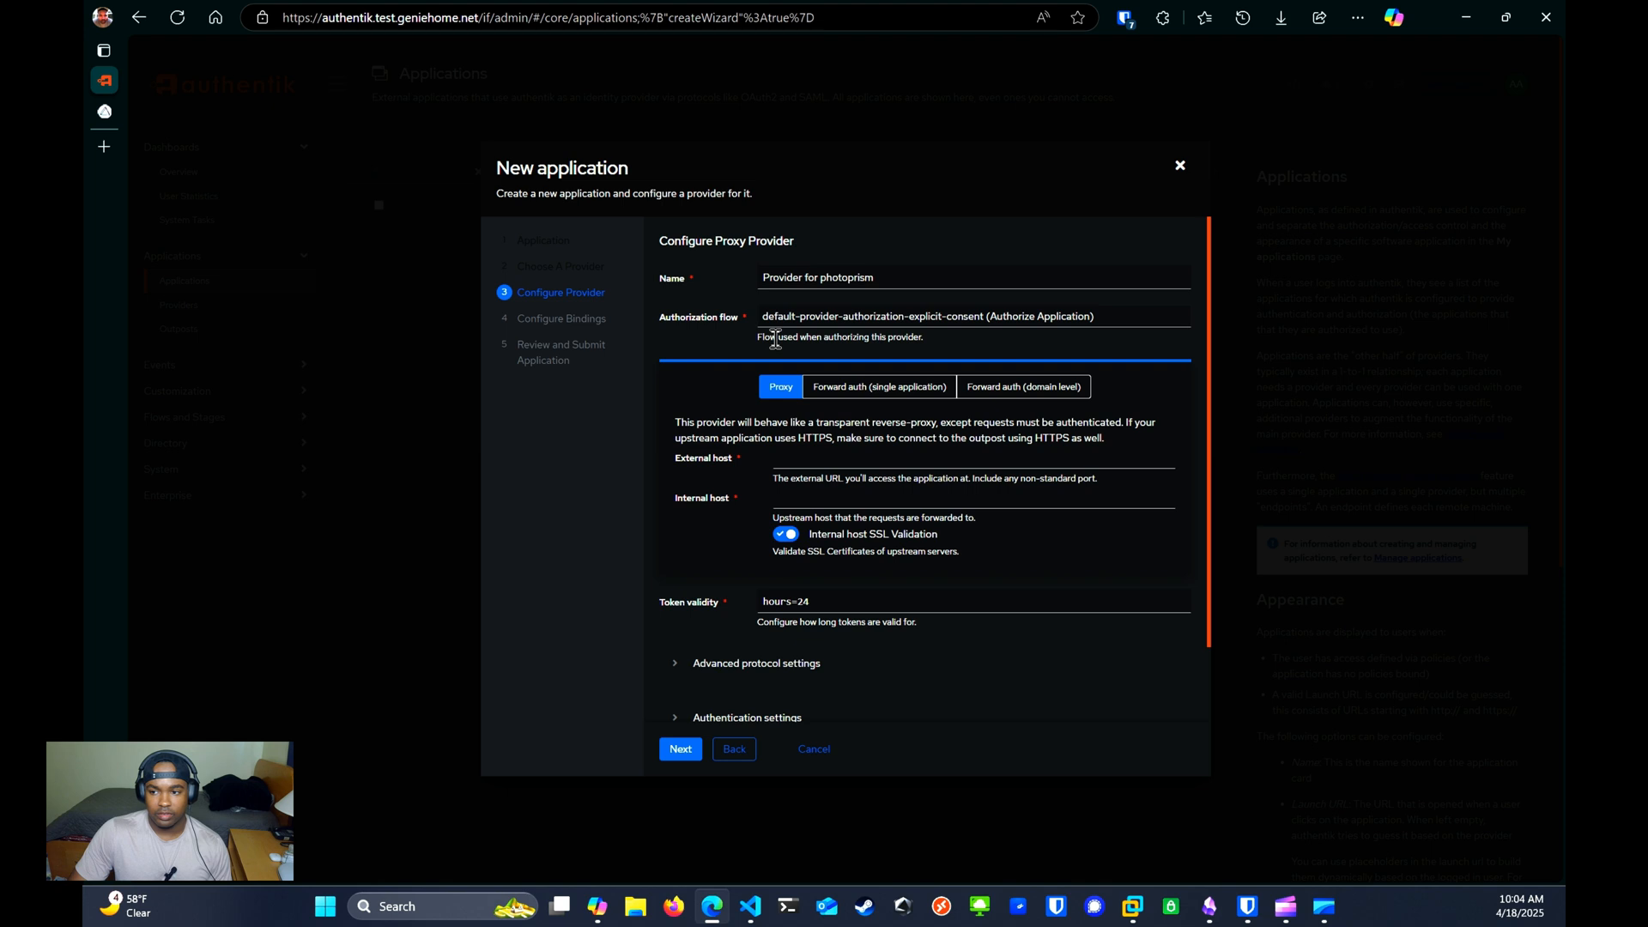
scroll("down", 3)
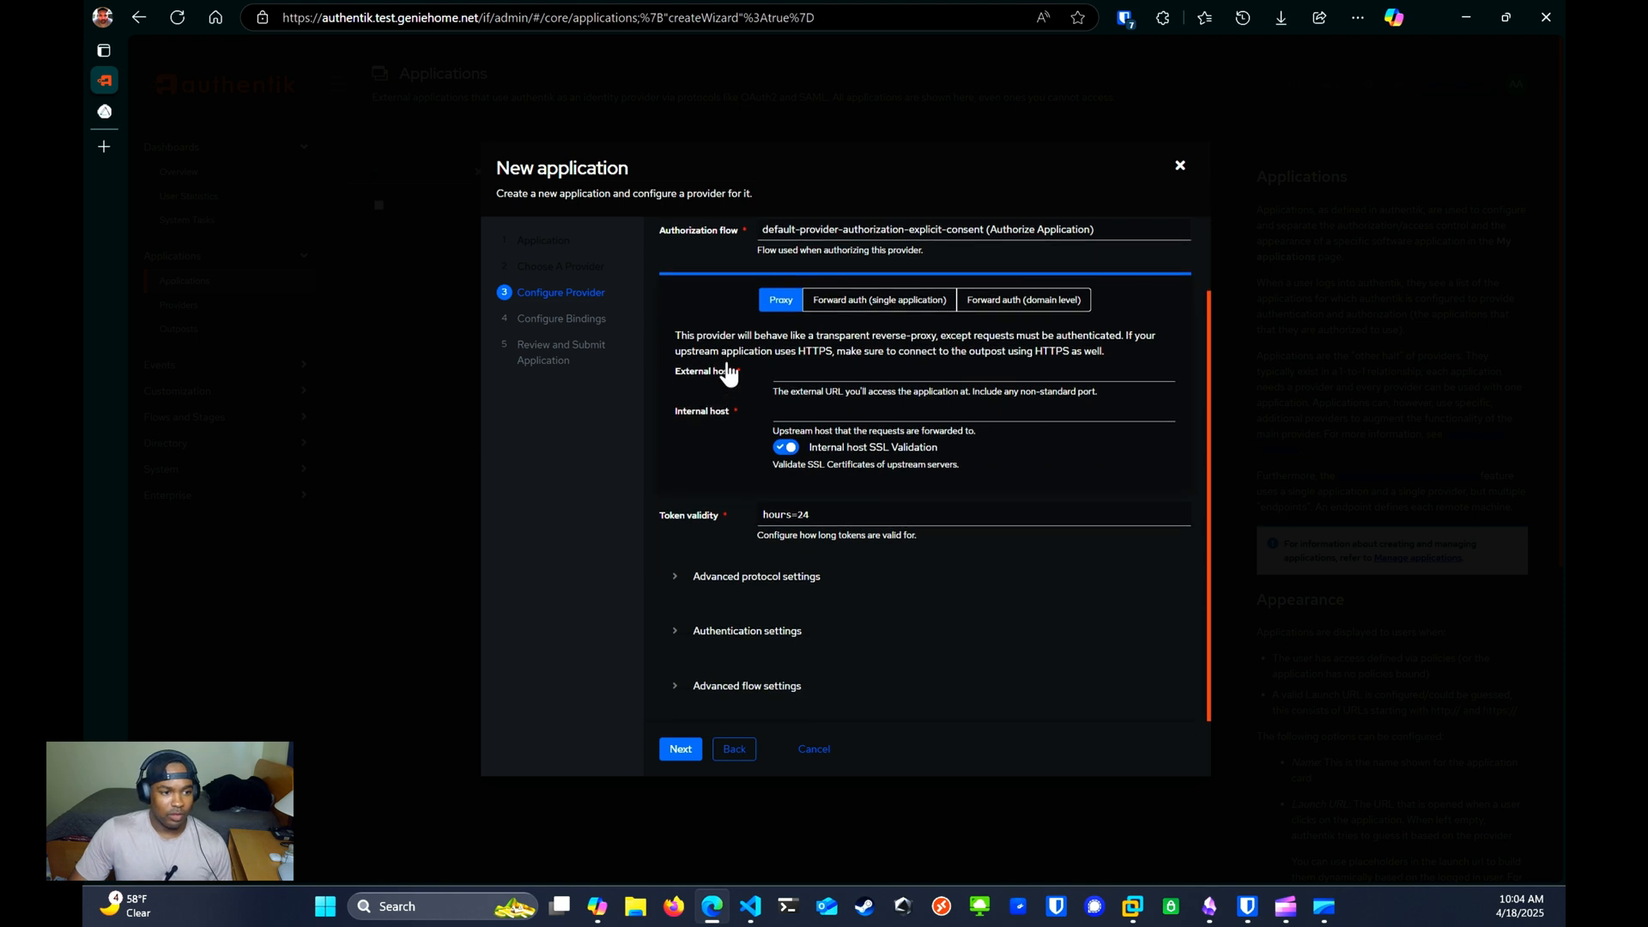
mouse_move(797, 334)
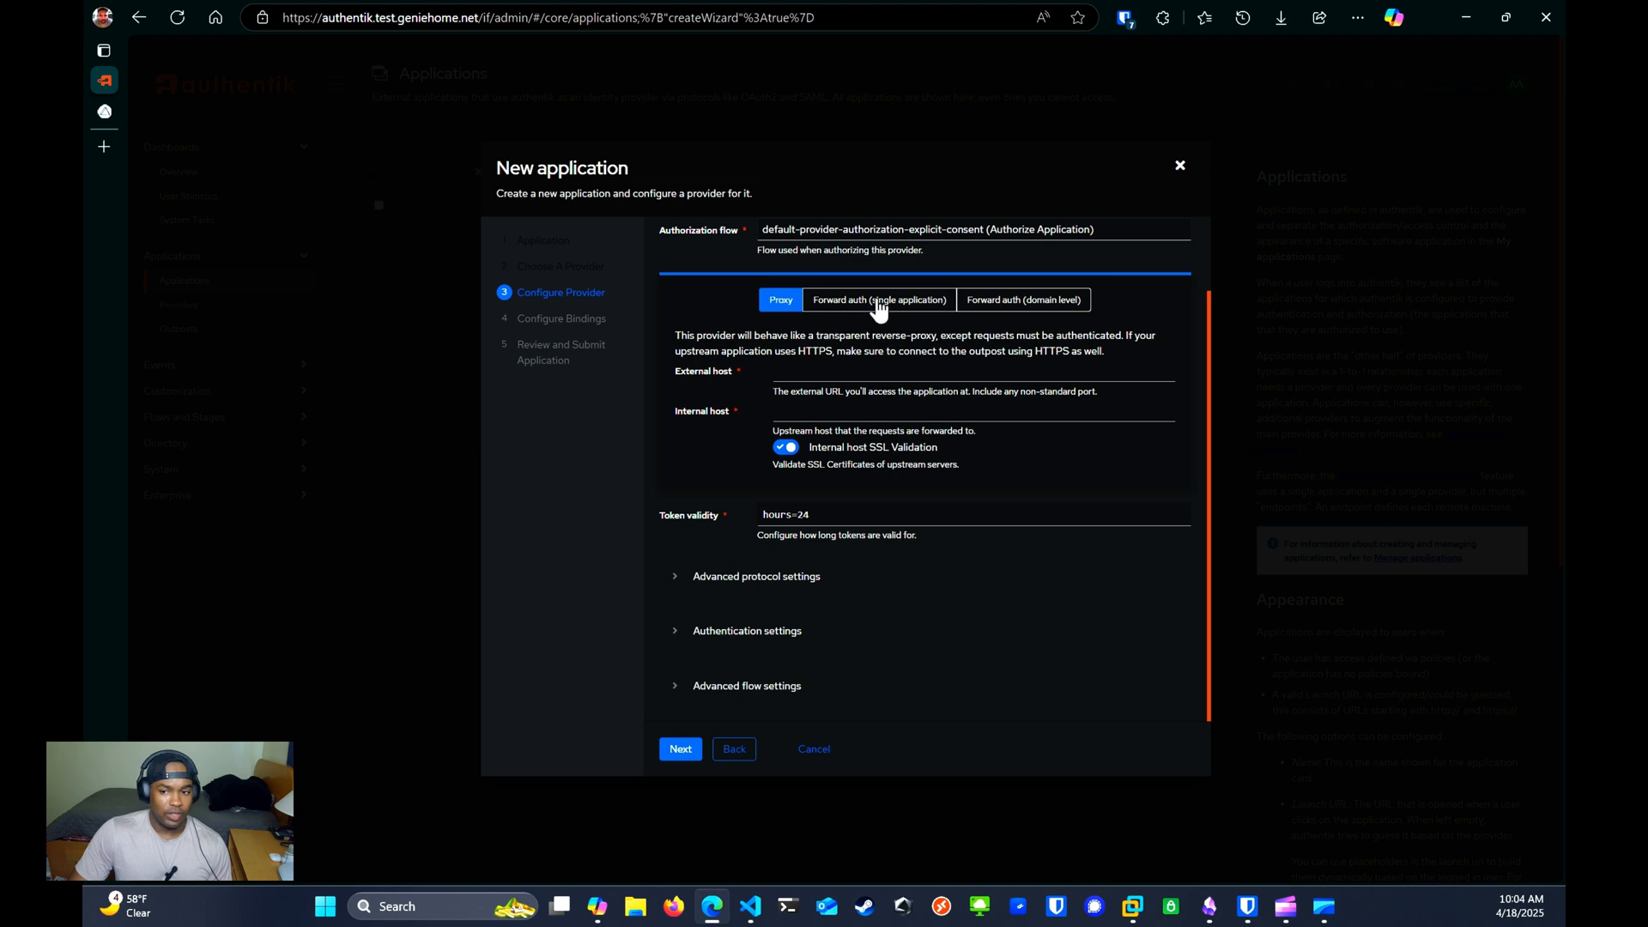
left_click(879, 299)
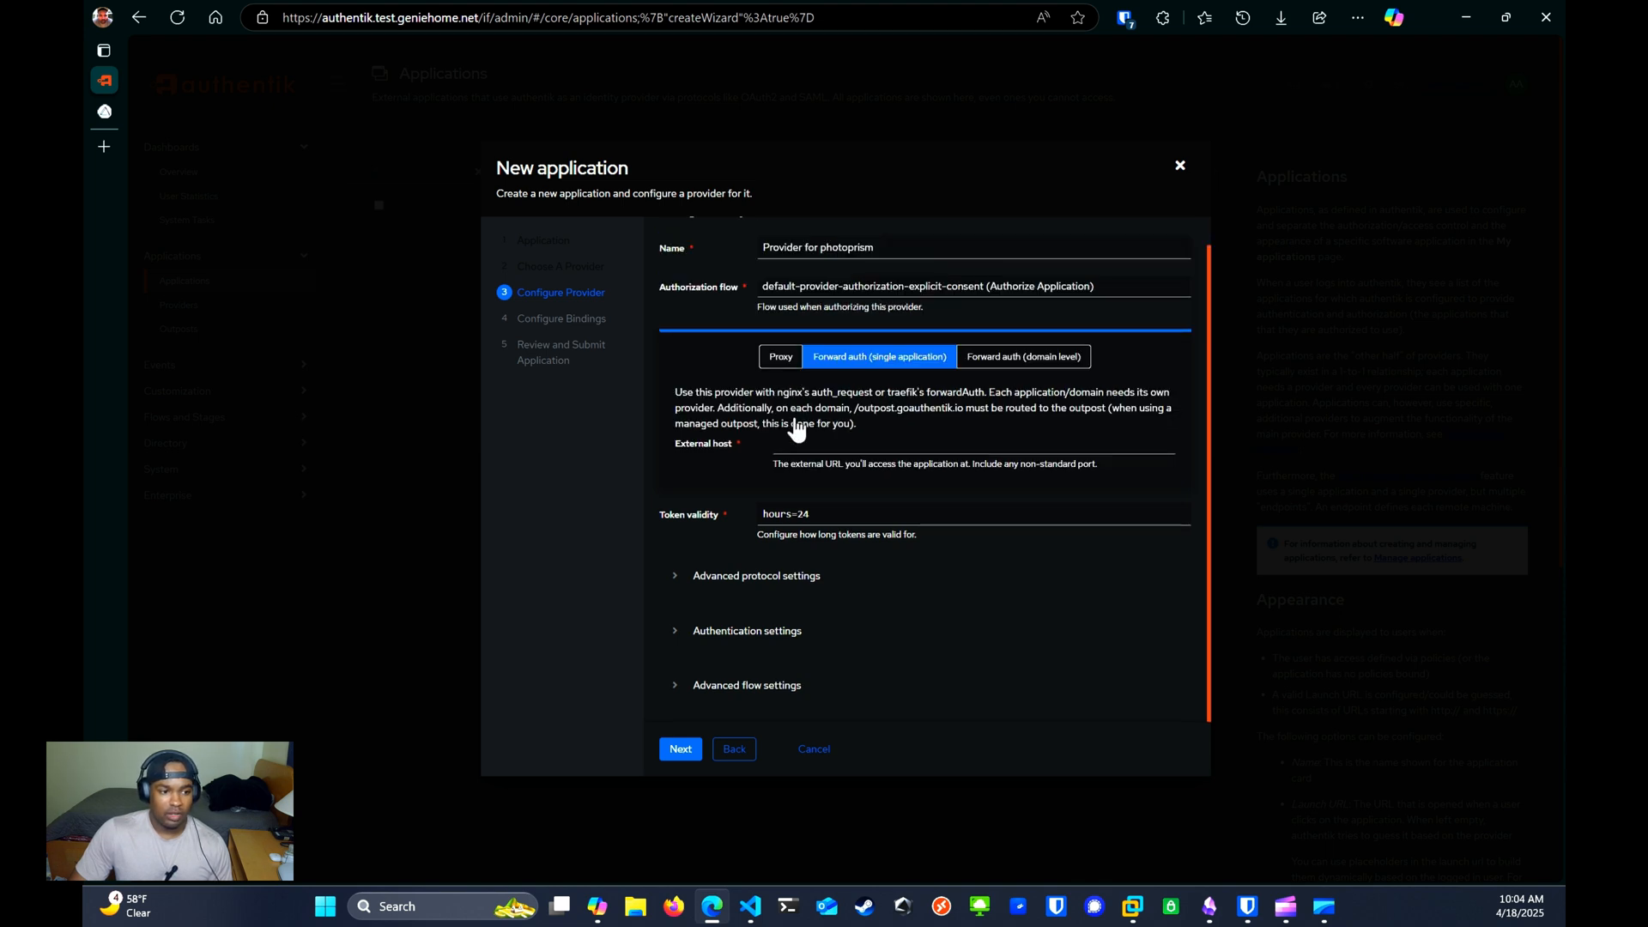
left_click(967, 442)
type("https://photo.test.geniehome.net")
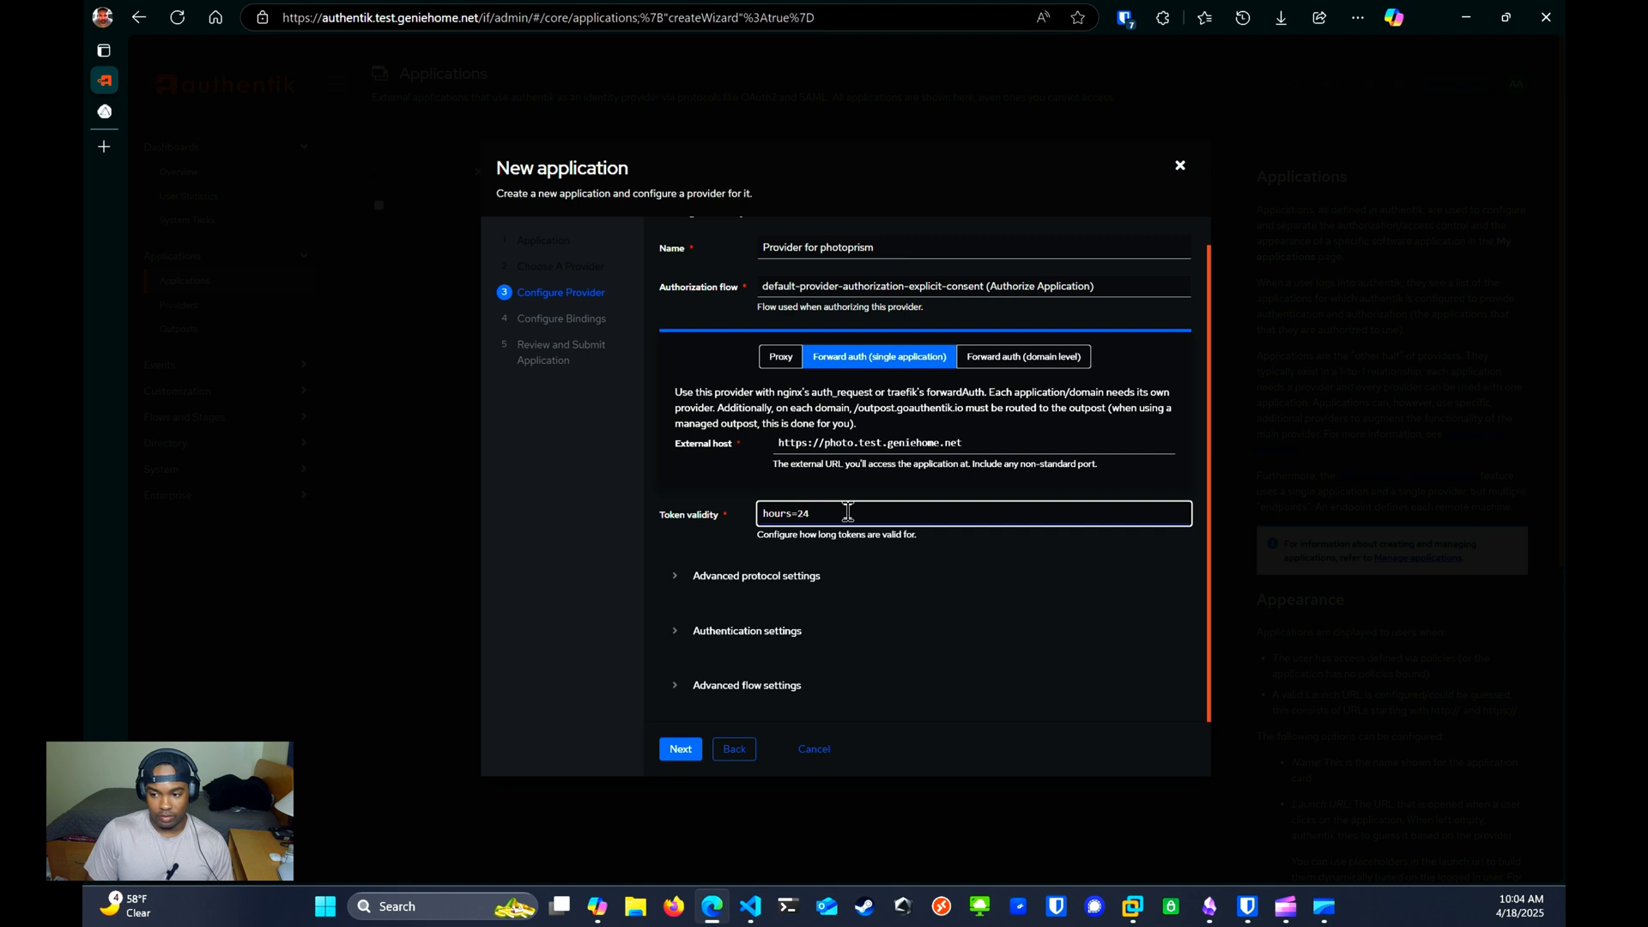
type("hours=3")
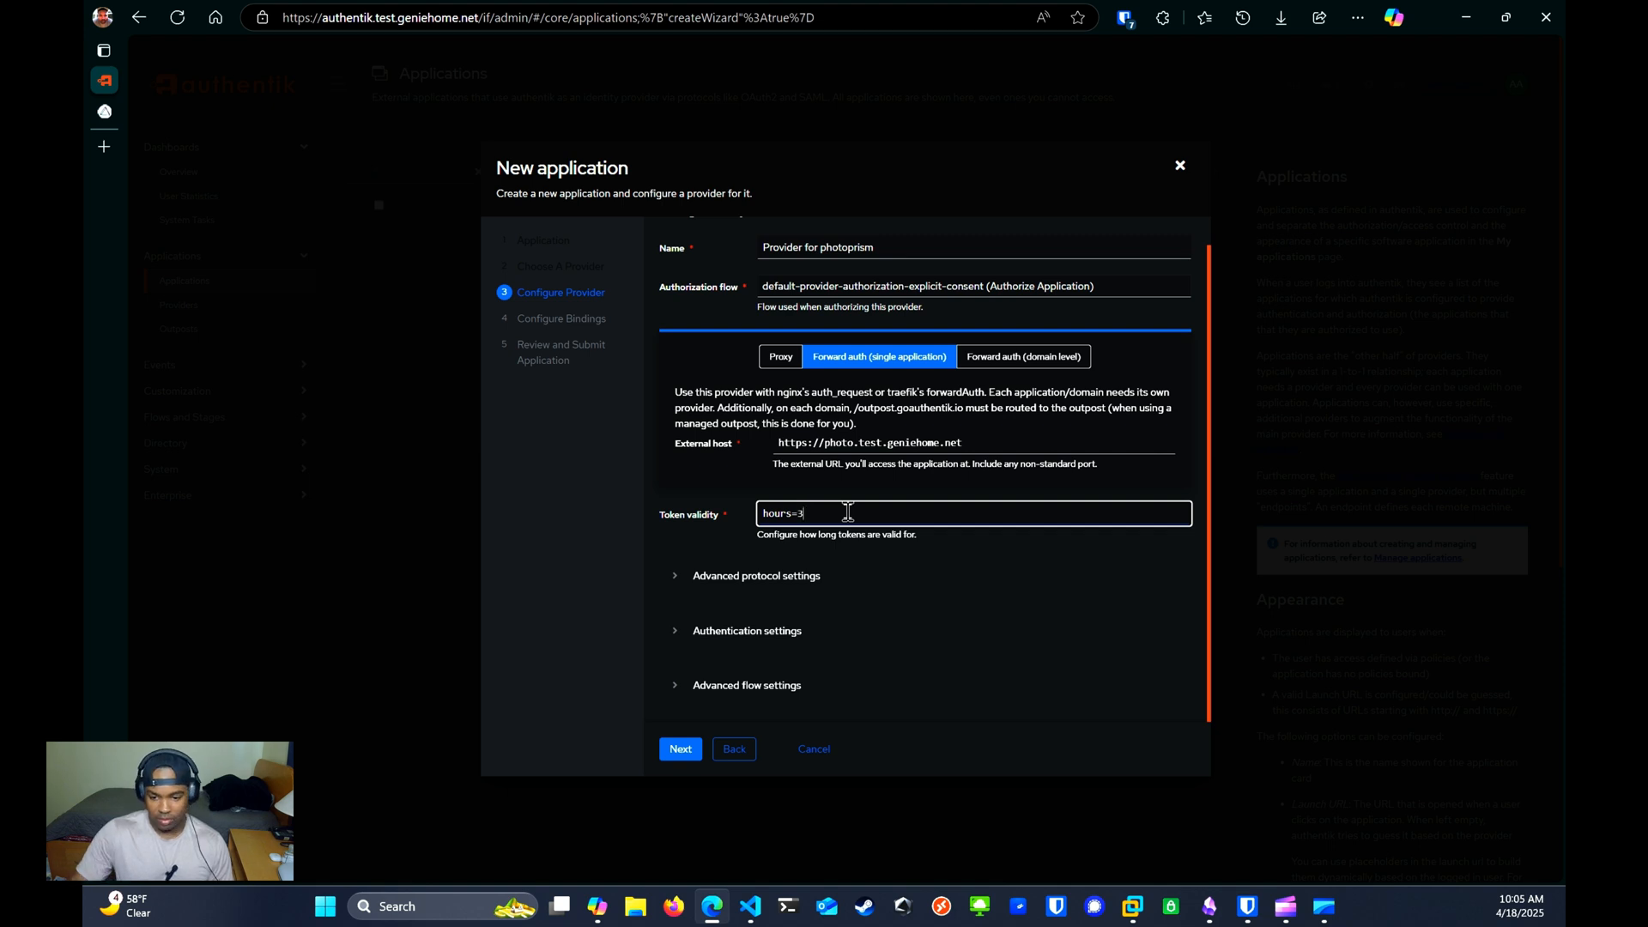
mouse_move(736, 684)
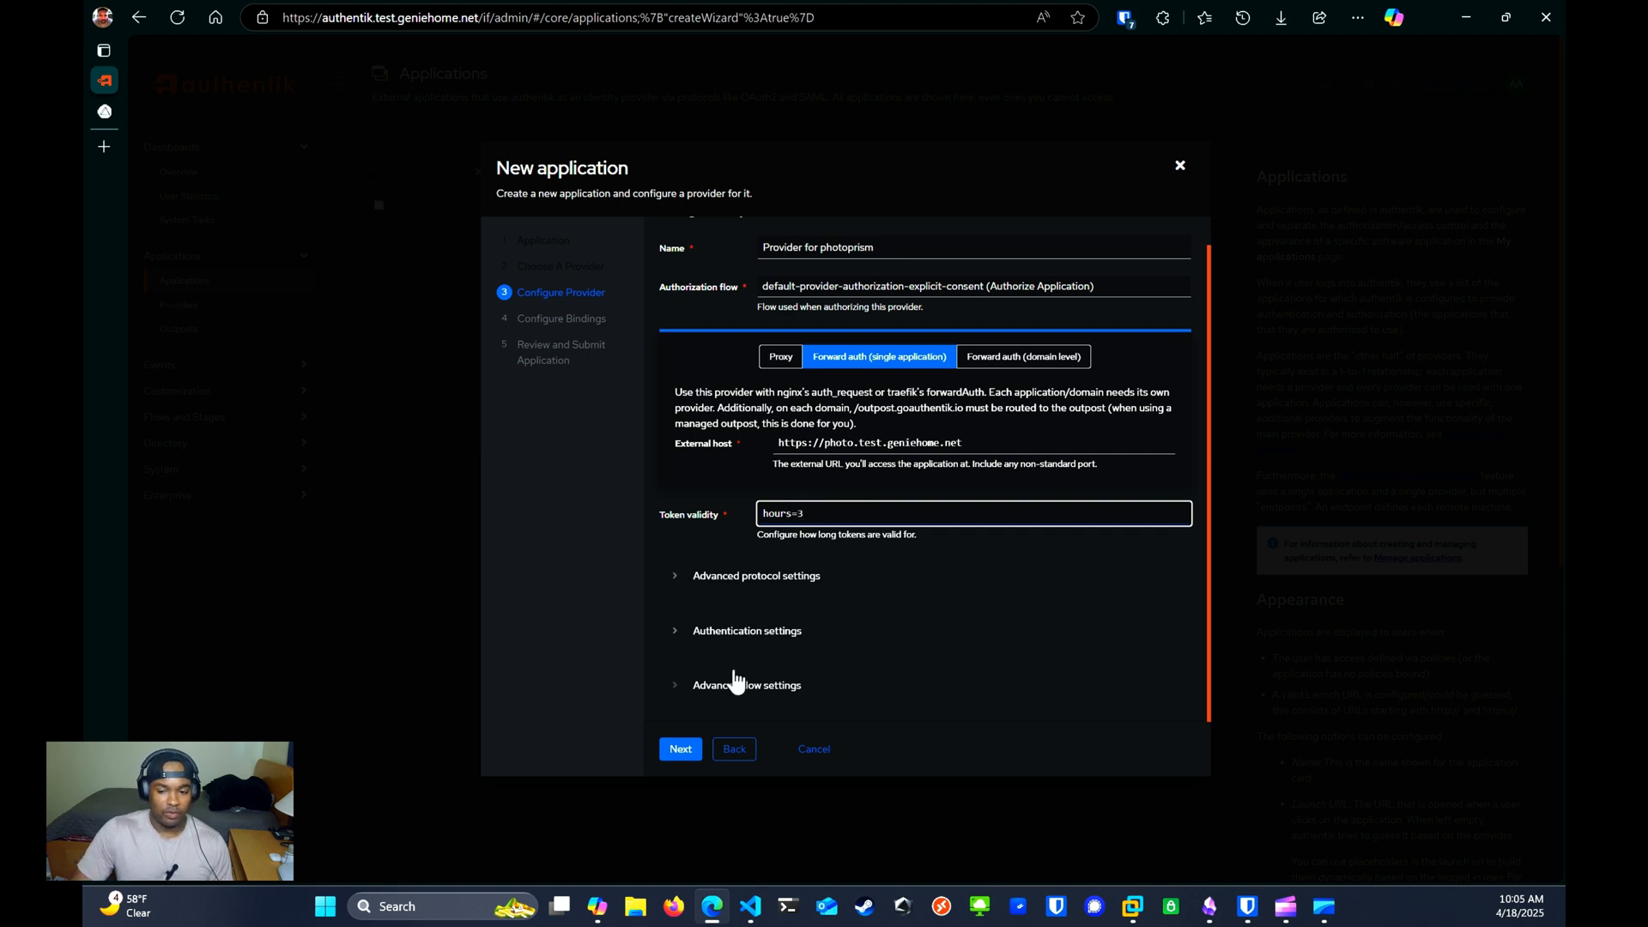
mouse_move(771, 464)
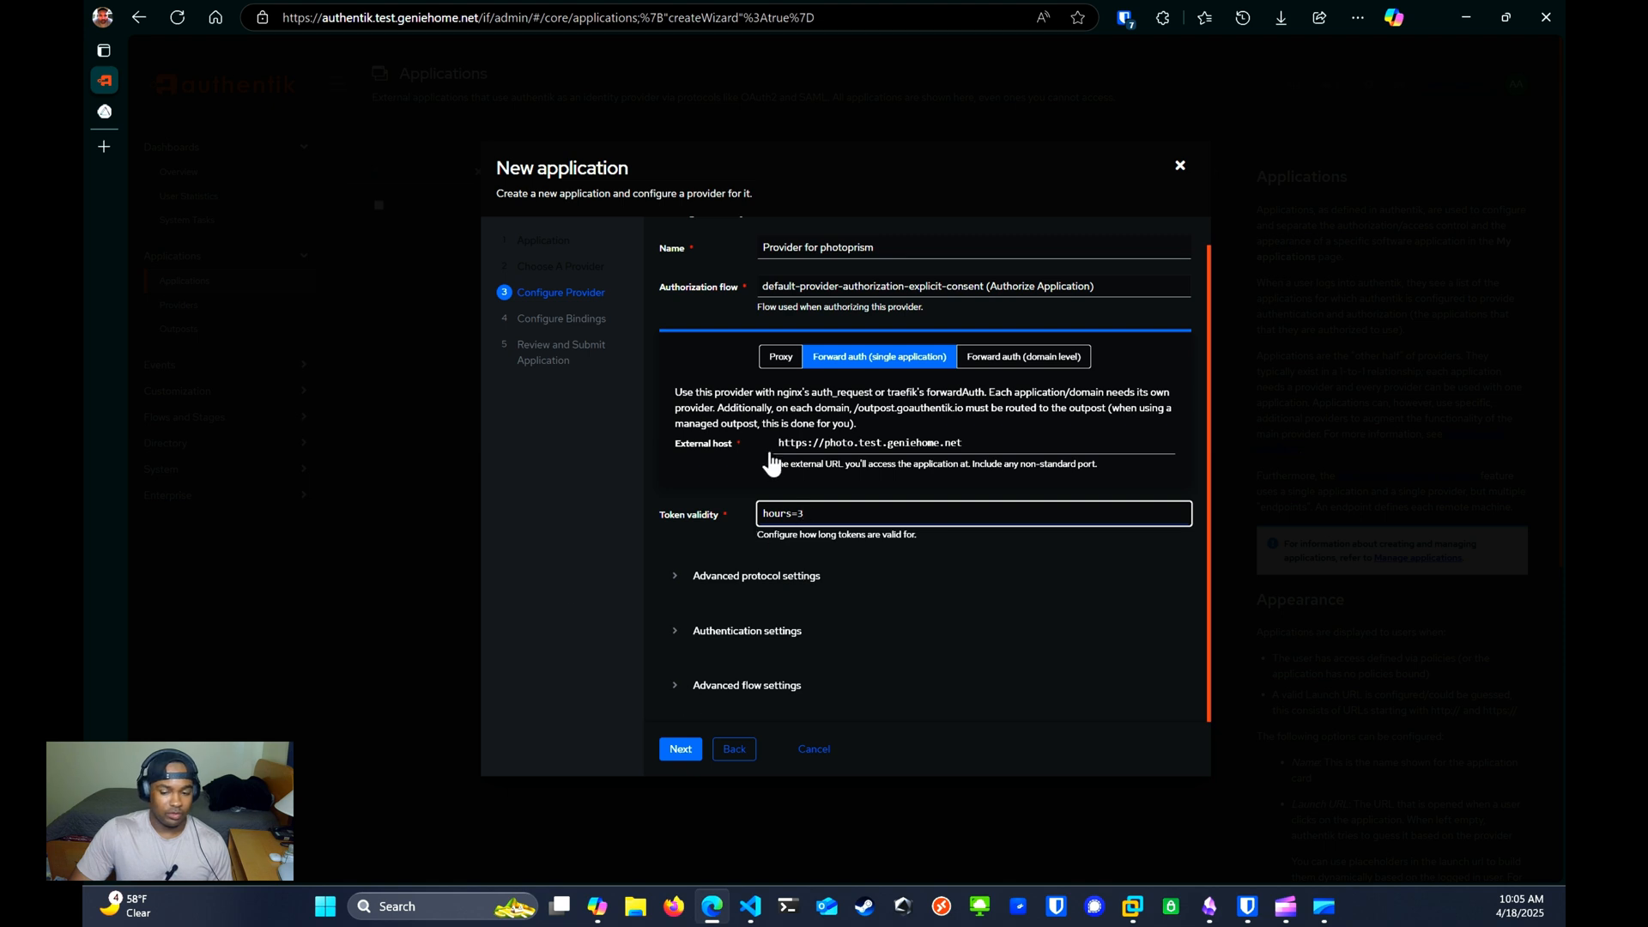
mouse_move(692, 742)
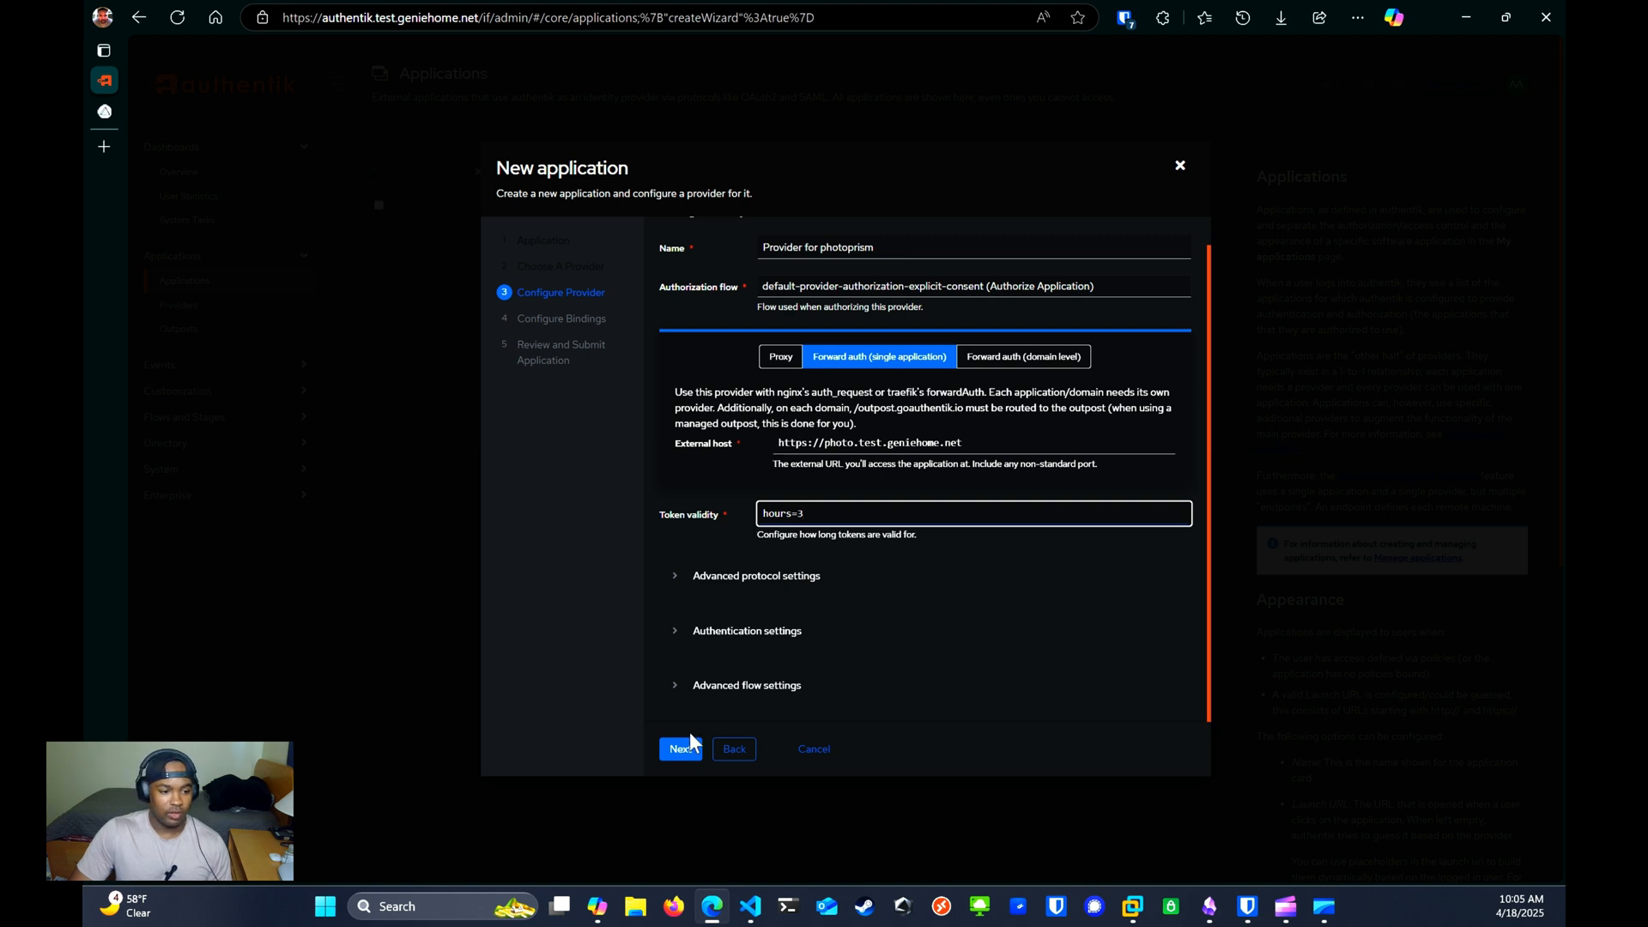
Skip Configure Bindings with no policies and reach the photoprism review summary.
left_click(678, 749)
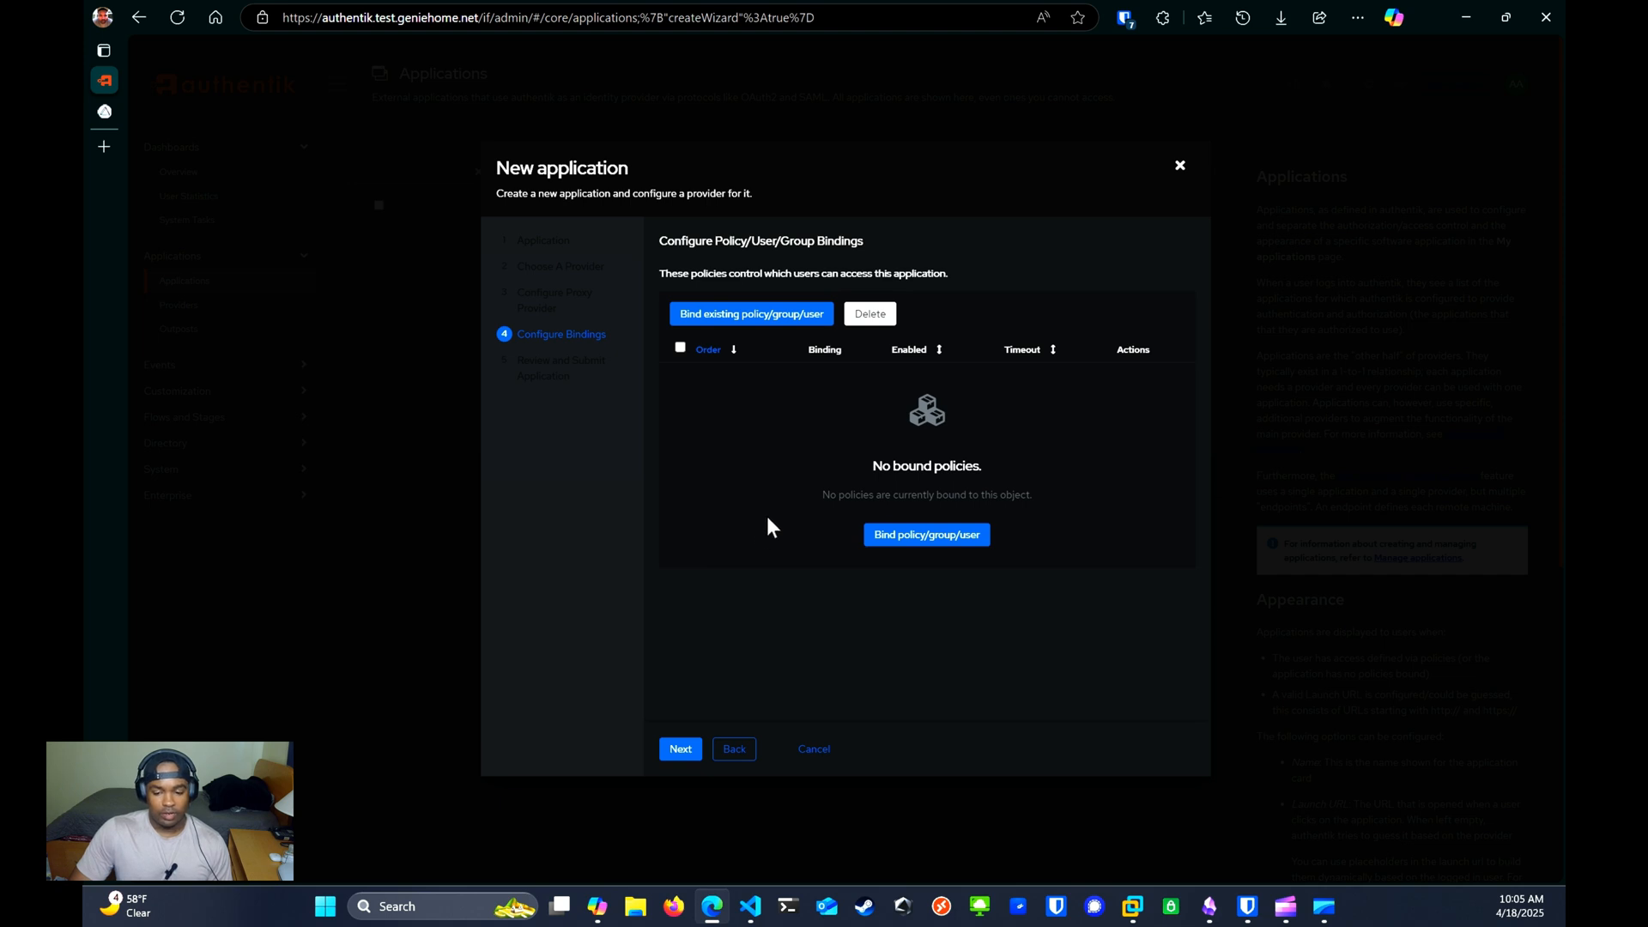
mouse_move(746, 564)
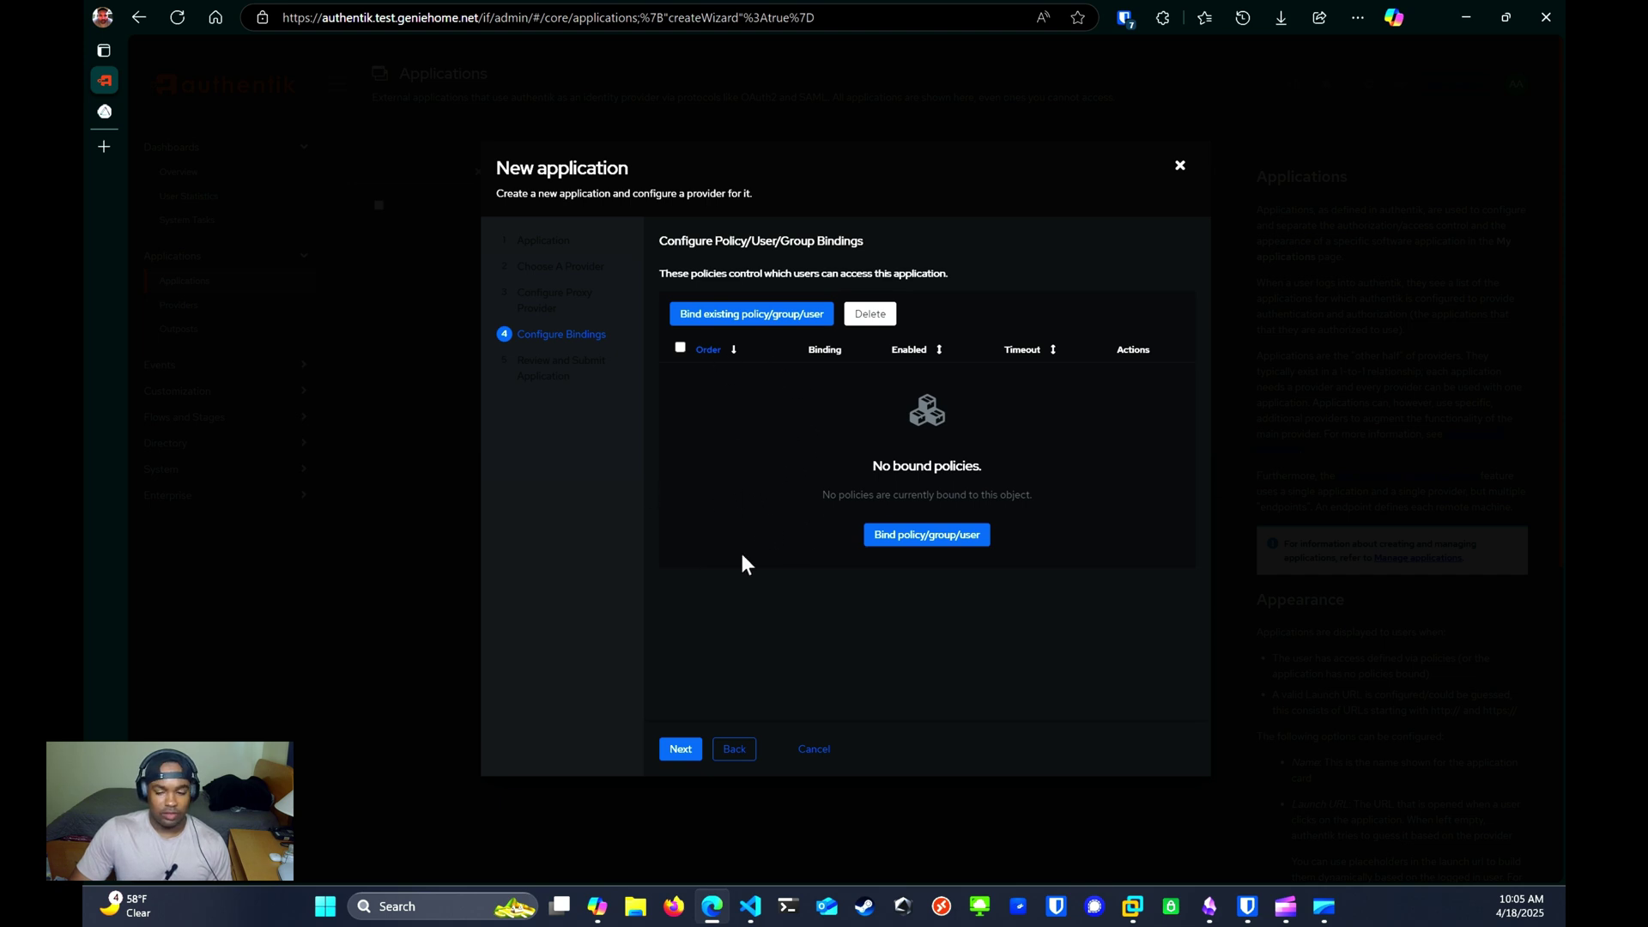
mouse_move(777, 462)
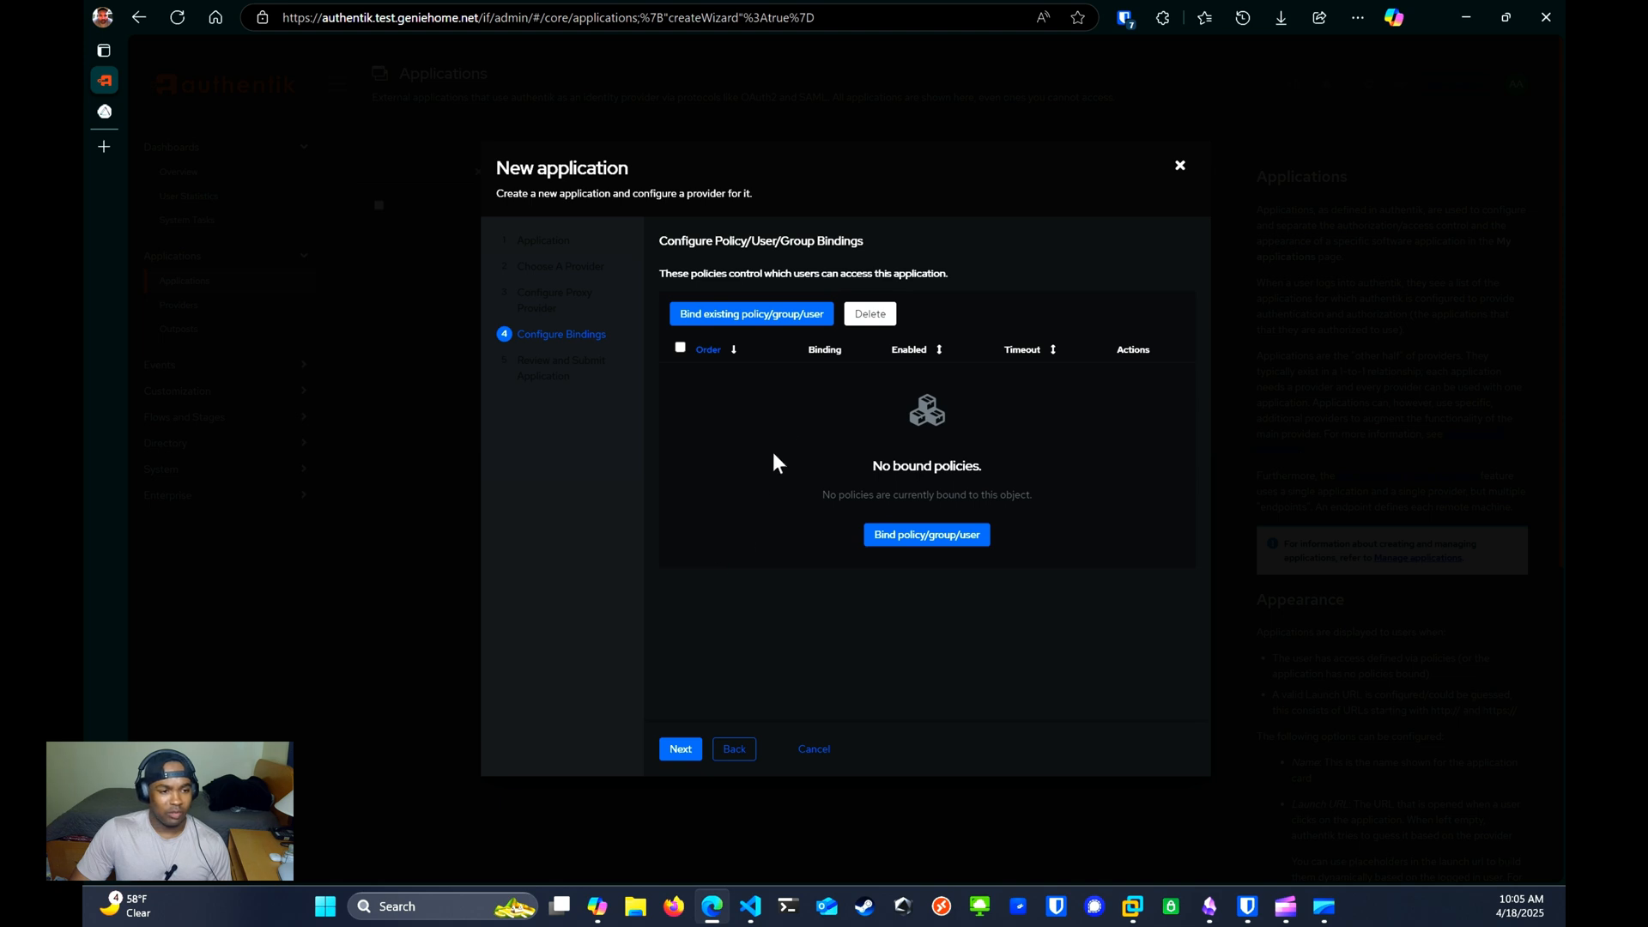
mouse_move(715, 428)
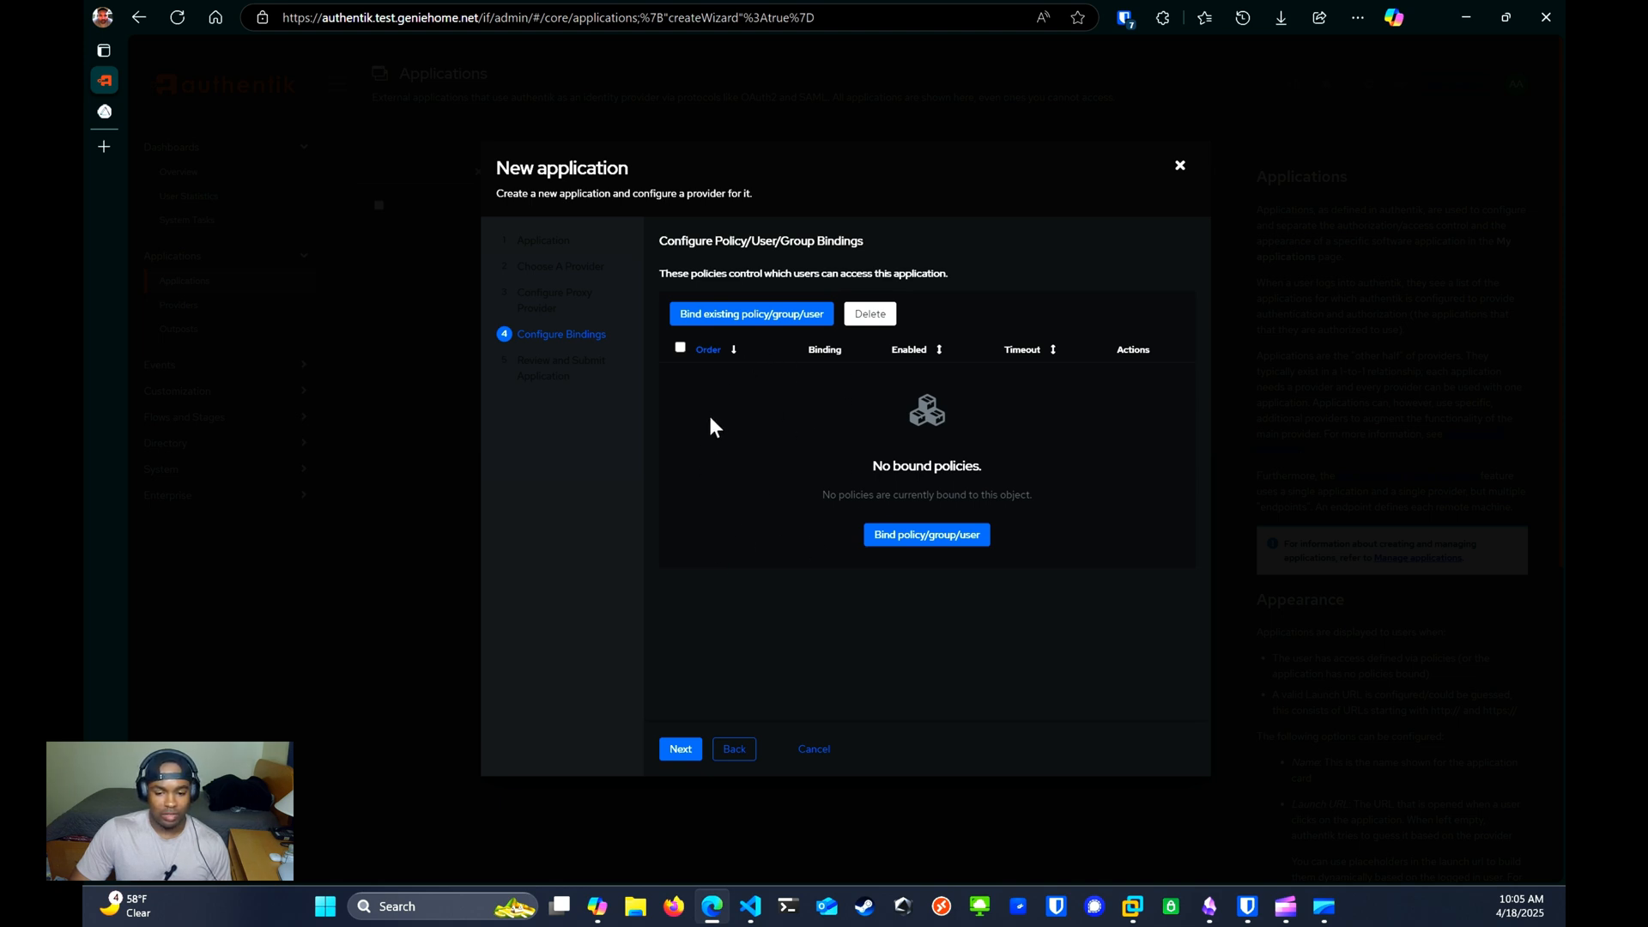
mouse_move(804, 548)
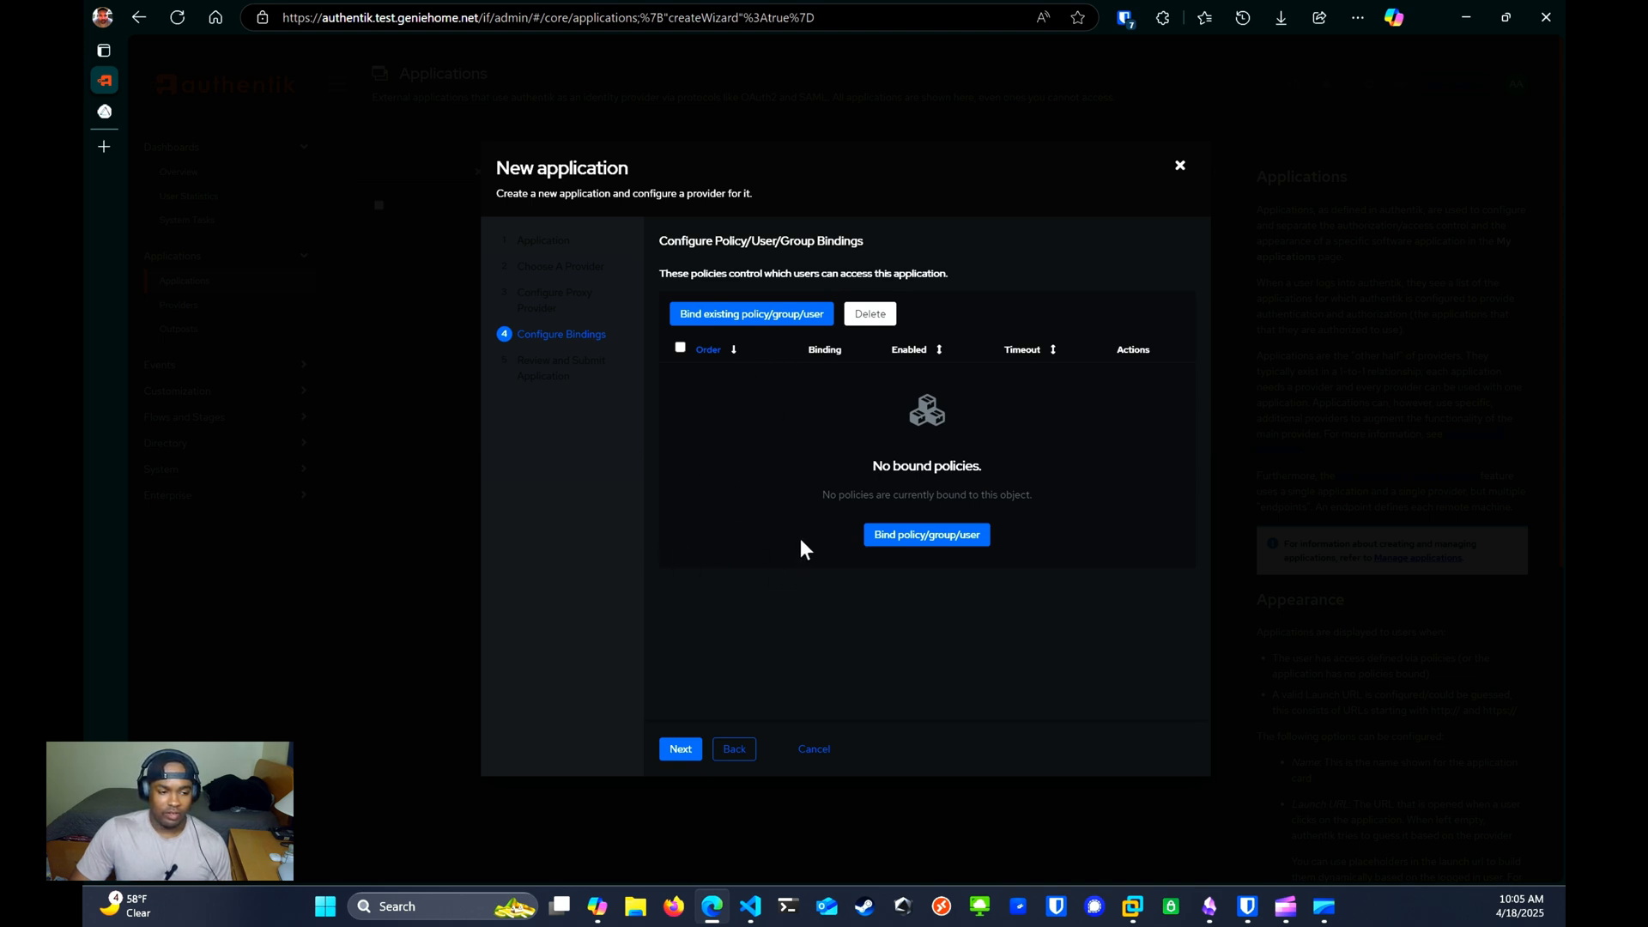
mouse_move(678, 783)
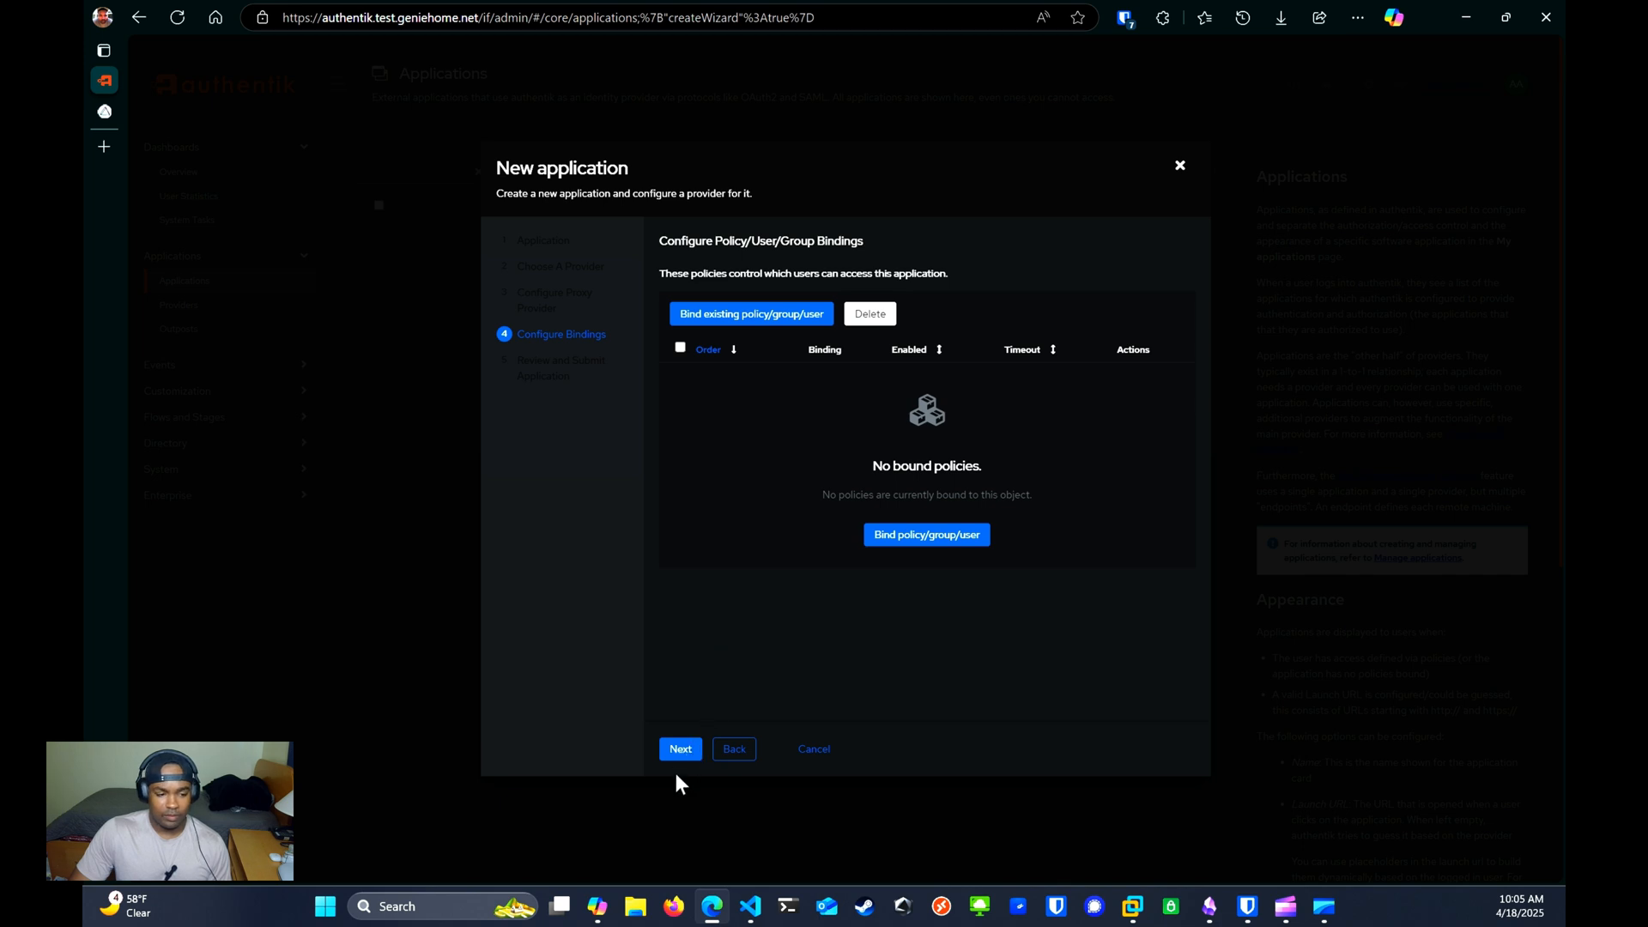
left_click(680, 748)
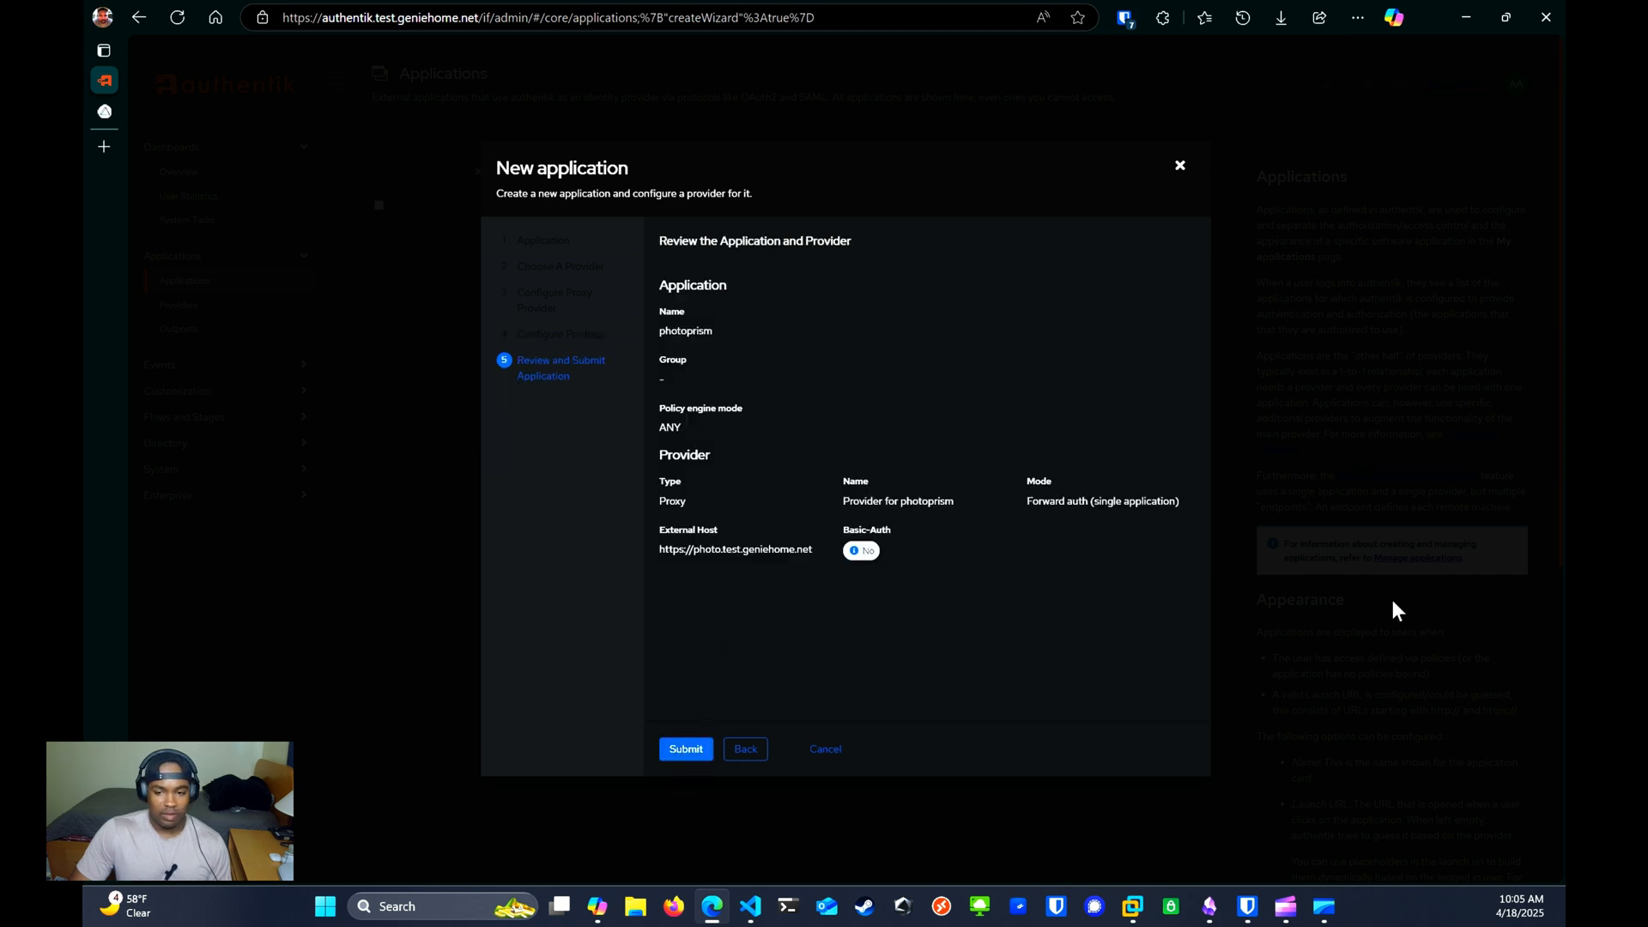
mouse_move(815, 297)
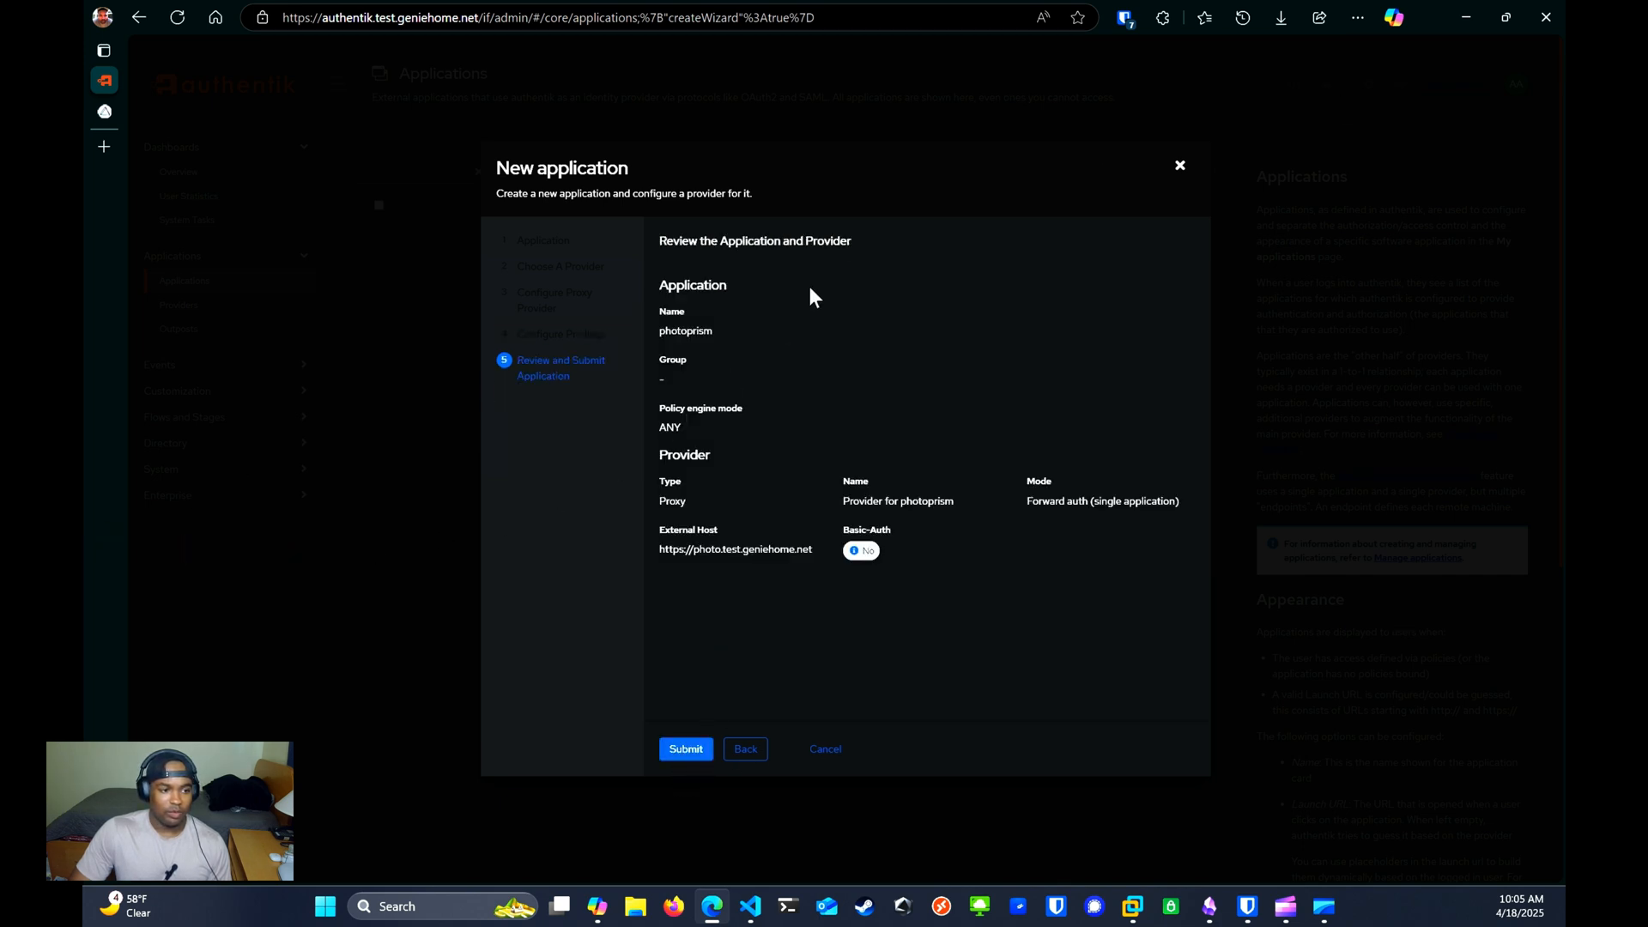
mouse_move(799, 315)
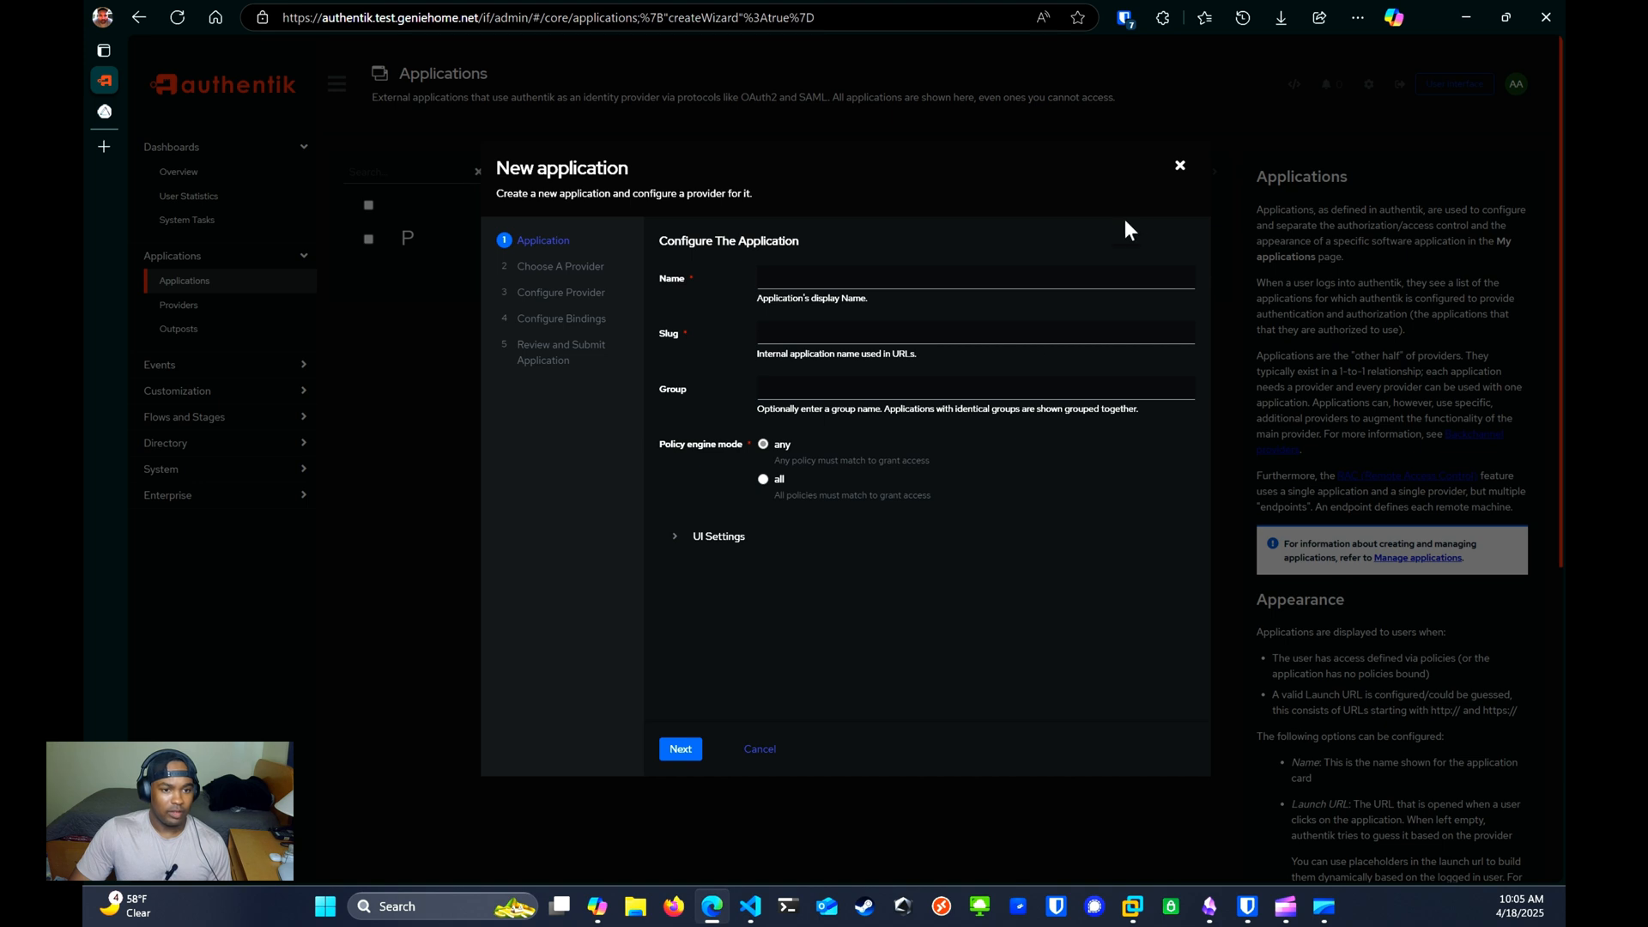
left_click(1178, 165)
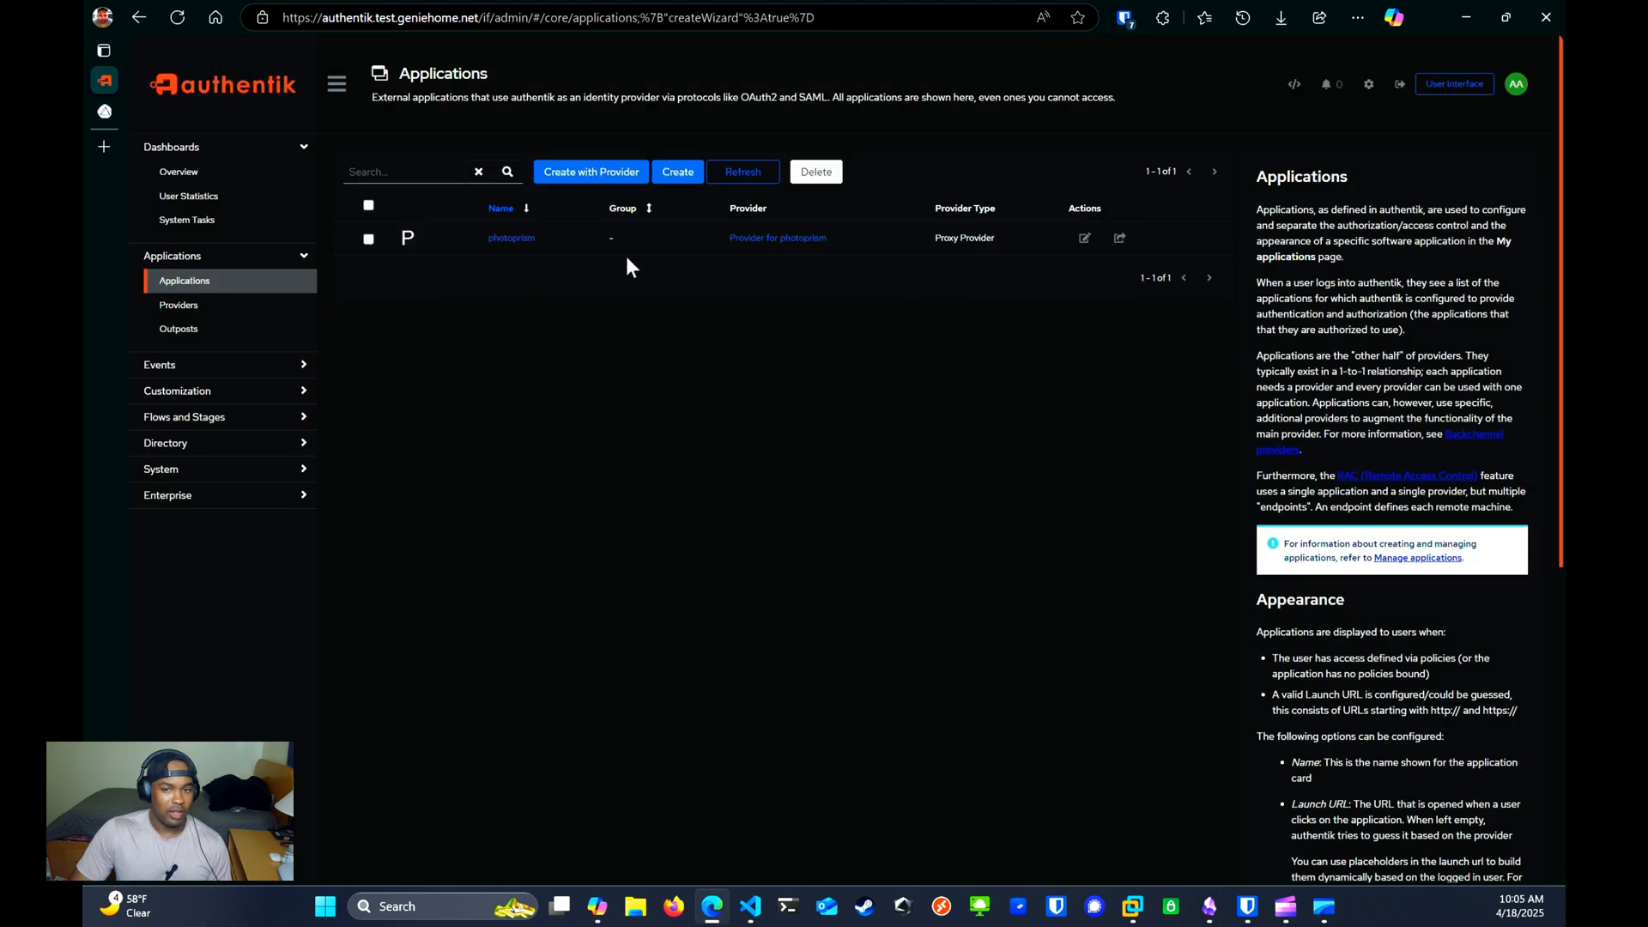
mouse_move(743, 256)
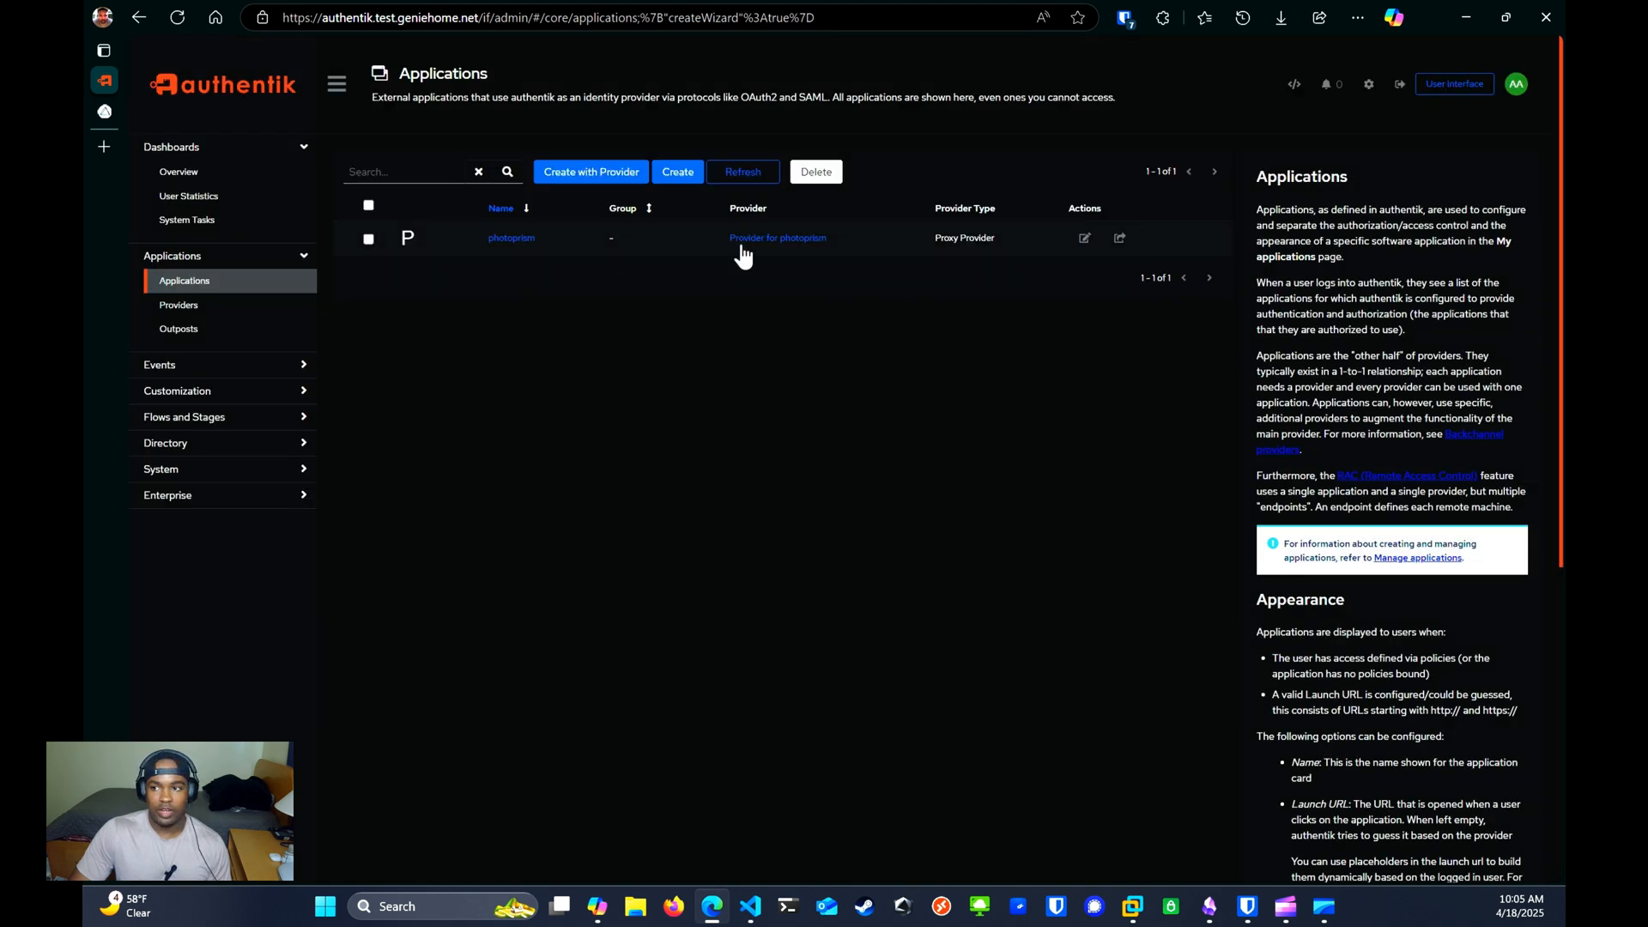
mouse_move(756, 256)
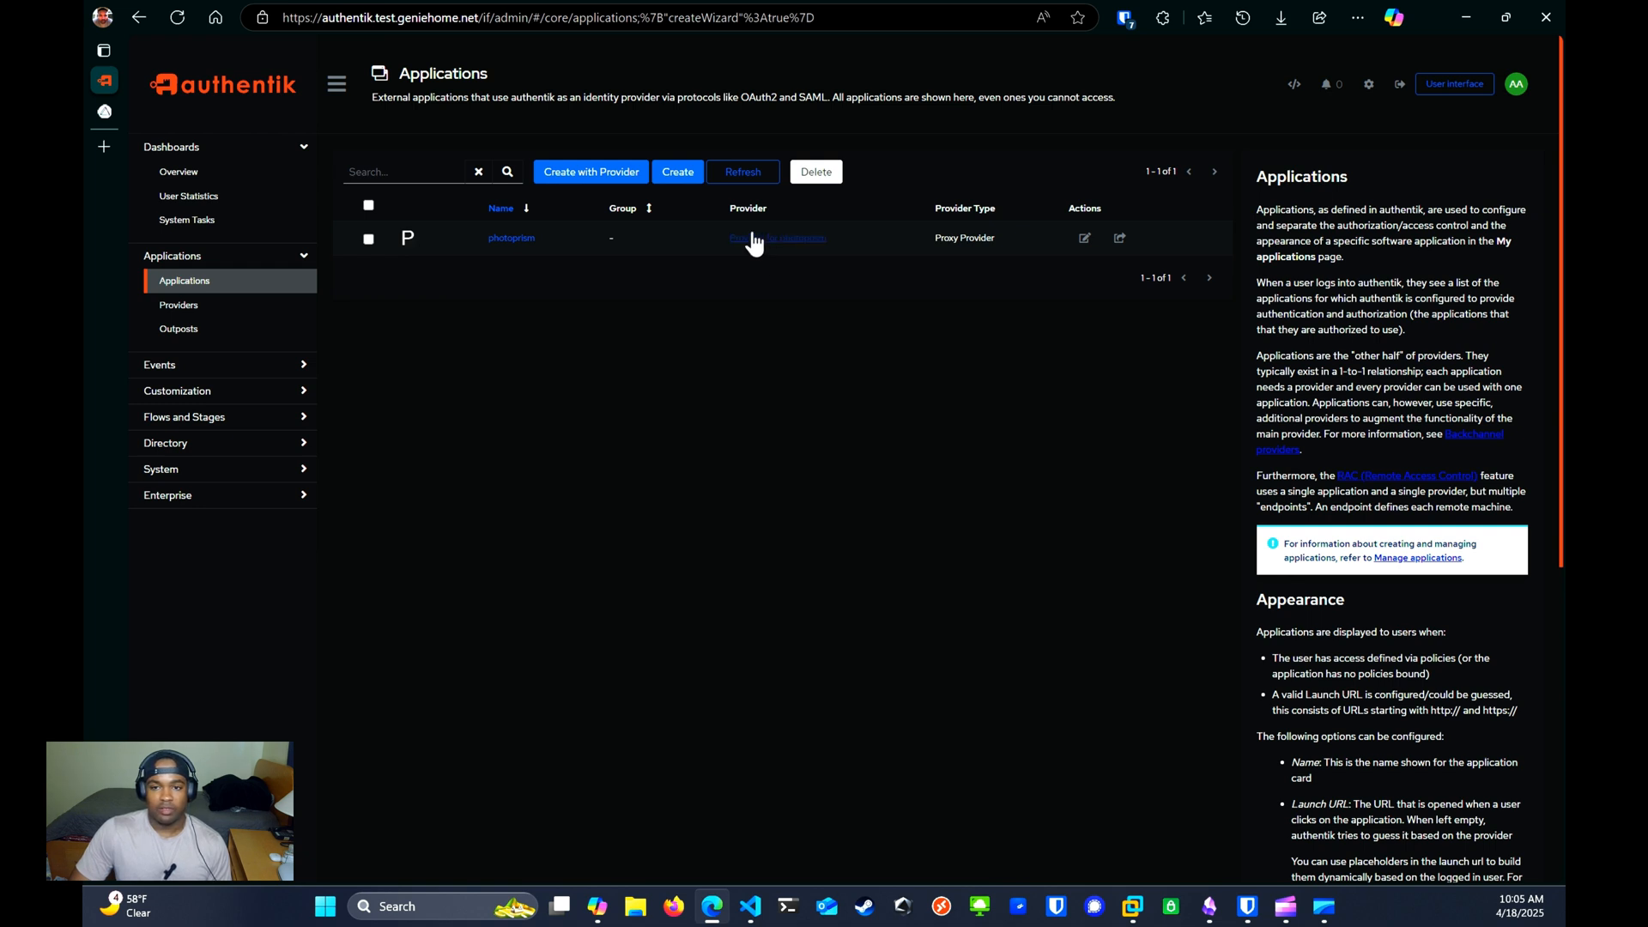
mouse_move(673, 281)
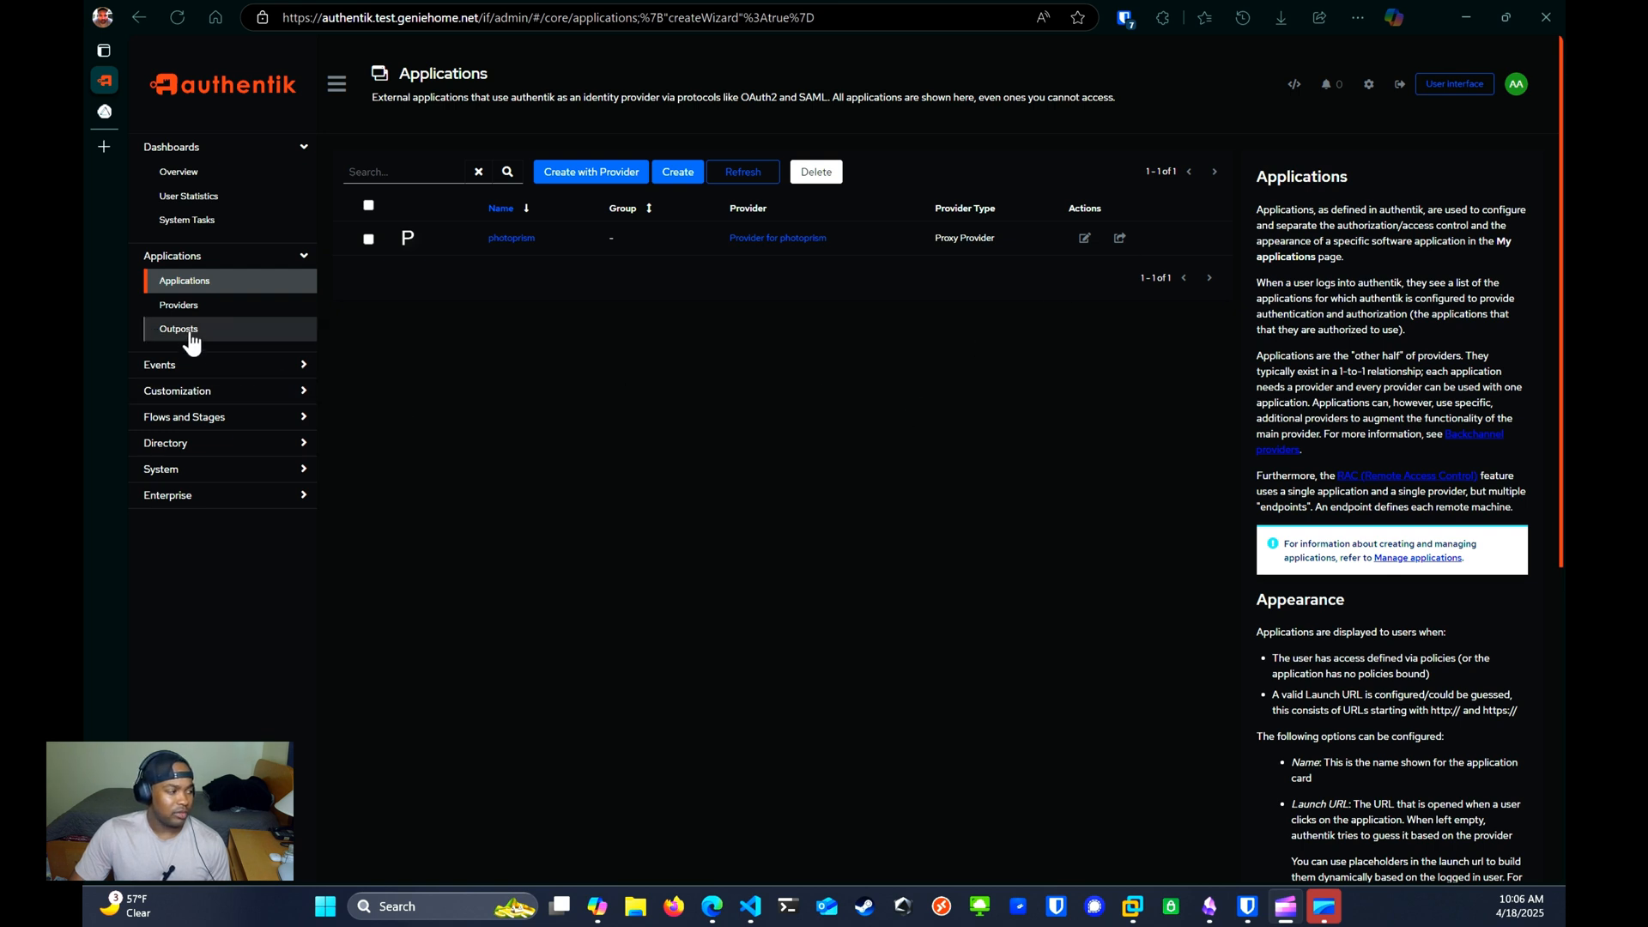
left_click(177, 328)
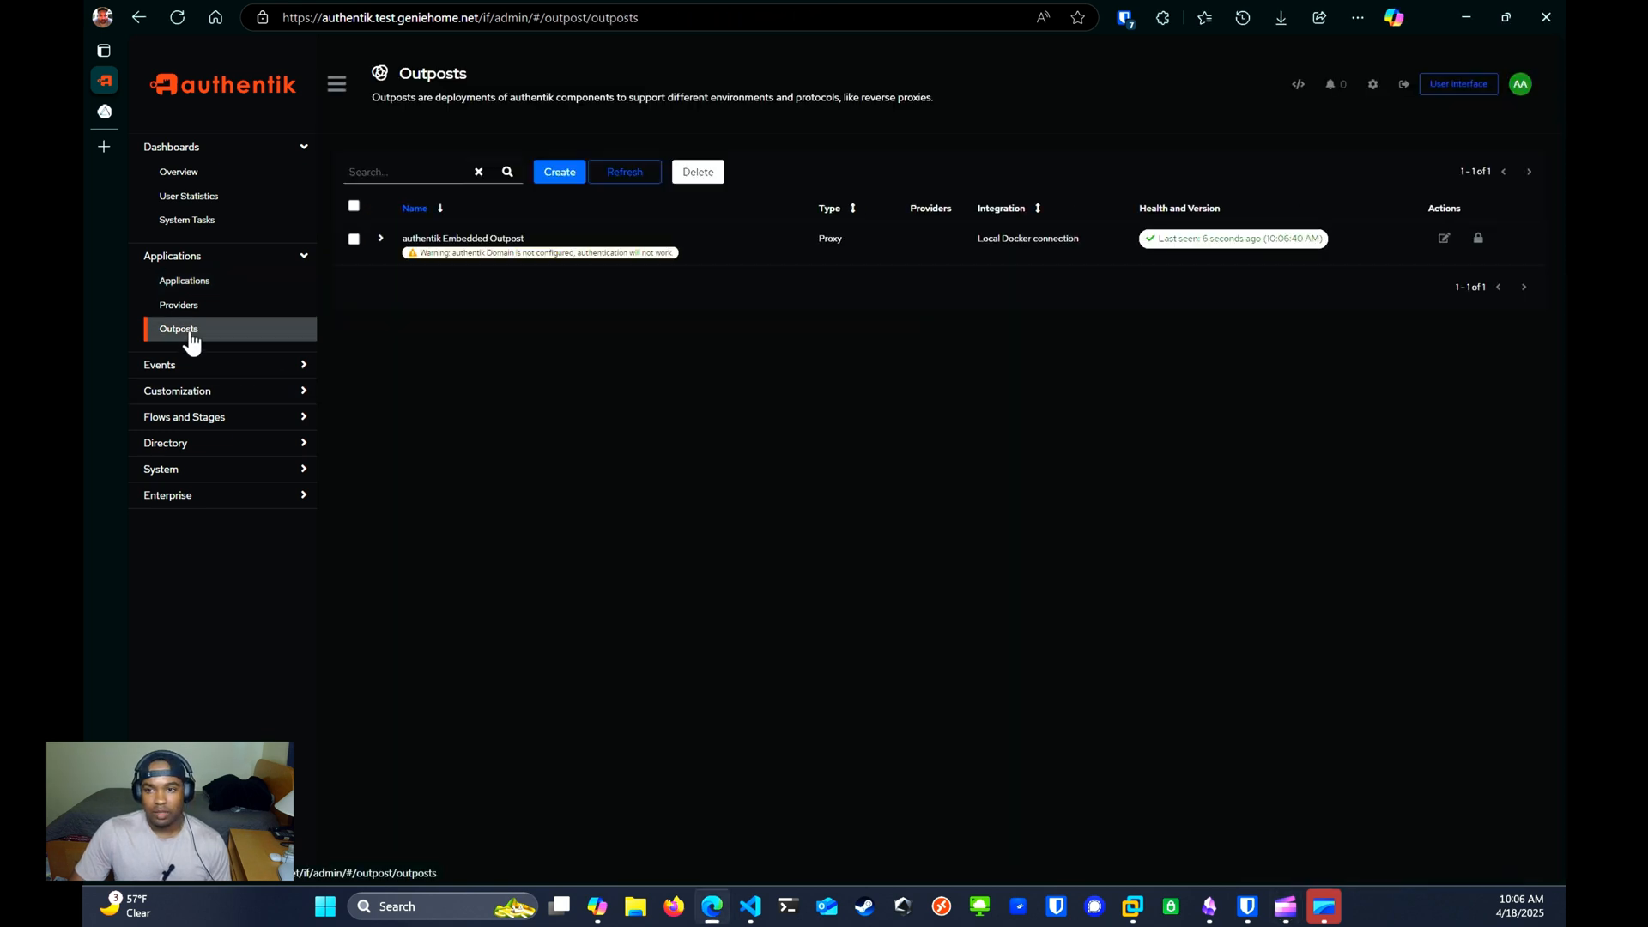
mouse_move(505, 265)
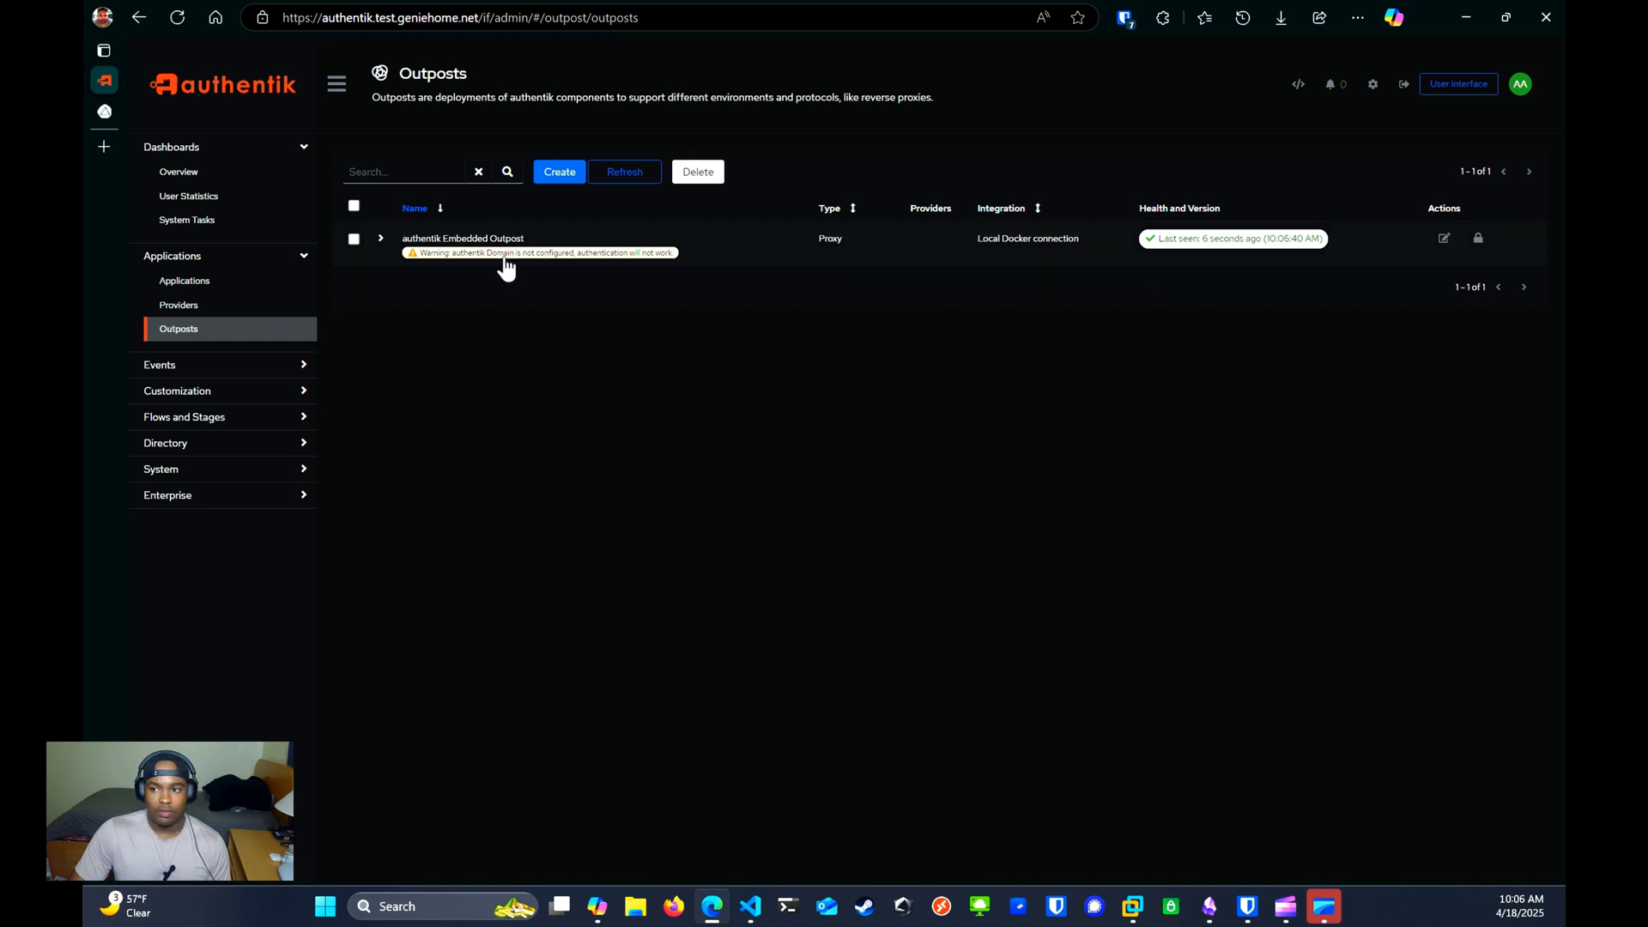
mouse_move(1153, 243)
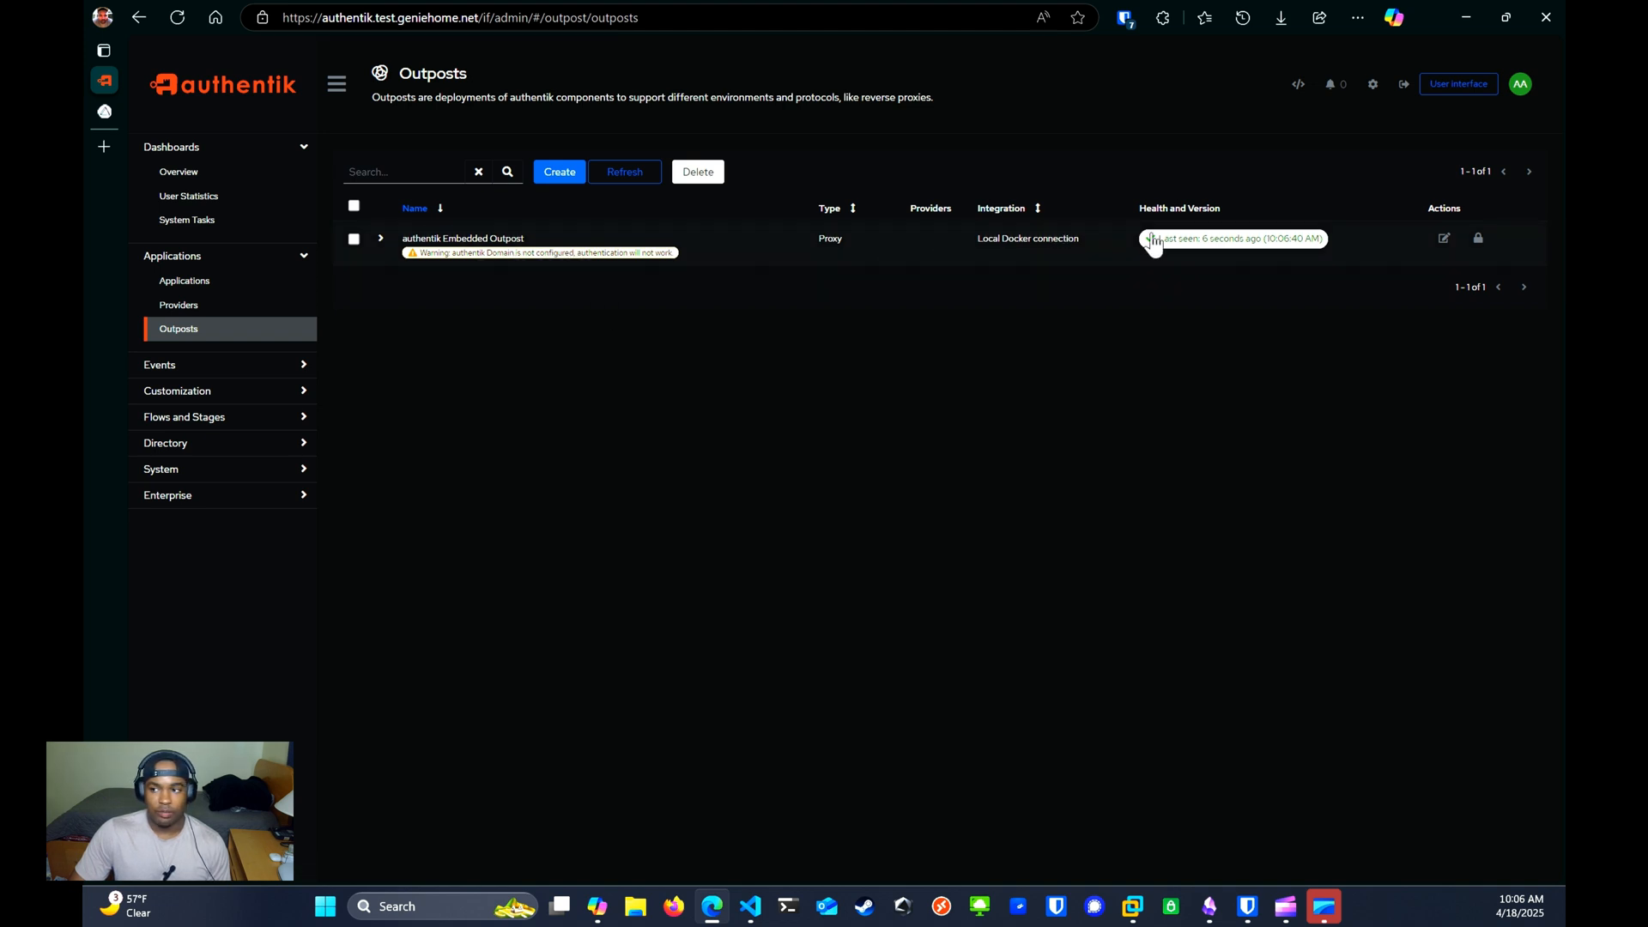
mouse_move(1443, 237)
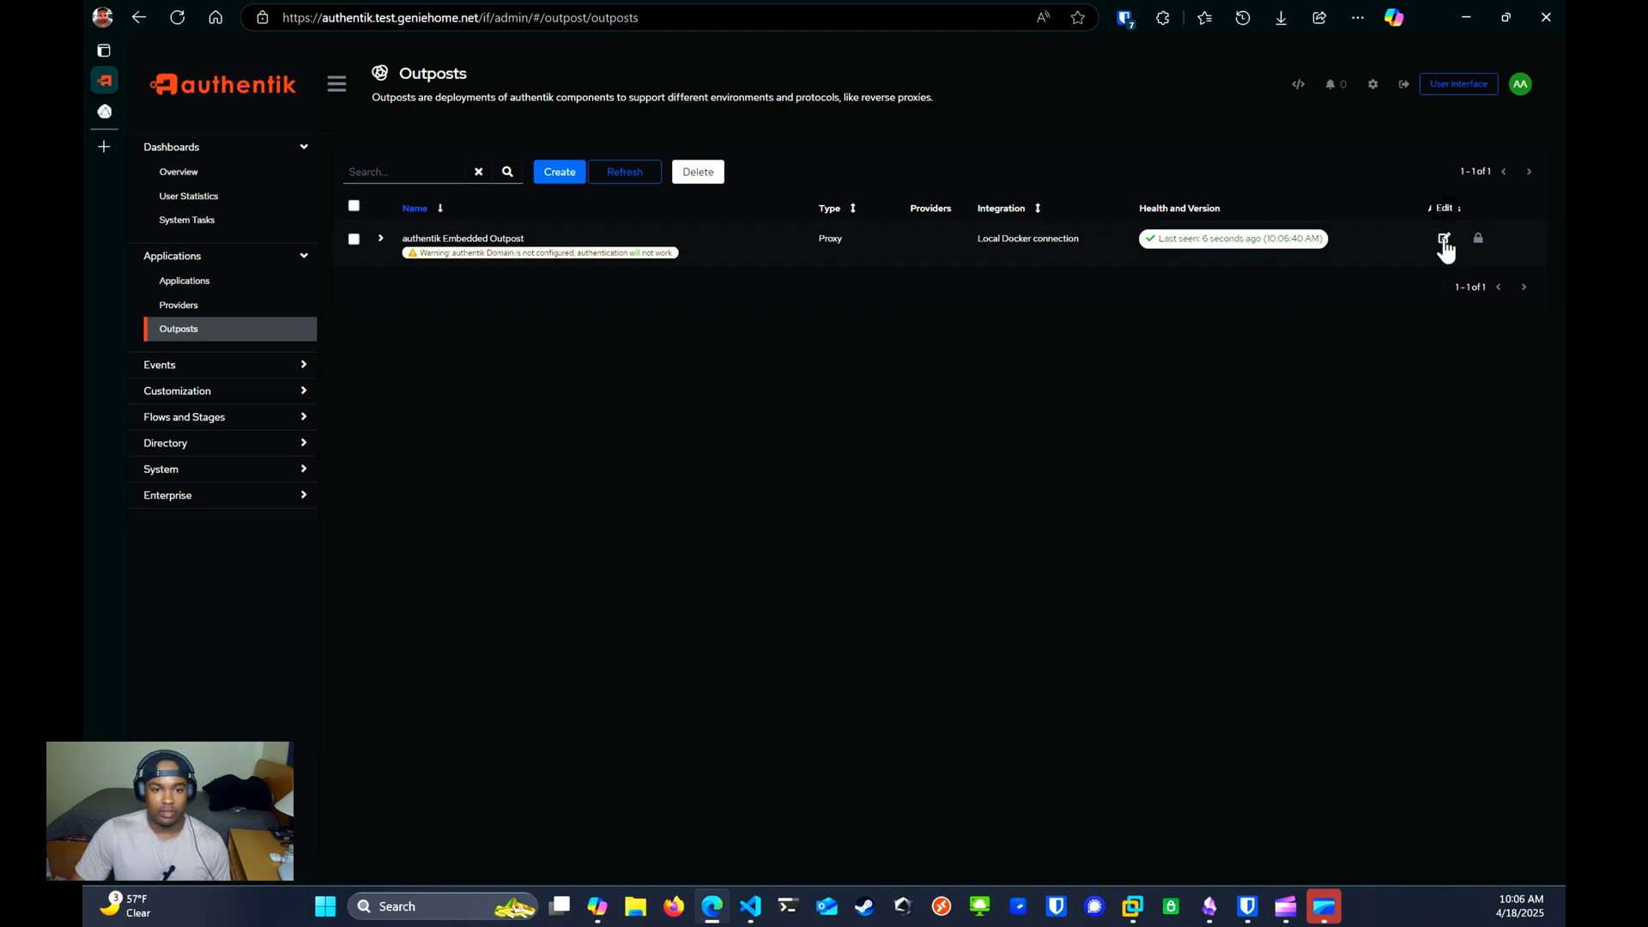
left_click(1443, 239)
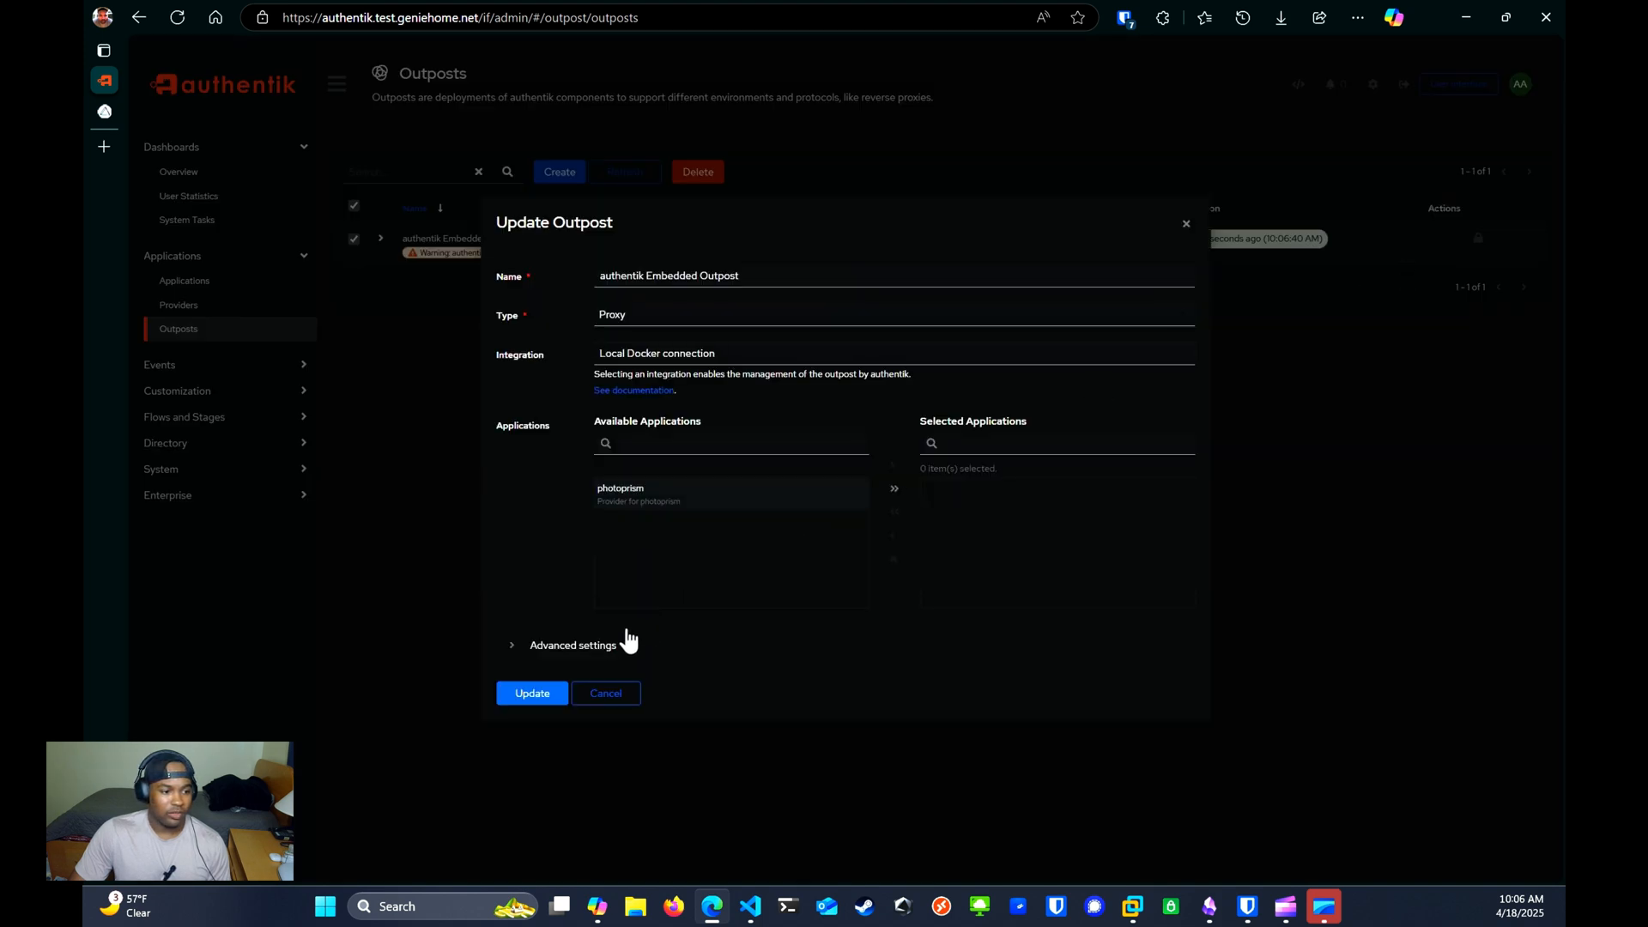
left_click(572, 644)
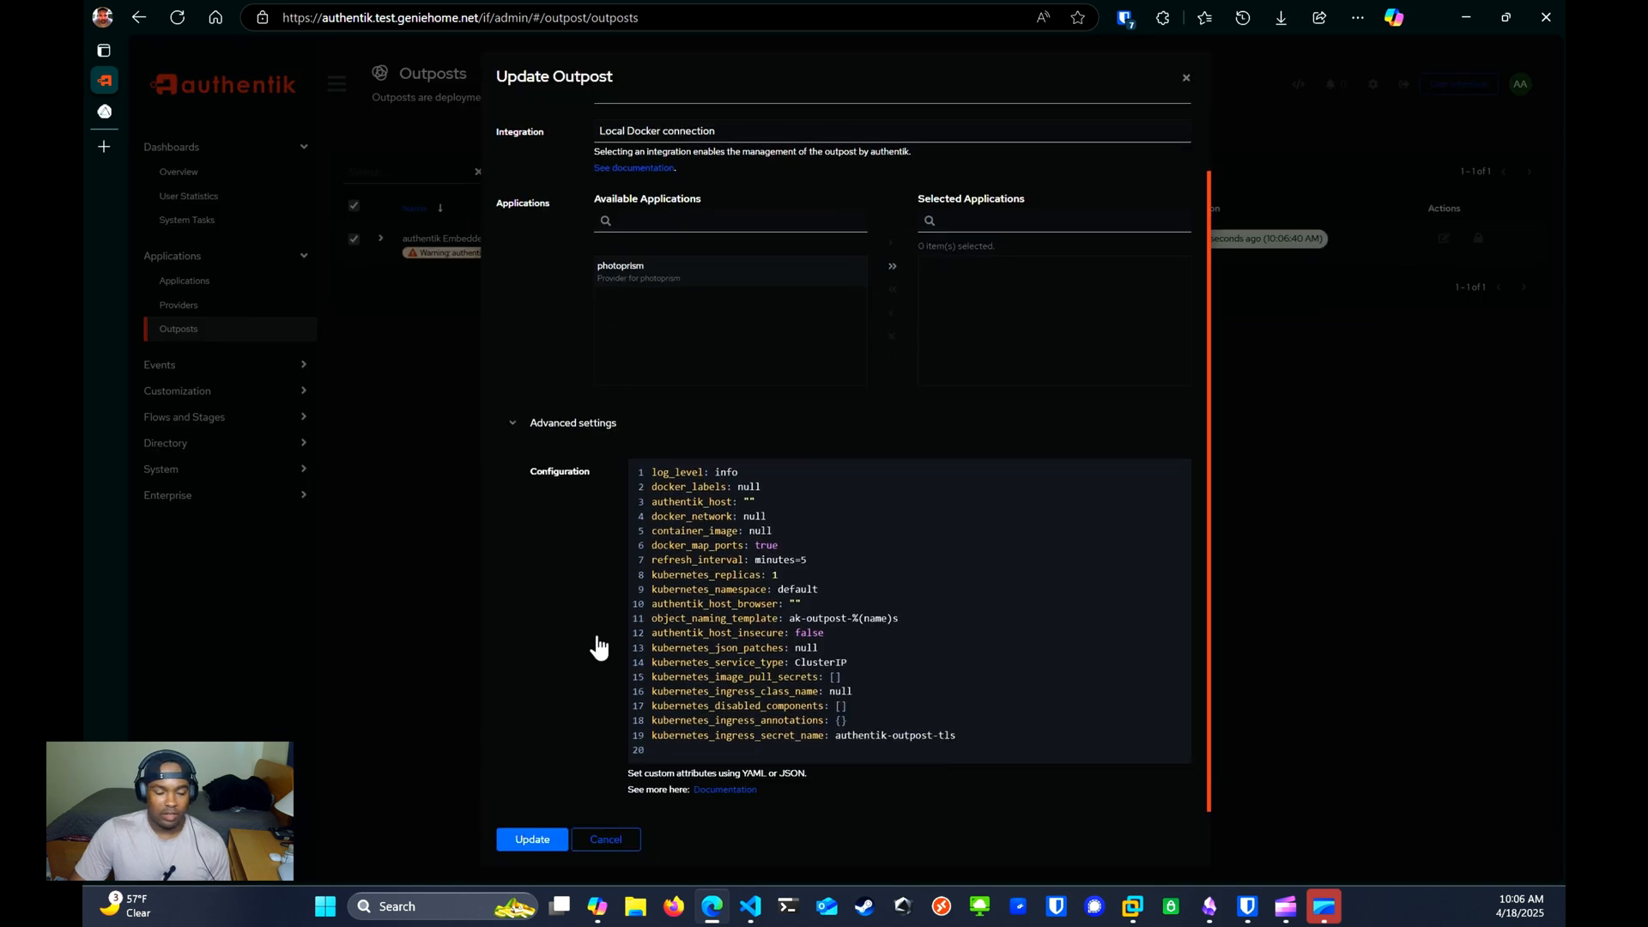
mouse_move(746, 509)
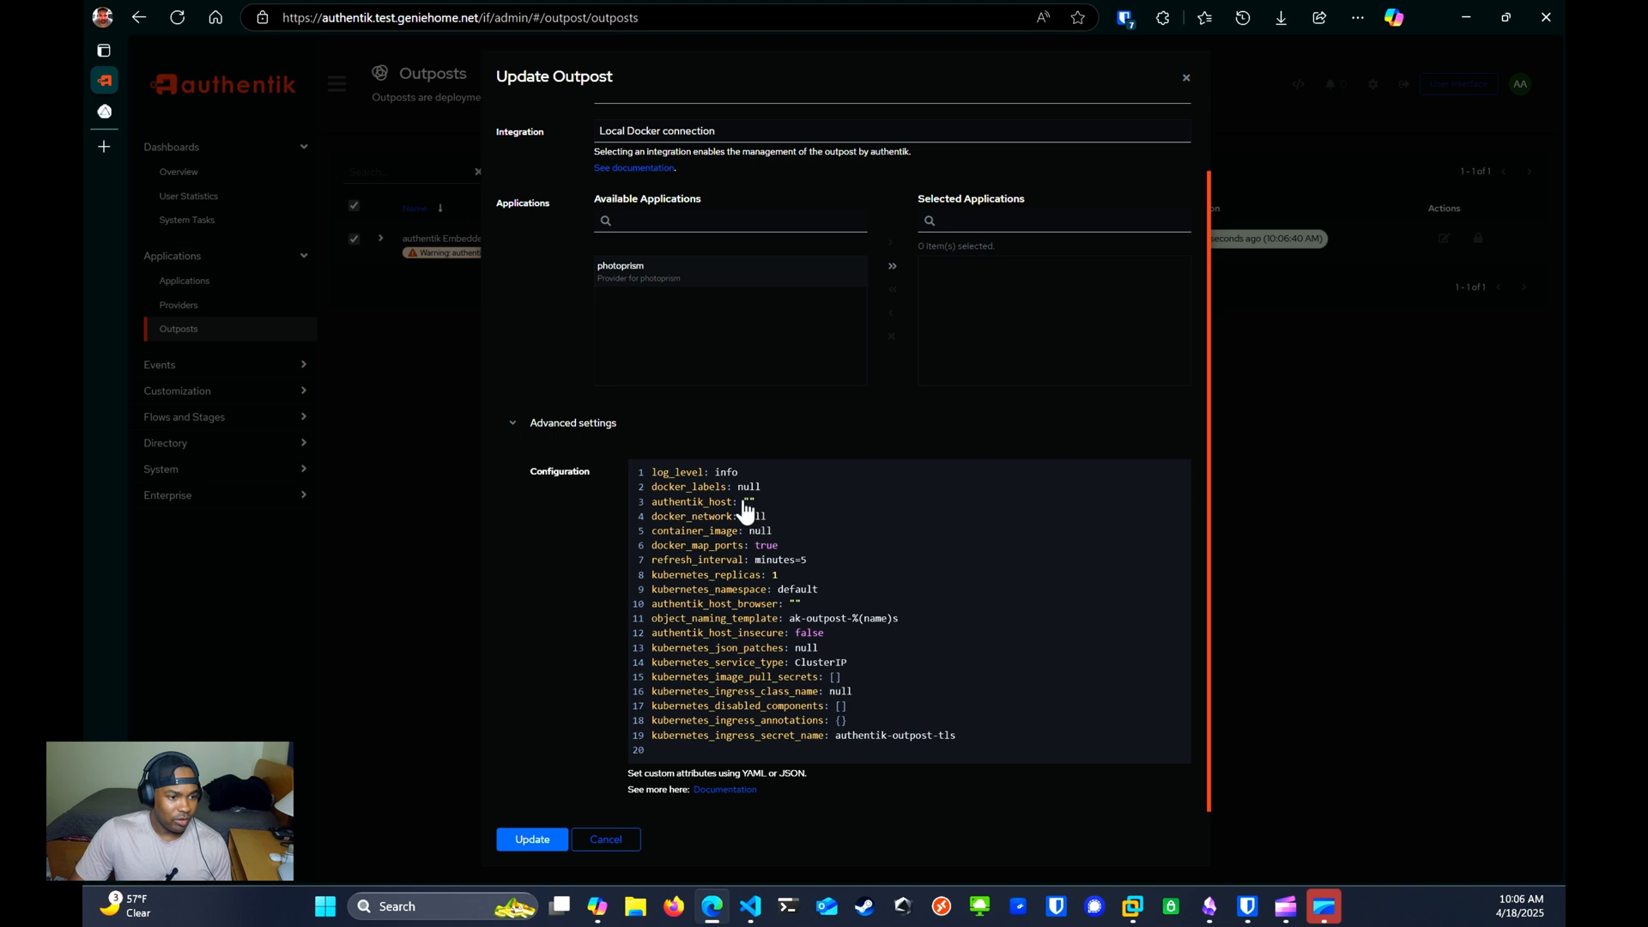
mouse_move(707, 515)
type("https://authentik.test.geniehome.net")
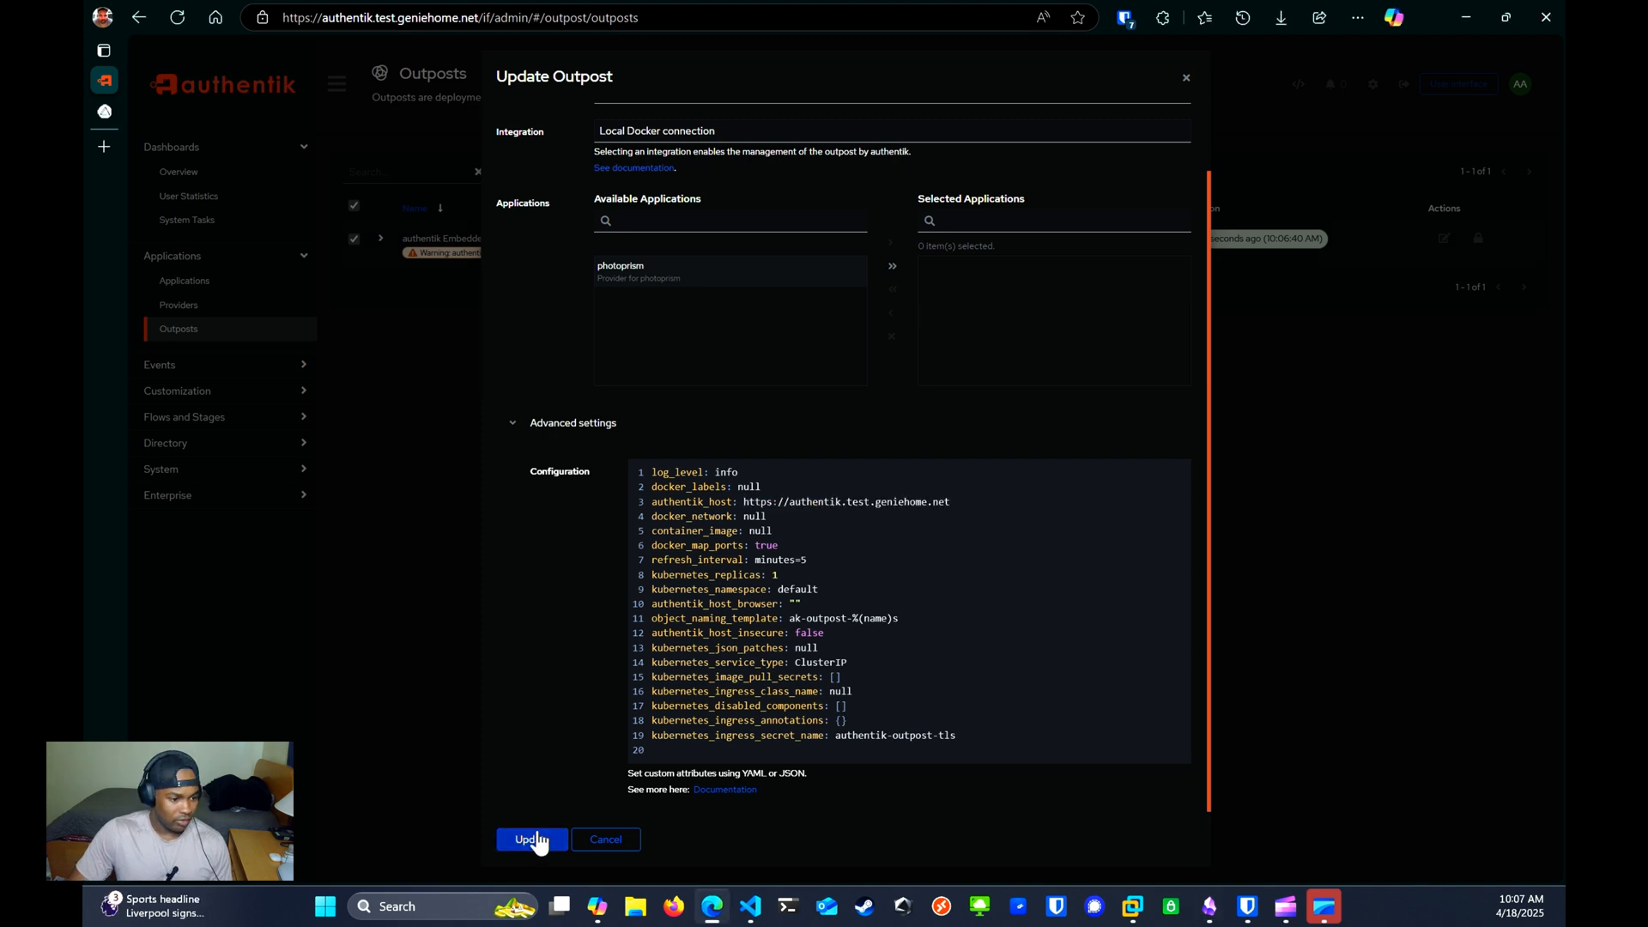
left_click(531, 838)
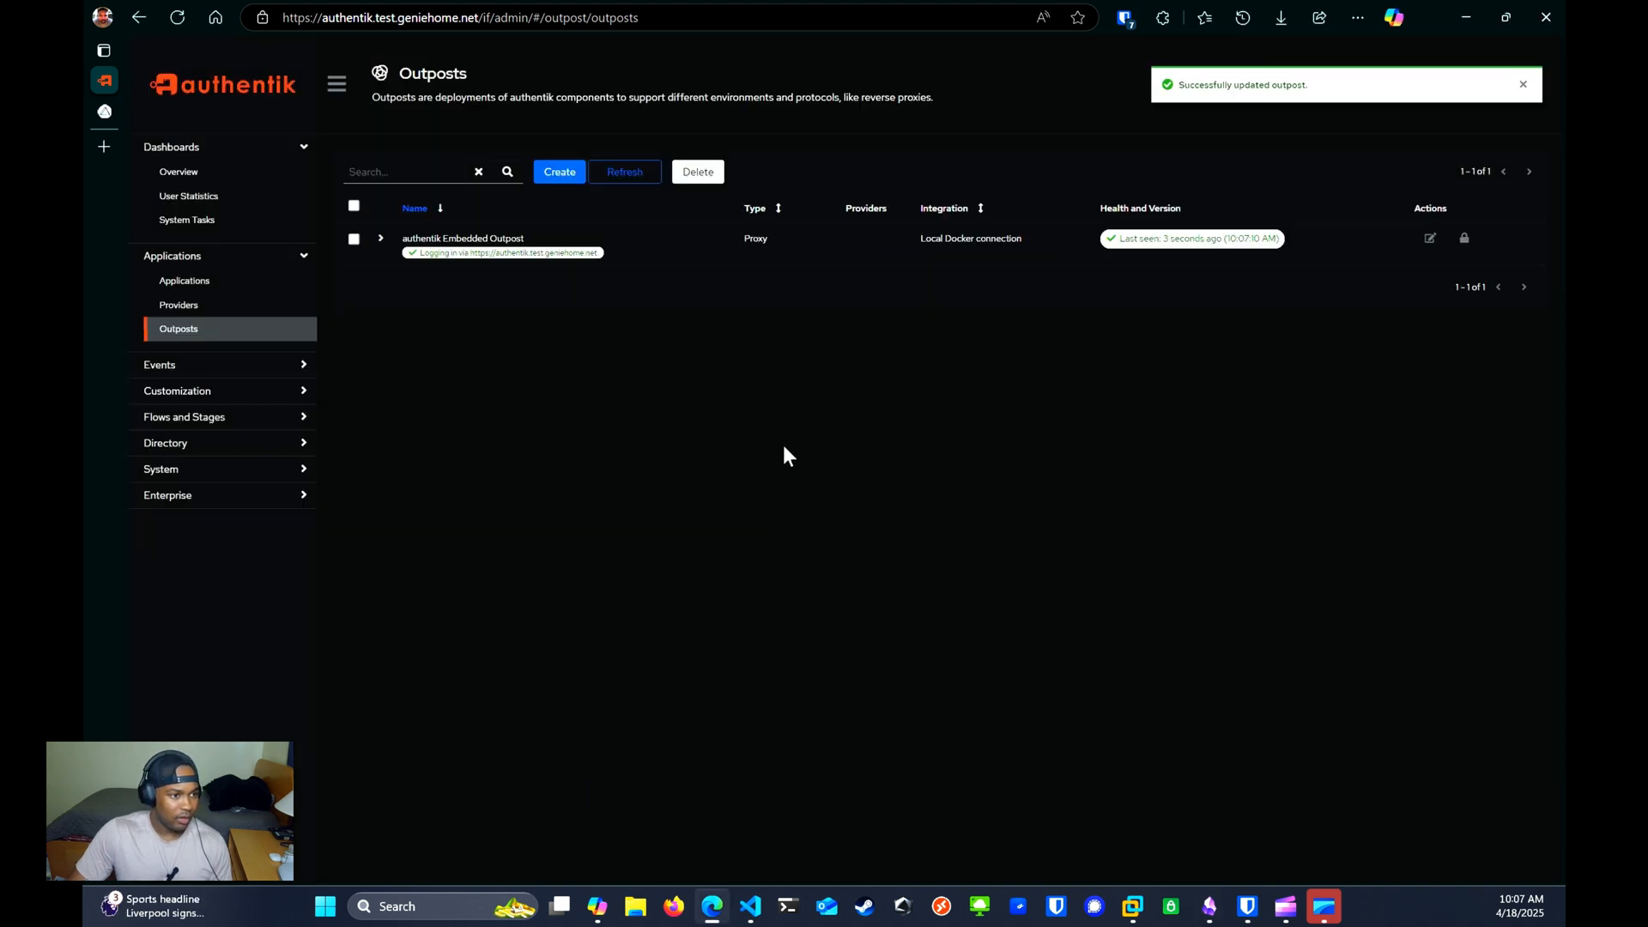
mouse_move(660, 250)
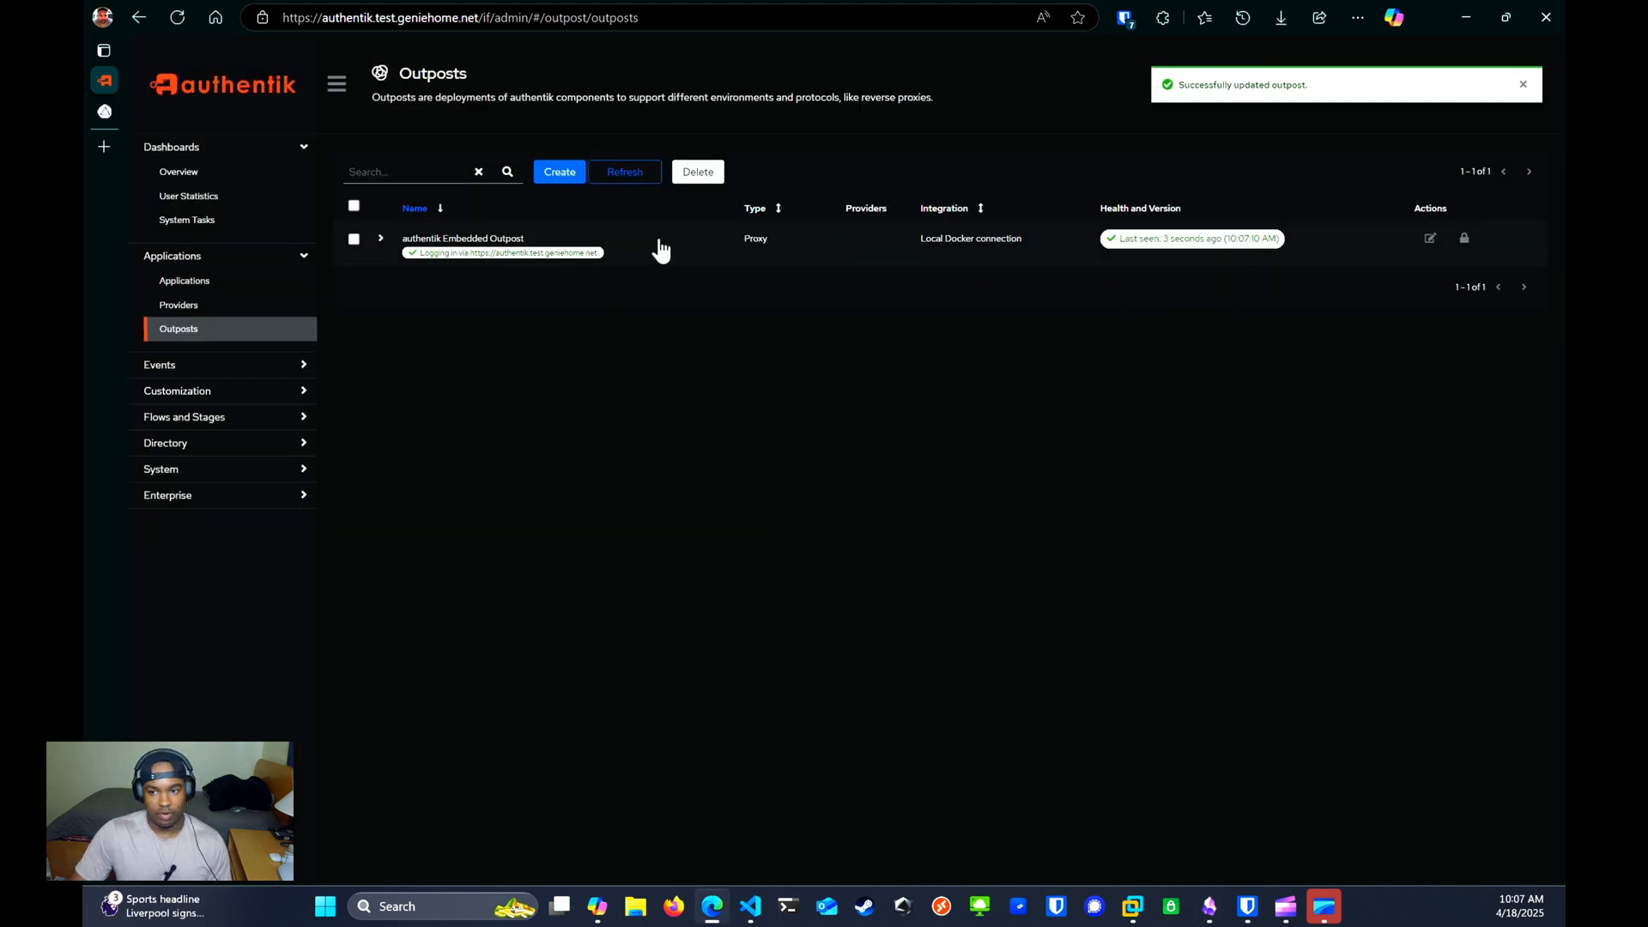
mouse_move(467, 273)
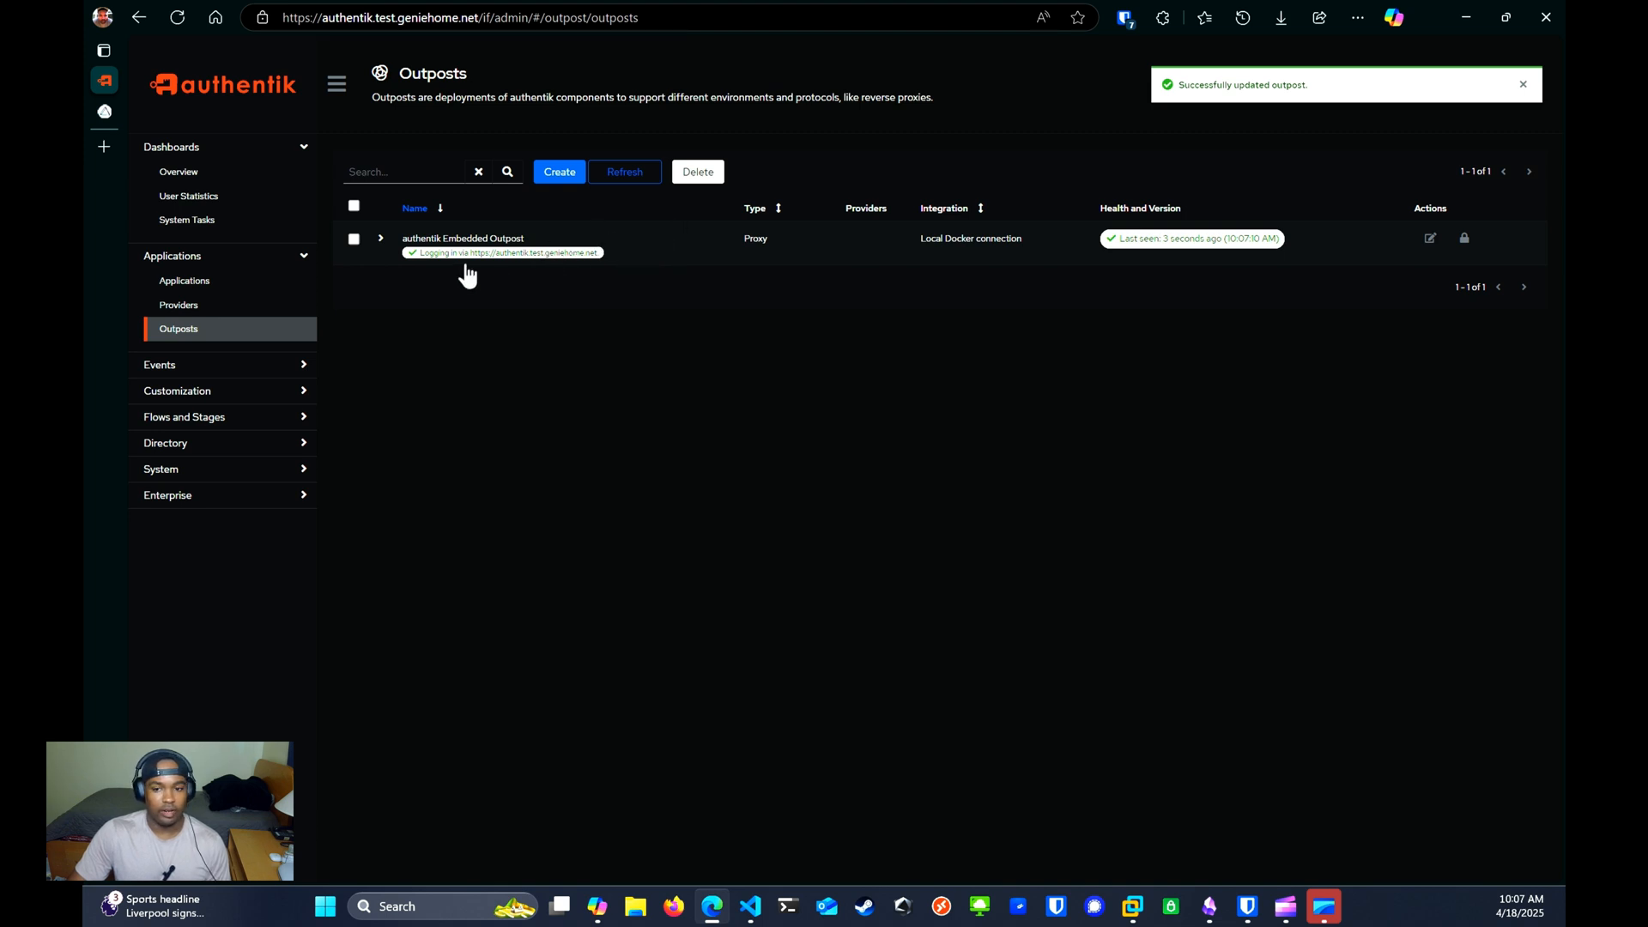
mouse_move(1396, 242)
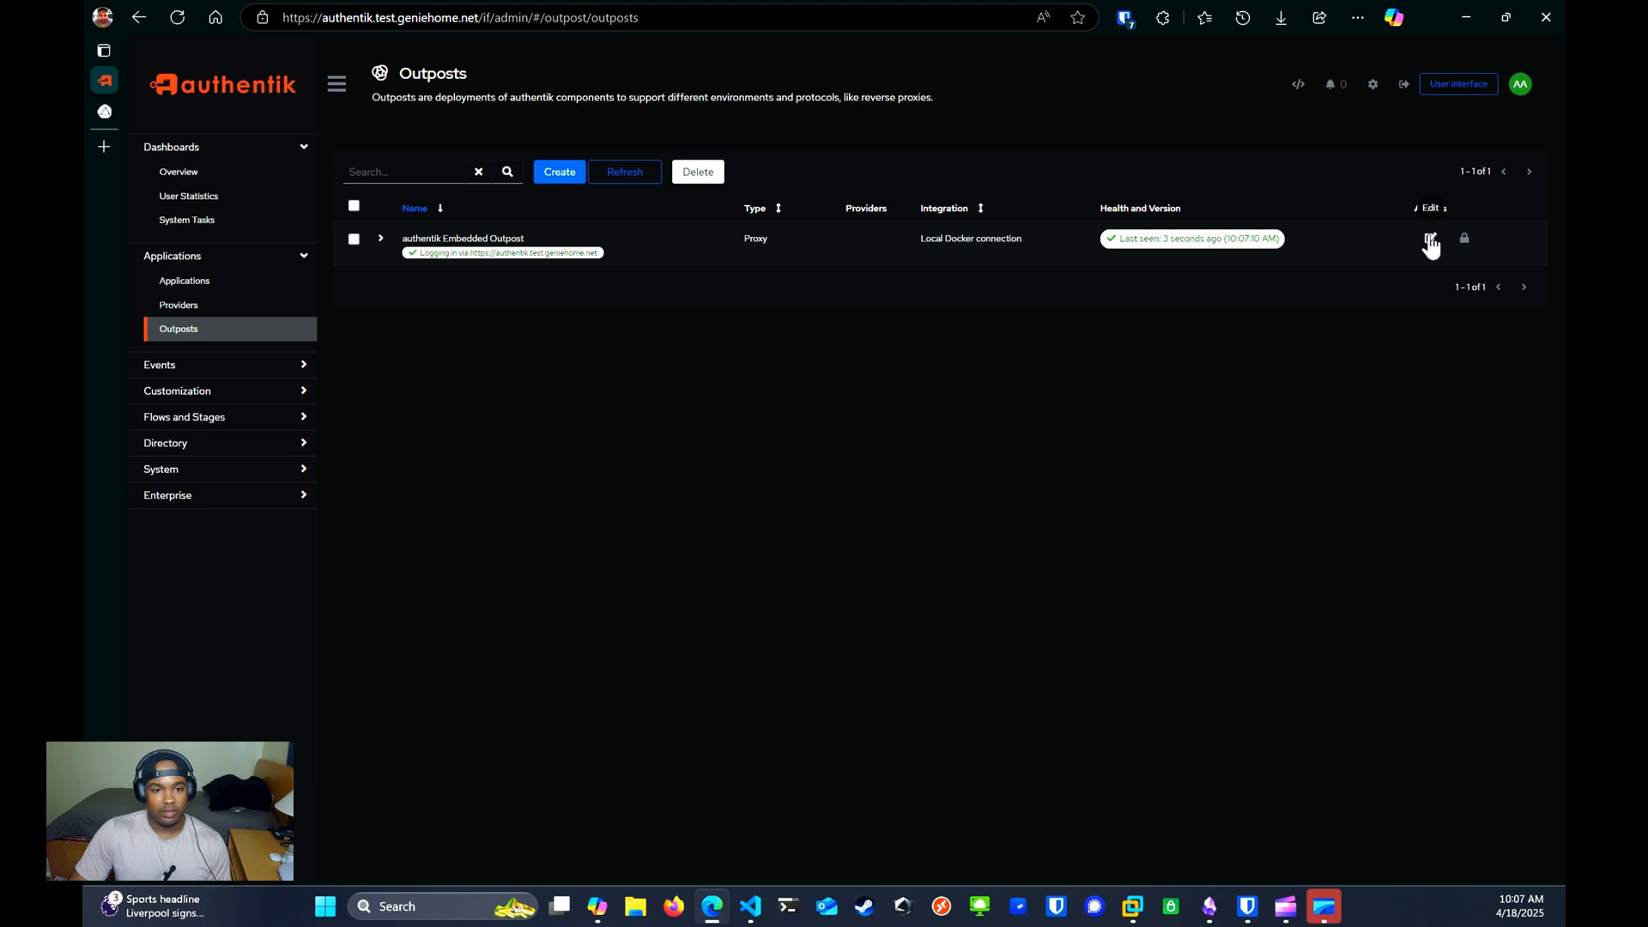
Reopen the embedded outpost and update it with photoprism among its selected applications.
left_click(1431, 238)
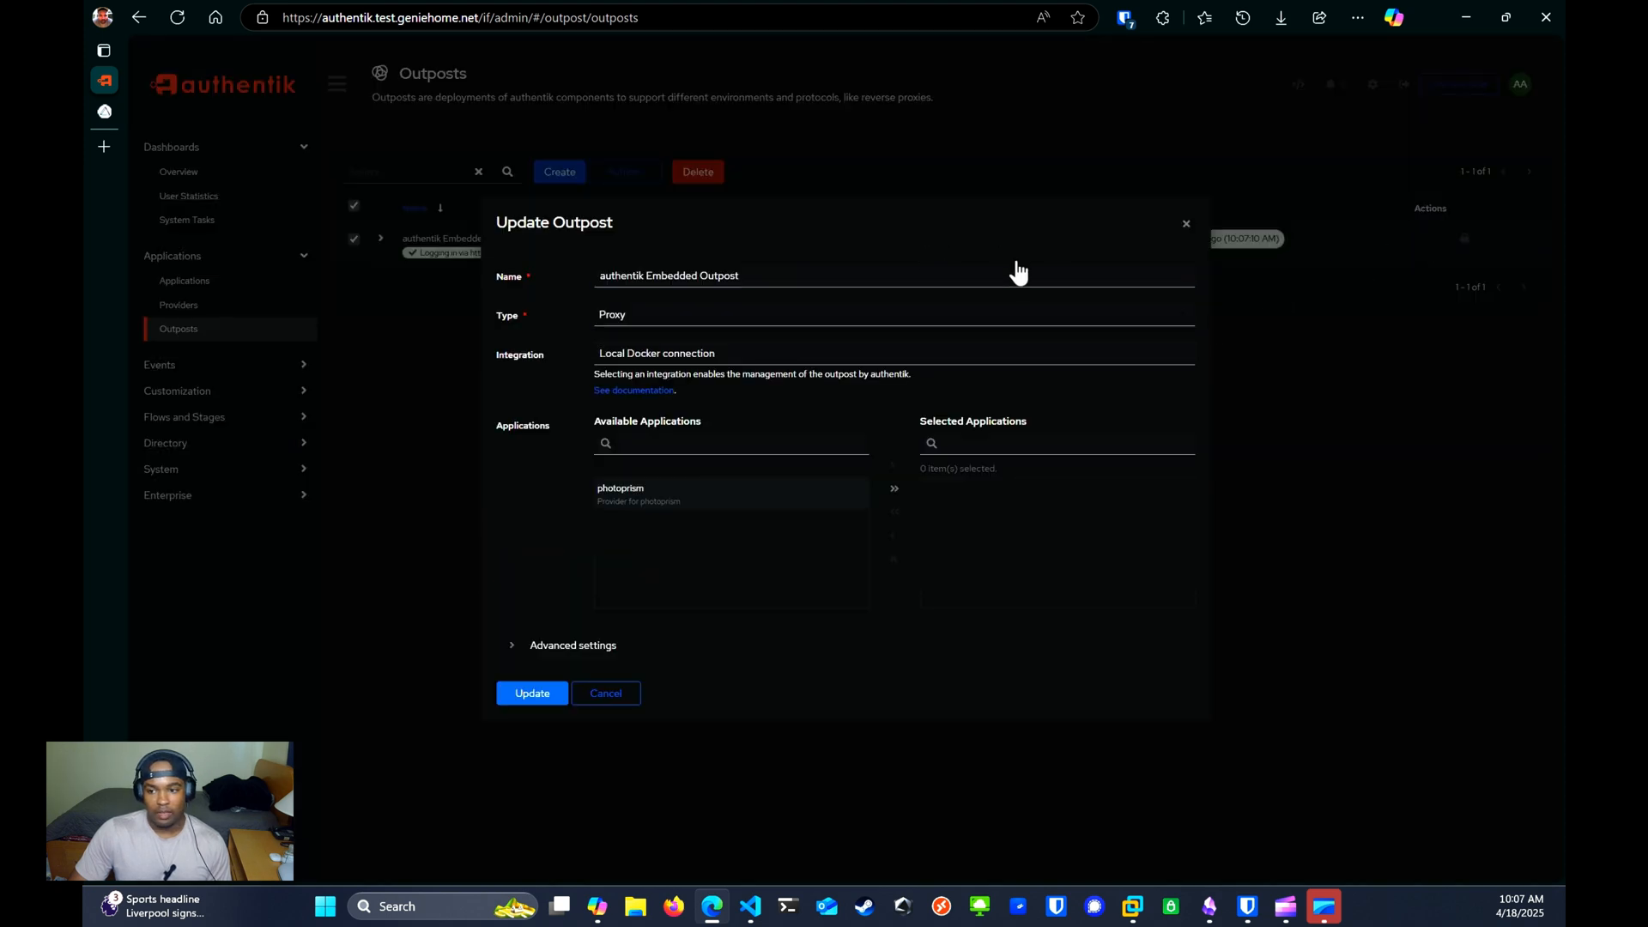
mouse_move(534, 453)
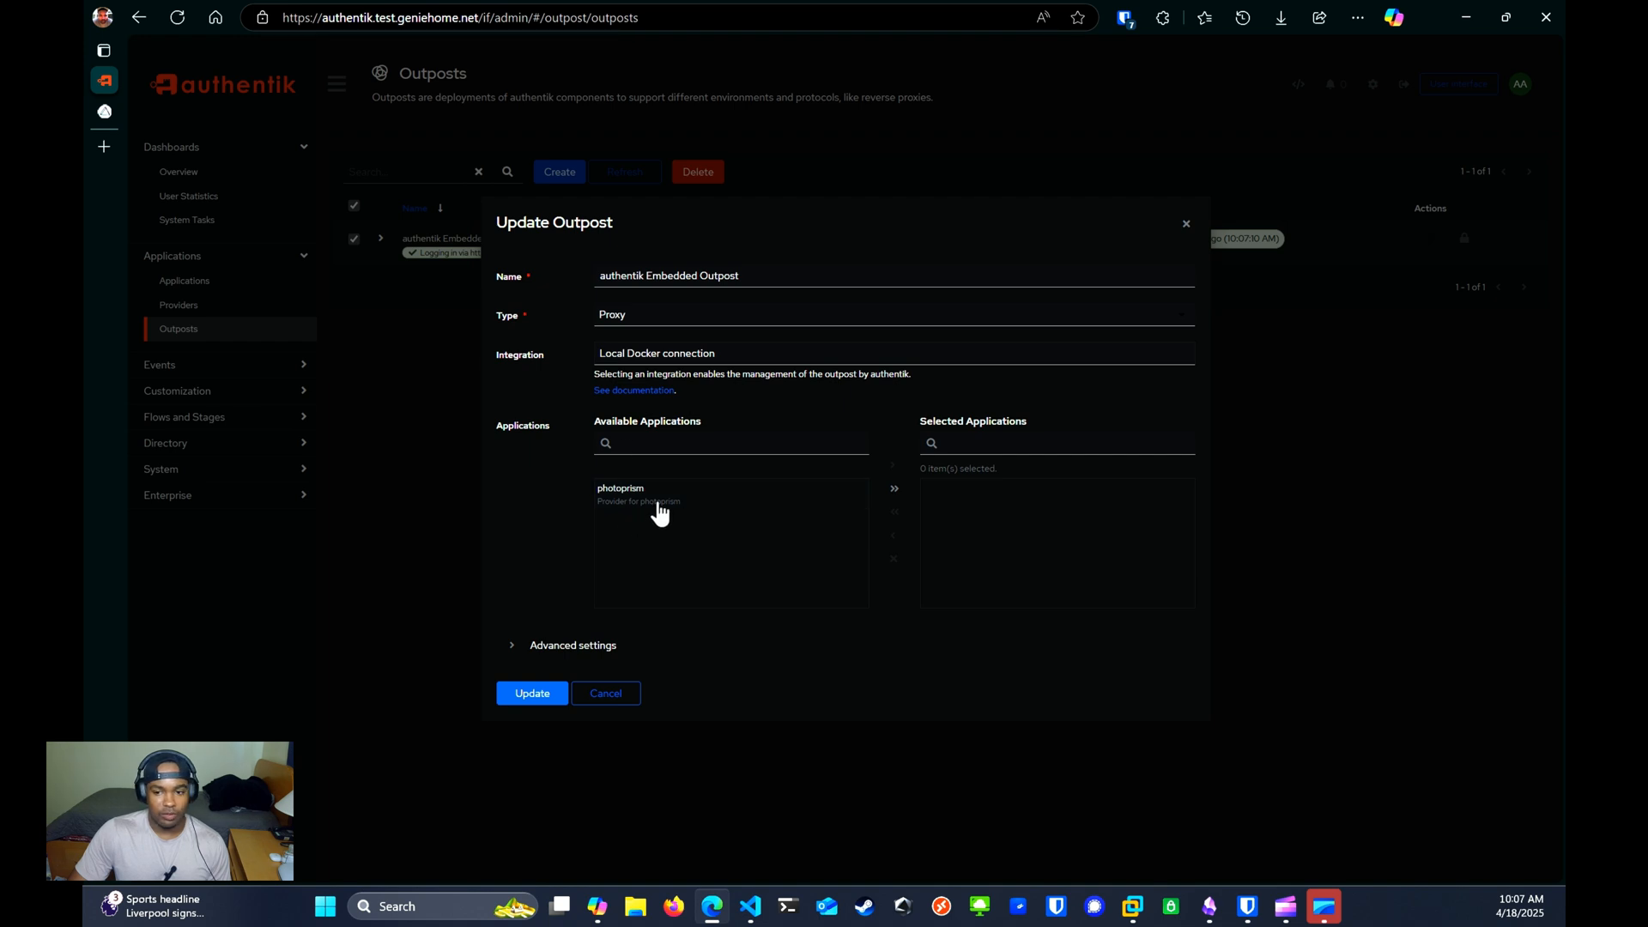
mouse_move(692, 504)
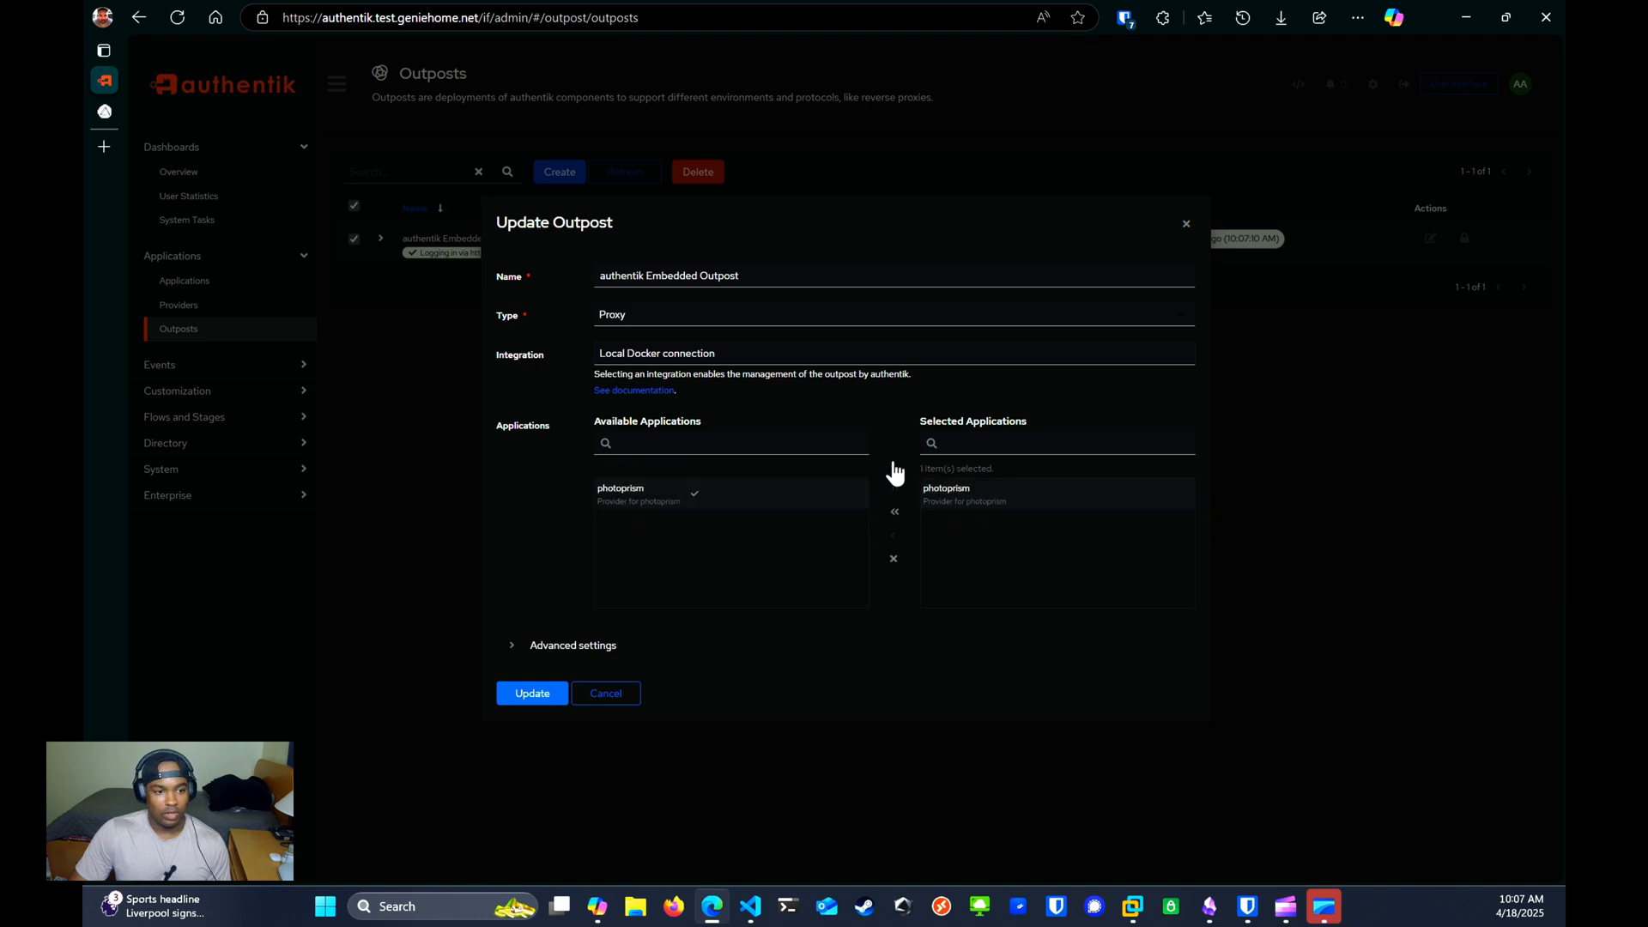
mouse_move(1082, 530)
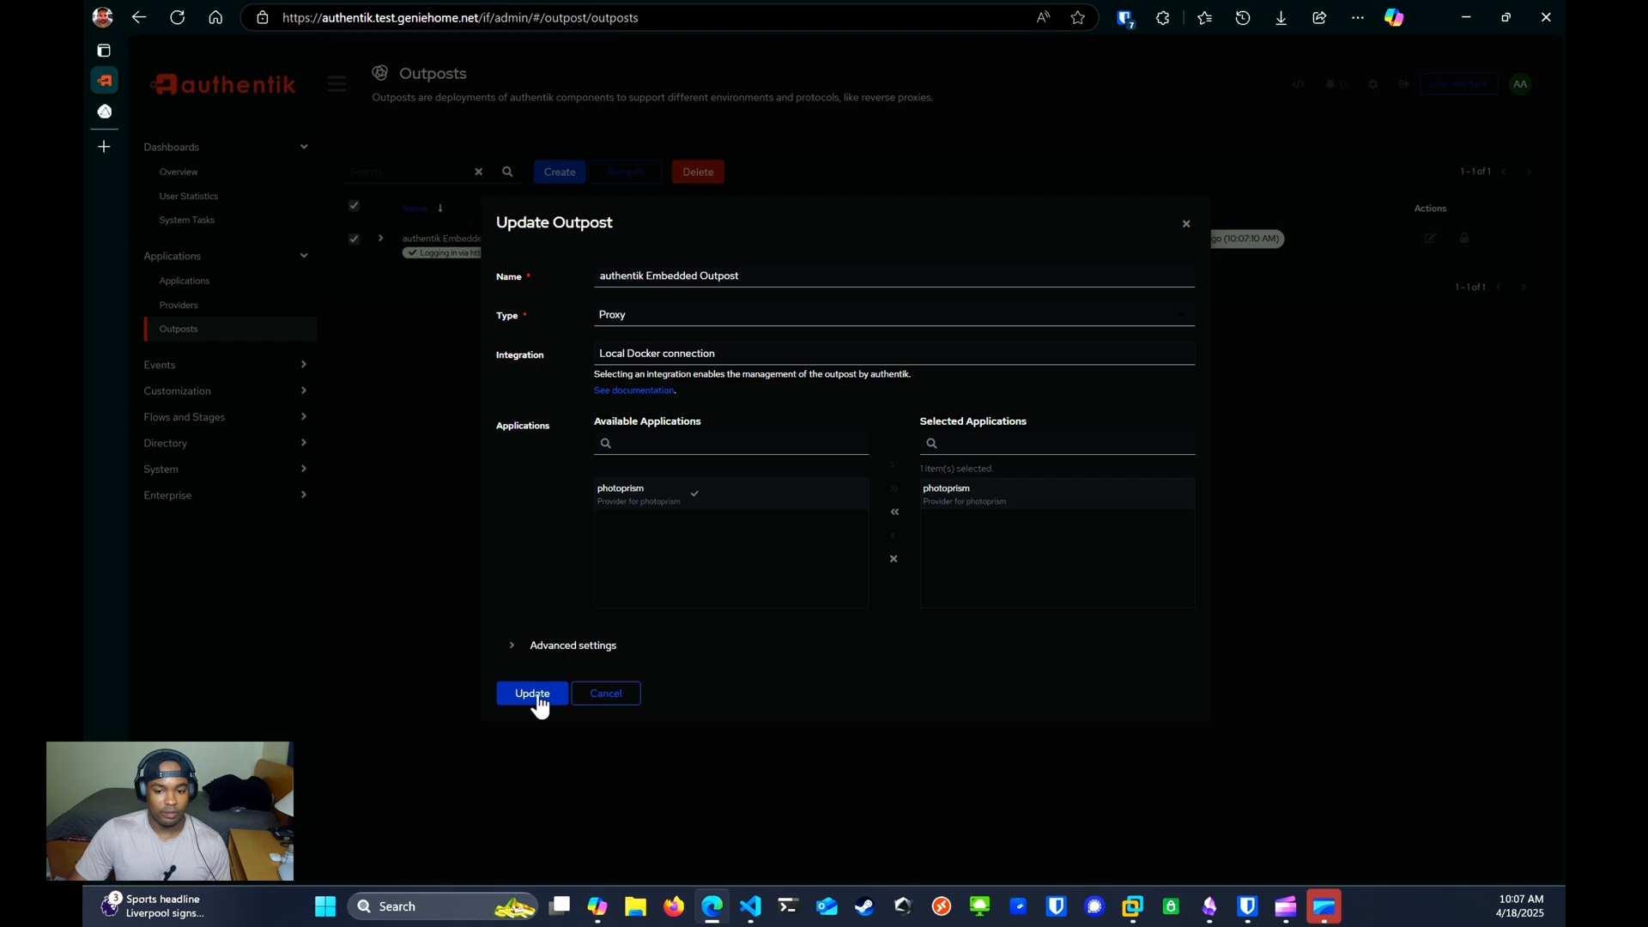
left_click(531, 692)
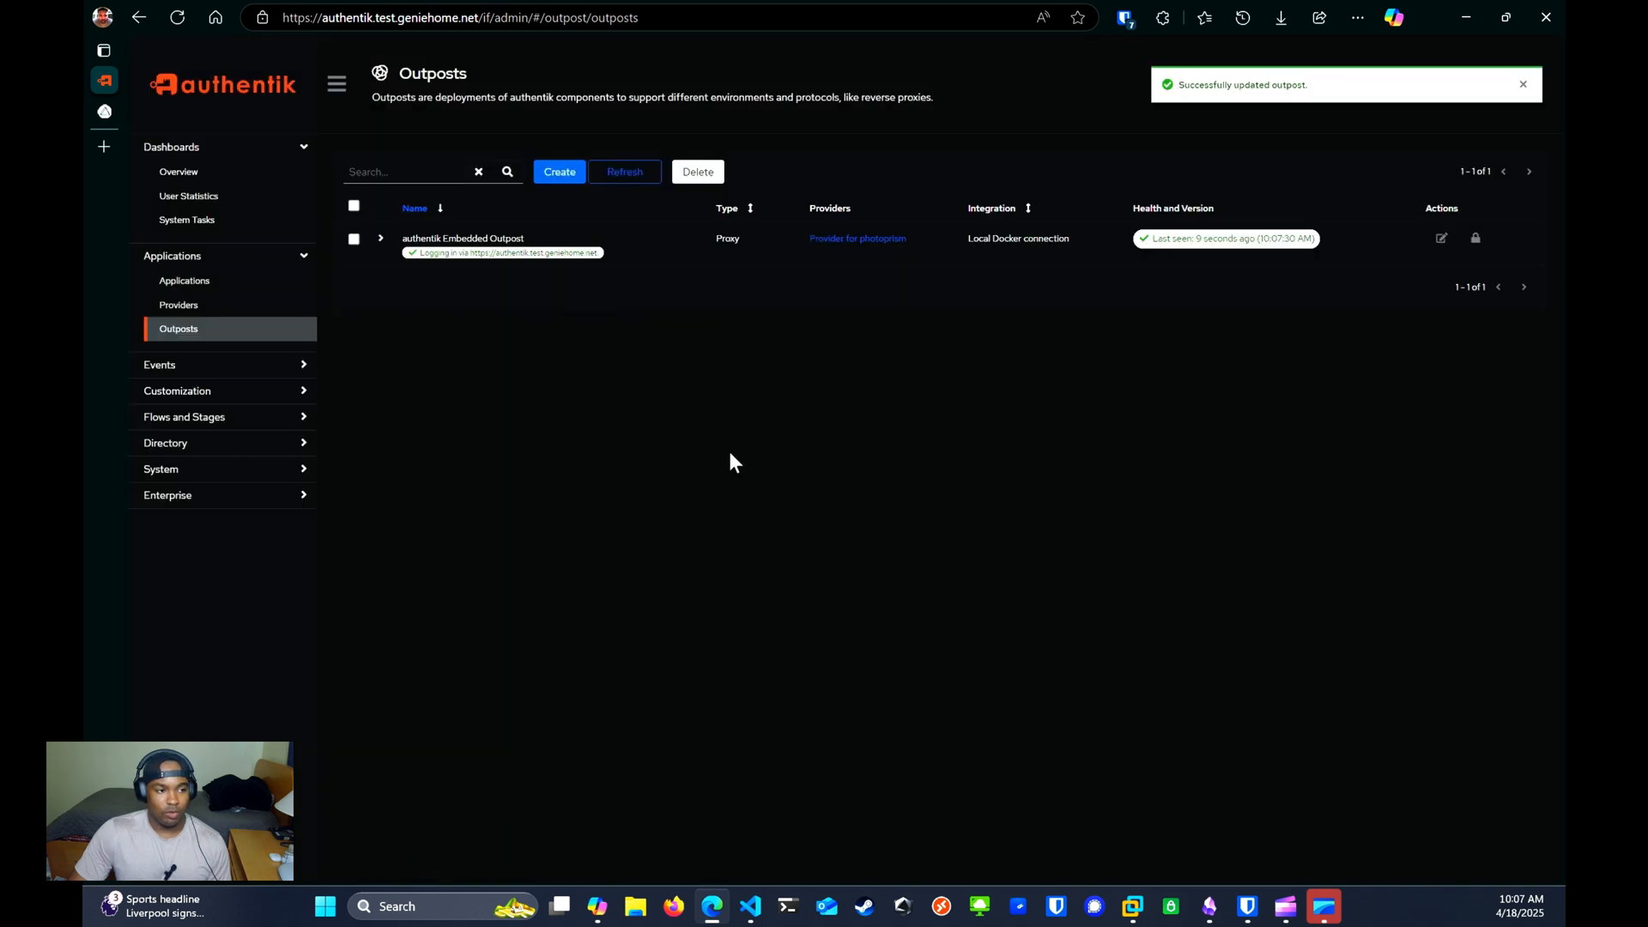
mouse_move(467, 431)
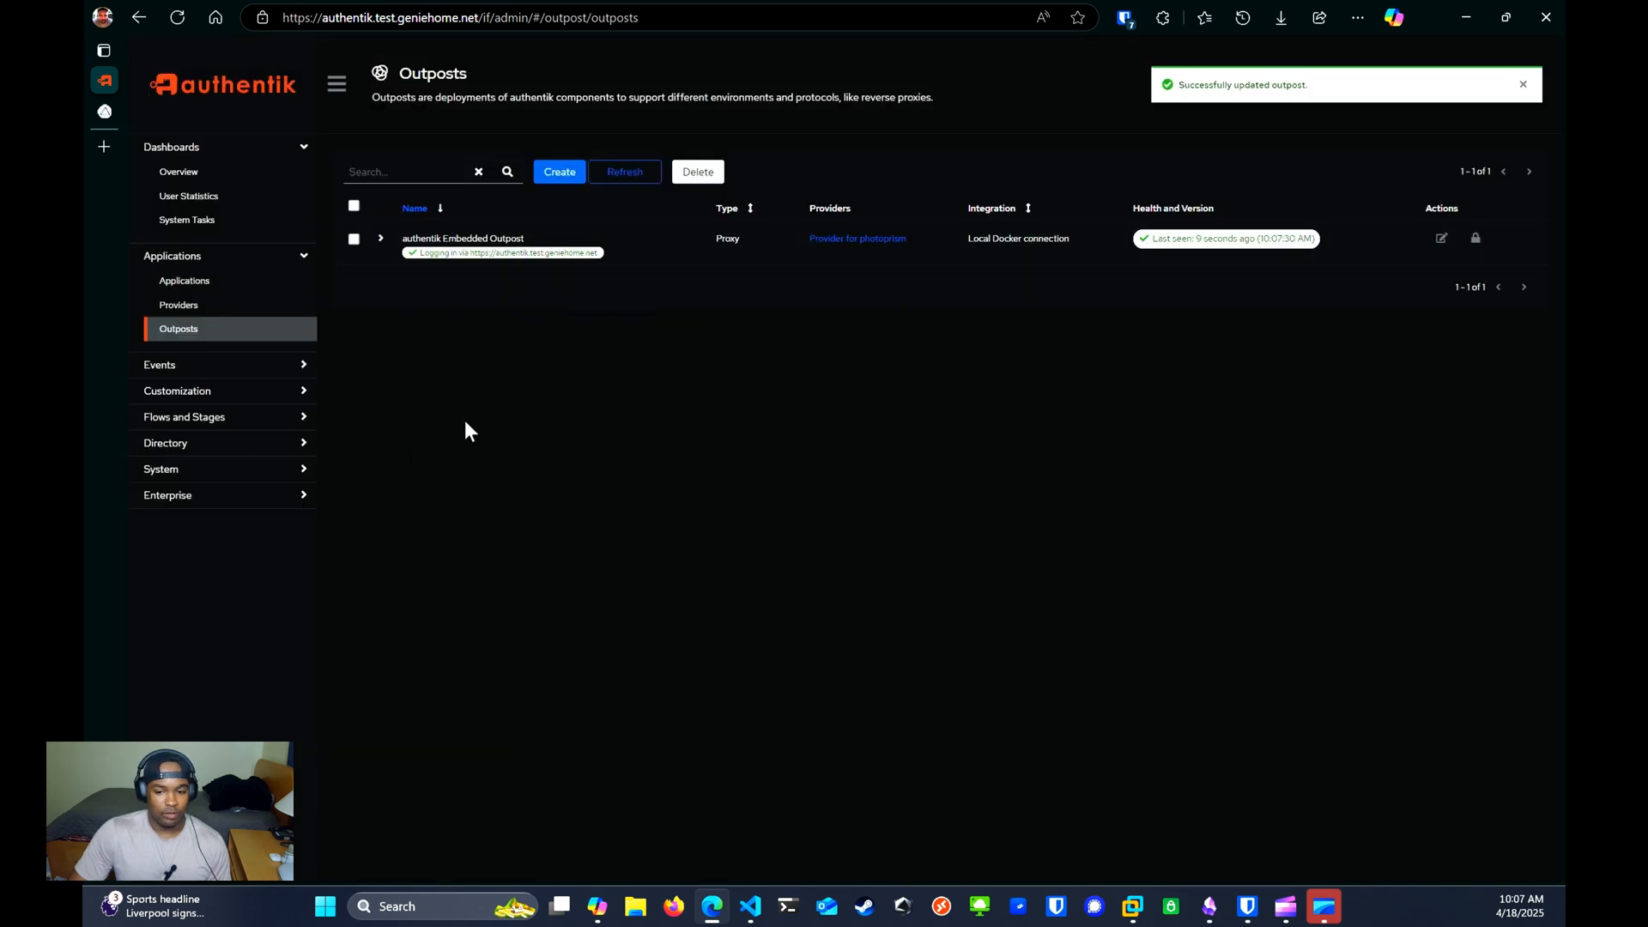
left_click(1522, 85)
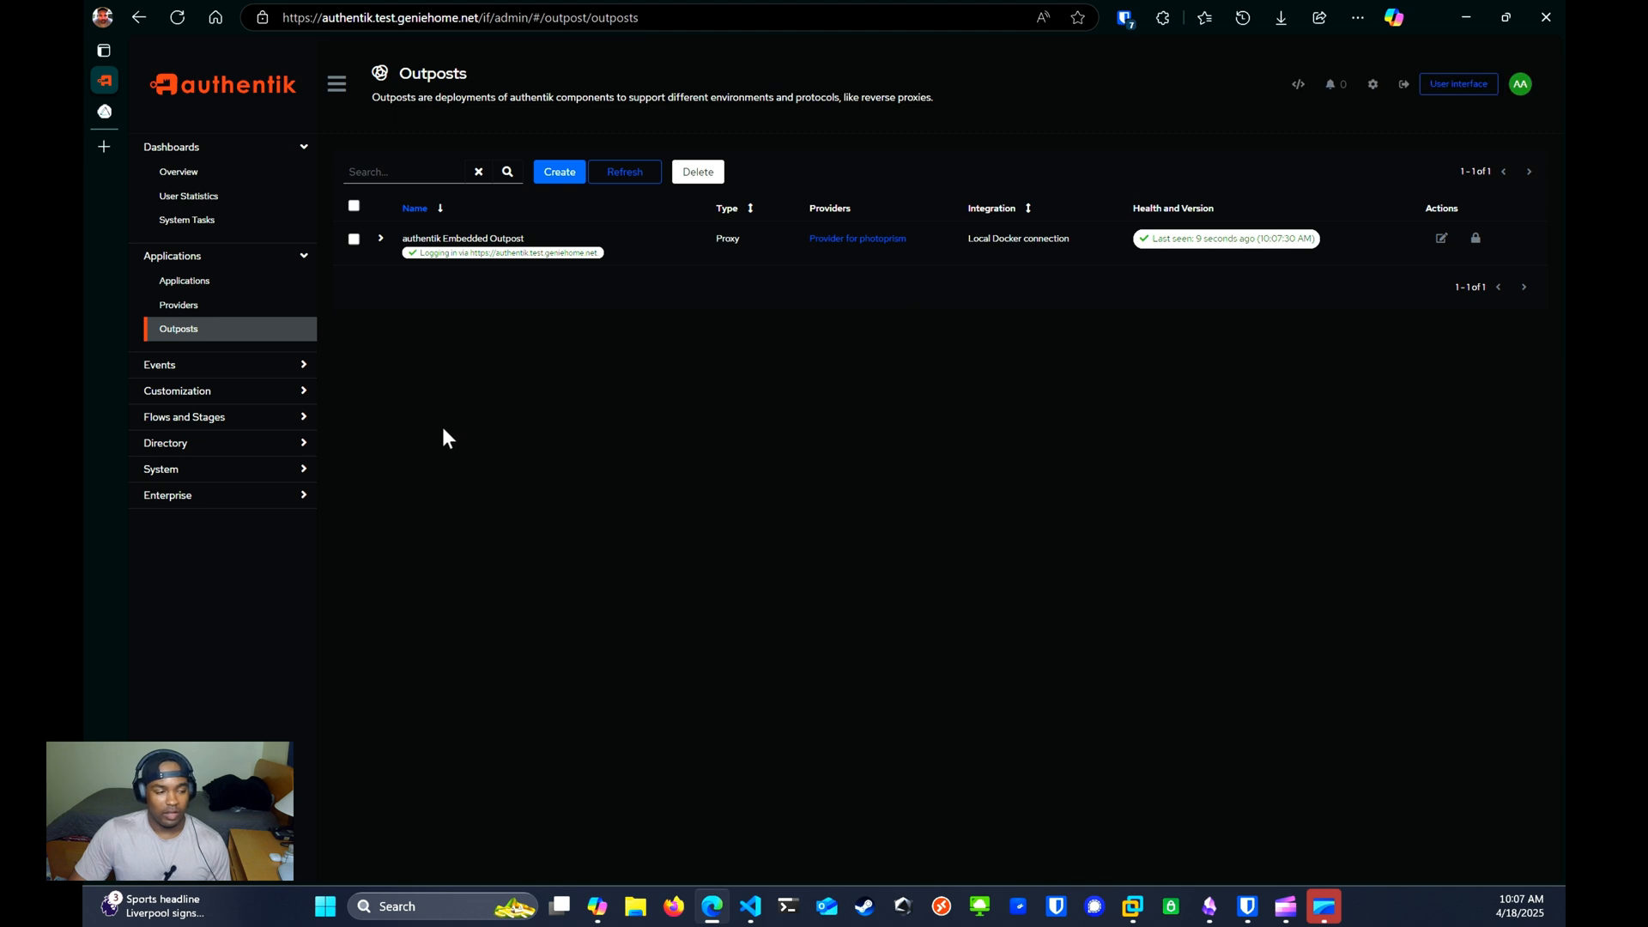
mouse_move(459, 412)
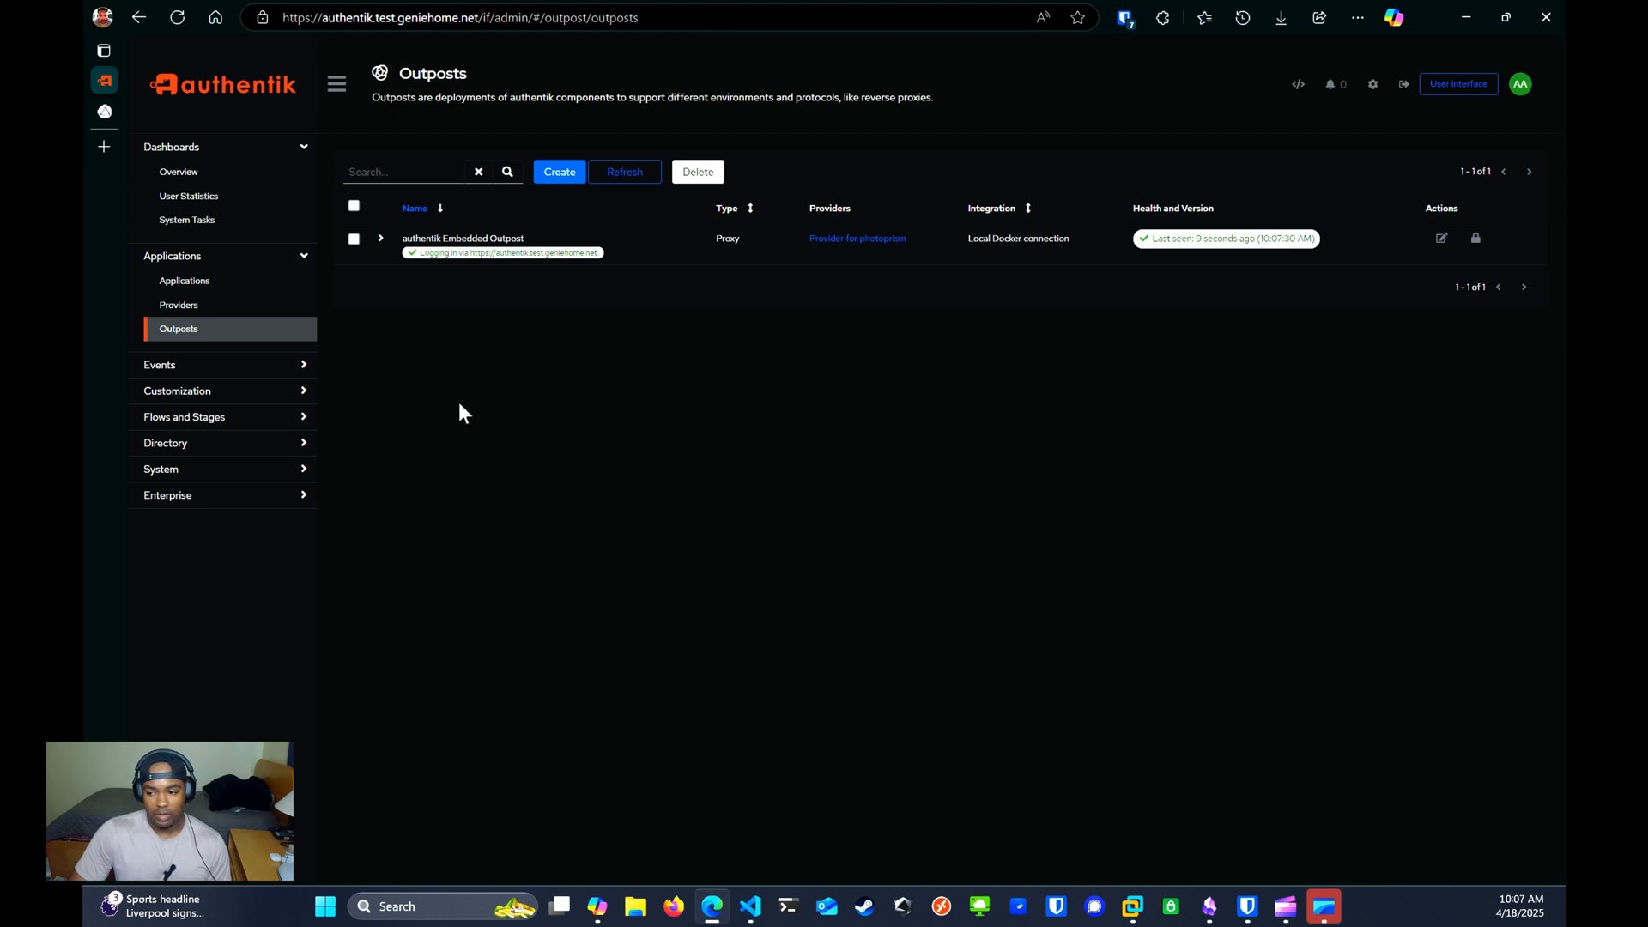
mouse_move(421, 495)
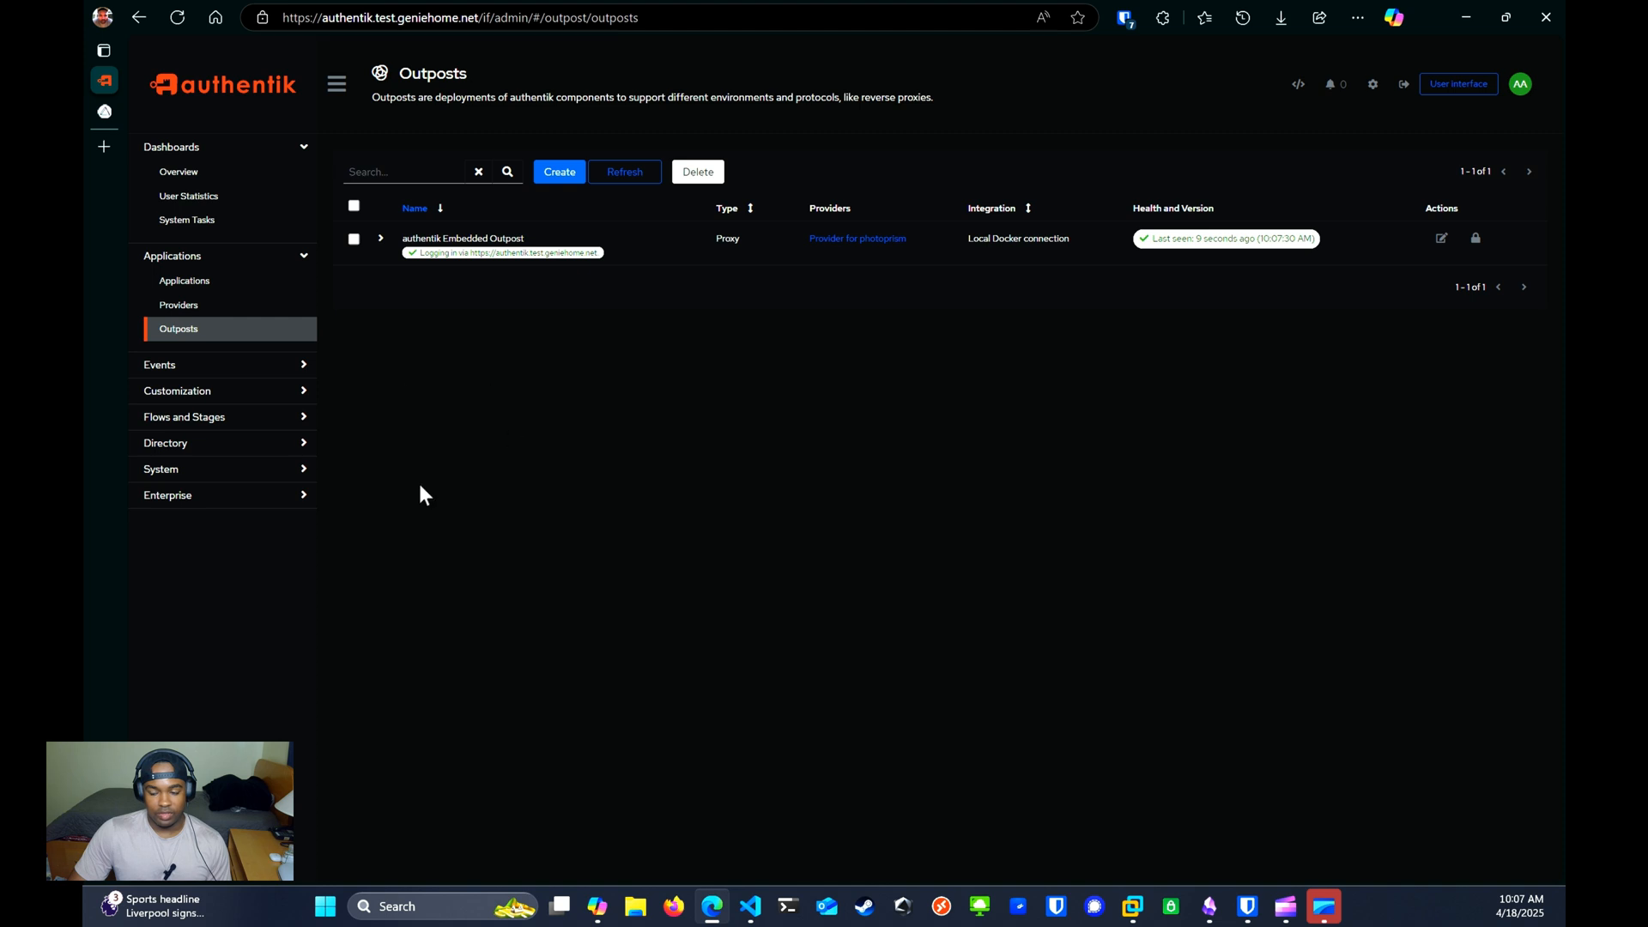
mouse_move(467, 412)
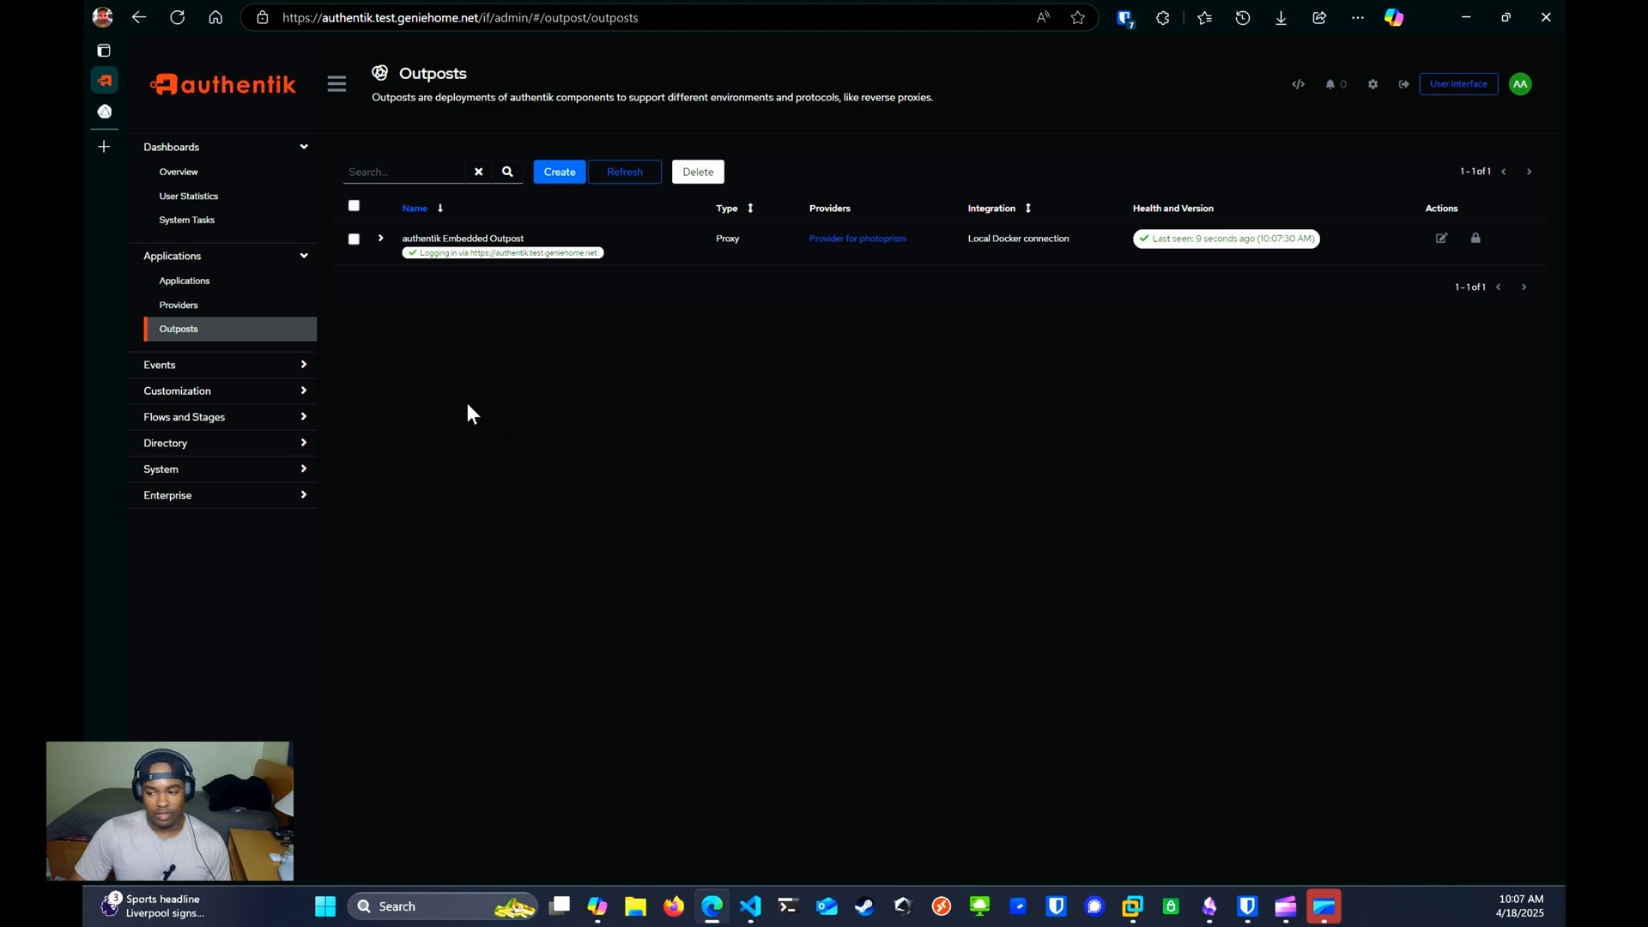
mouse_move(419, 544)
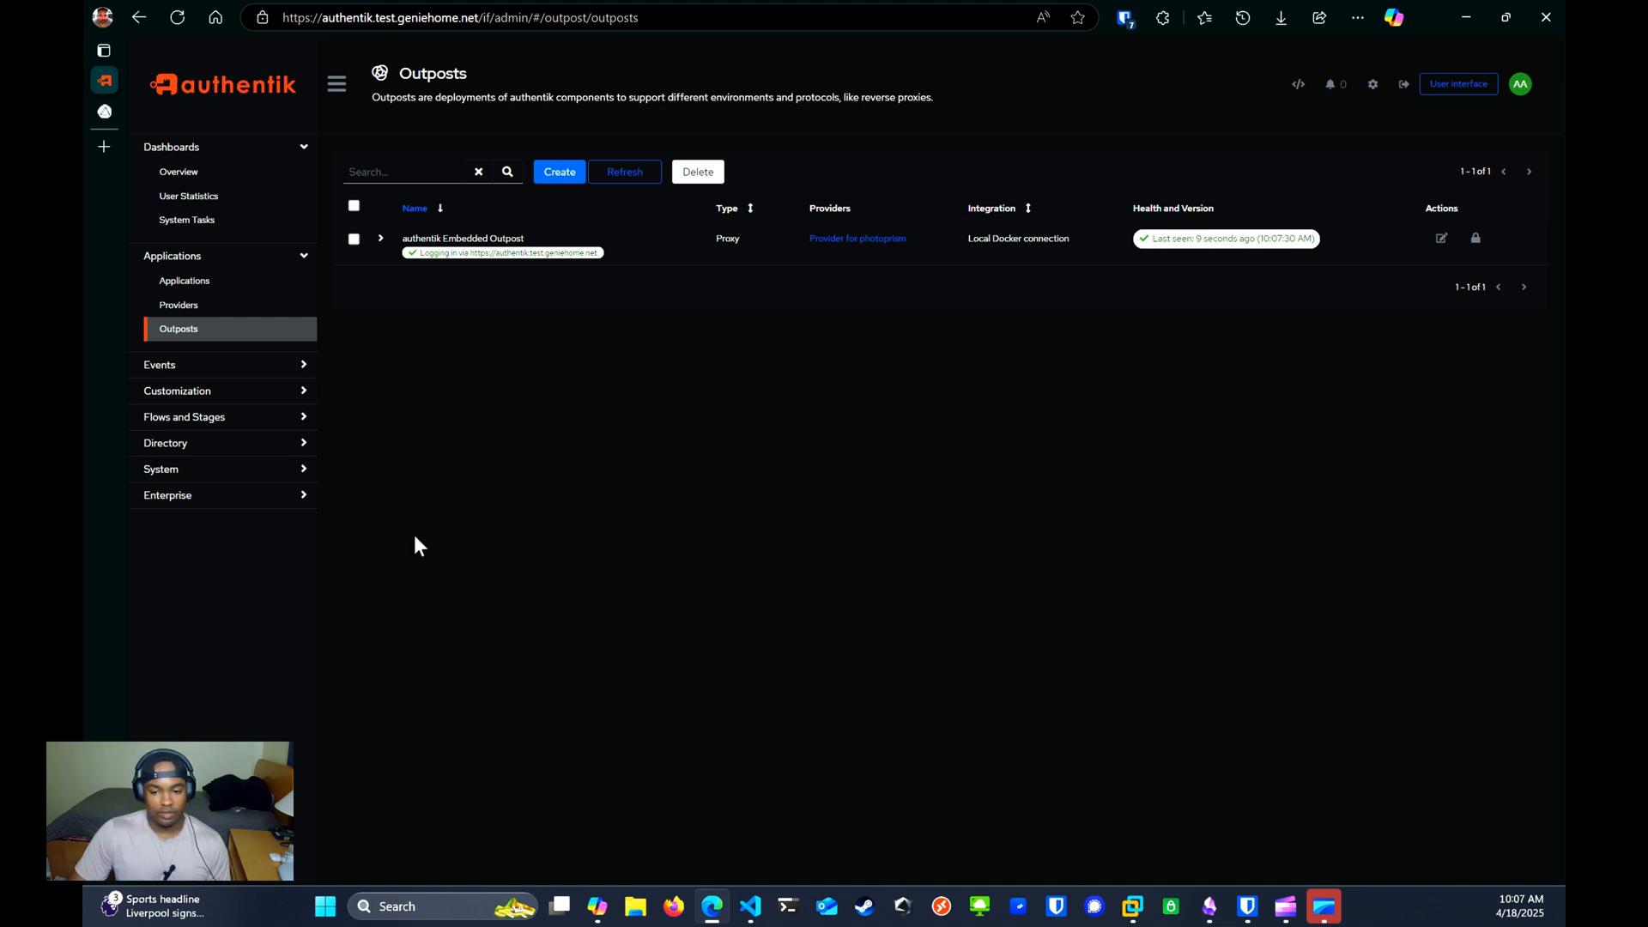
mouse_move(589, 375)
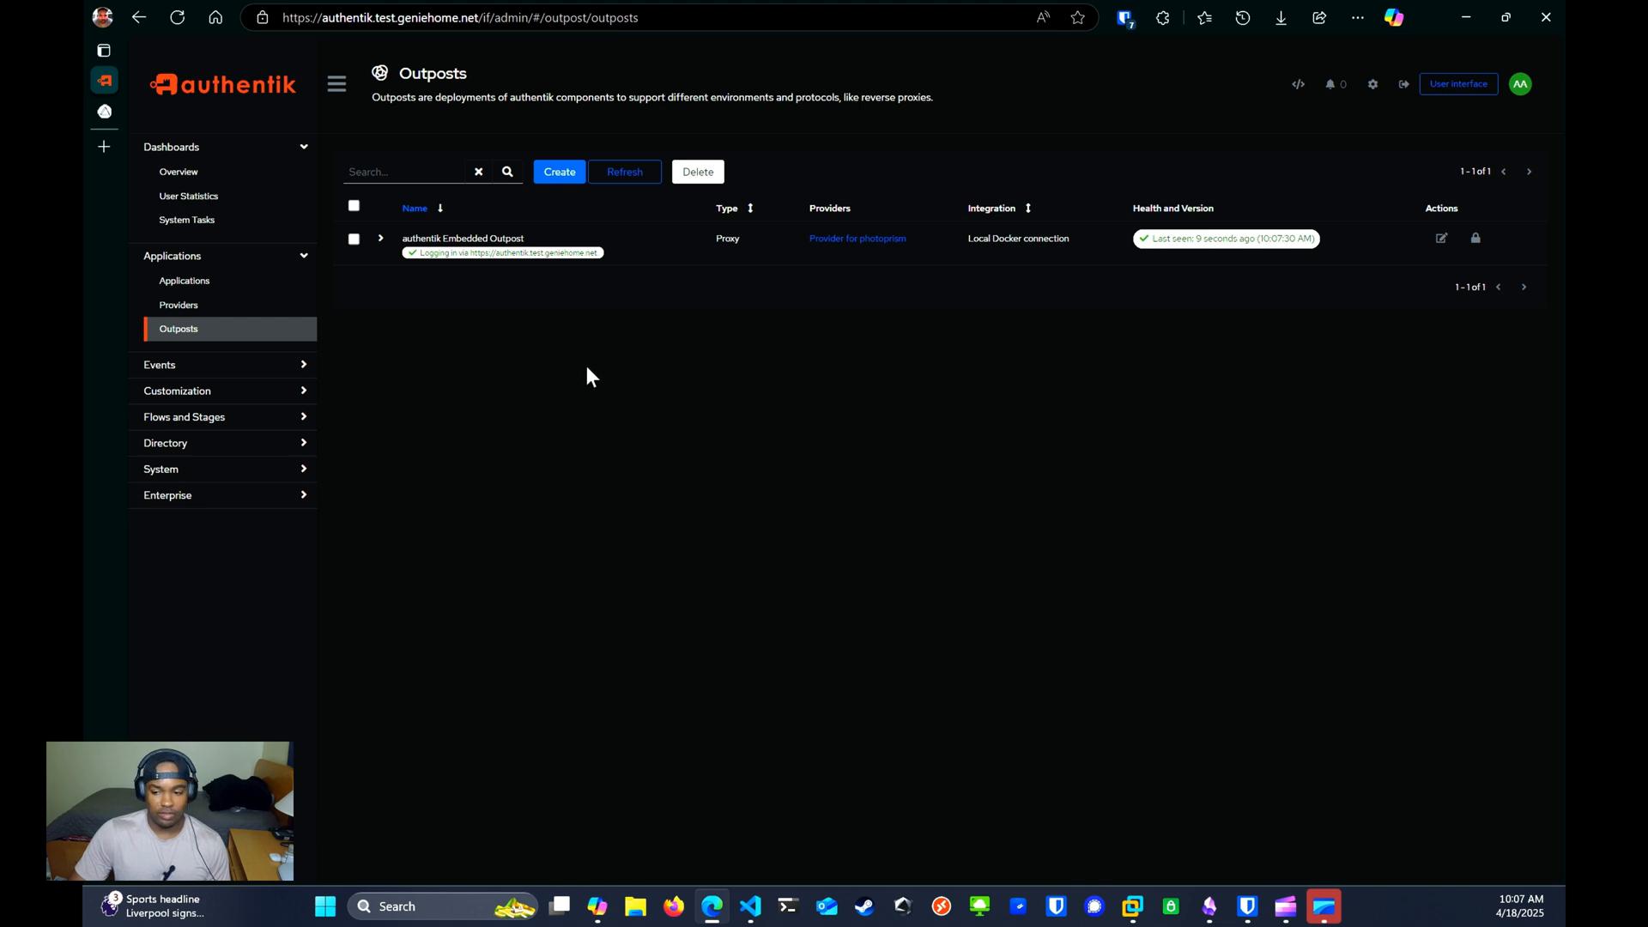
mouse_move(557, 376)
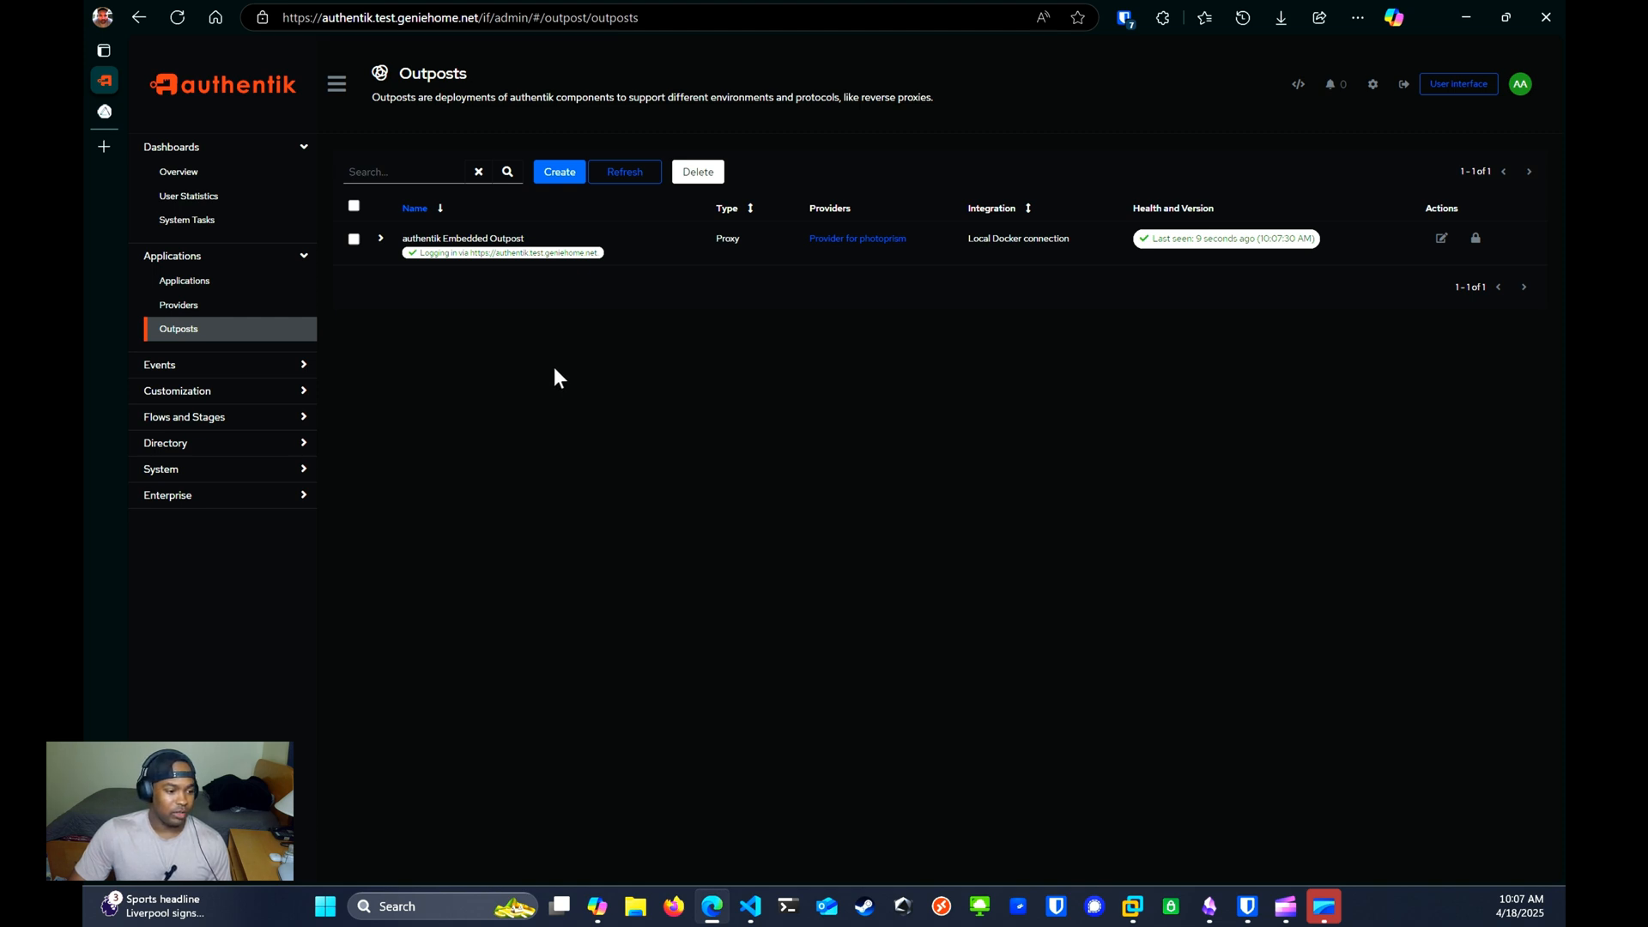
mouse_move(526, 380)
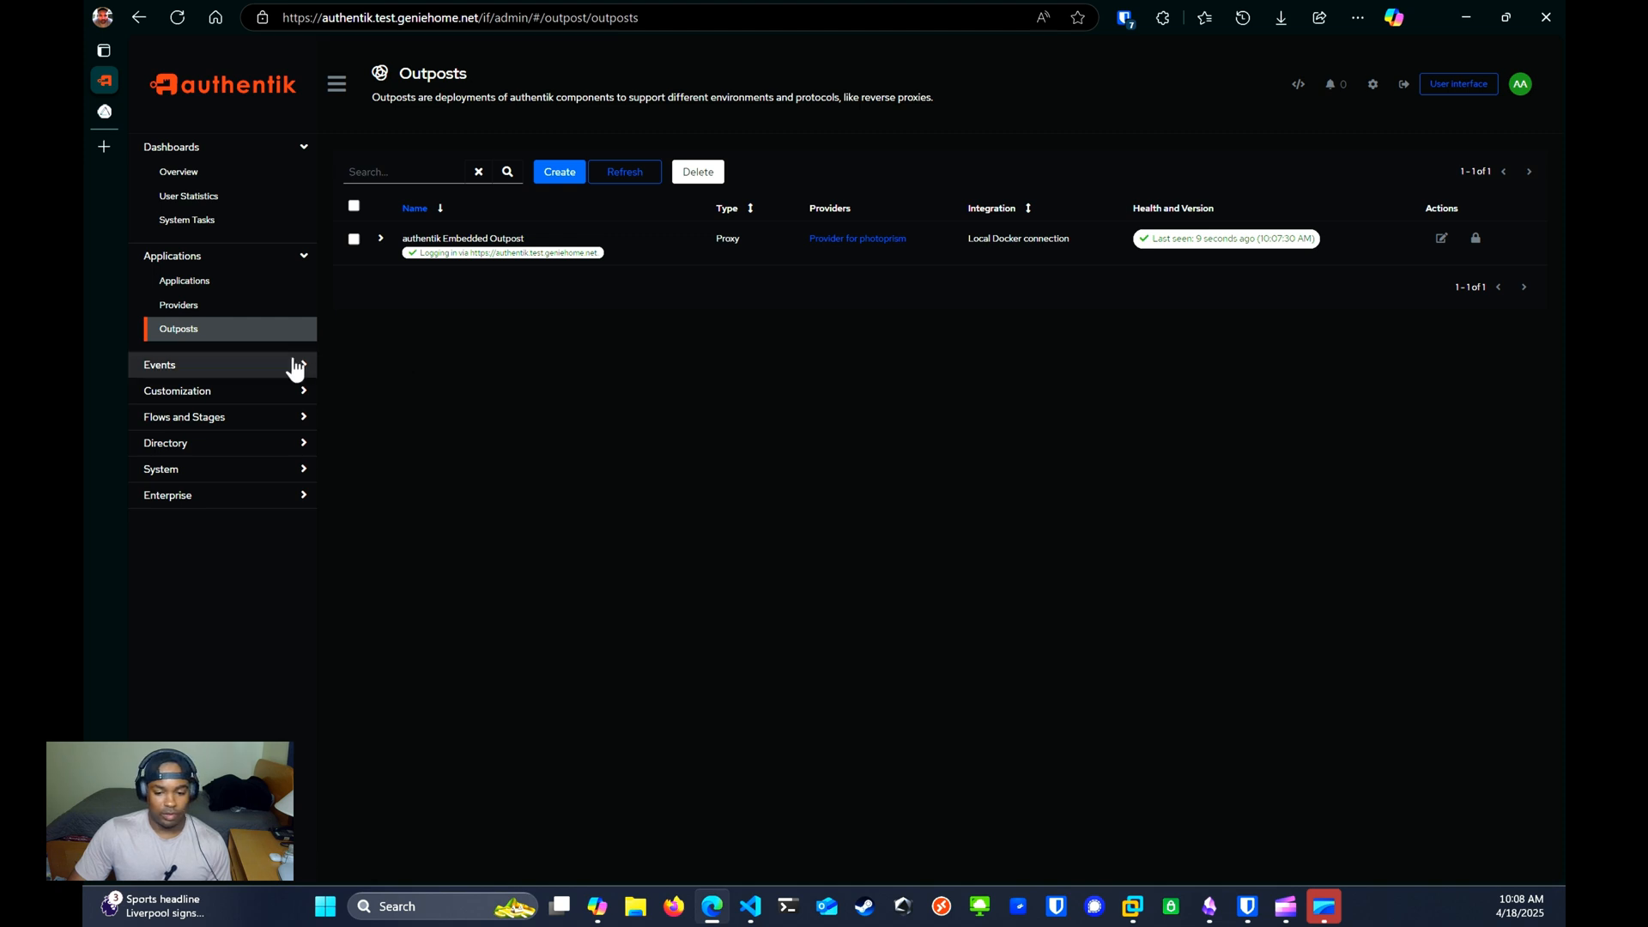
Expand Events in the sidebar and go to Notification Transports.
left_click(158, 365)
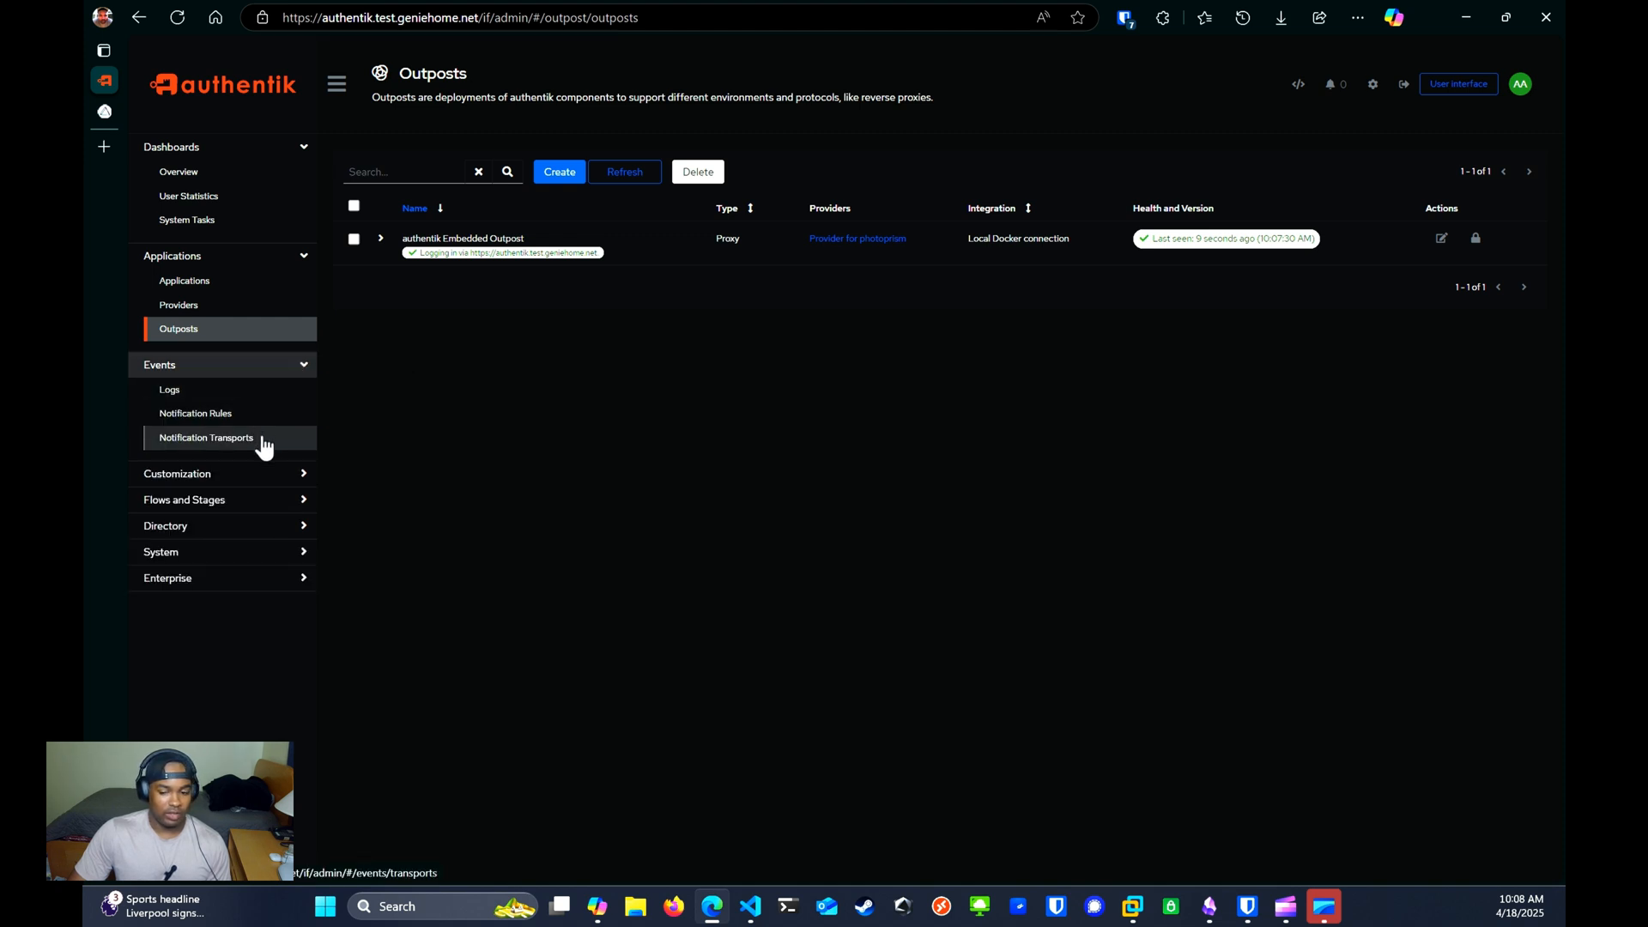
left_click(206, 437)
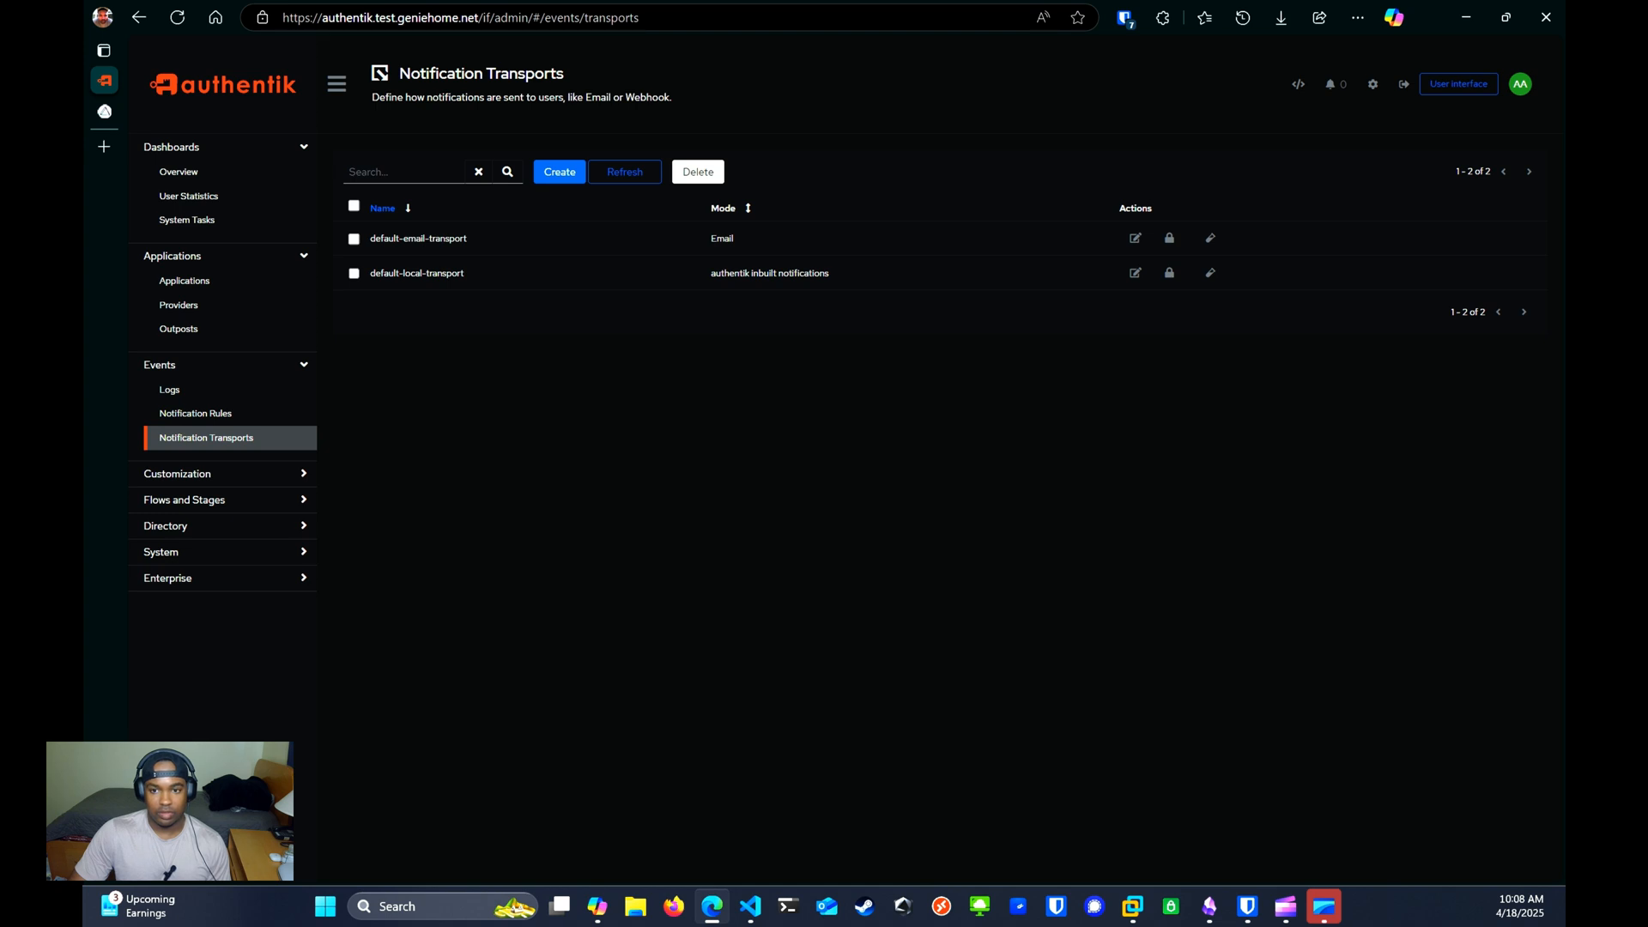
mouse_move(678, 347)
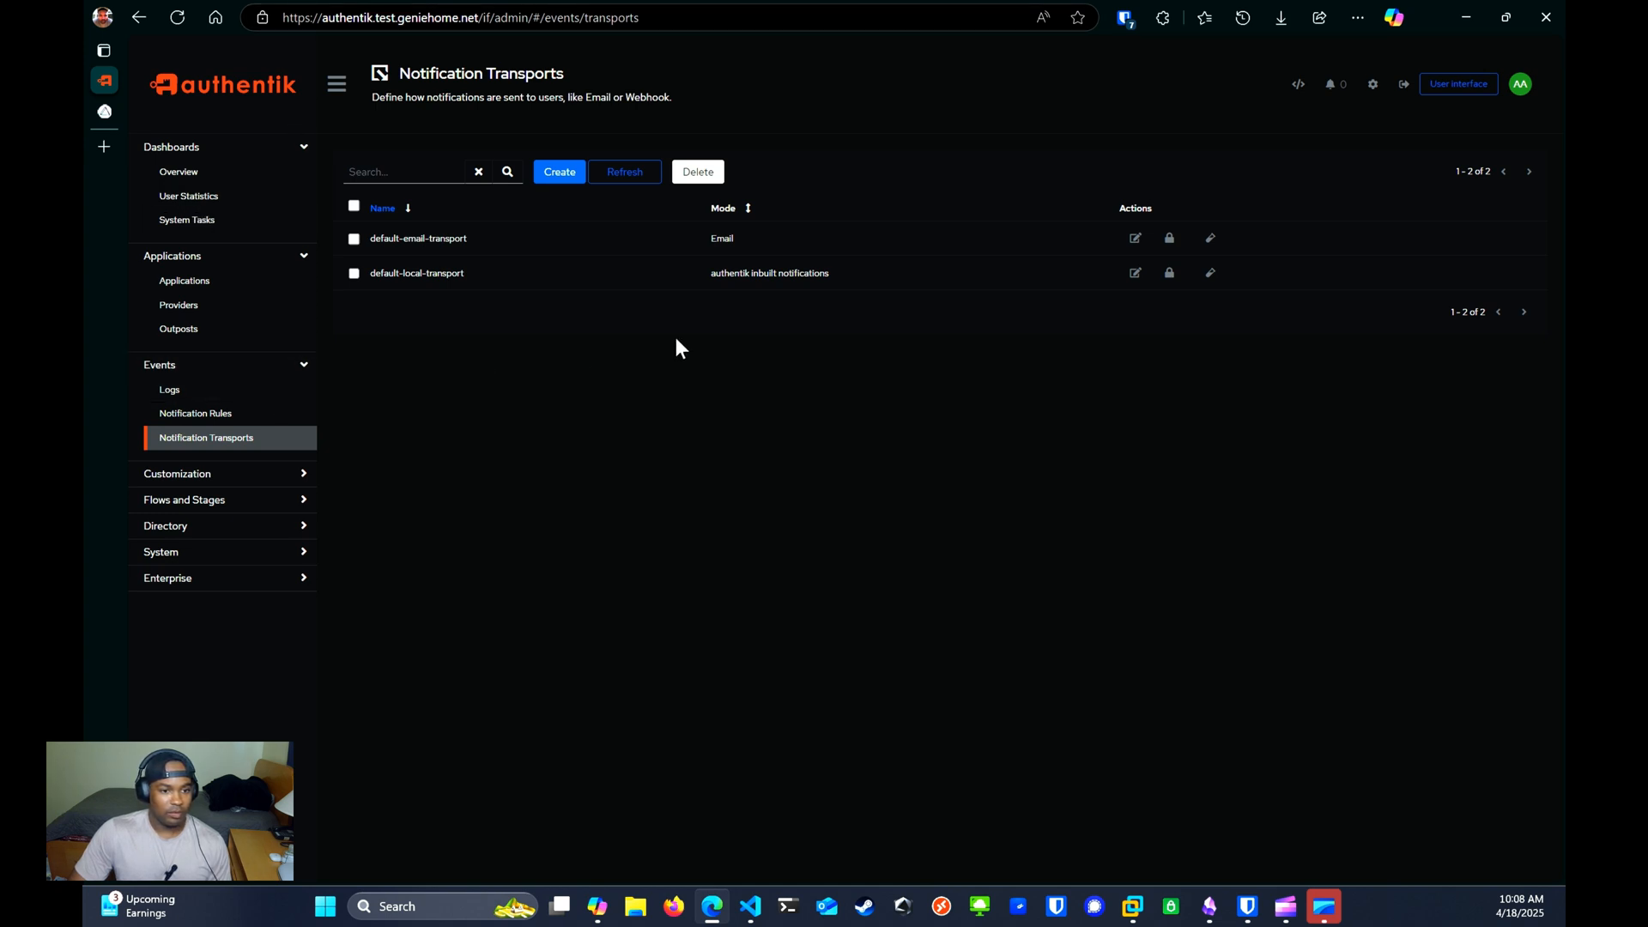
mouse_move(559, 171)
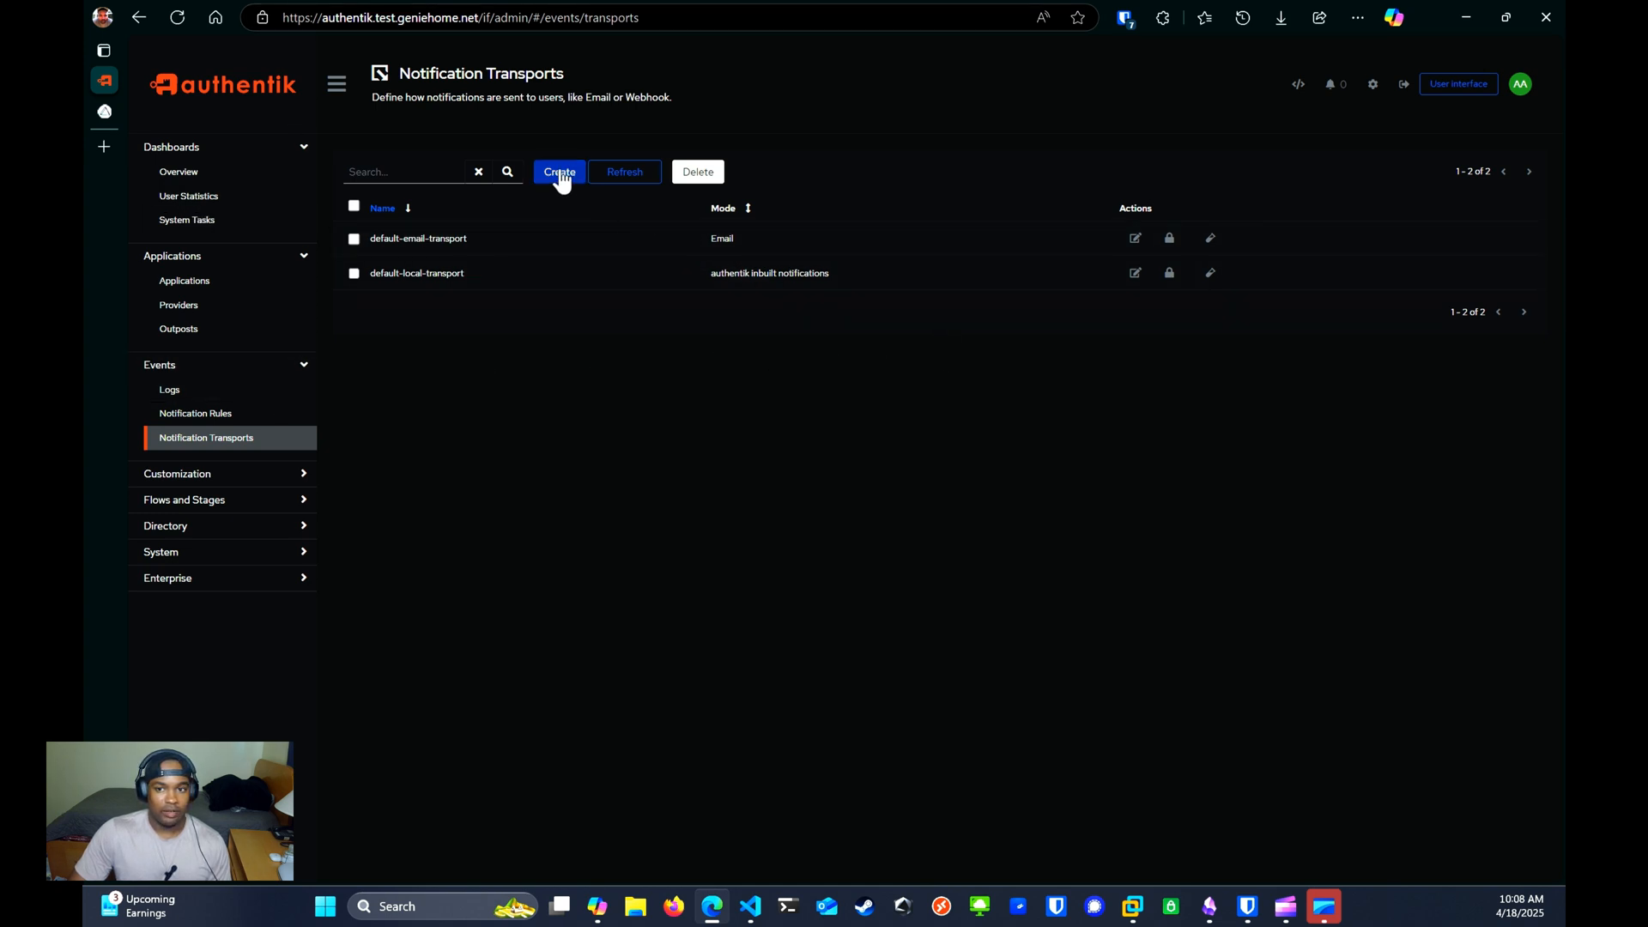
Start a notification transport named 'ntfy' in Webhook (generic) mode.
left_click(558, 172)
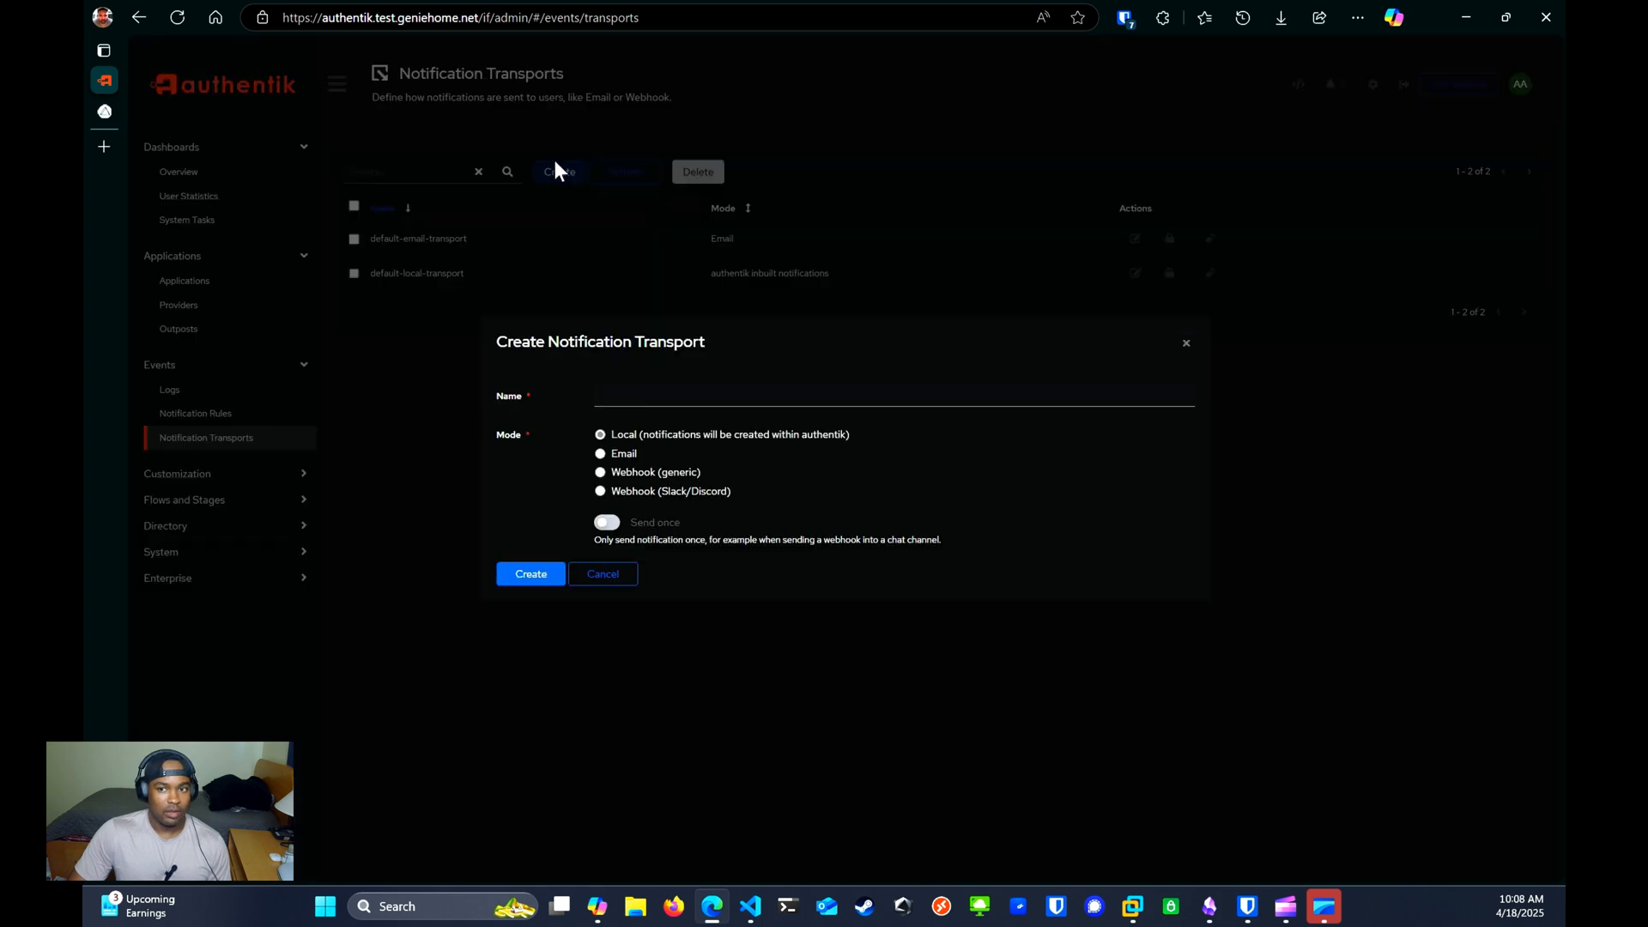
mouse_move(623, 435)
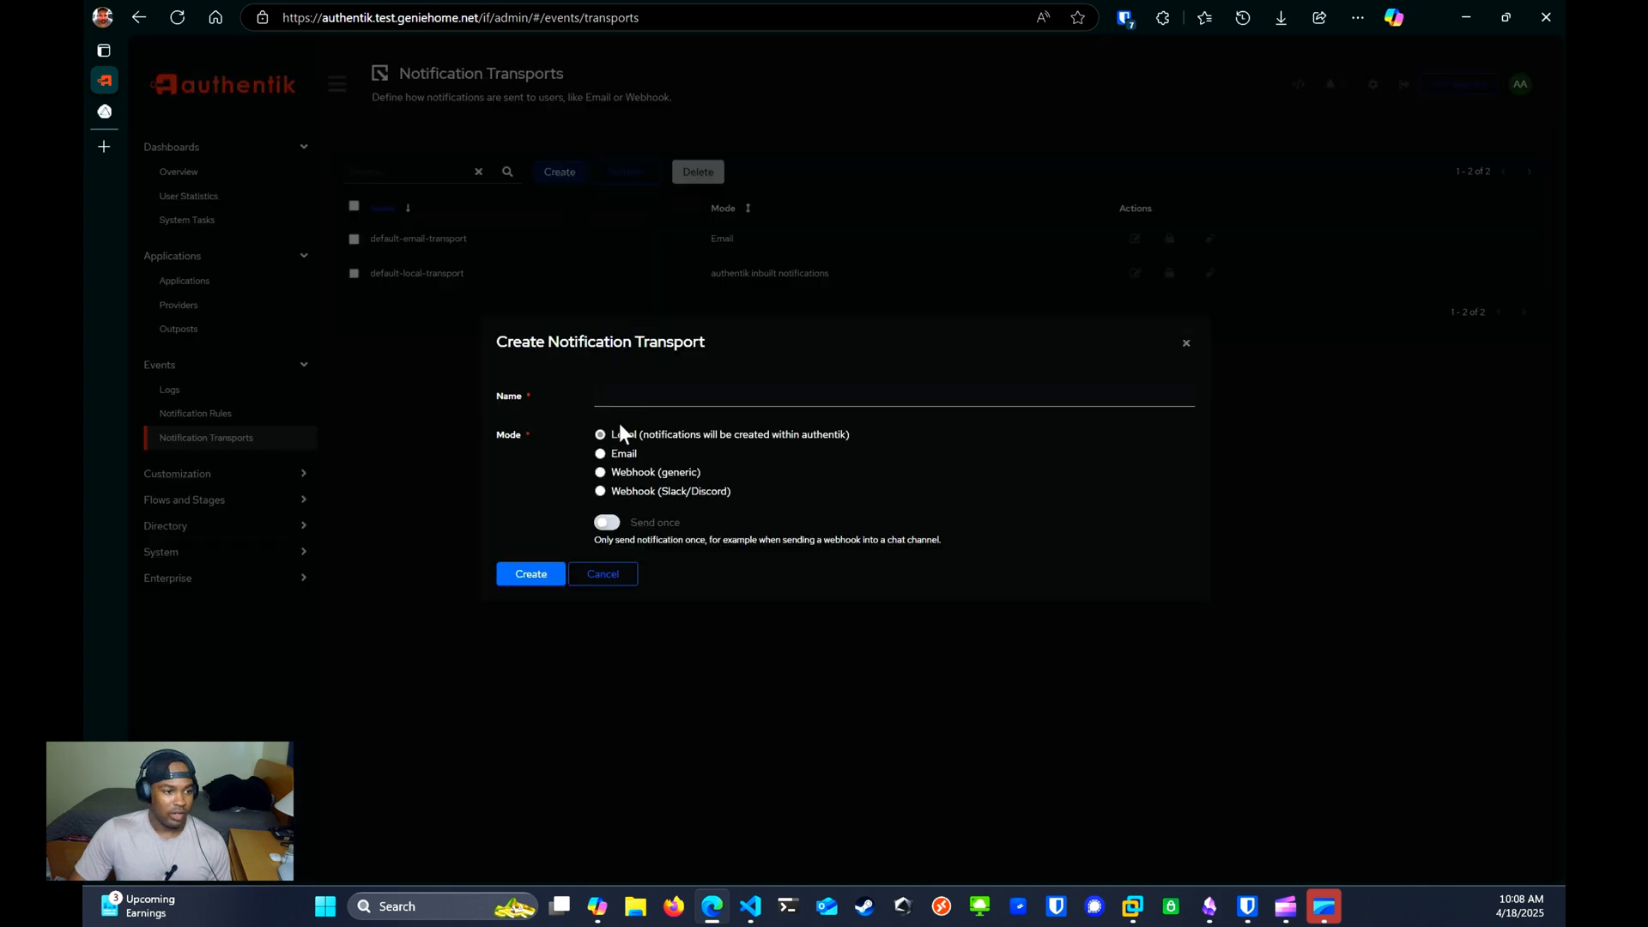
type("ntf")
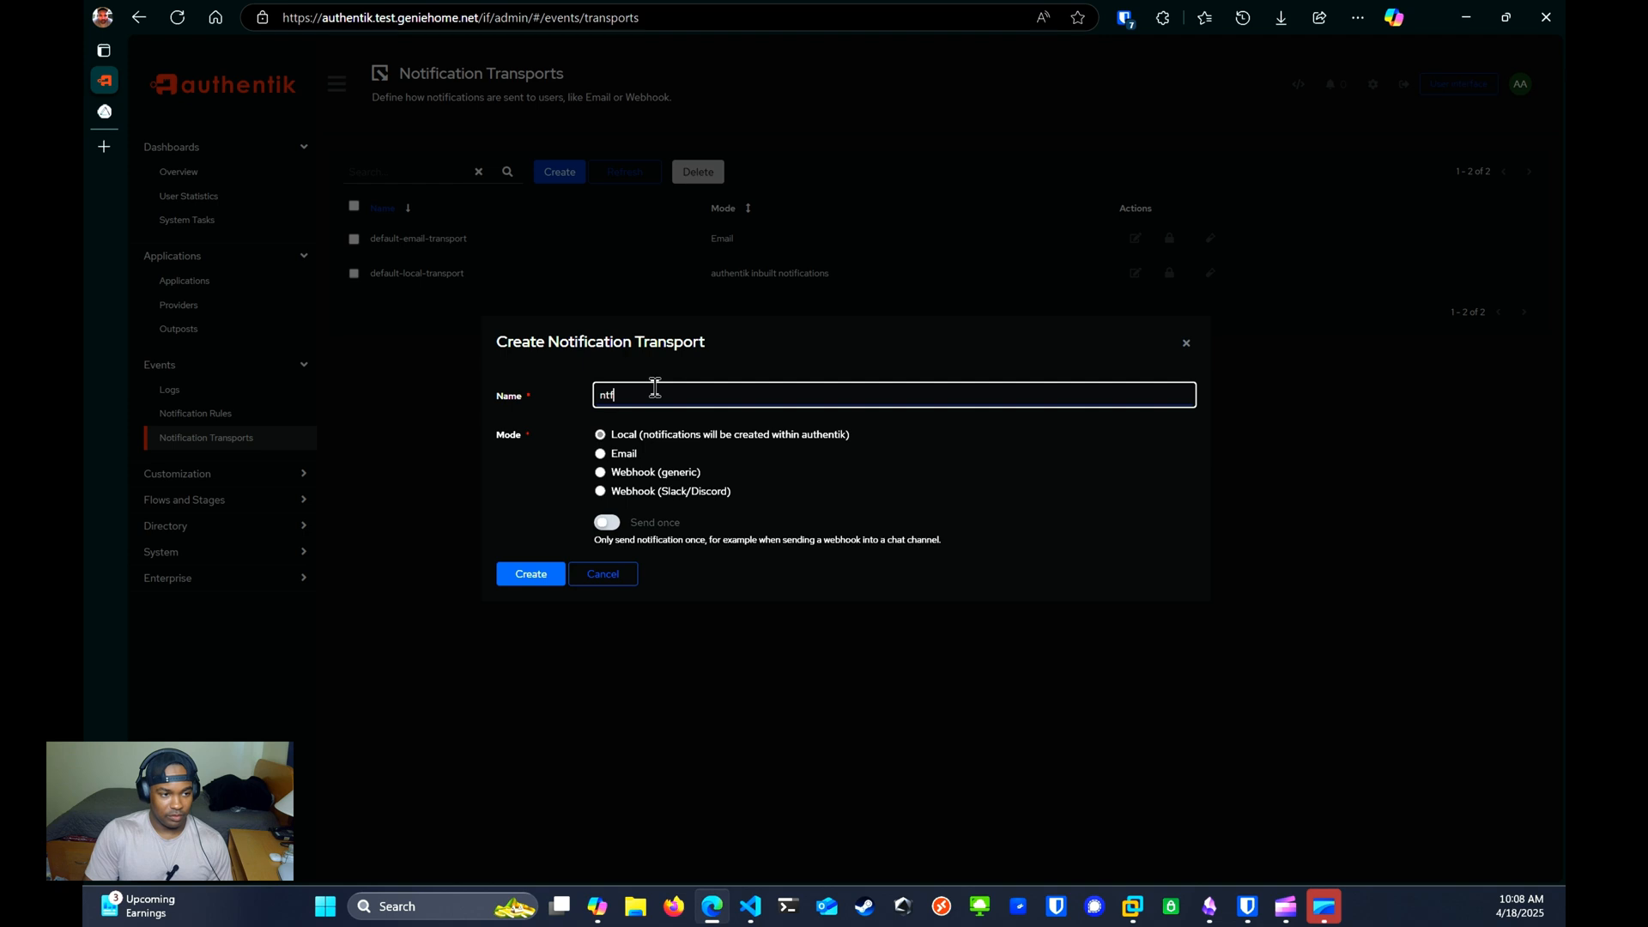
type("y")
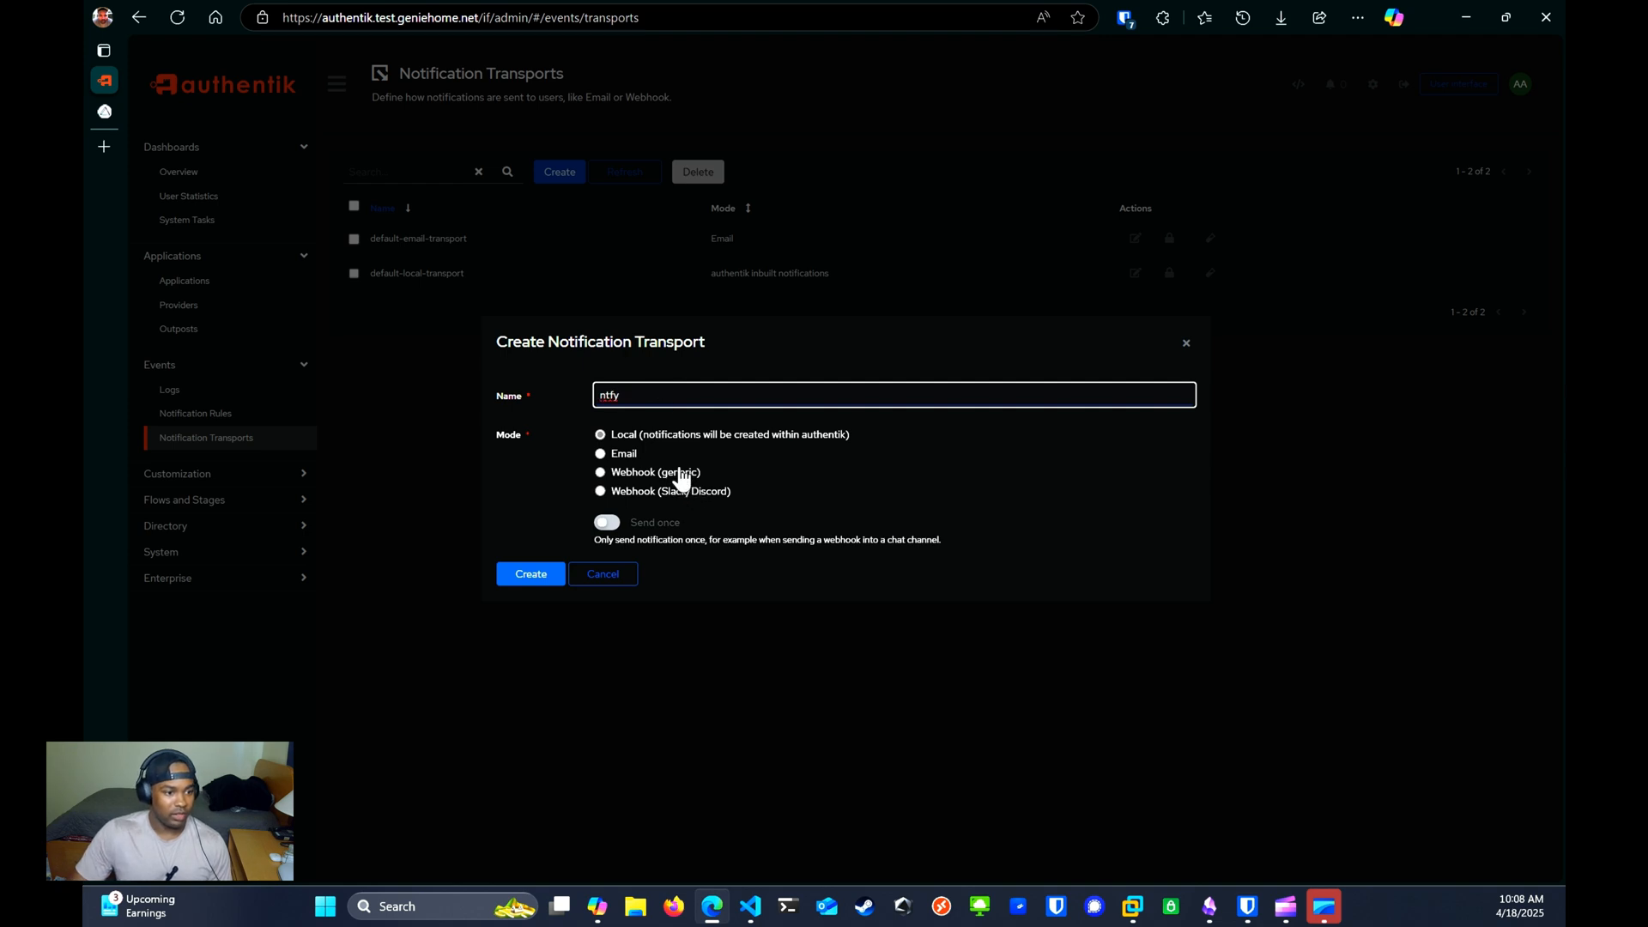
left_click(600, 472)
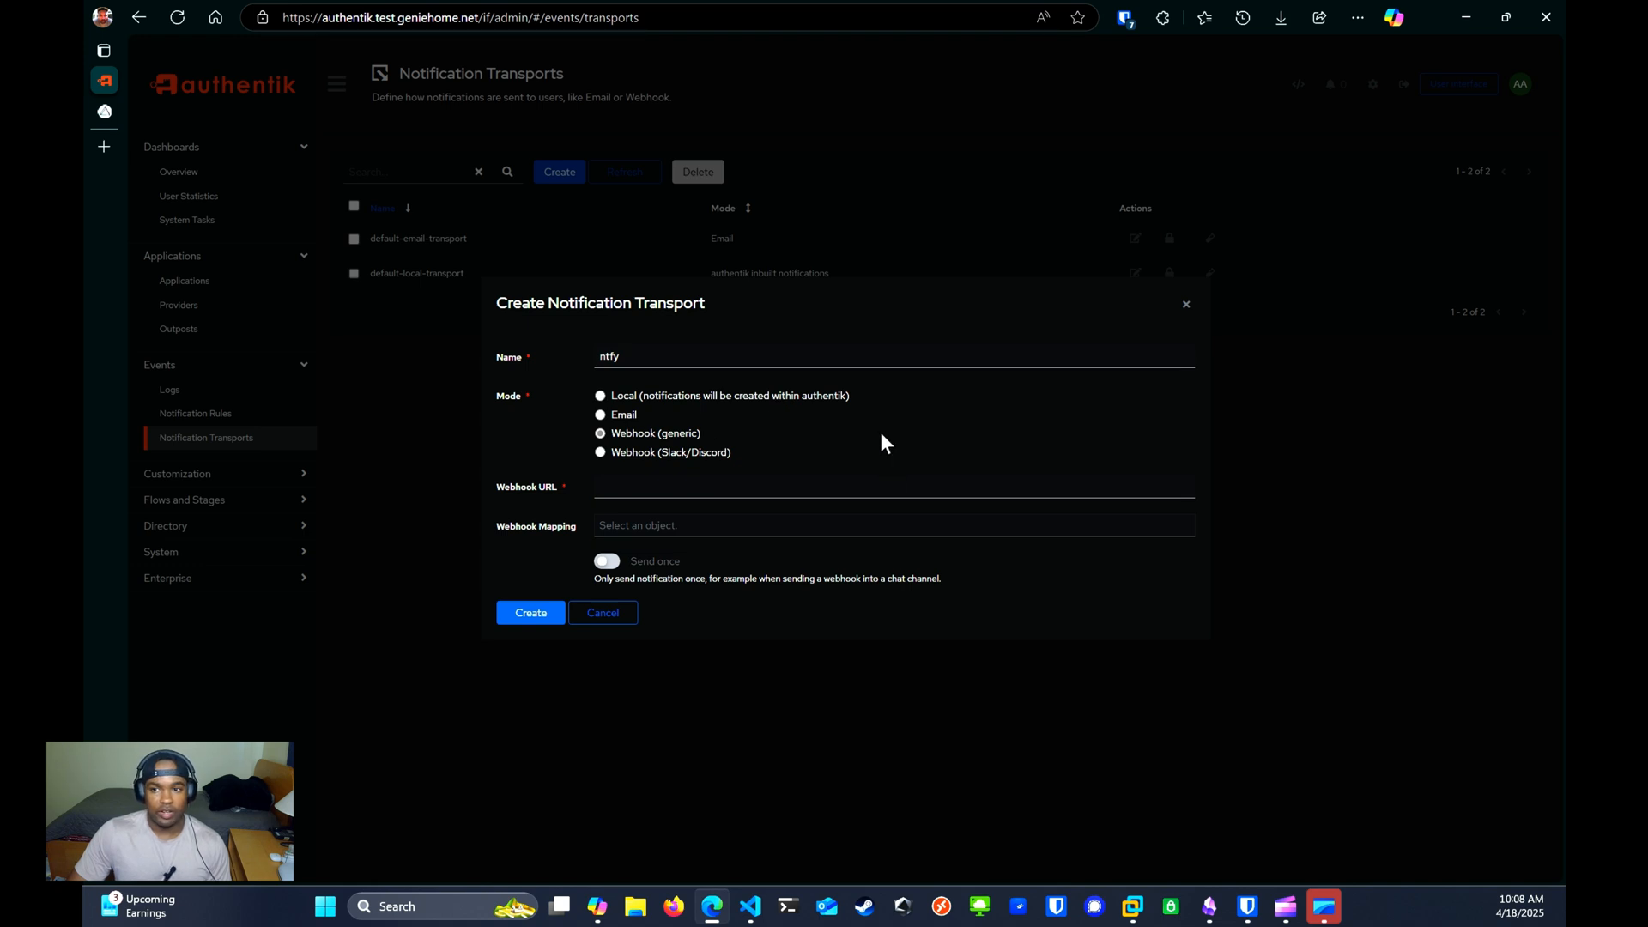
mouse_move(926, 436)
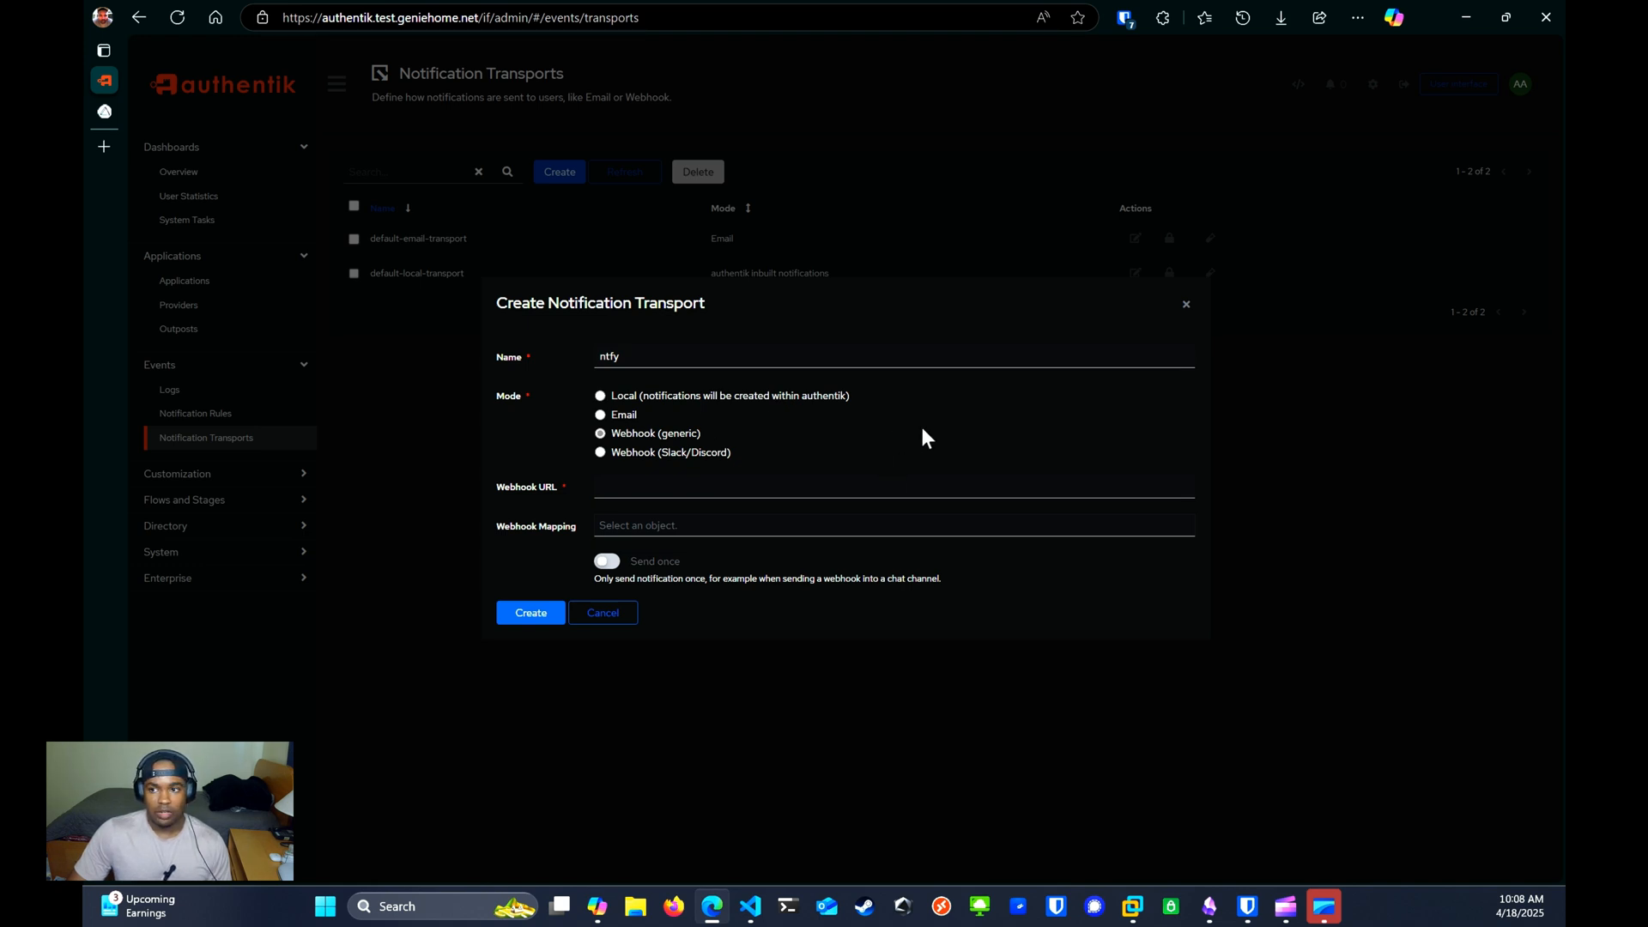
mouse_move(829, 402)
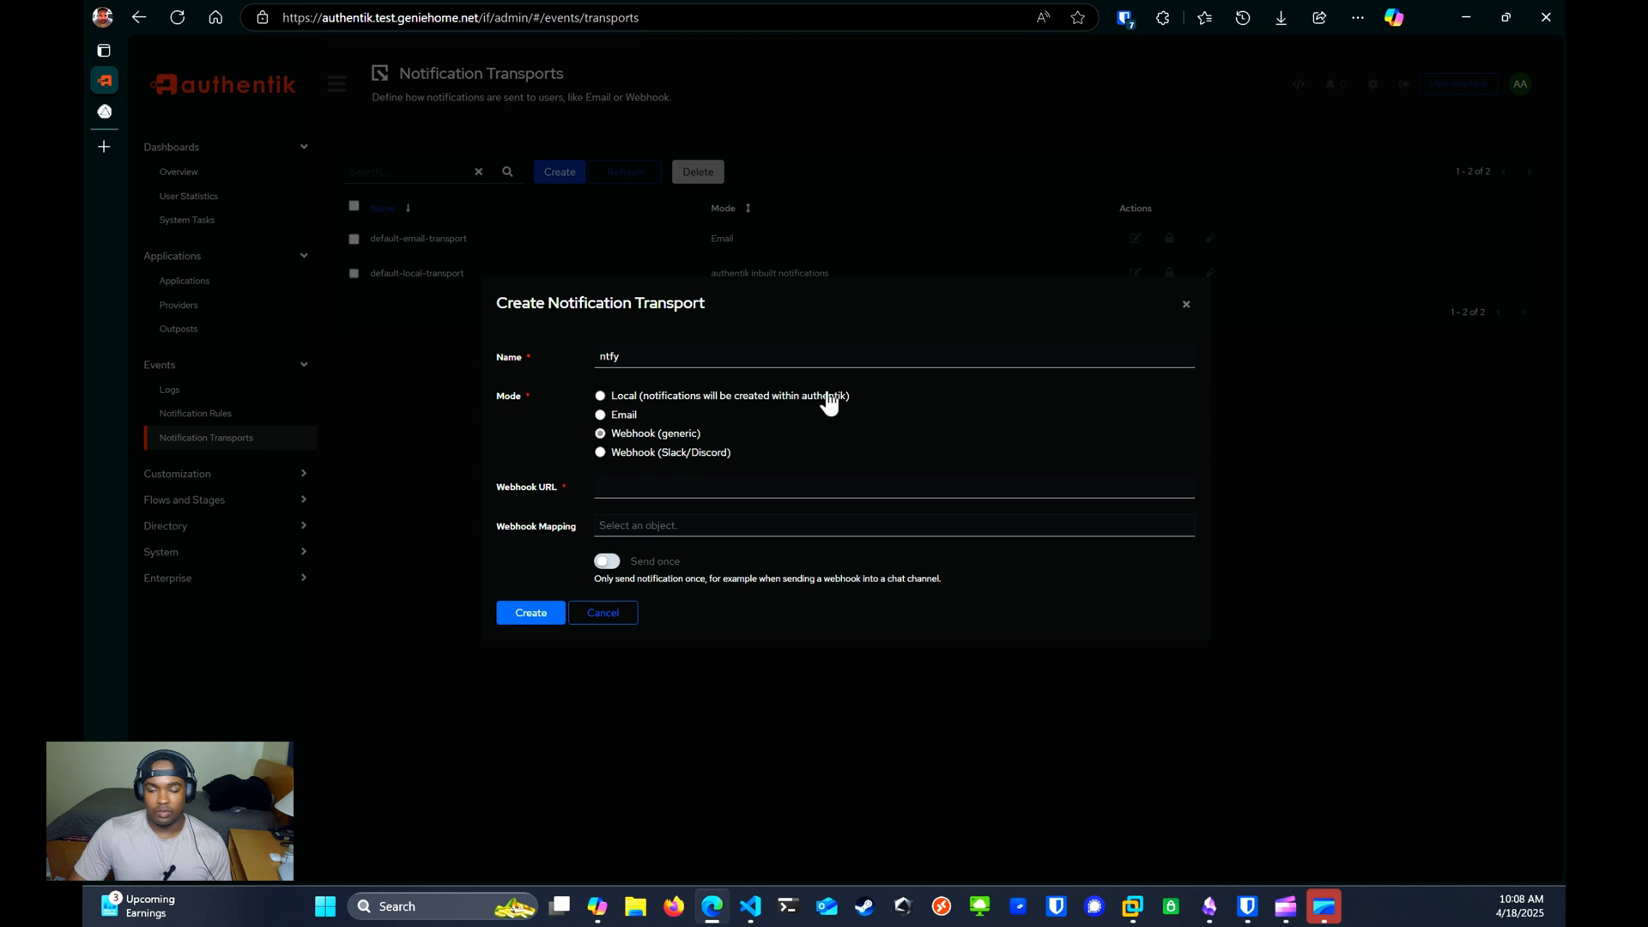
mouse_move(890, 441)
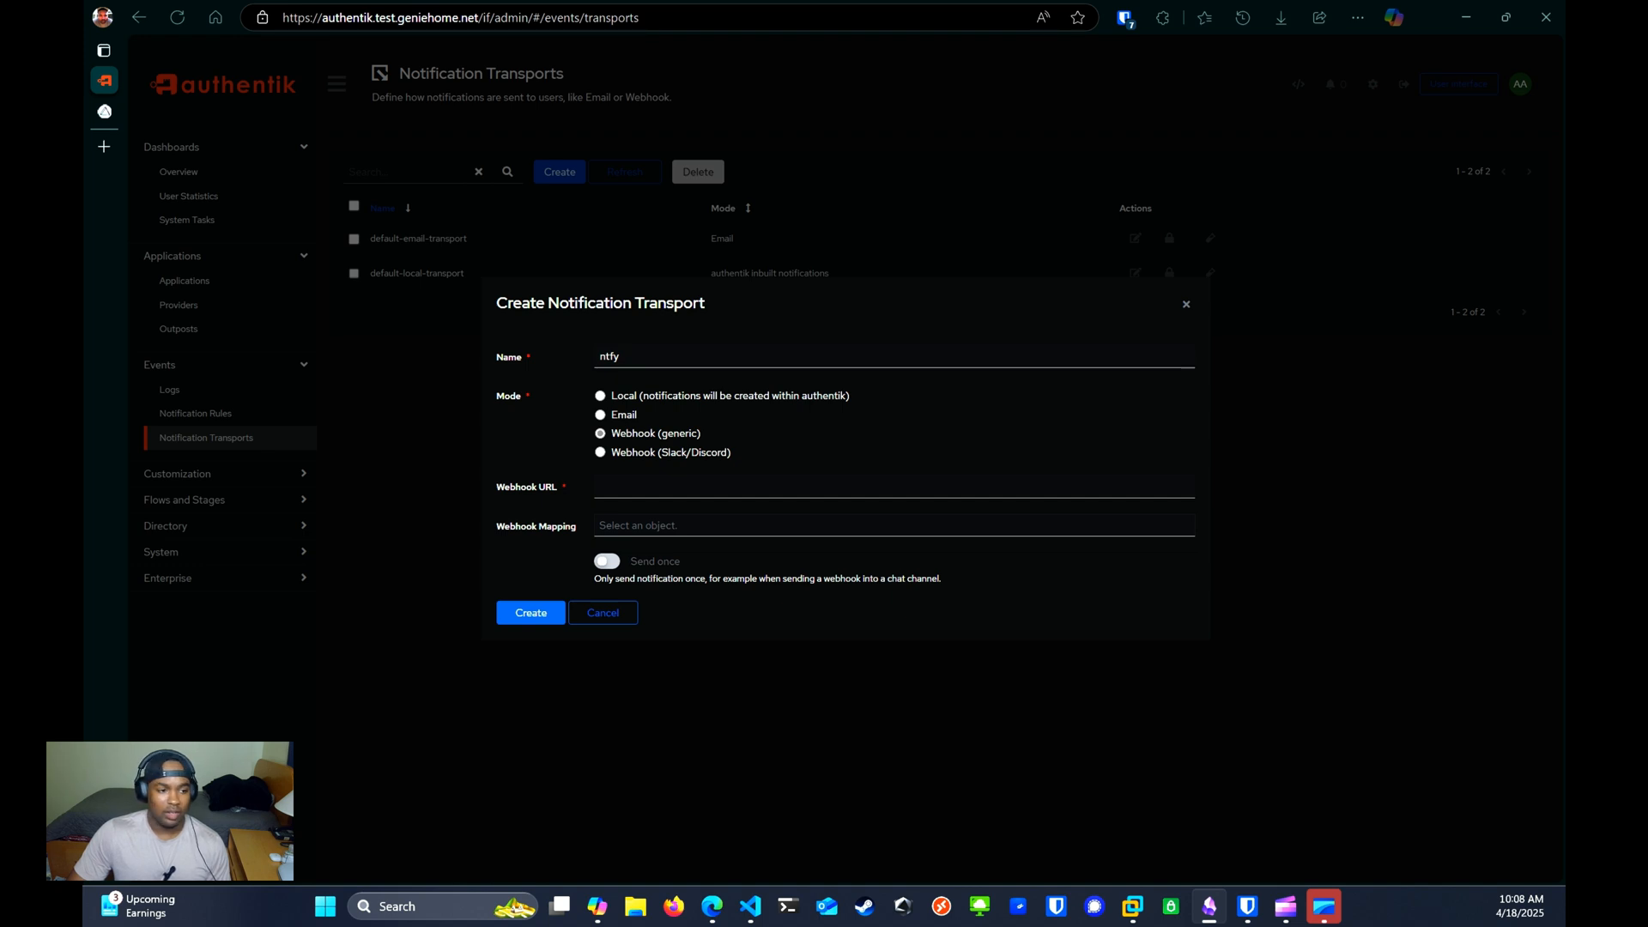
mouse_move(752, 449)
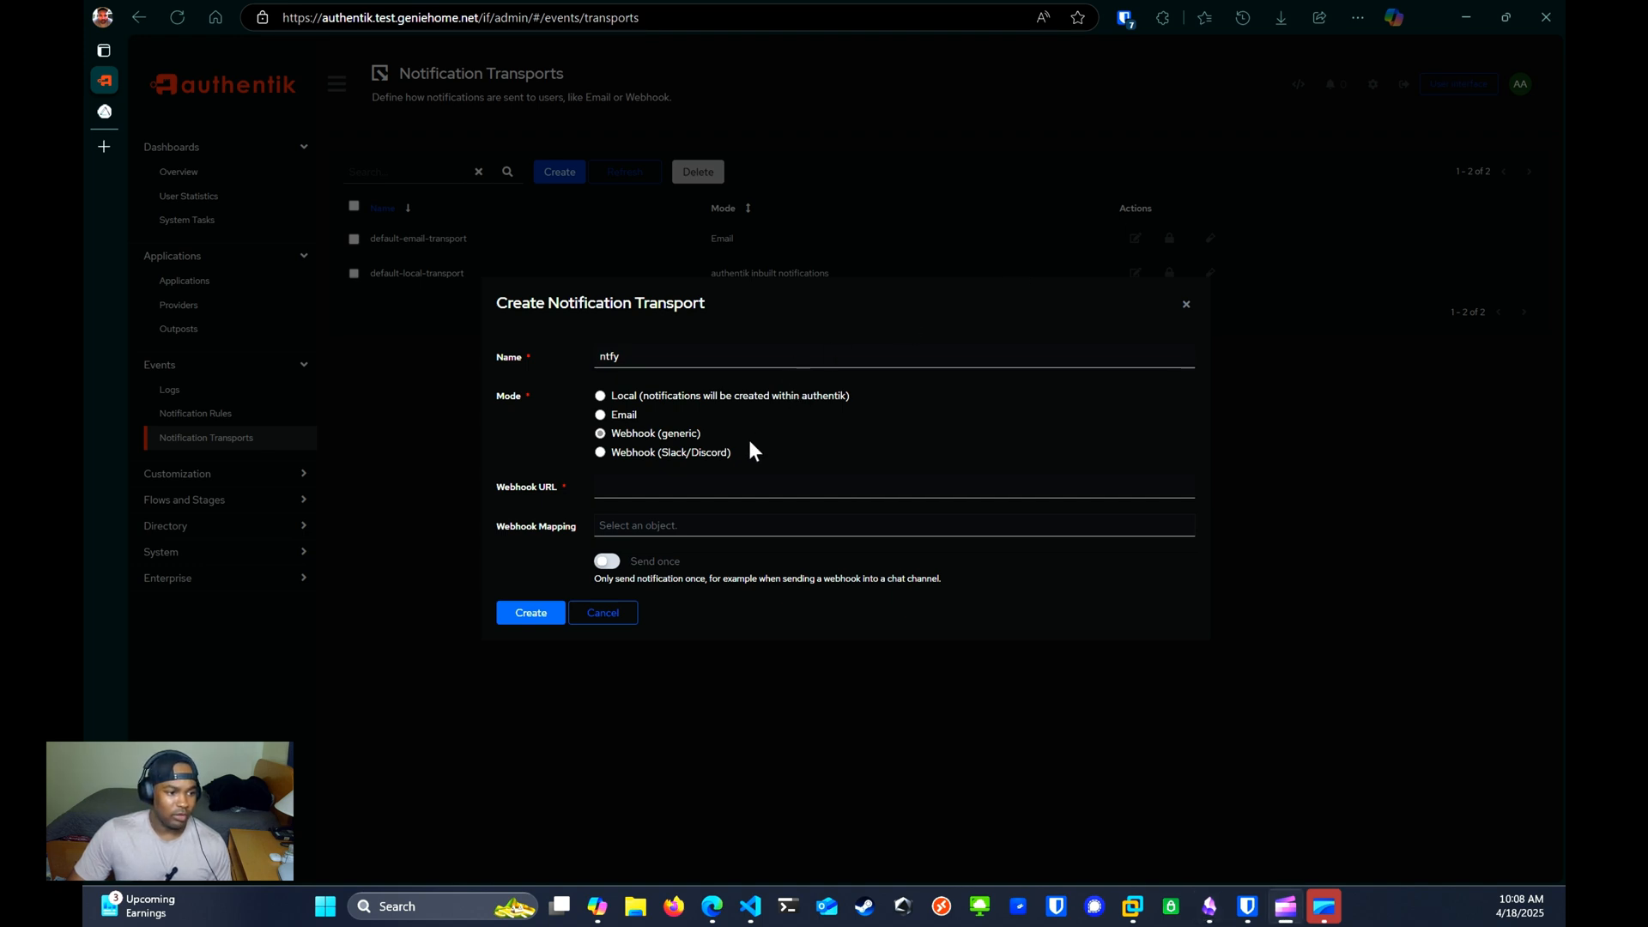
left_click(893, 486)
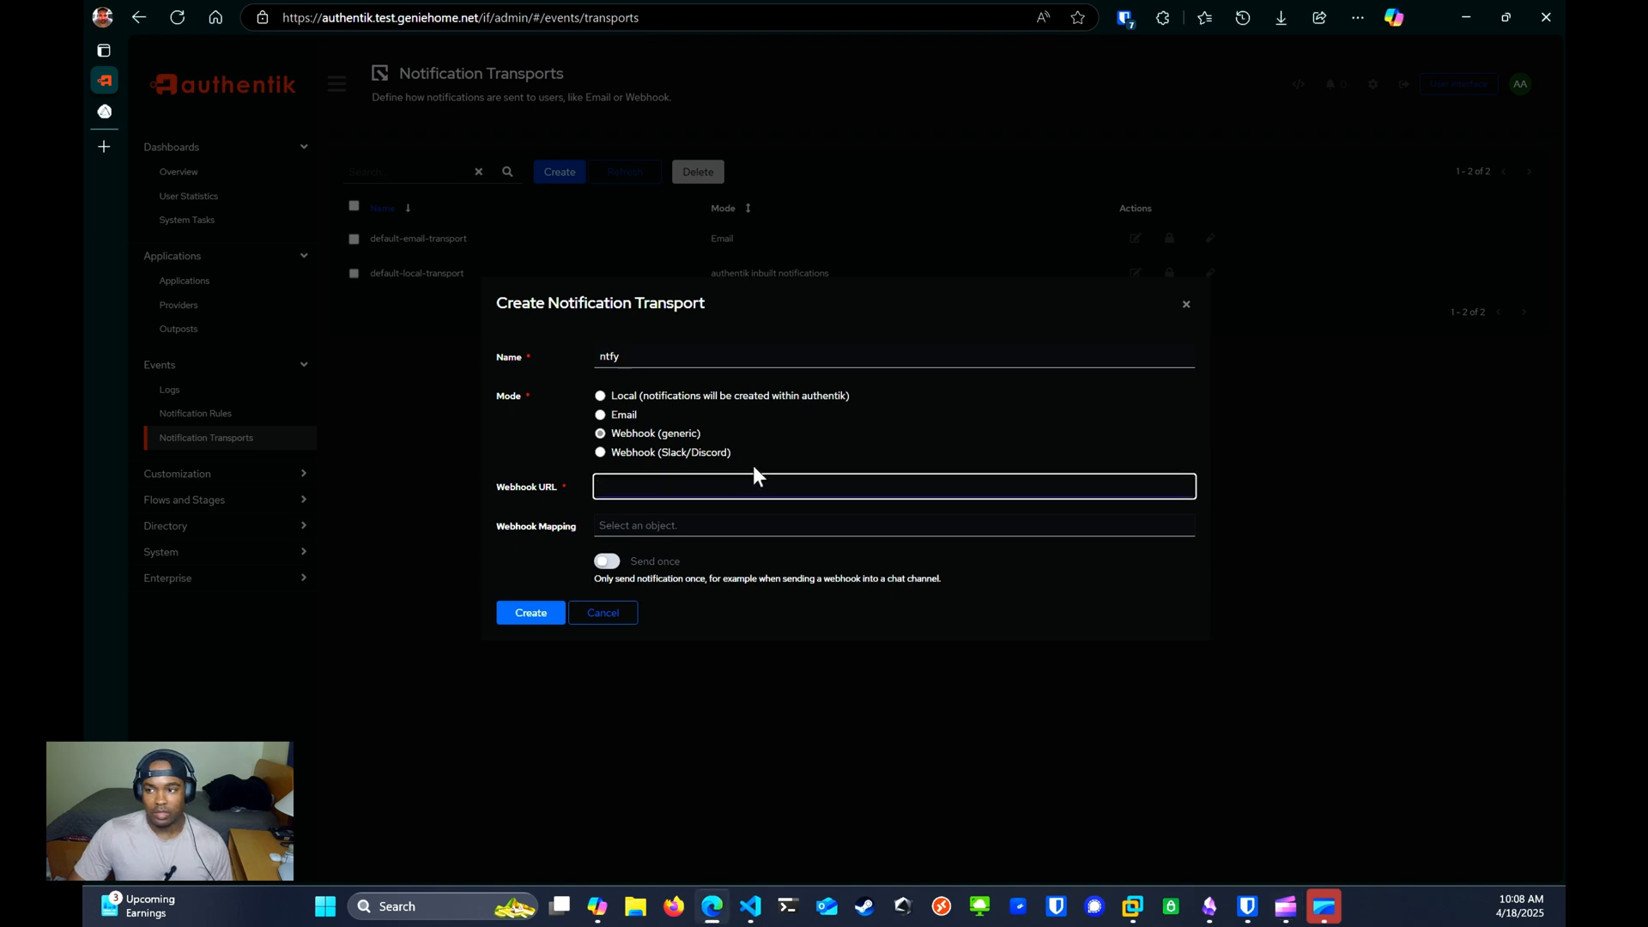
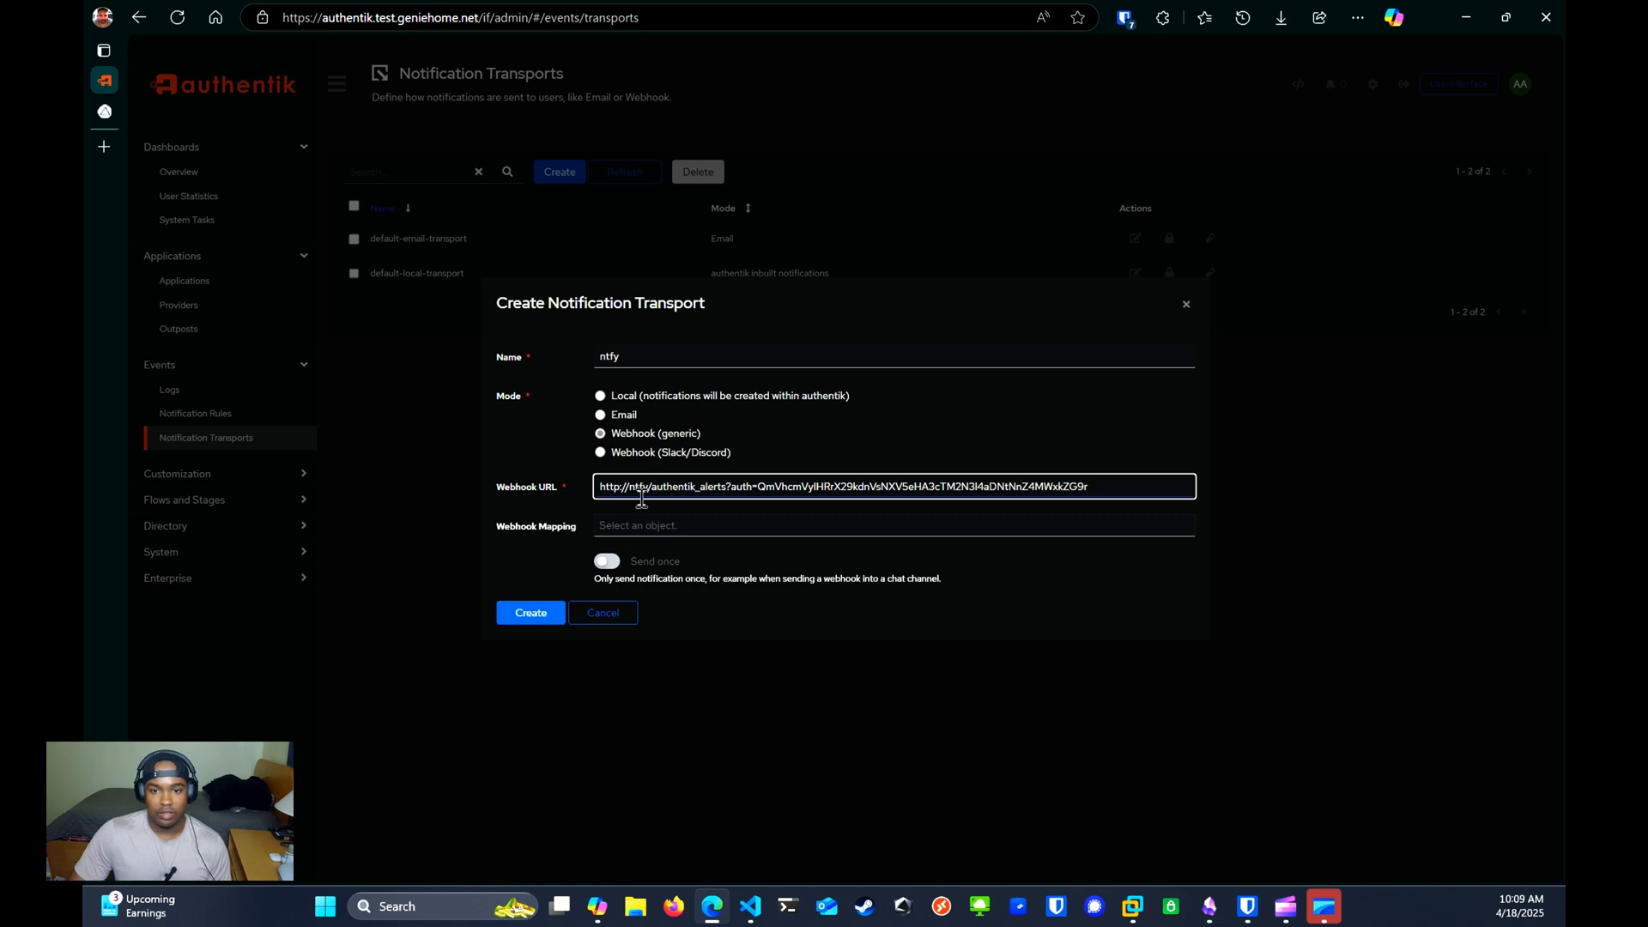
mouse_move(698, 510)
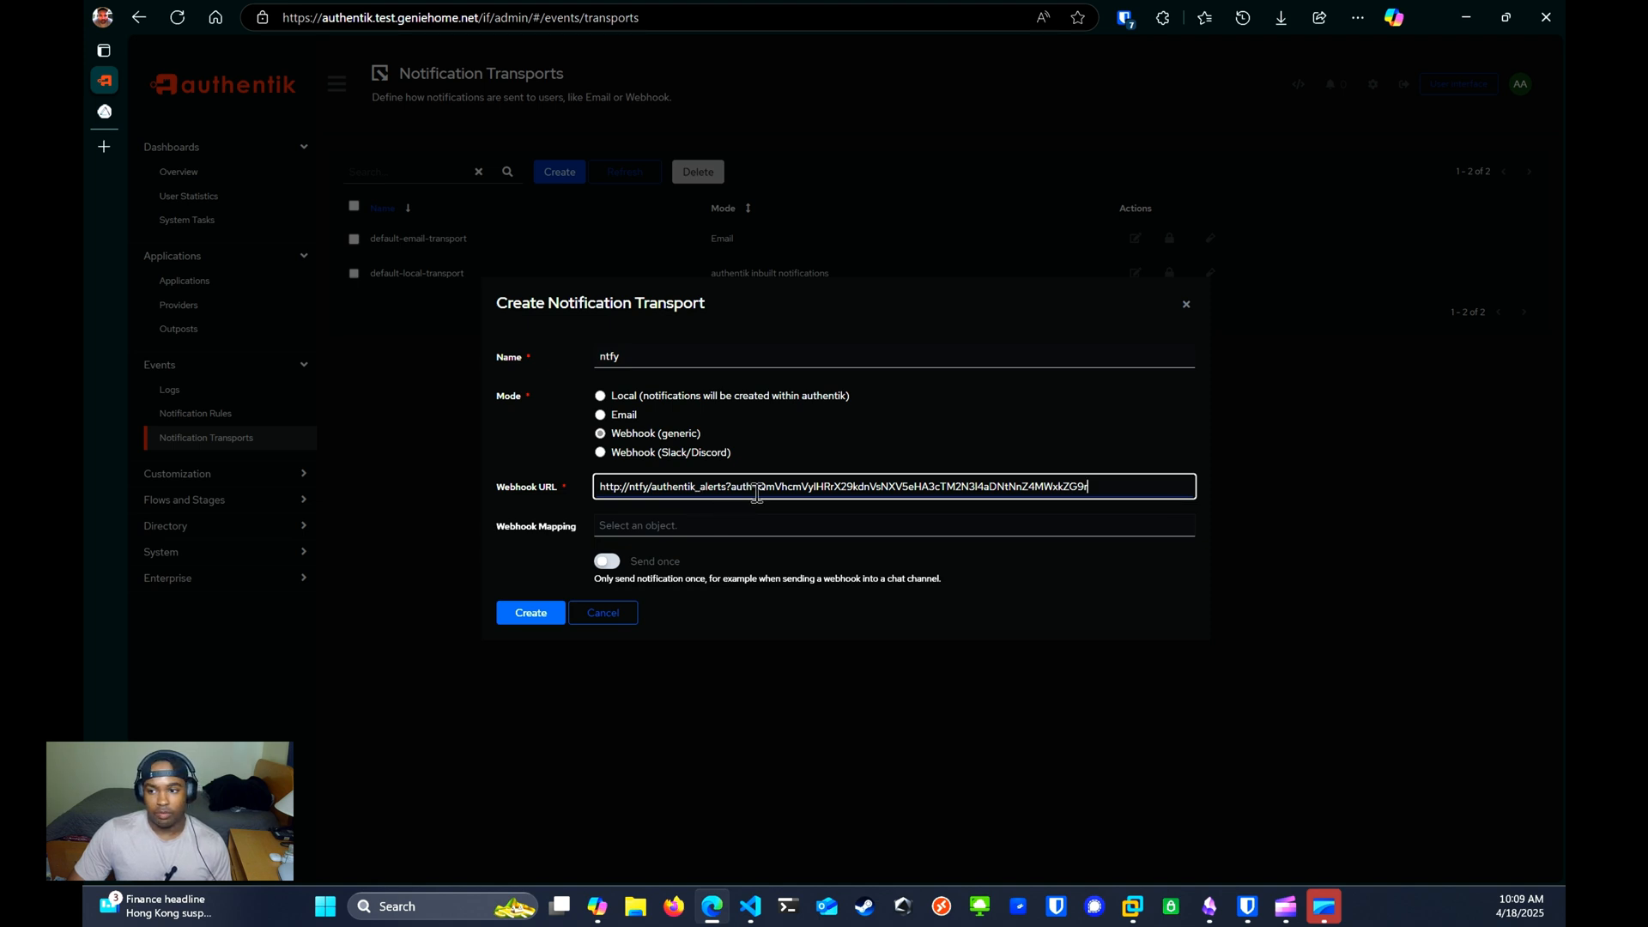
mouse_move(898, 481)
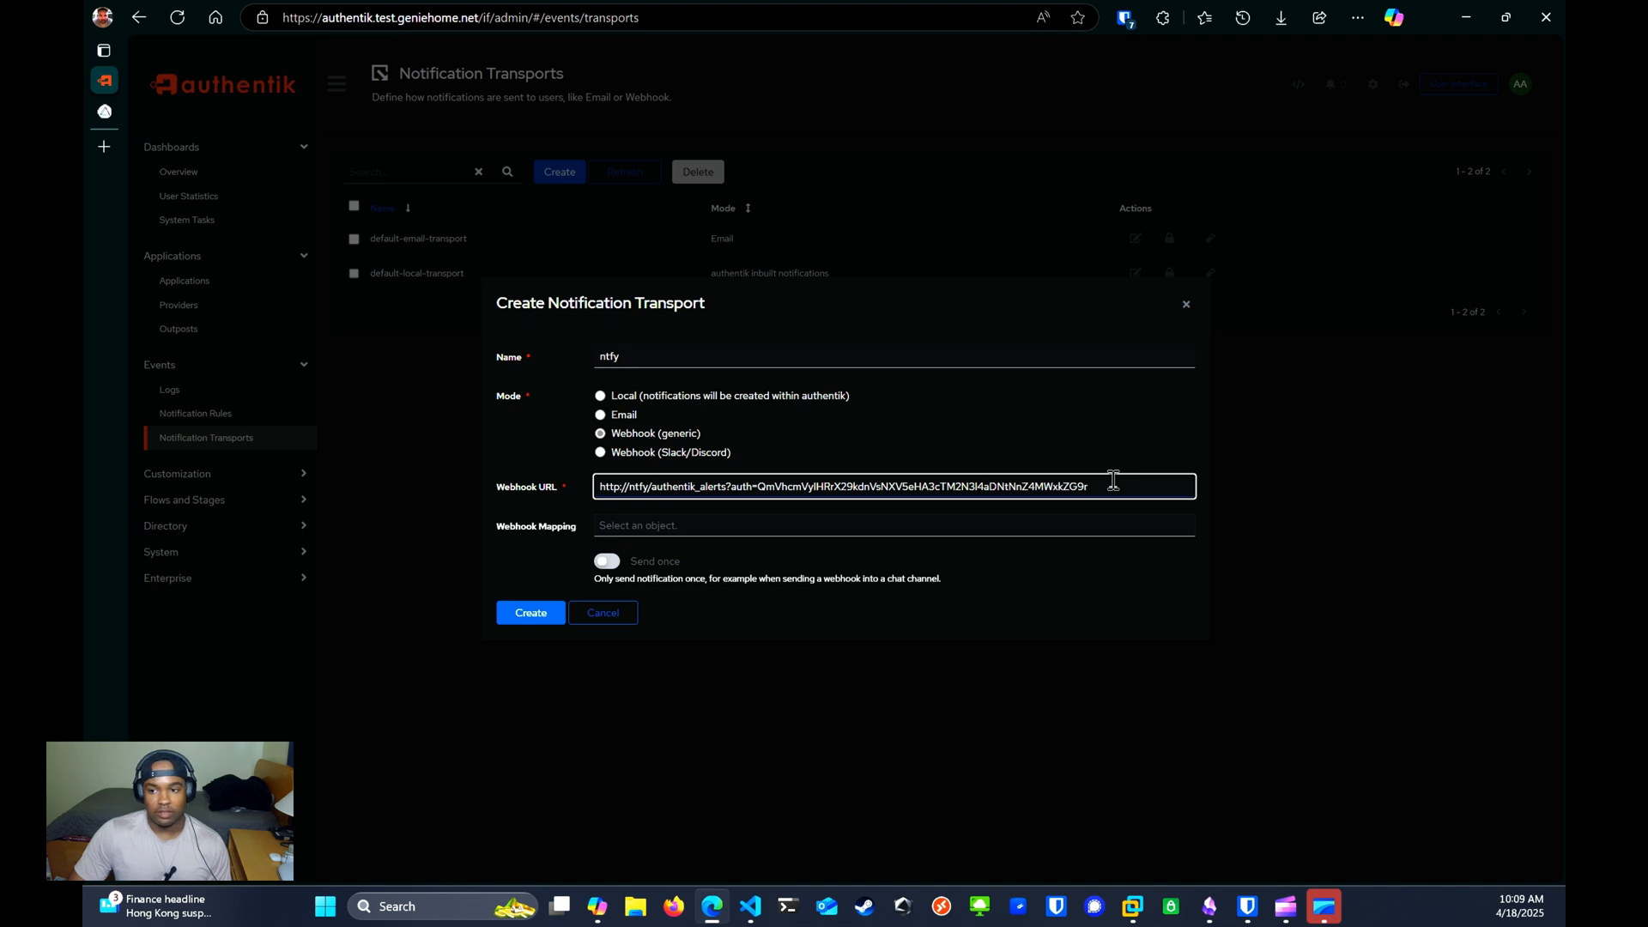
mouse_move(1146, 448)
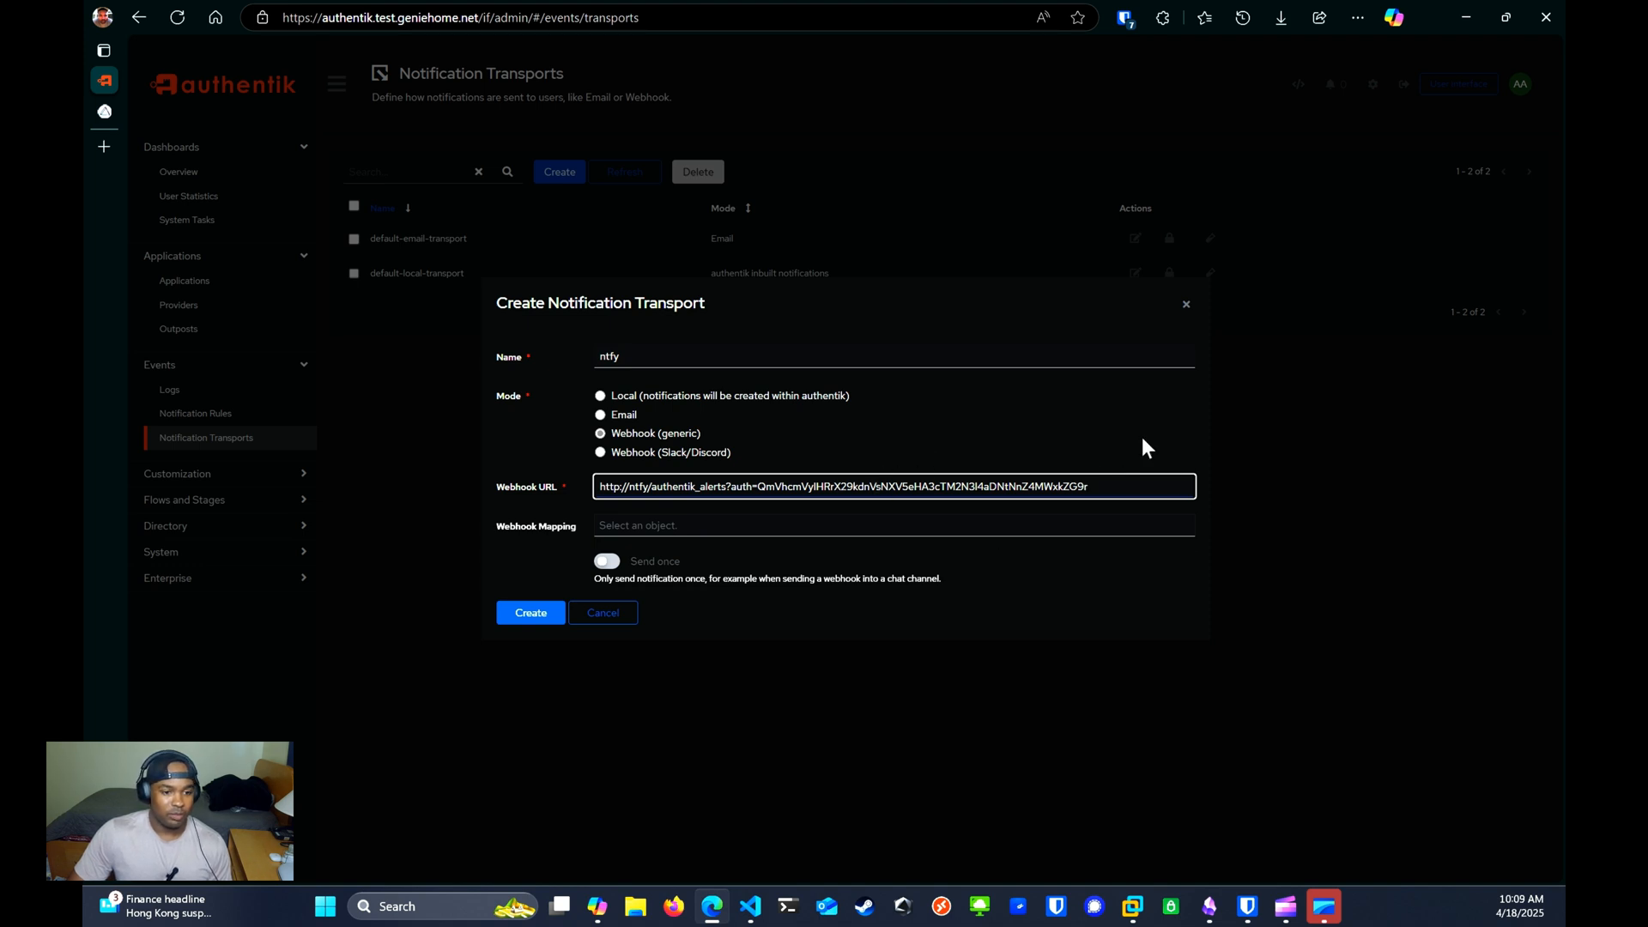
mouse_move(1021, 423)
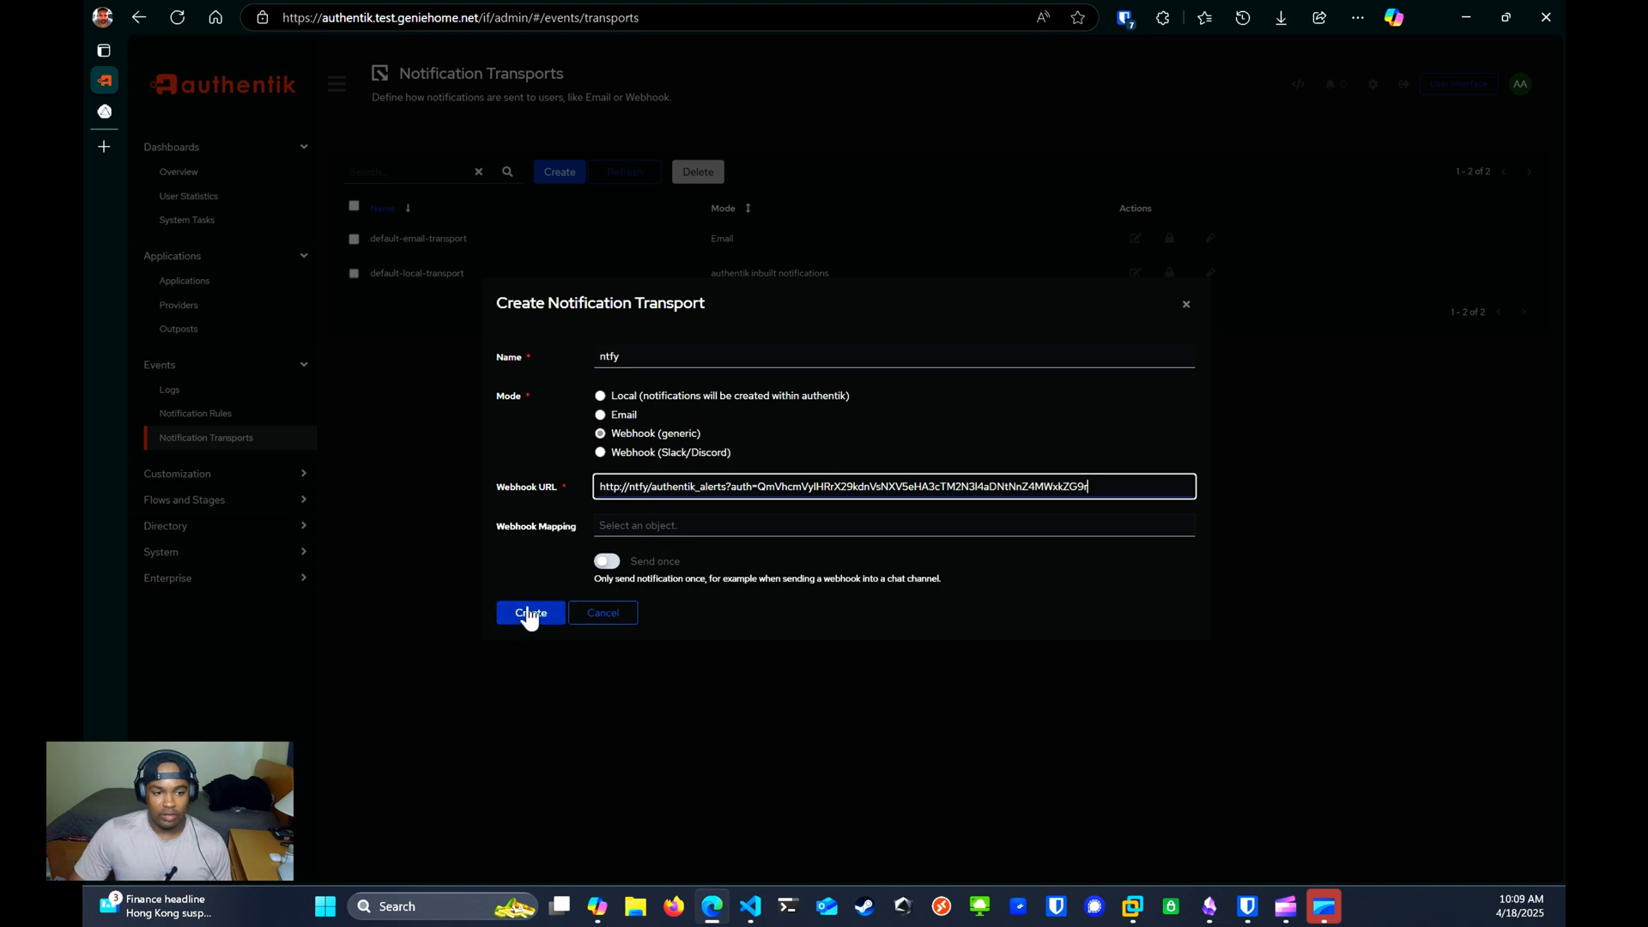
left_click(531, 613)
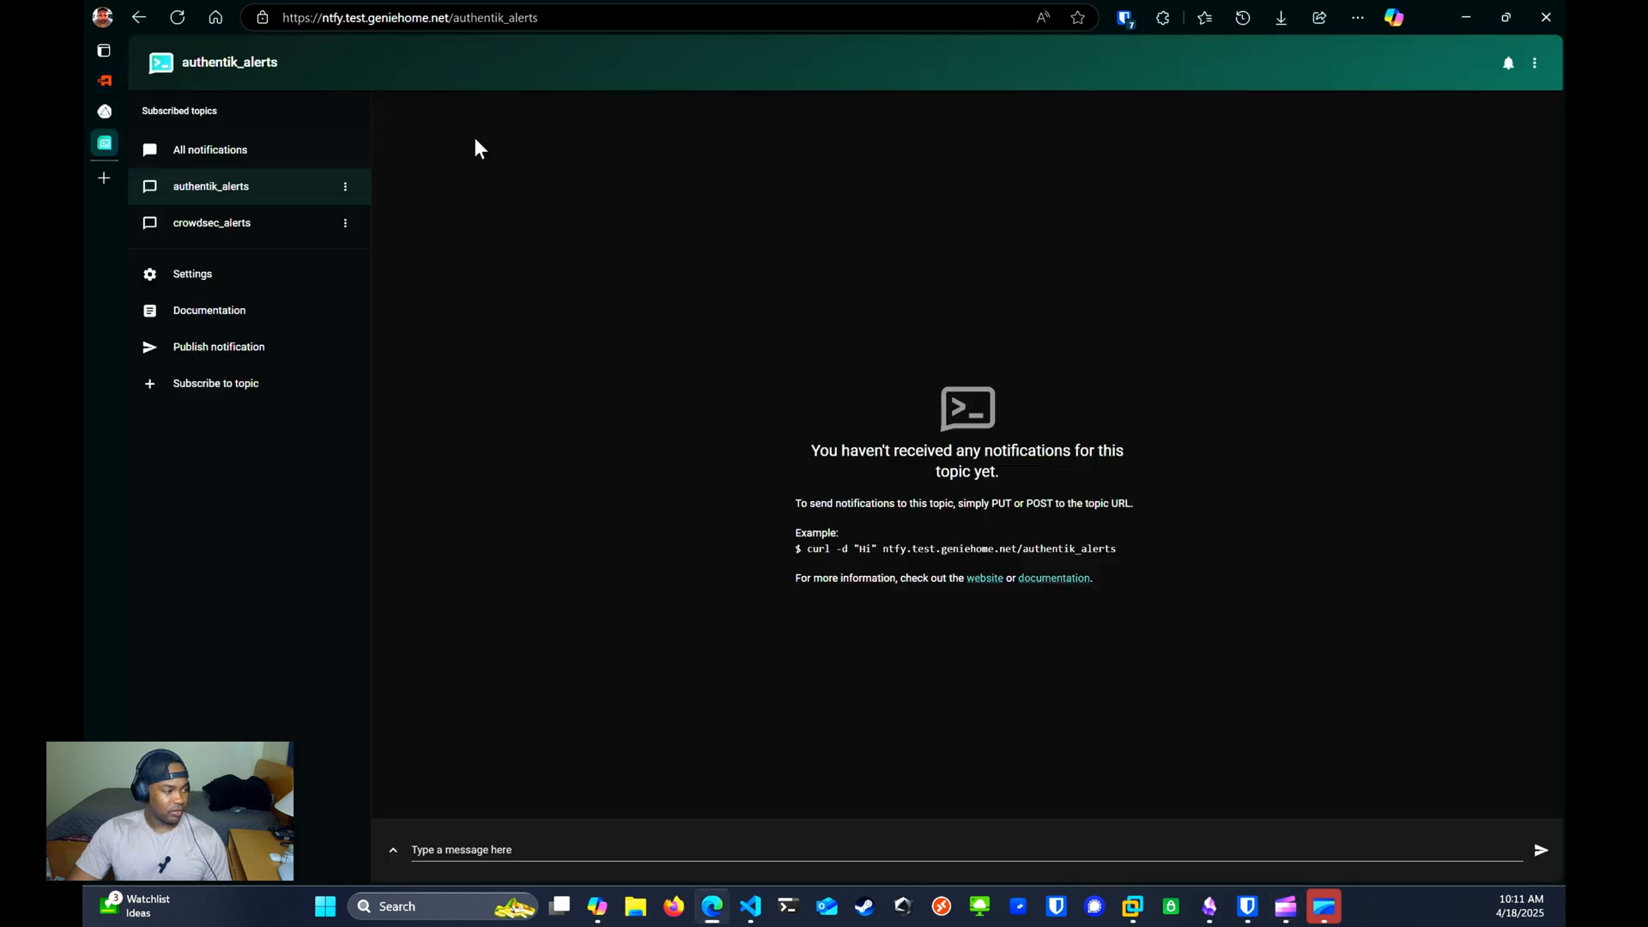
mouse_move(305, 186)
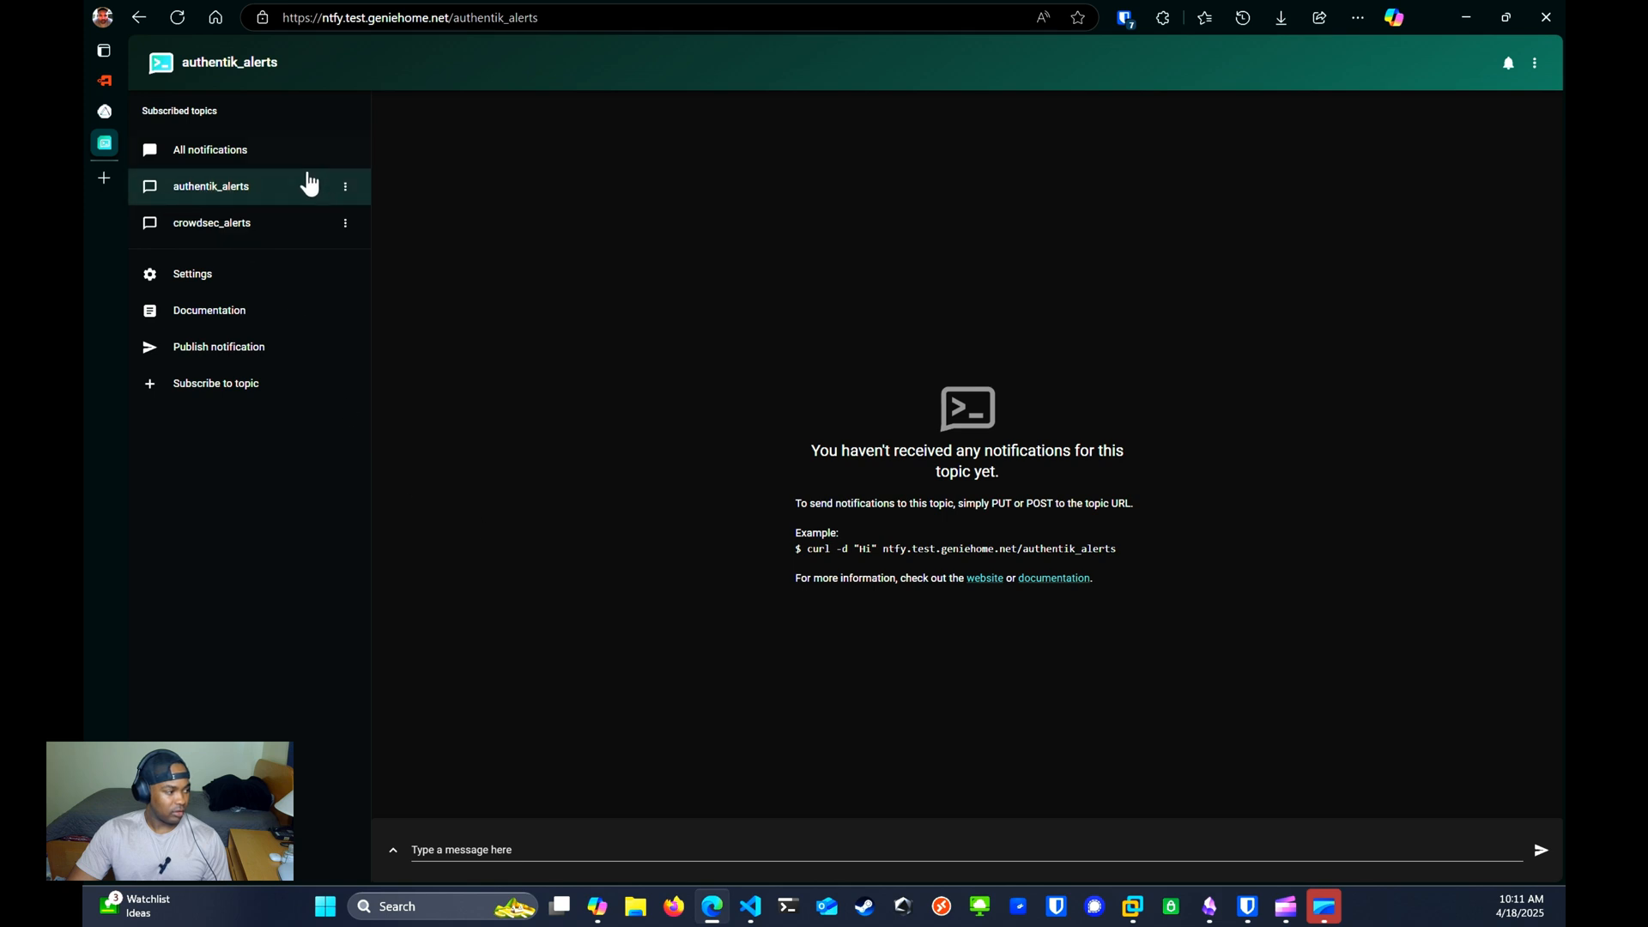
mouse_move(181, 172)
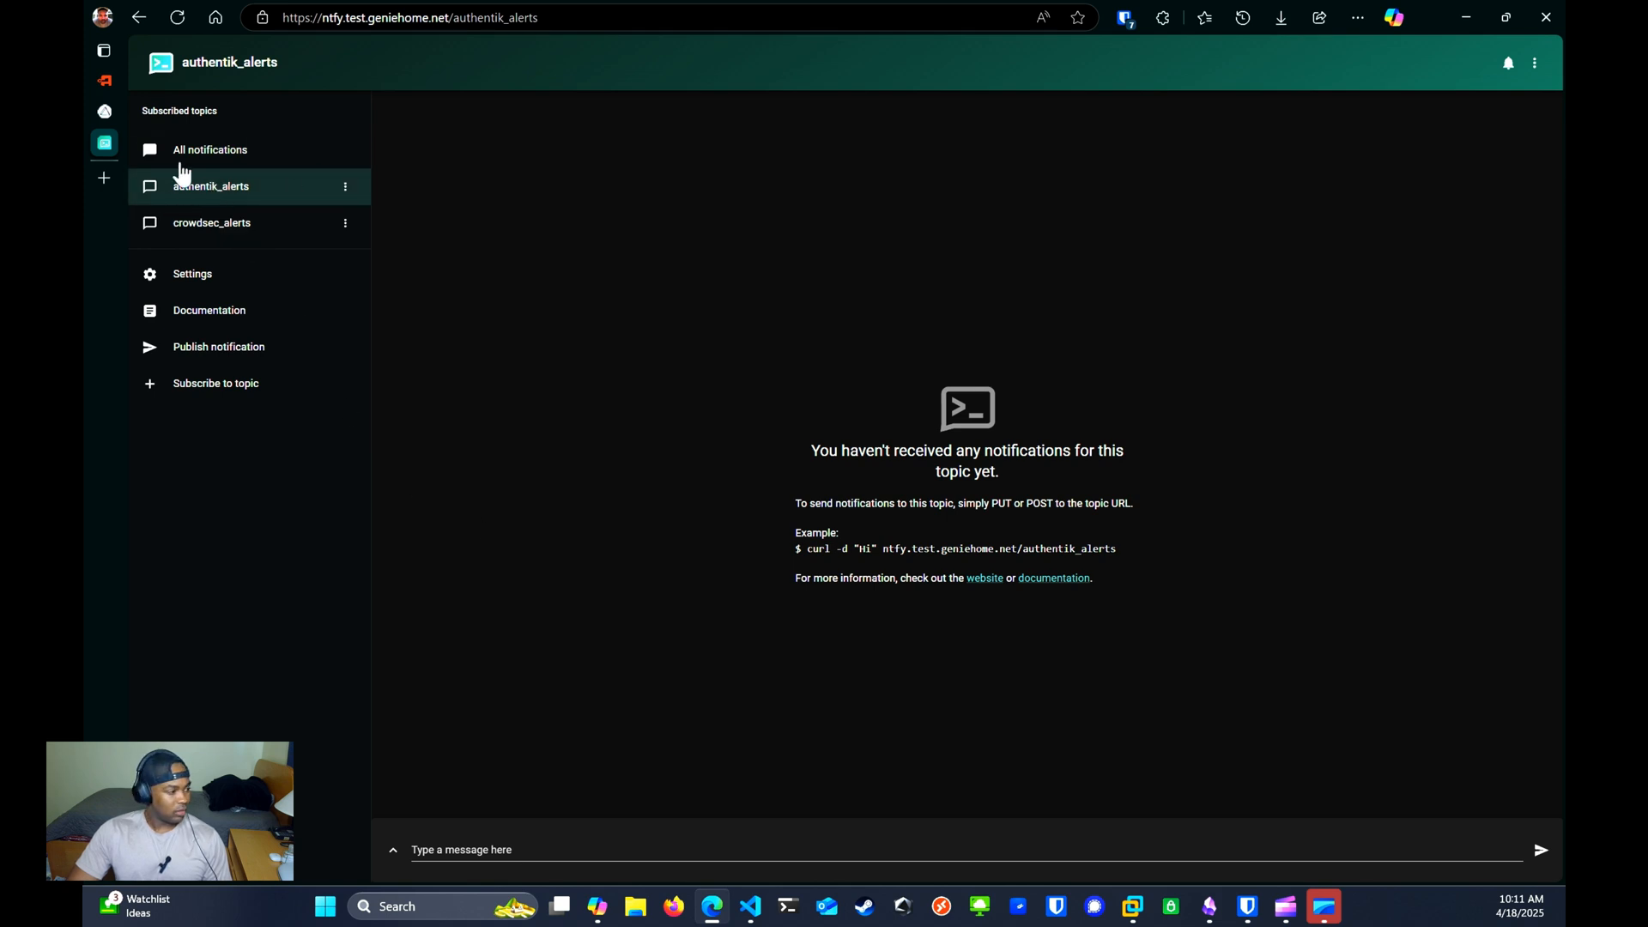
Send a test notification via the ntfy transport and check it in ntfy's alerts page.
left_click(104, 80)
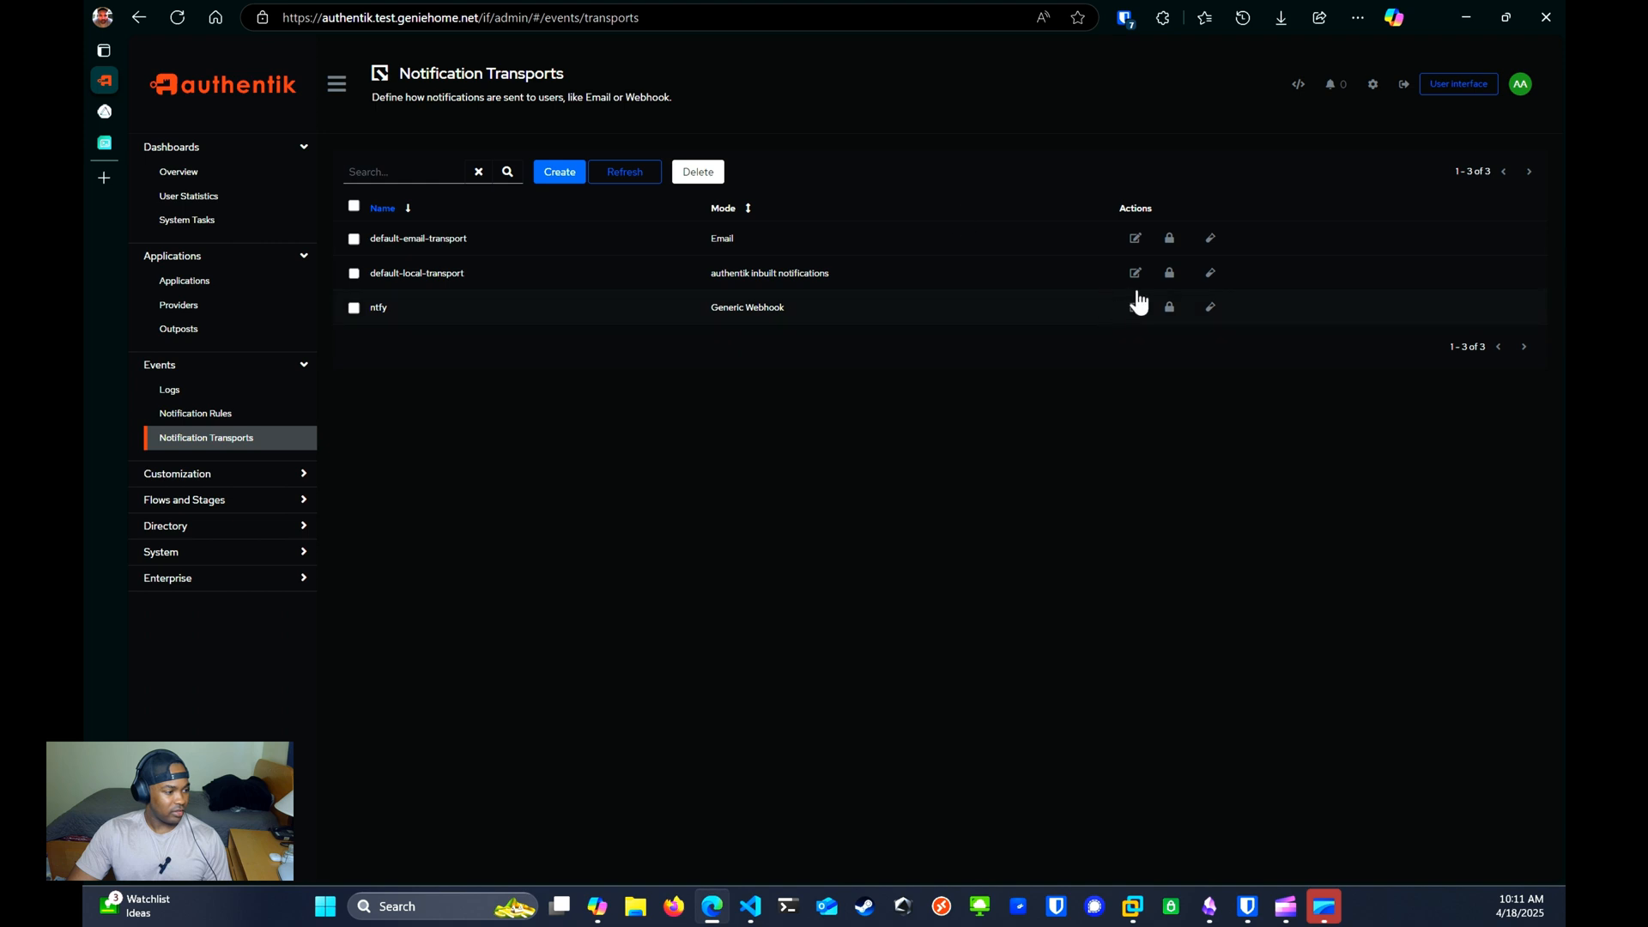
mouse_move(1210, 310)
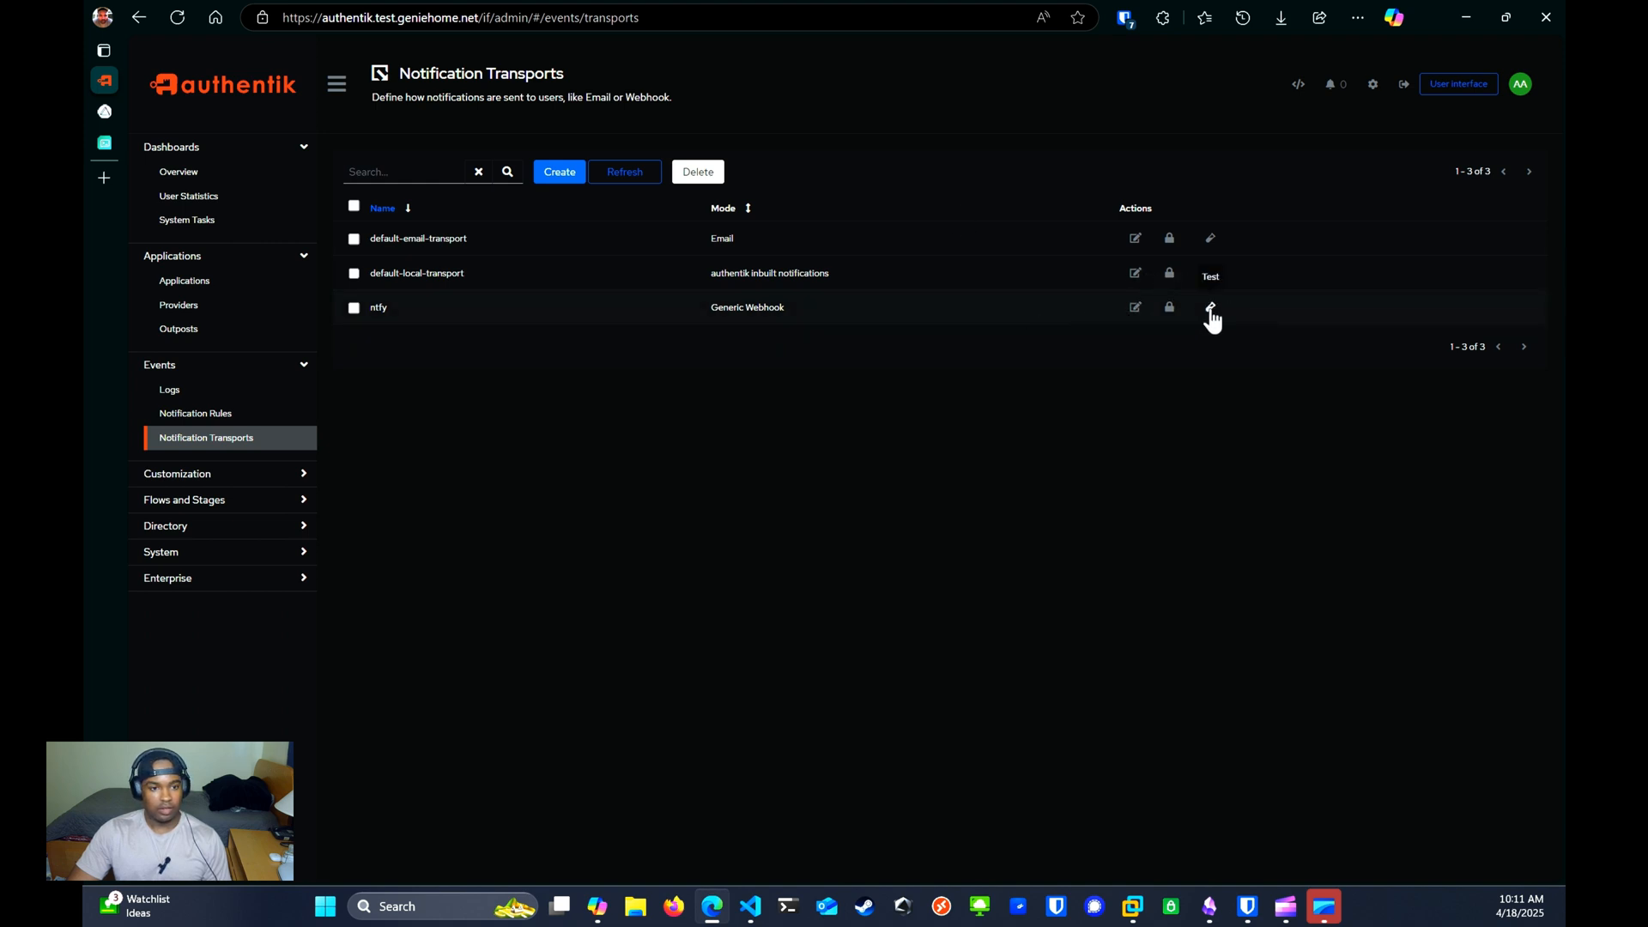
left_click(352, 308)
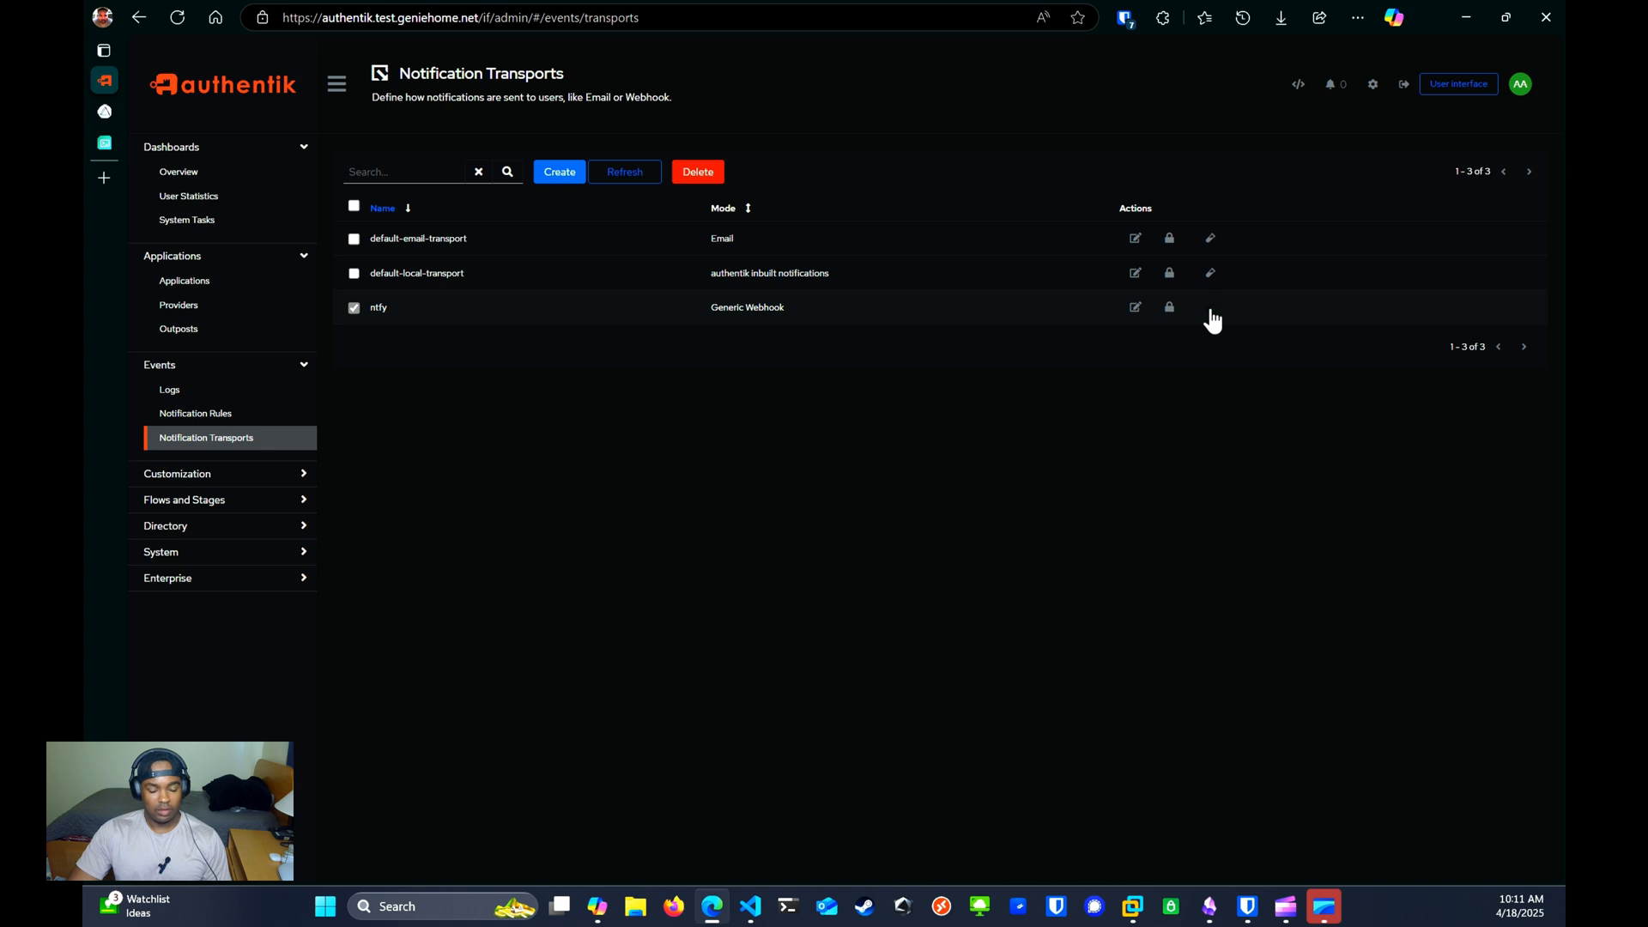
mouse_move(1164, 332)
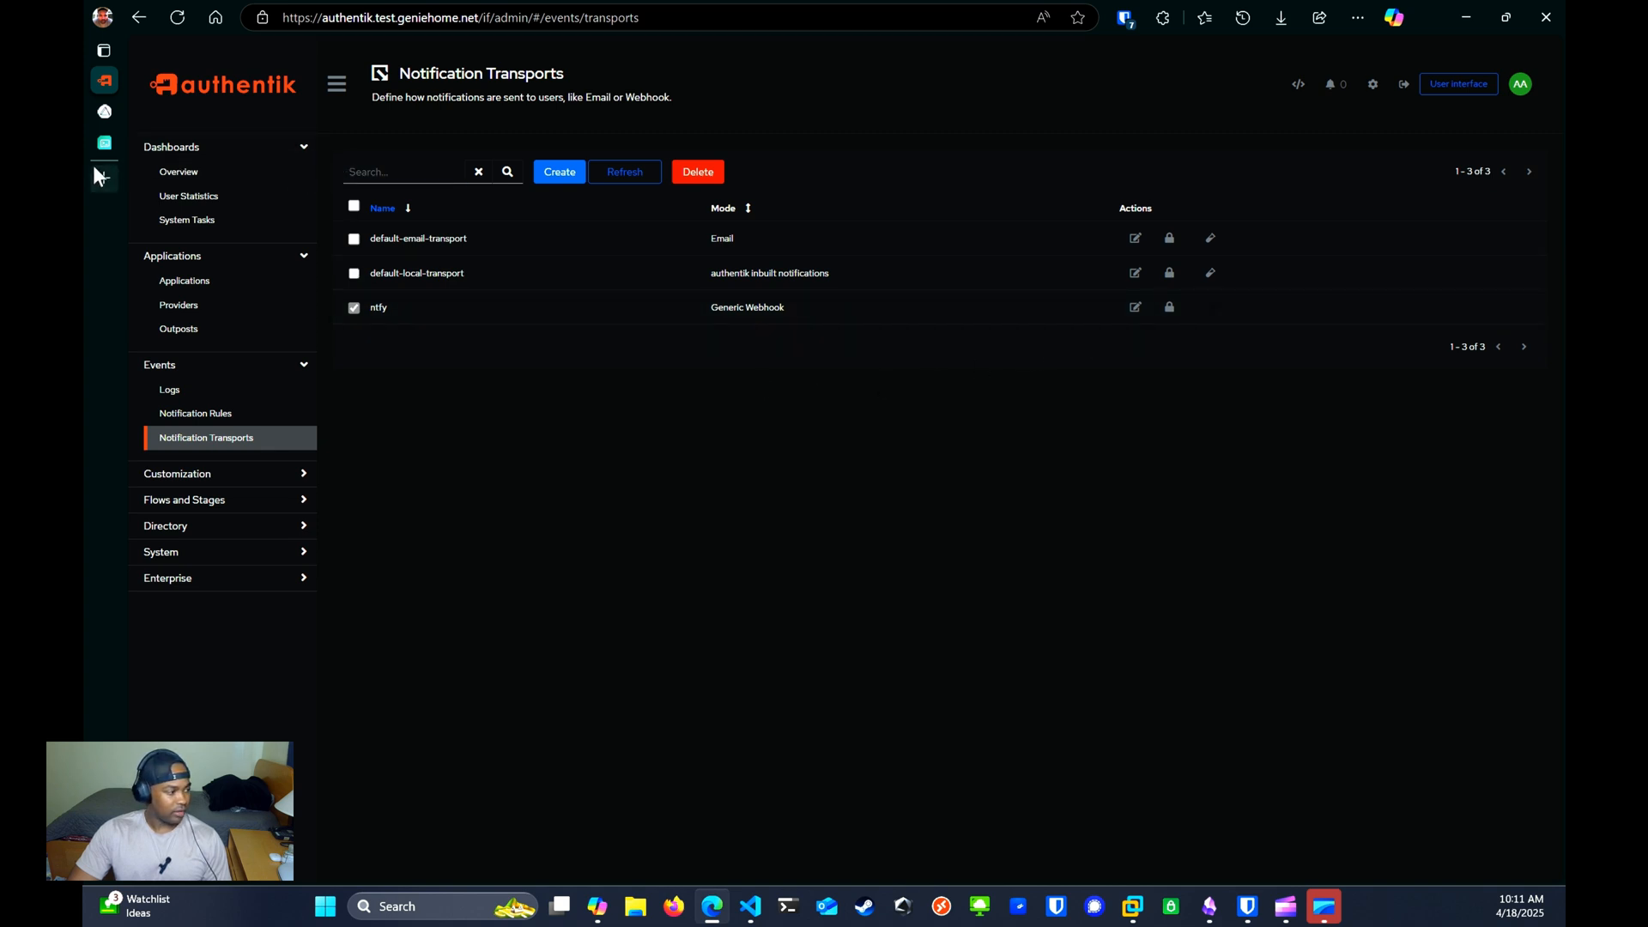
left_click(103, 50)
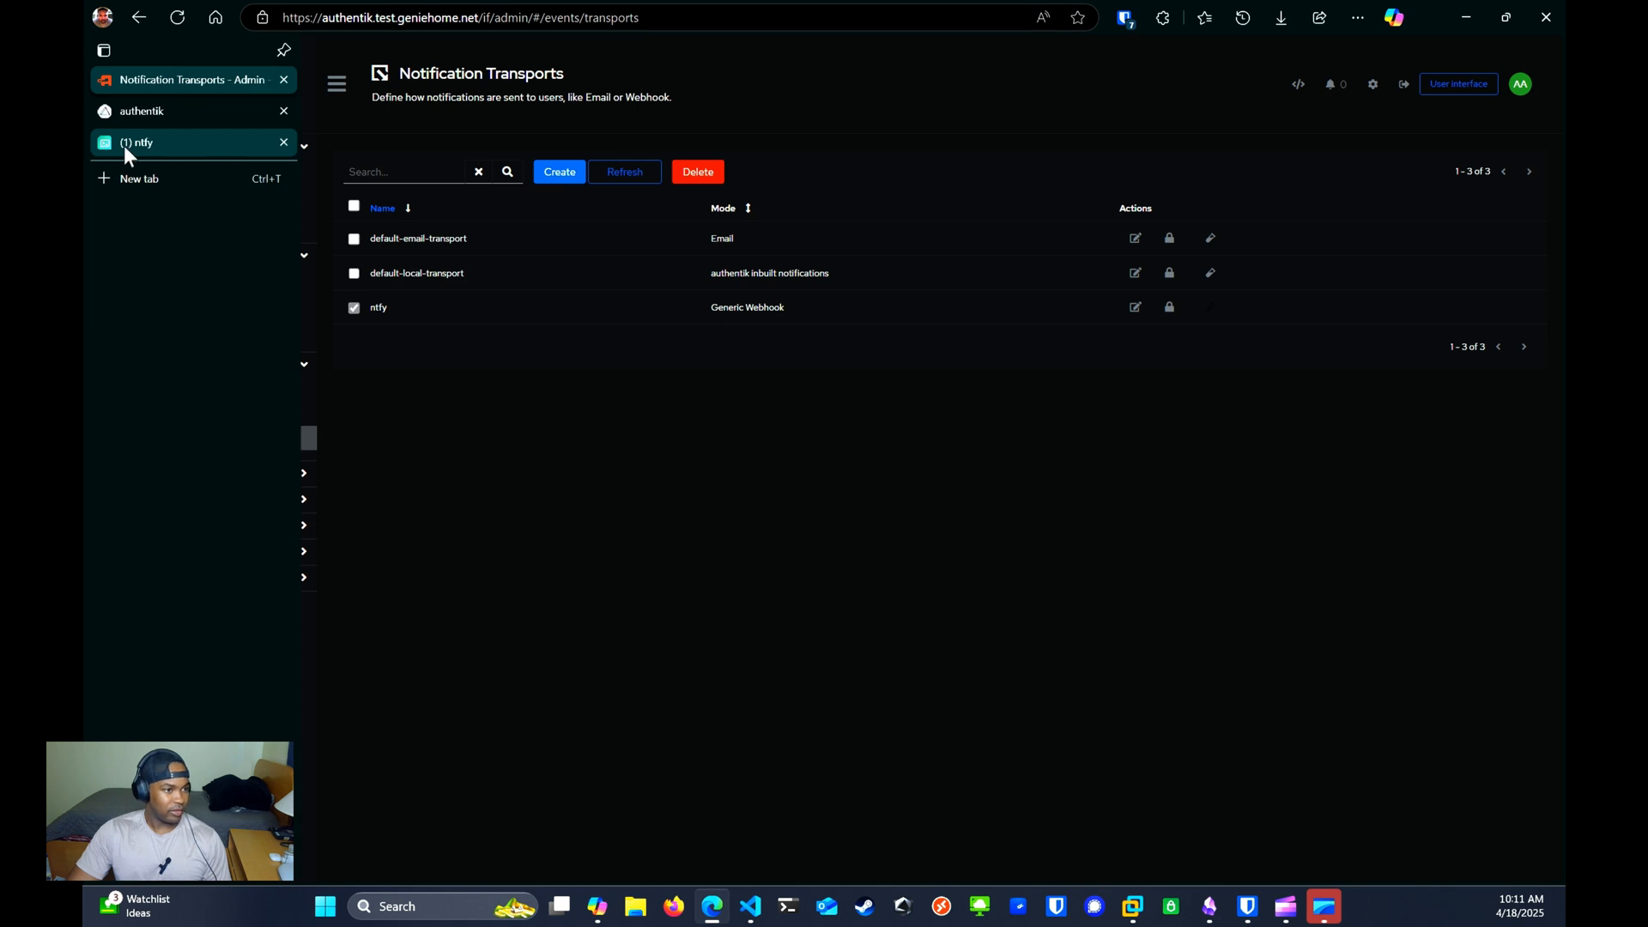
left_click(136, 142)
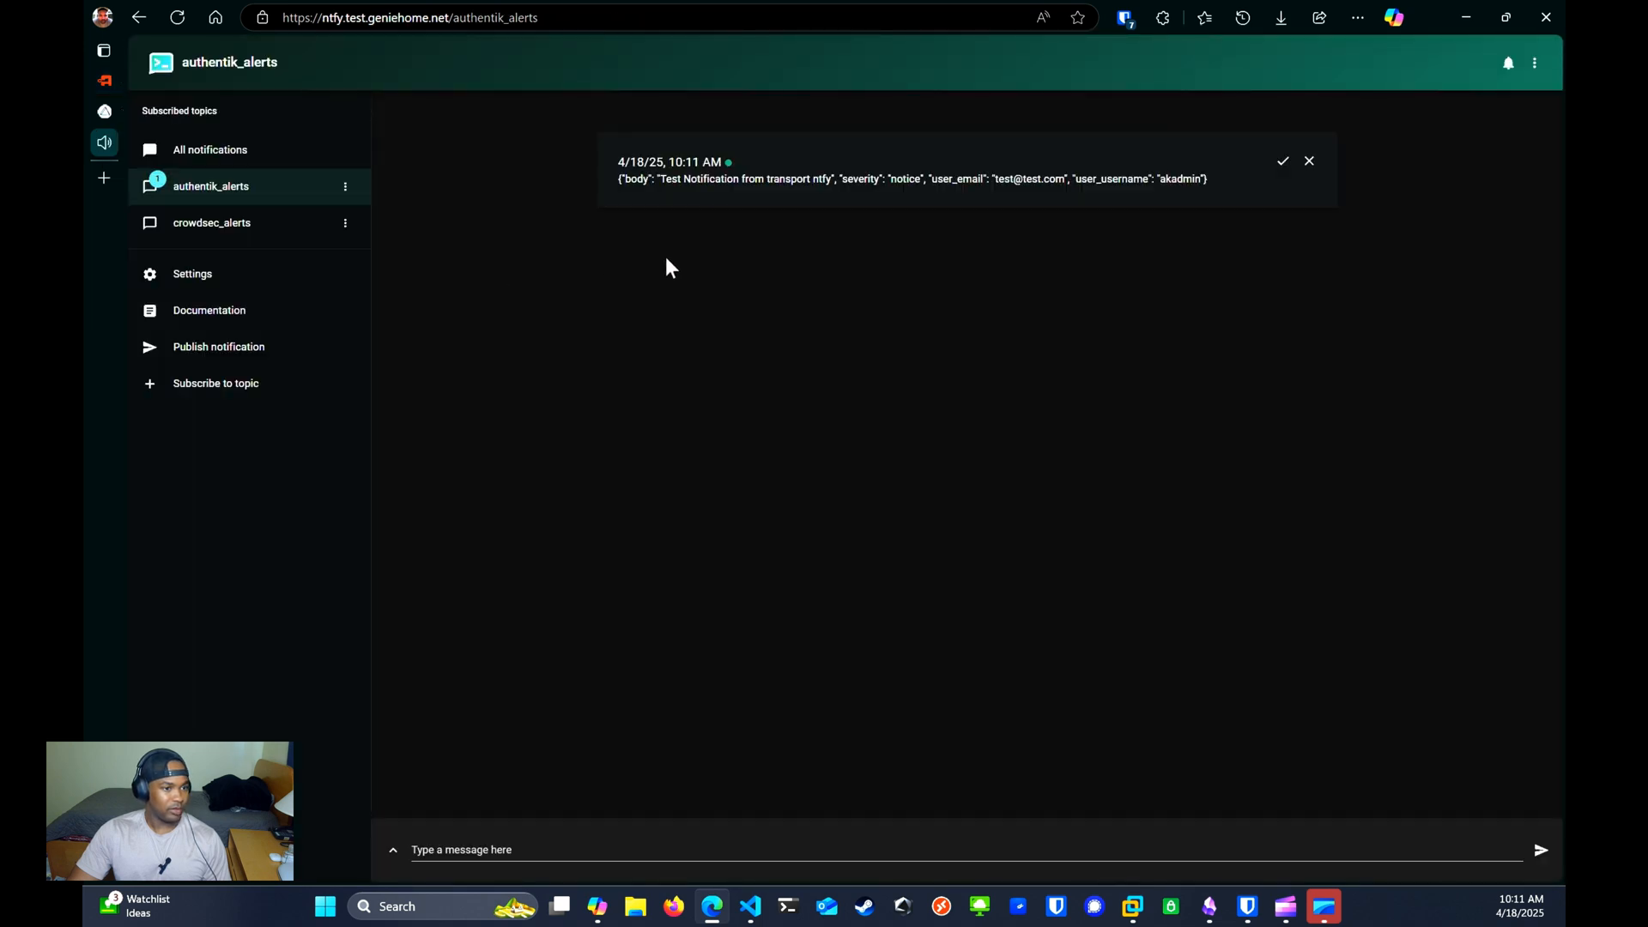
mouse_move(884, 97)
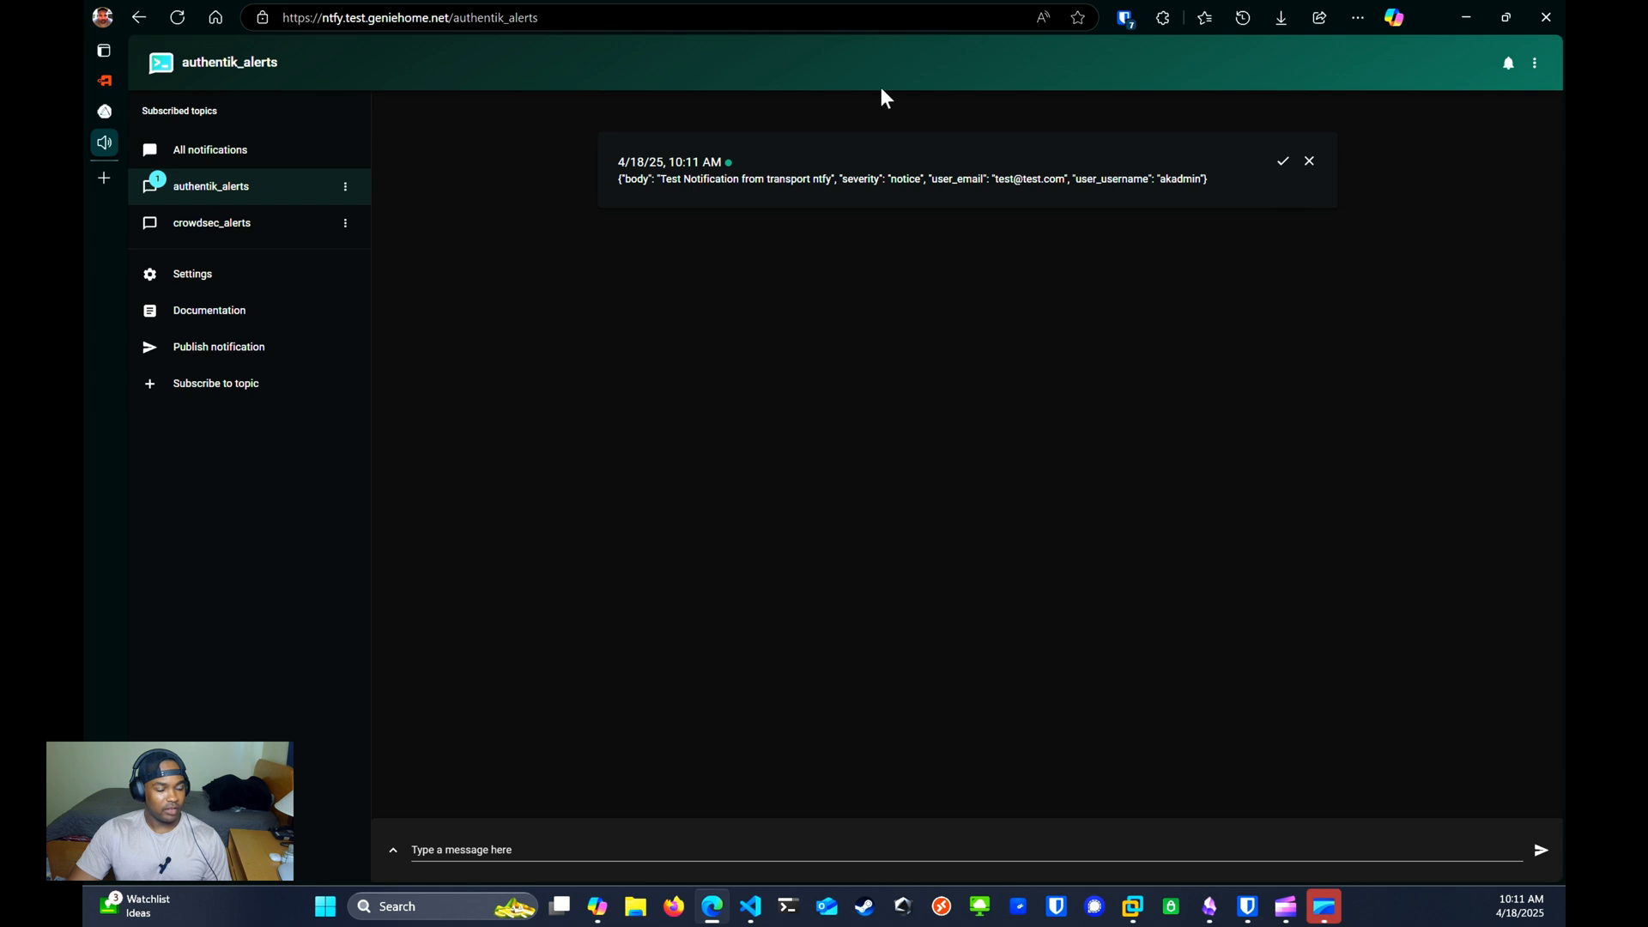
mouse_move(631, 234)
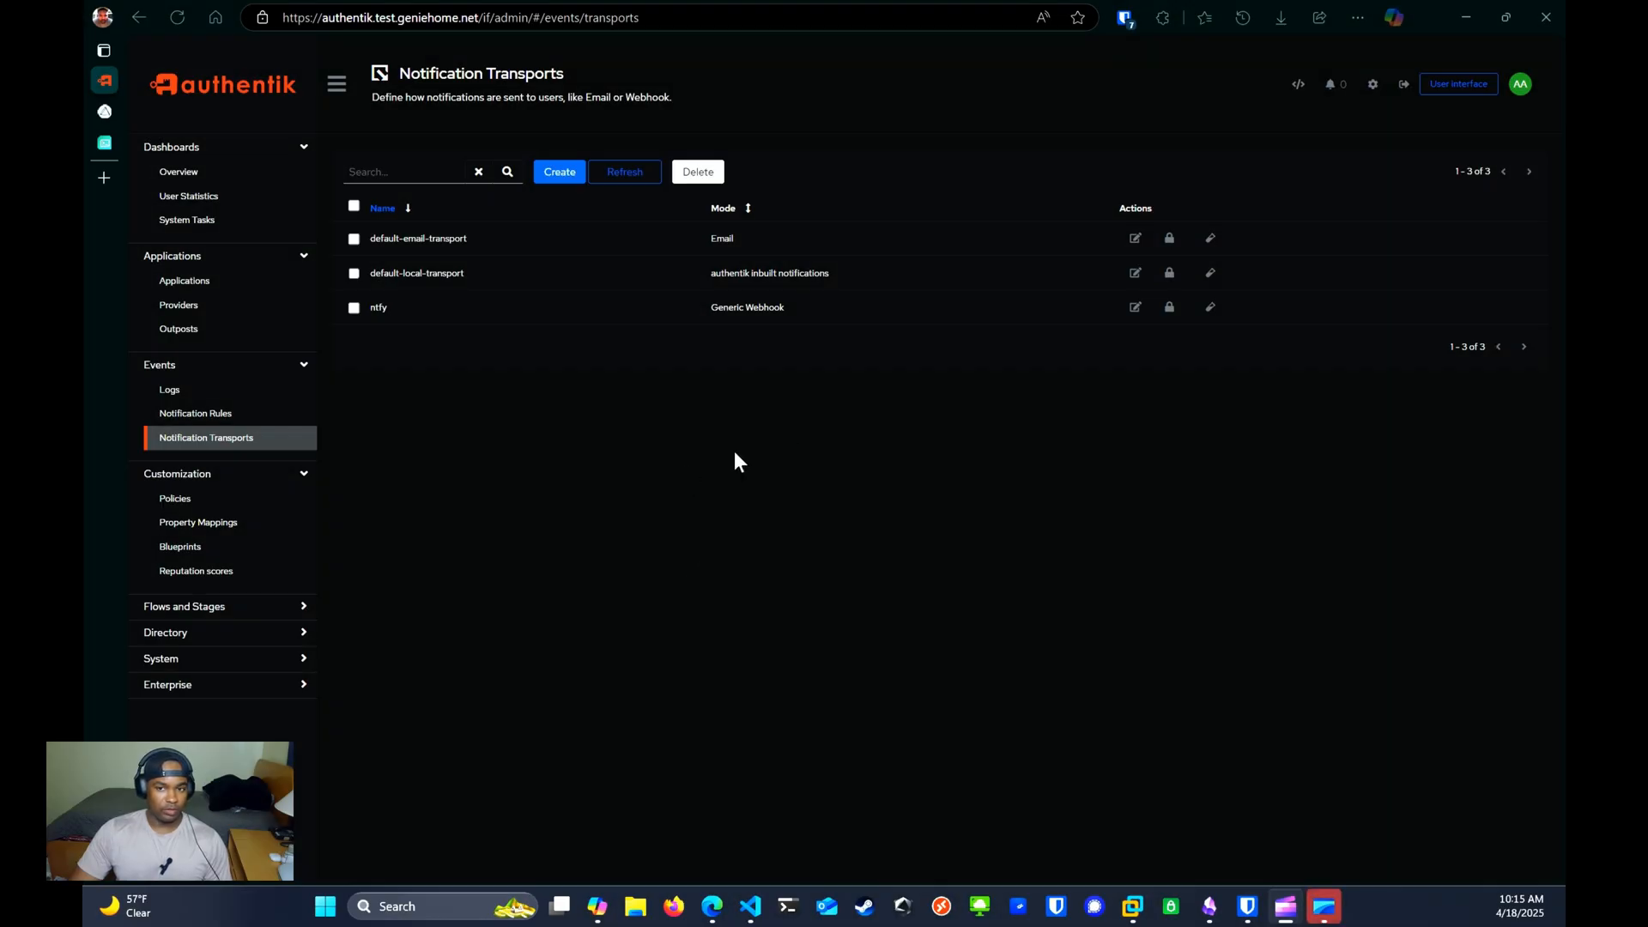
mouse_move(350, 544)
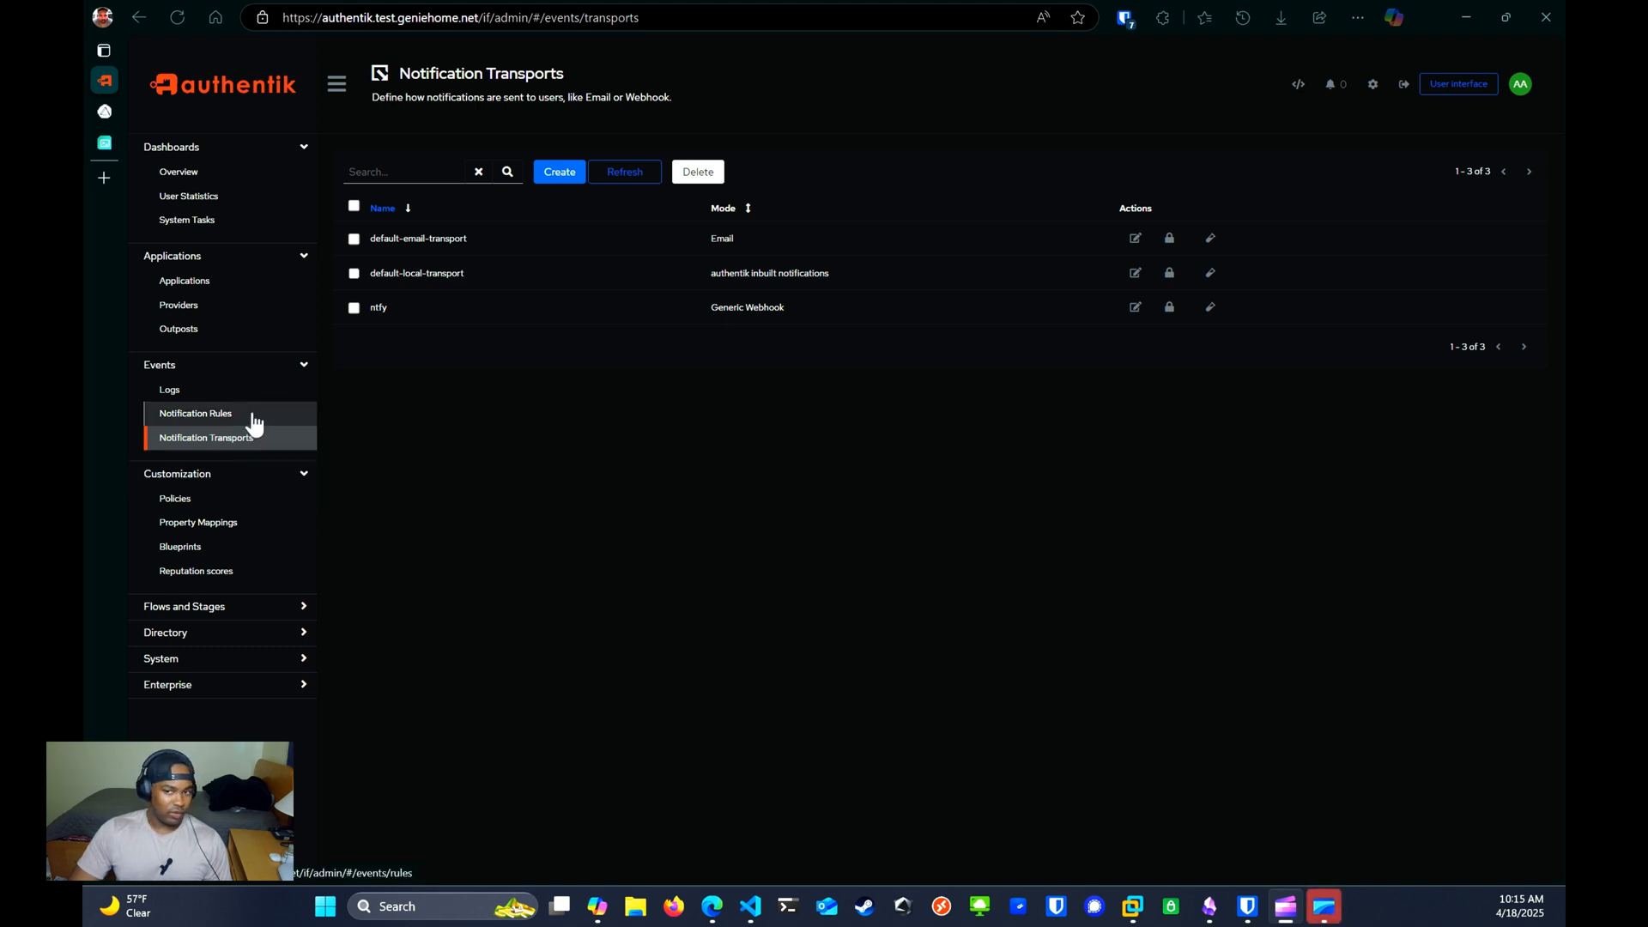
Open Events > Notification Rules from the admin sidebar.
left_click(194, 412)
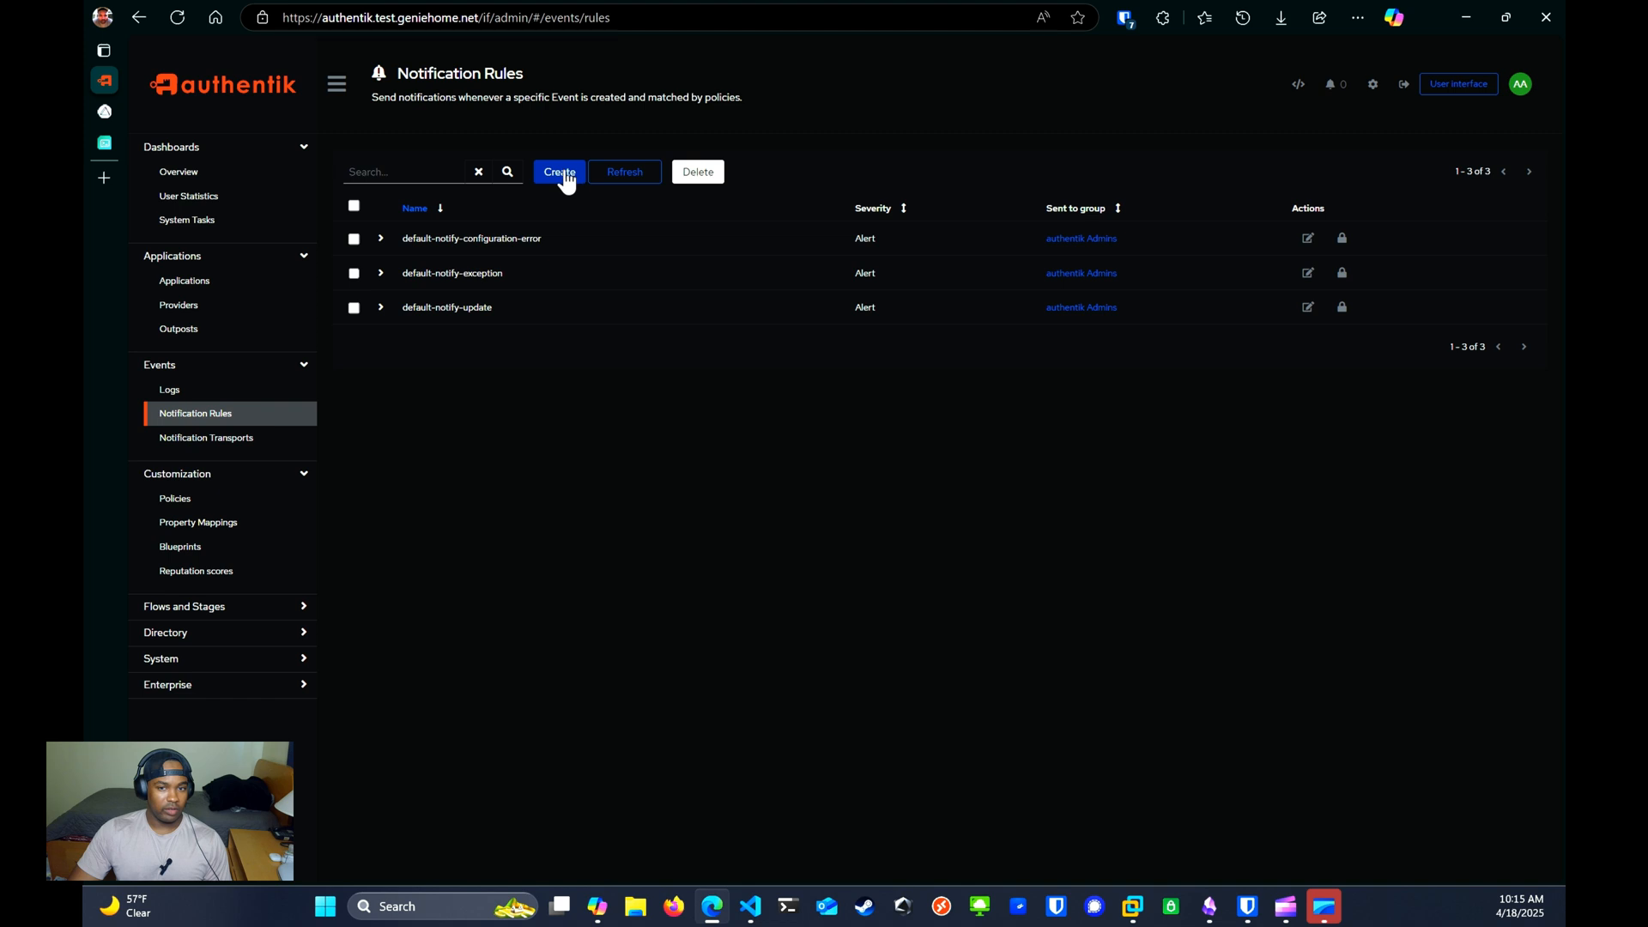
Create notification rule 'Login' for the authentik Admins group using the ntfy transport.
left_click(559, 171)
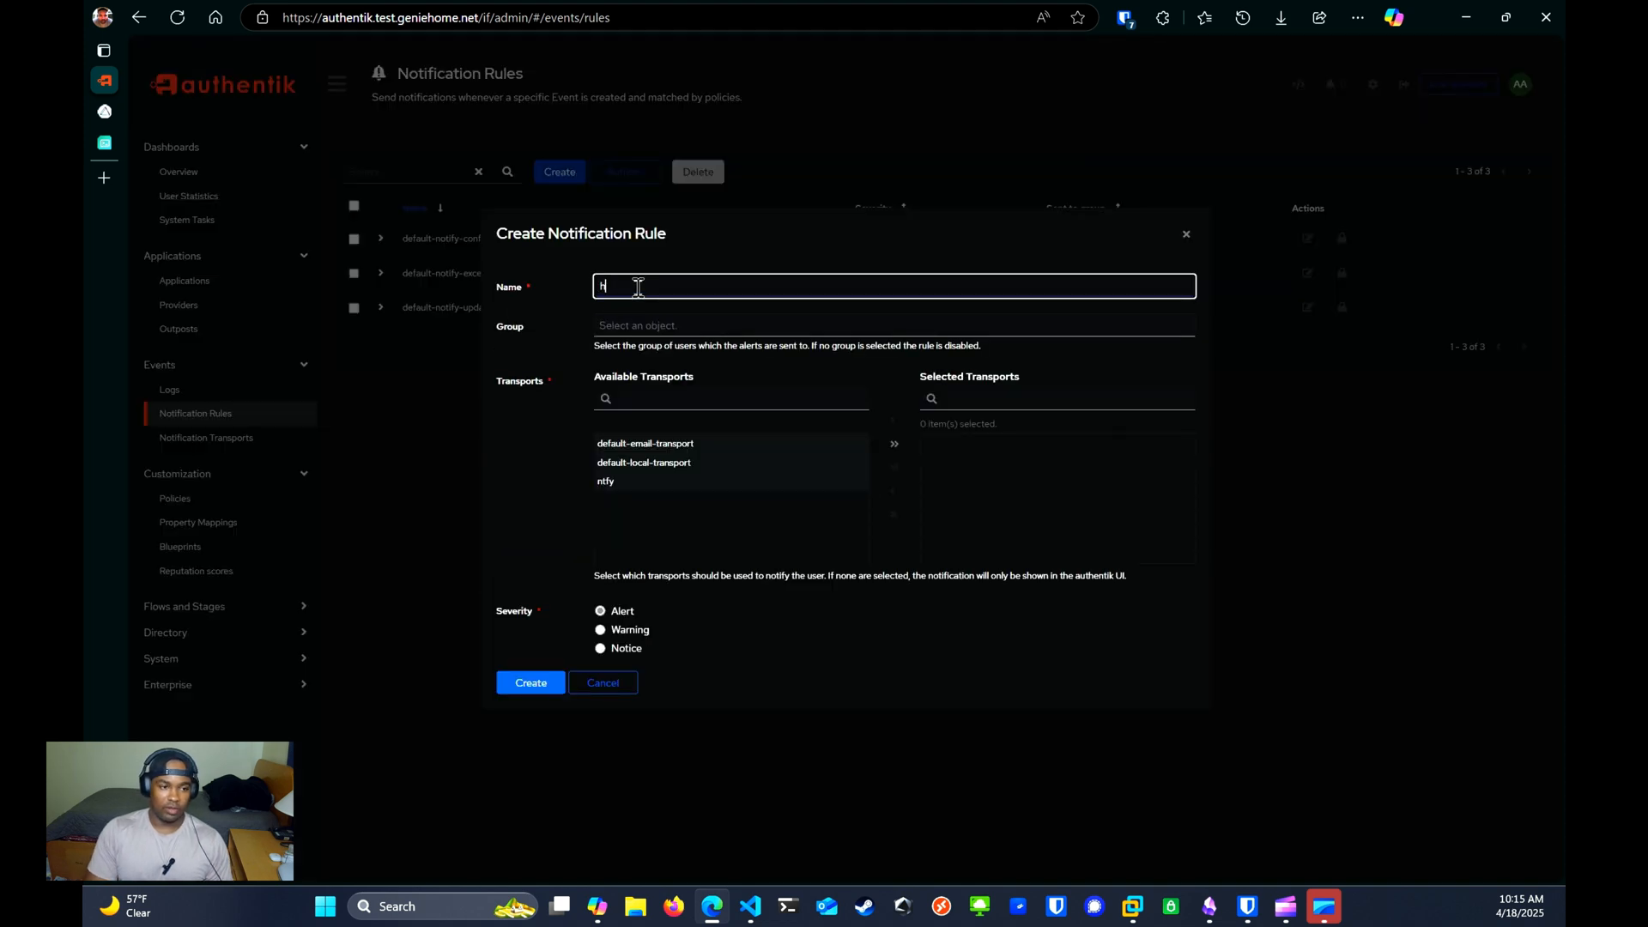
type("Log")
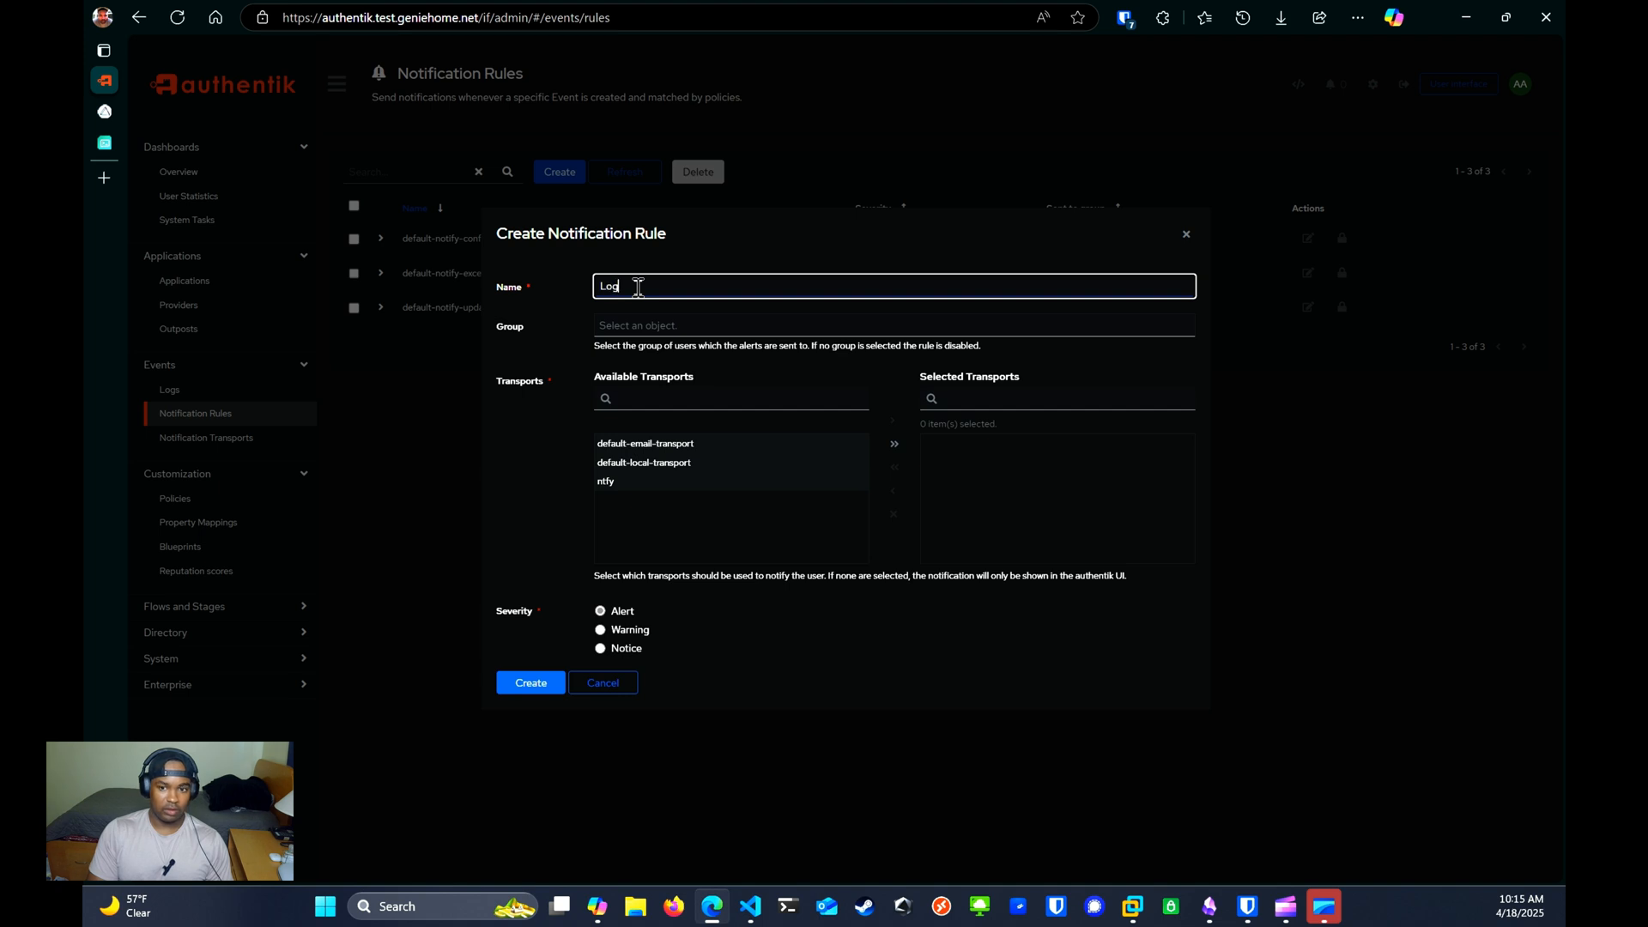
type("in")
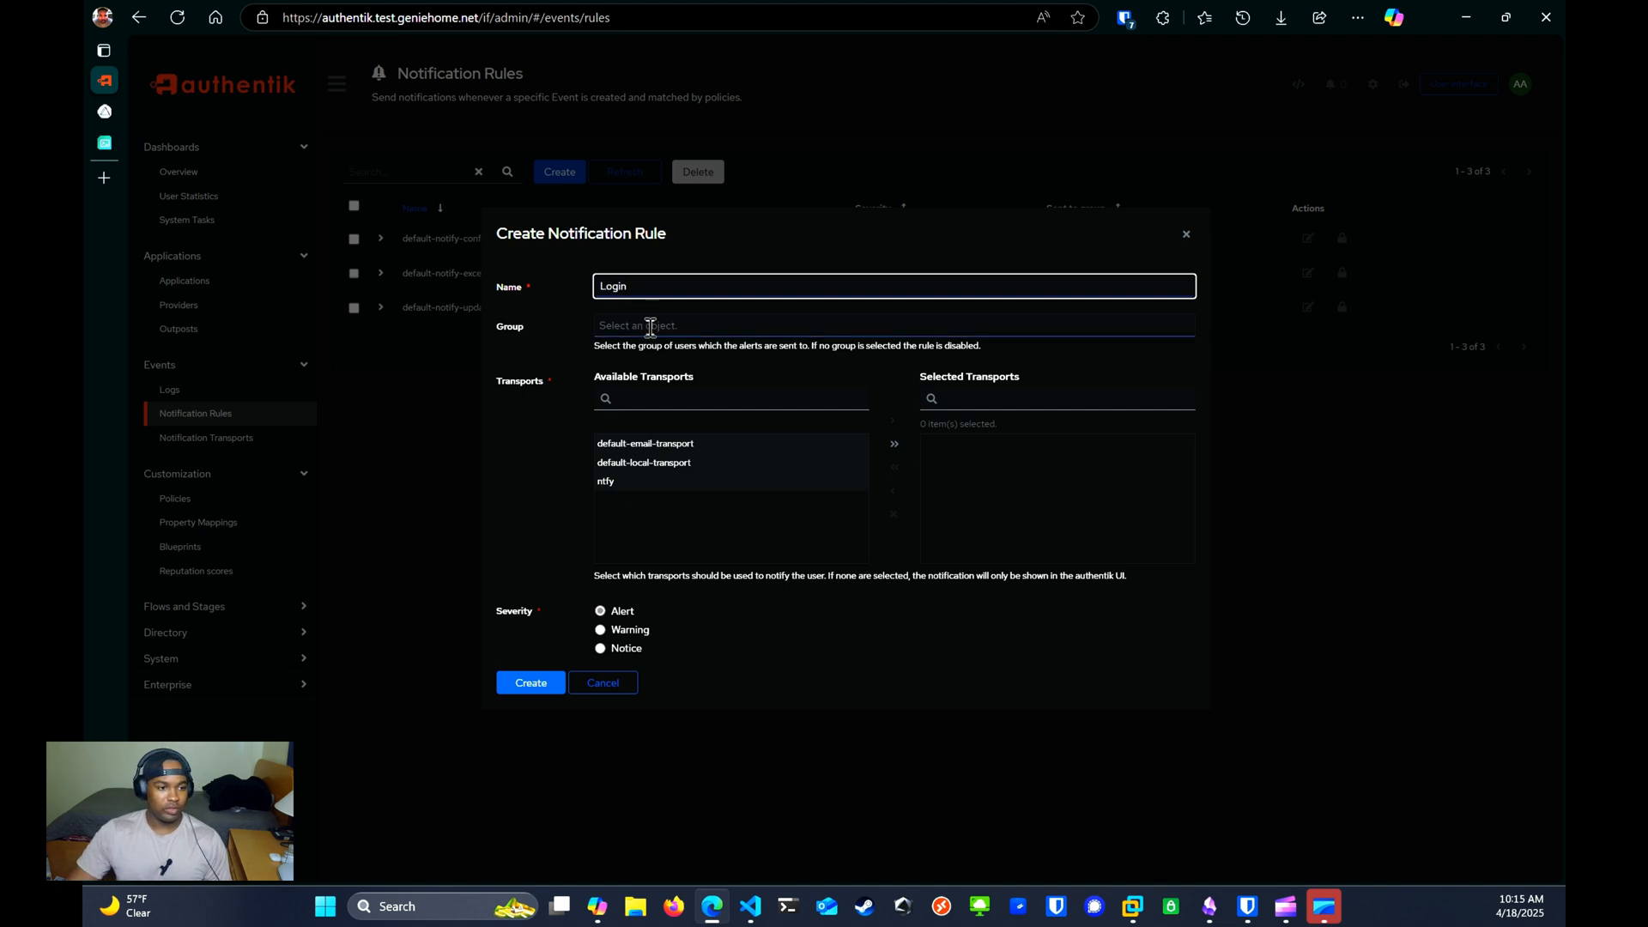
left_click(639, 325)
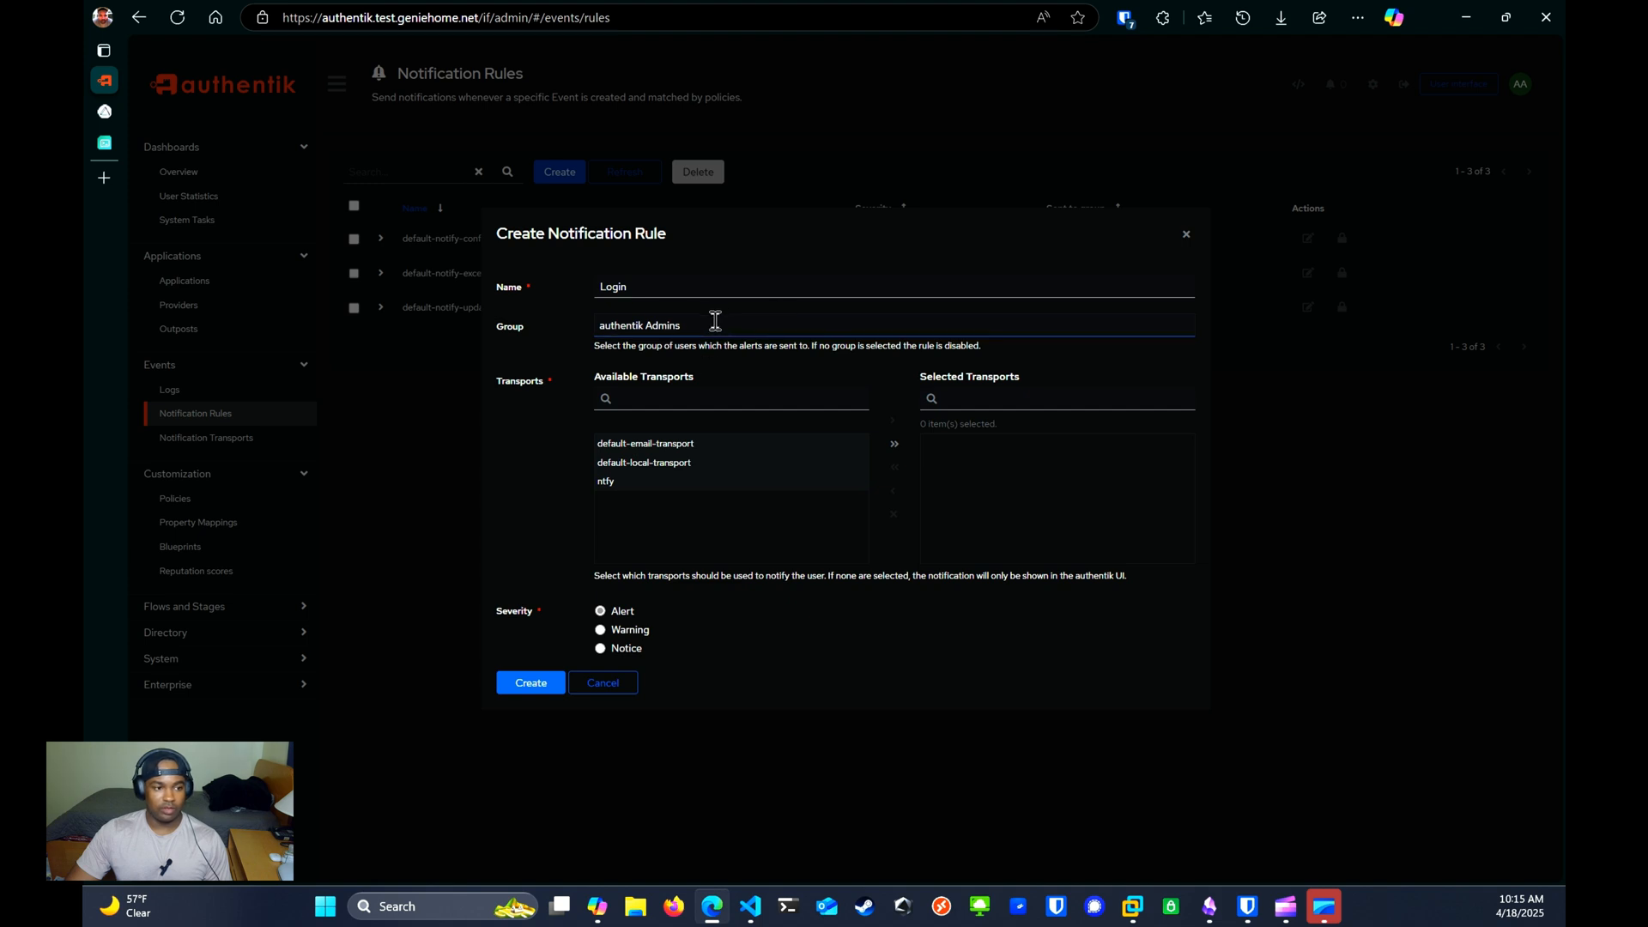
mouse_move(577, 389)
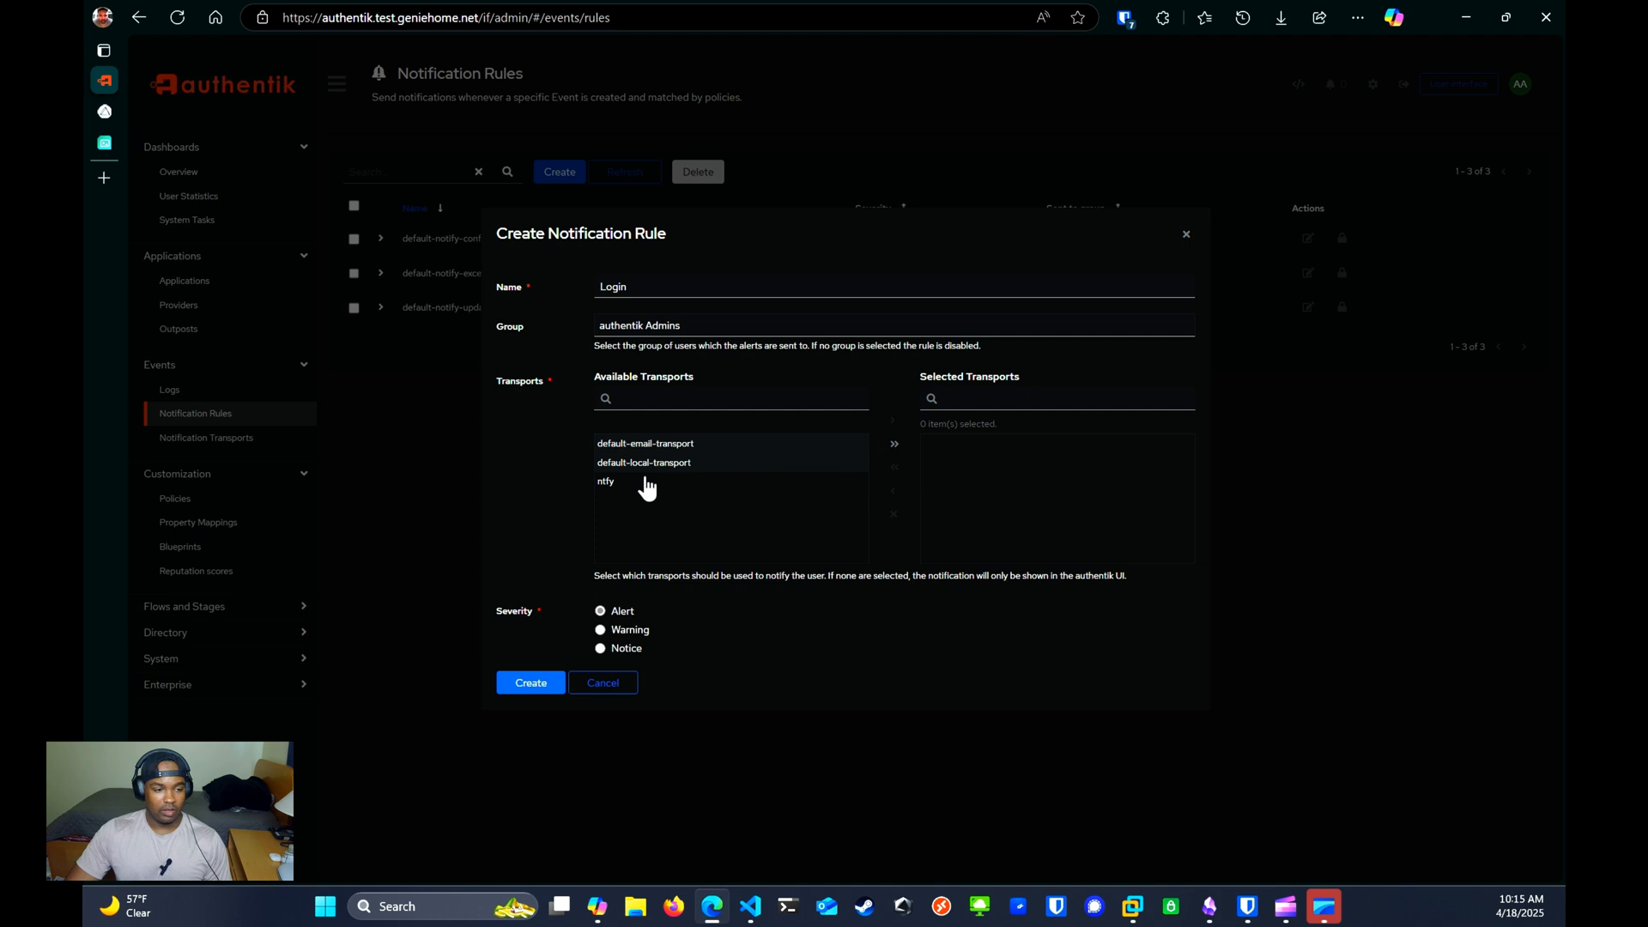
left_click(606, 481)
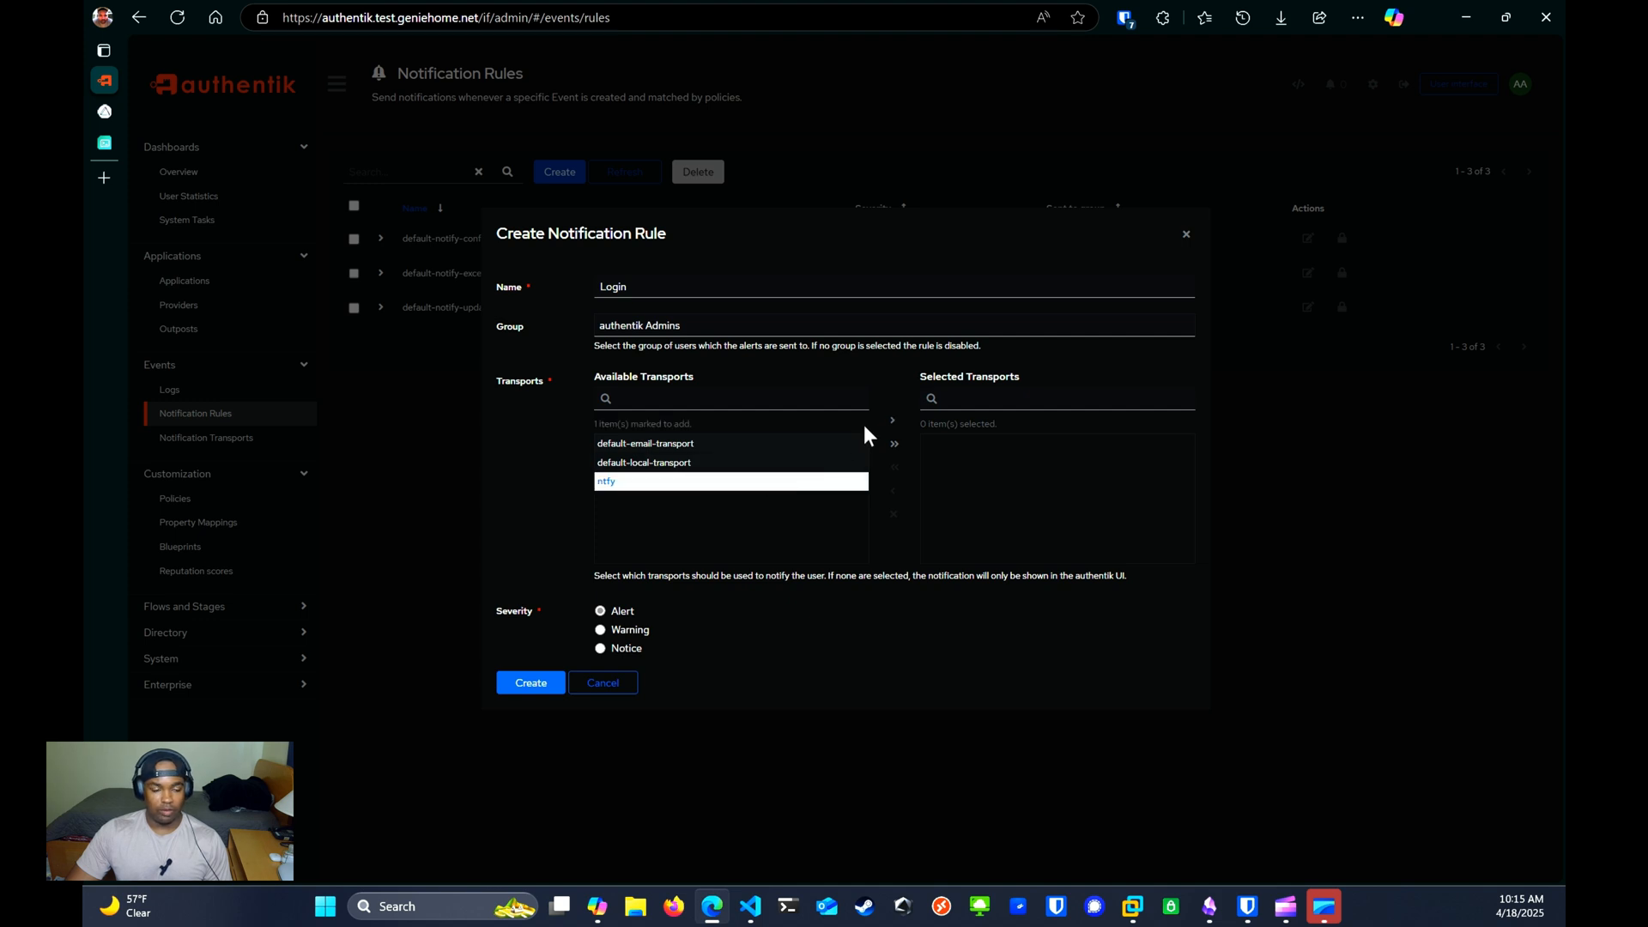
left_click(893, 420)
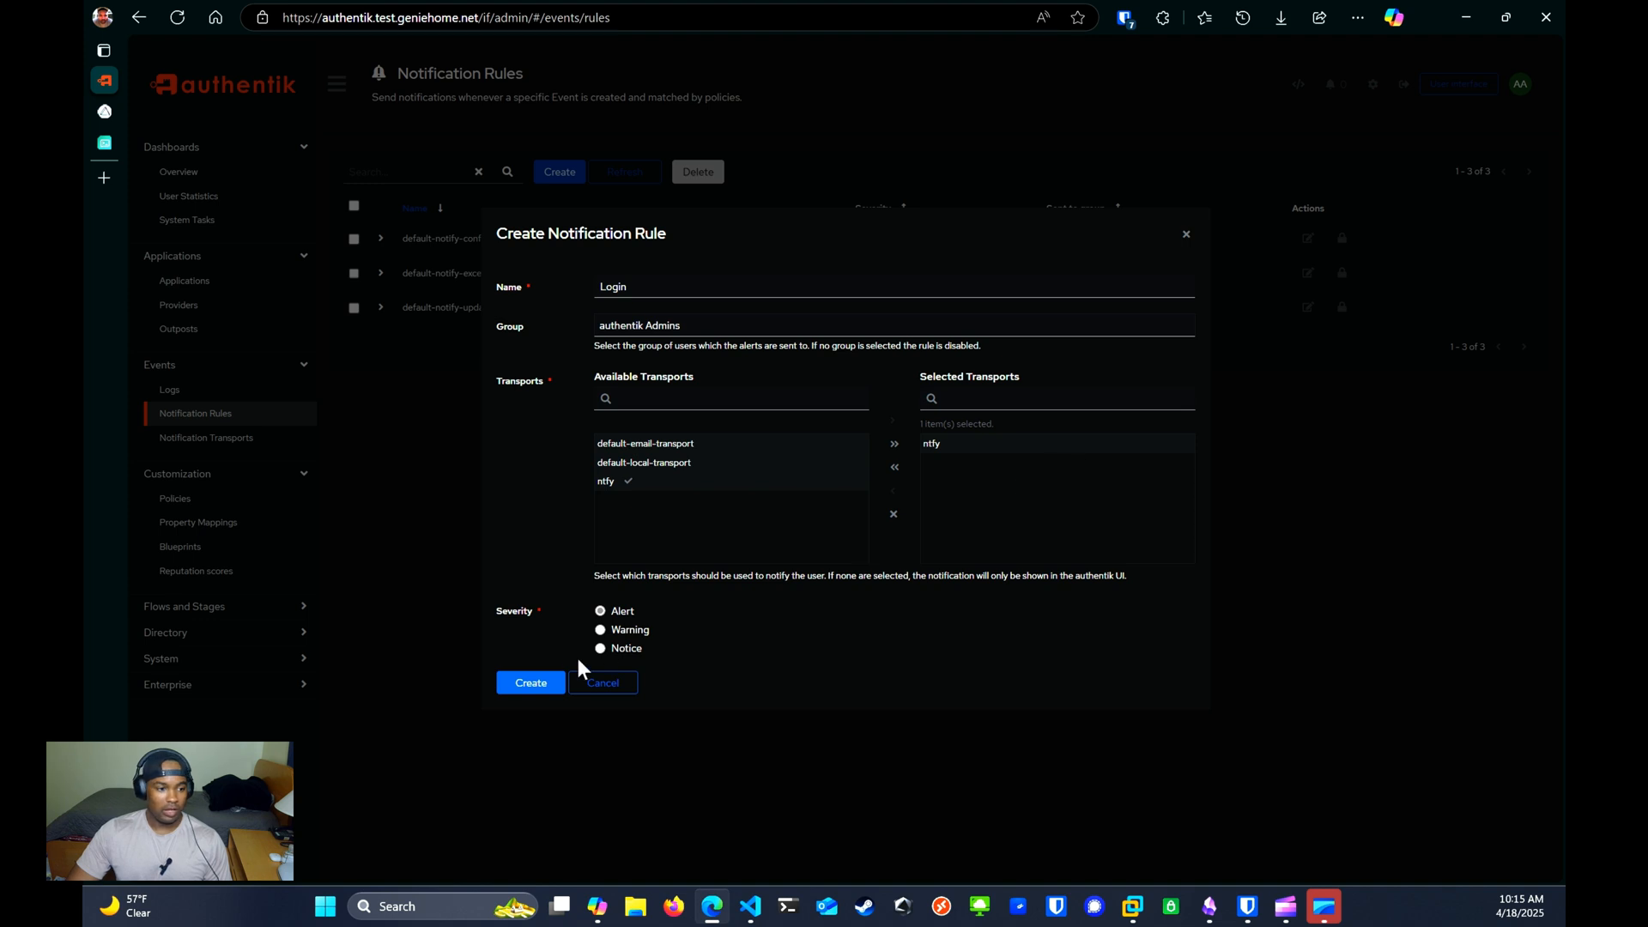
left_click(530, 682)
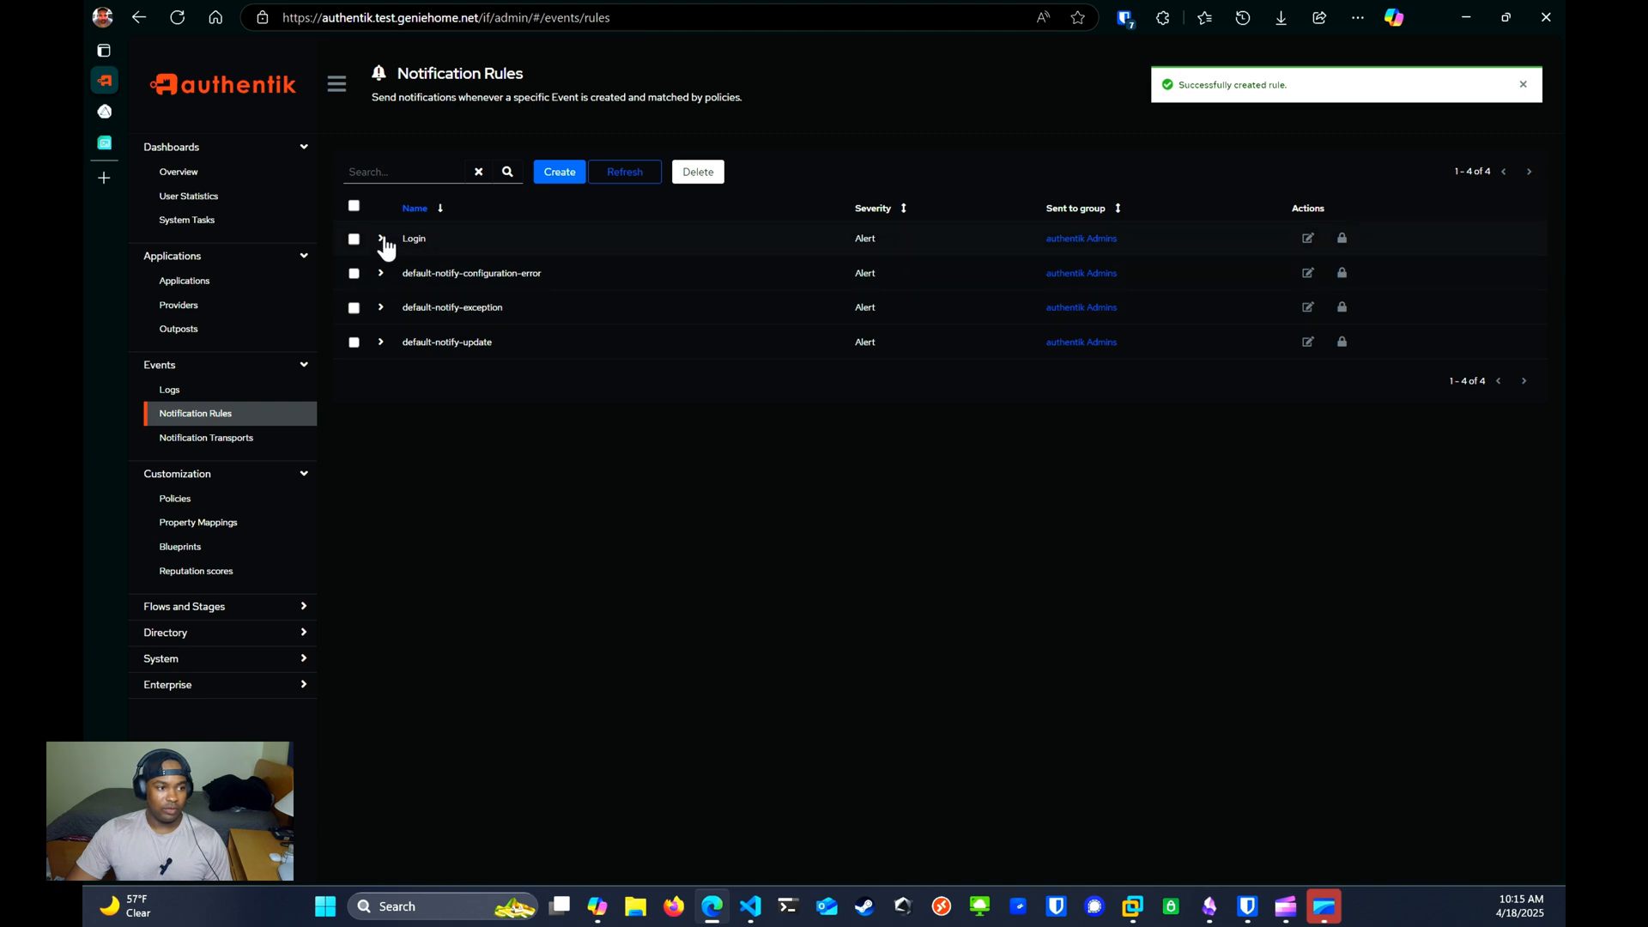
Expand the Login rule's bindings and launch Create and bind Policy.
left_click(381, 239)
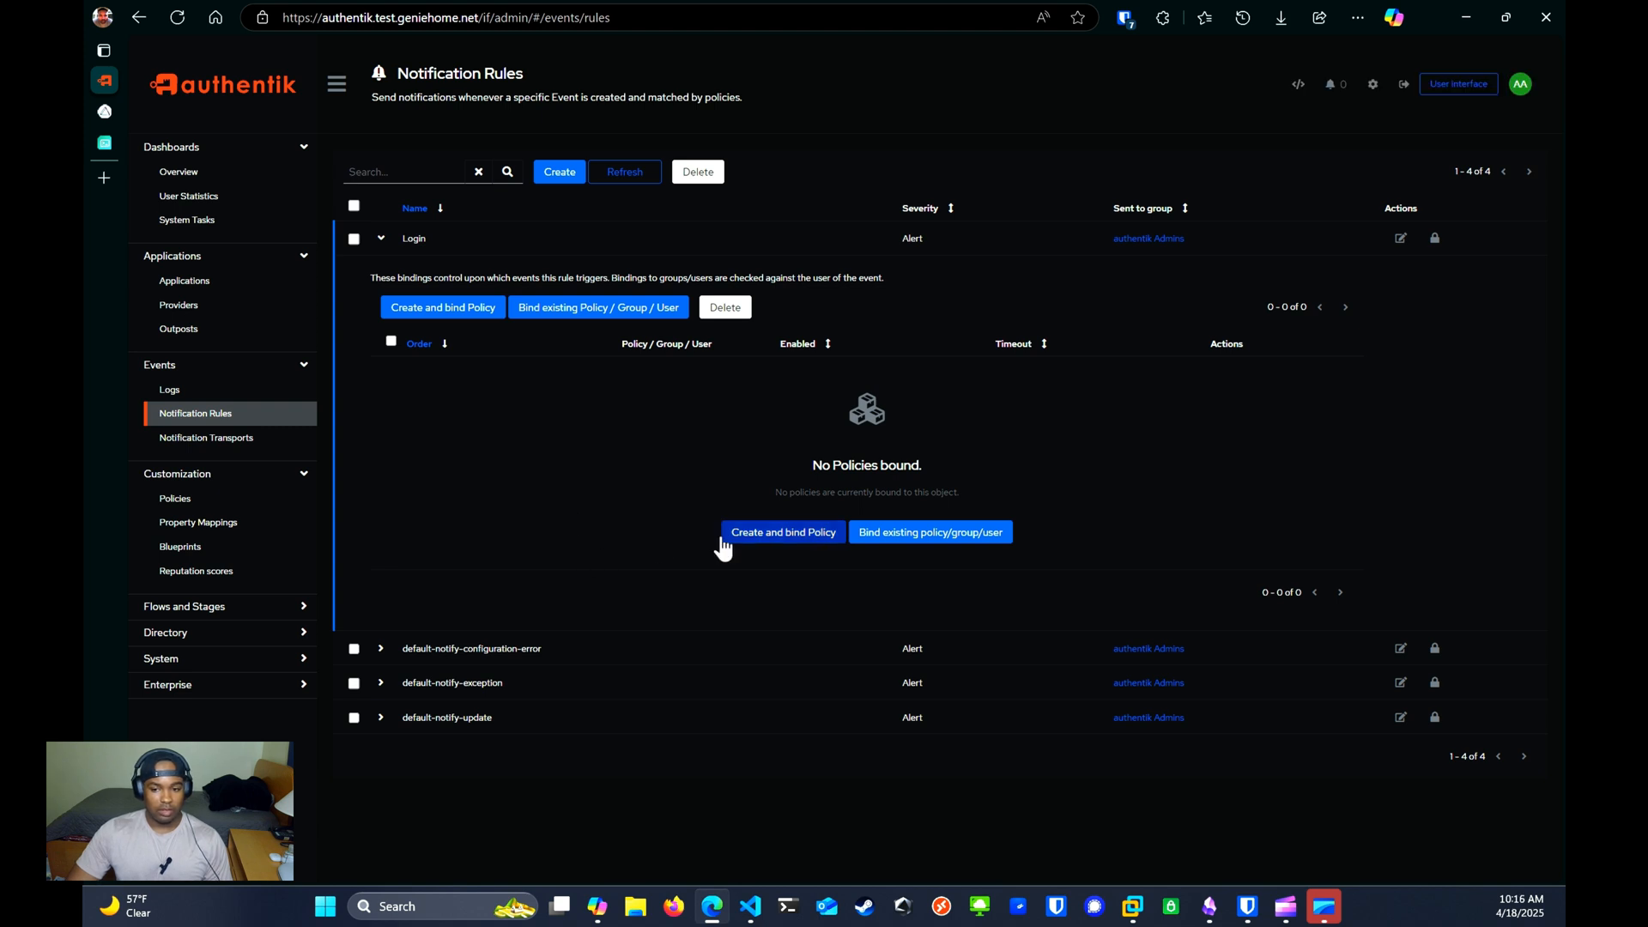
mouse_move(783, 532)
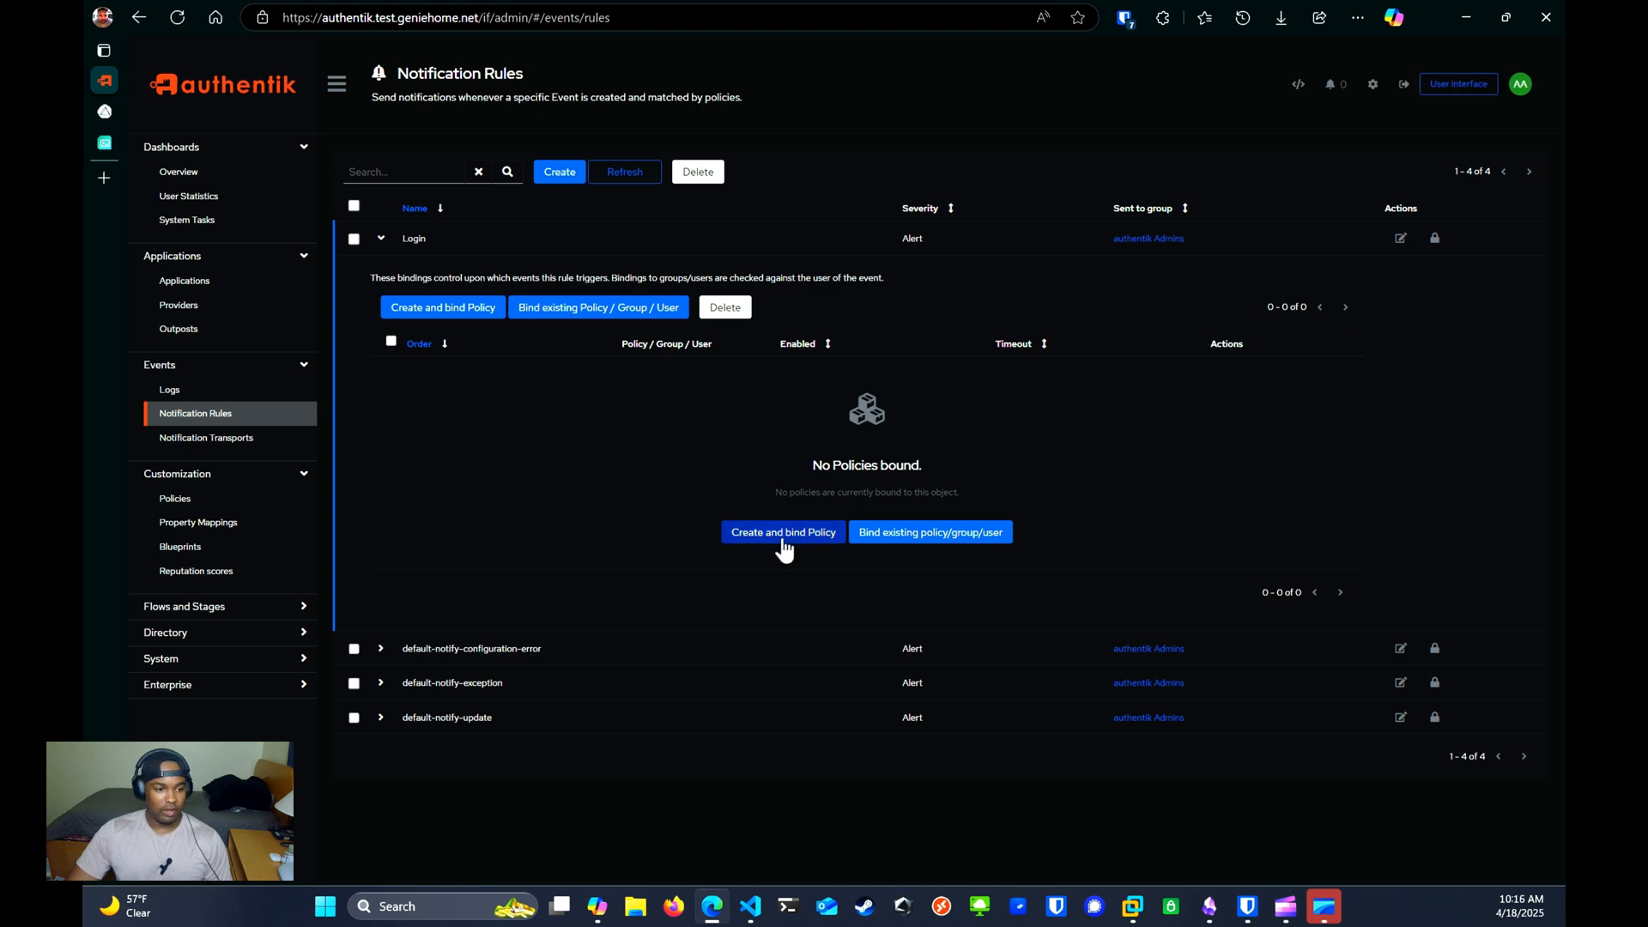
left_click(782, 532)
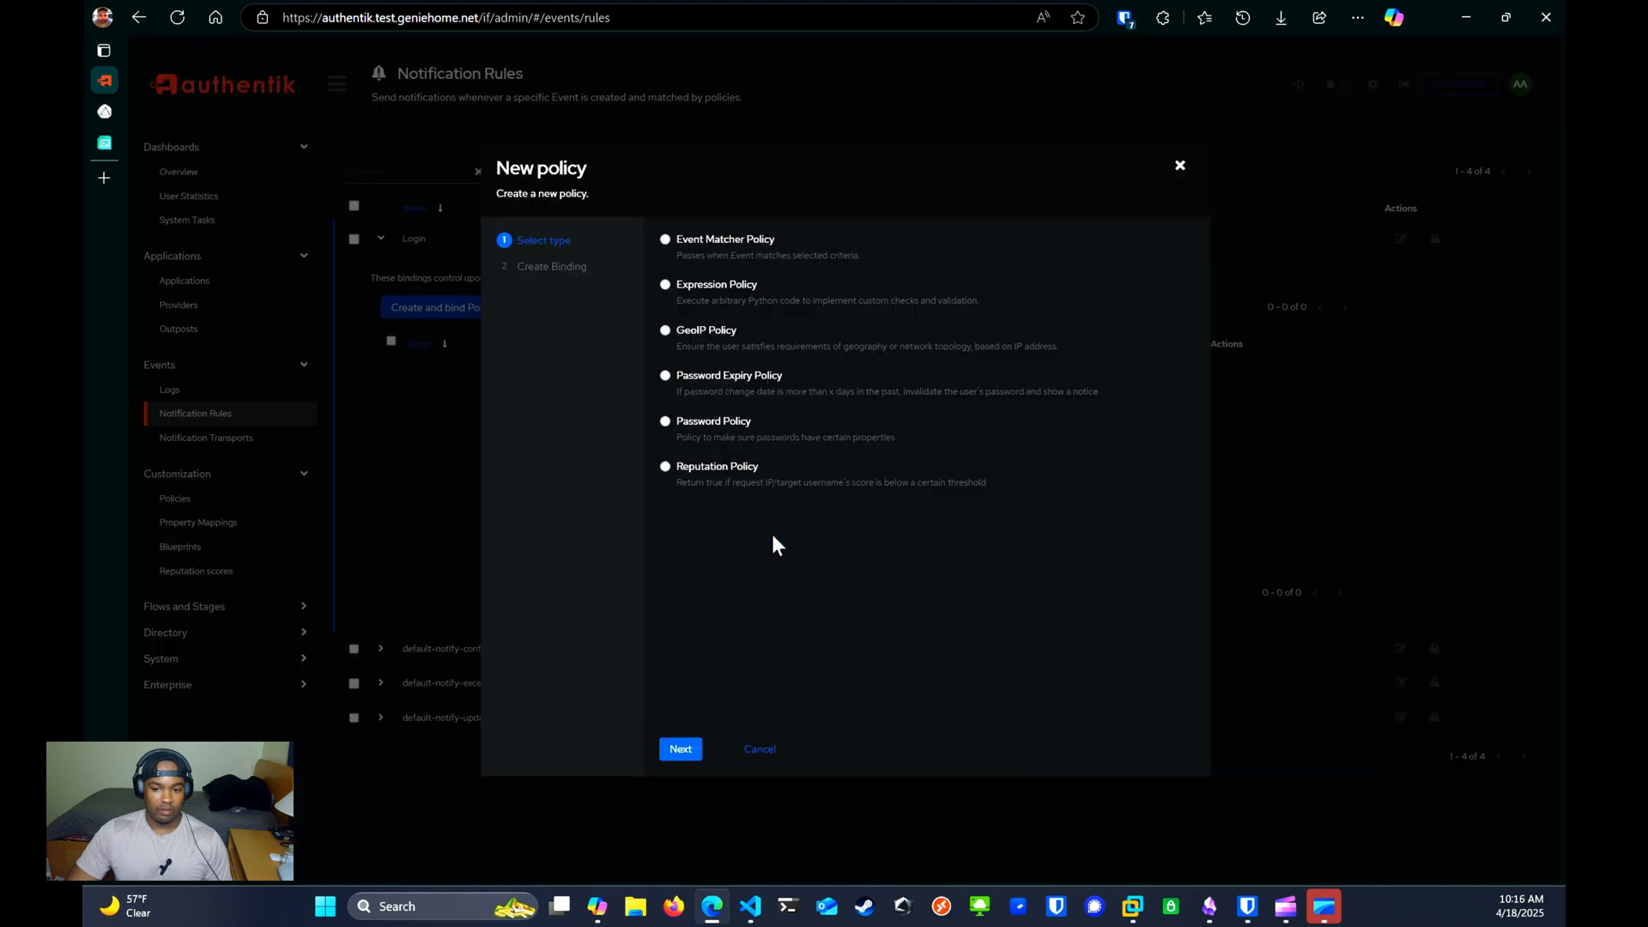
mouse_move(722, 257)
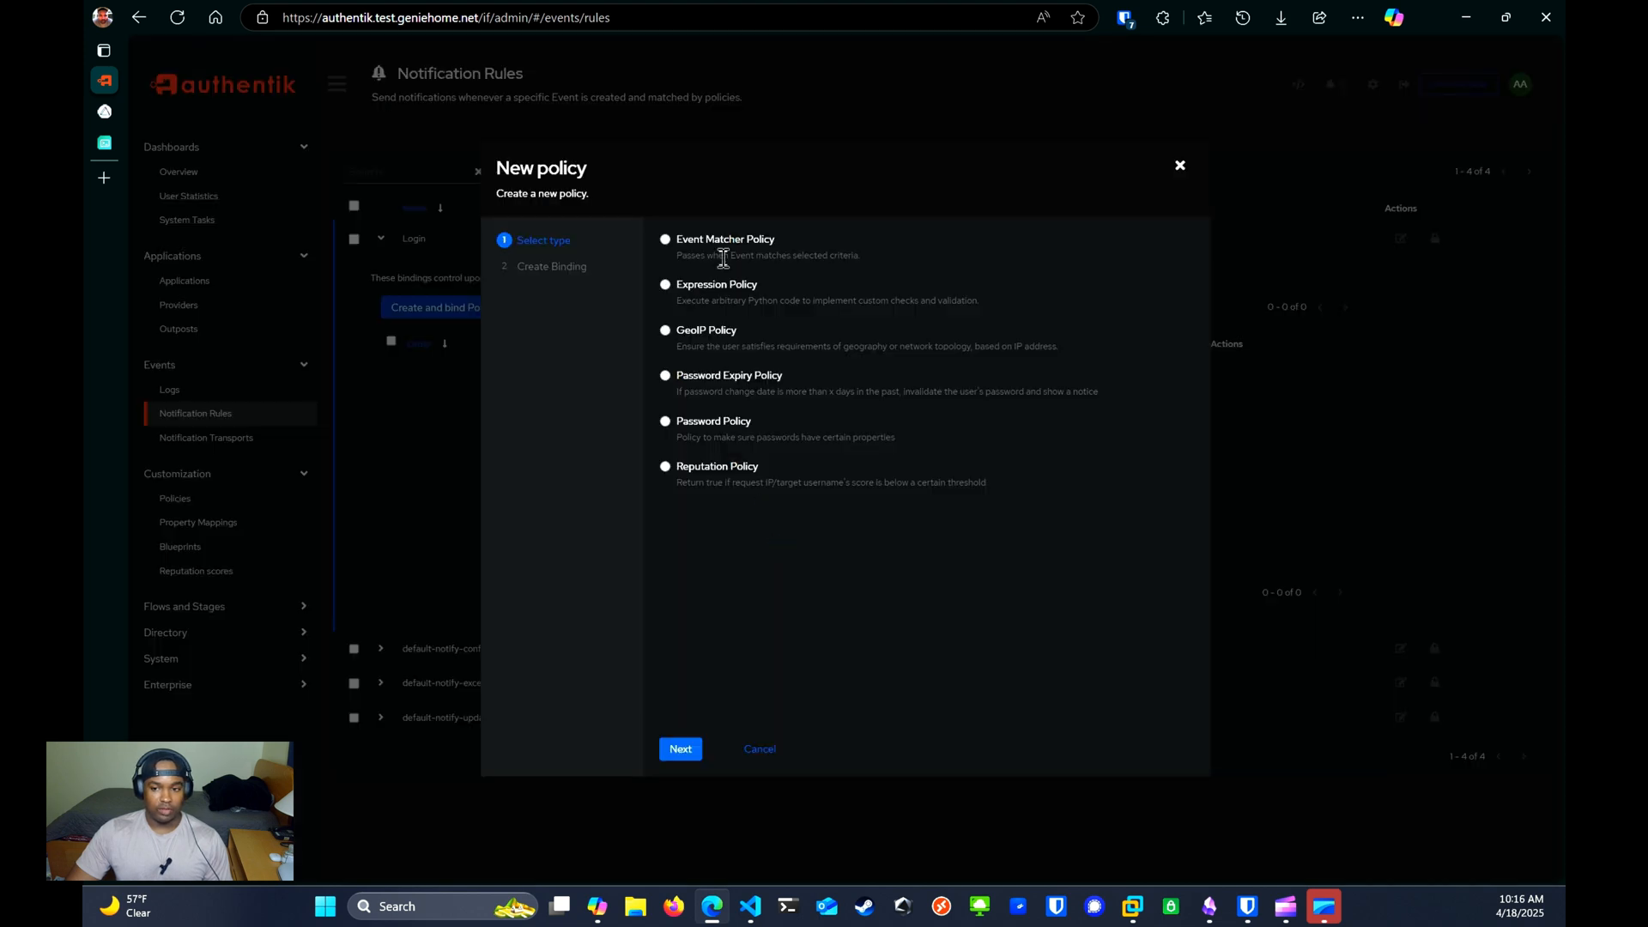
mouse_move(726, 254)
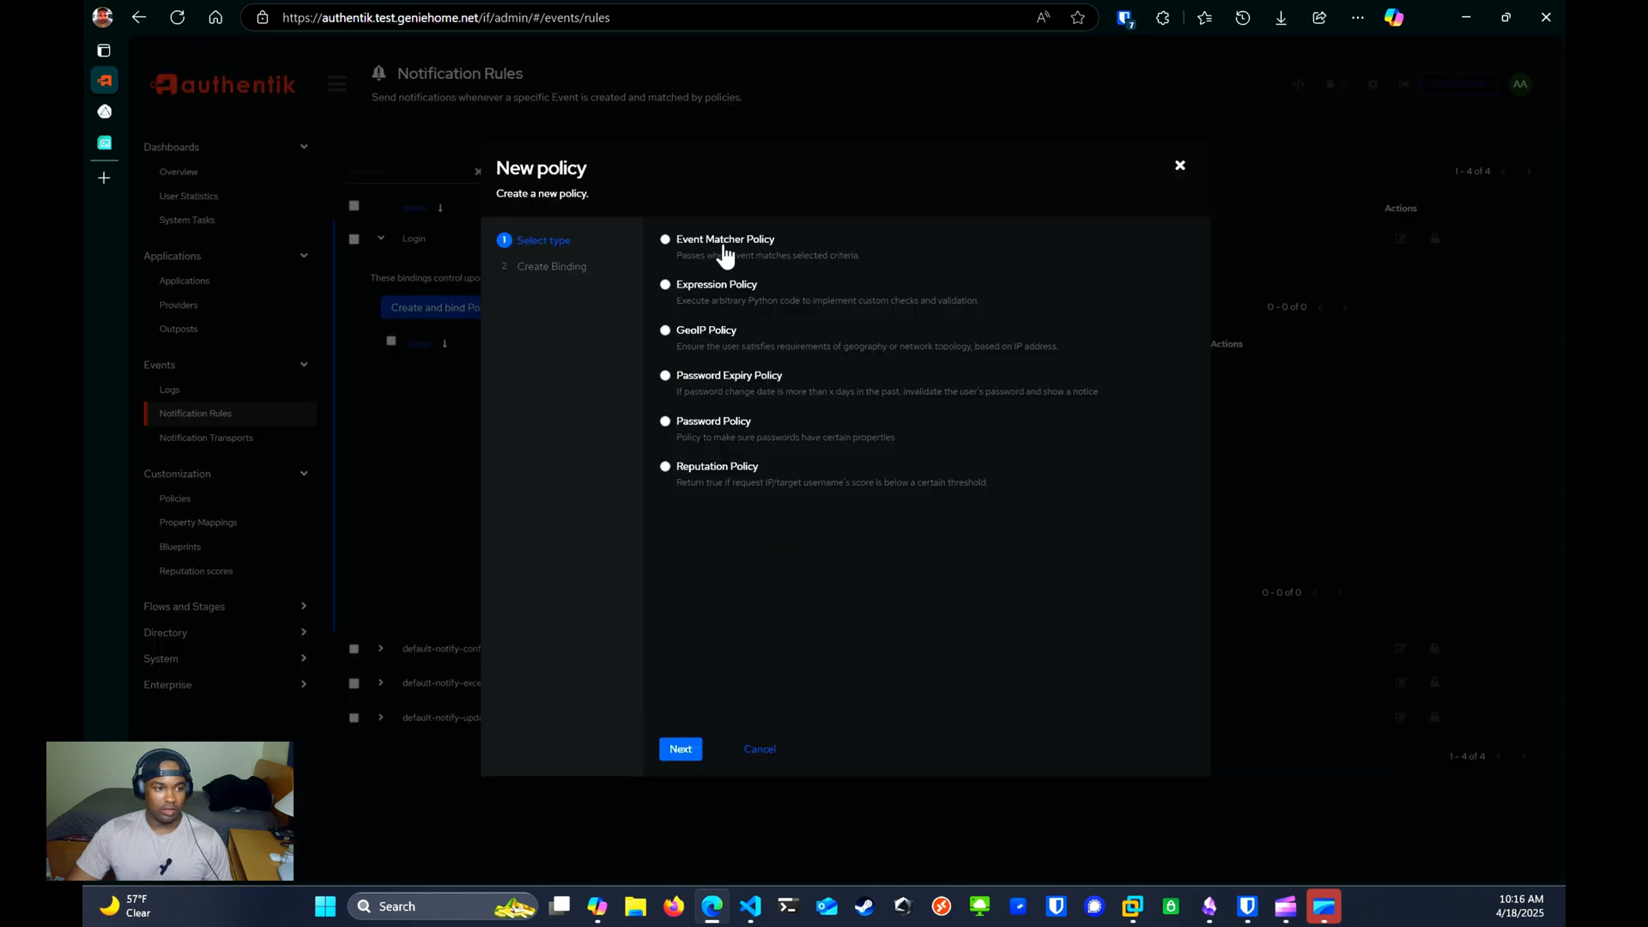
Create an Event Matcher policy named 'login' matching the Login action.
left_click(665, 239)
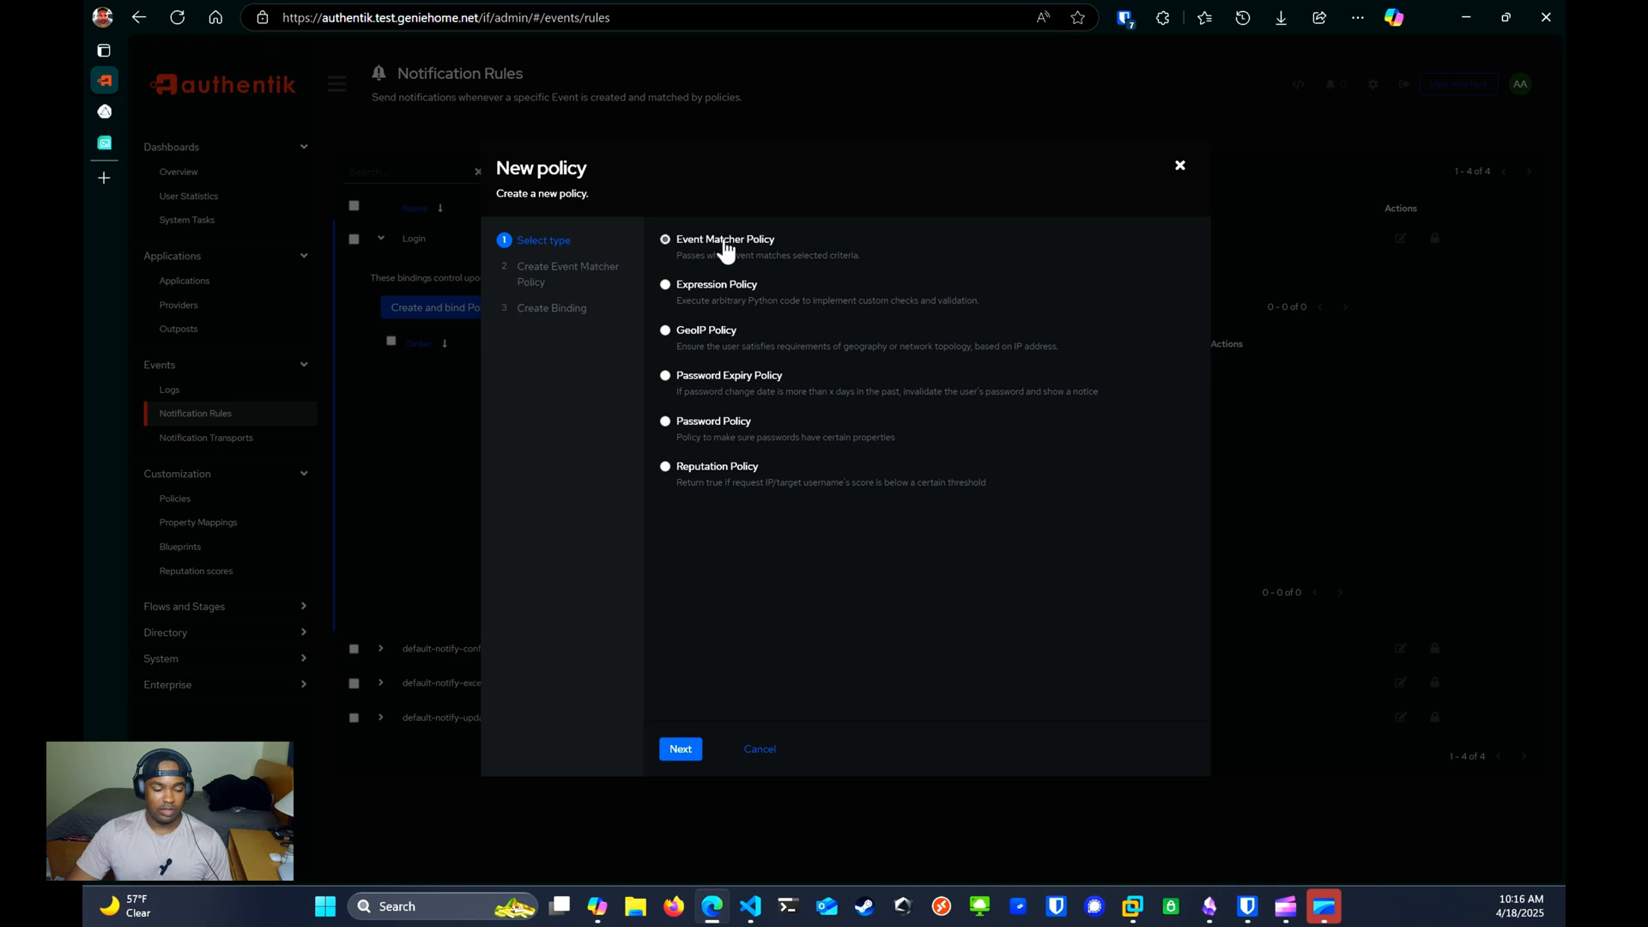
left_click(679, 748)
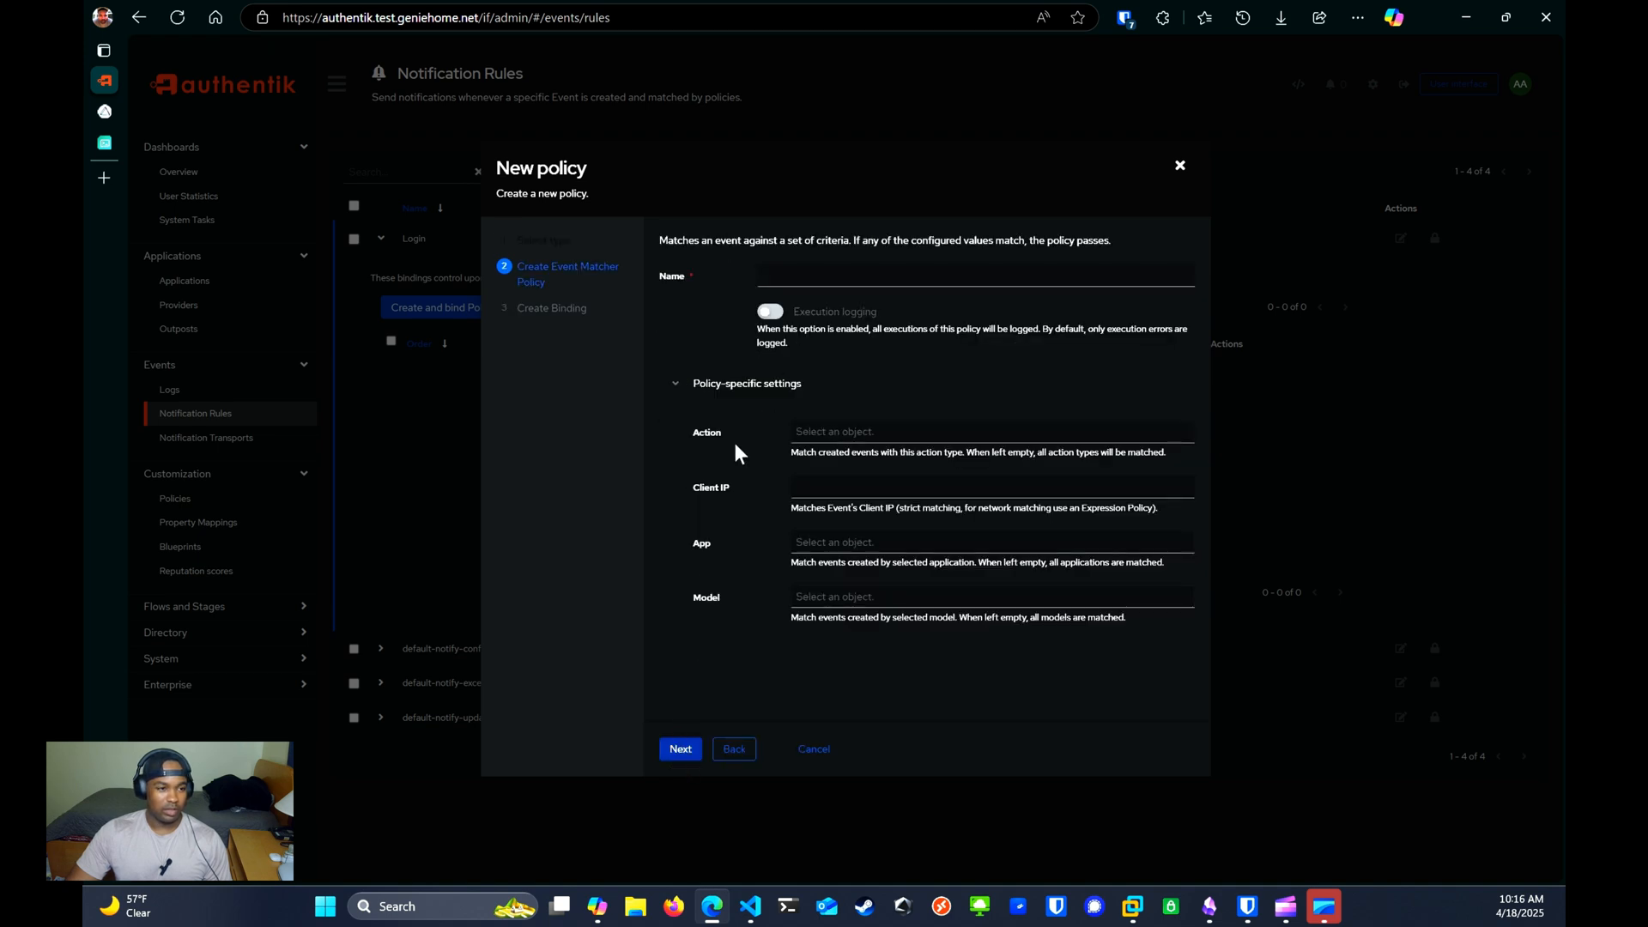
left_click(973, 274)
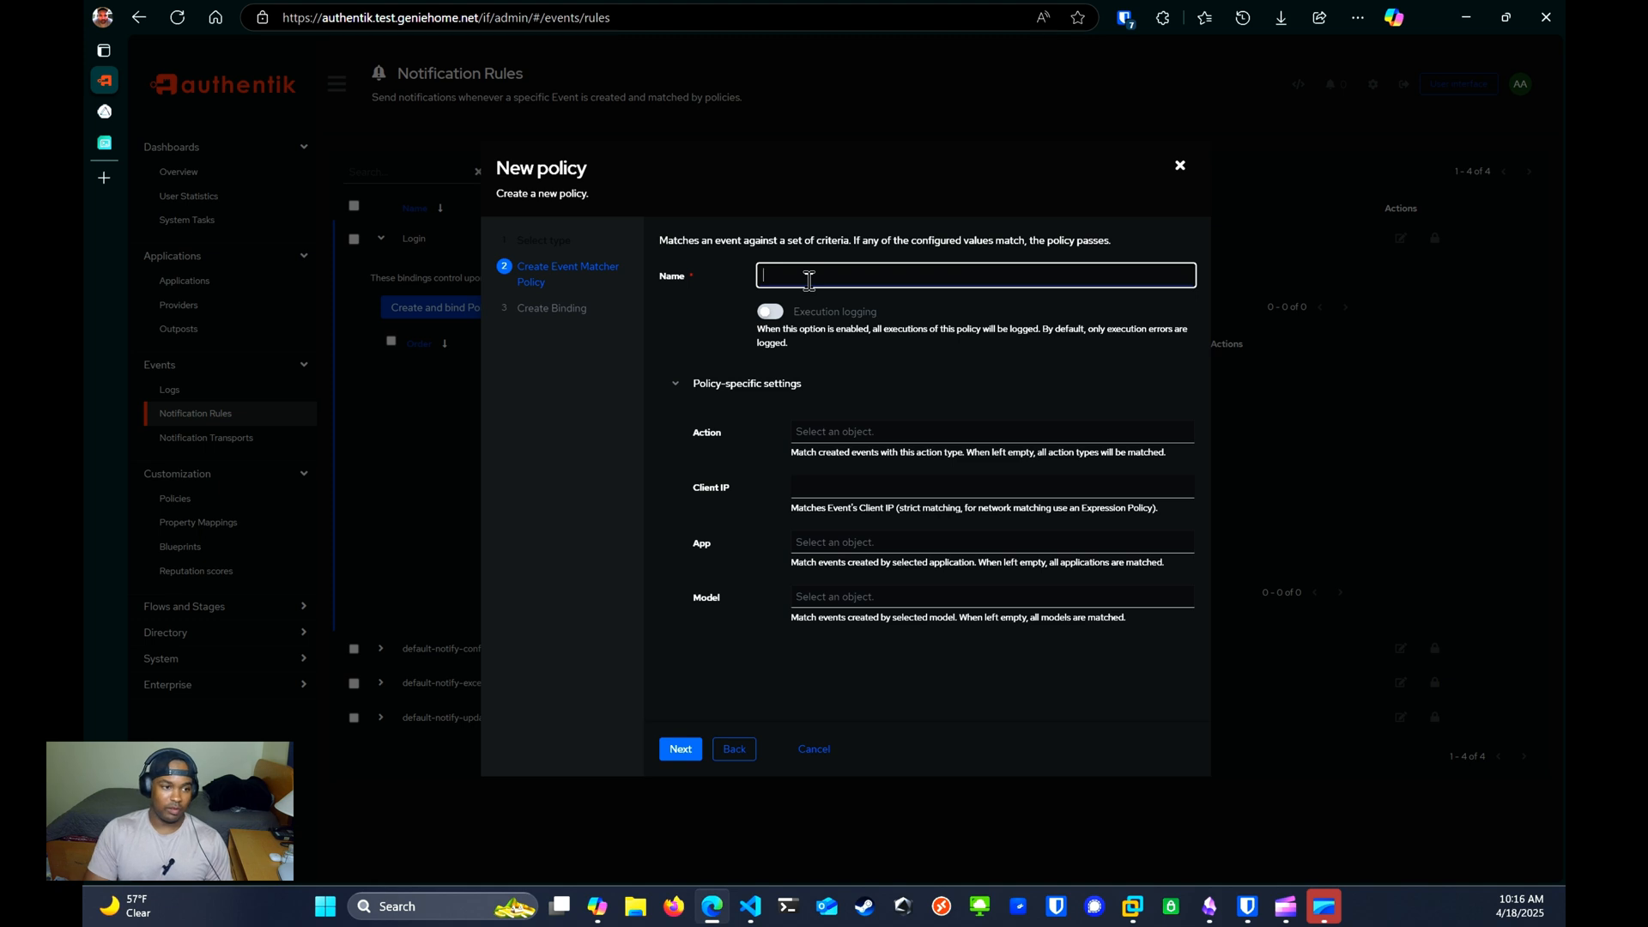
type("login")
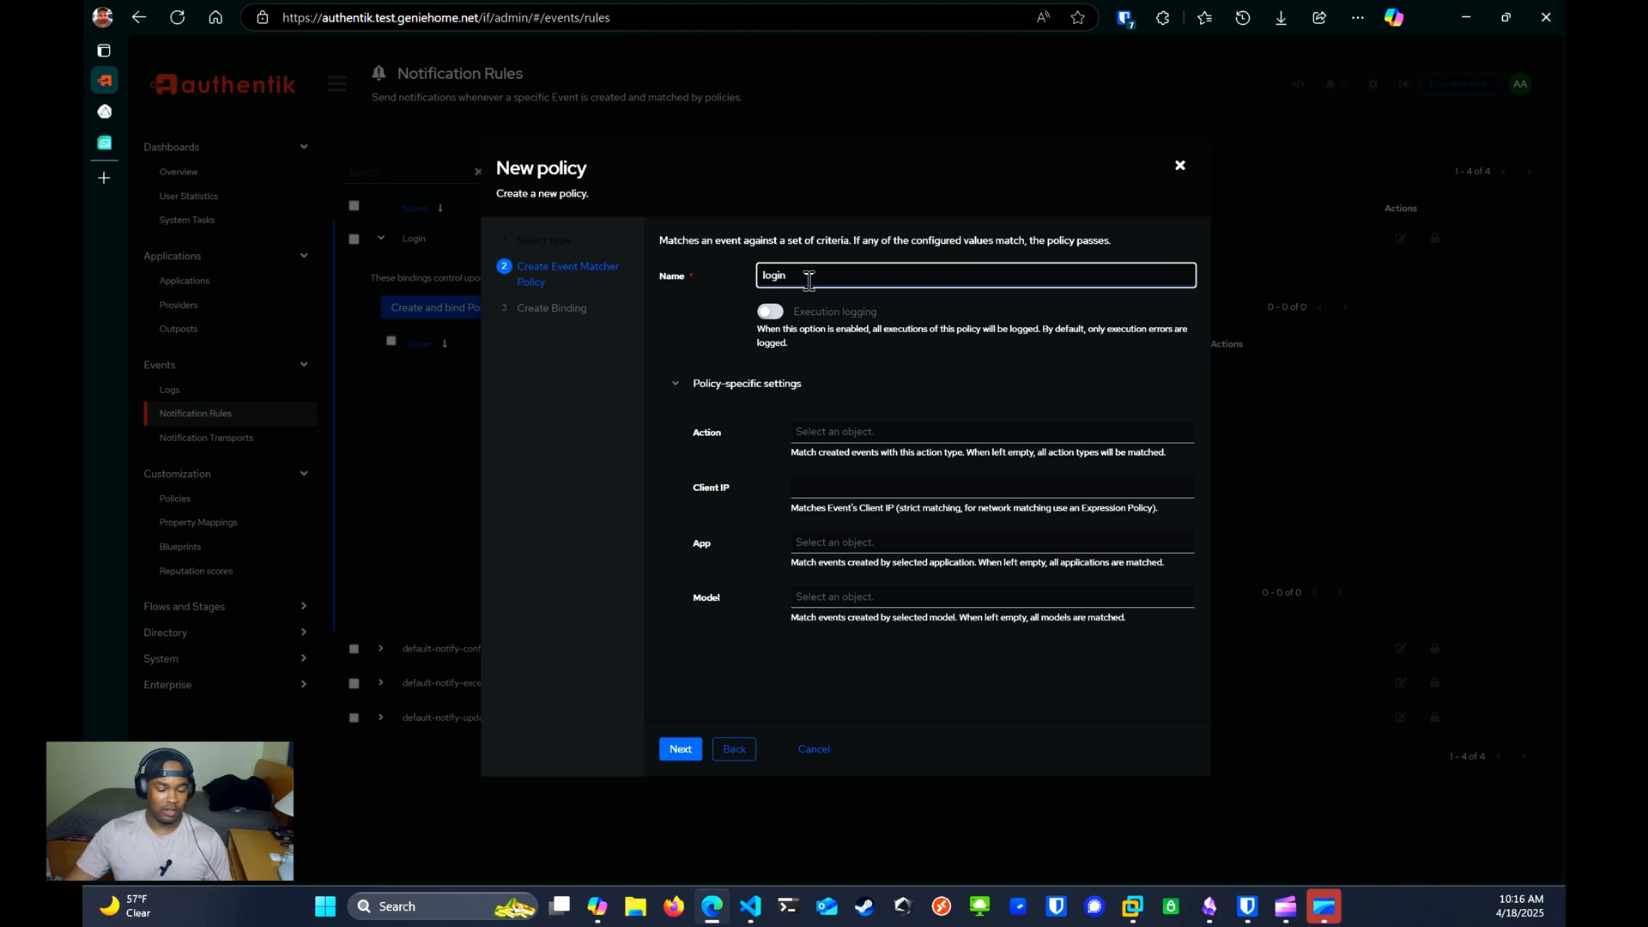
mouse_move(818, 376)
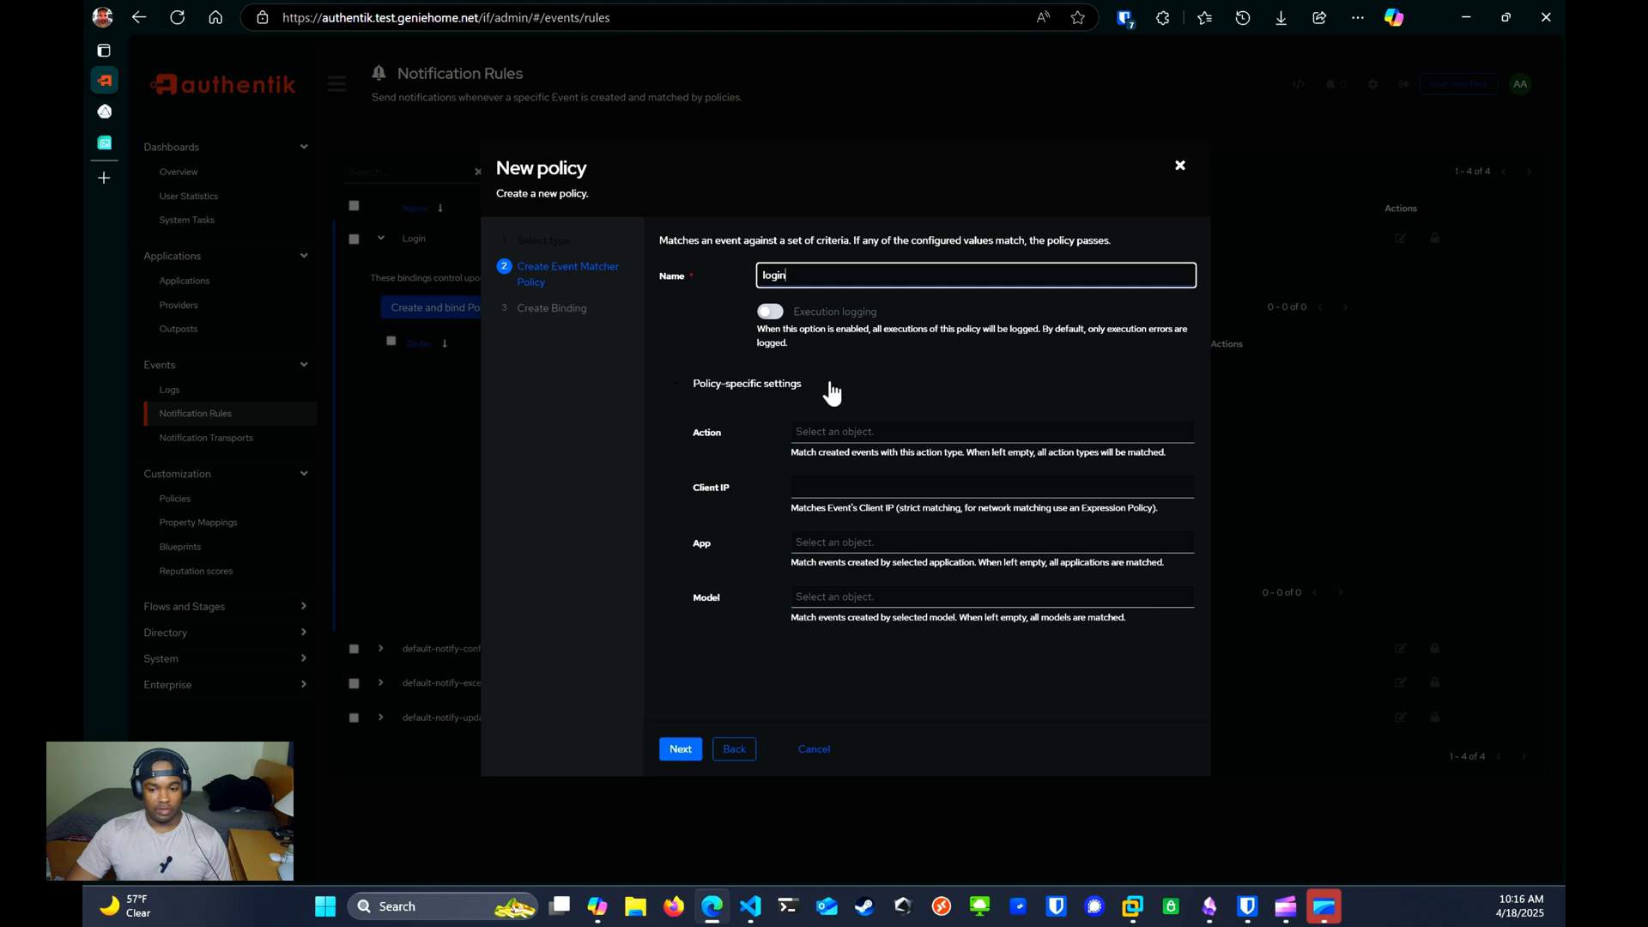
left_click(983, 431)
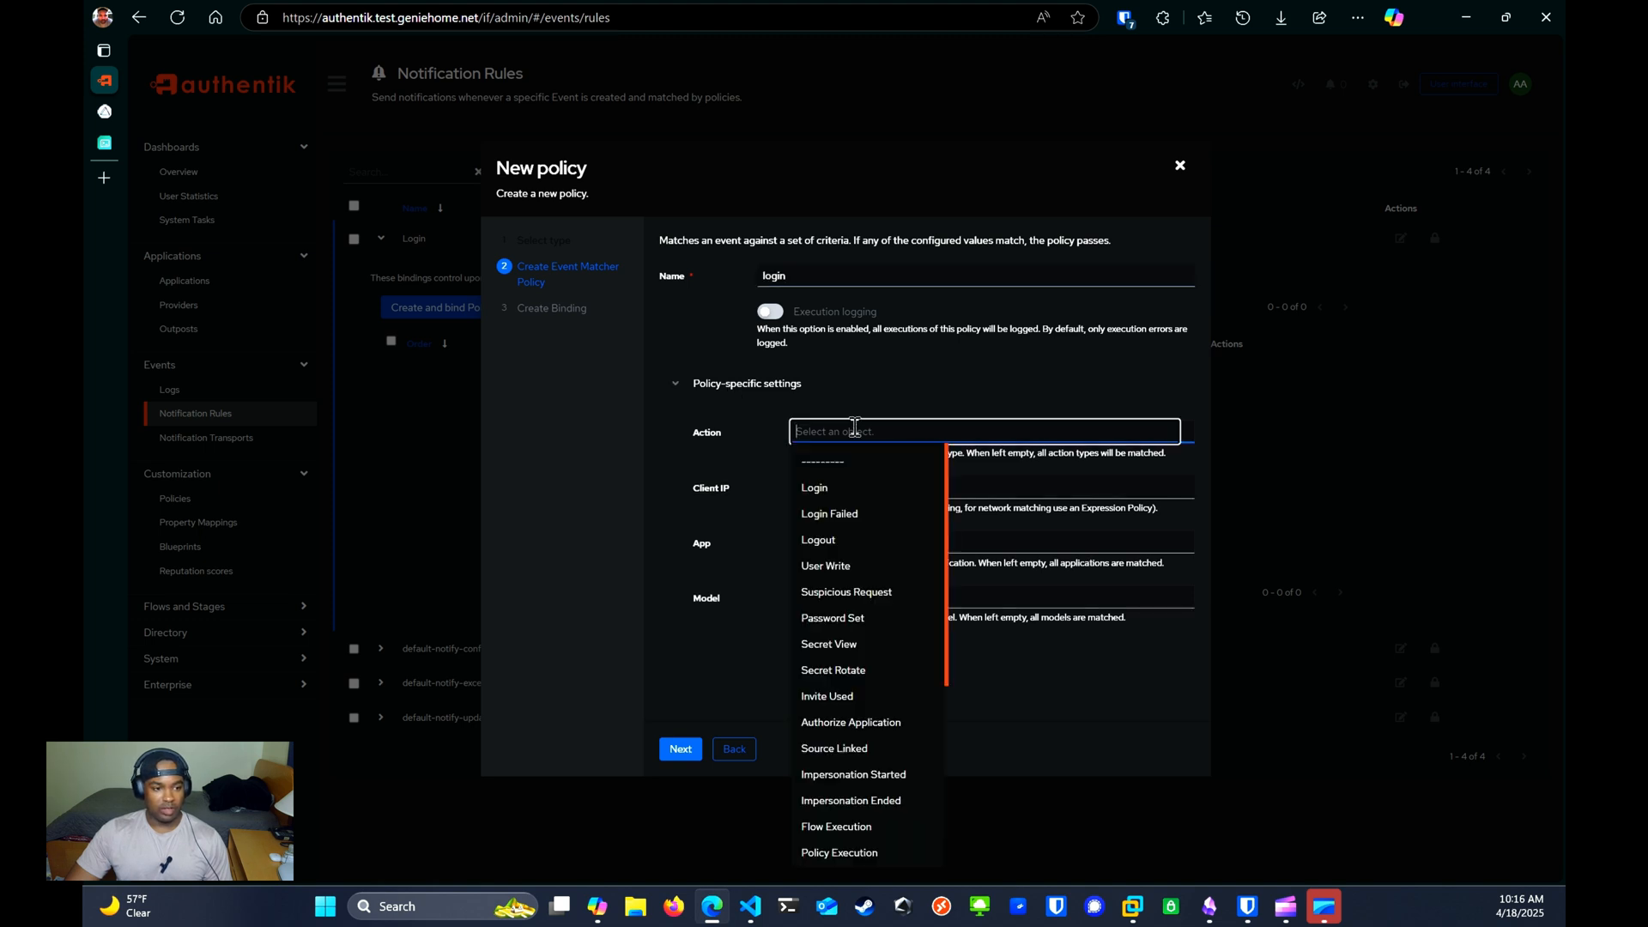
left_click(814, 486)
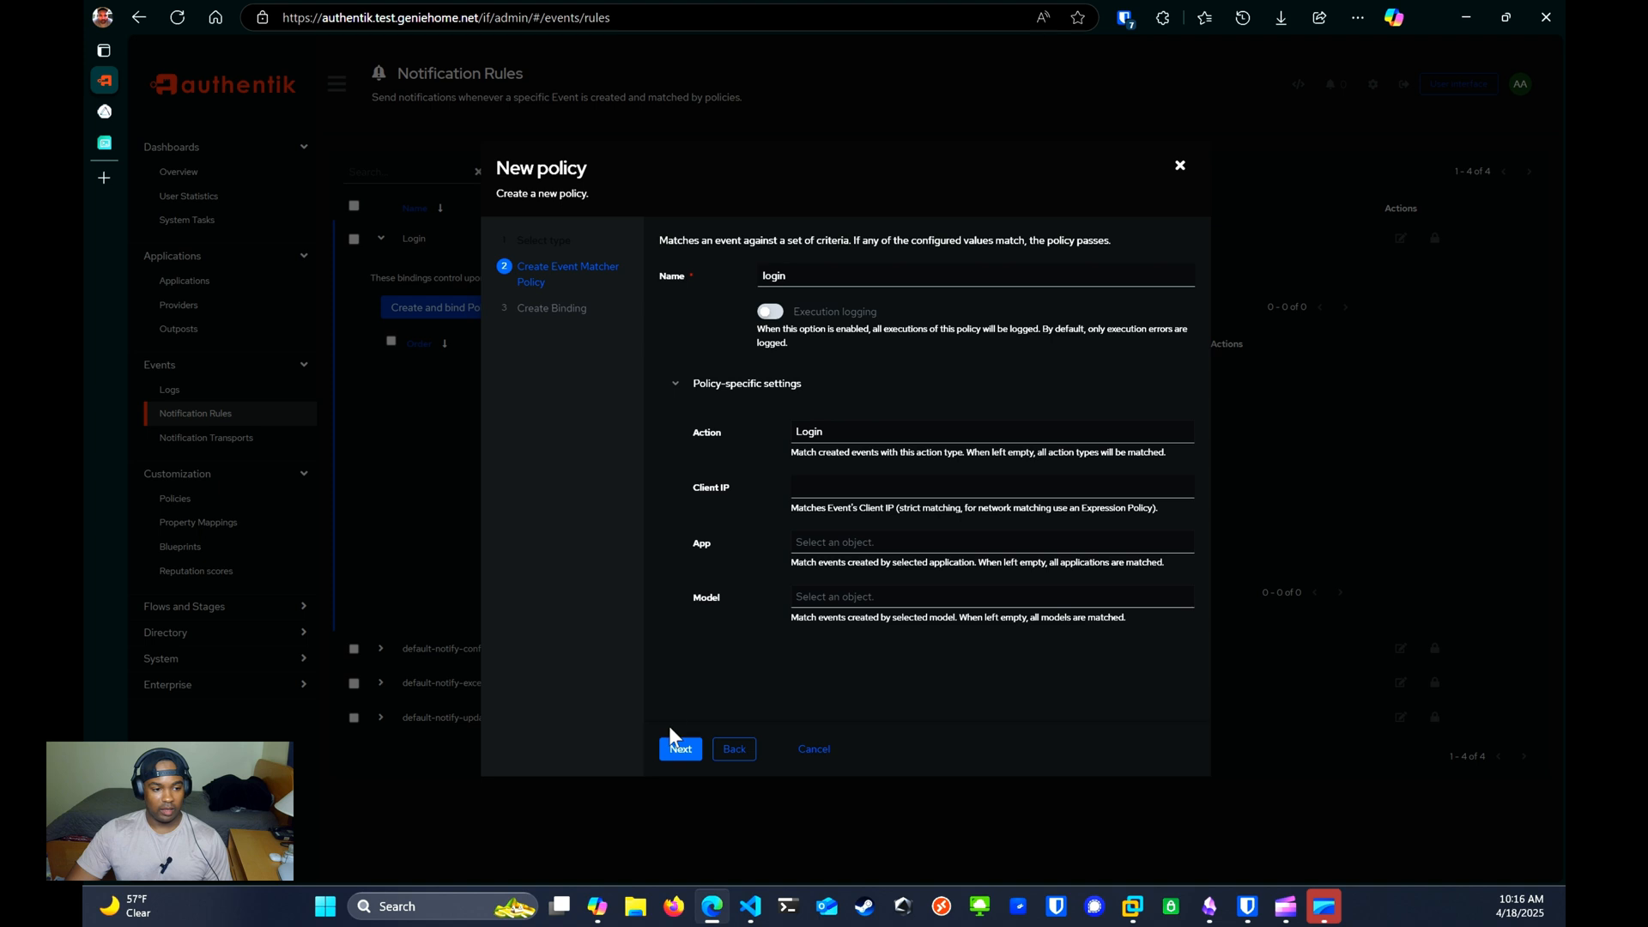
left_click(680, 748)
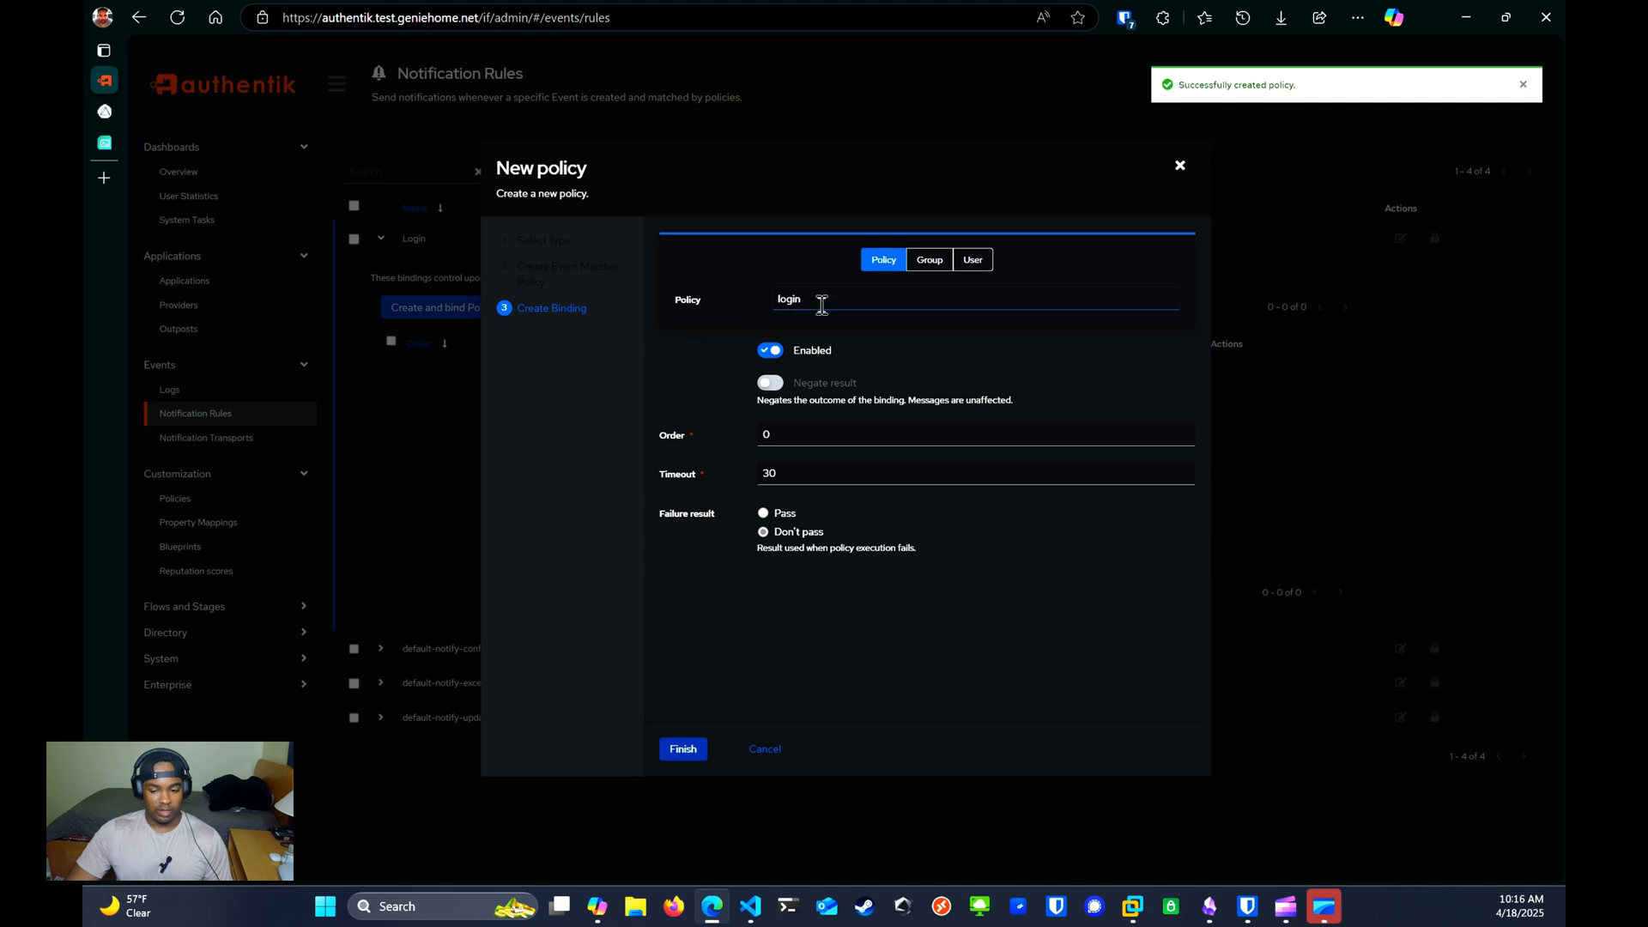
mouse_move(852, 305)
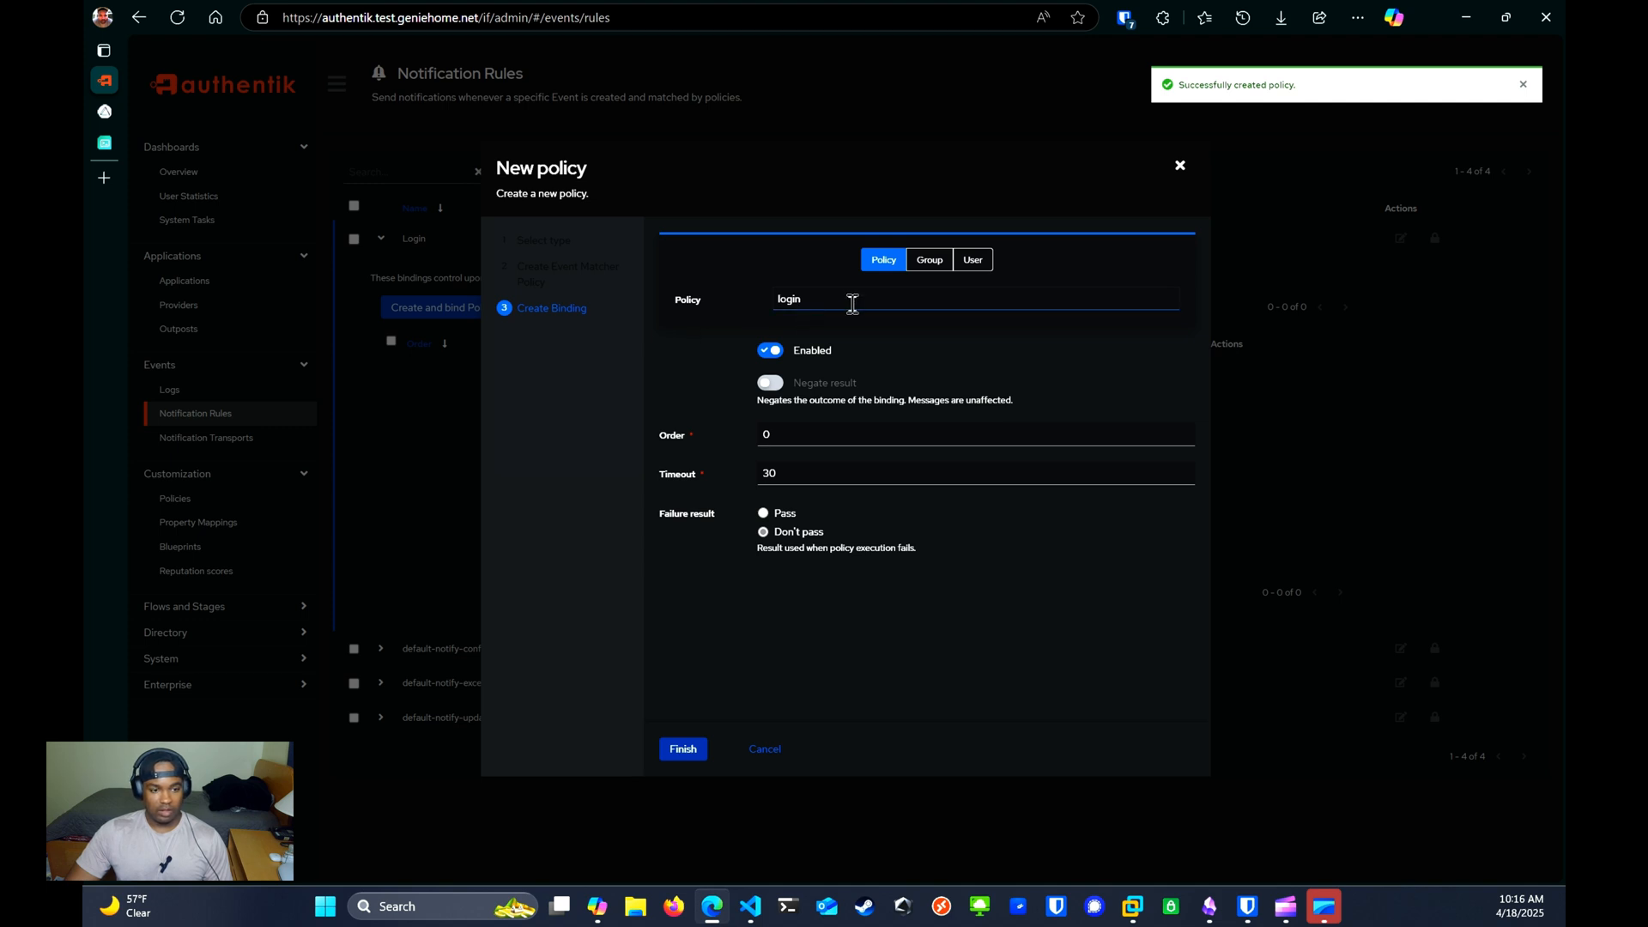
mouse_move(701, 710)
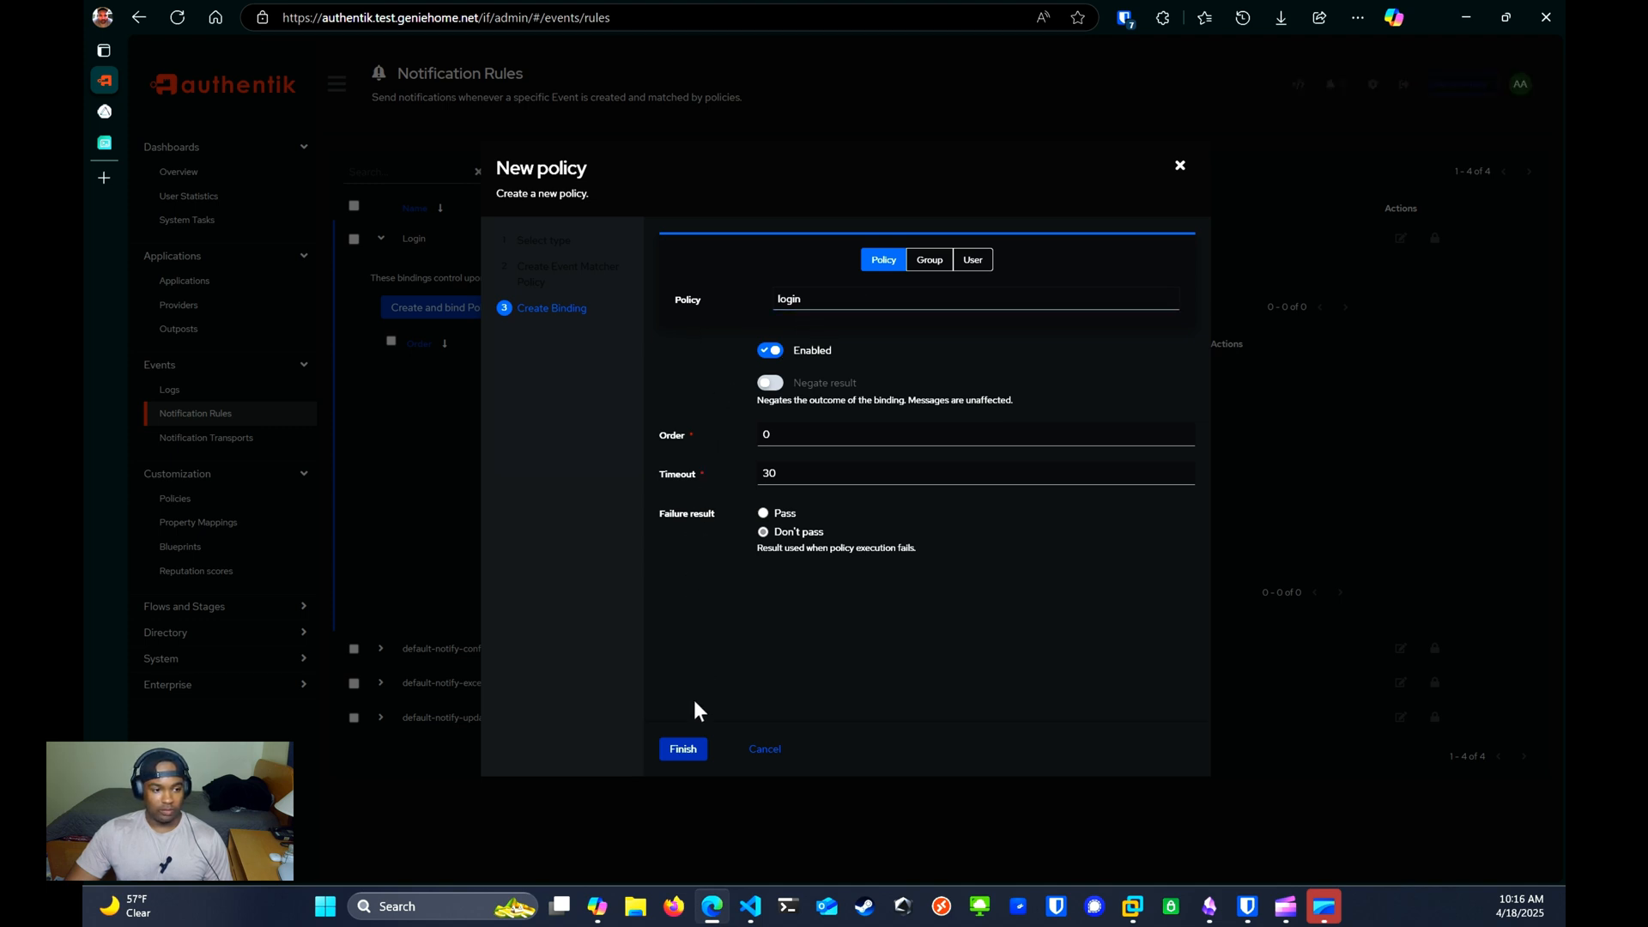
Finish the binding with policy login, enabled, order 0, timeout 30.
left_click(682, 749)
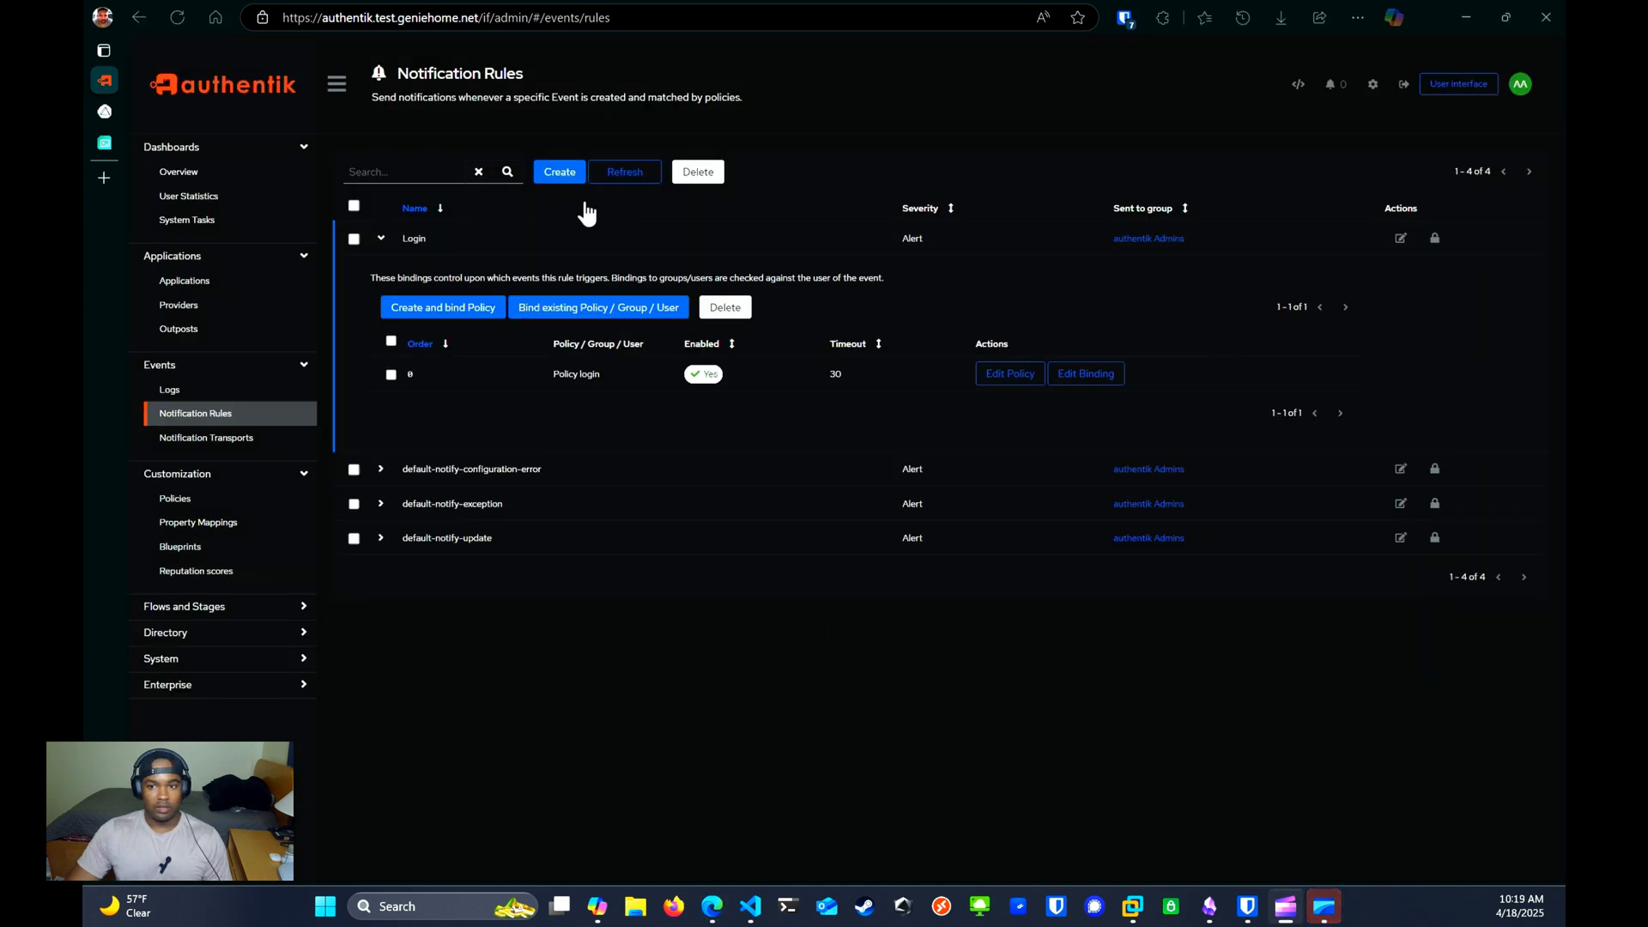
mouse_move(683, 147)
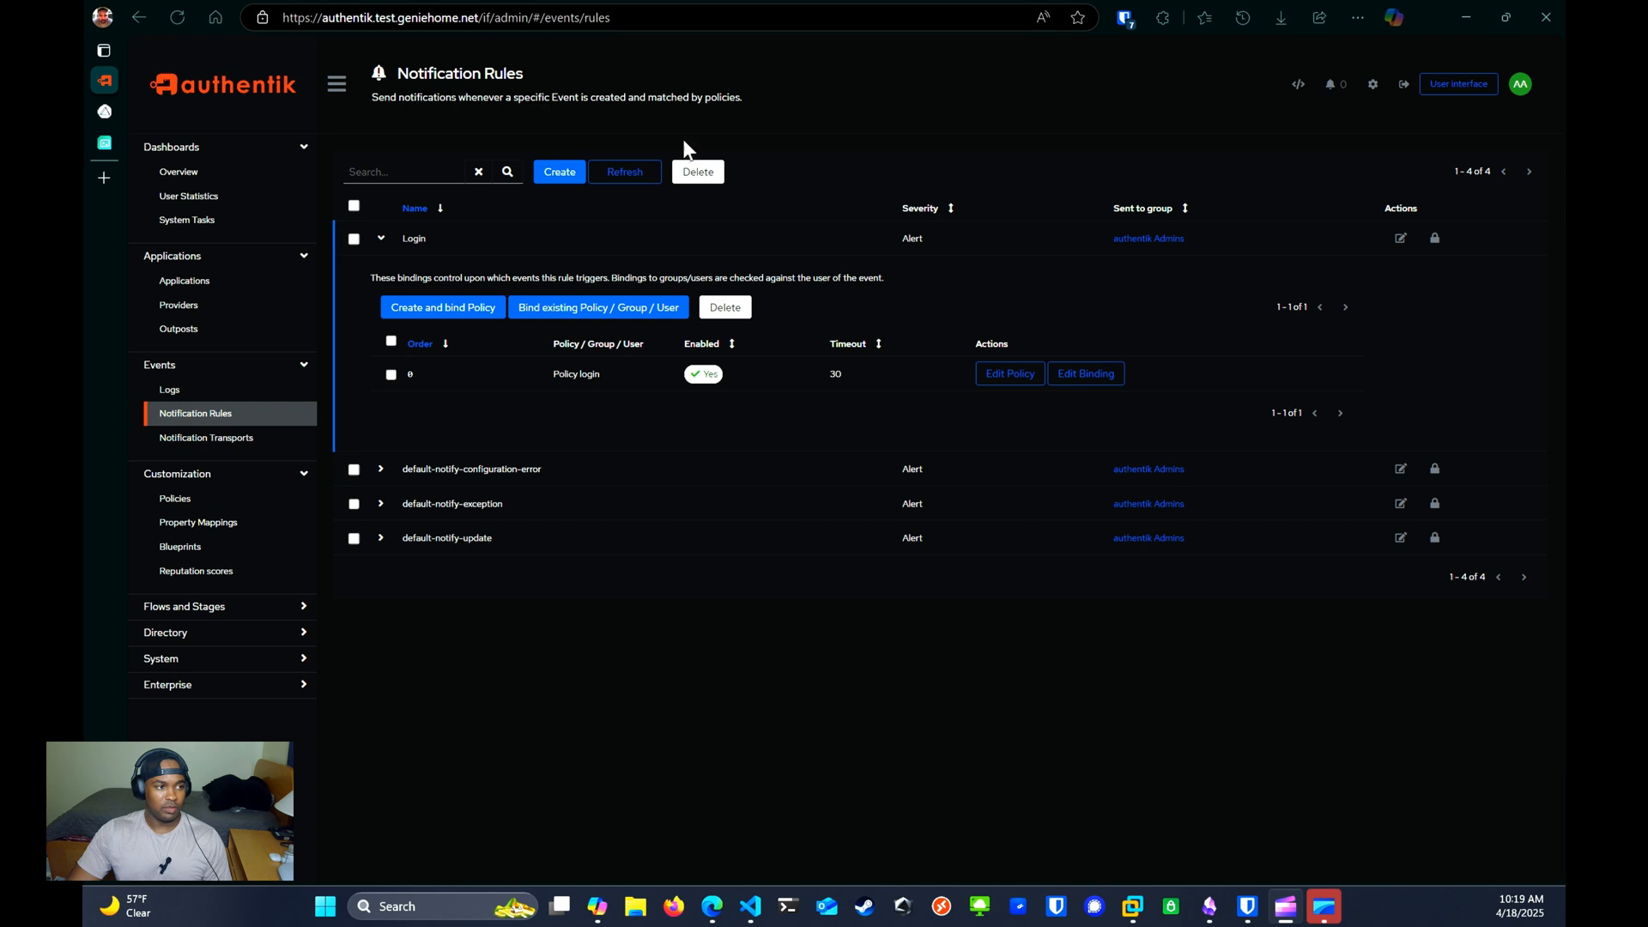
mouse_move(745, 116)
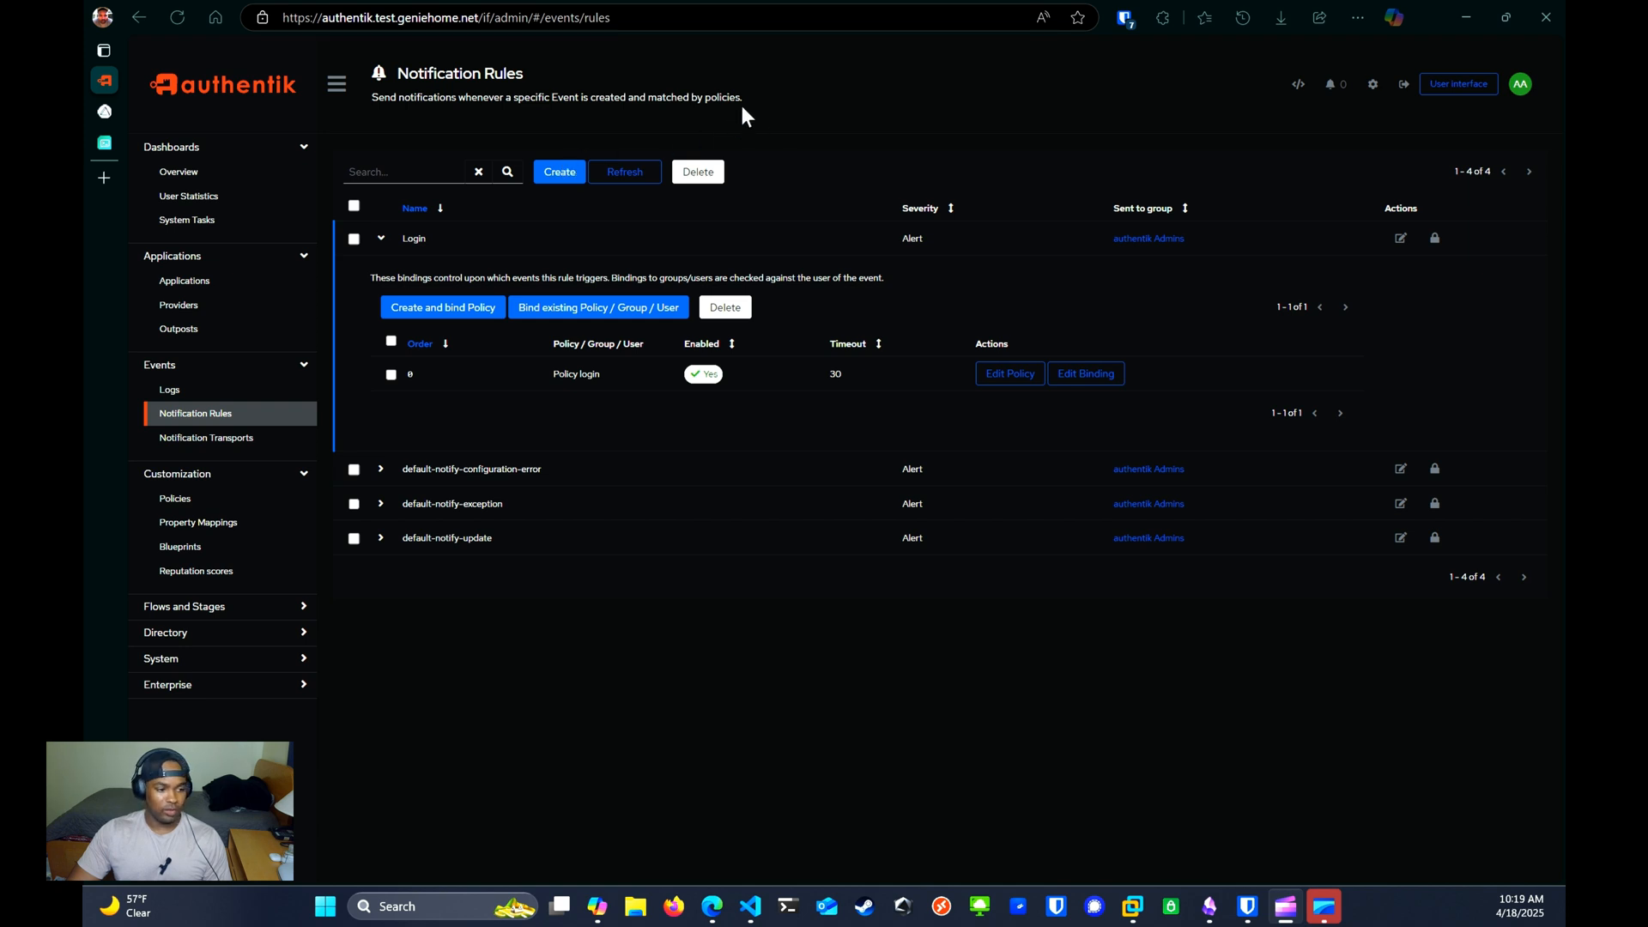
mouse_move(914, 107)
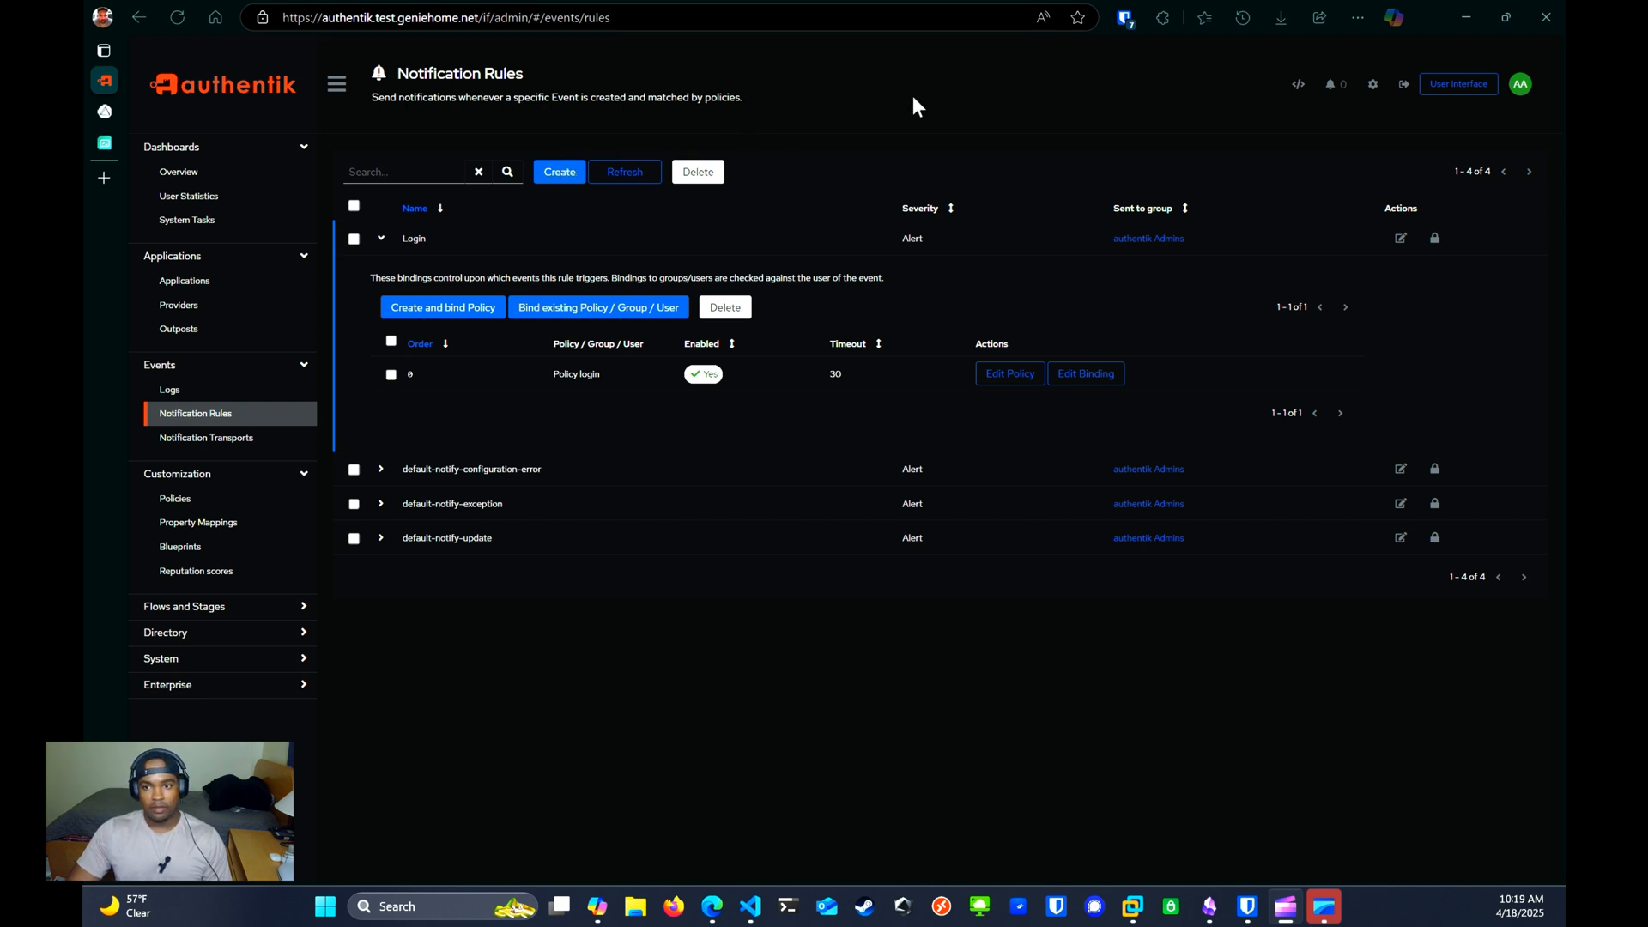
mouse_move(1289, 122)
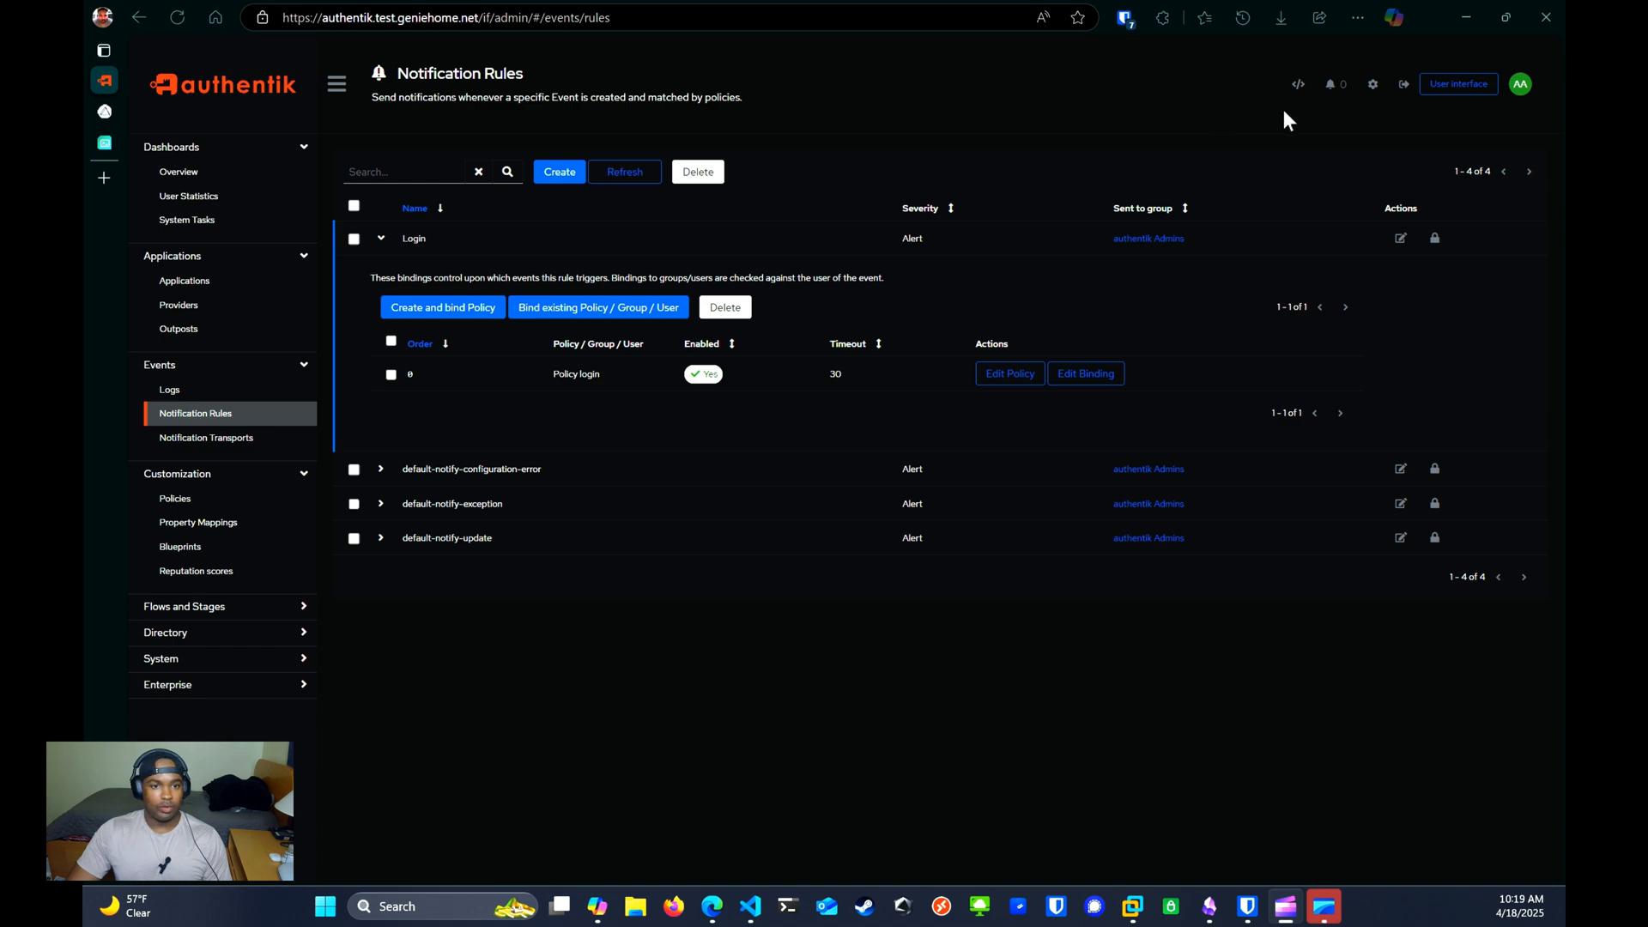
mouse_move(1404, 84)
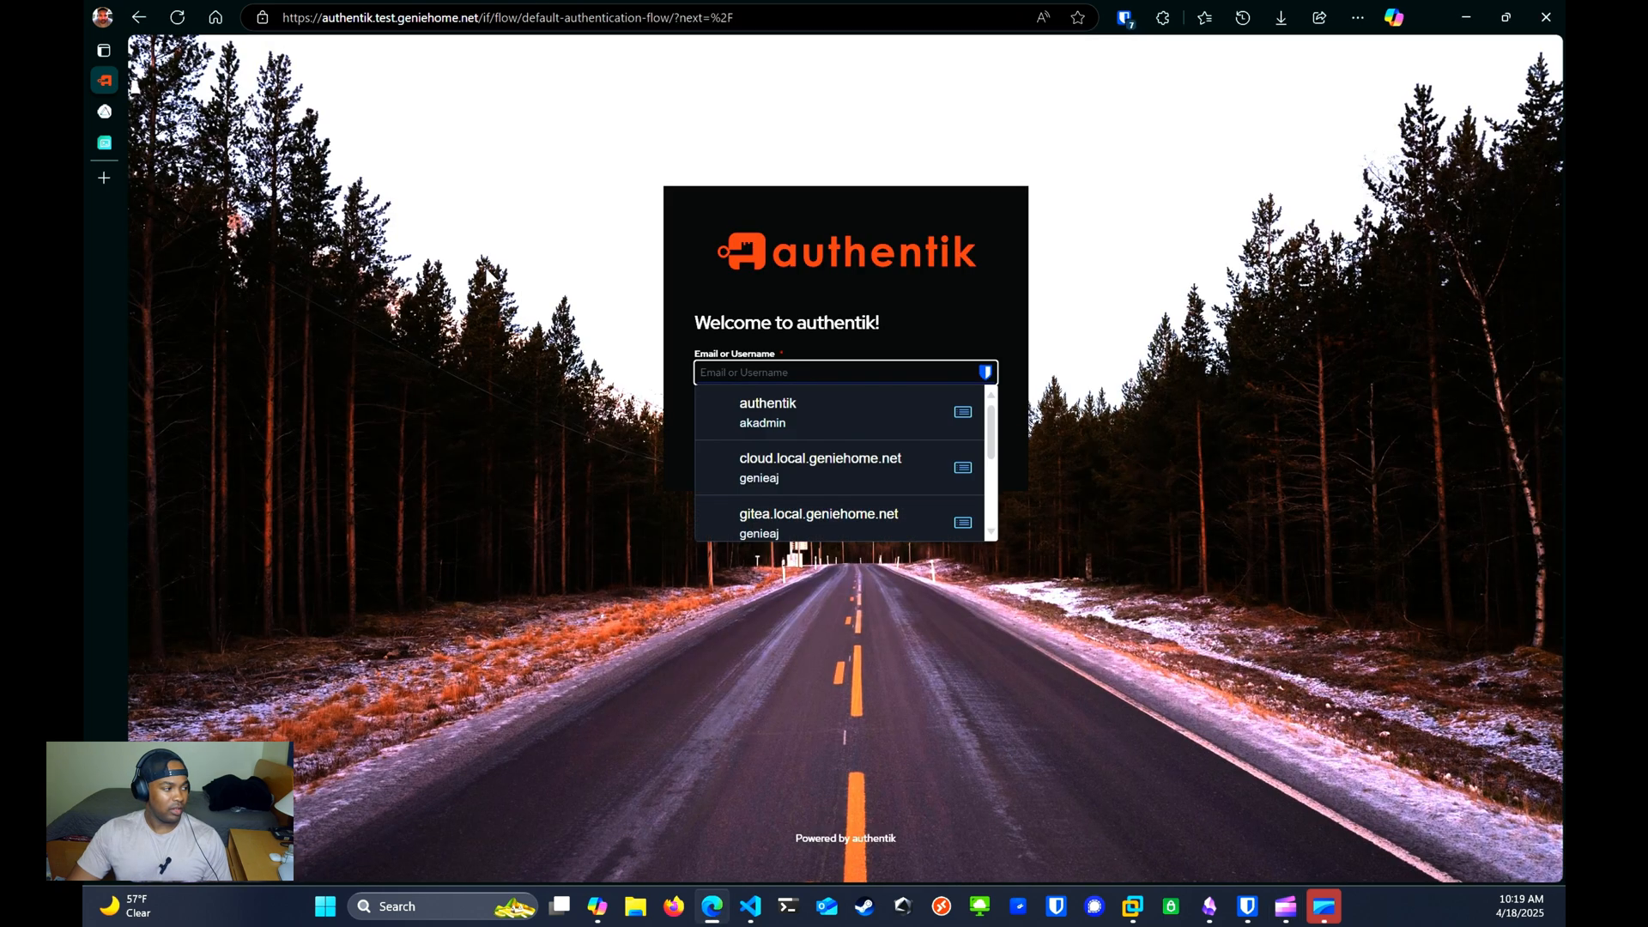
Switch to the PhotoPrism tab and sign in as akadmin with password and Bitwarden passkey.
left_click(103, 51)
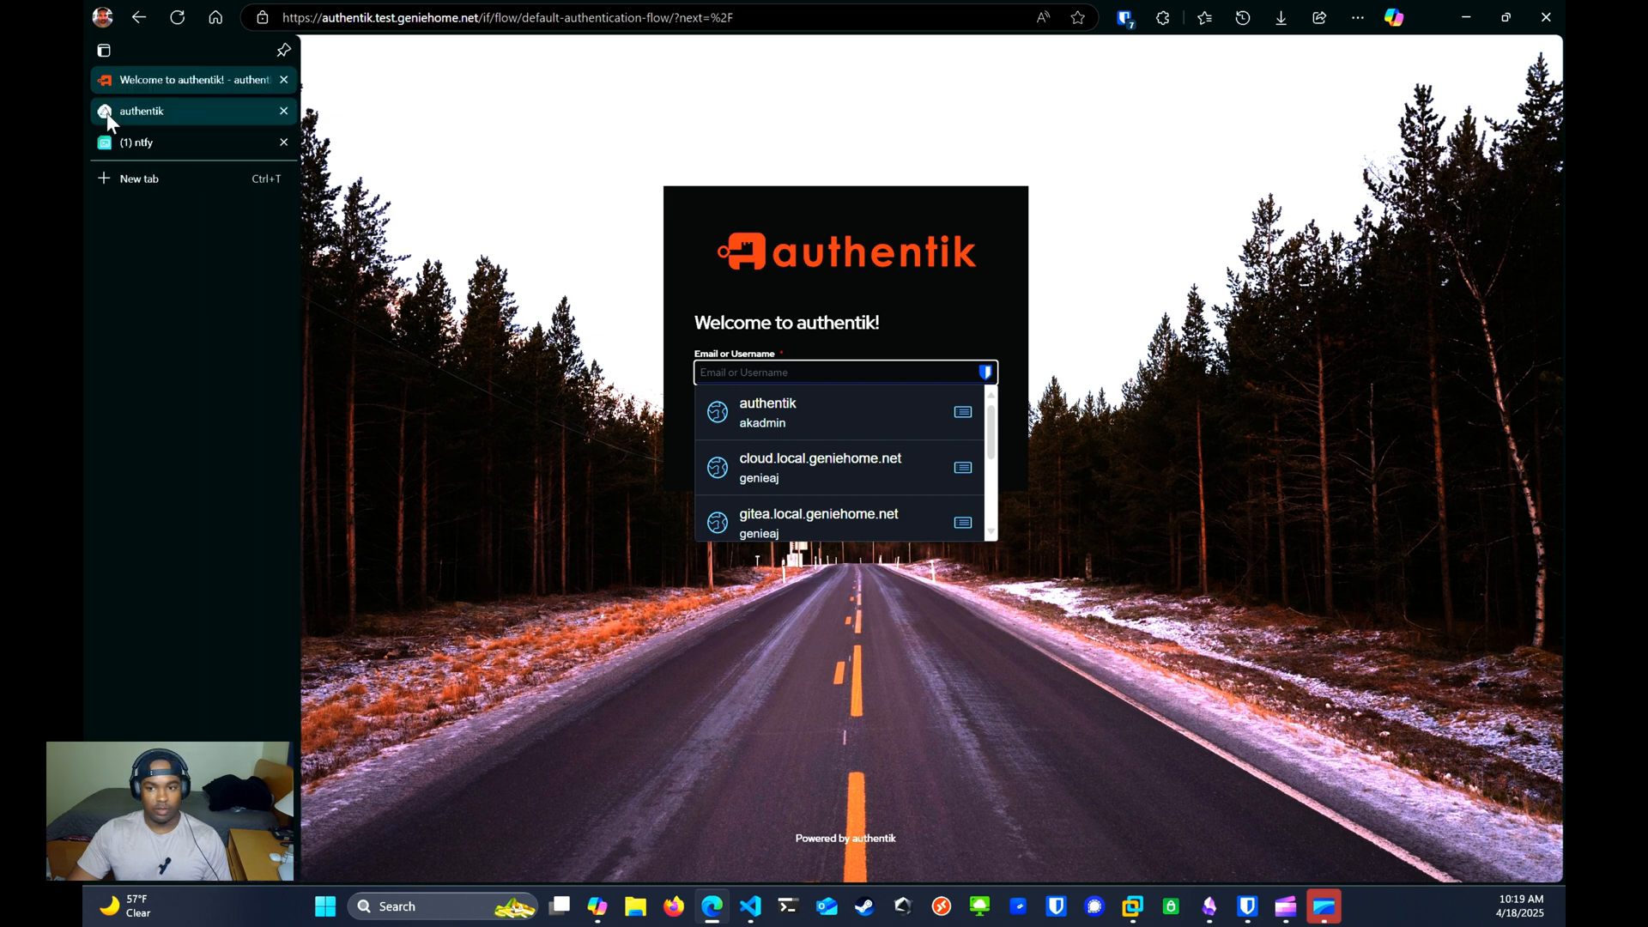
left_click(142, 110)
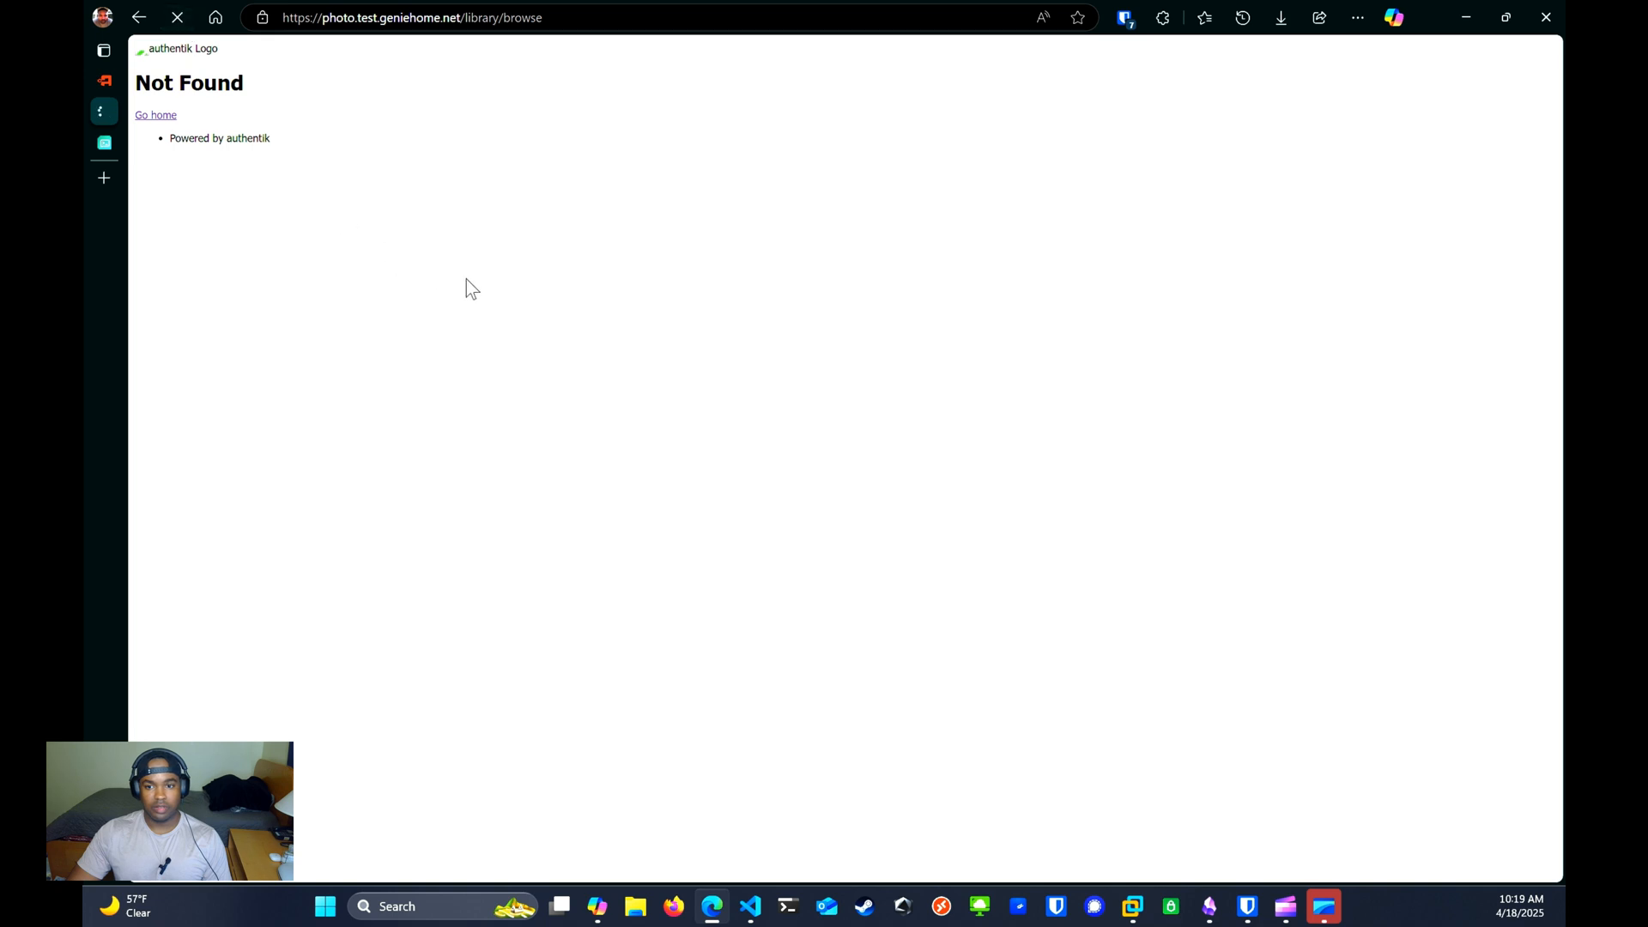
left_click(156, 115)
type("aka")
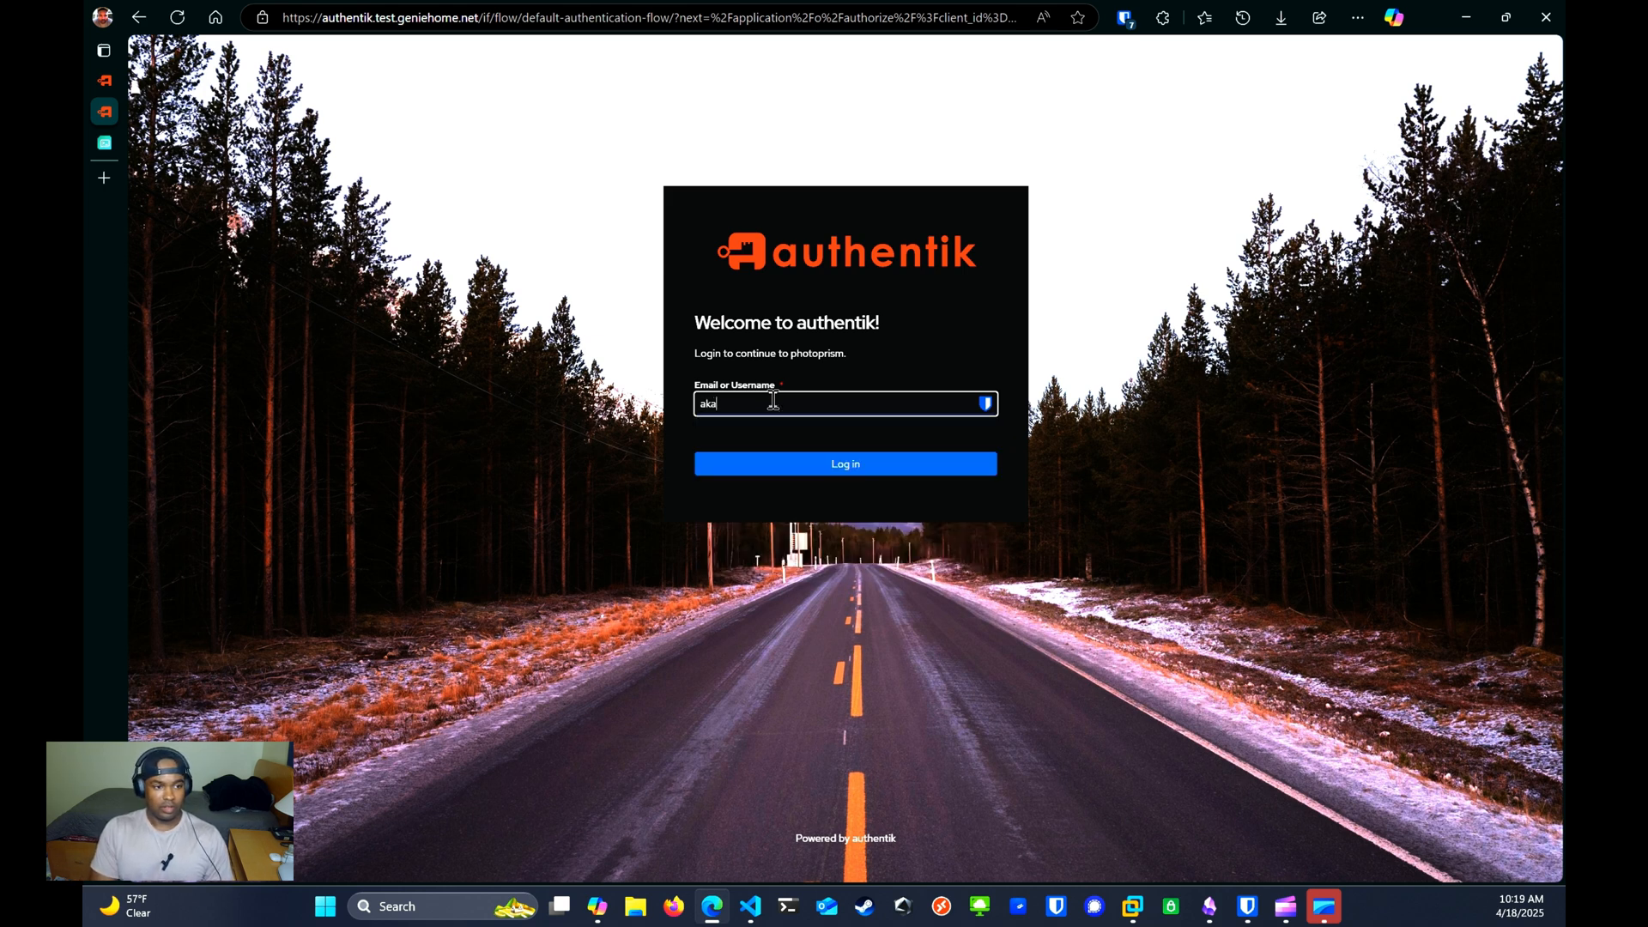
left_click(843, 463)
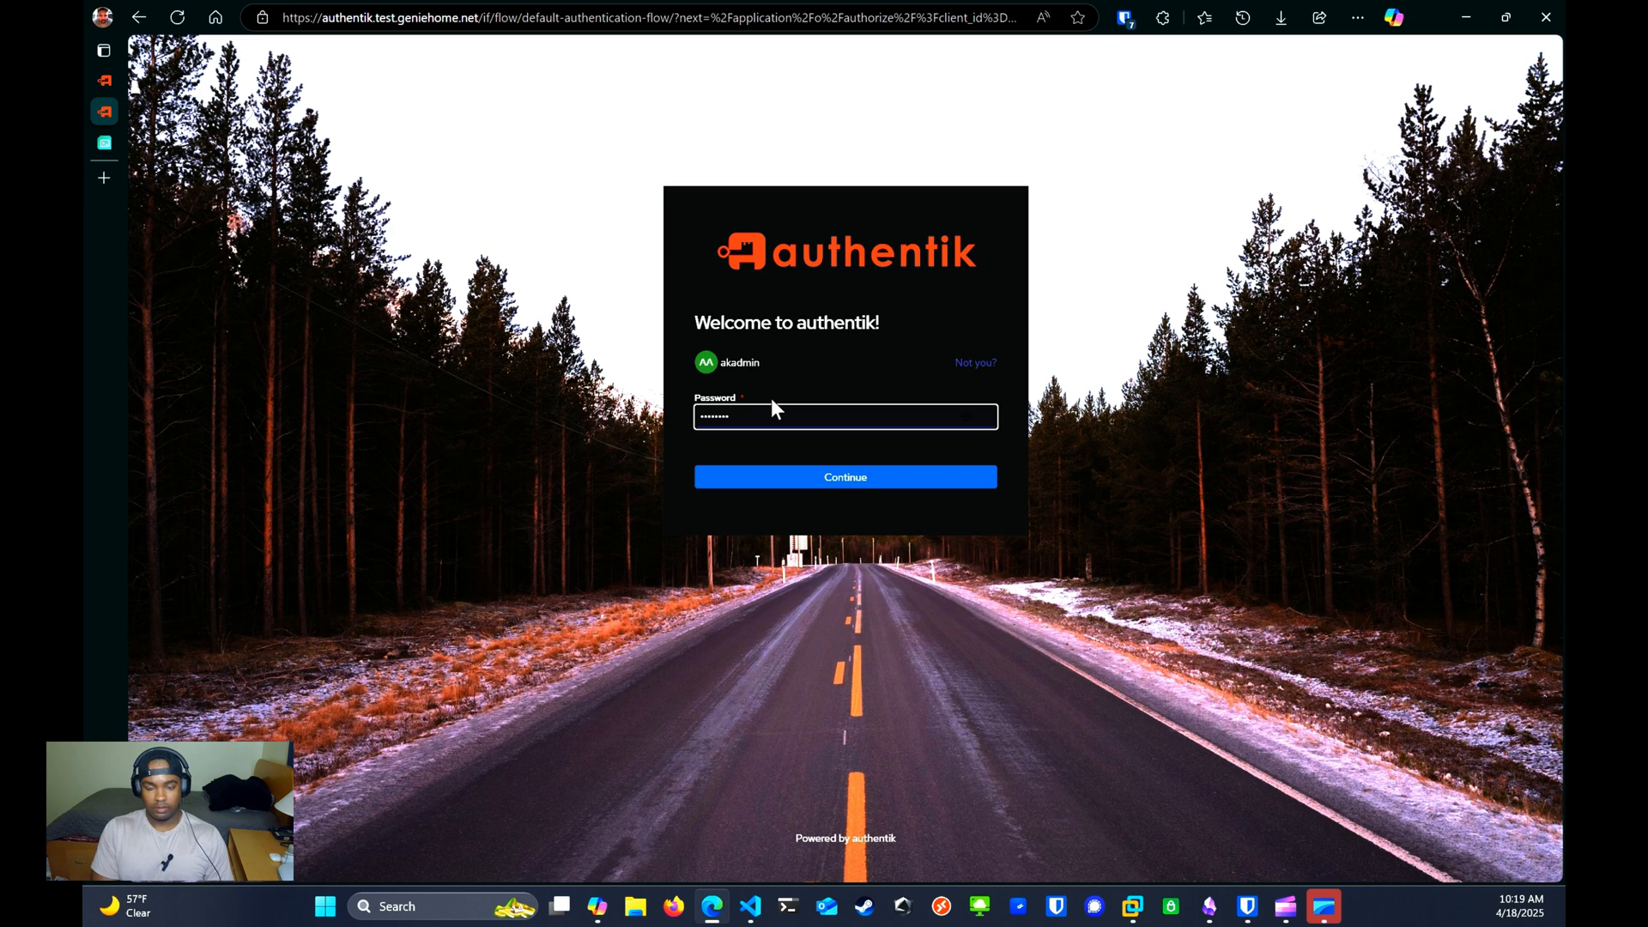
left_click(844, 476)
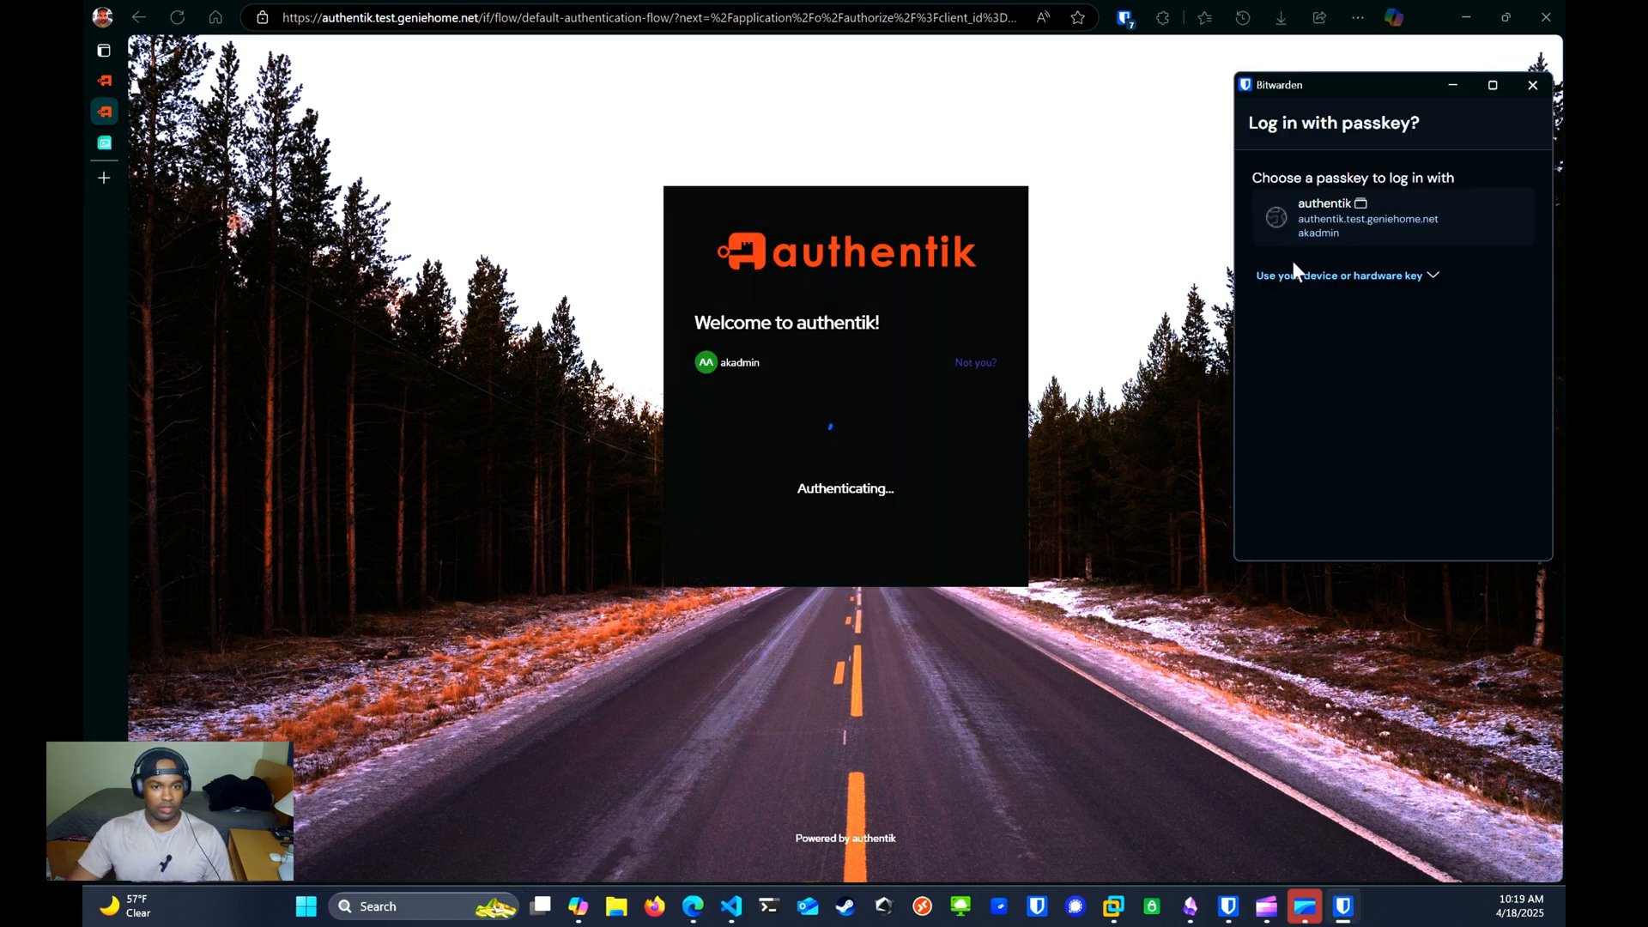
left_click(1391, 217)
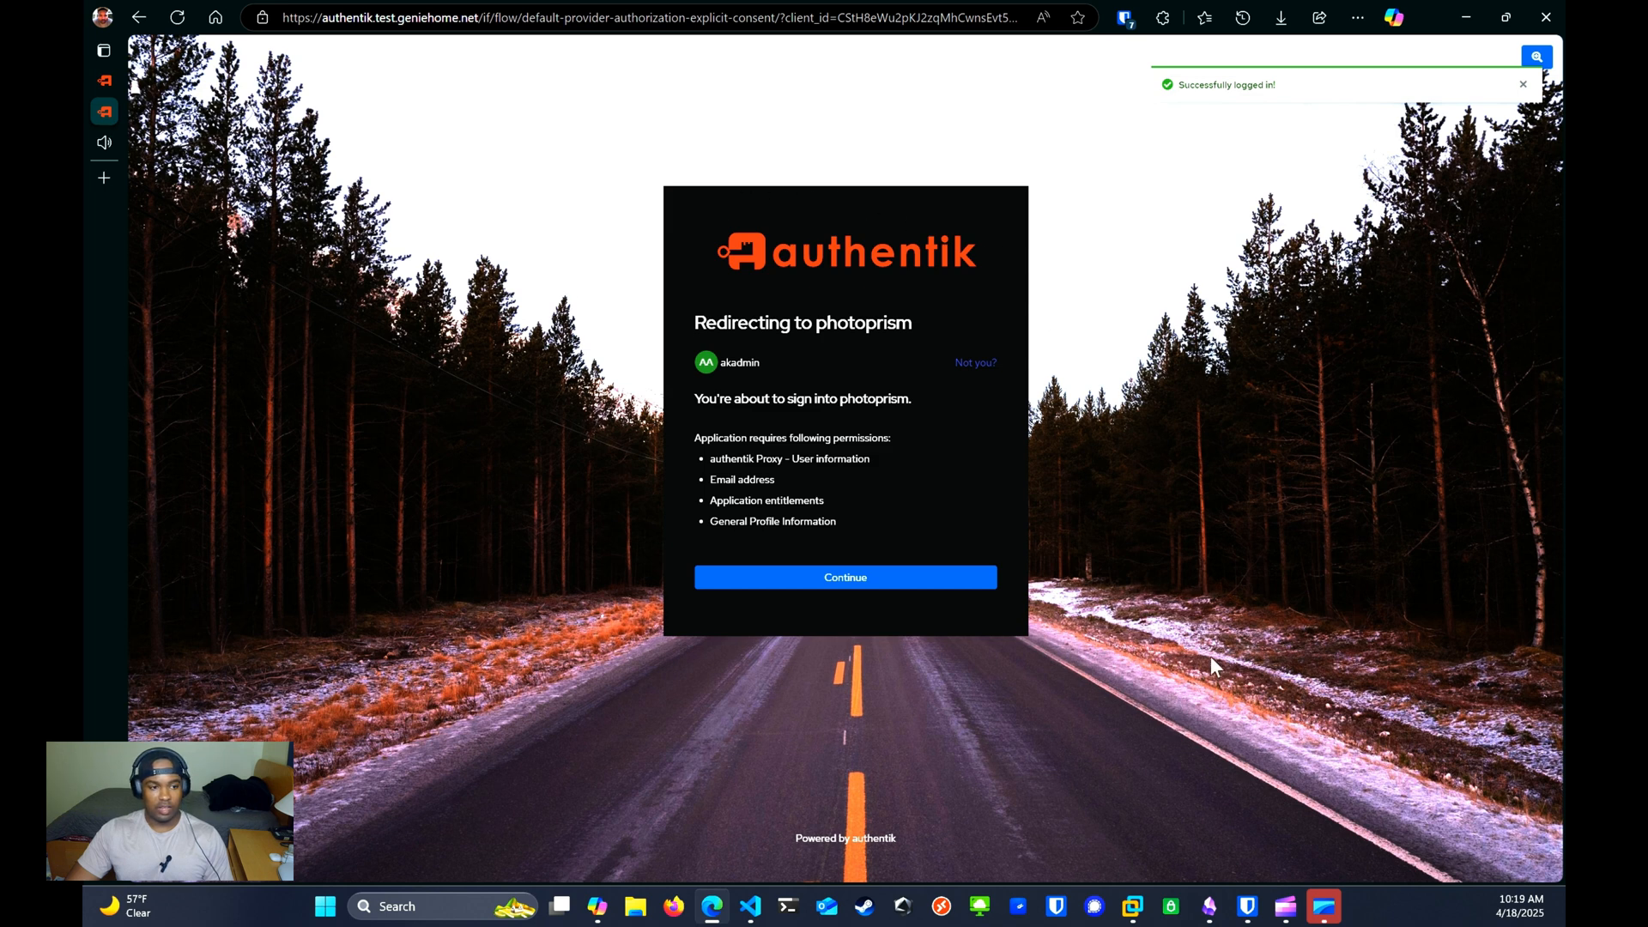
mouse_move(722, 613)
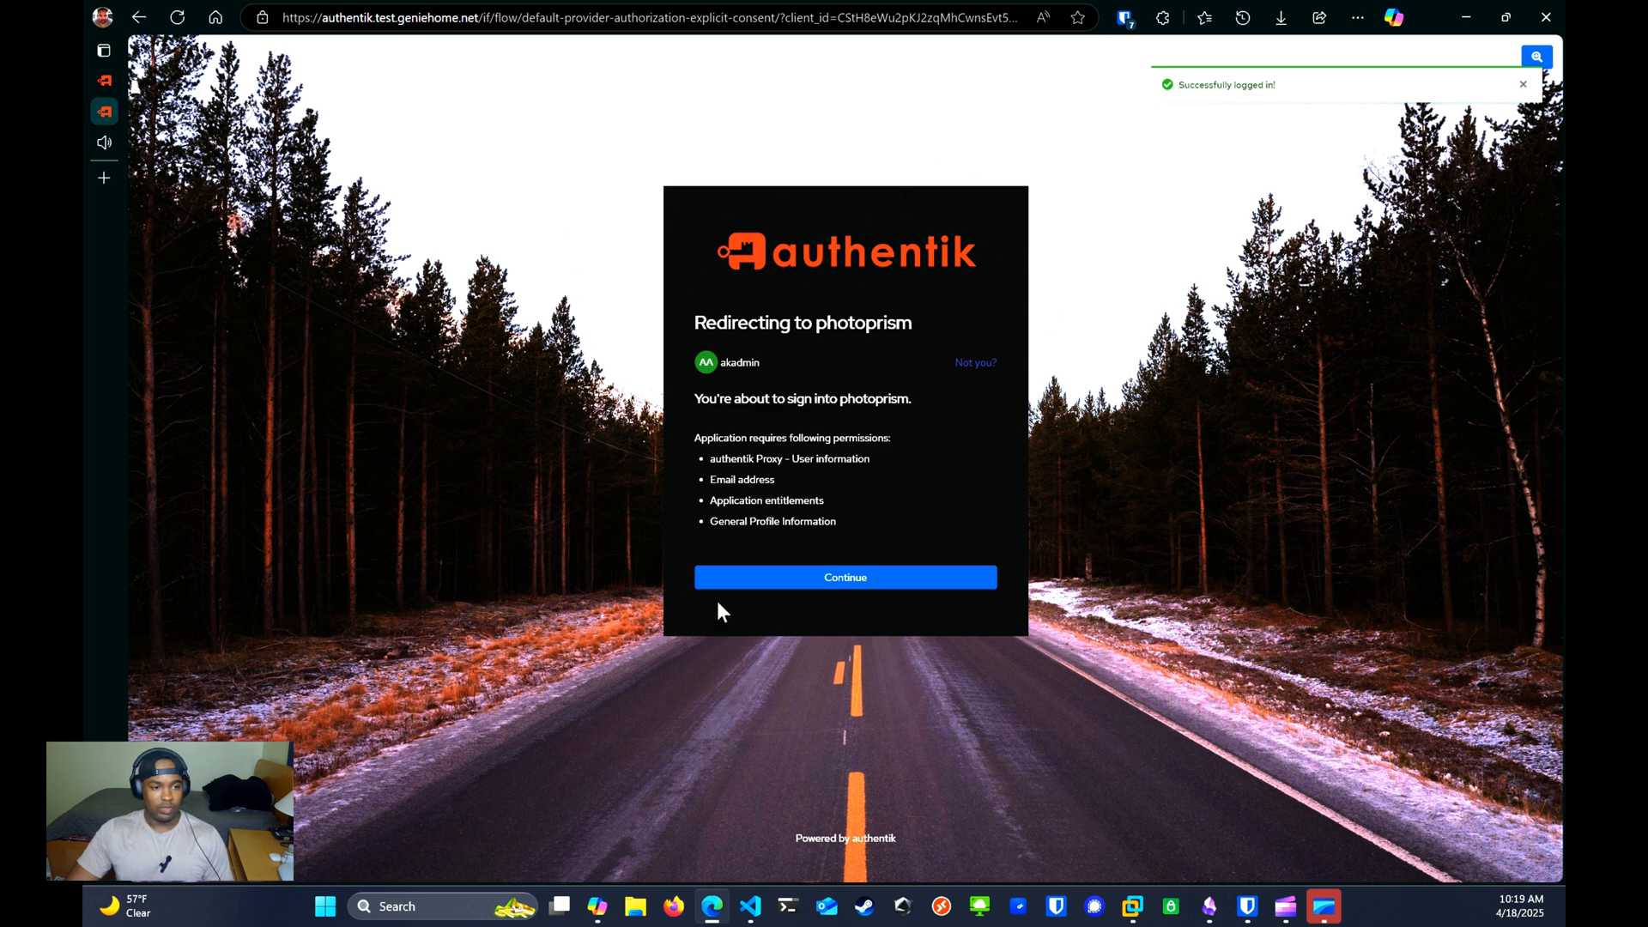
mouse_move(1036, 502)
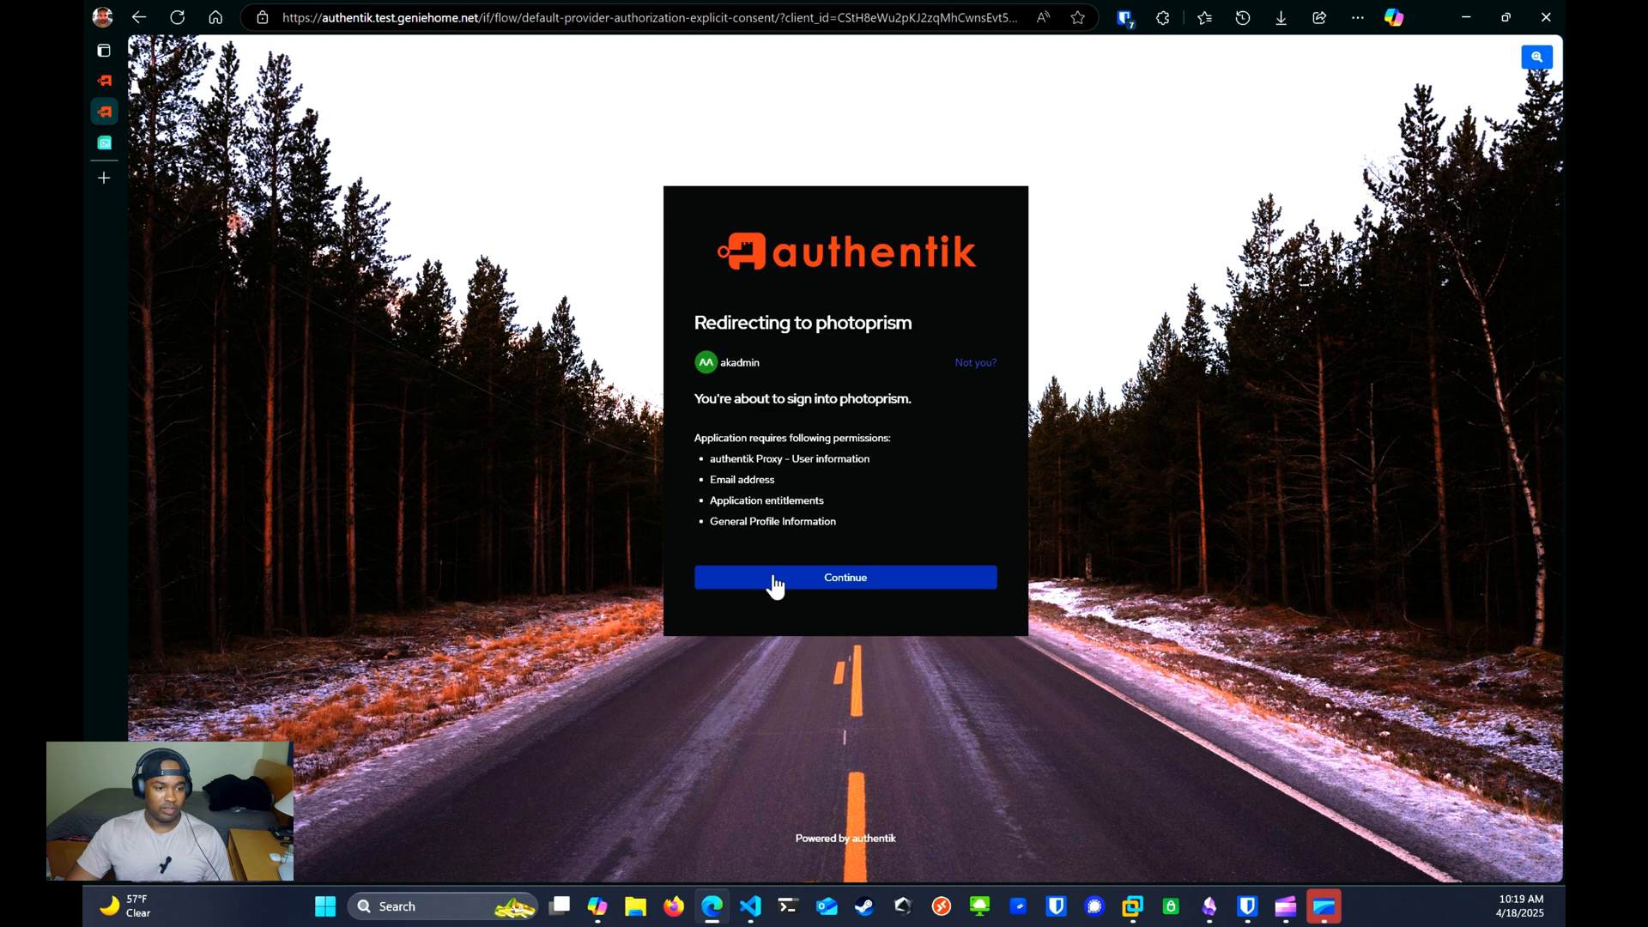
Approve the PhotoPrism consent and view akadmin's login alert in ntfy's authentik_alerts topic.
left_click(844, 577)
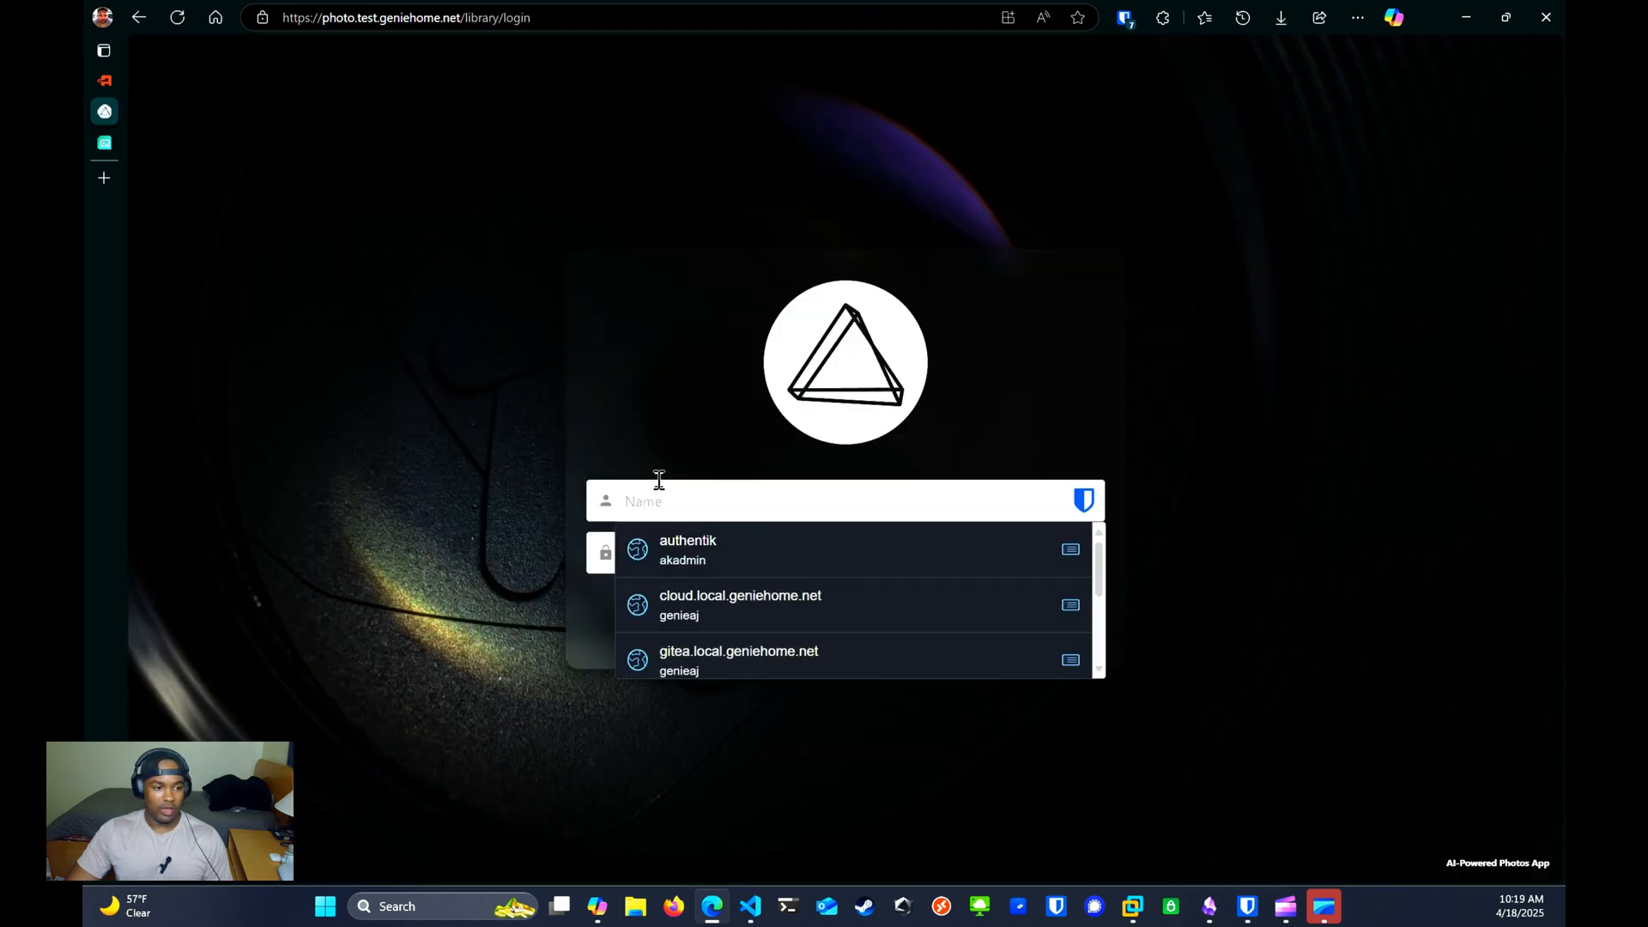
mouse_move(636, 355)
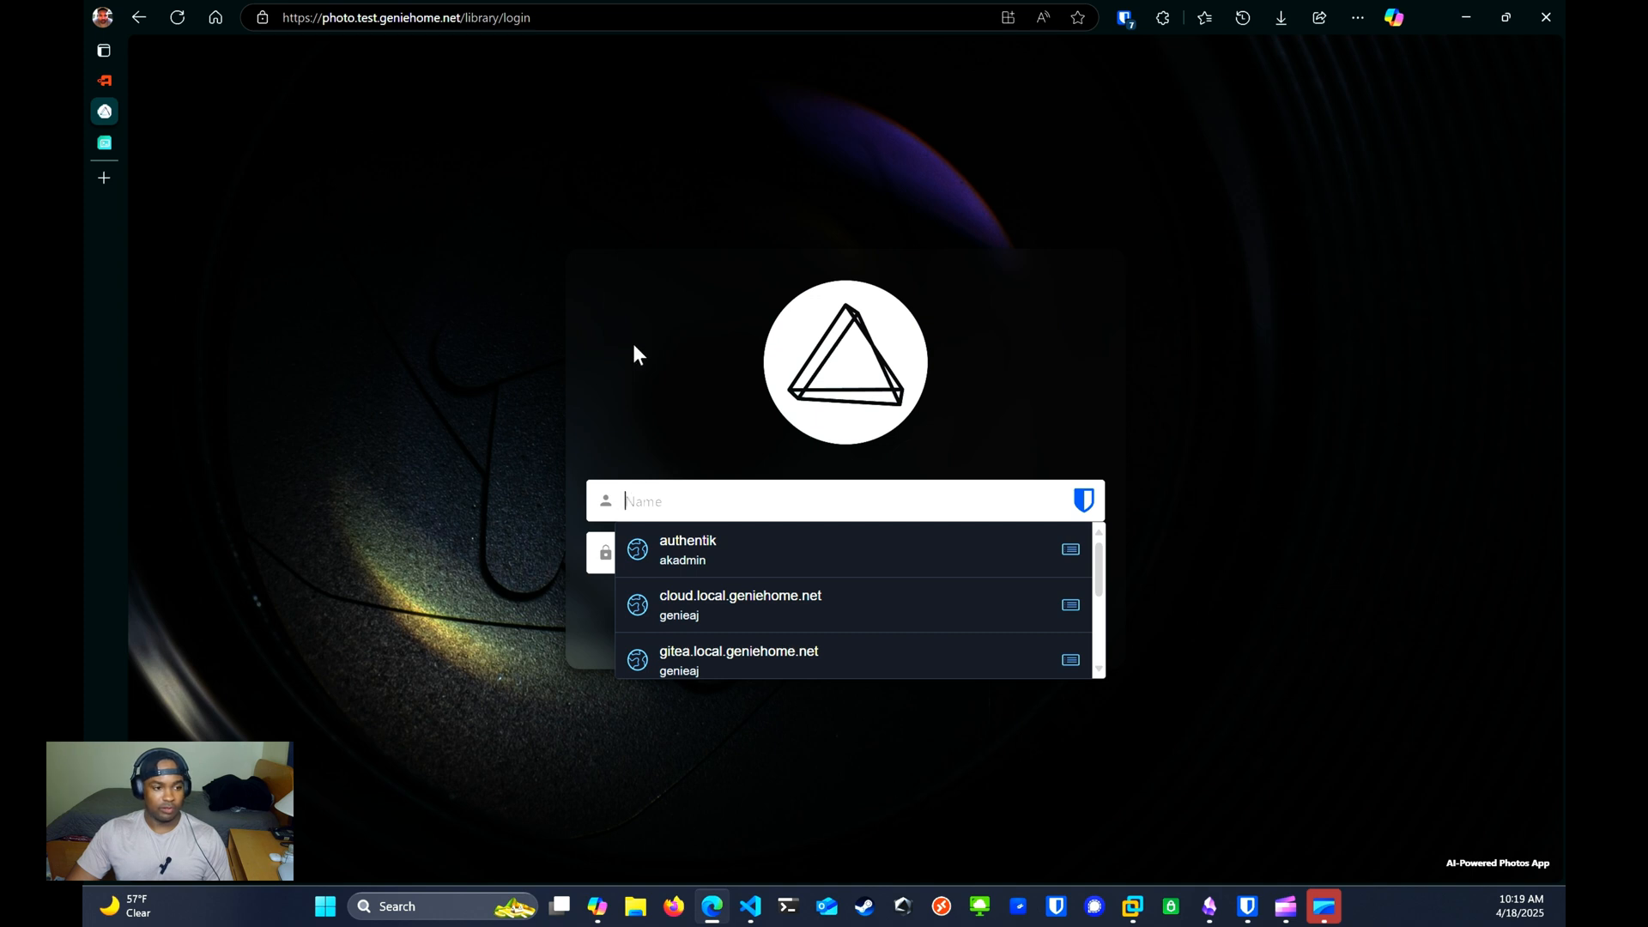
mouse_move(472, 295)
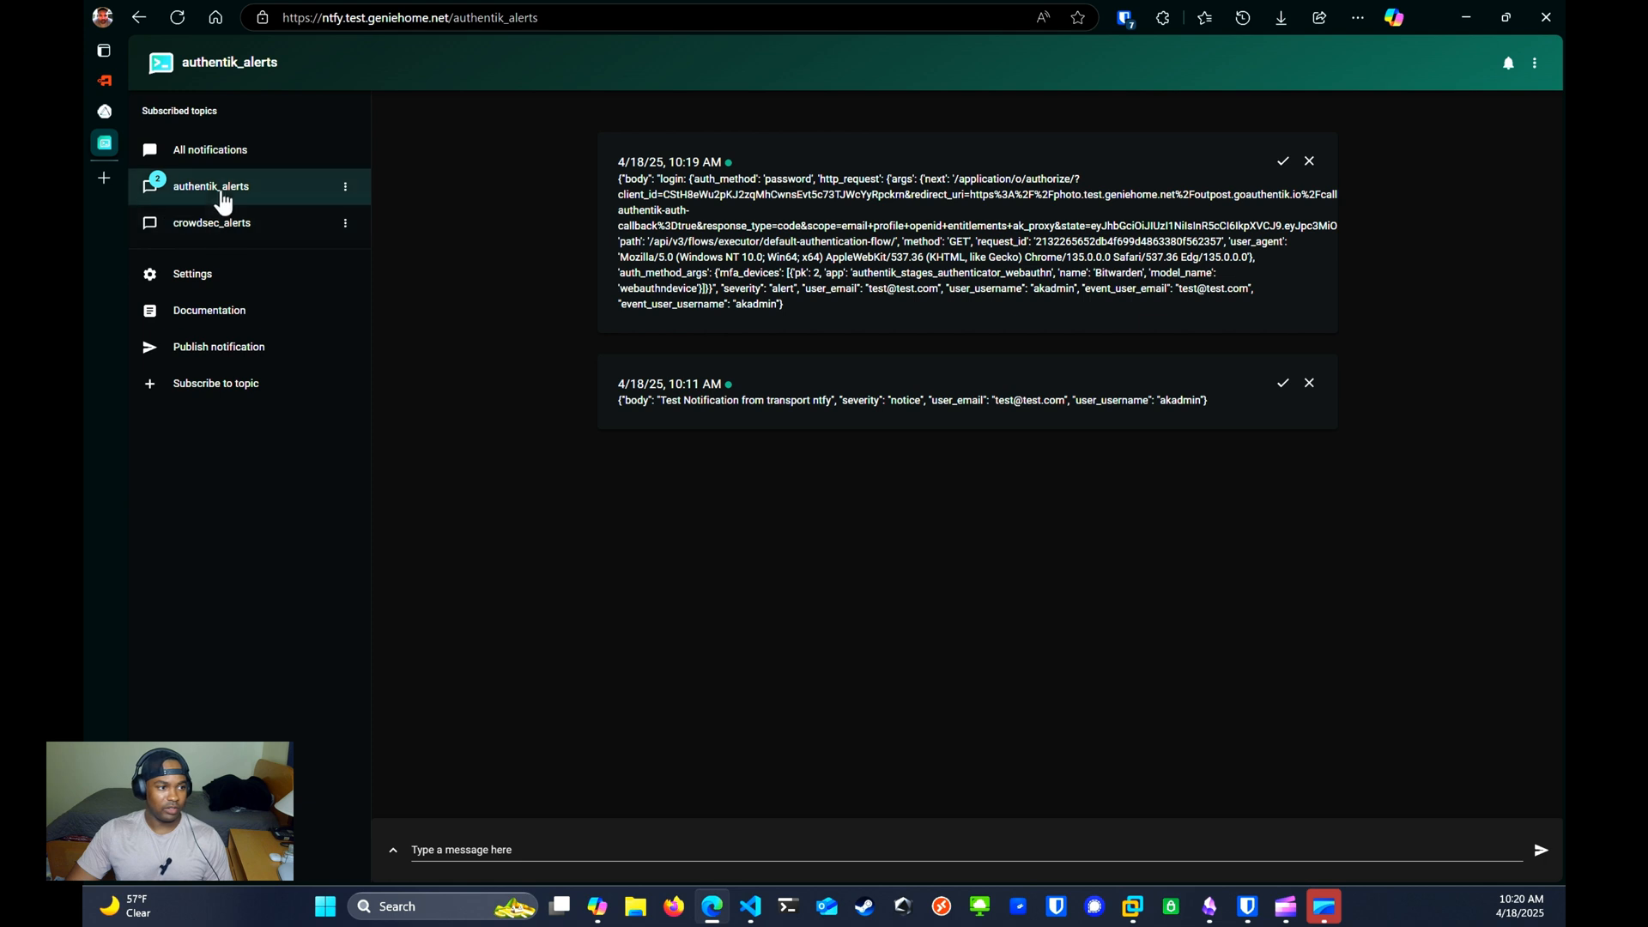
mouse_move(1427, 281)
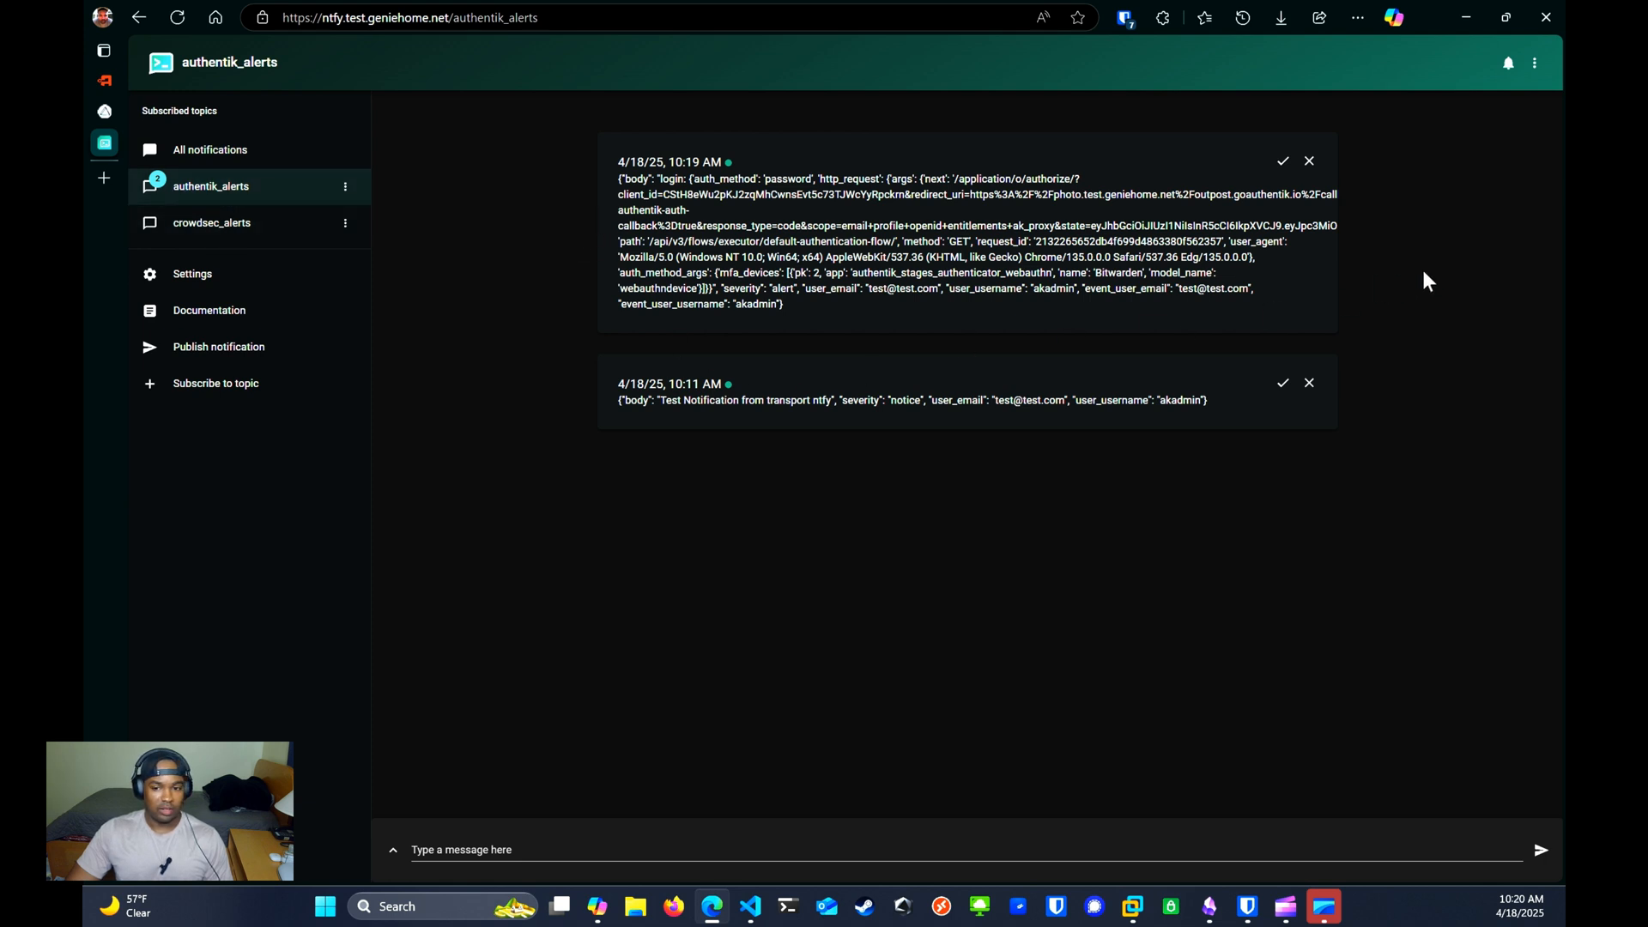
mouse_move(421, 118)
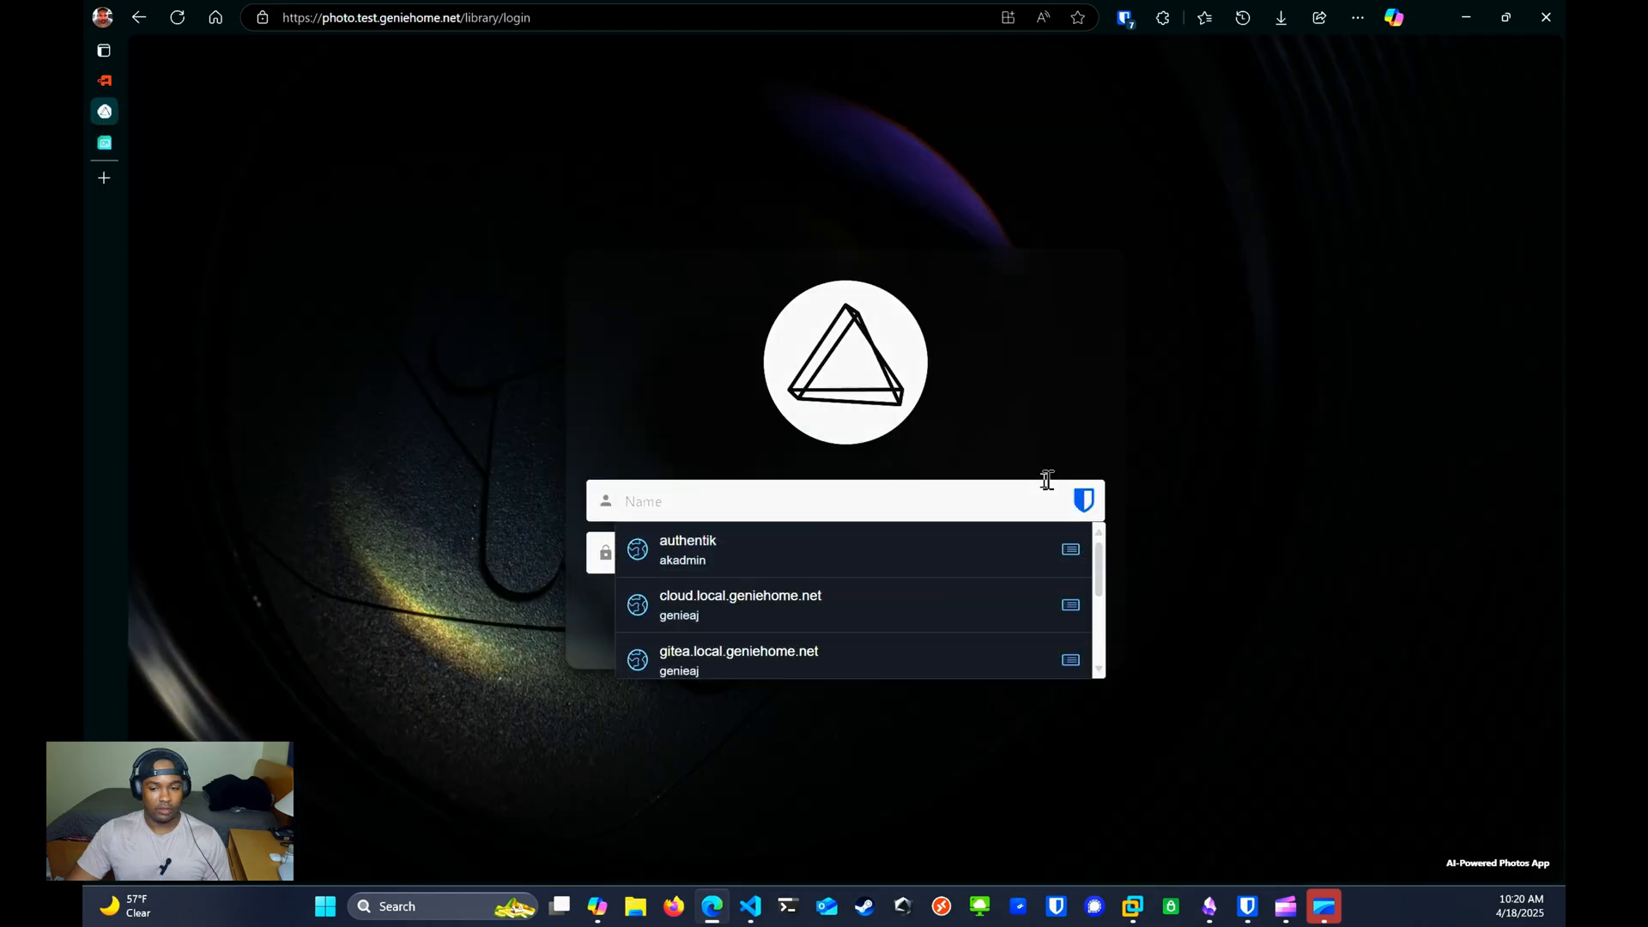
left_click(688, 549)
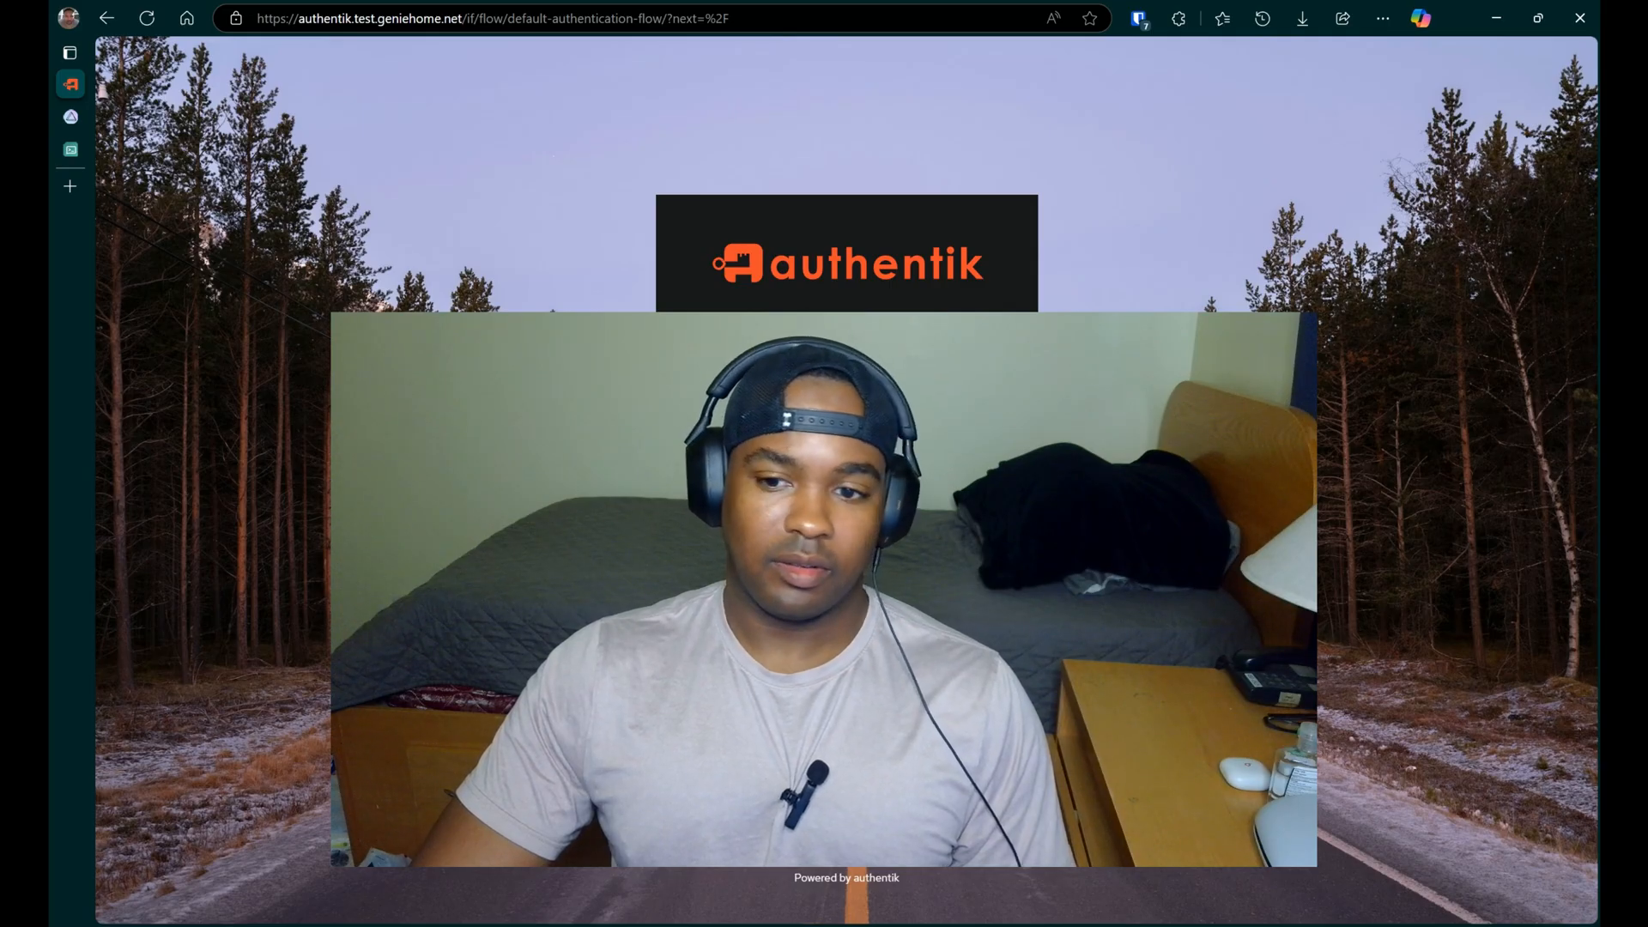